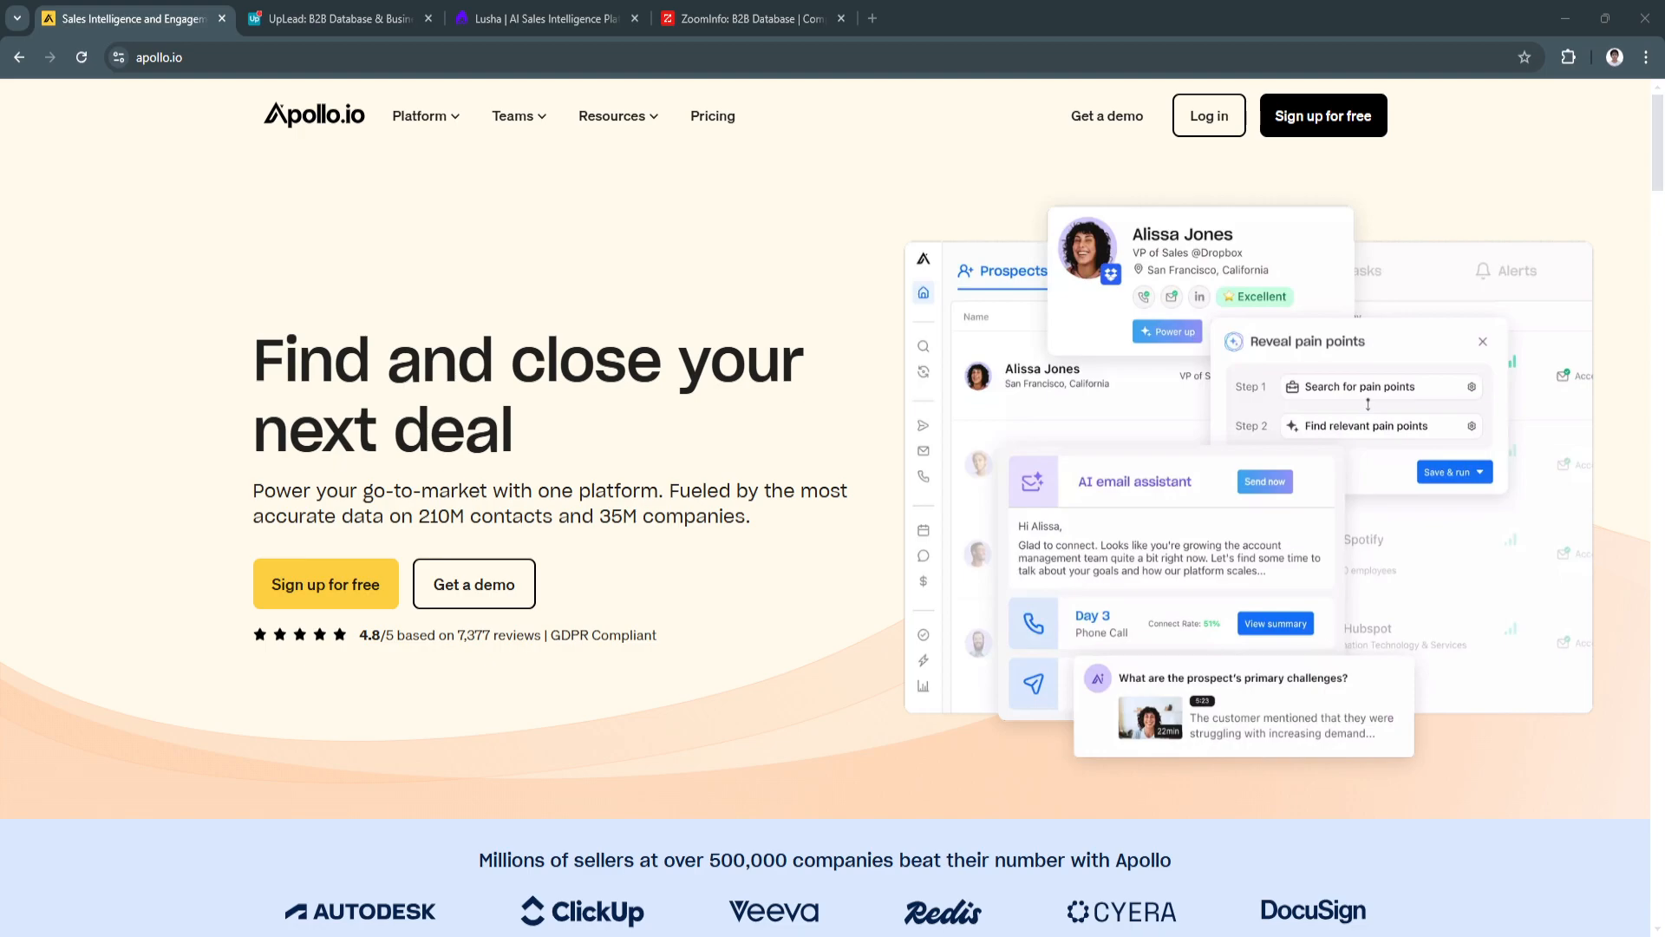
Step: Flip through the UpLead, Lusha and ZoomInfo tabs, then return to the Apollo.io homepage
click(338, 18)
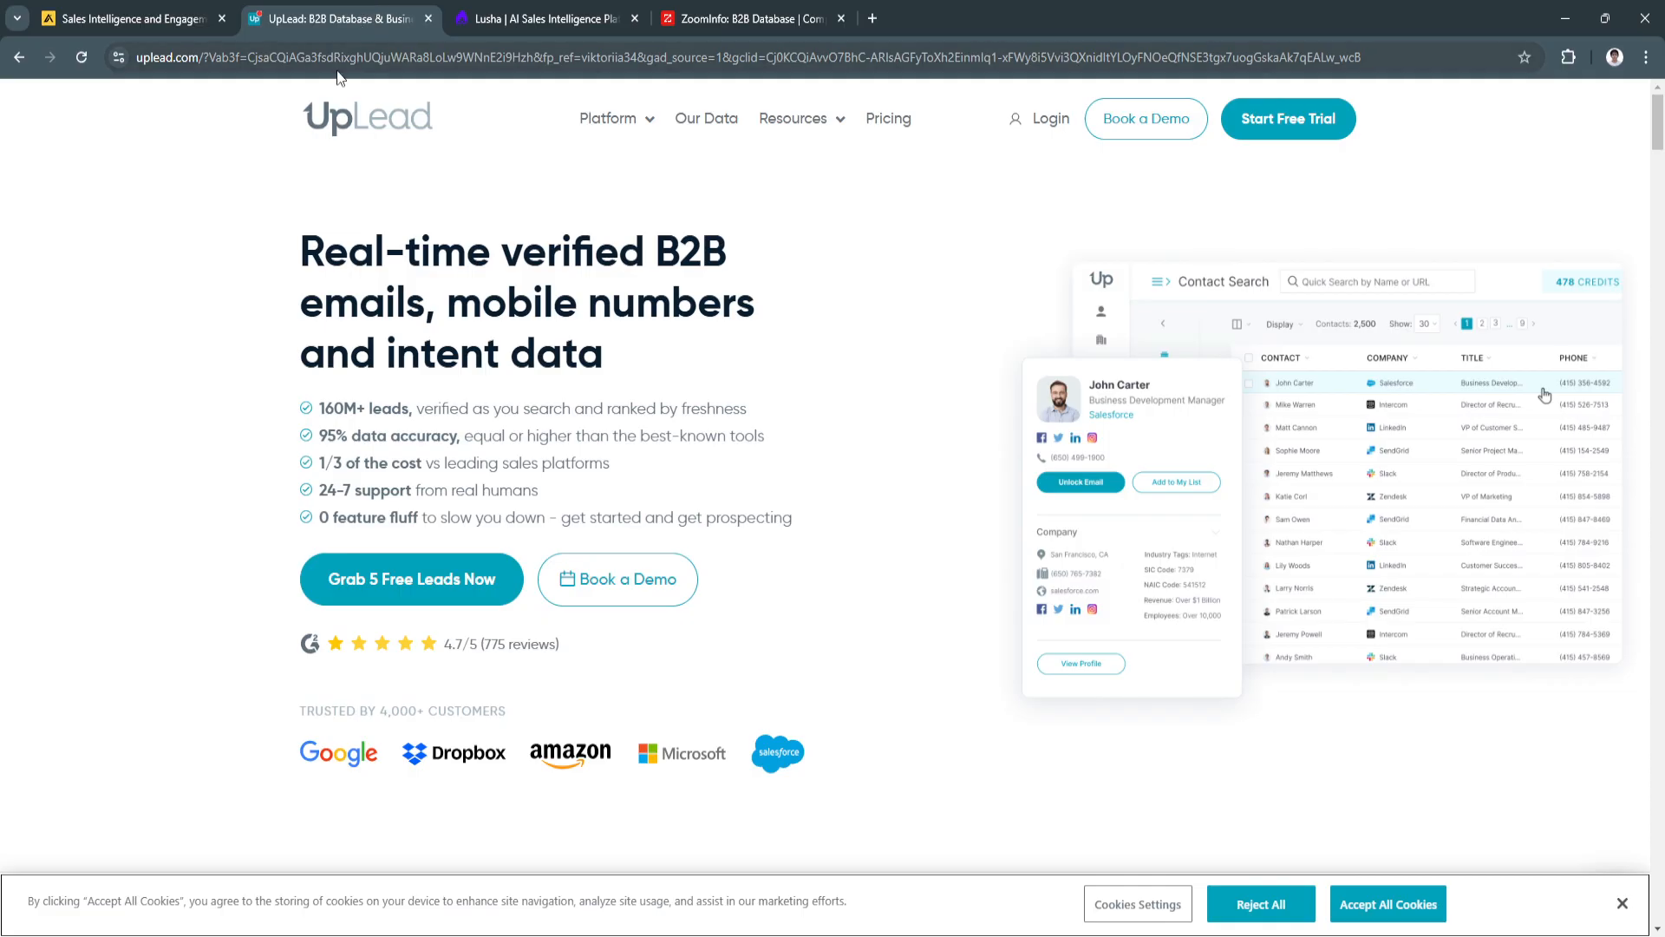
click(541, 19)
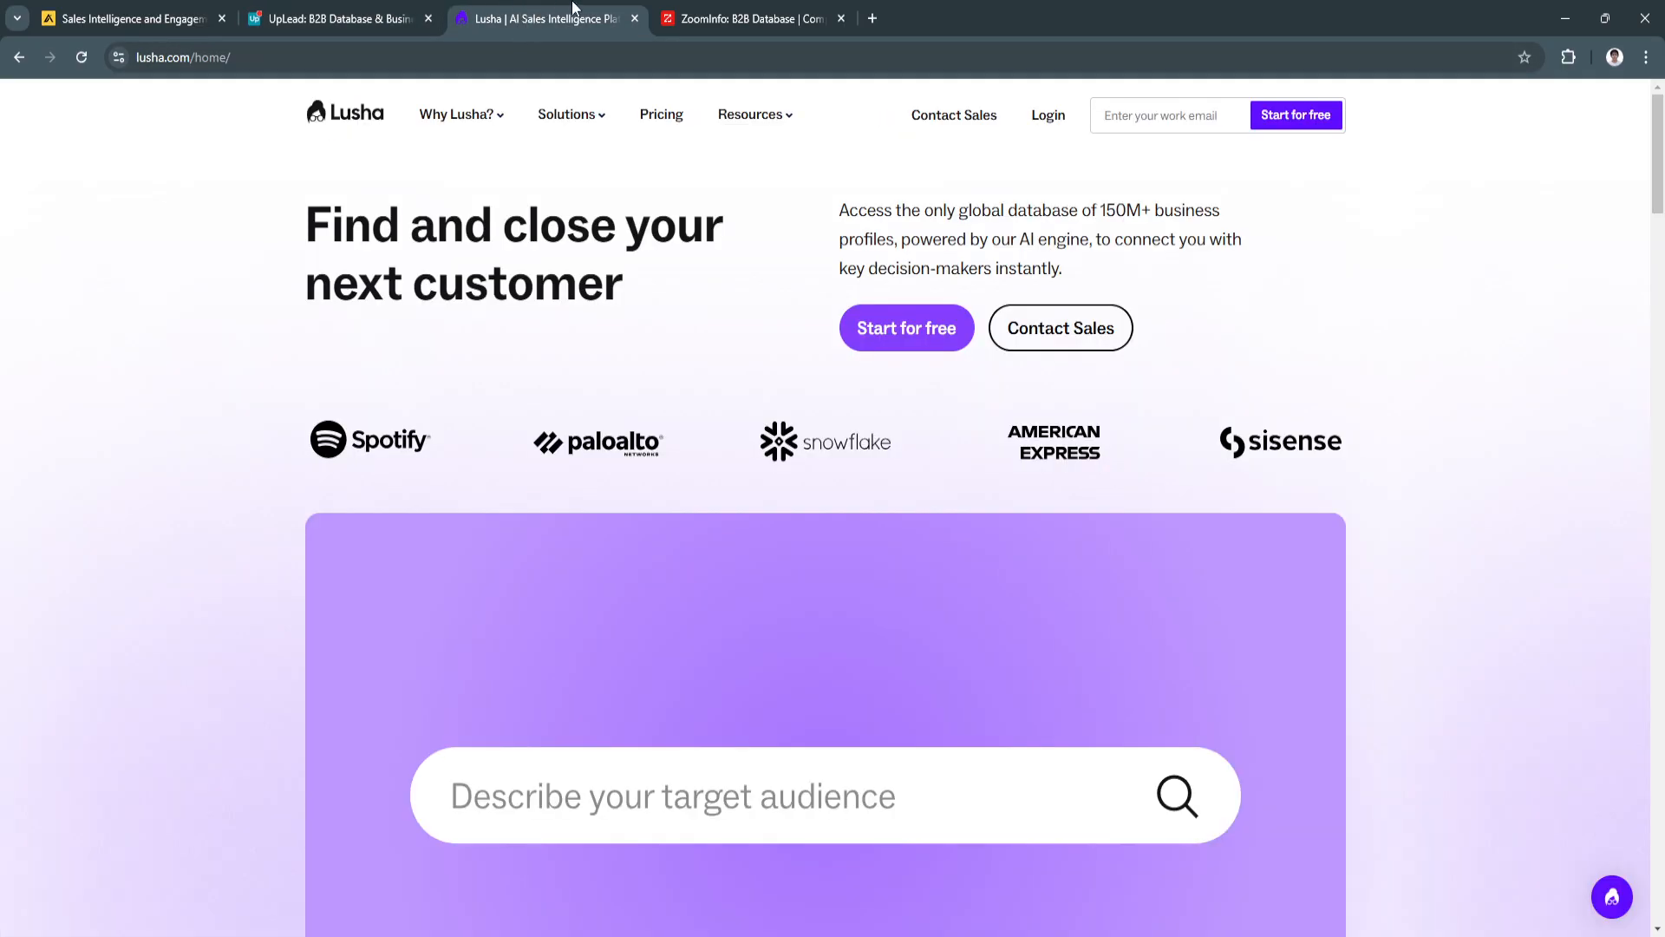
click(749, 17)
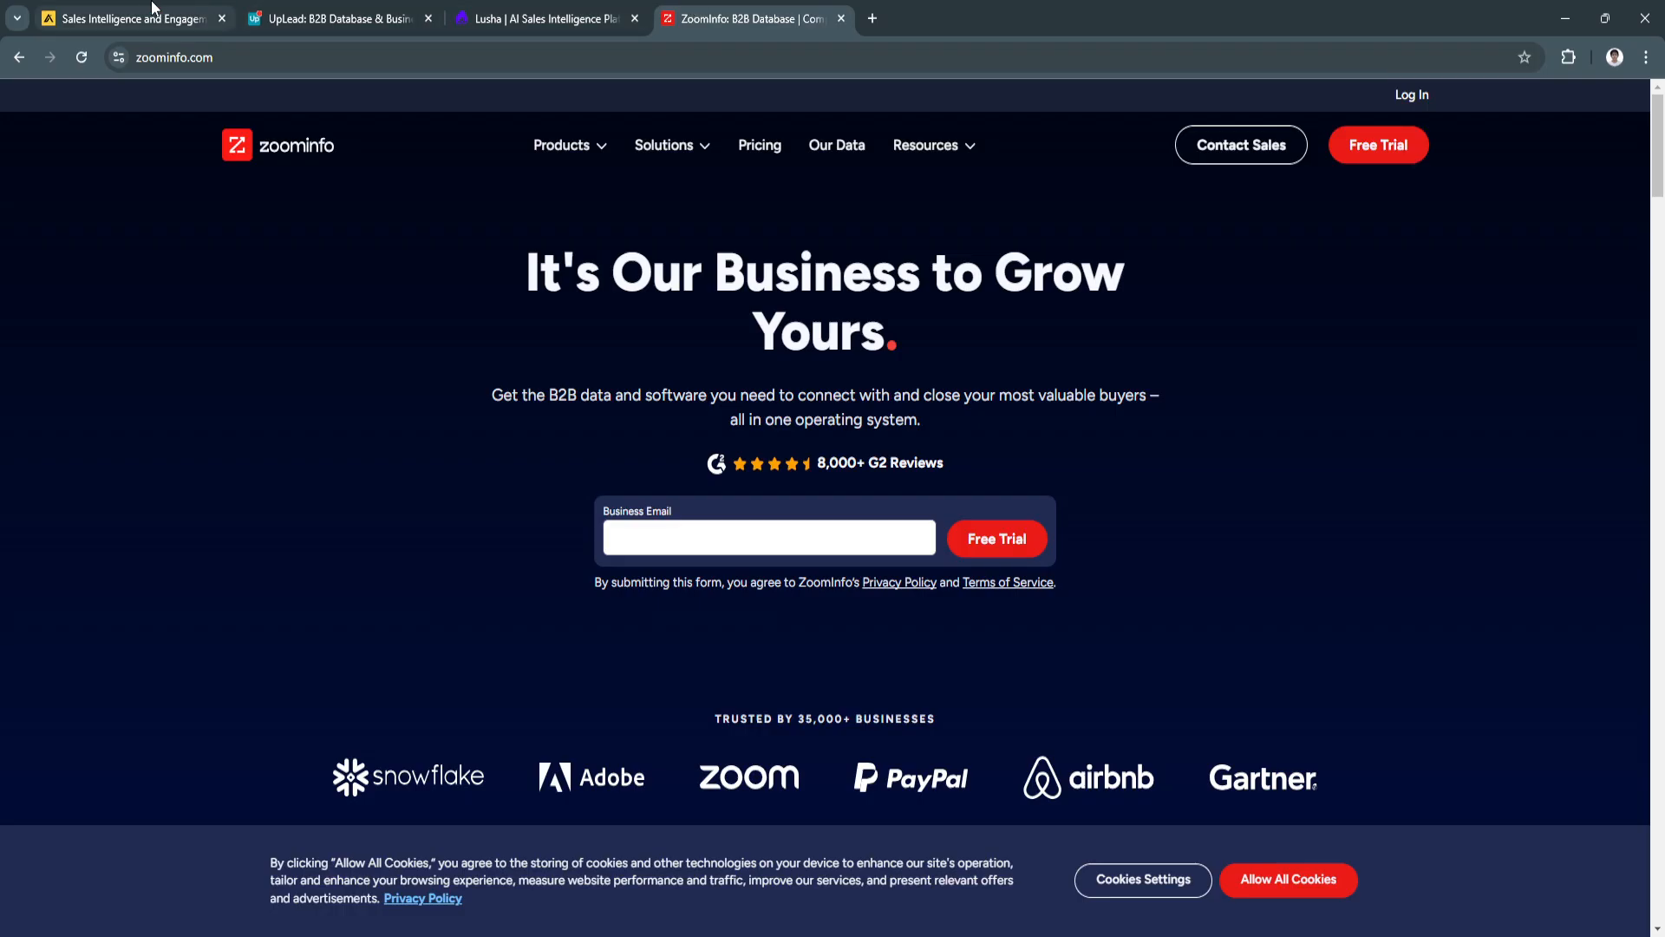
click(127, 18)
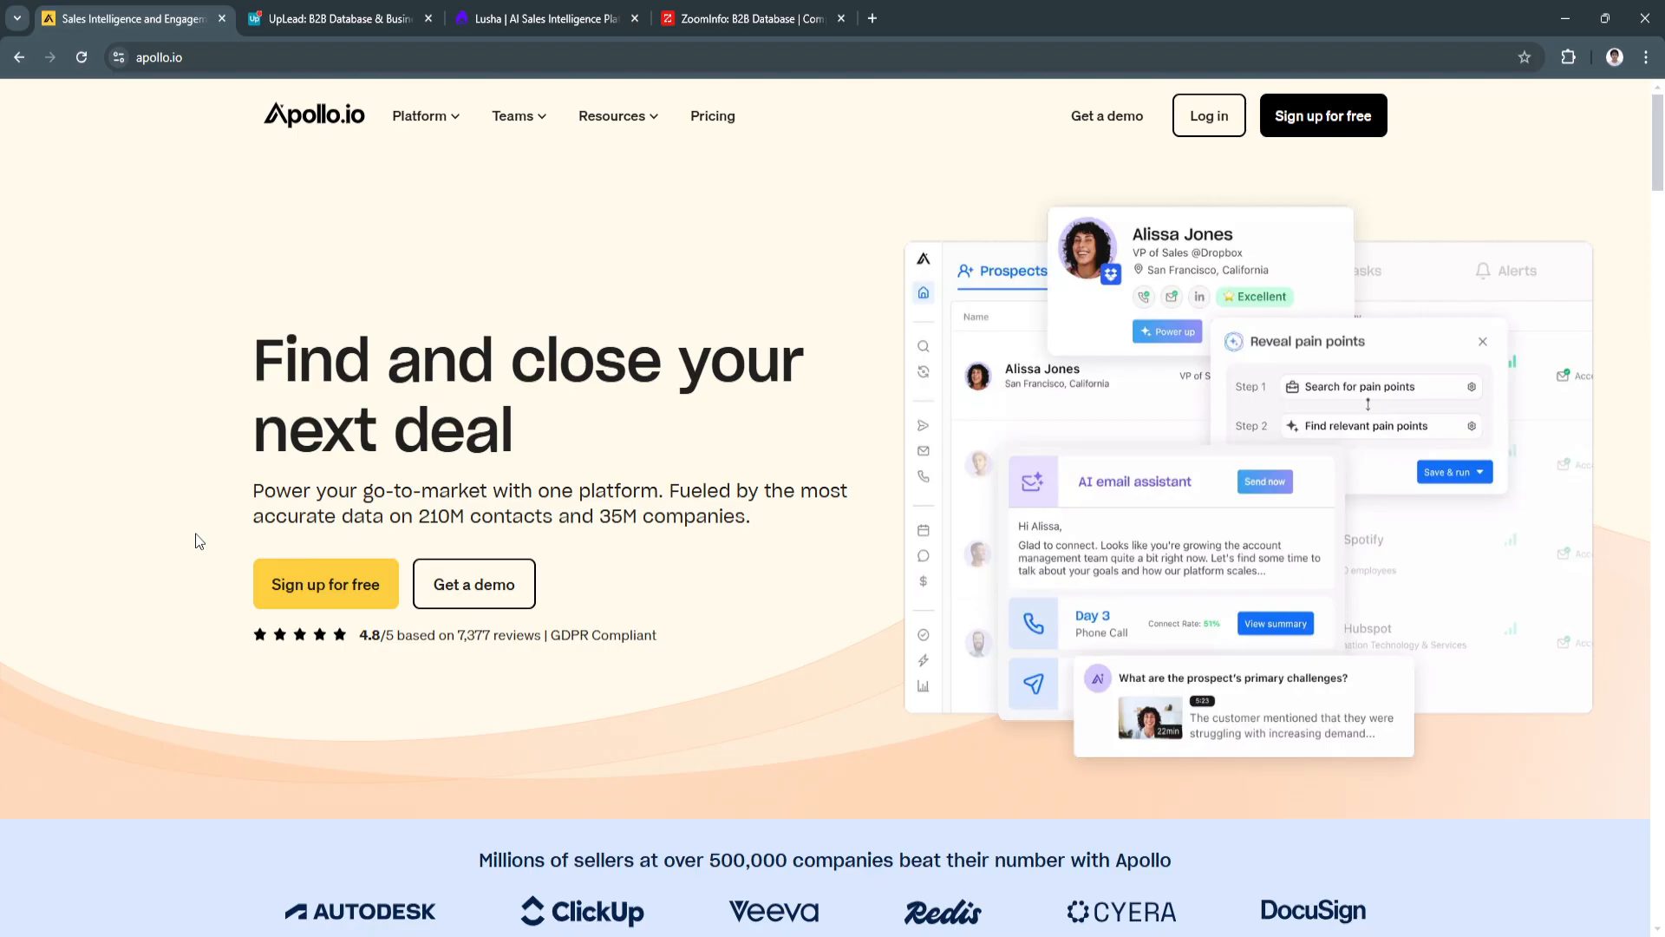
mouse_move(178, 455)
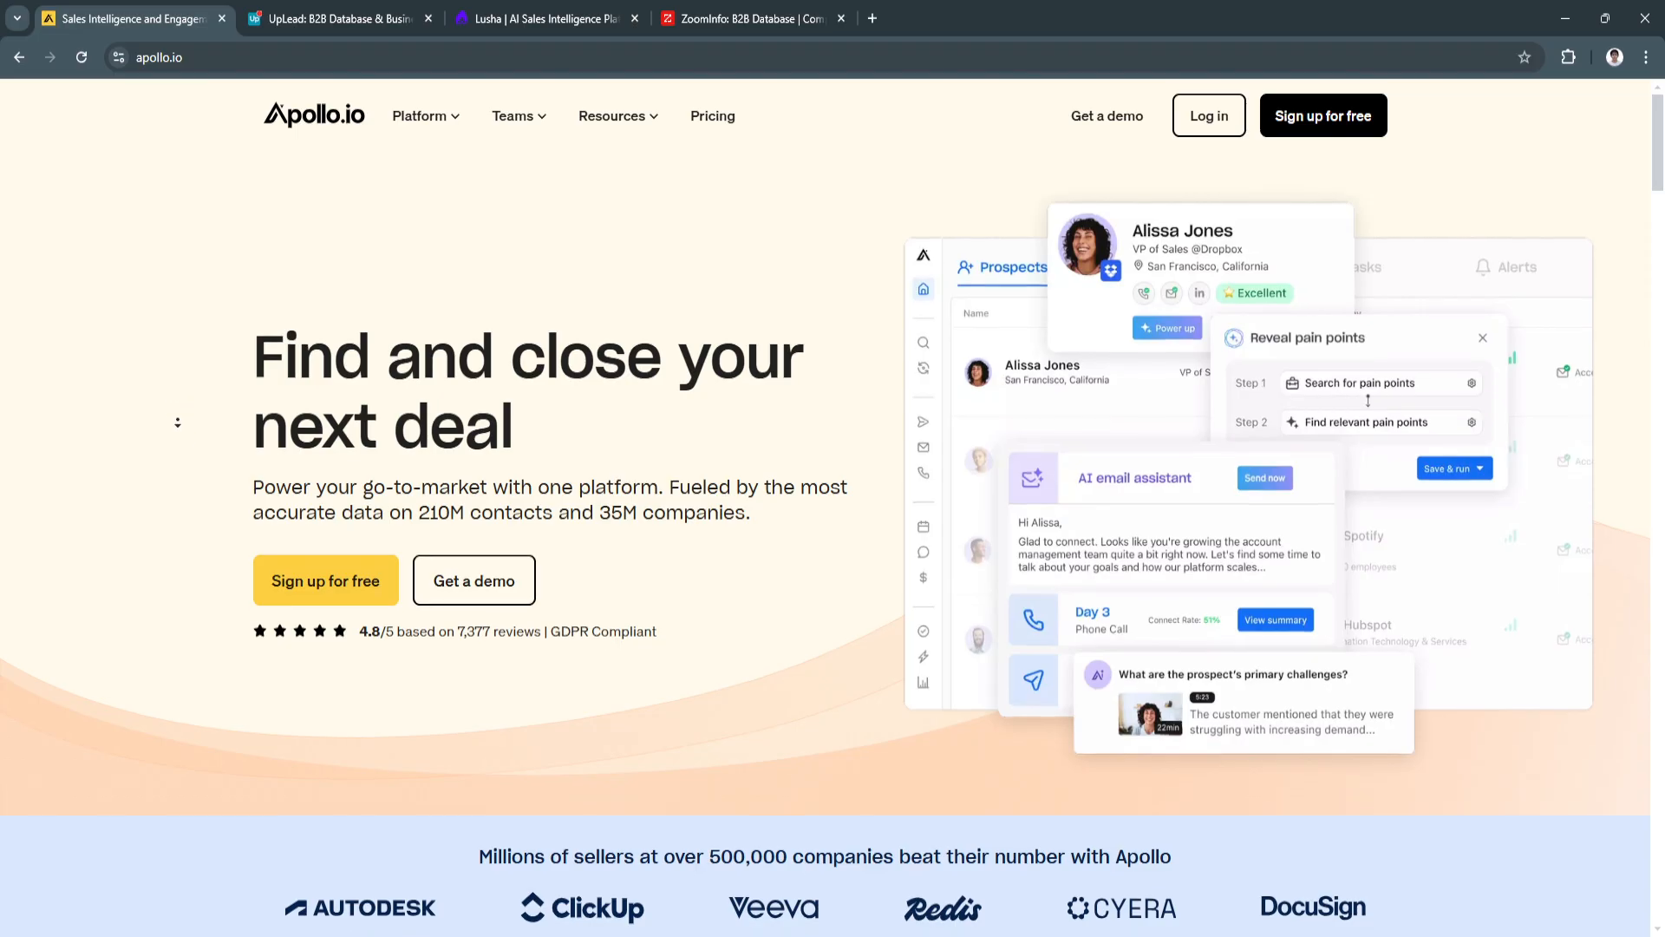
Step: Scroll past the hero and customer logos to the world-class sales organization section with its Contact & Account Search demo
scroll(down, 3)
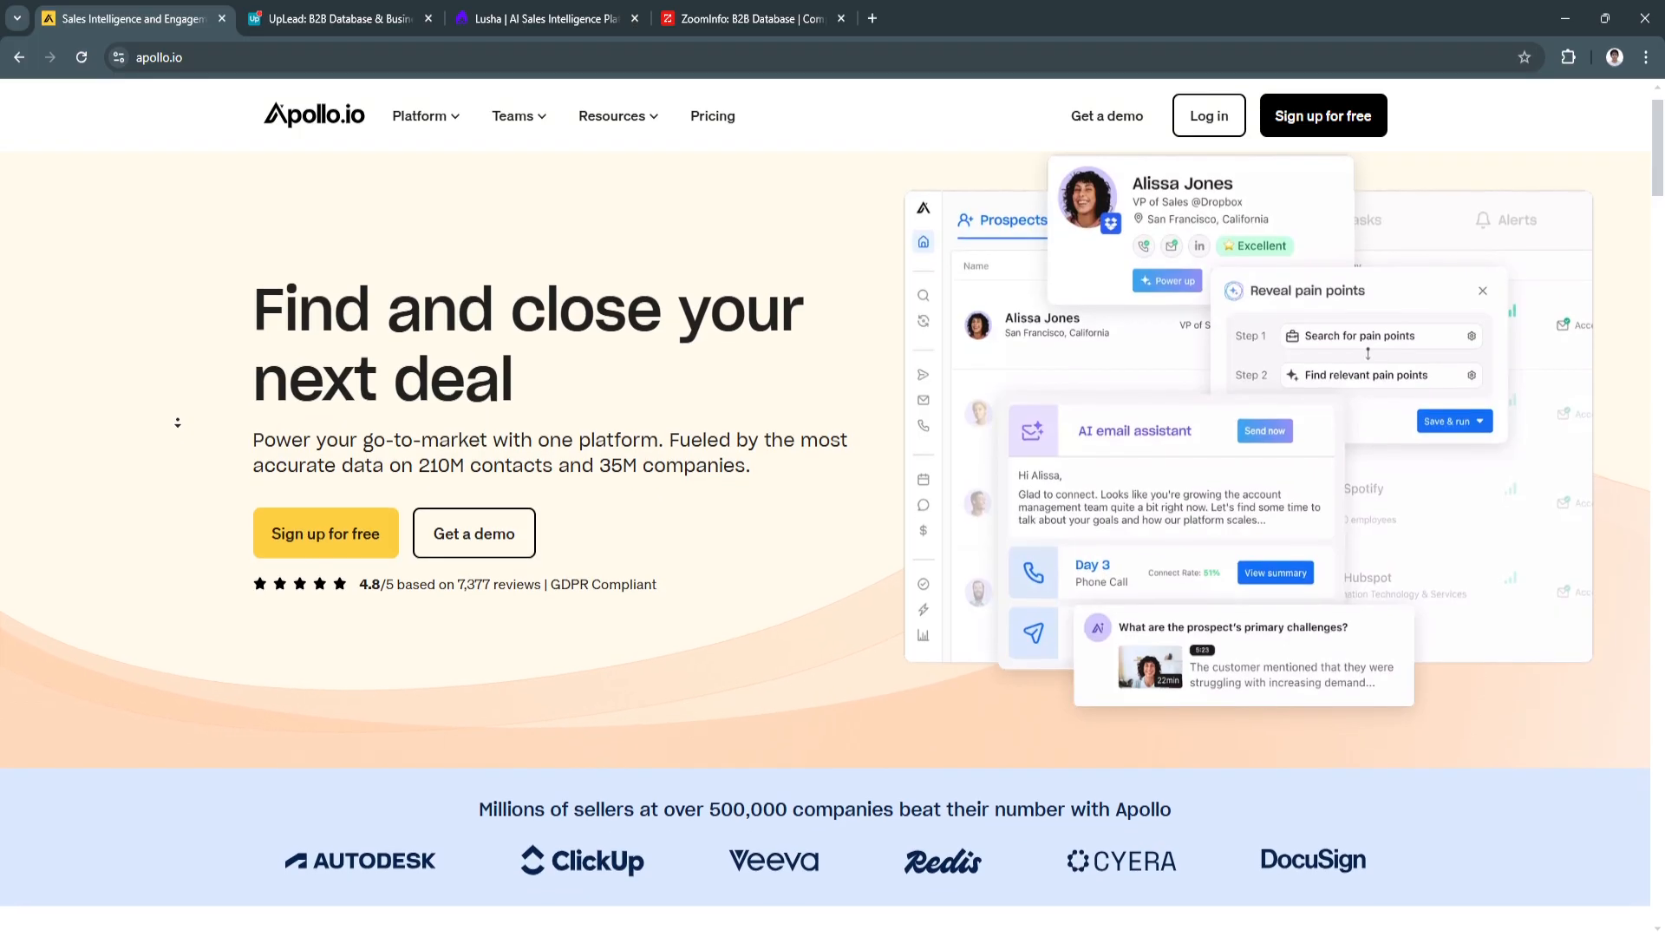
scroll(down, 3)
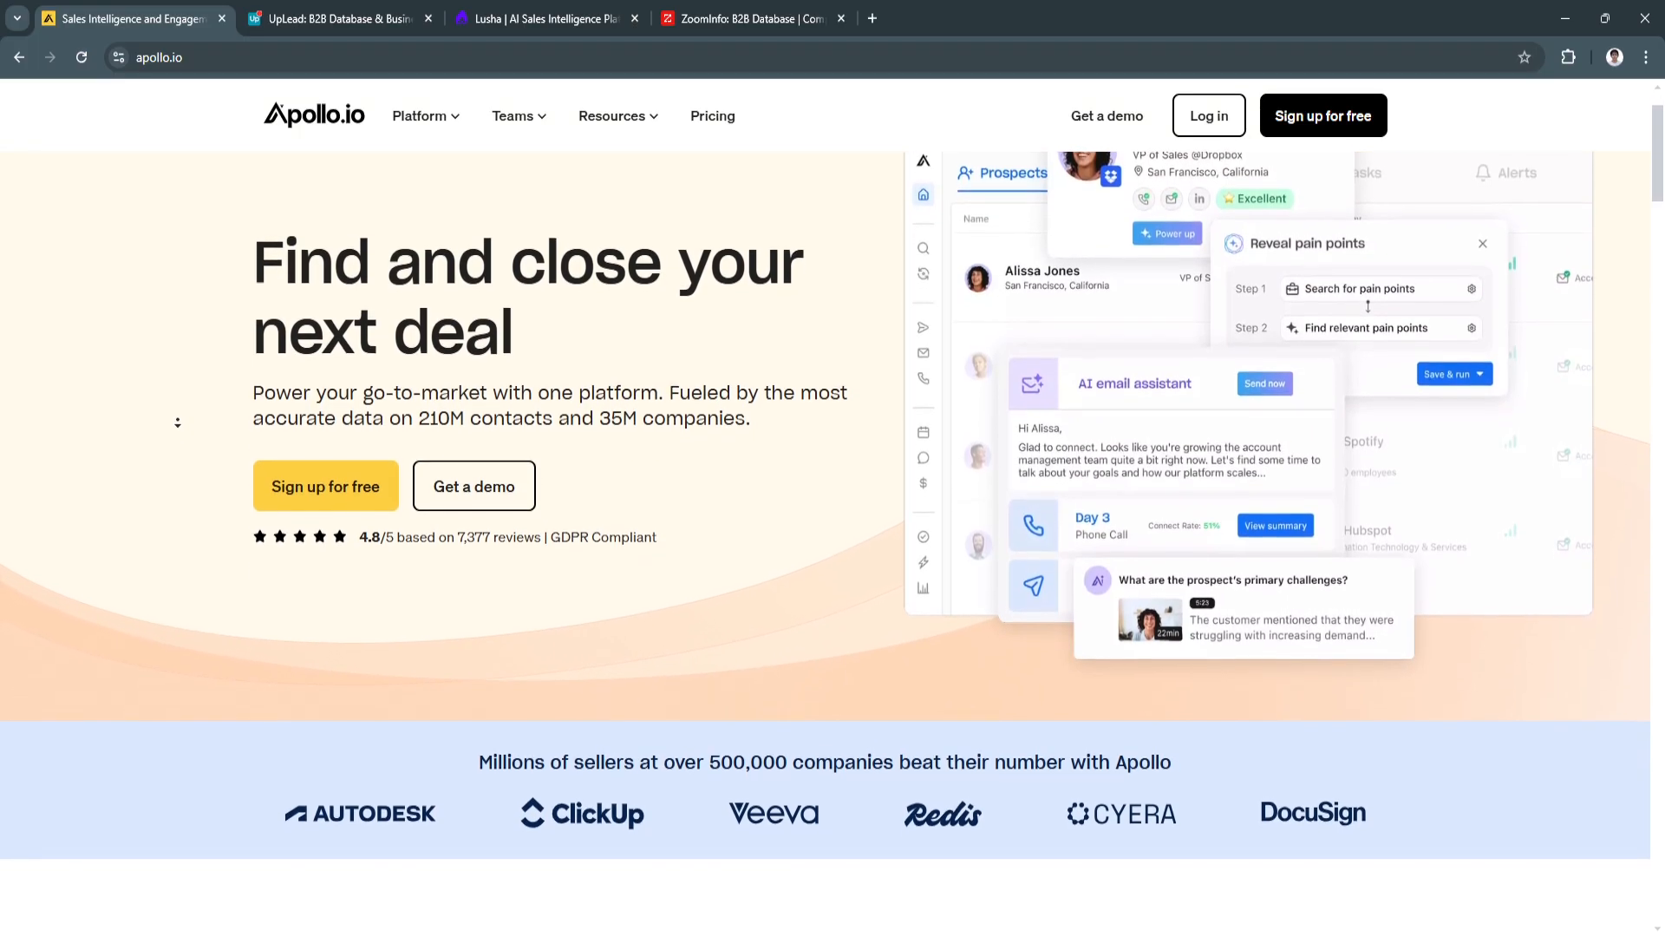
scroll(down, 3)
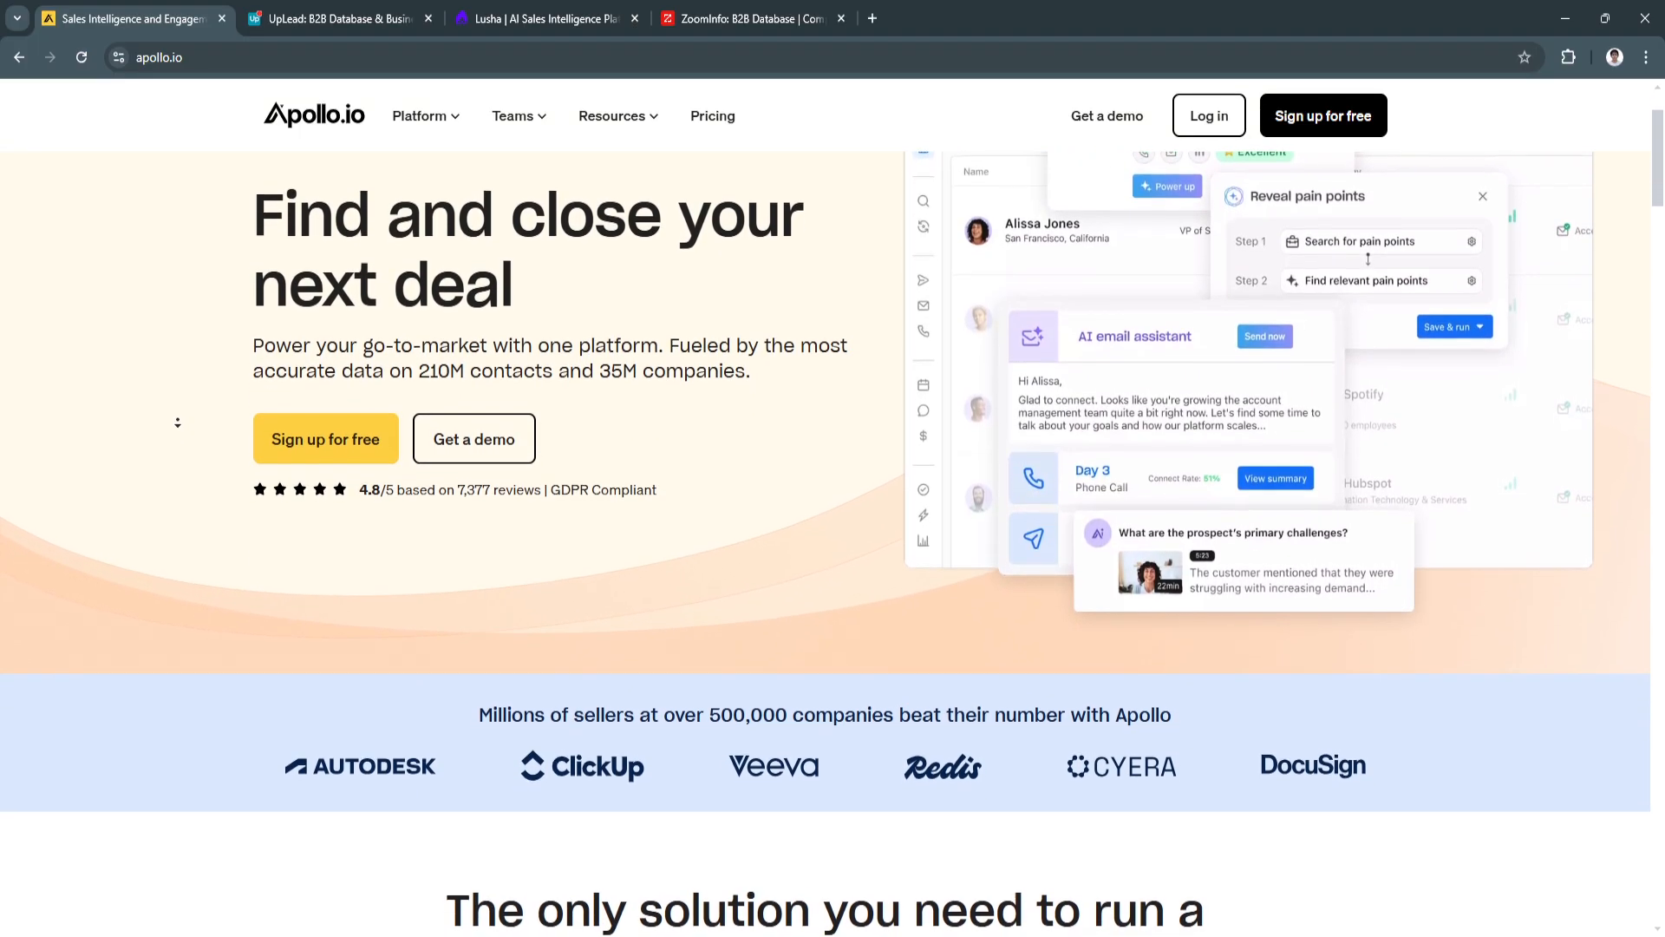
scroll(down, 3)
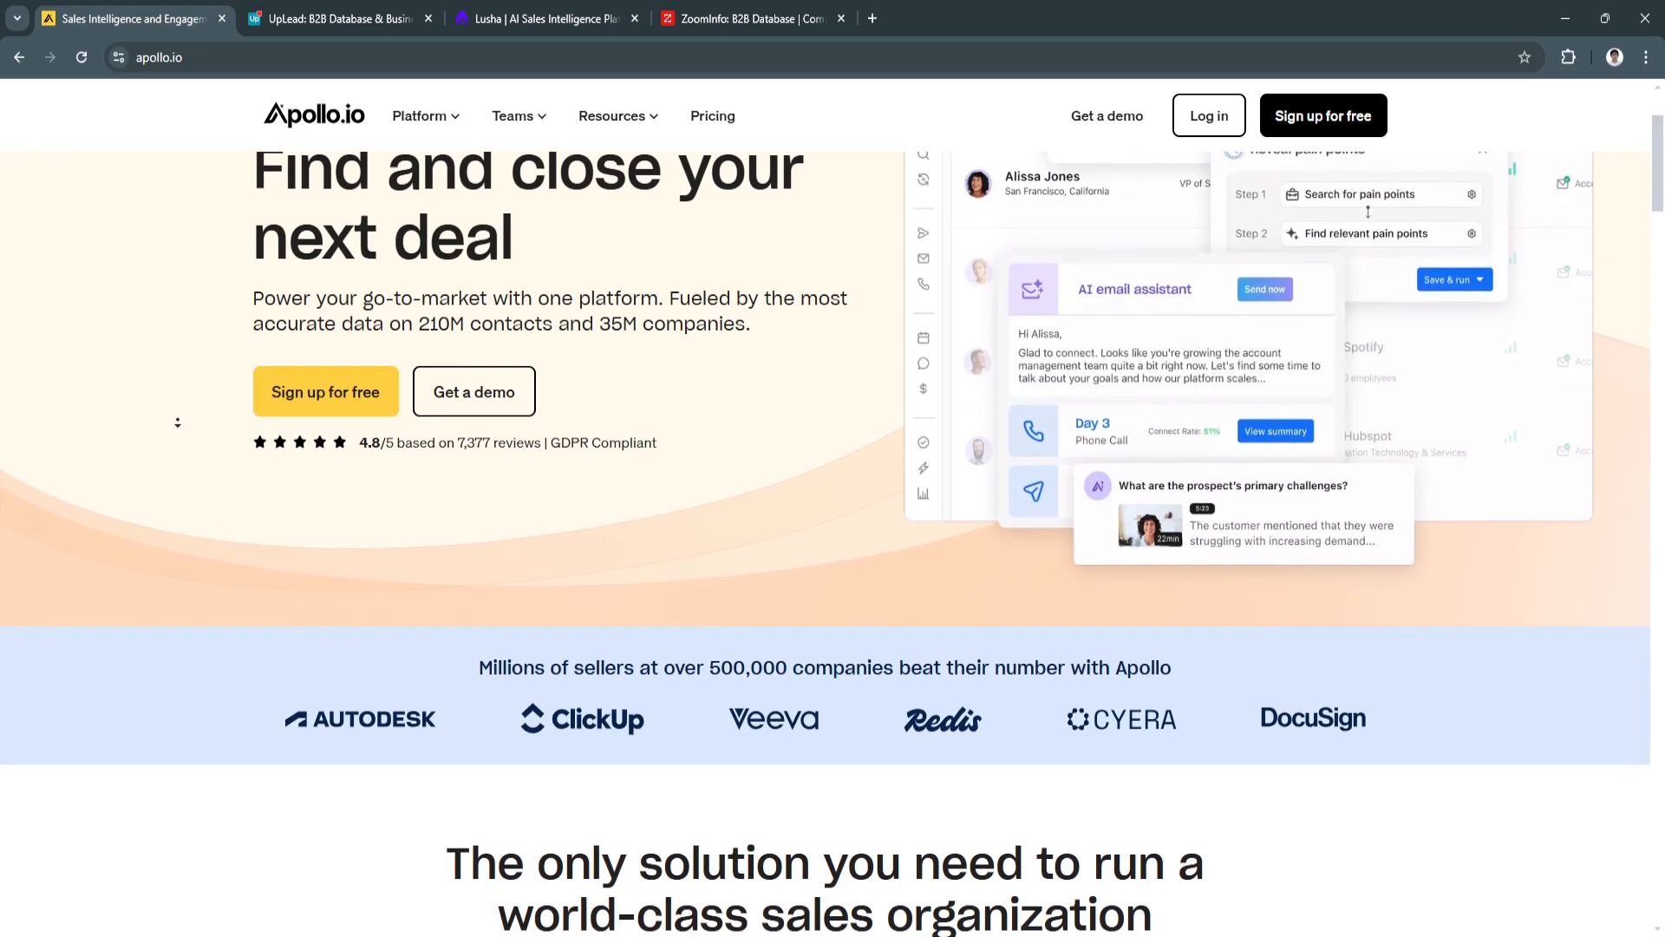
scroll(down, 3)
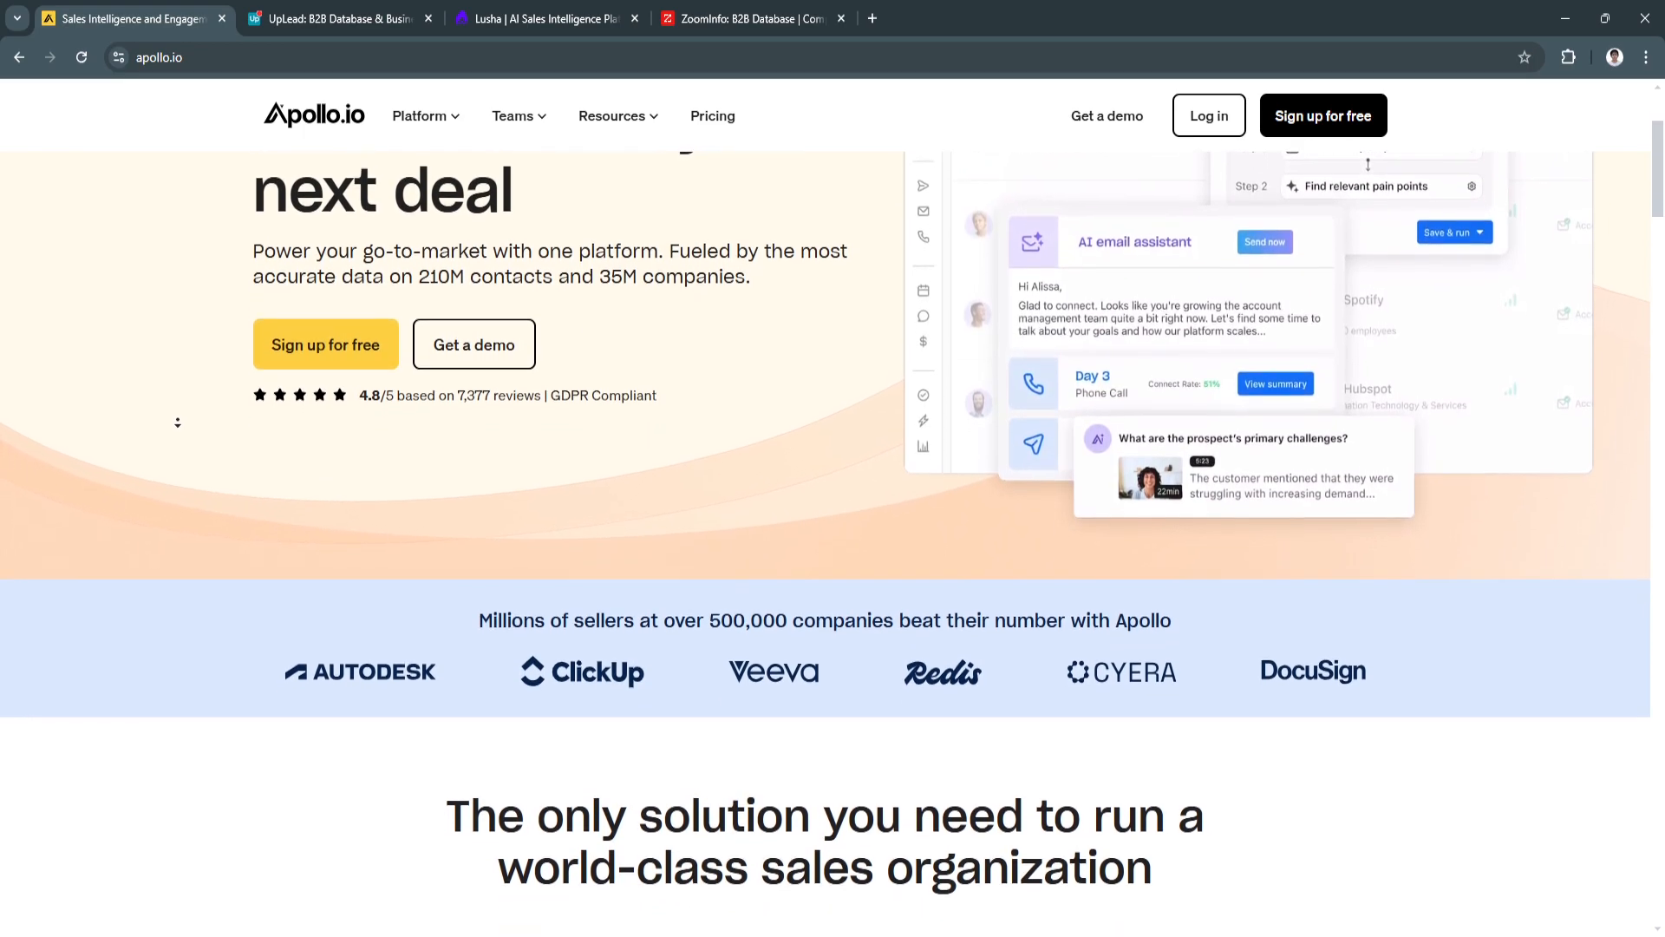
scroll(down, 3)
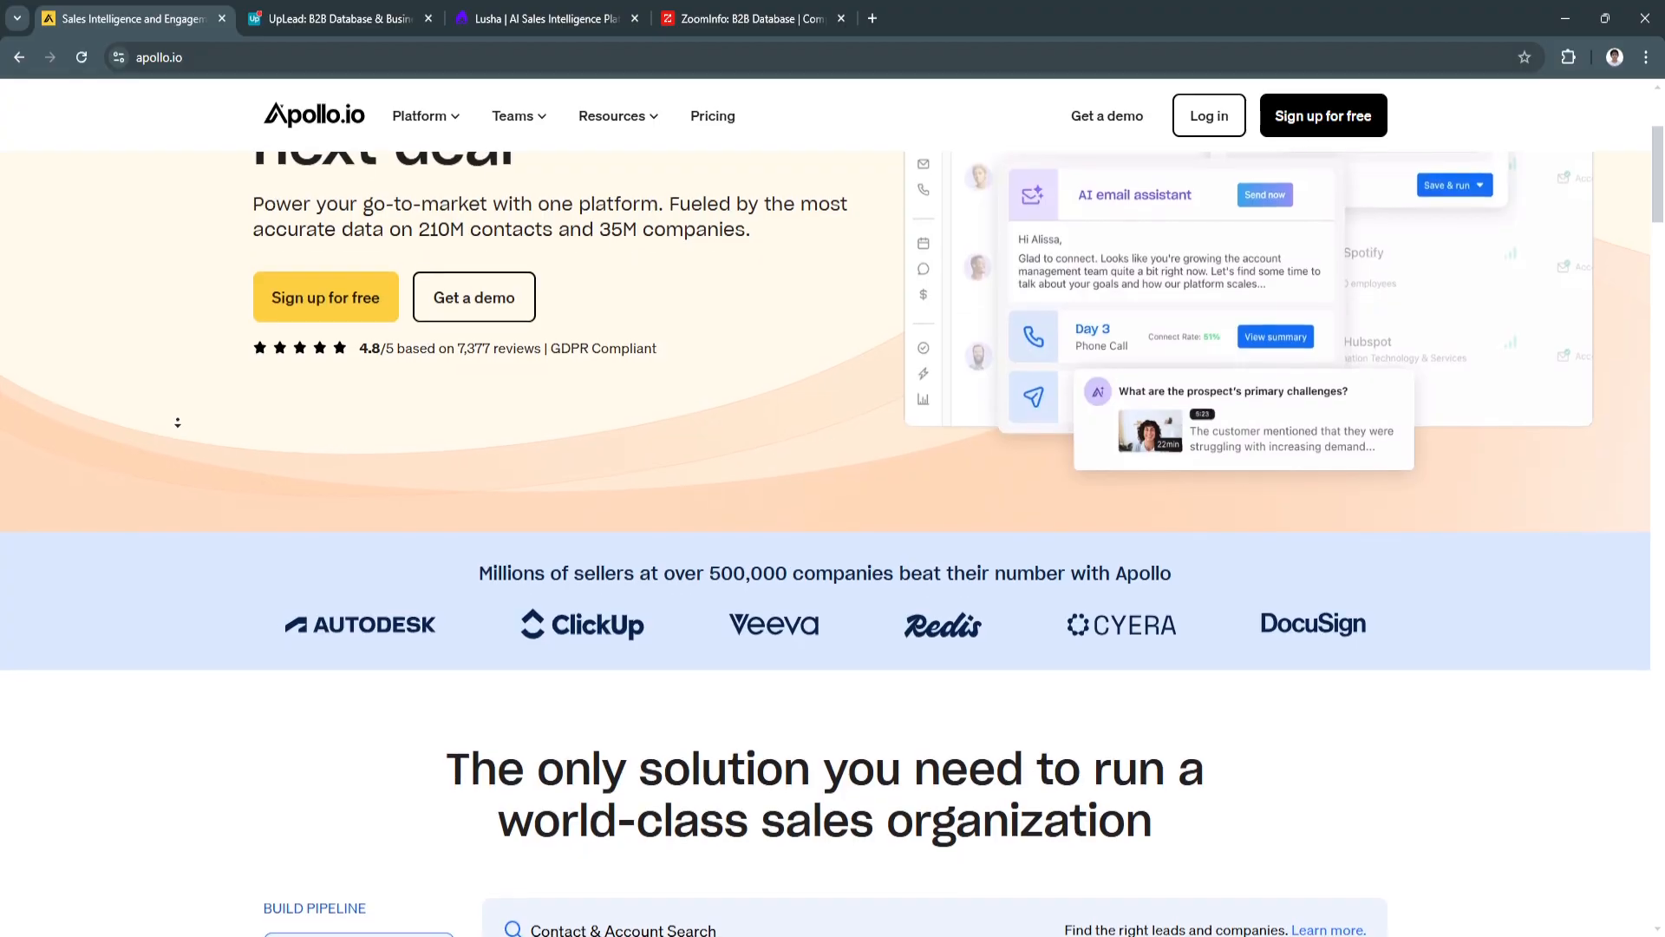
scroll(down, 3)
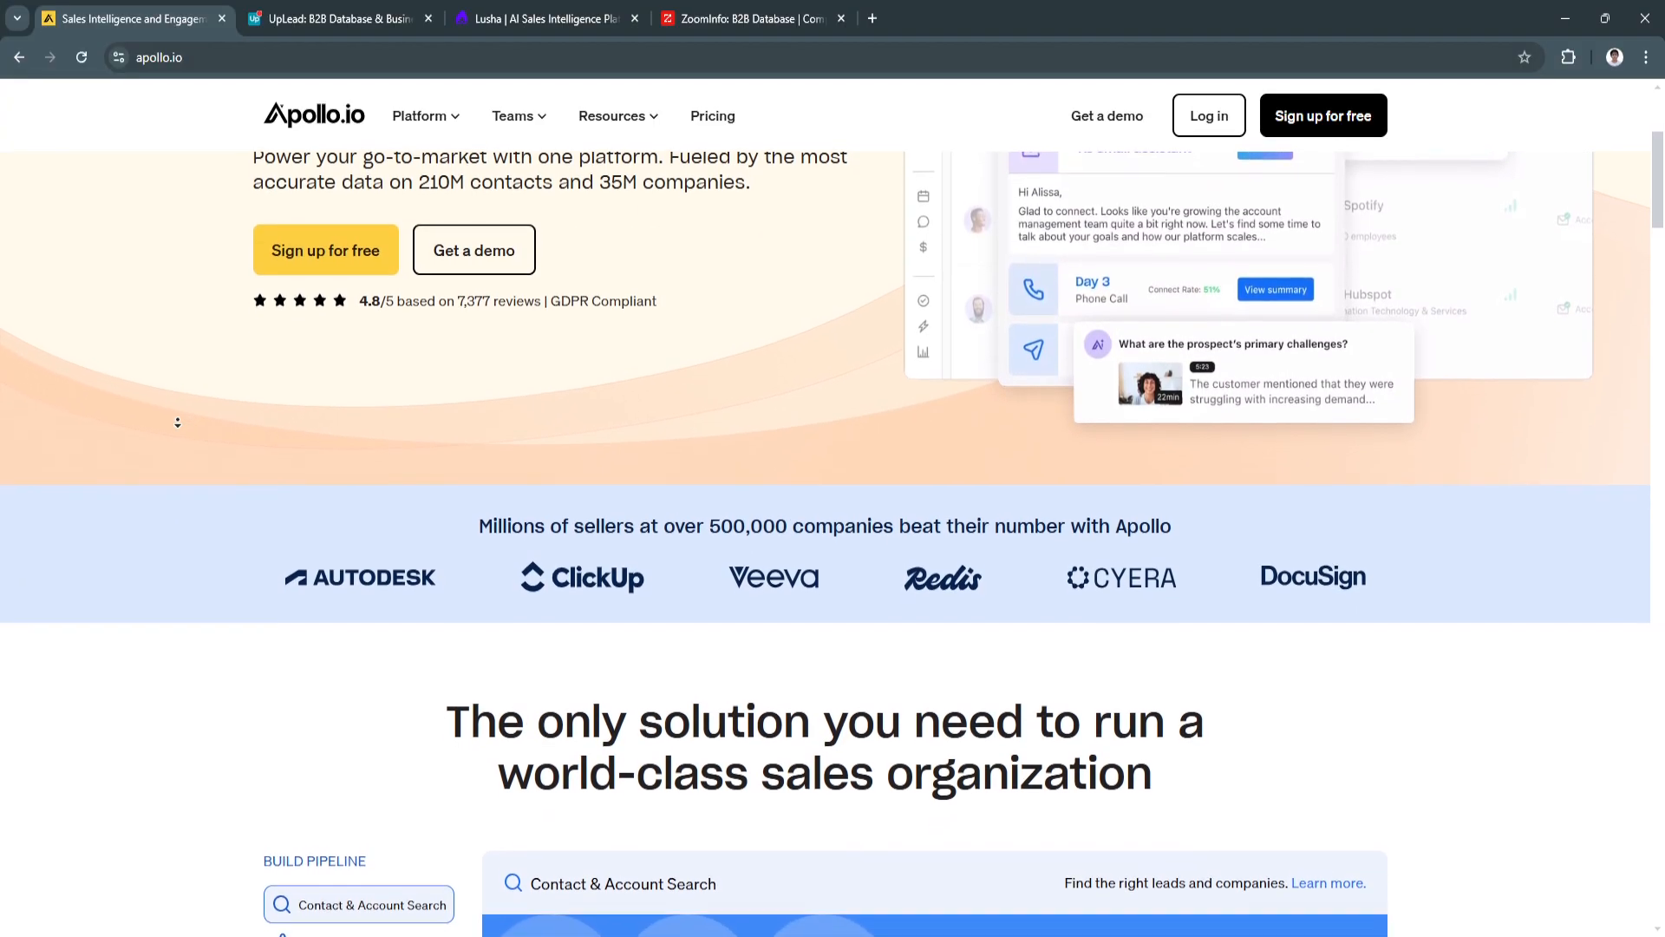
scroll(down, 3)
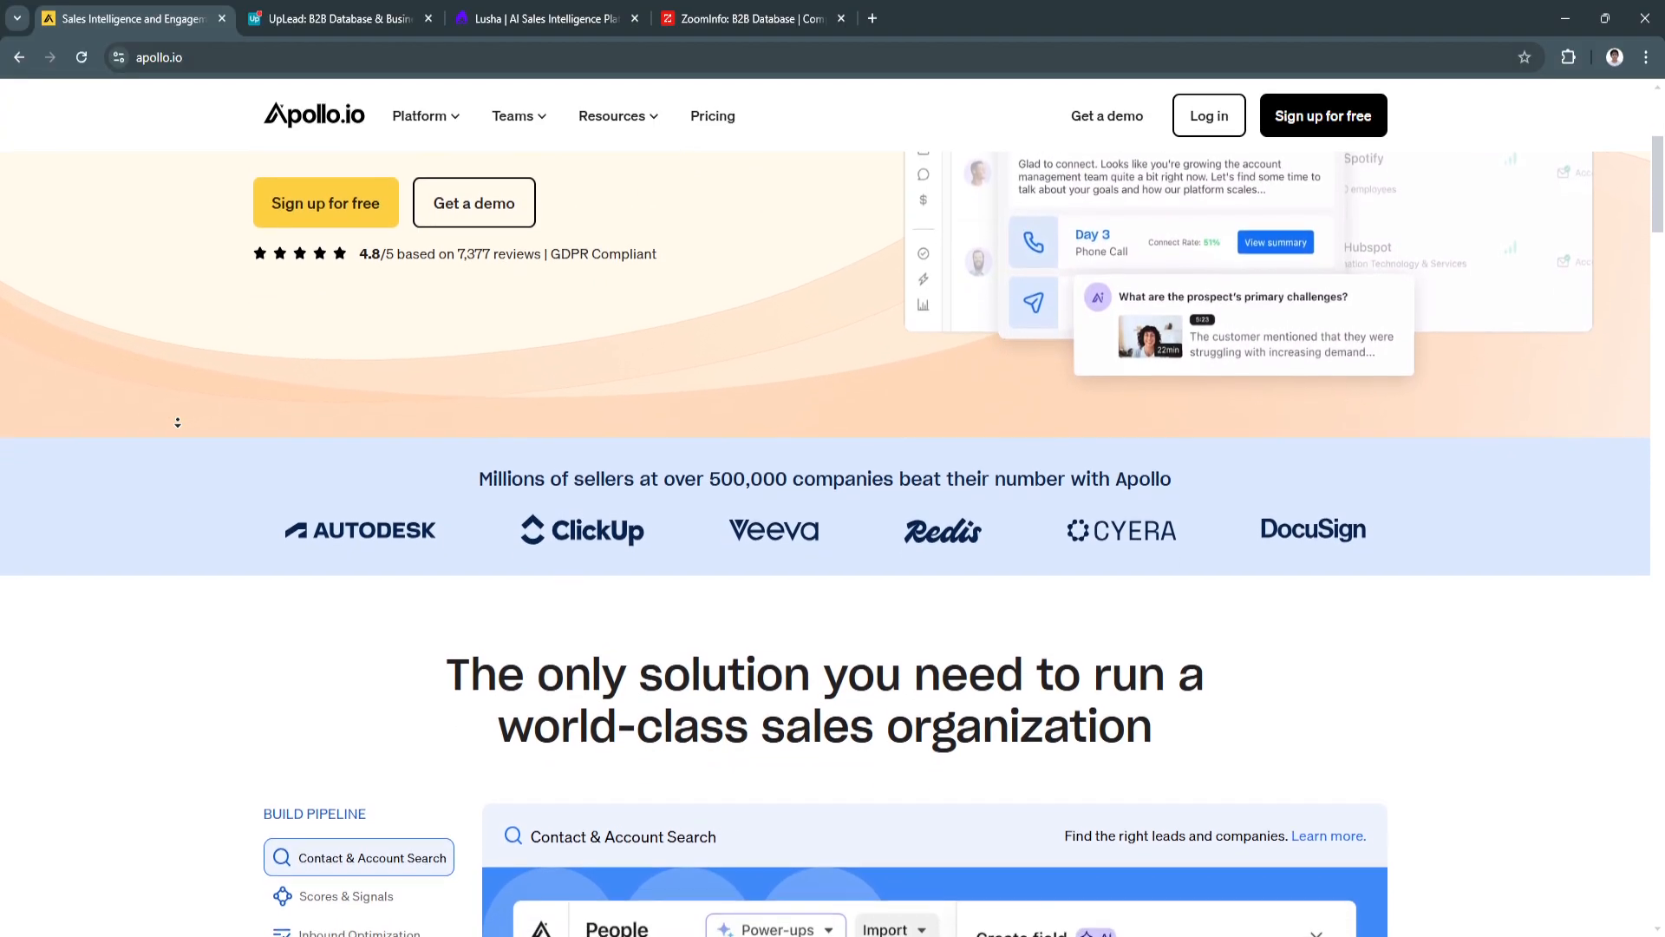
scroll(down, 3)
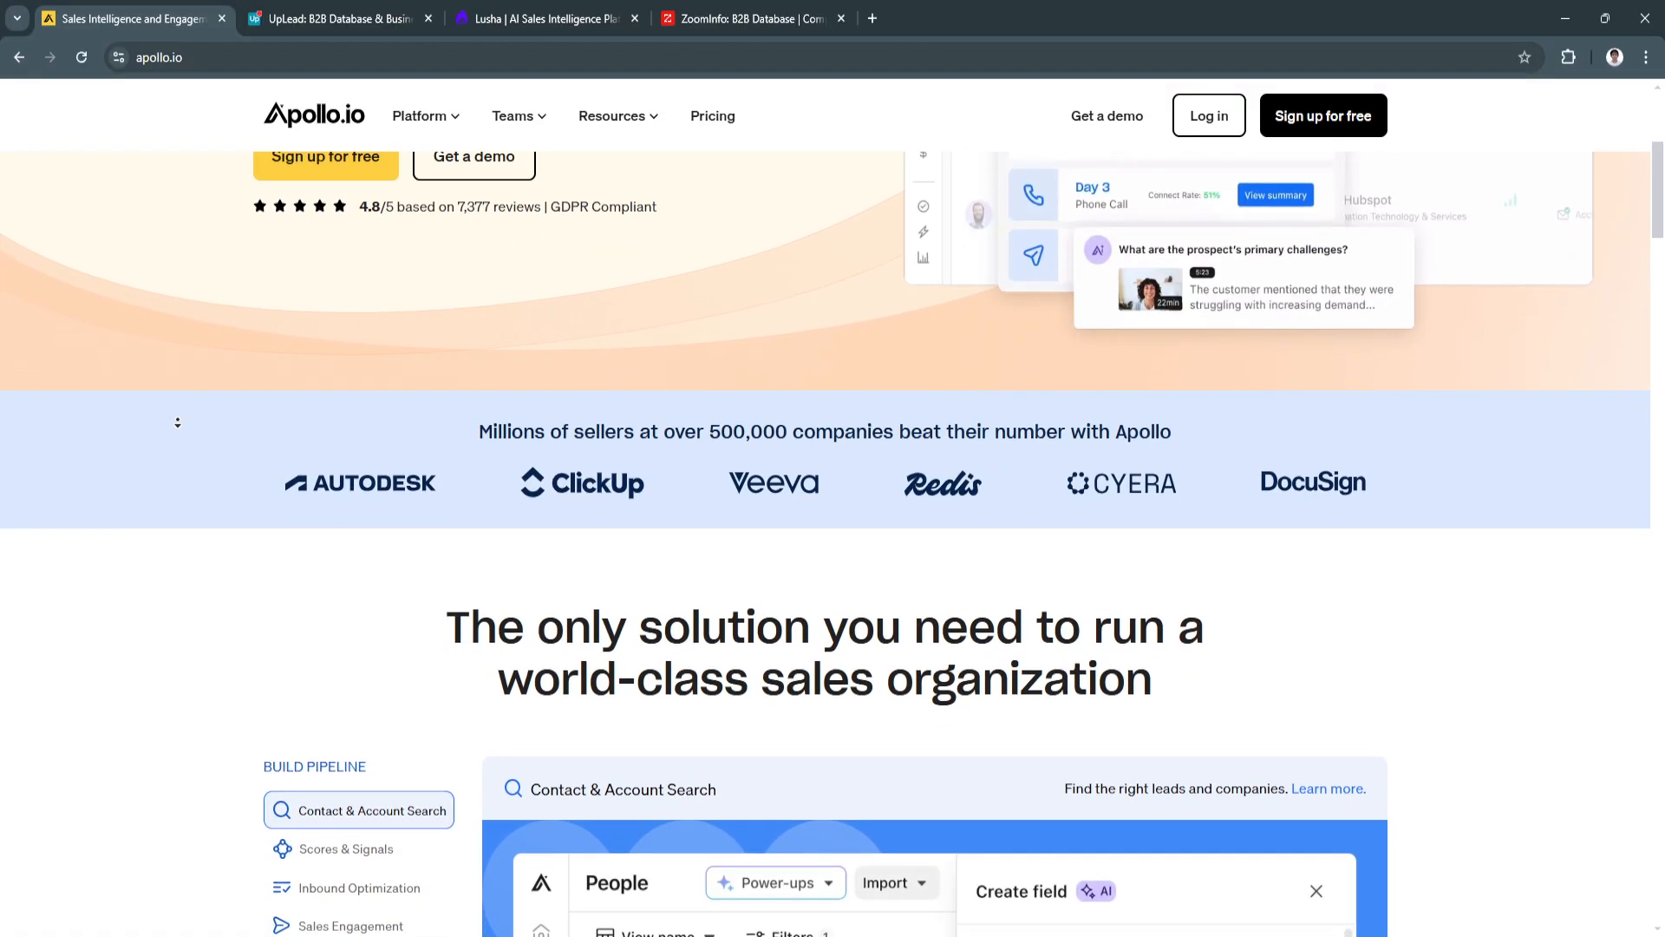
scroll(down, 3)
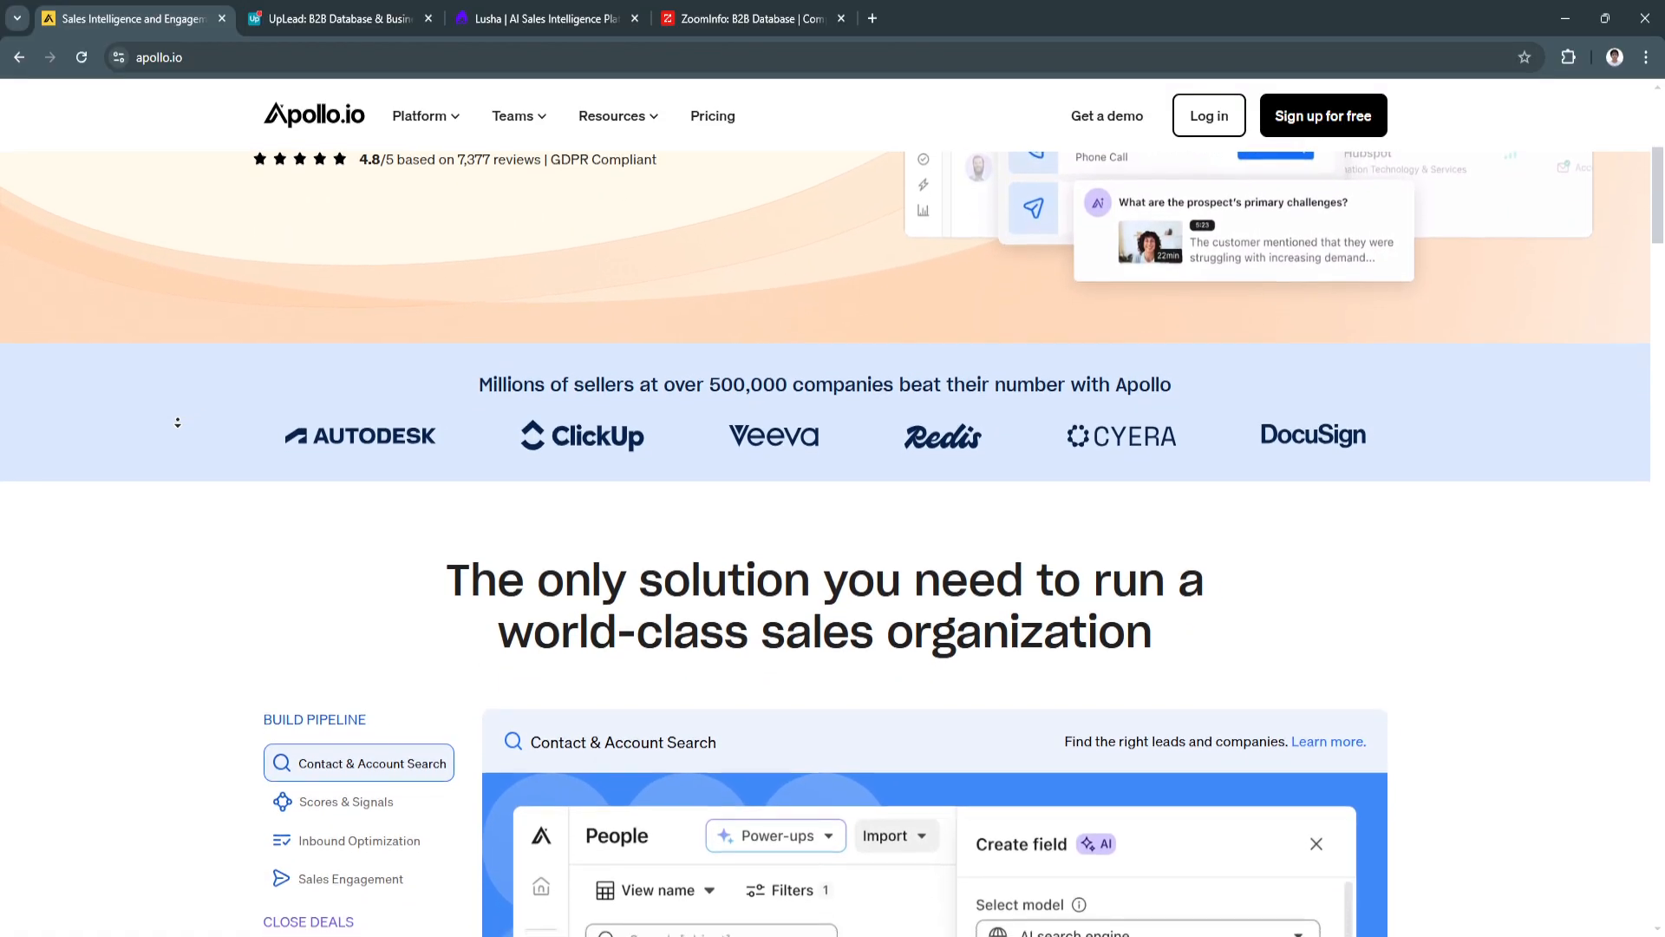
scroll(down, 3)
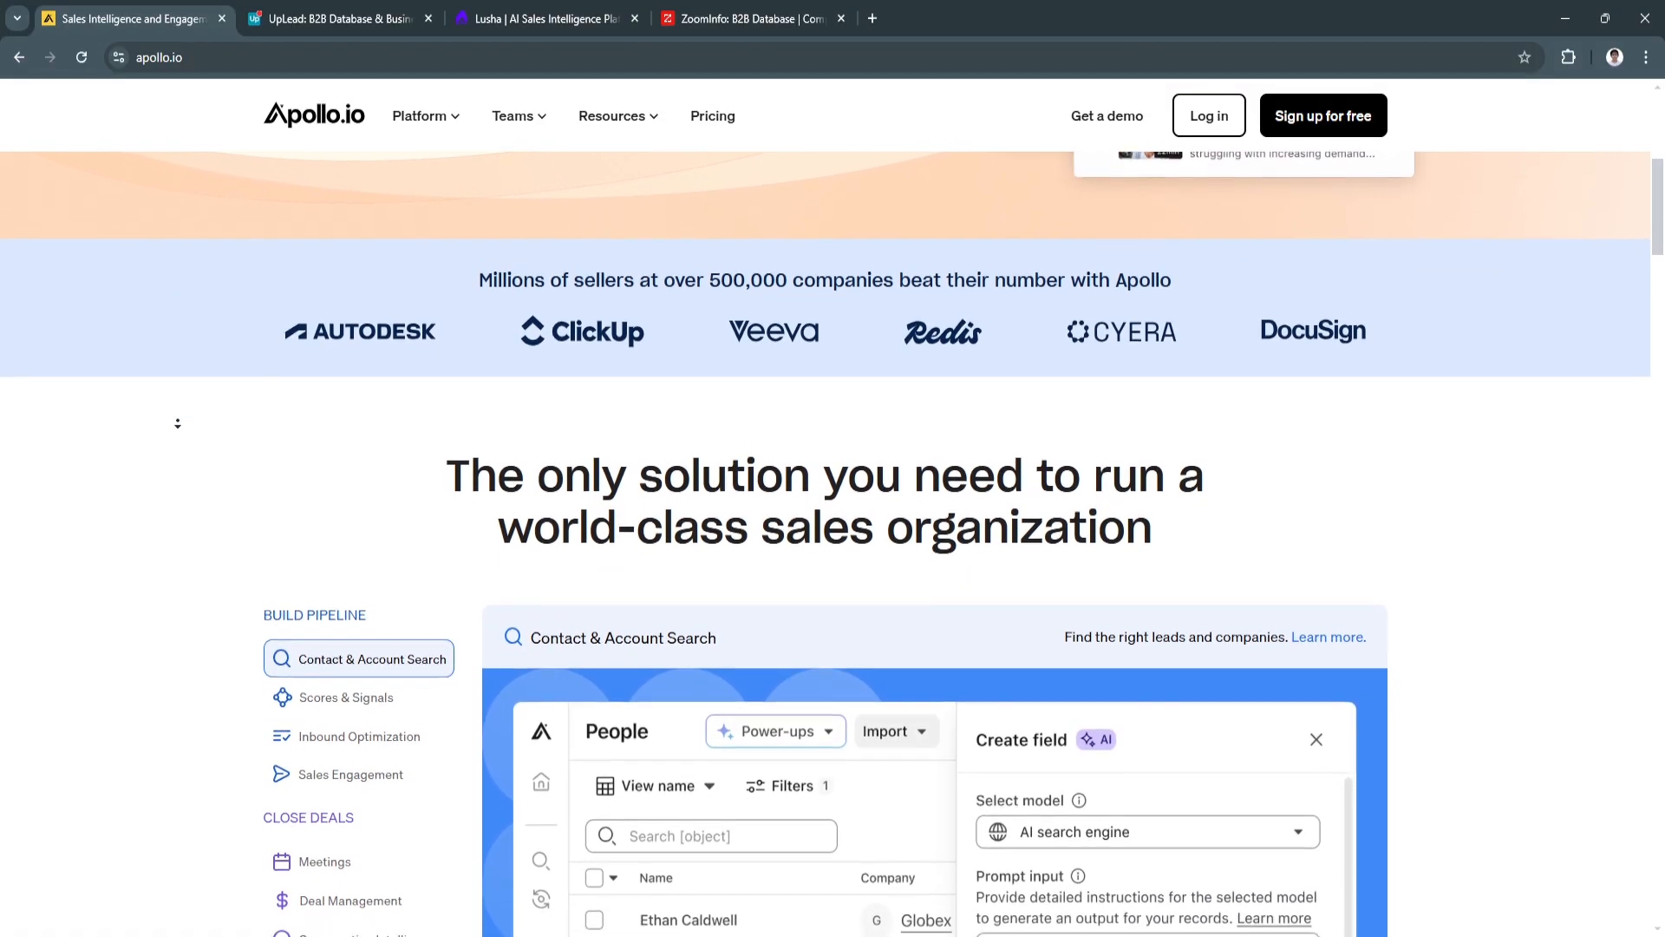
Step: Scroll through the platform overview until the 'Easily explore the most accurate B2B data' section and its statistics appear
scroll(down, 3)
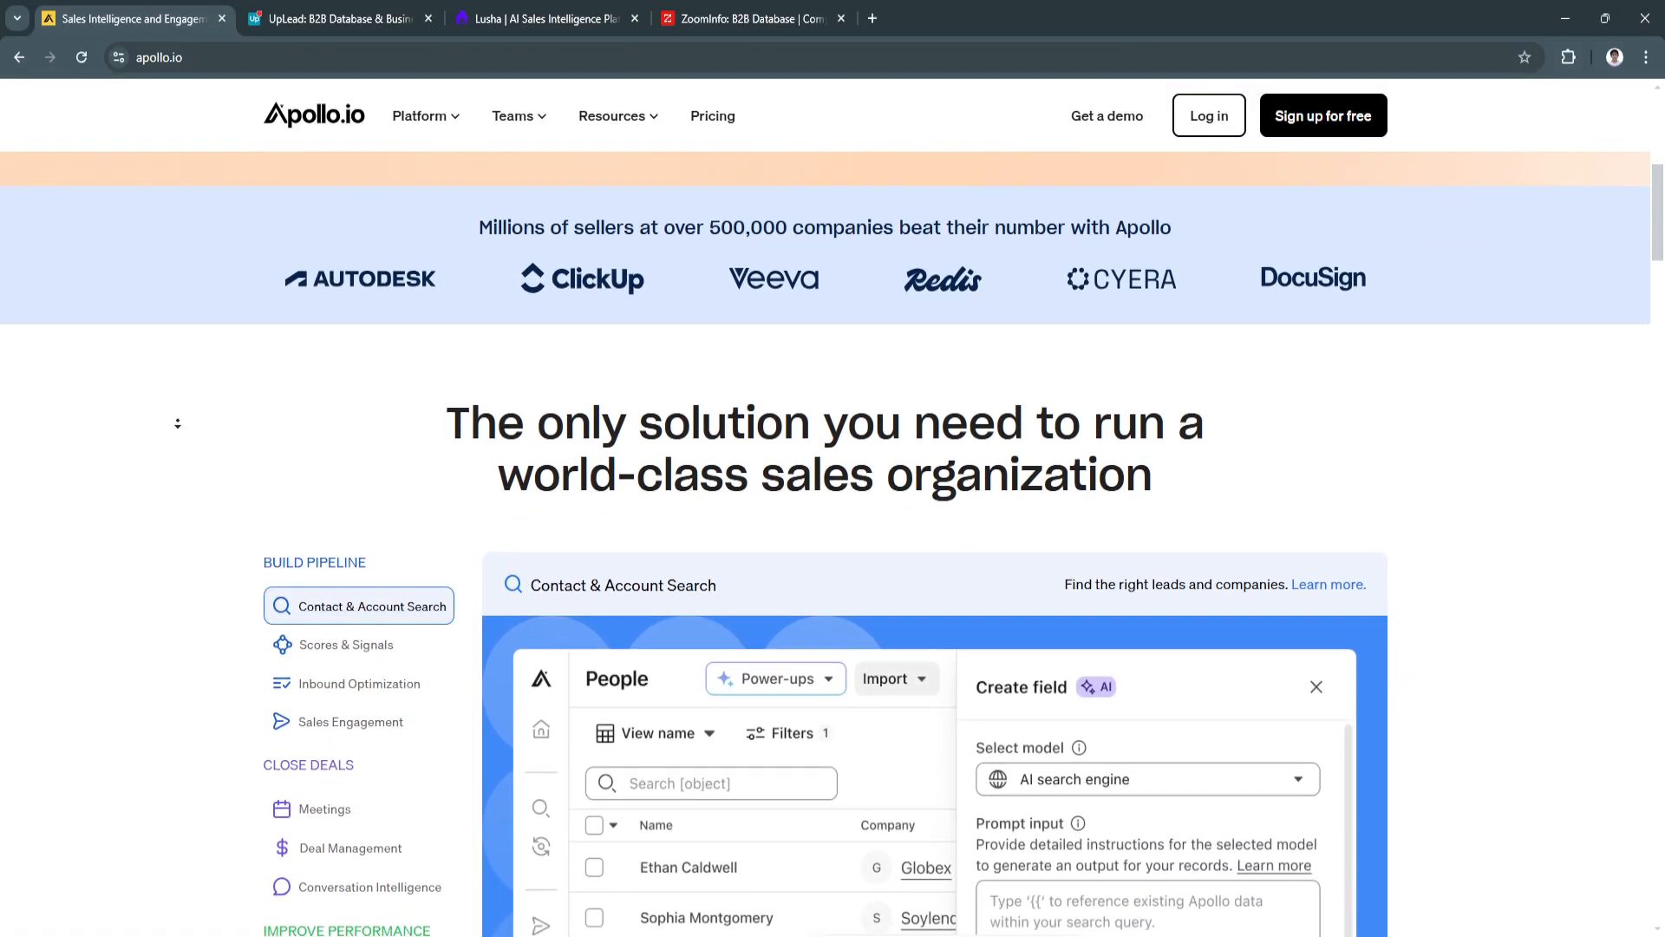
scroll(down, 3)
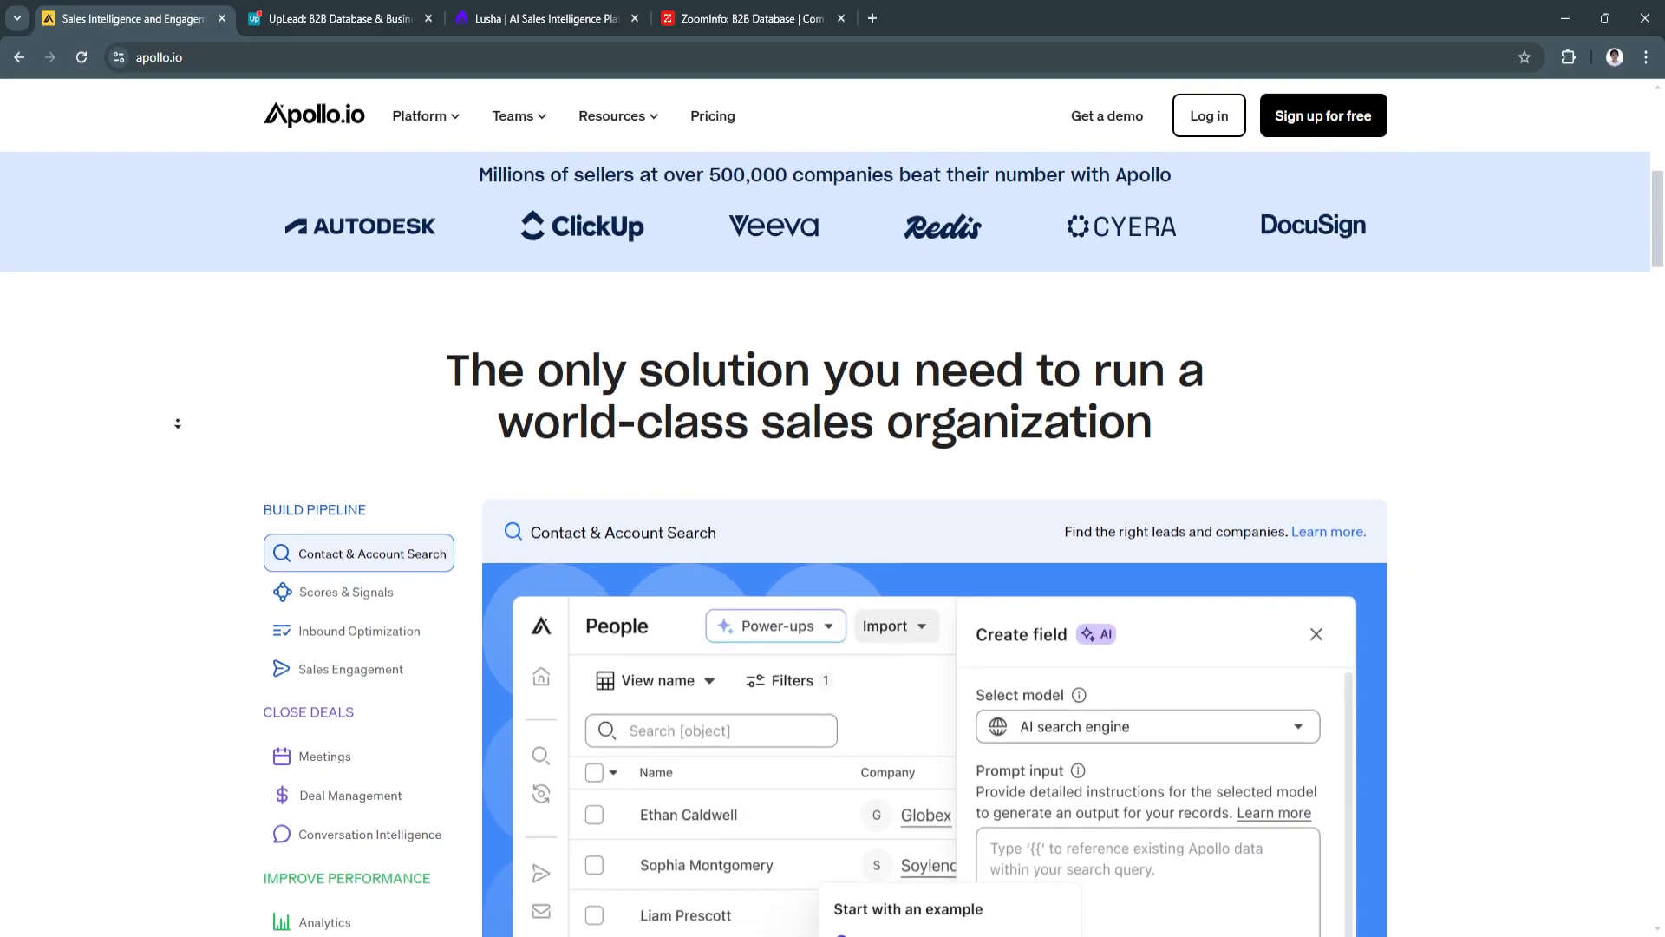
scroll(down, 3)
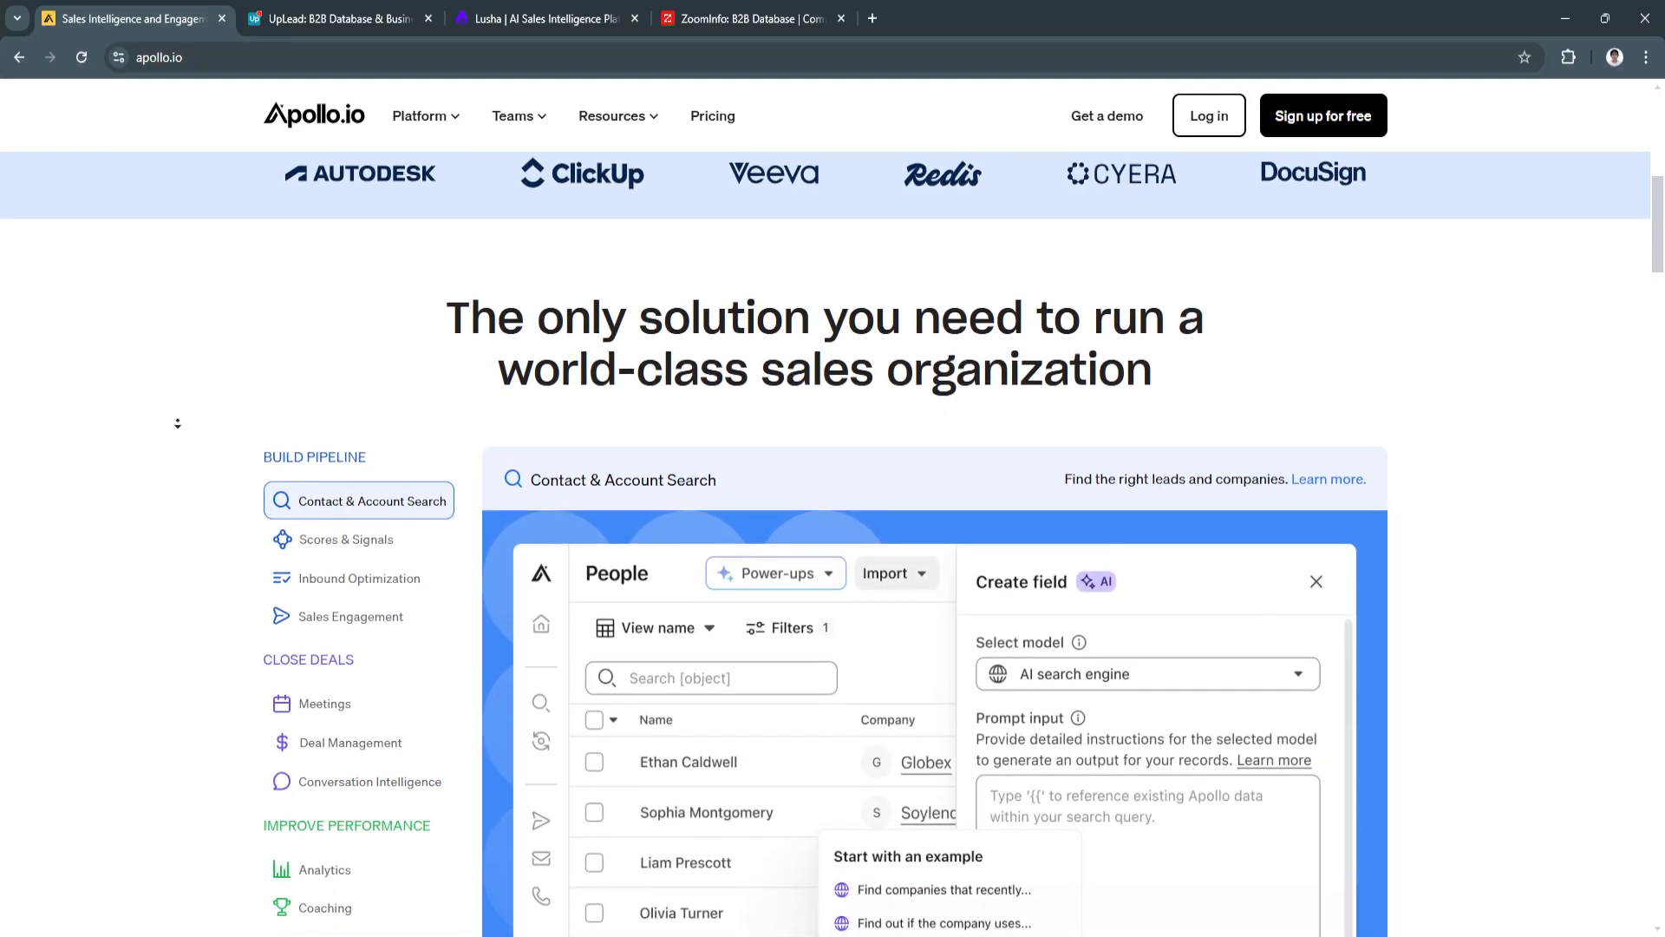
scroll(down, 3)
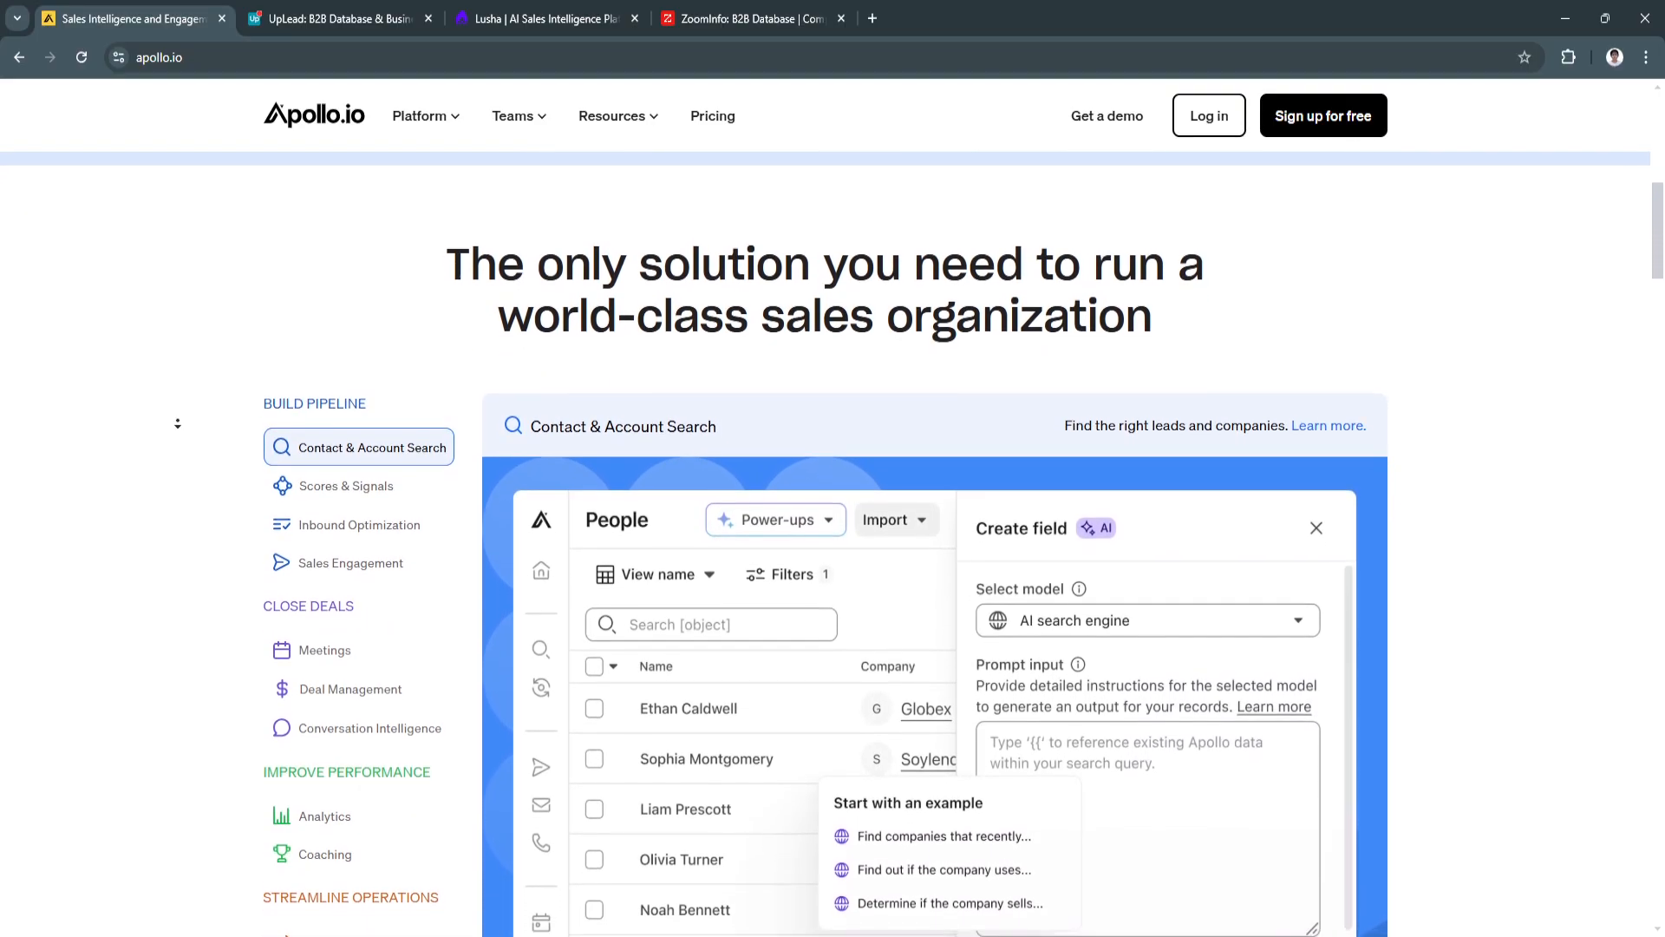
scroll(down, 3)
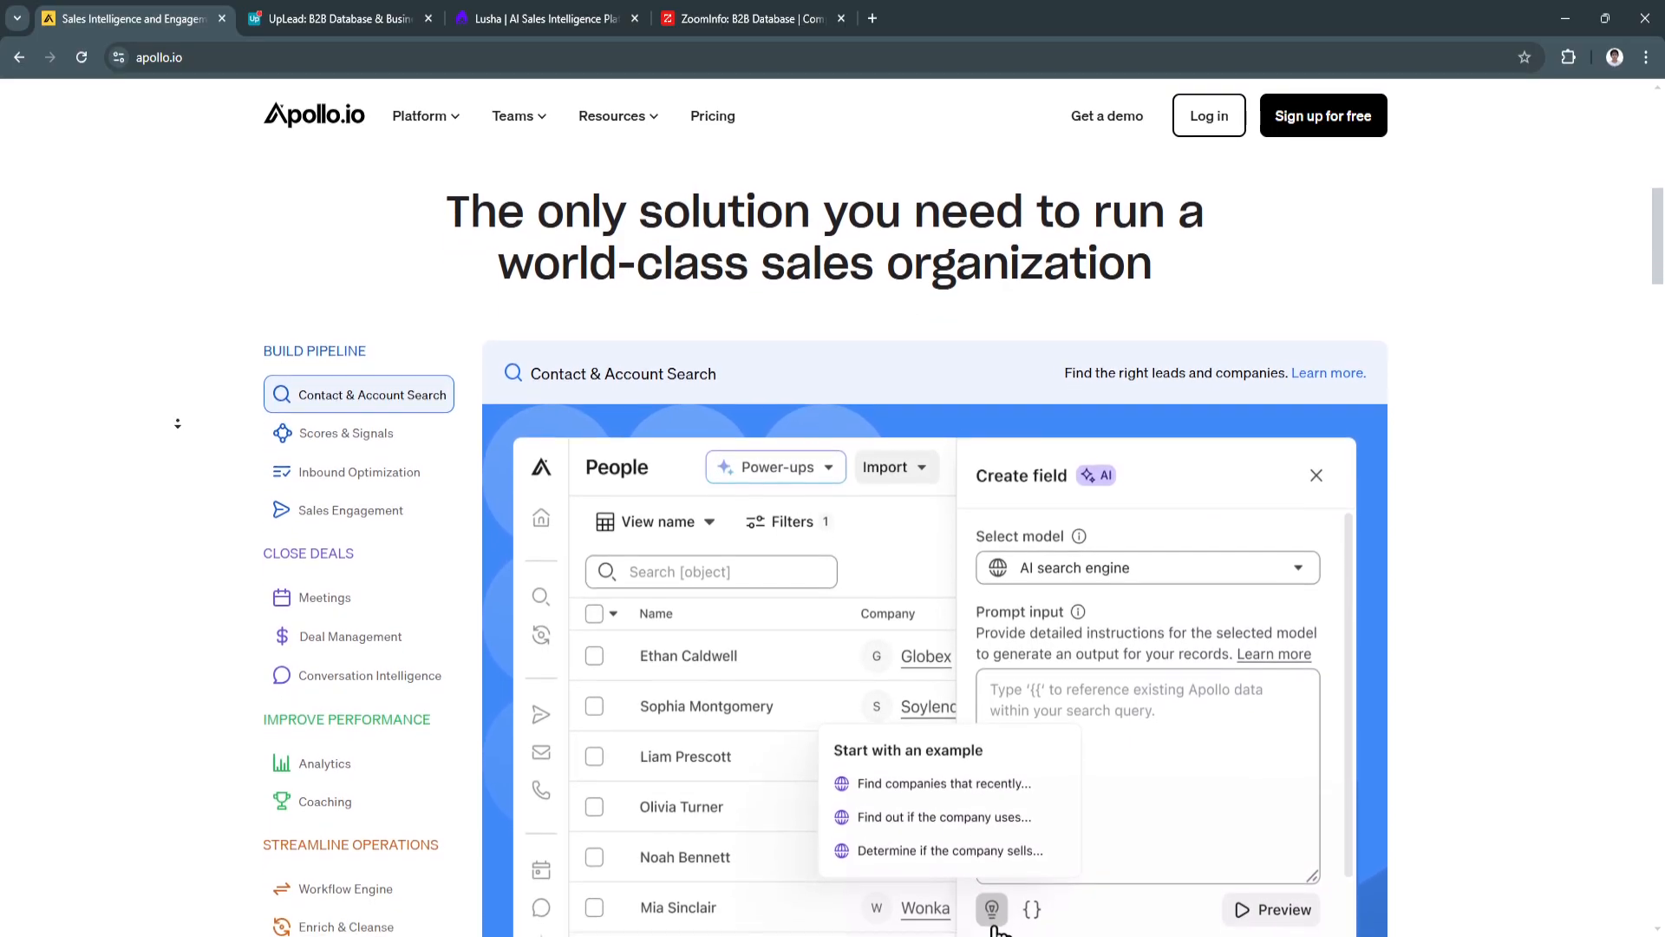
scroll(down, 3)
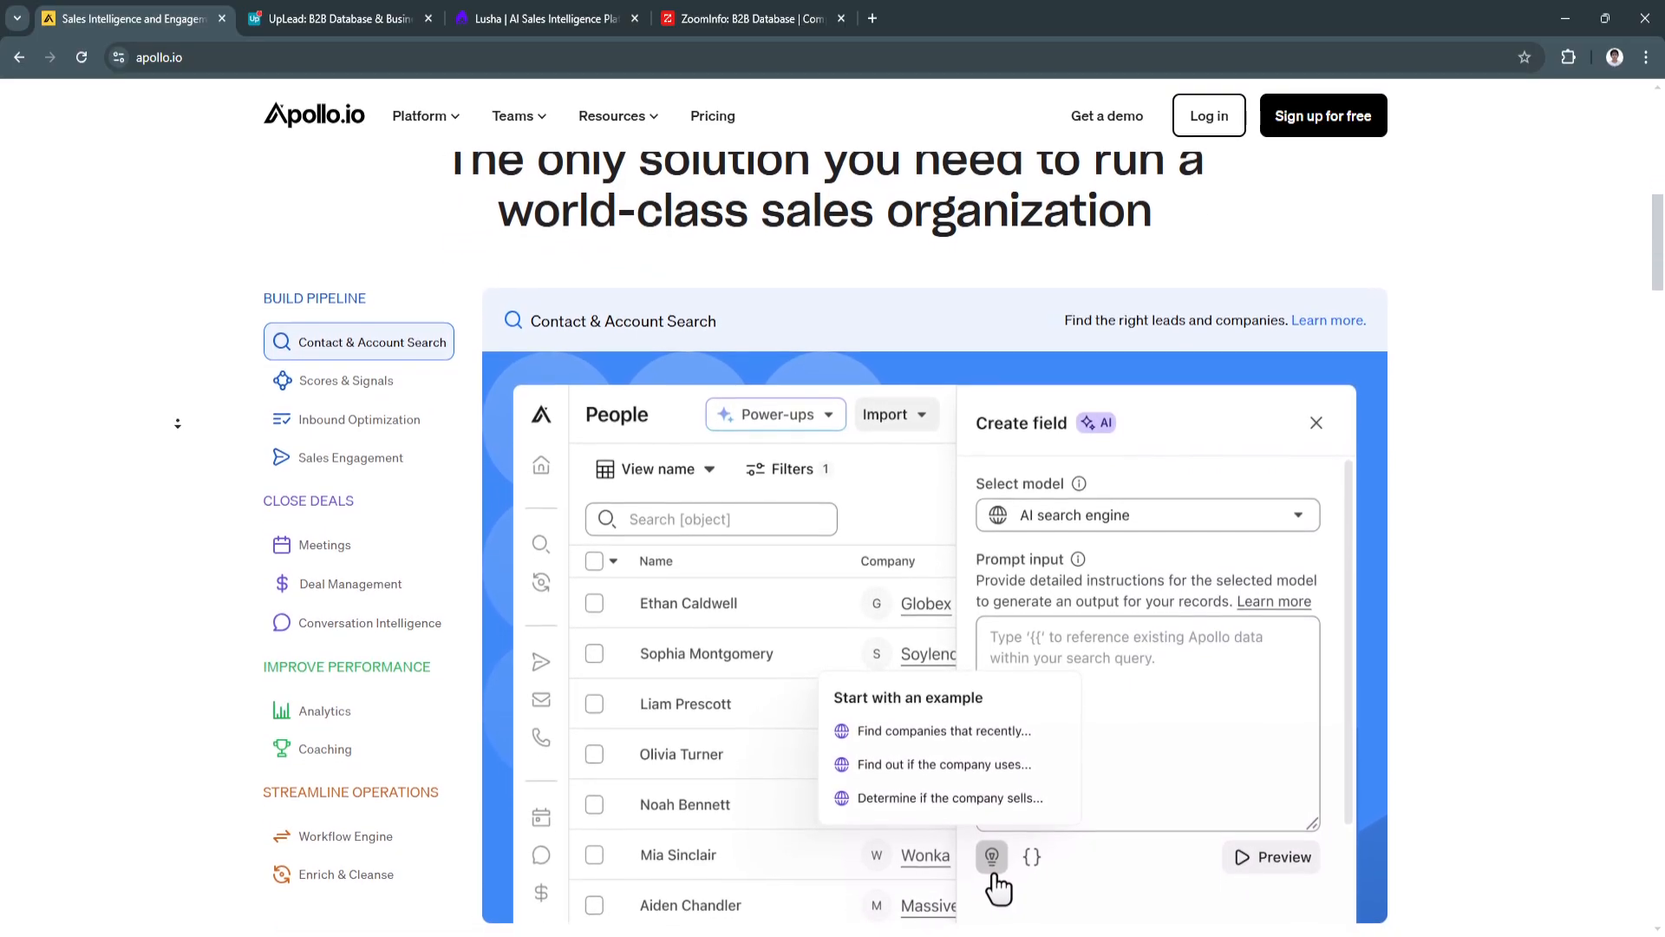
scroll(down, 3)
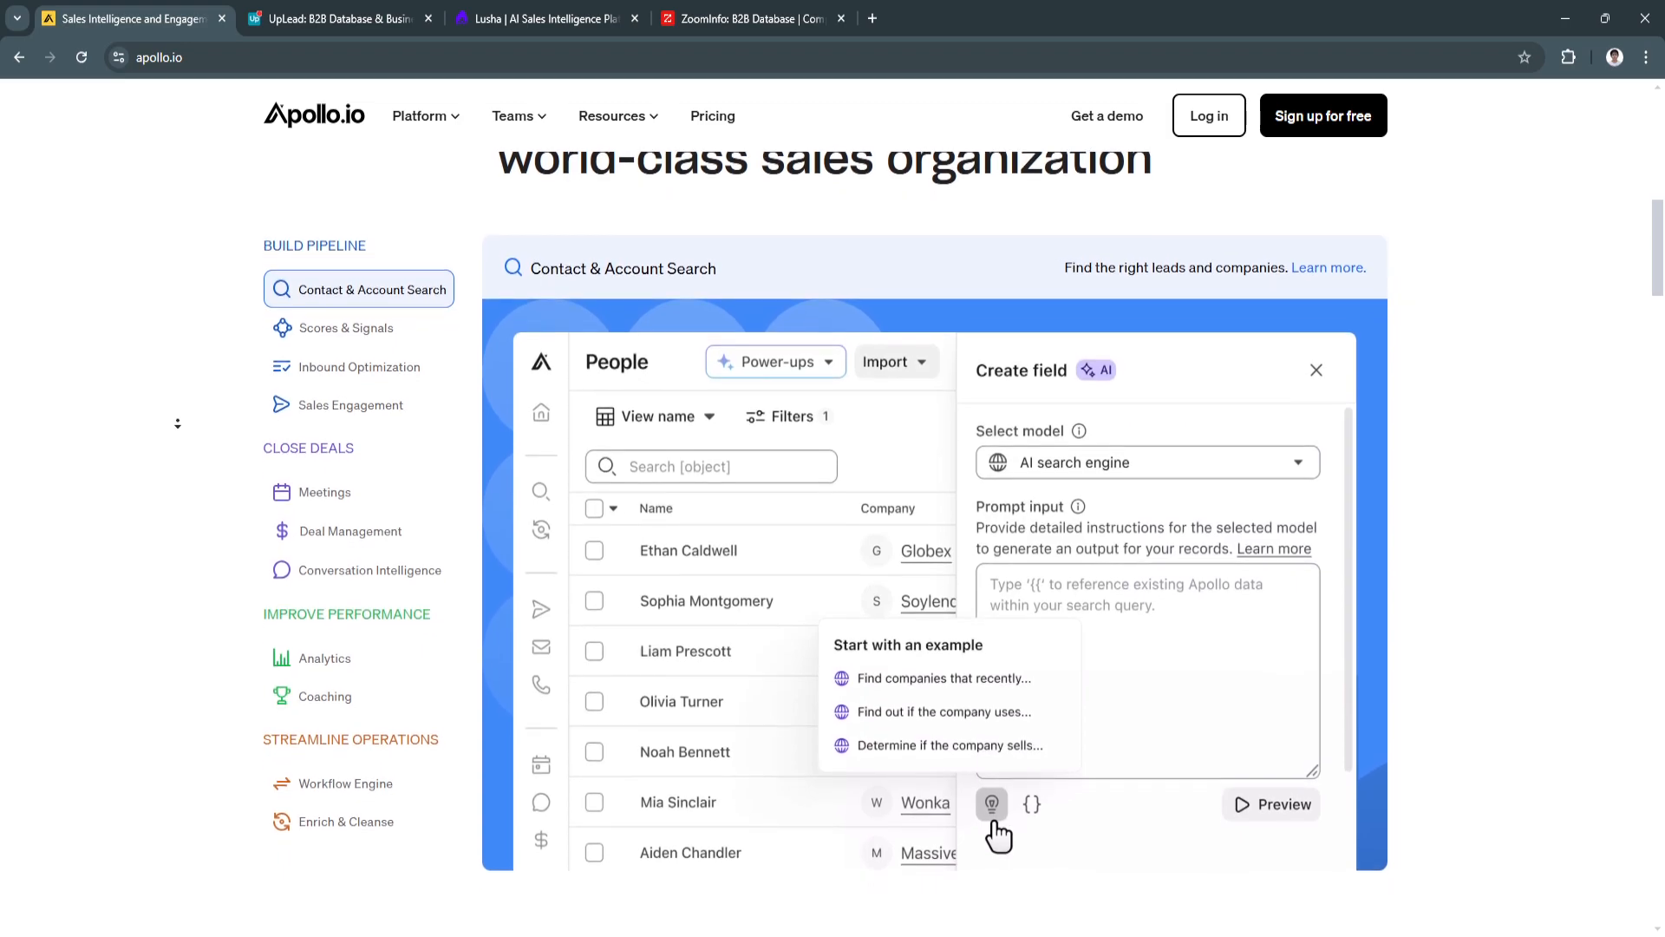
scroll(down, 3)
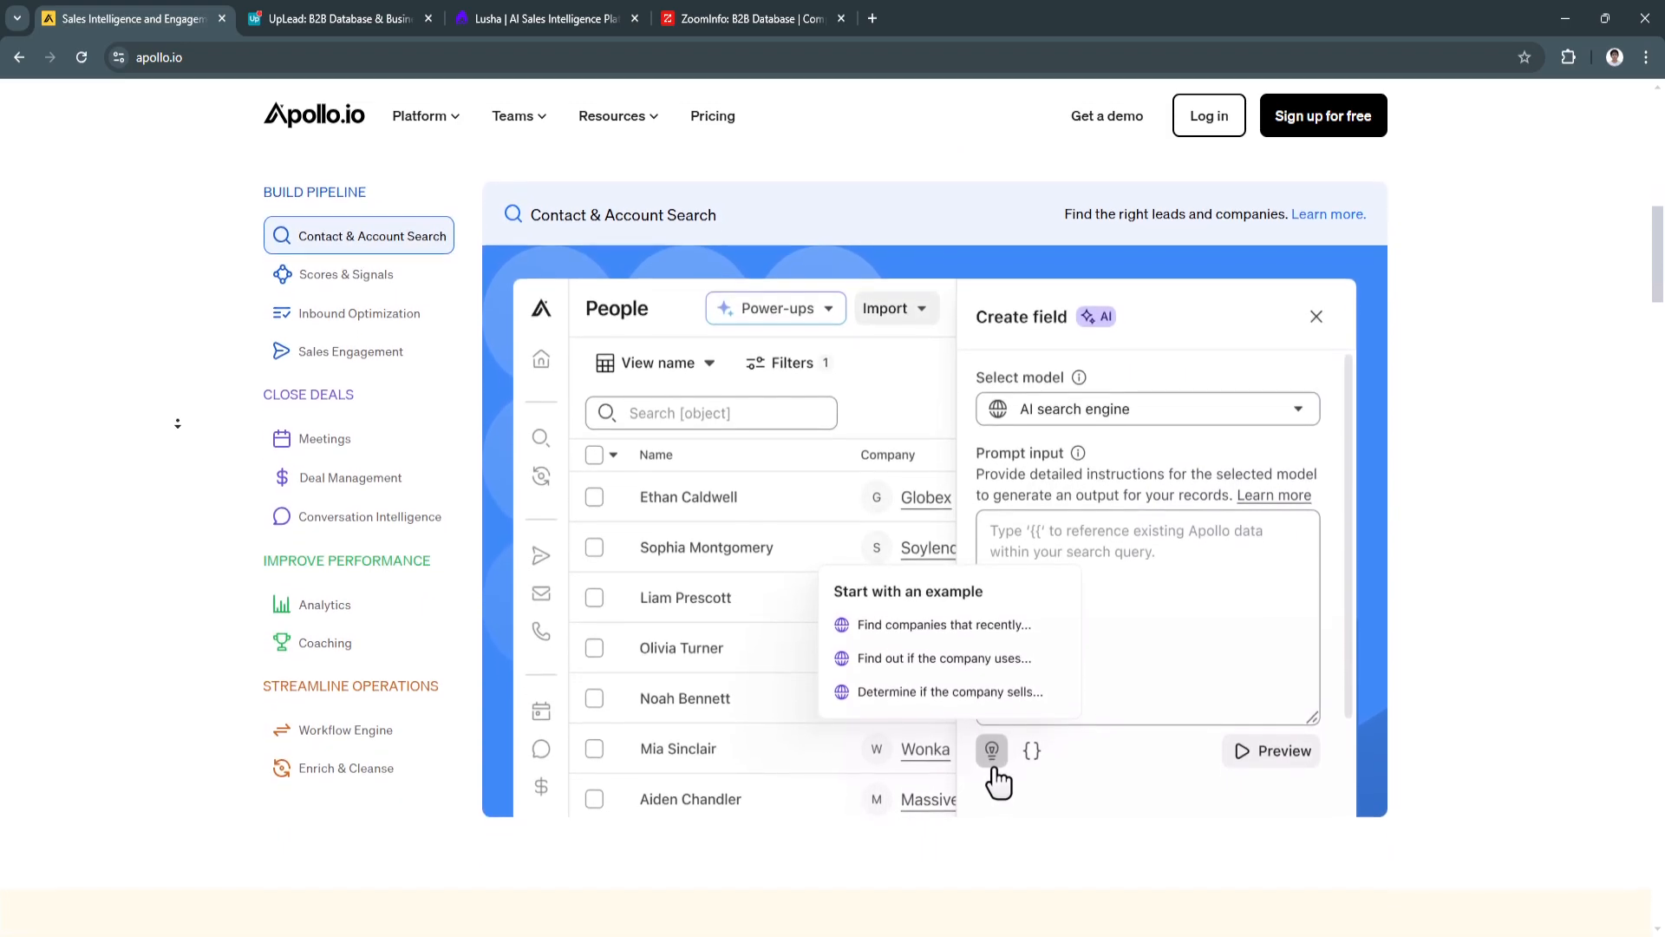
scroll(down, 3)
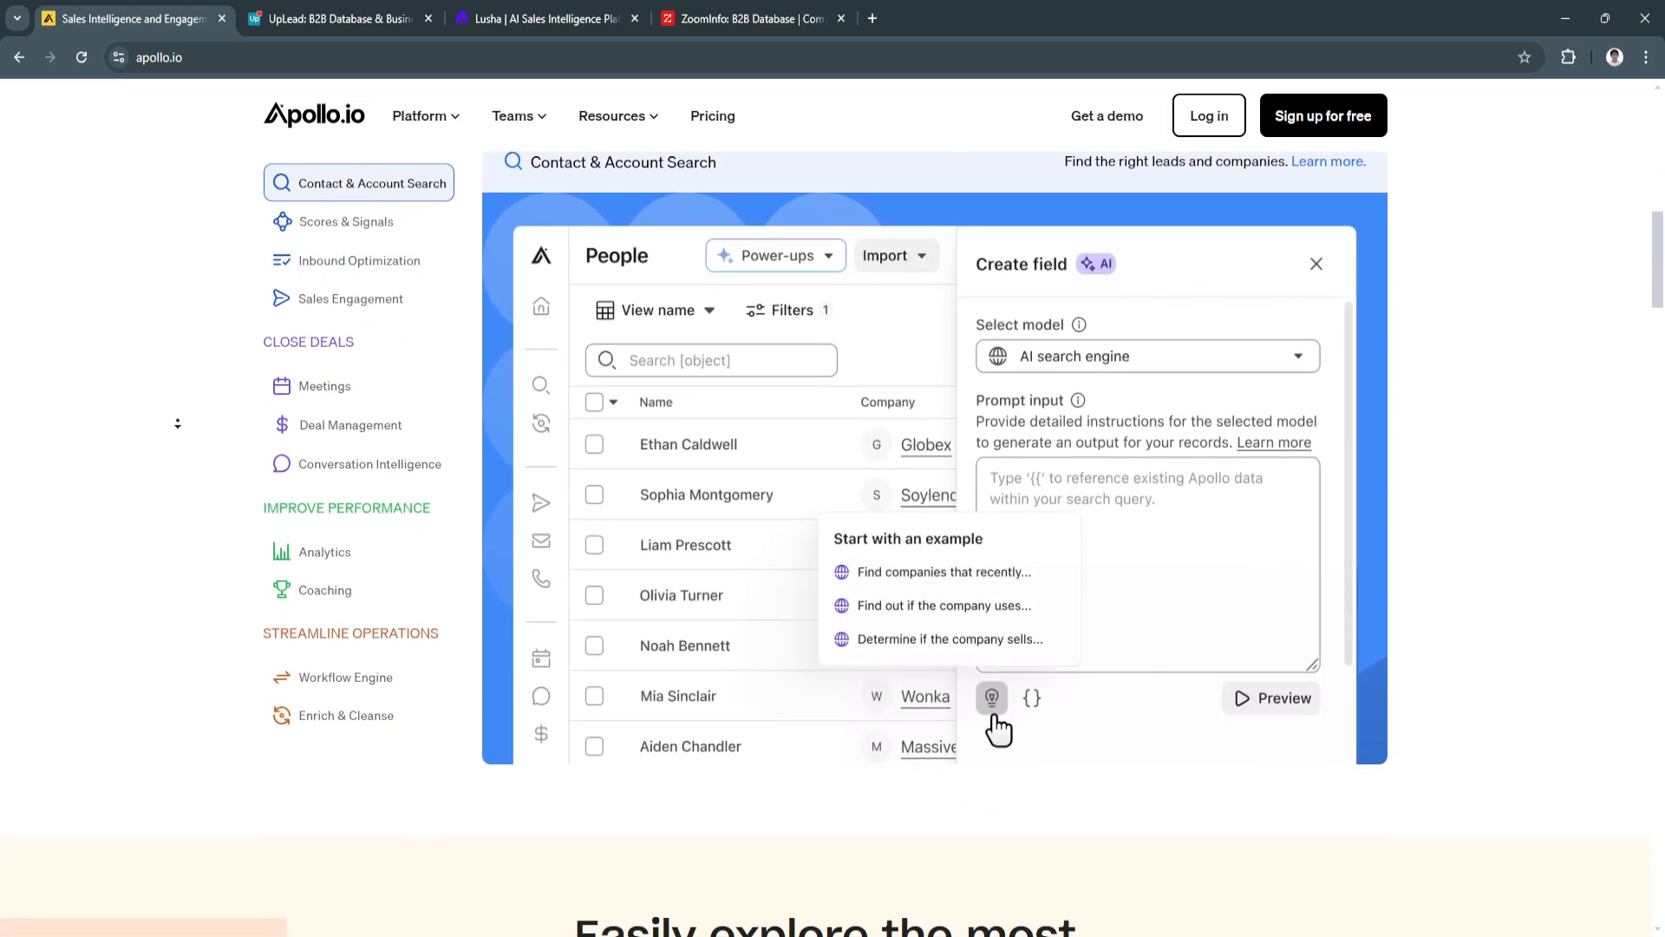
scroll(down, 3)
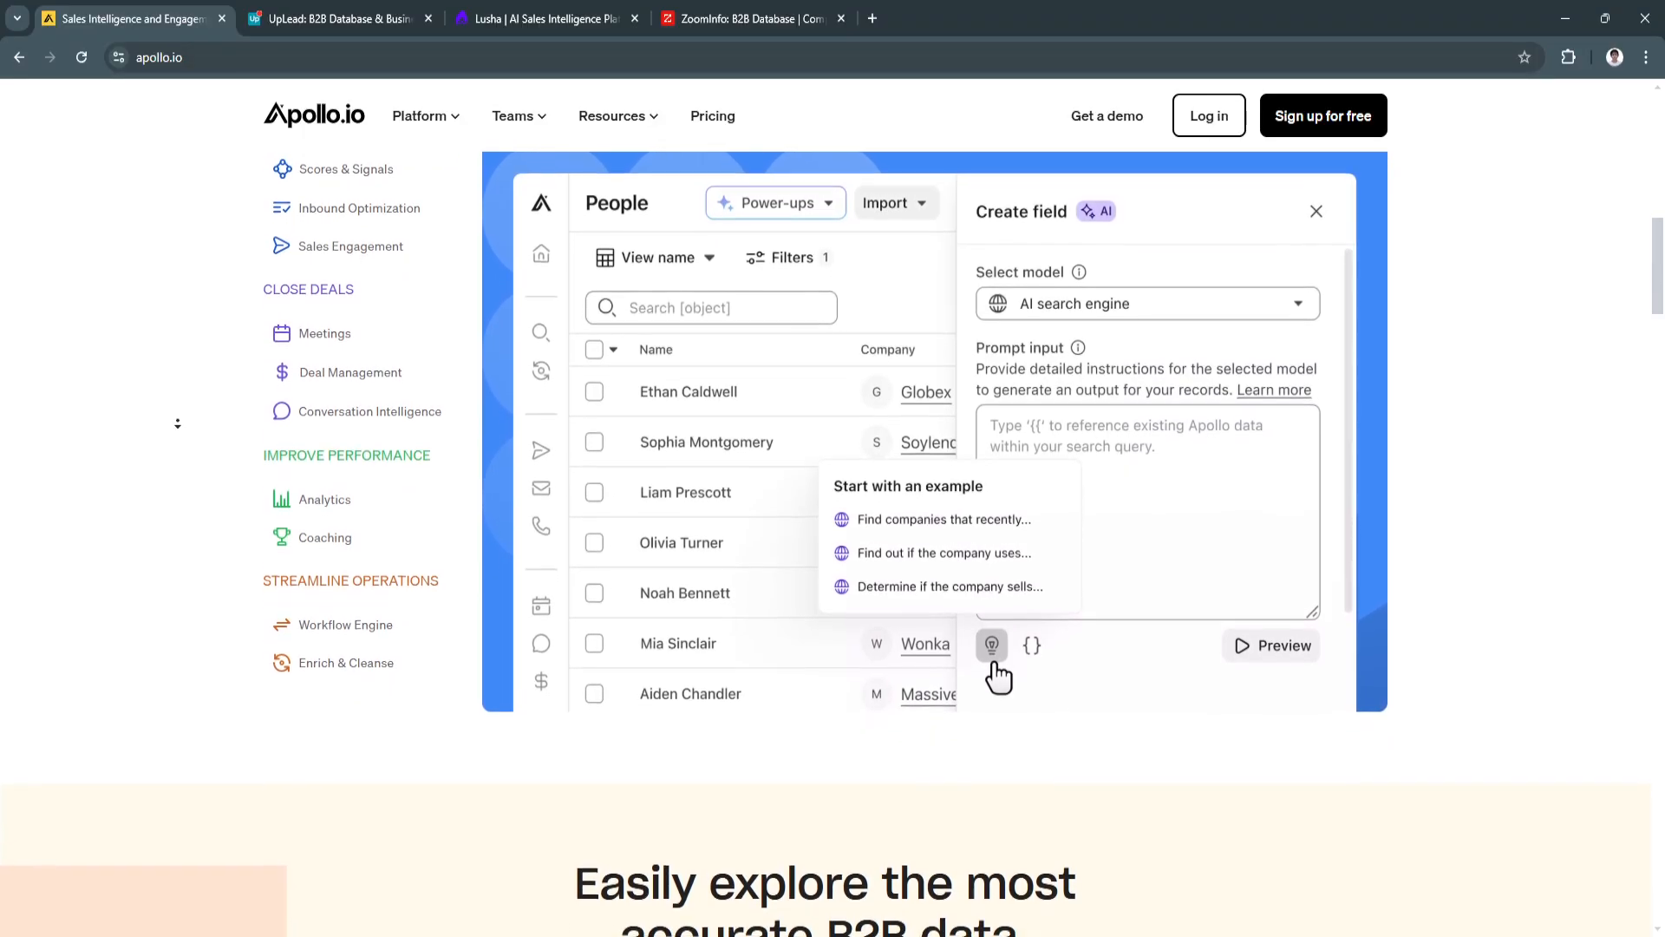
scroll(down, 3)
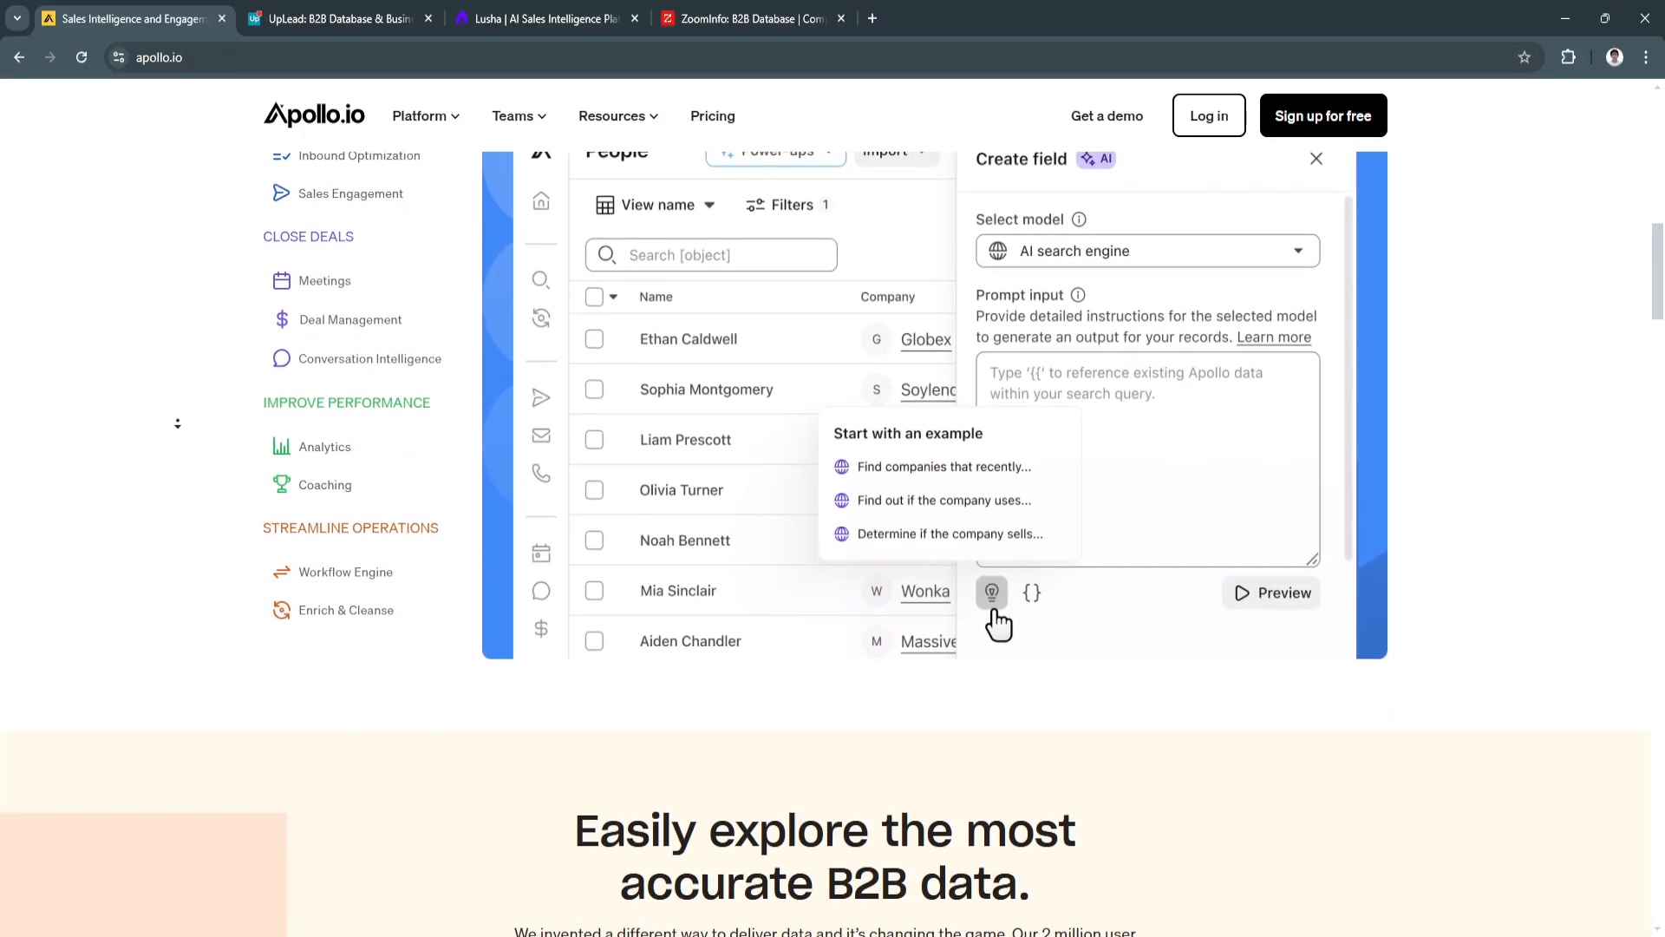
scroll(down, 3)
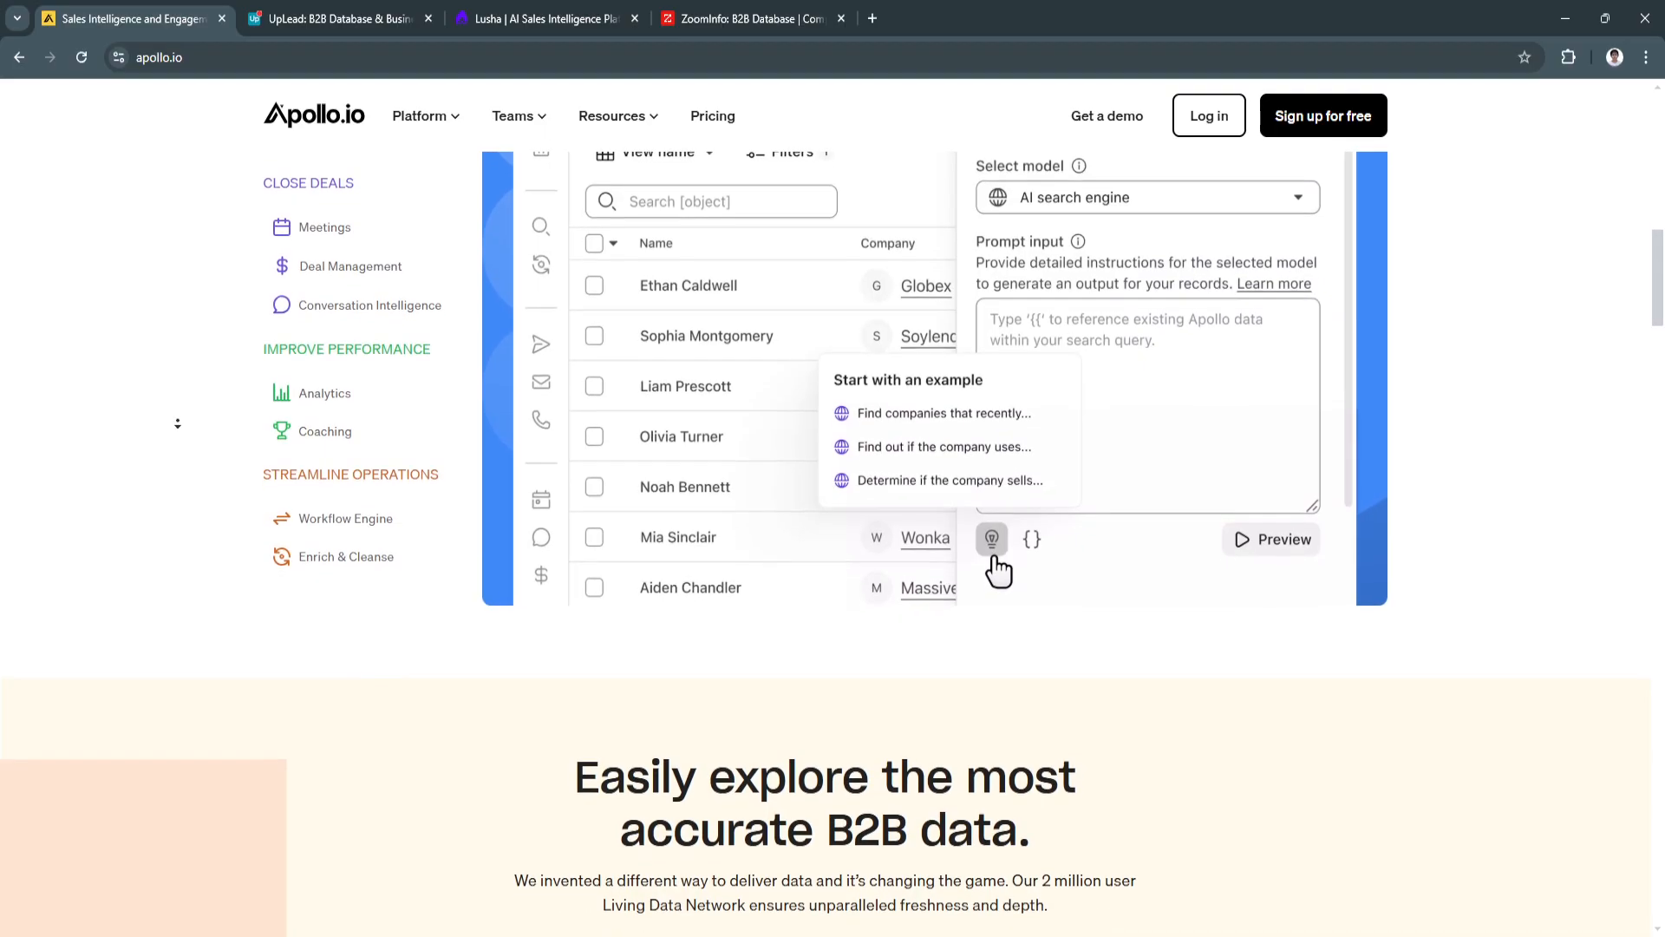
scroll(down, 3)
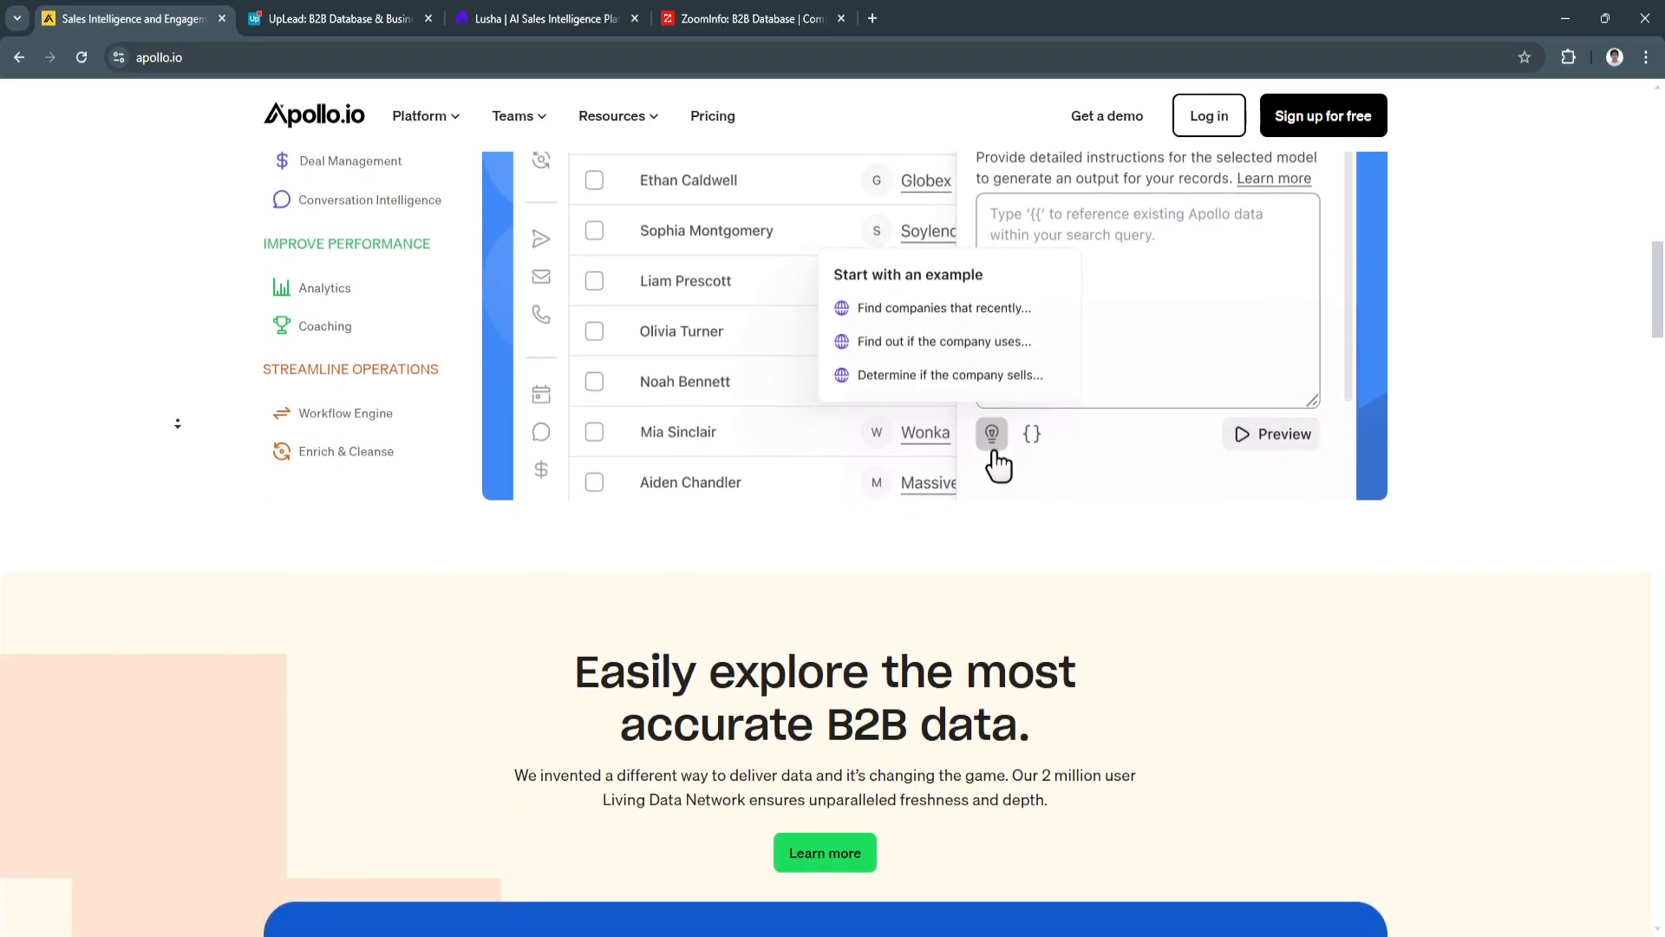
scroll(down, 3)
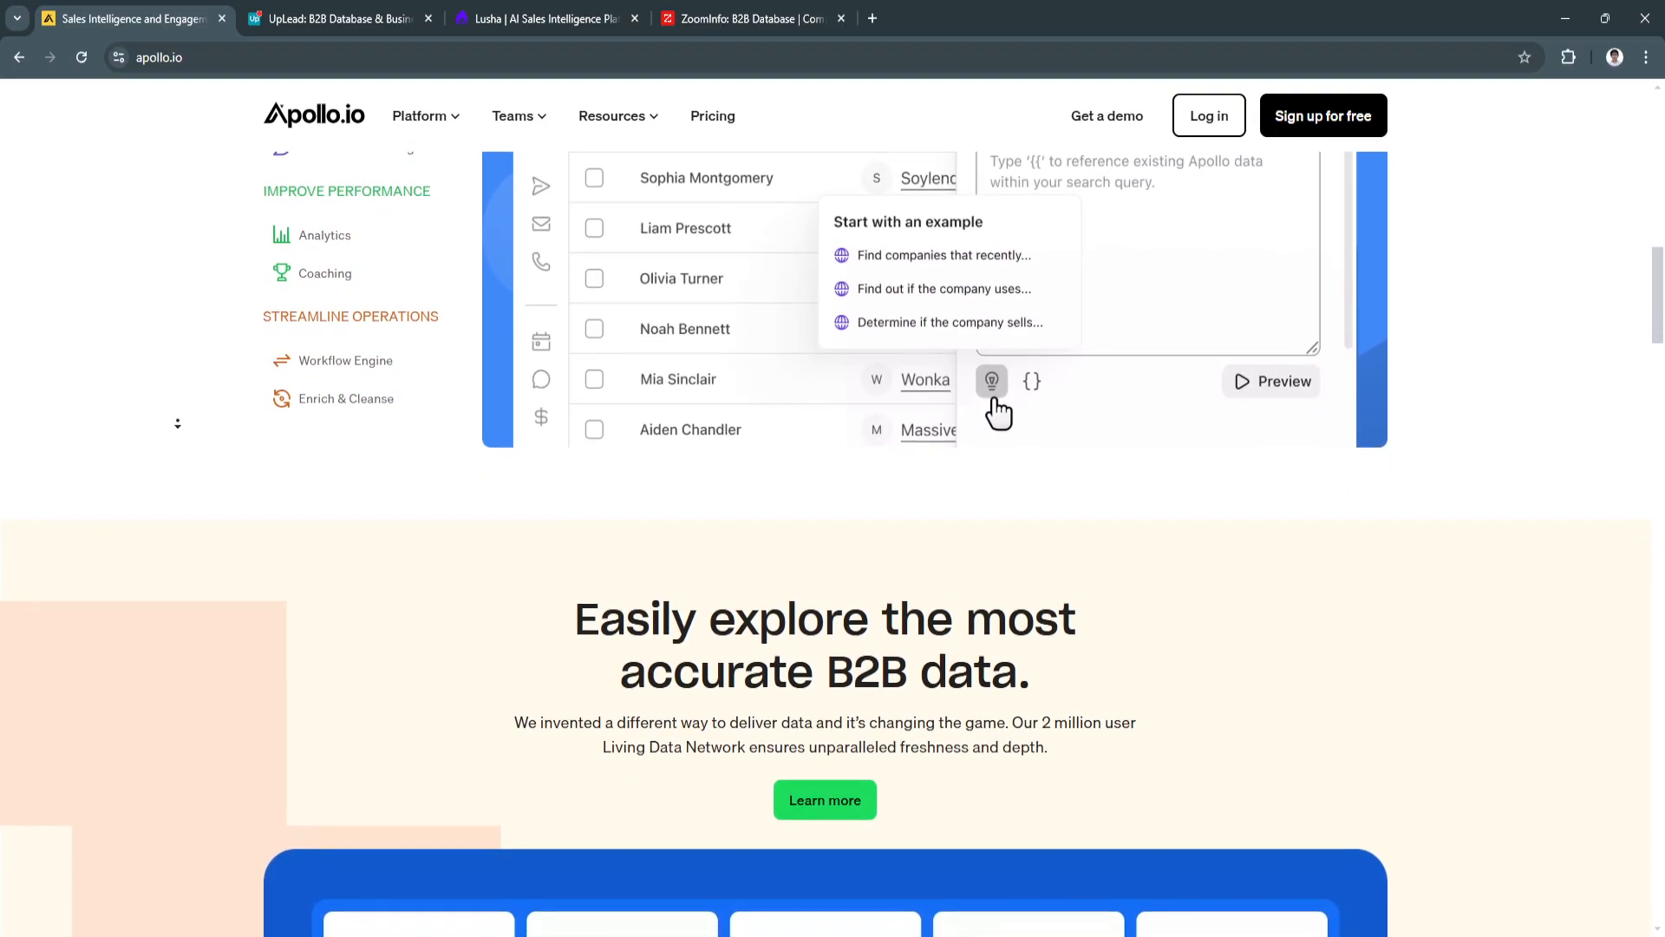
scroll(down, 3)
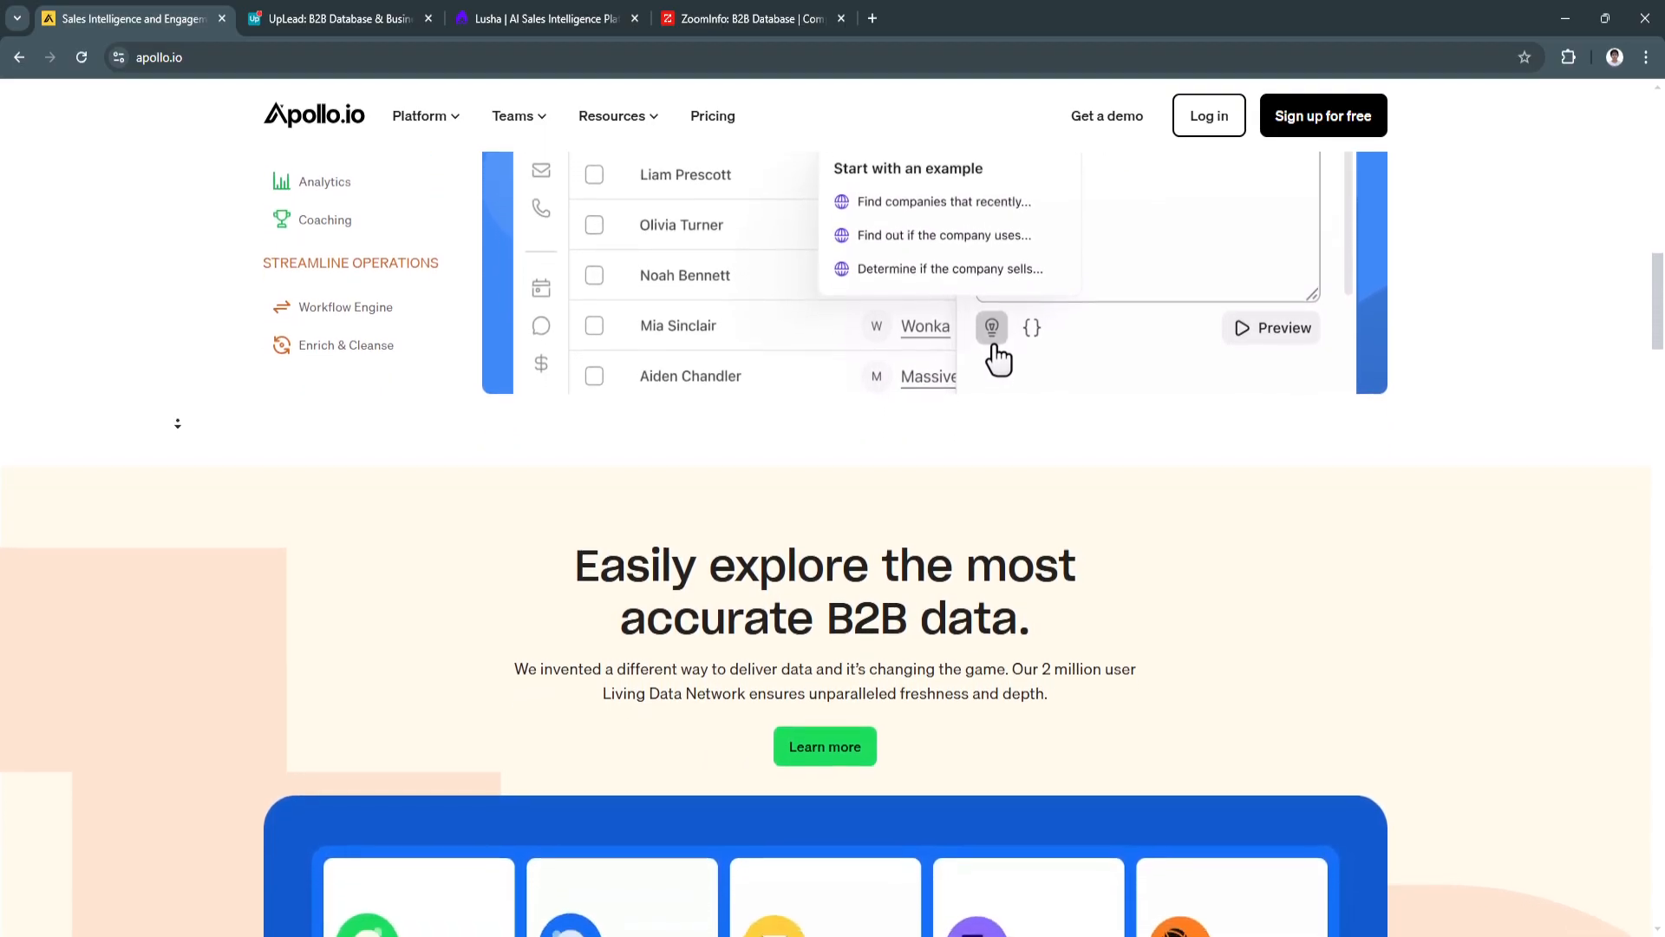
scroll(down, 3)
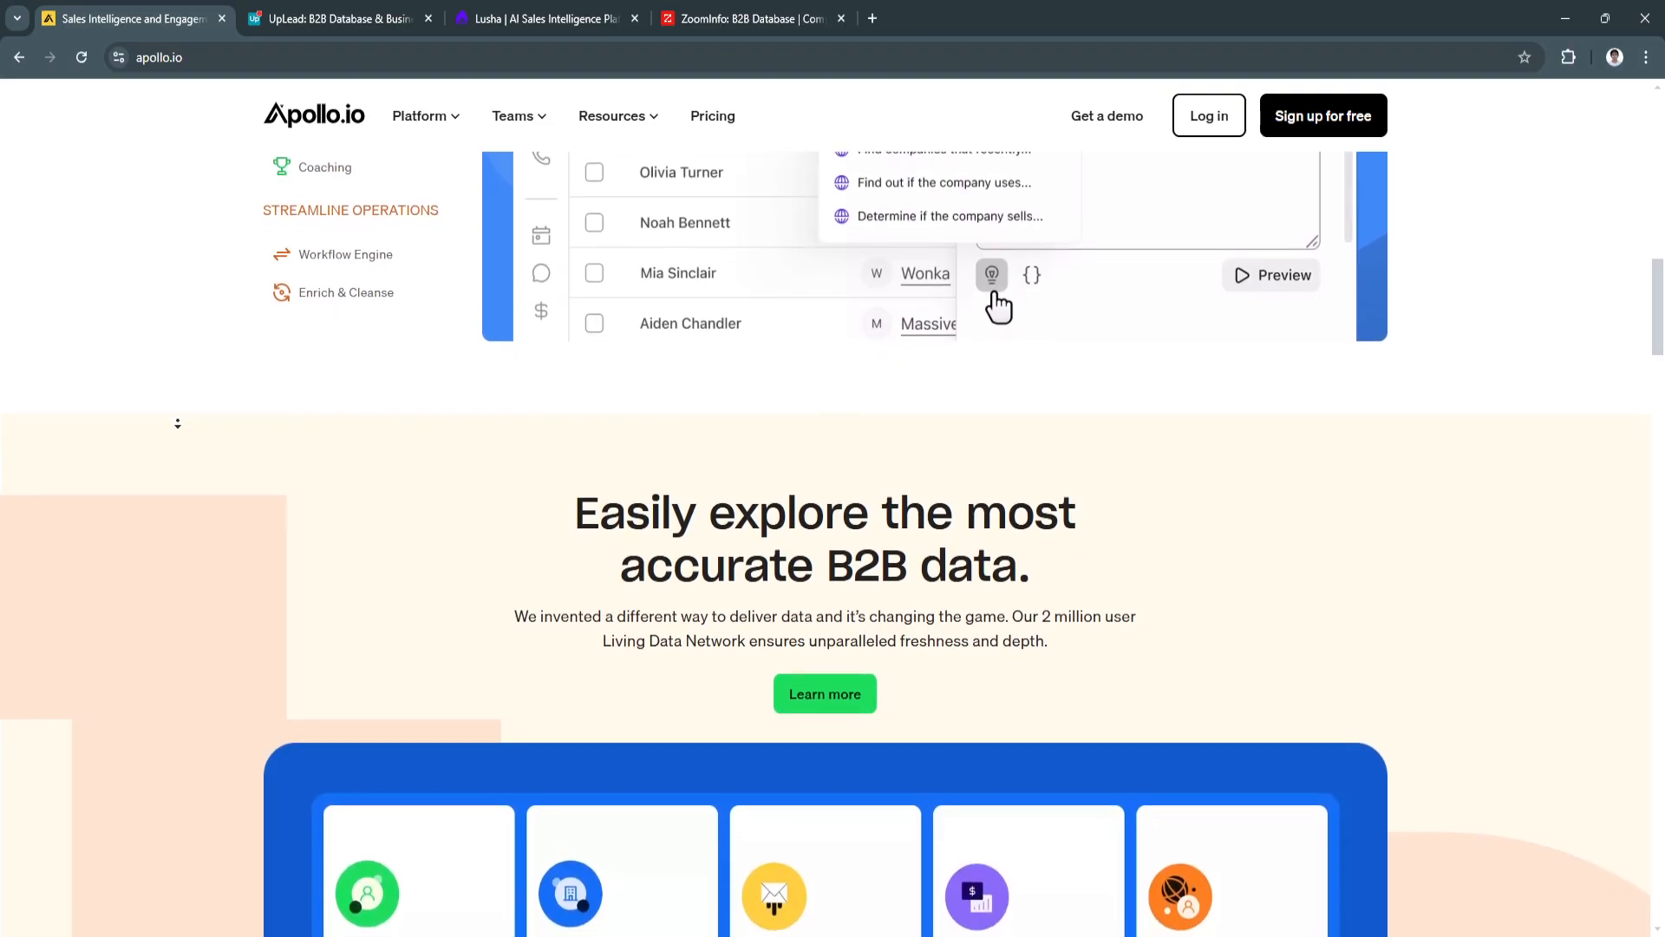
scroll(down, 3)
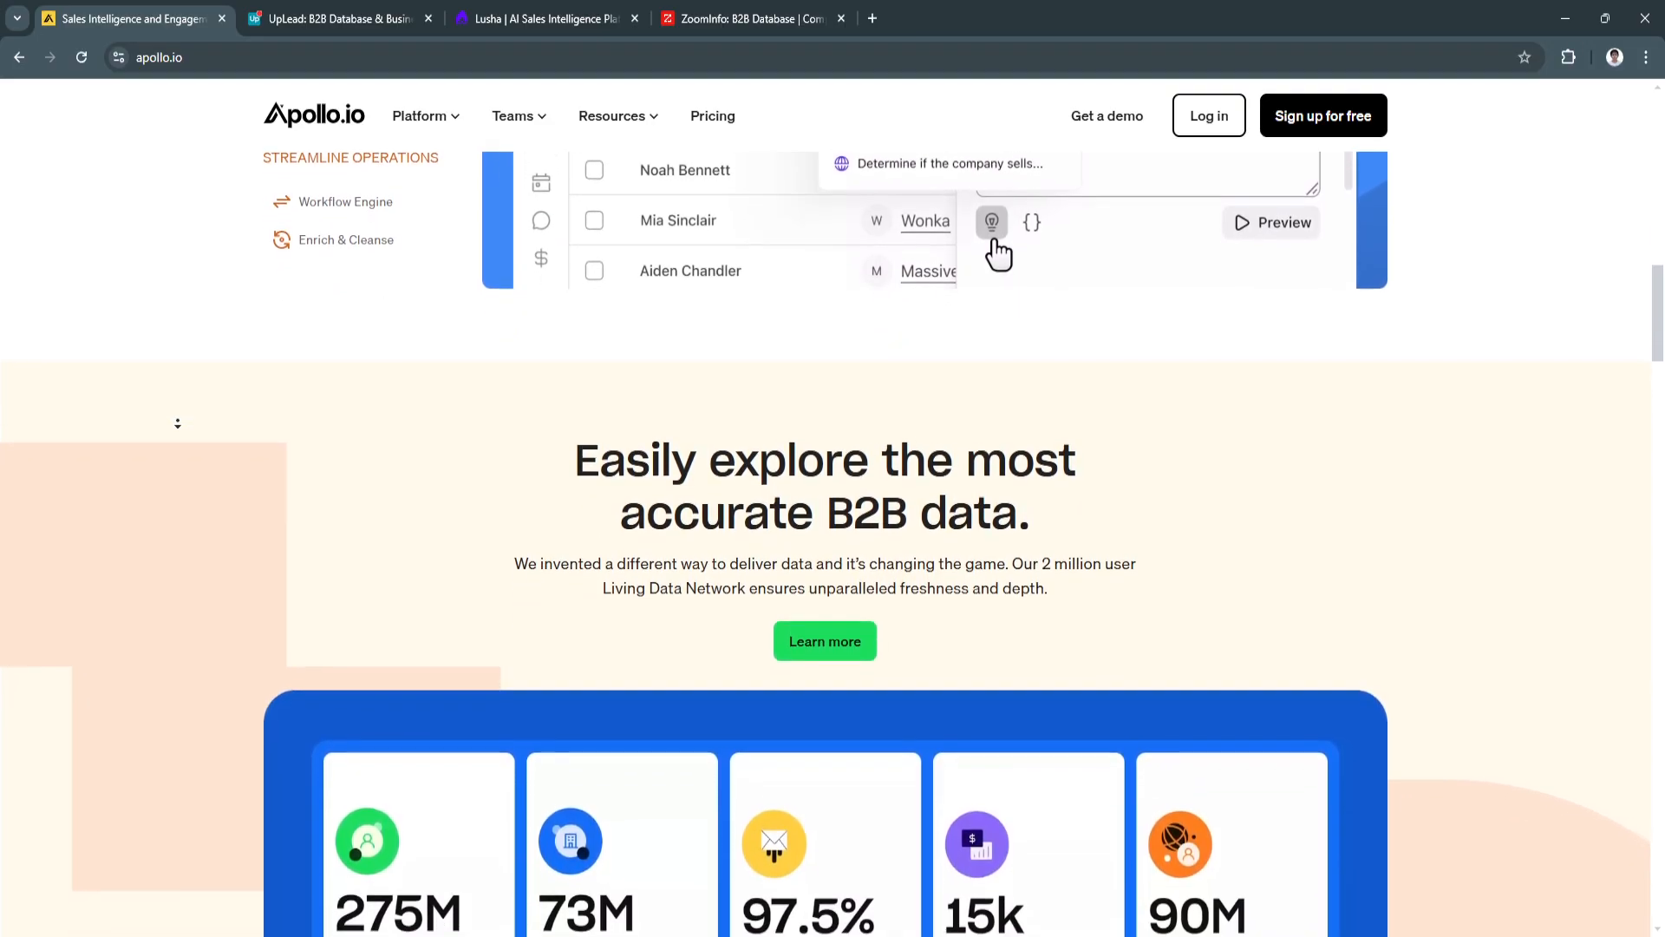
Step: Scroll through the contact and accuracy statistics cards and the Living Data Network sources
scroll(down, 3)
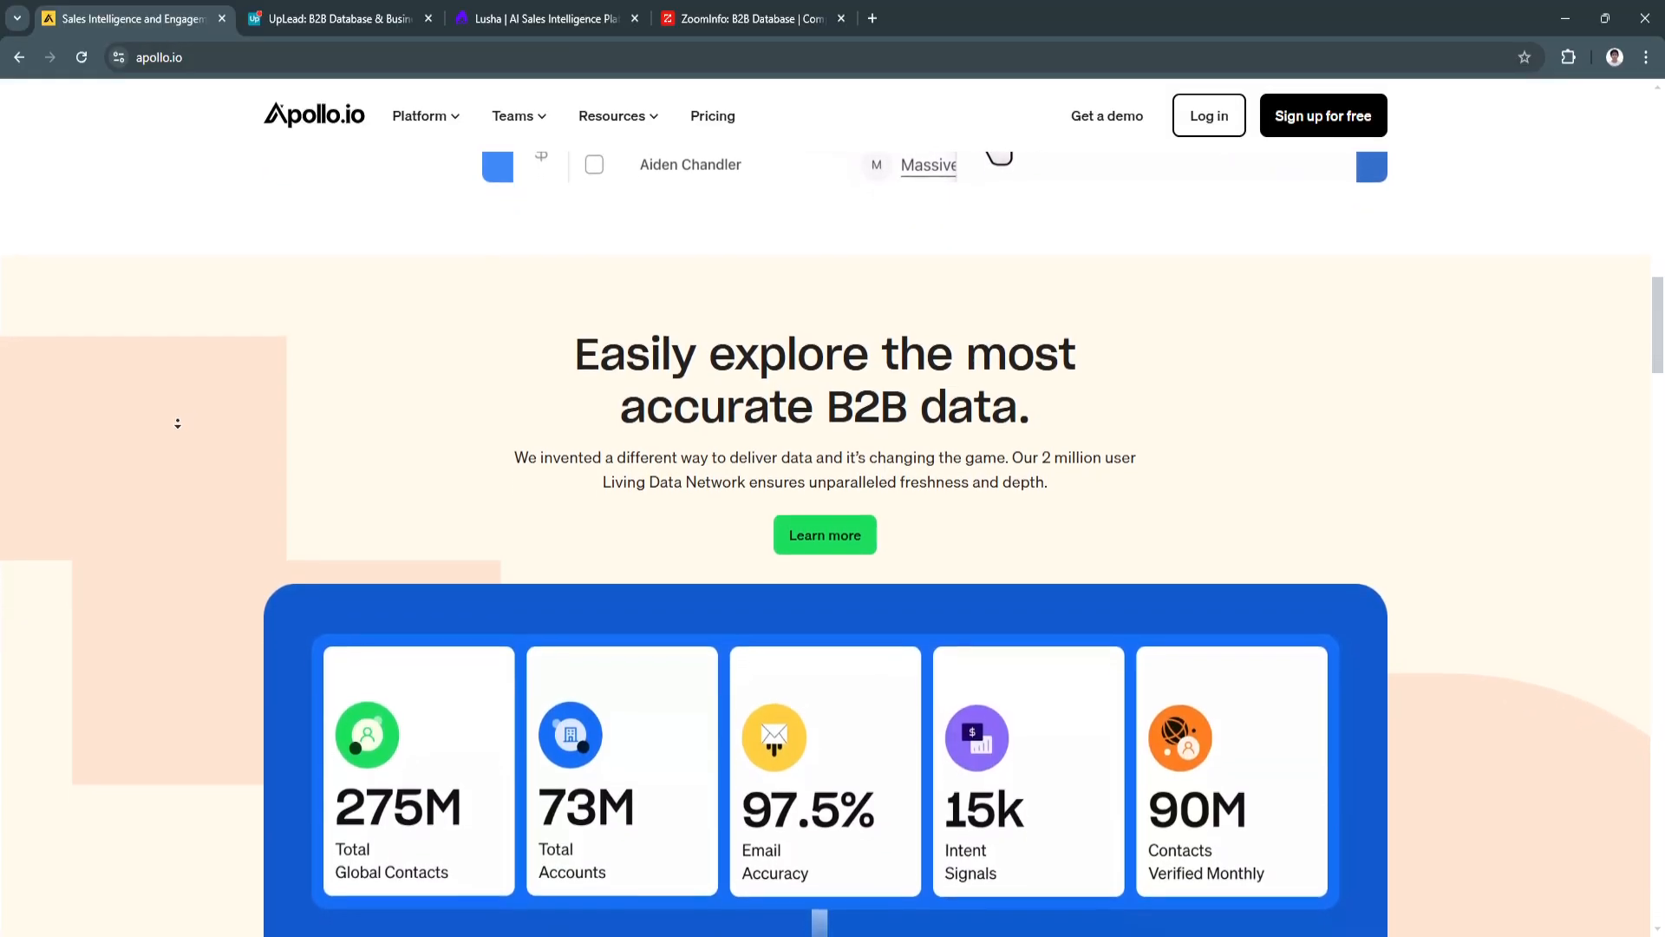
scroll(down, 3)
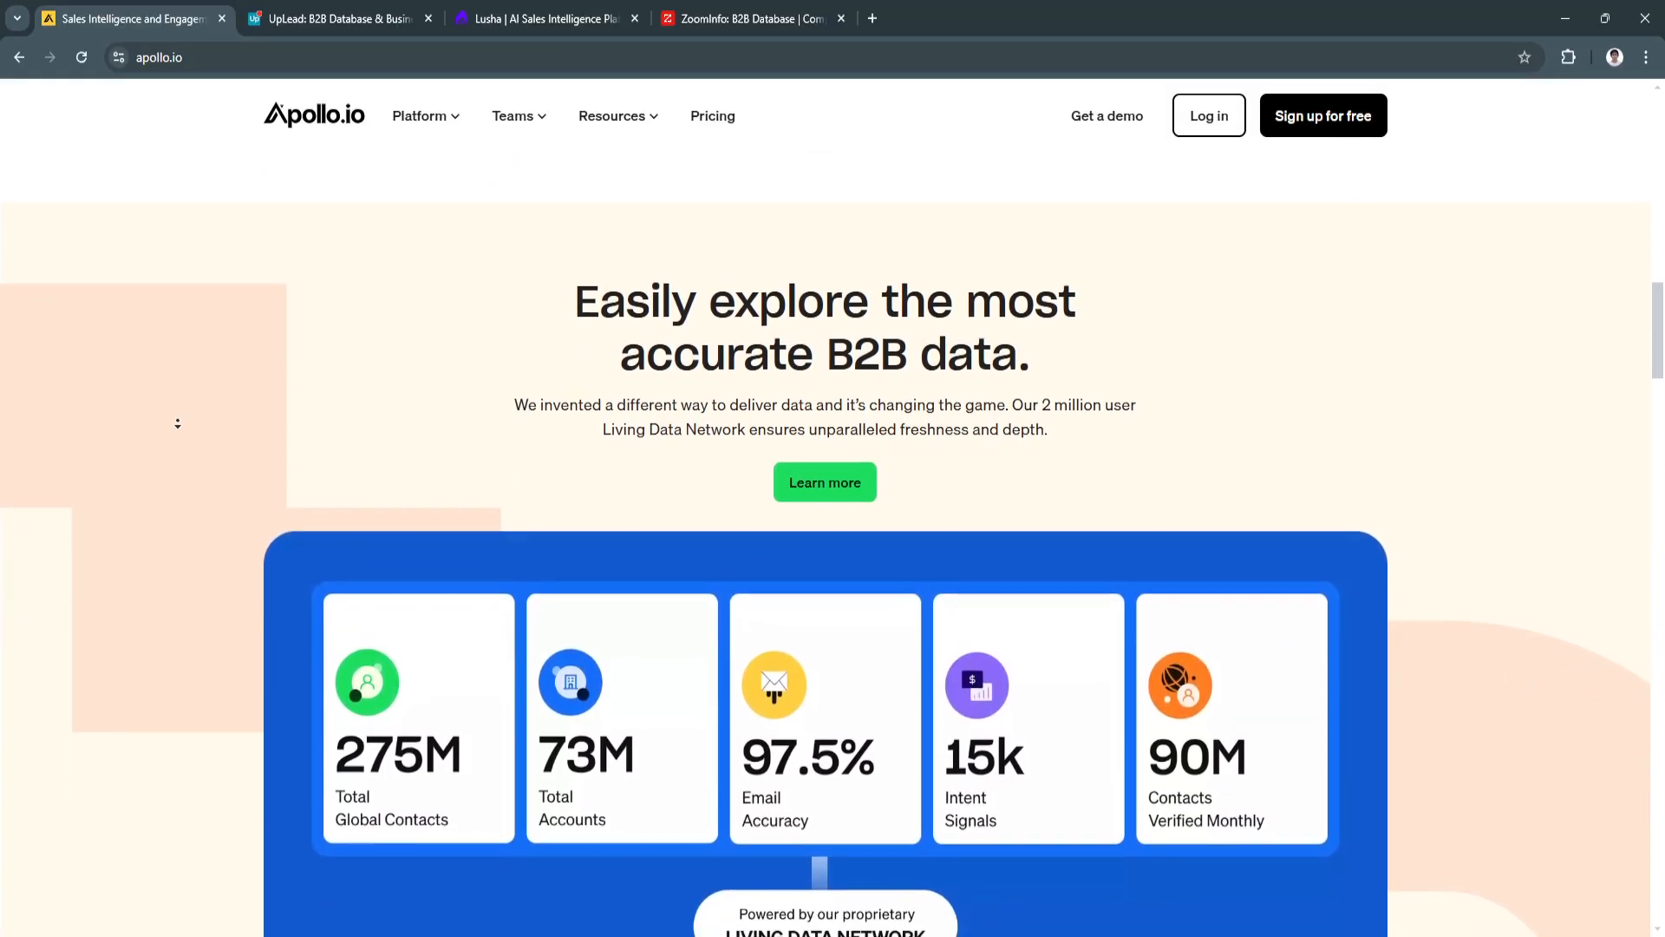
scroll(down, 3)
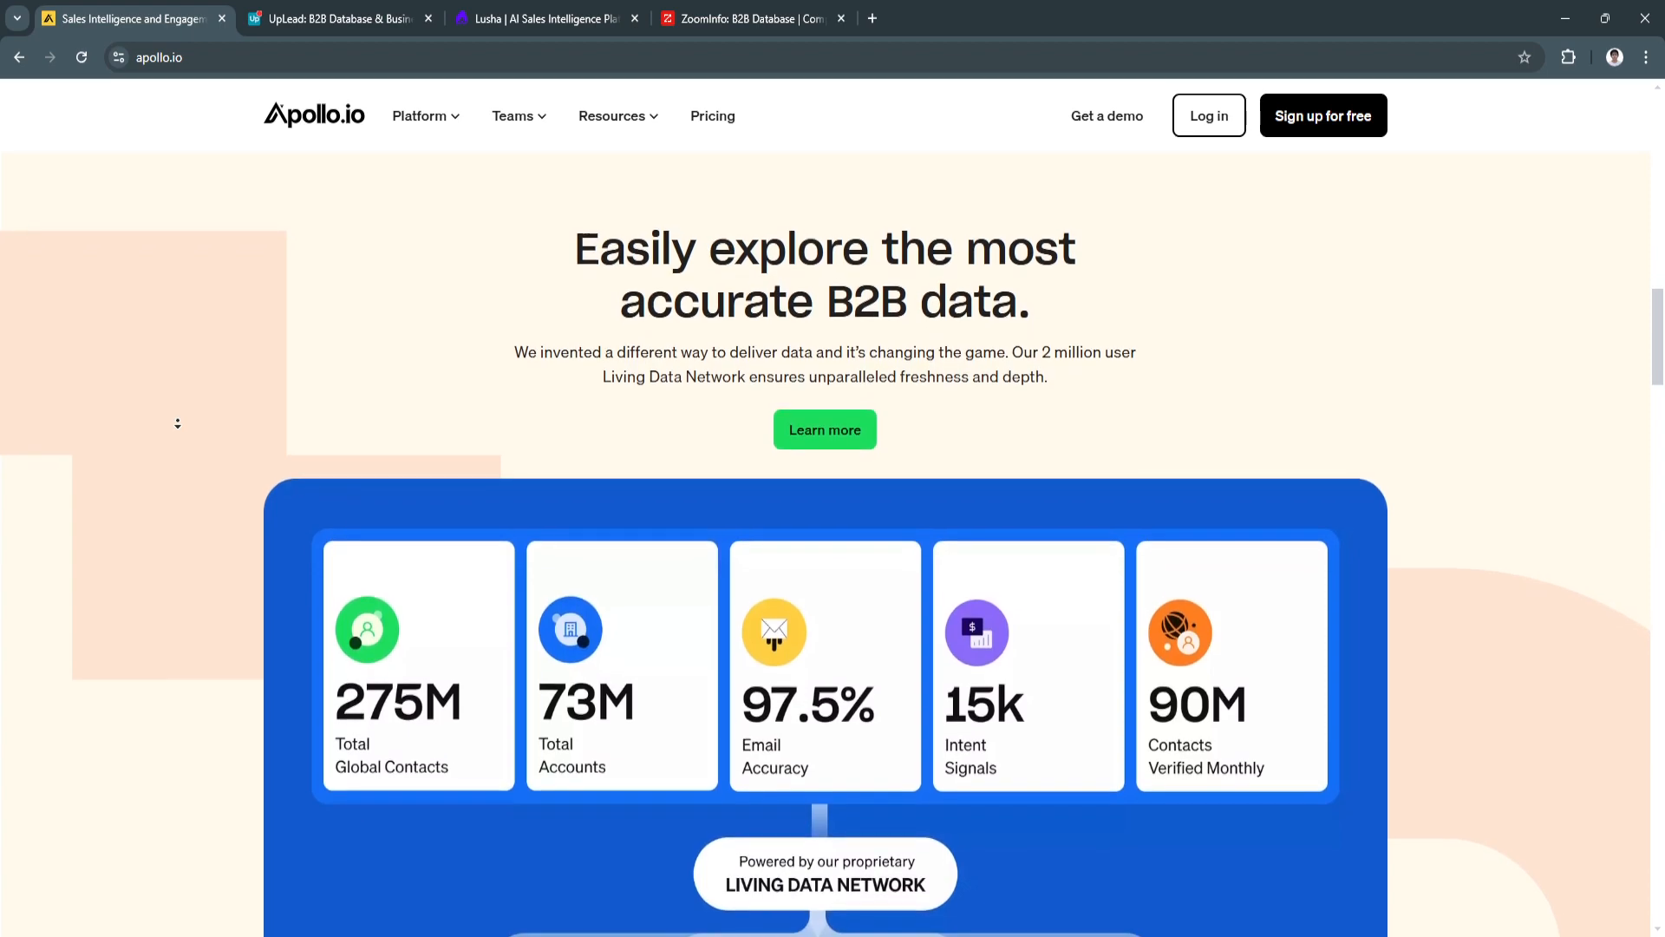
scroll(down, 3)
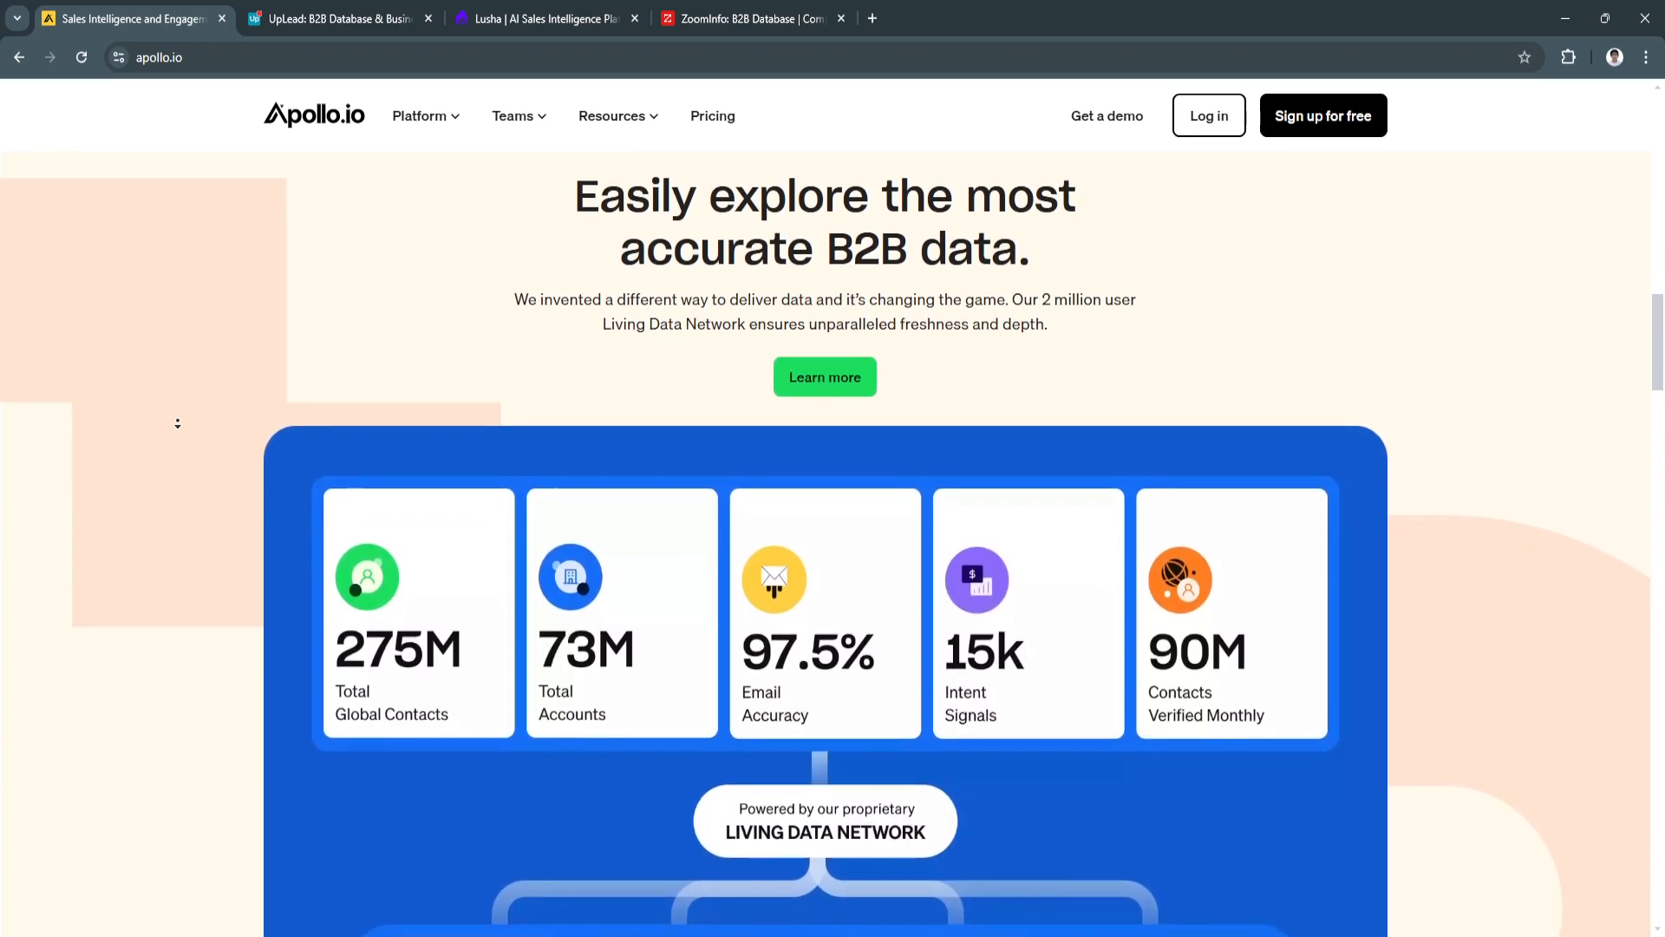
scroll(down, 3)
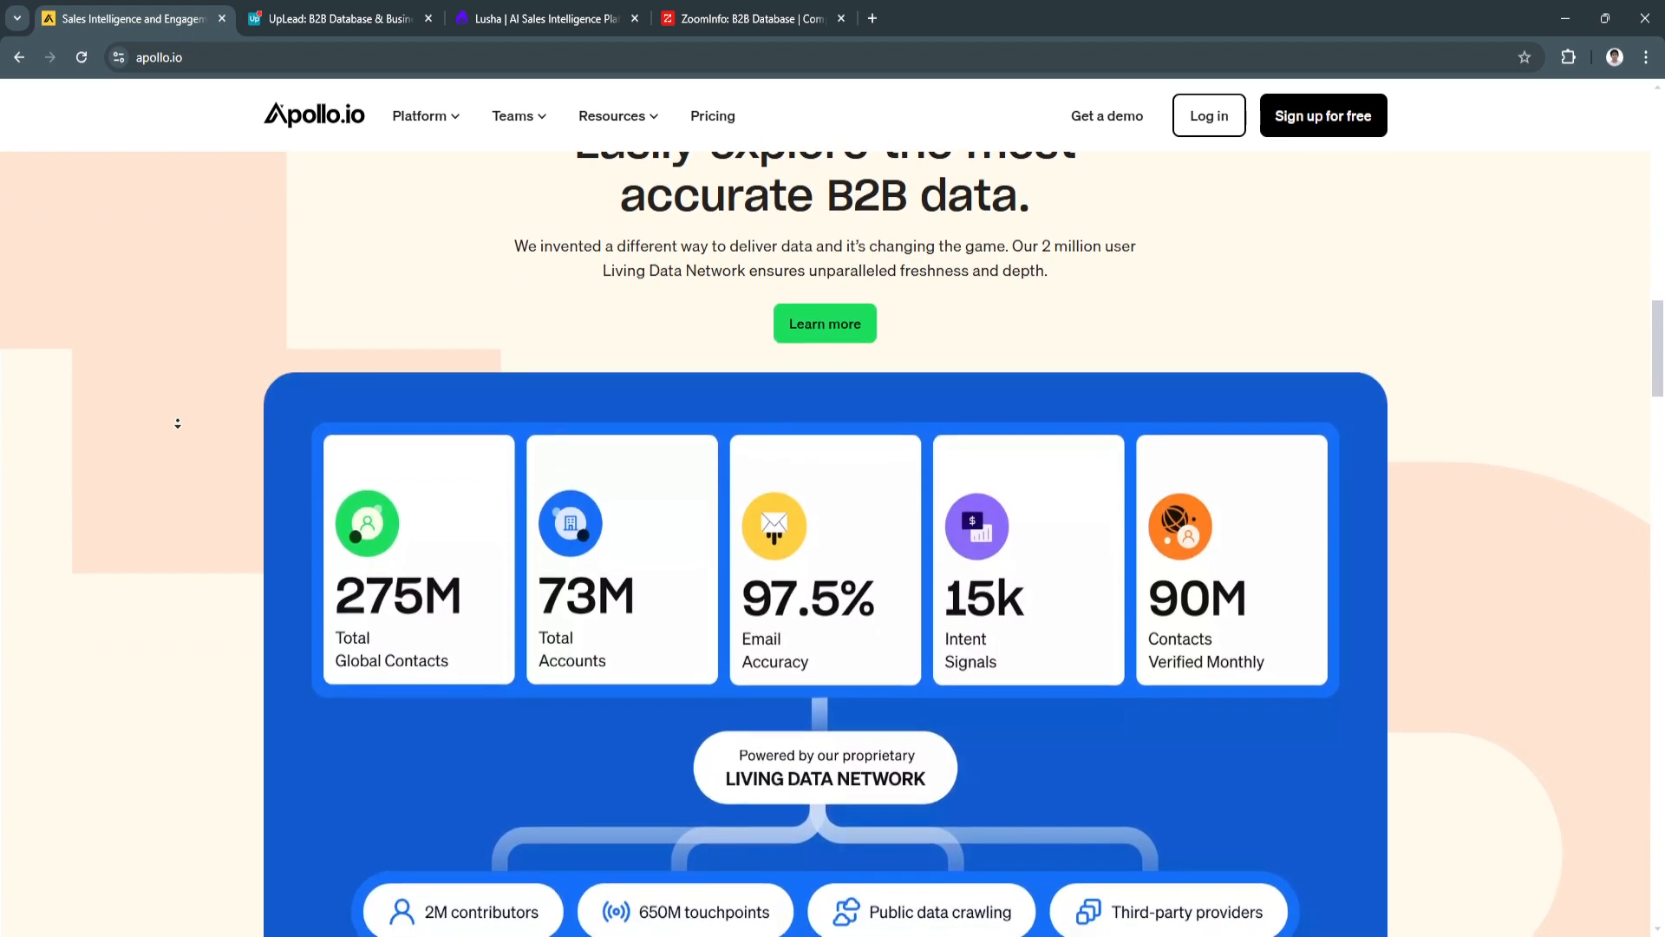
scroll(down, 3)
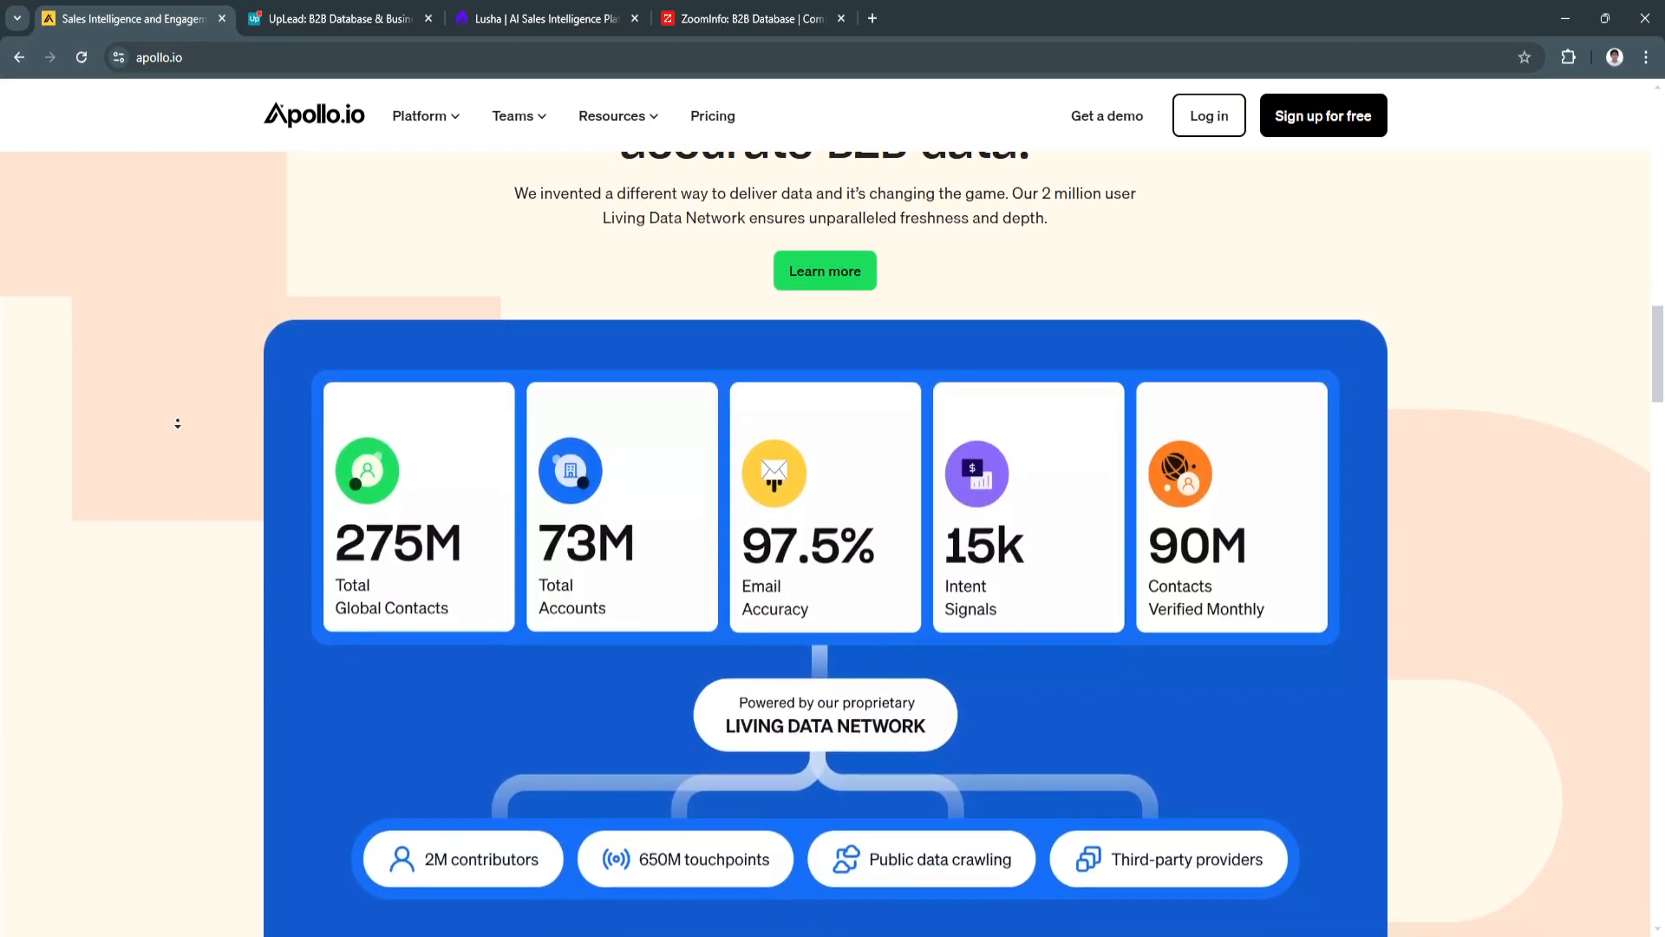
scroll(down, 3)
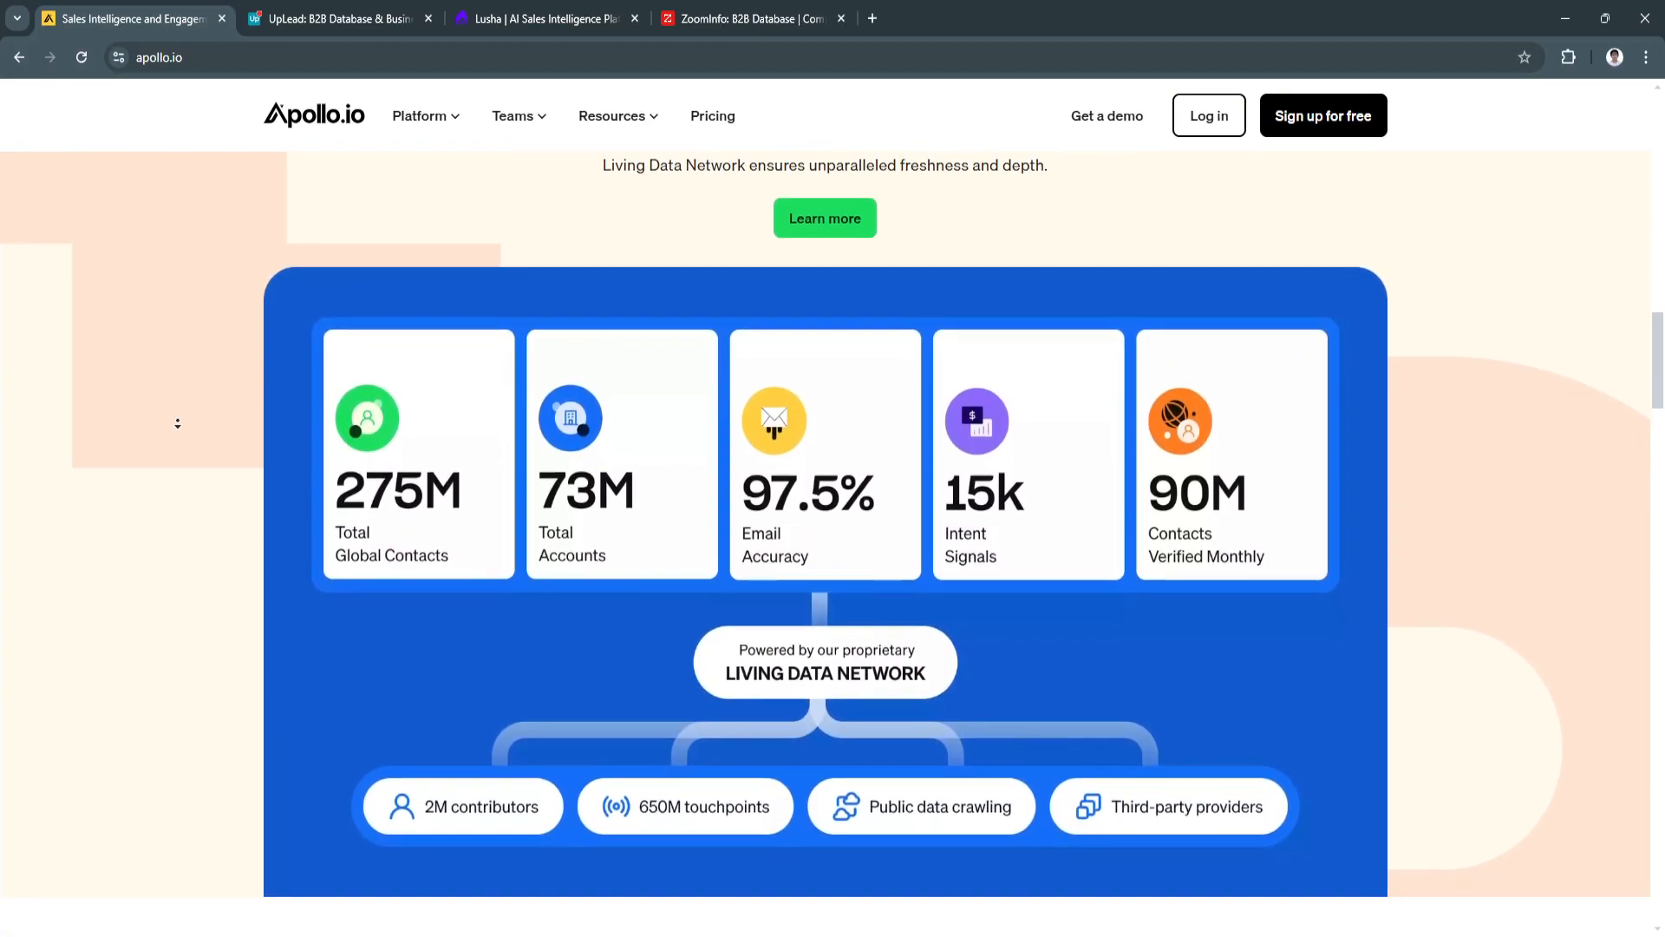
scroll(down, 3)
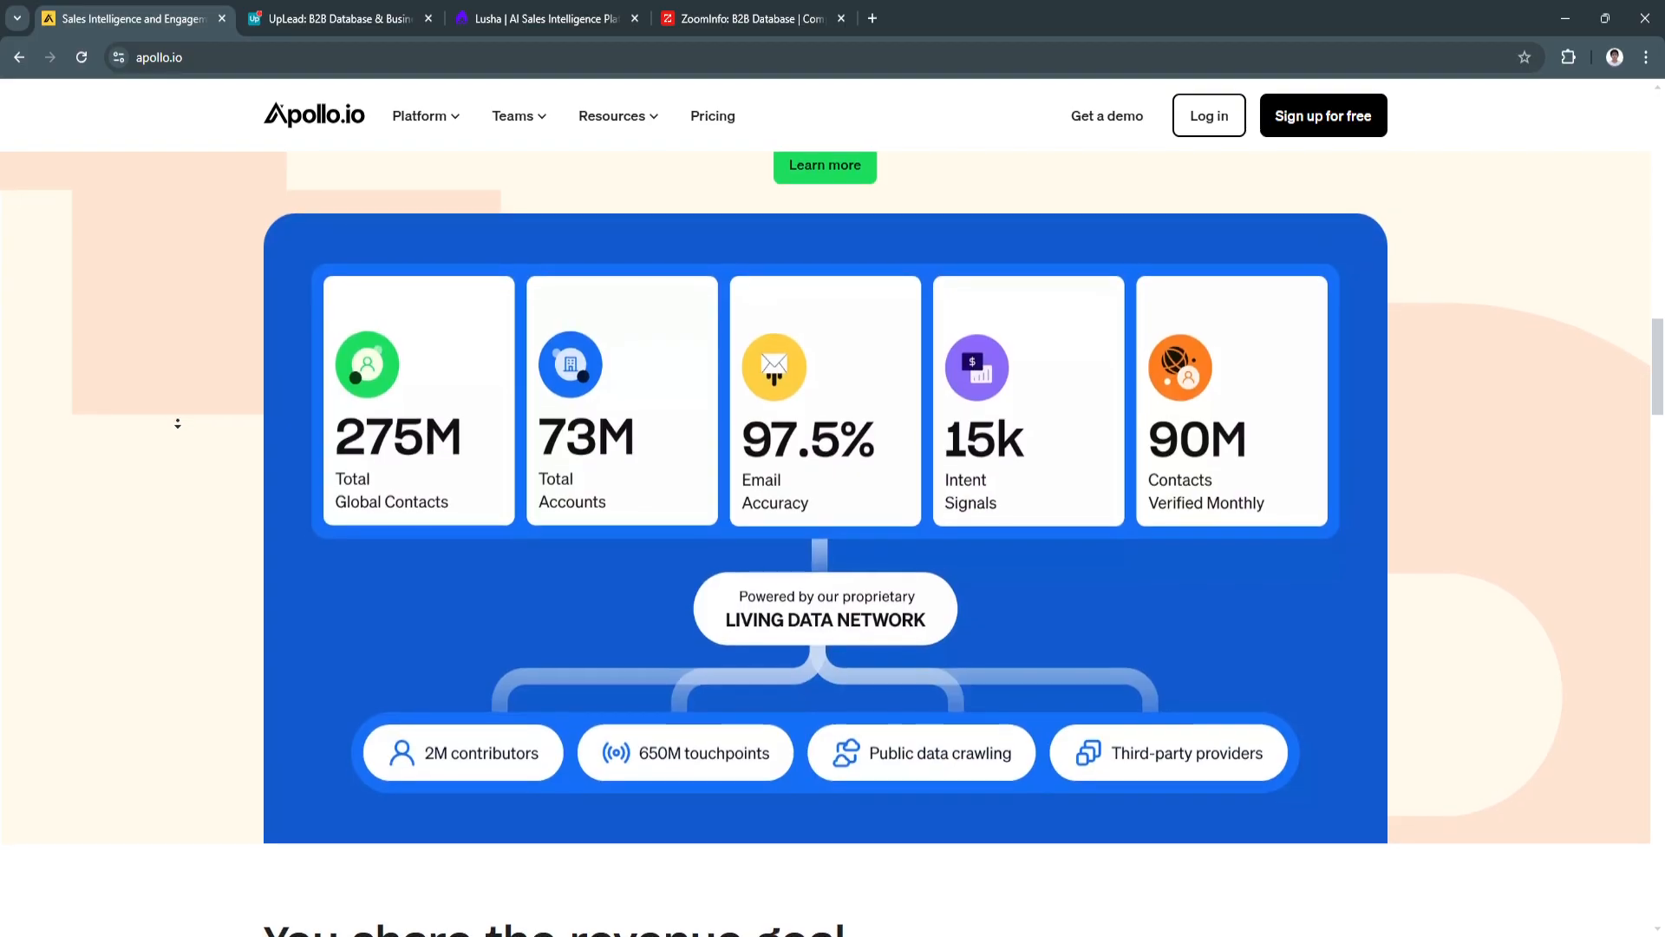
scroll(down, 3)
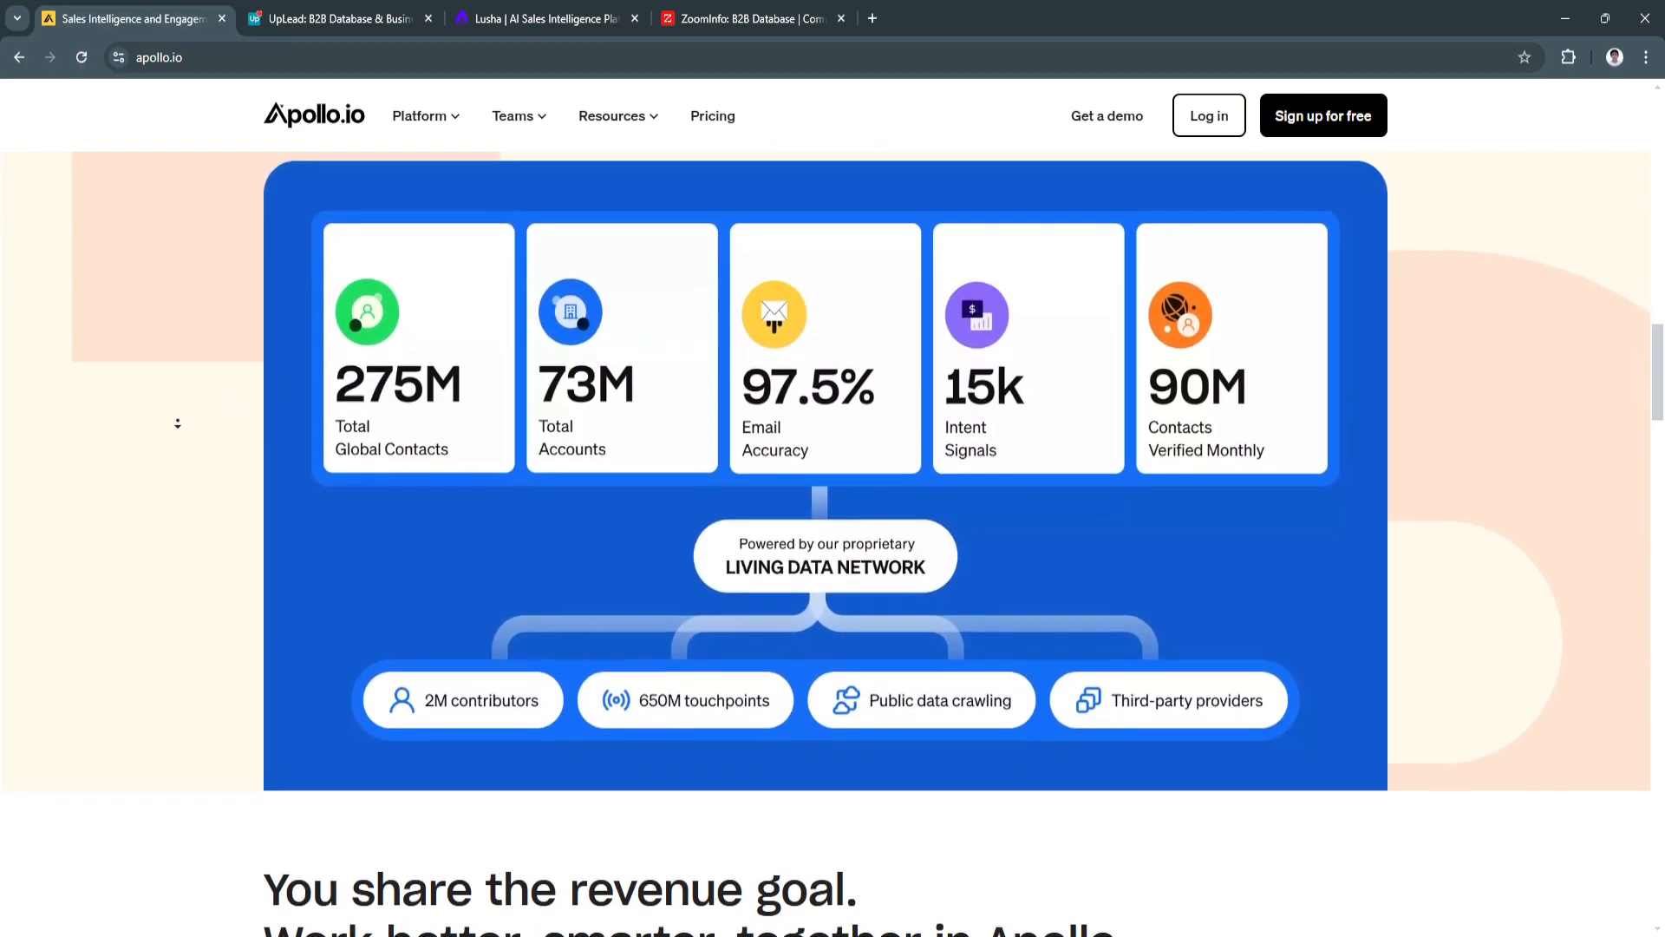
scroll(down, 3)
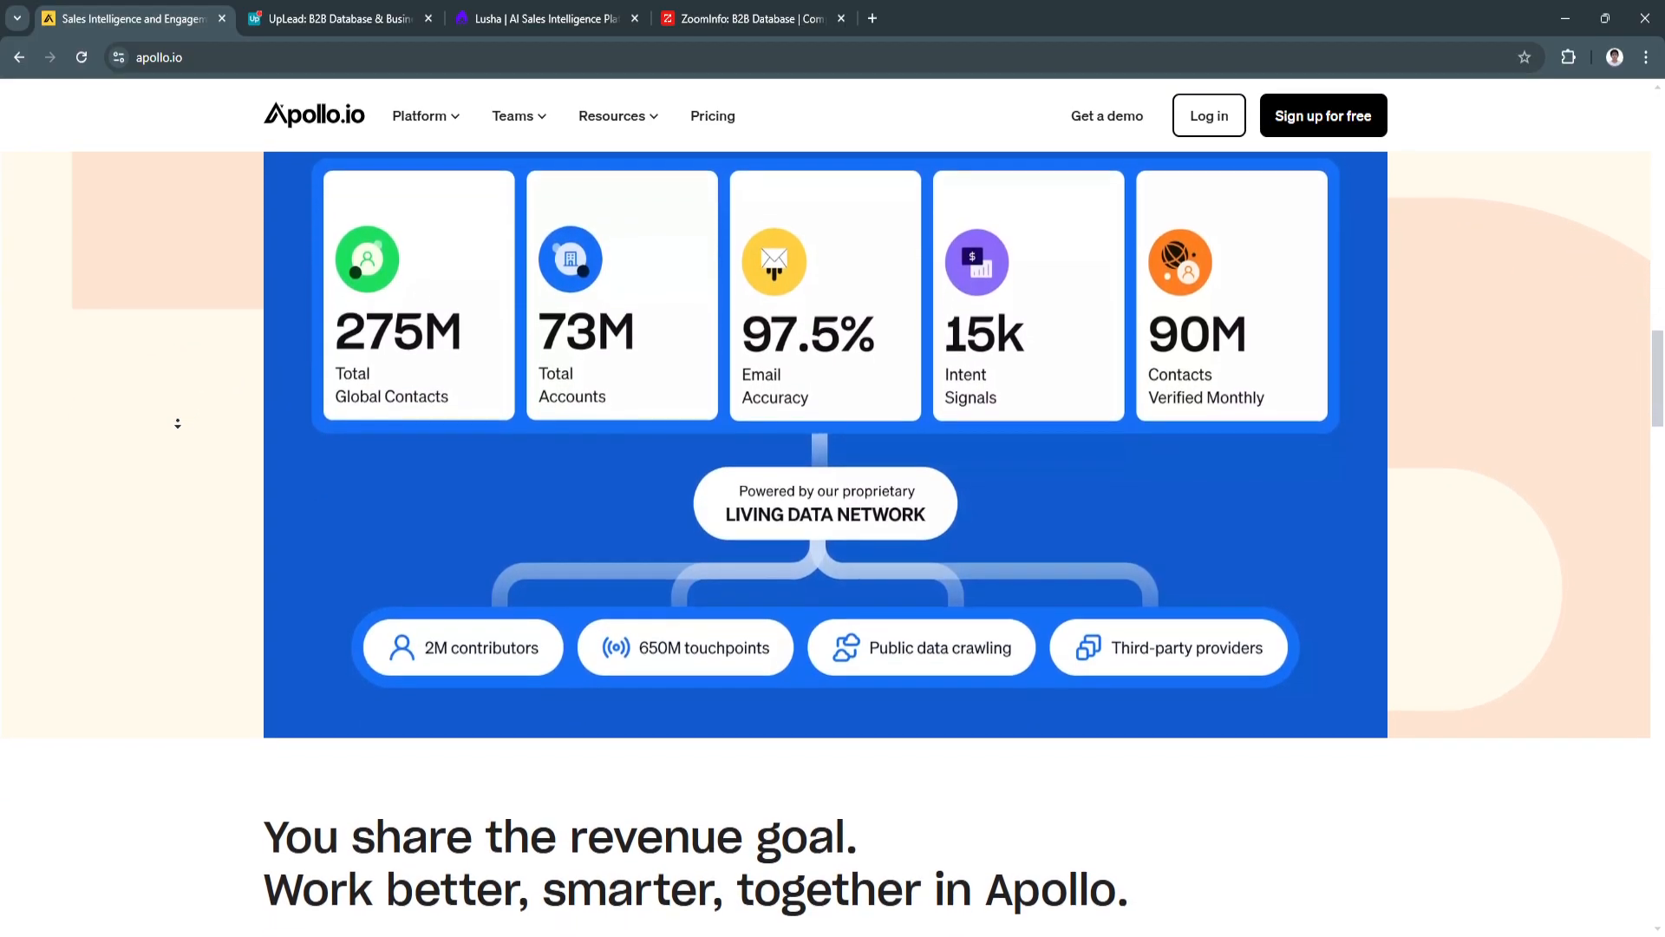
scroll(down, 3)
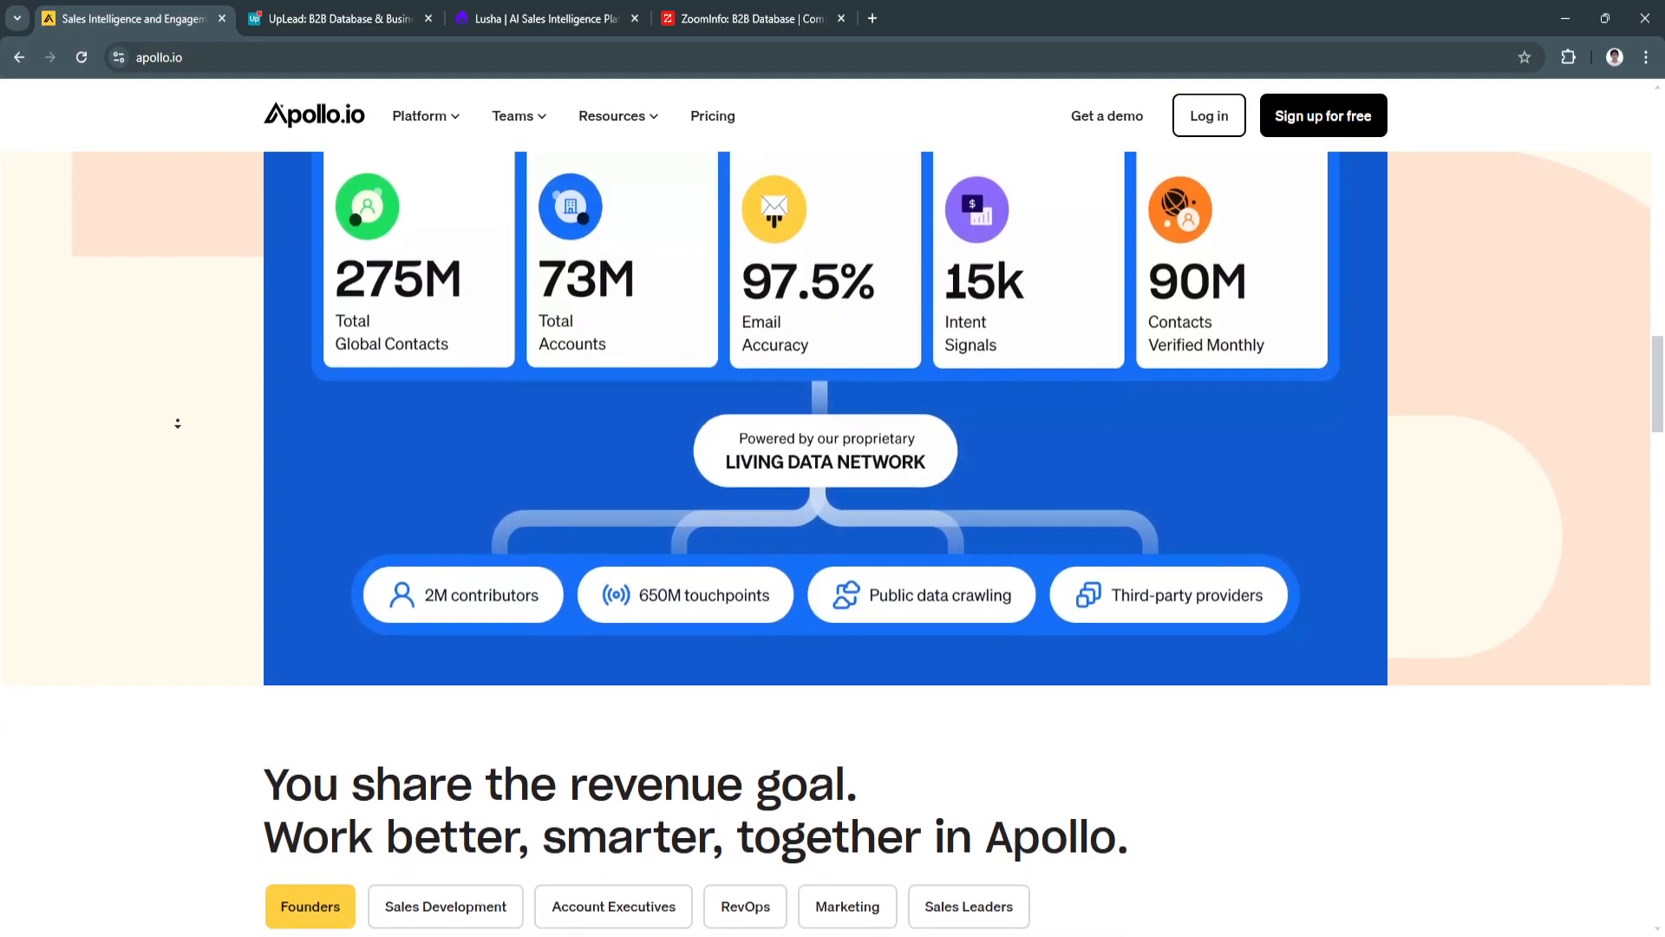
scroll(down, 3)
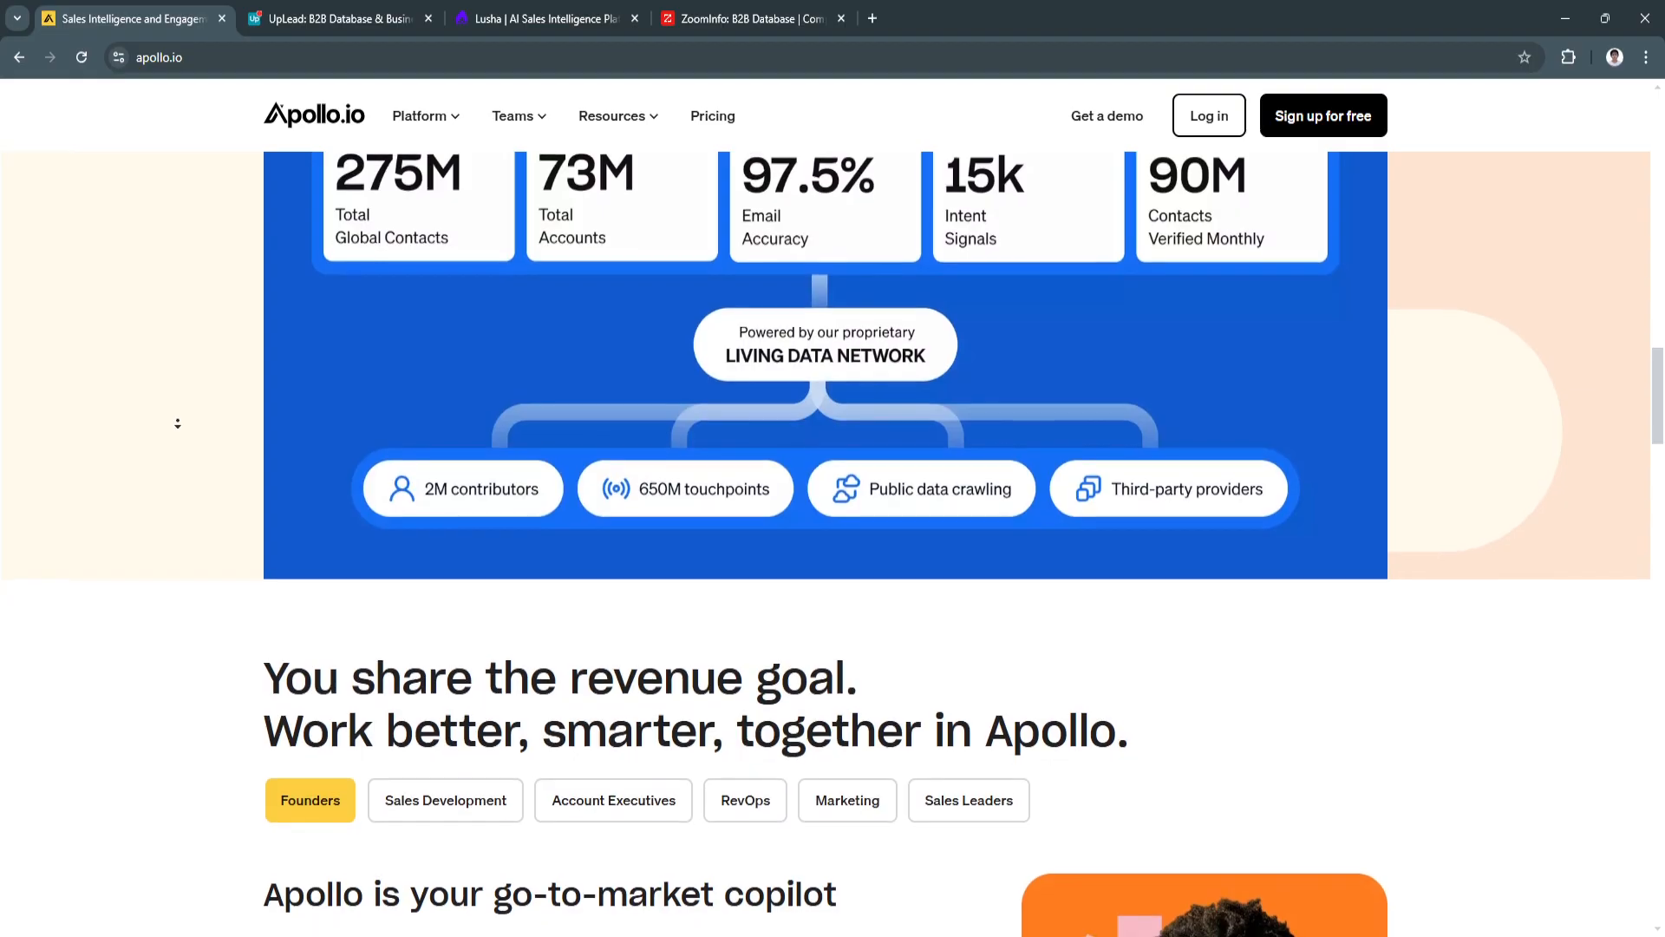
Step: Continue past the copilot feature list to the 'Cut your $tack' section
scroll(down, 3)
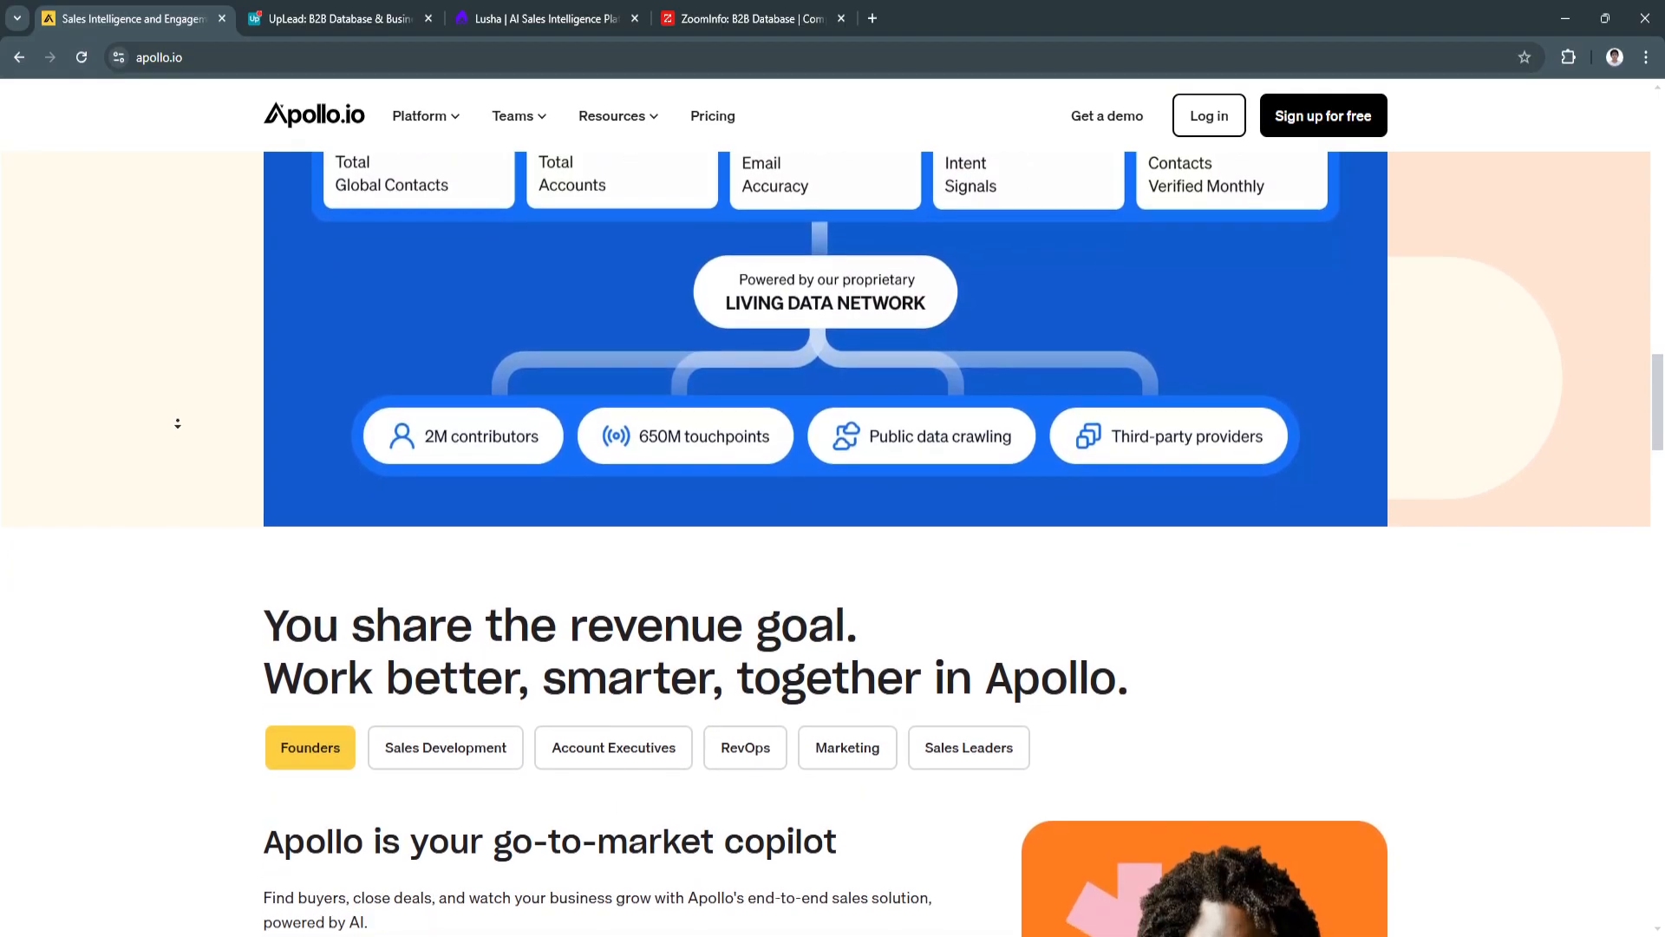
scroll(down, 3)
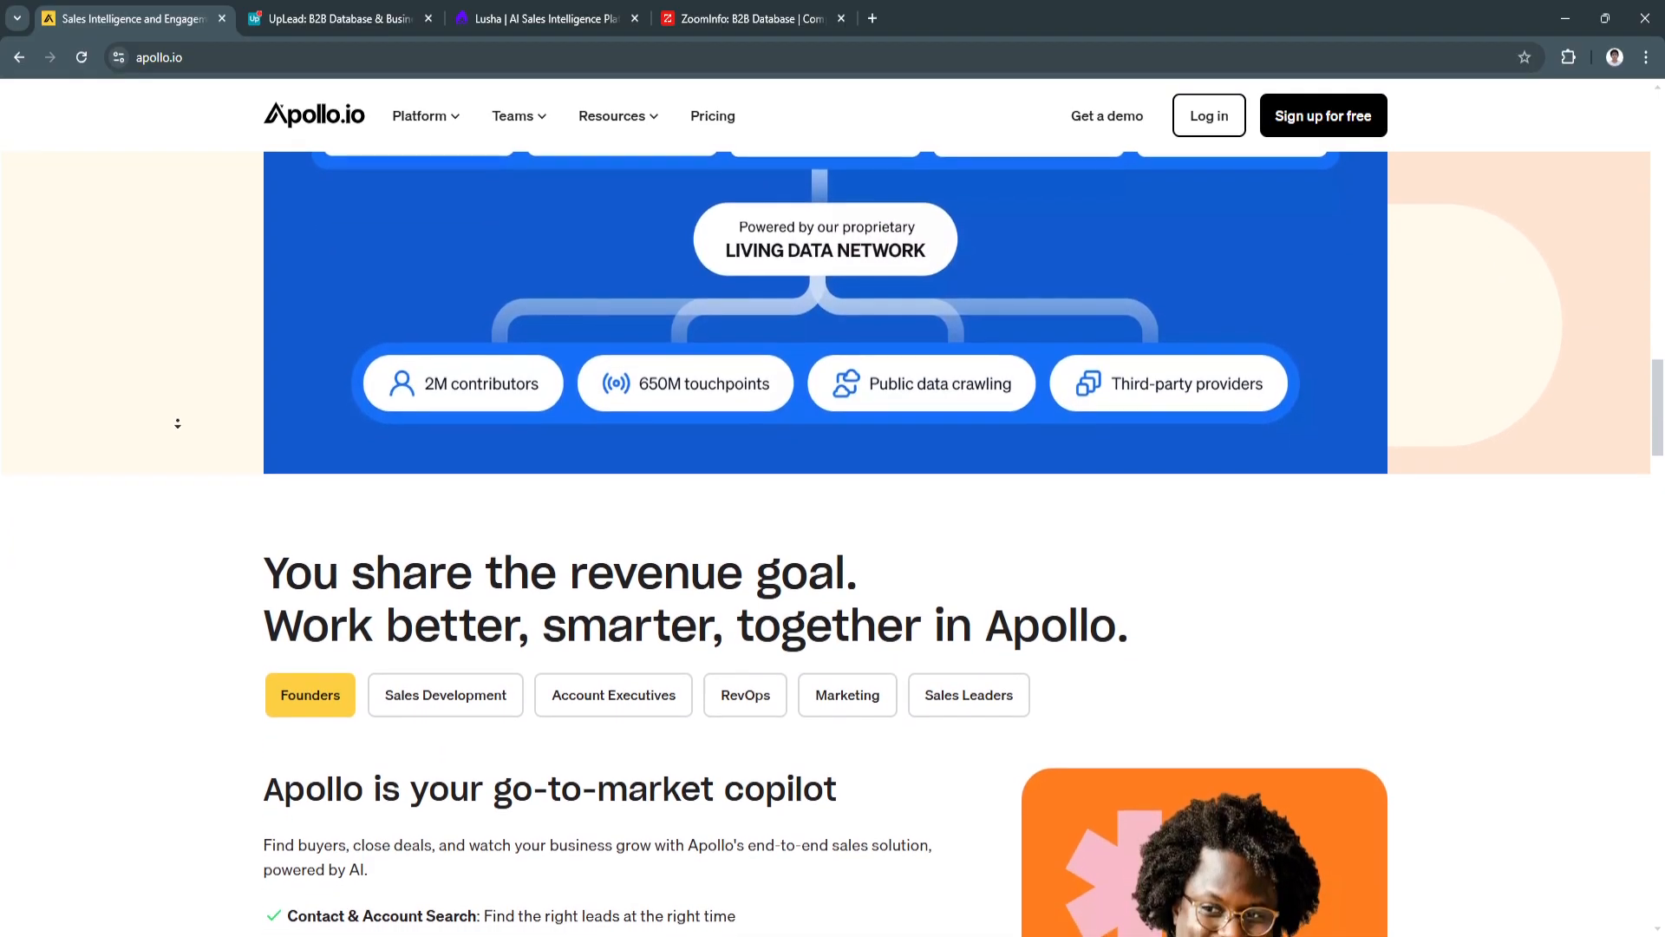
scroll(down, 3)
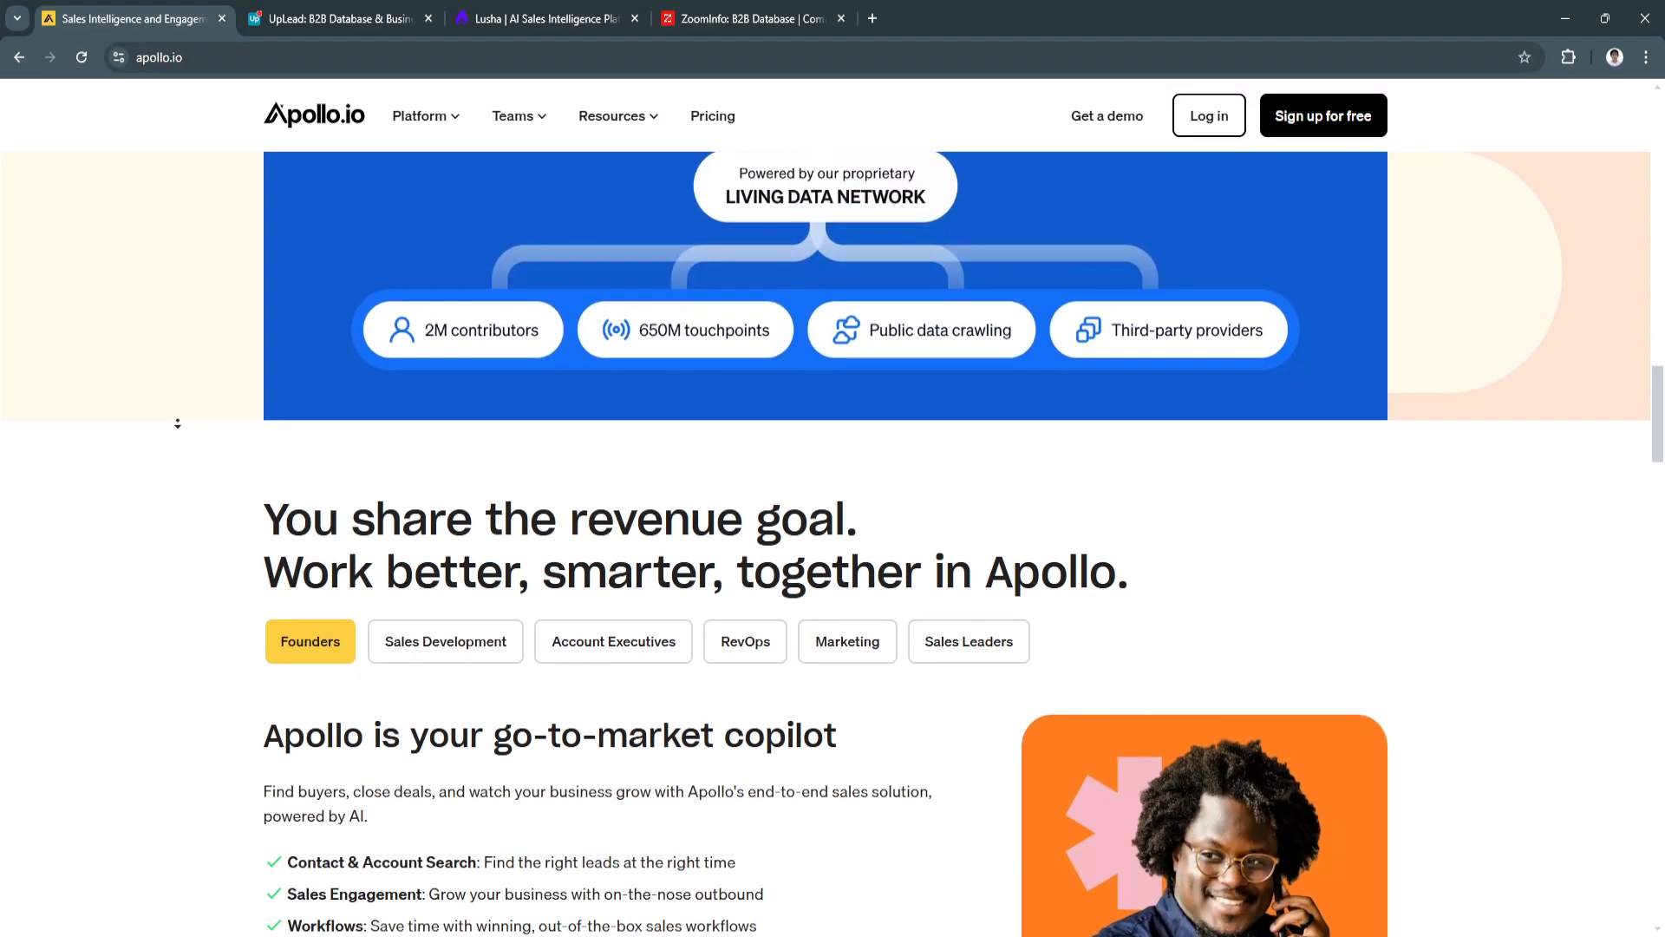
scroll(down, 3)
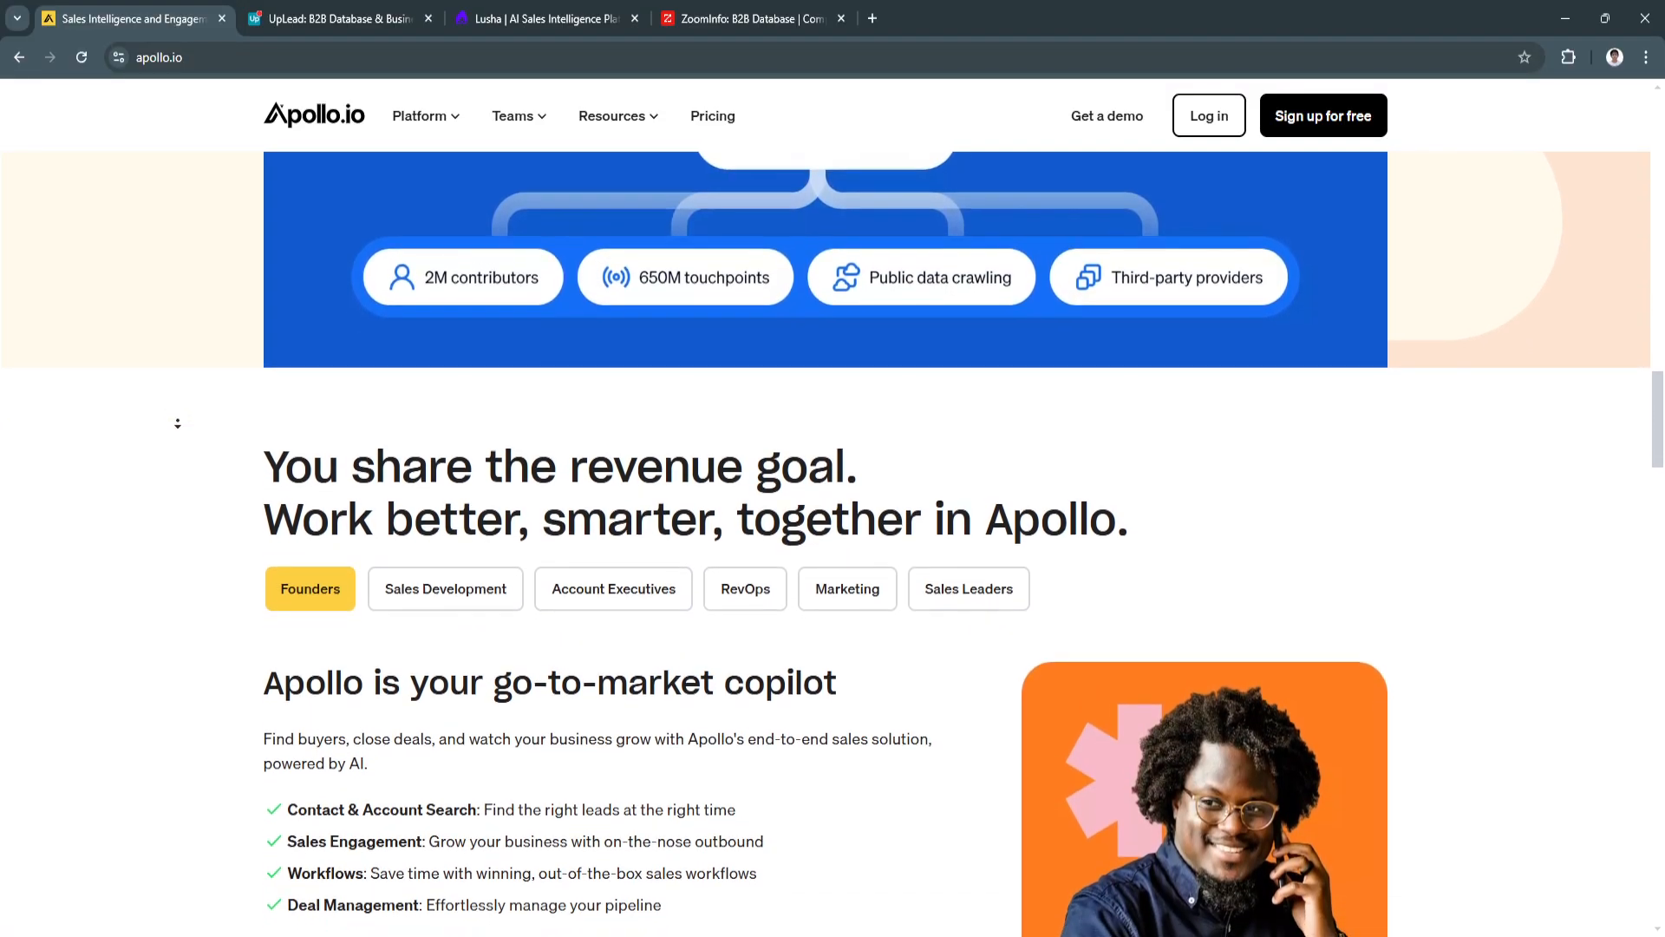
scroll(down, 3)
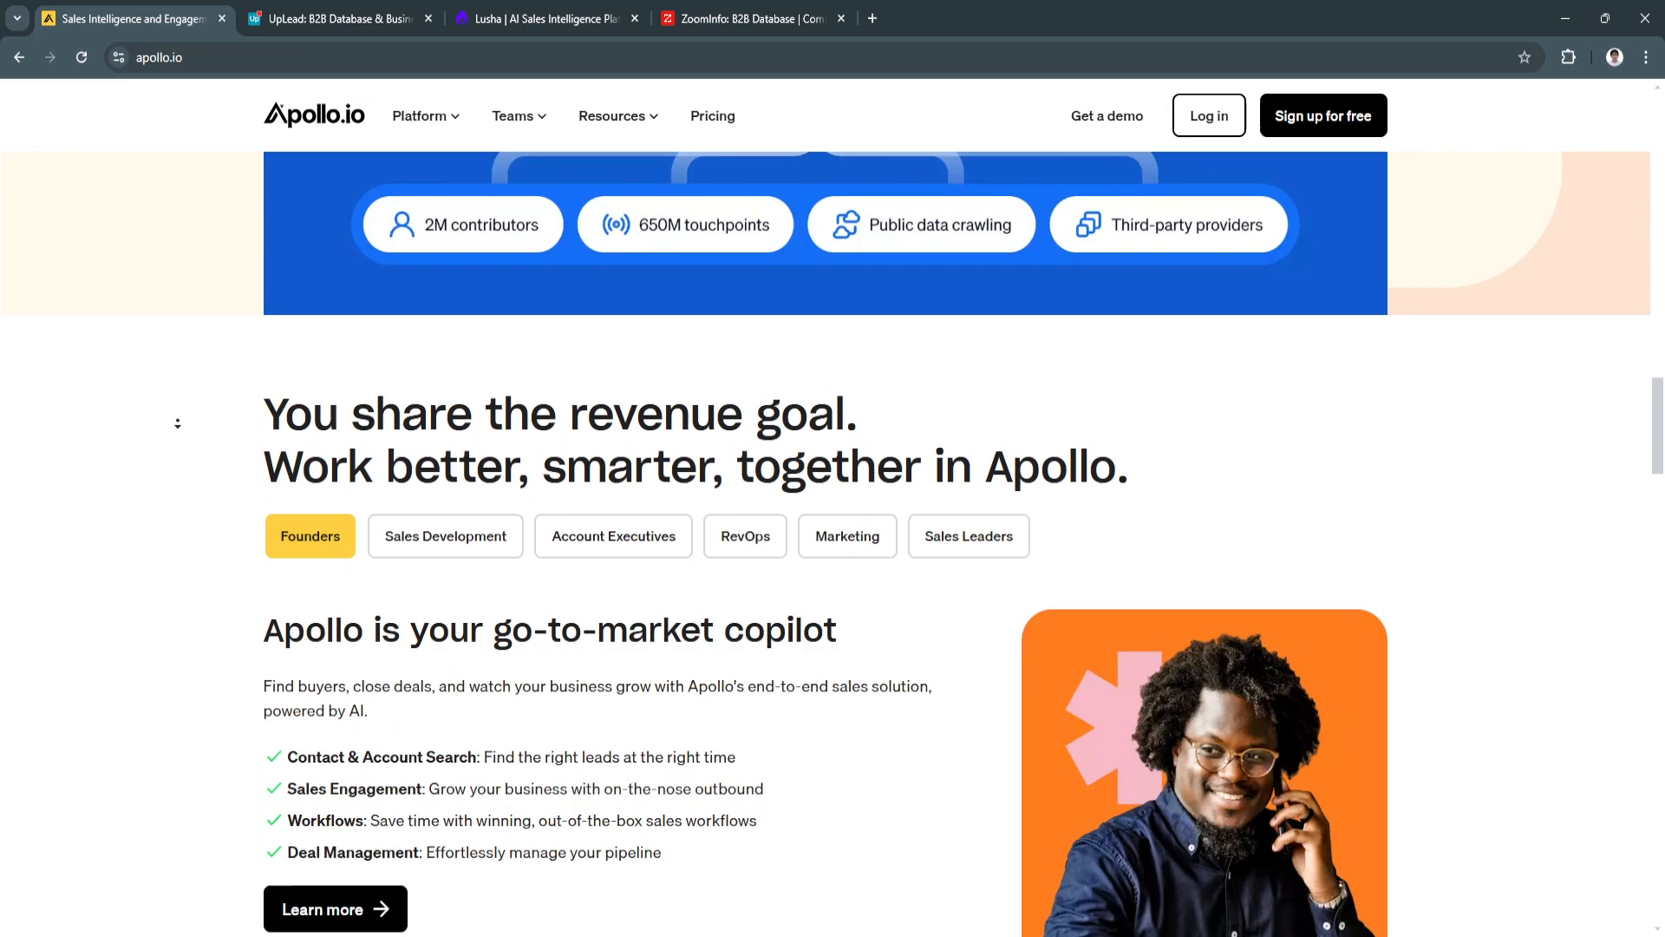
scroll(down, 3)
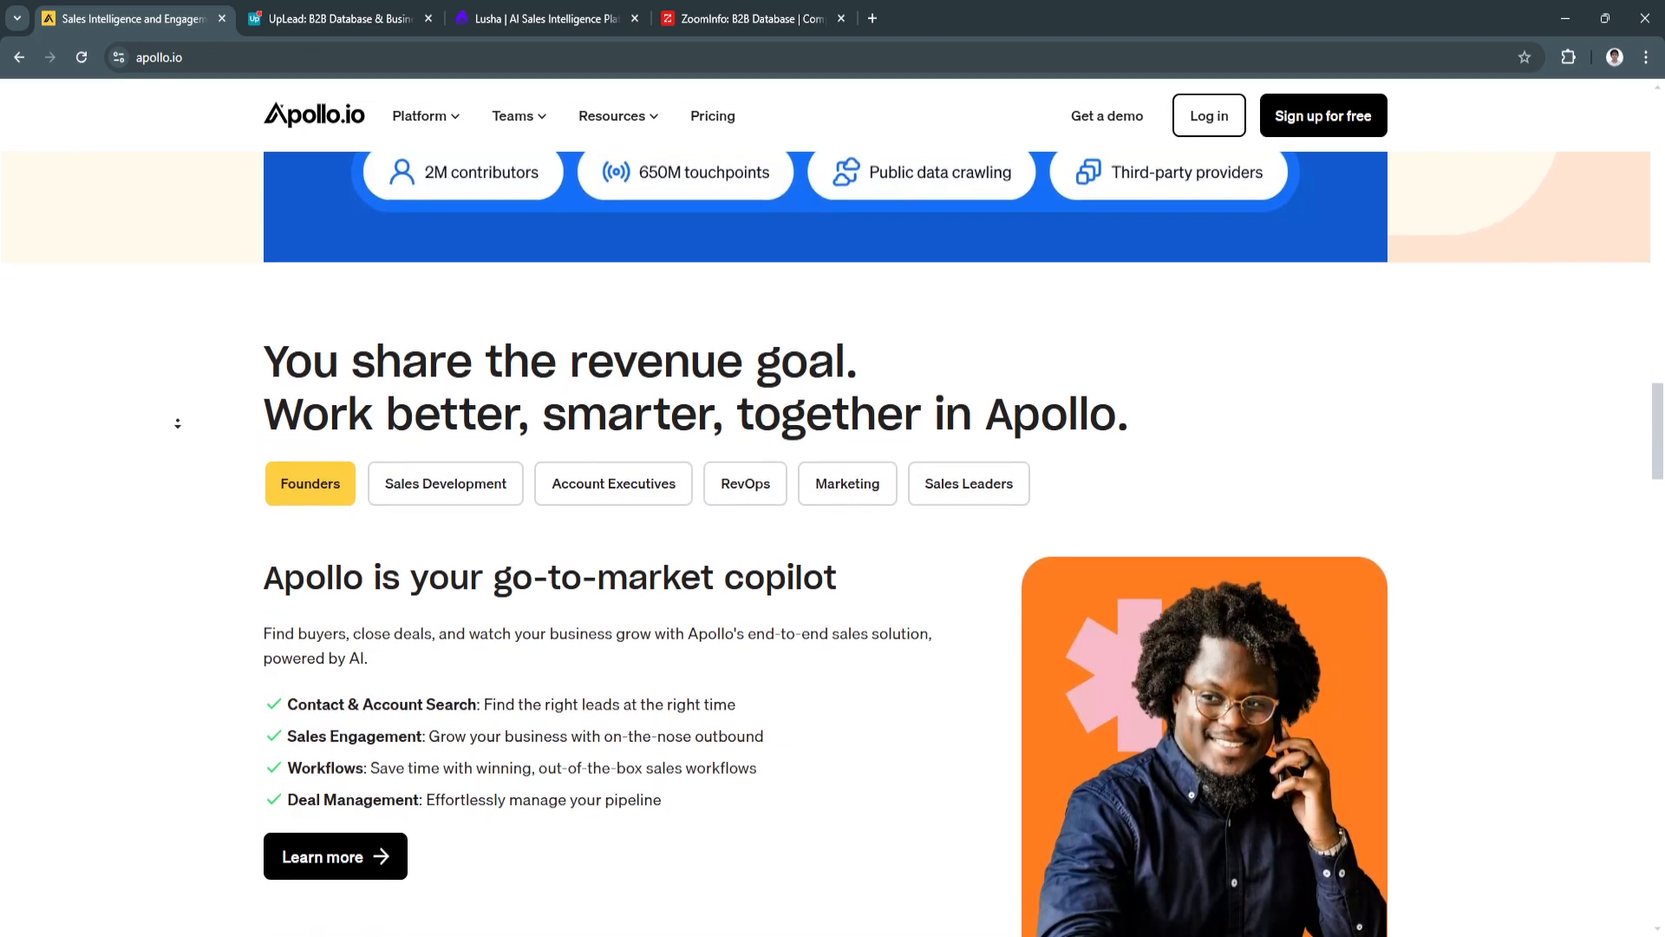
scroll(down, 3)
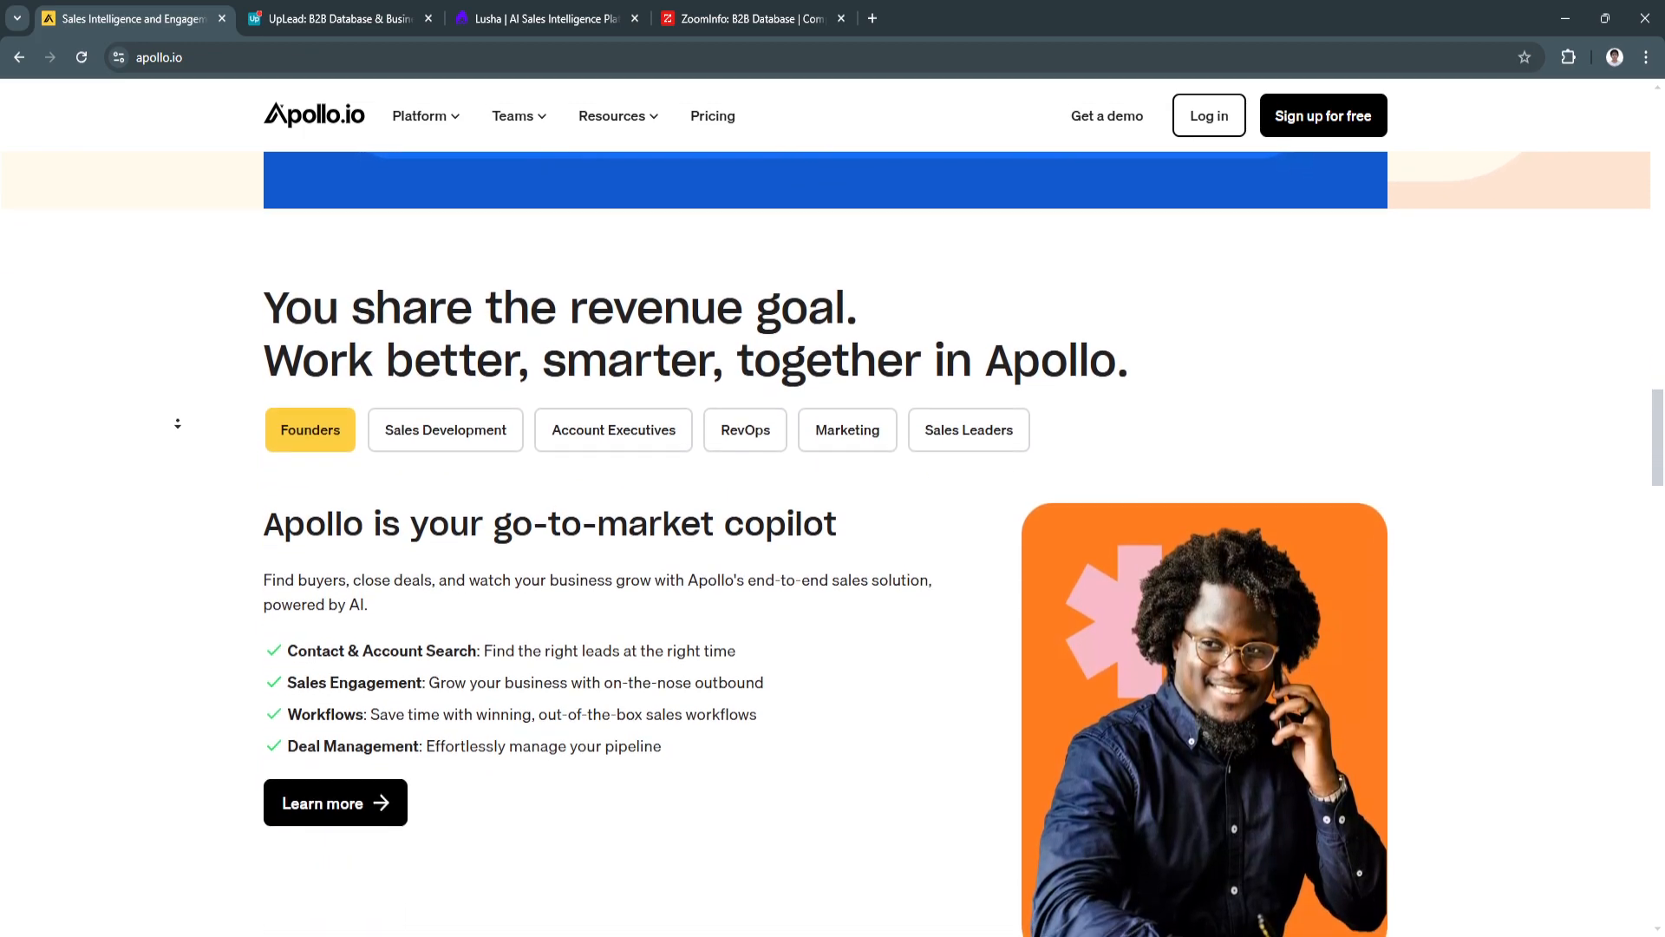
scroll(down, 3)
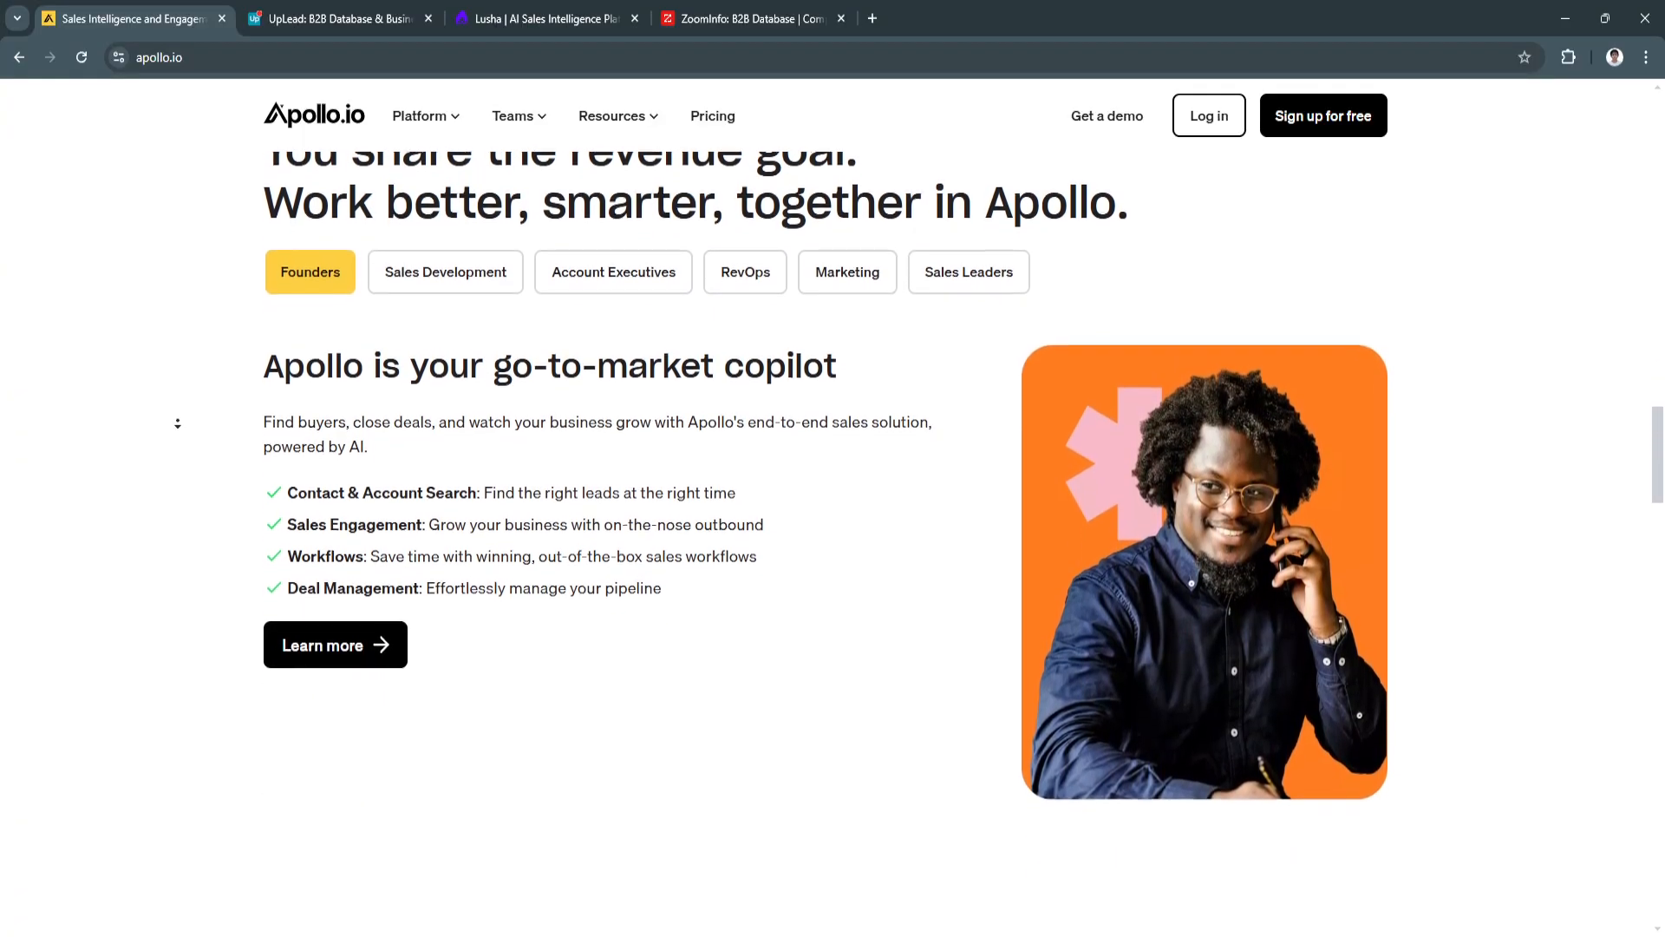
scroll(down, 3)
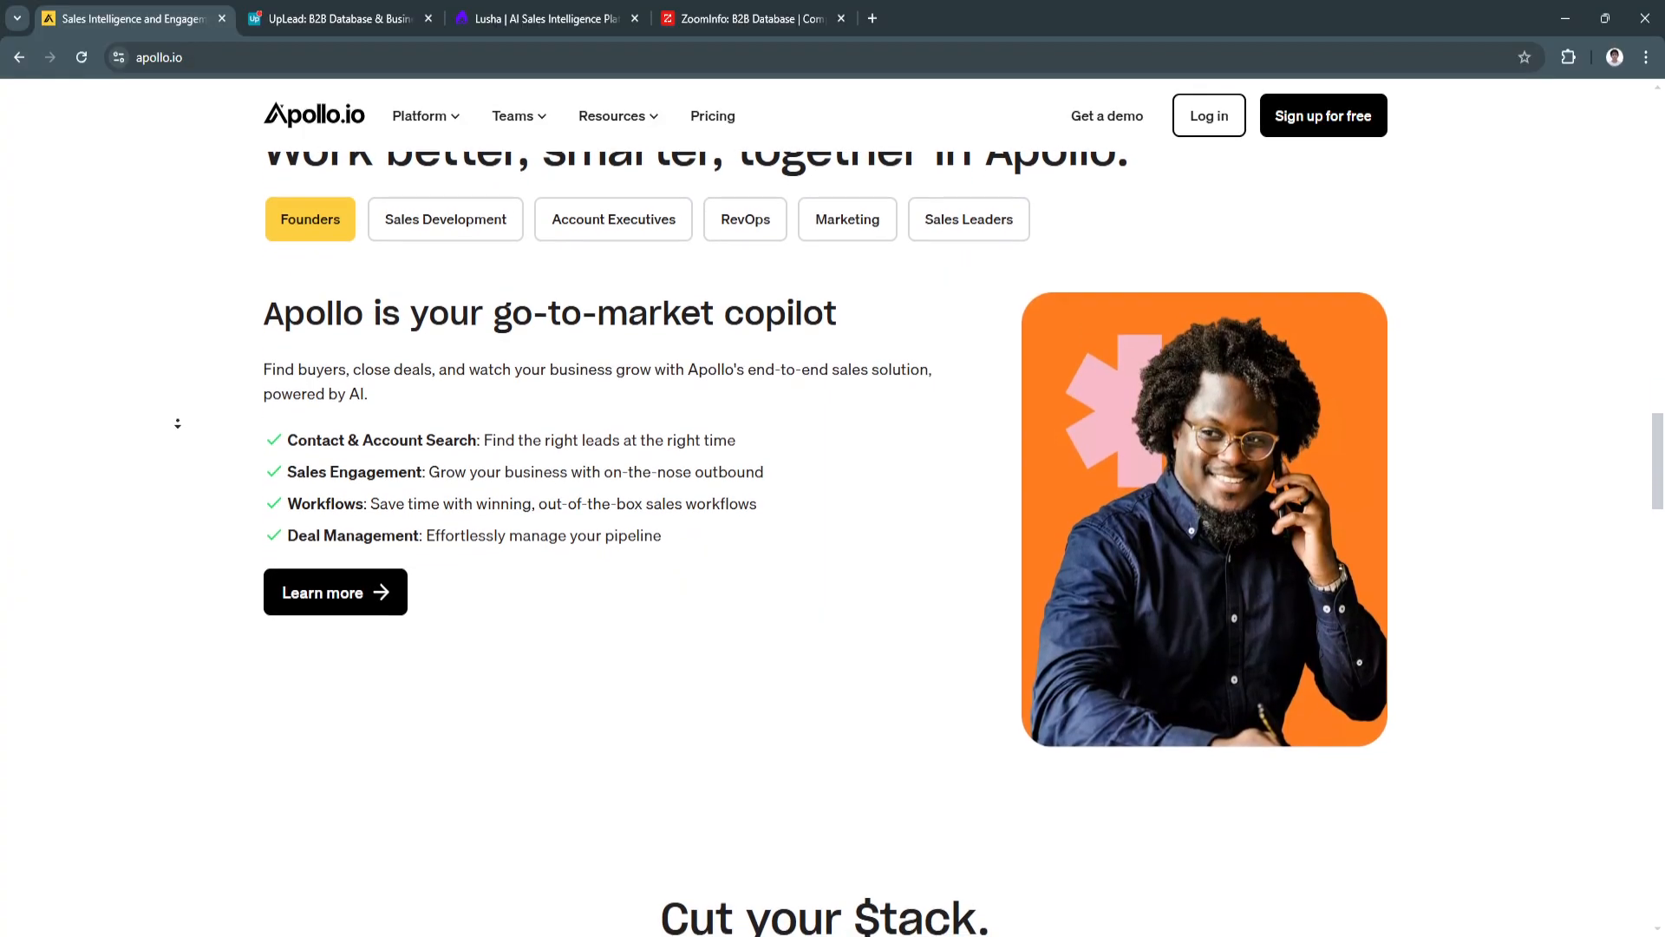
scroll(down, 3)
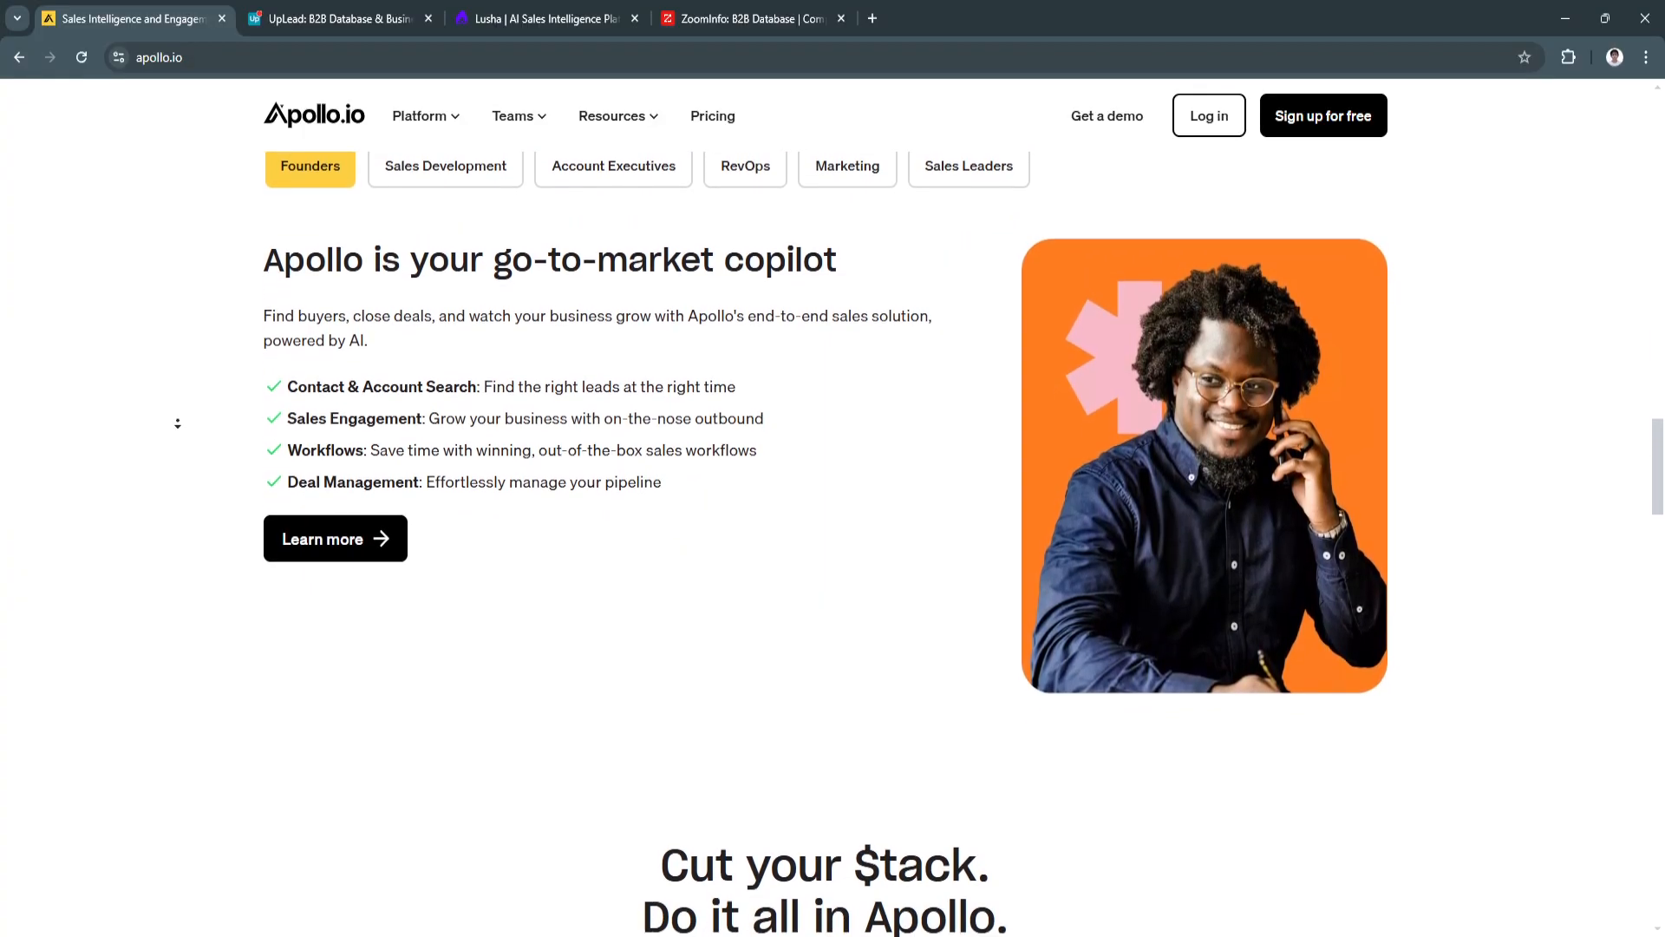
scroll(down, 3)
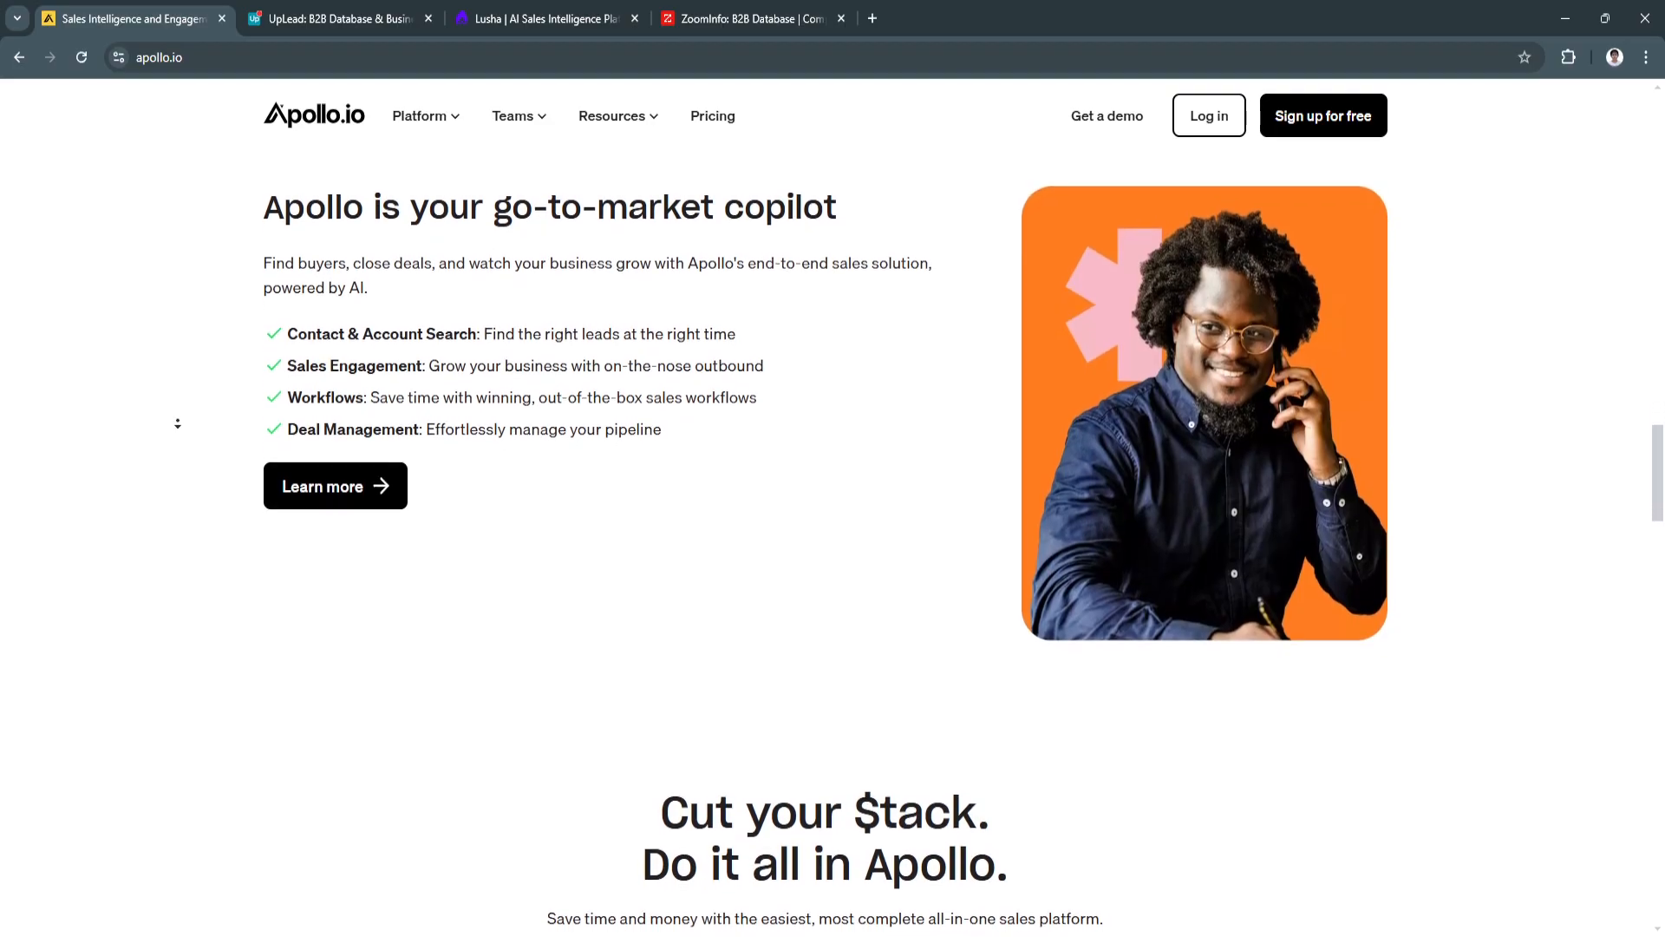
scroll(down, 3)
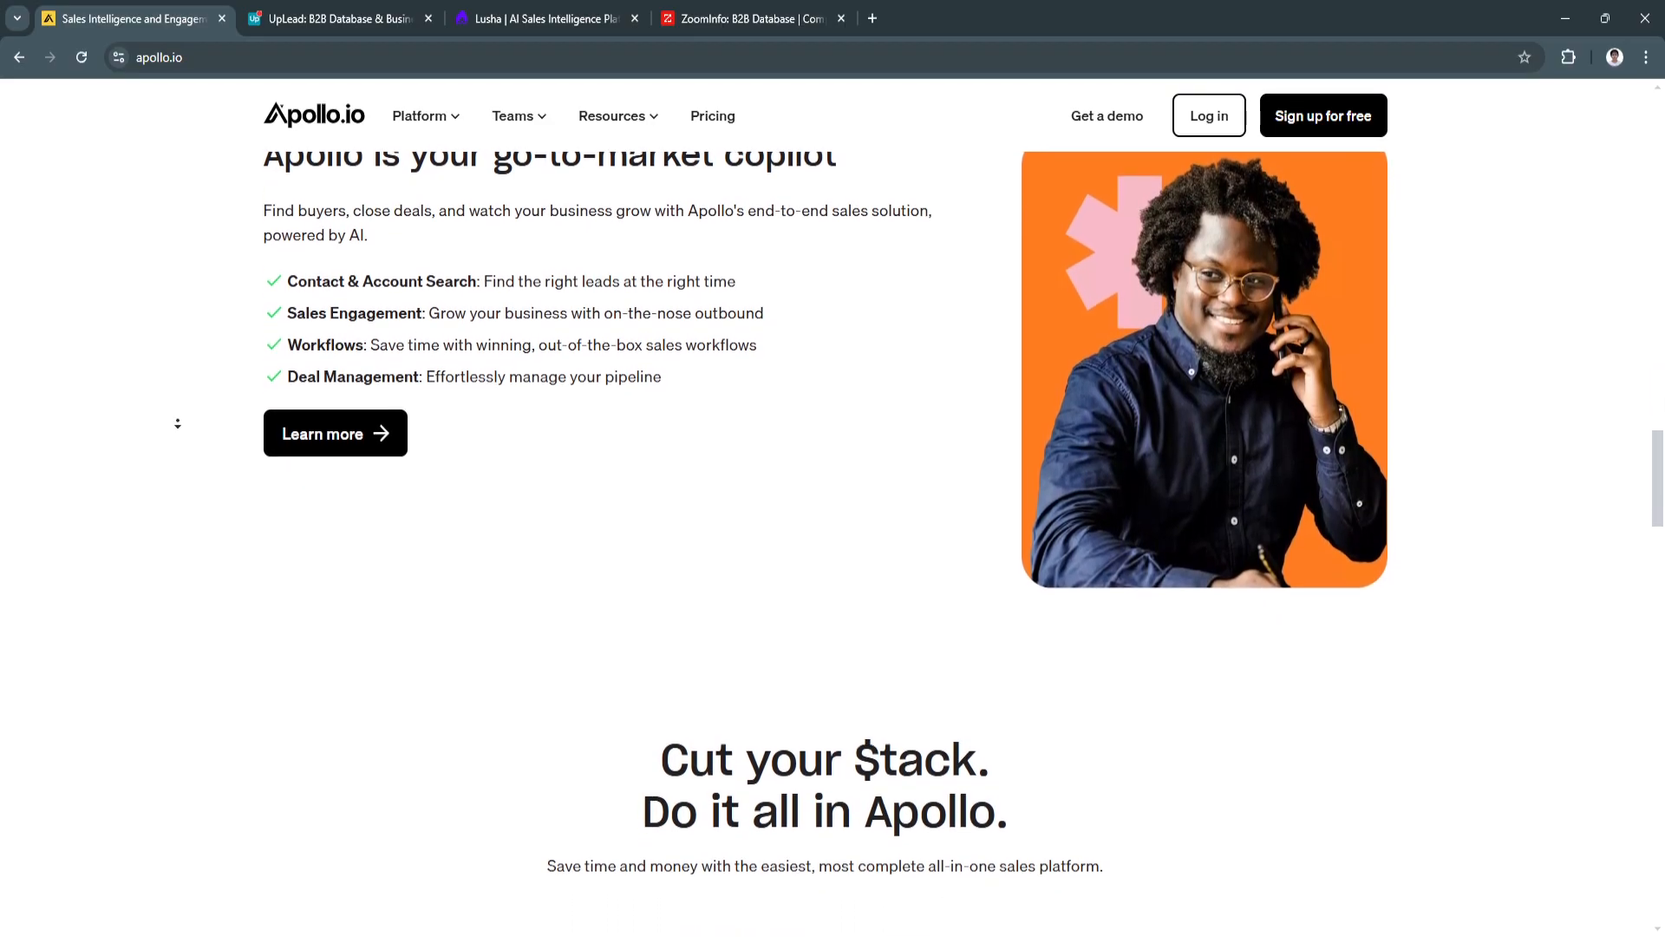
scroll(down, 3)
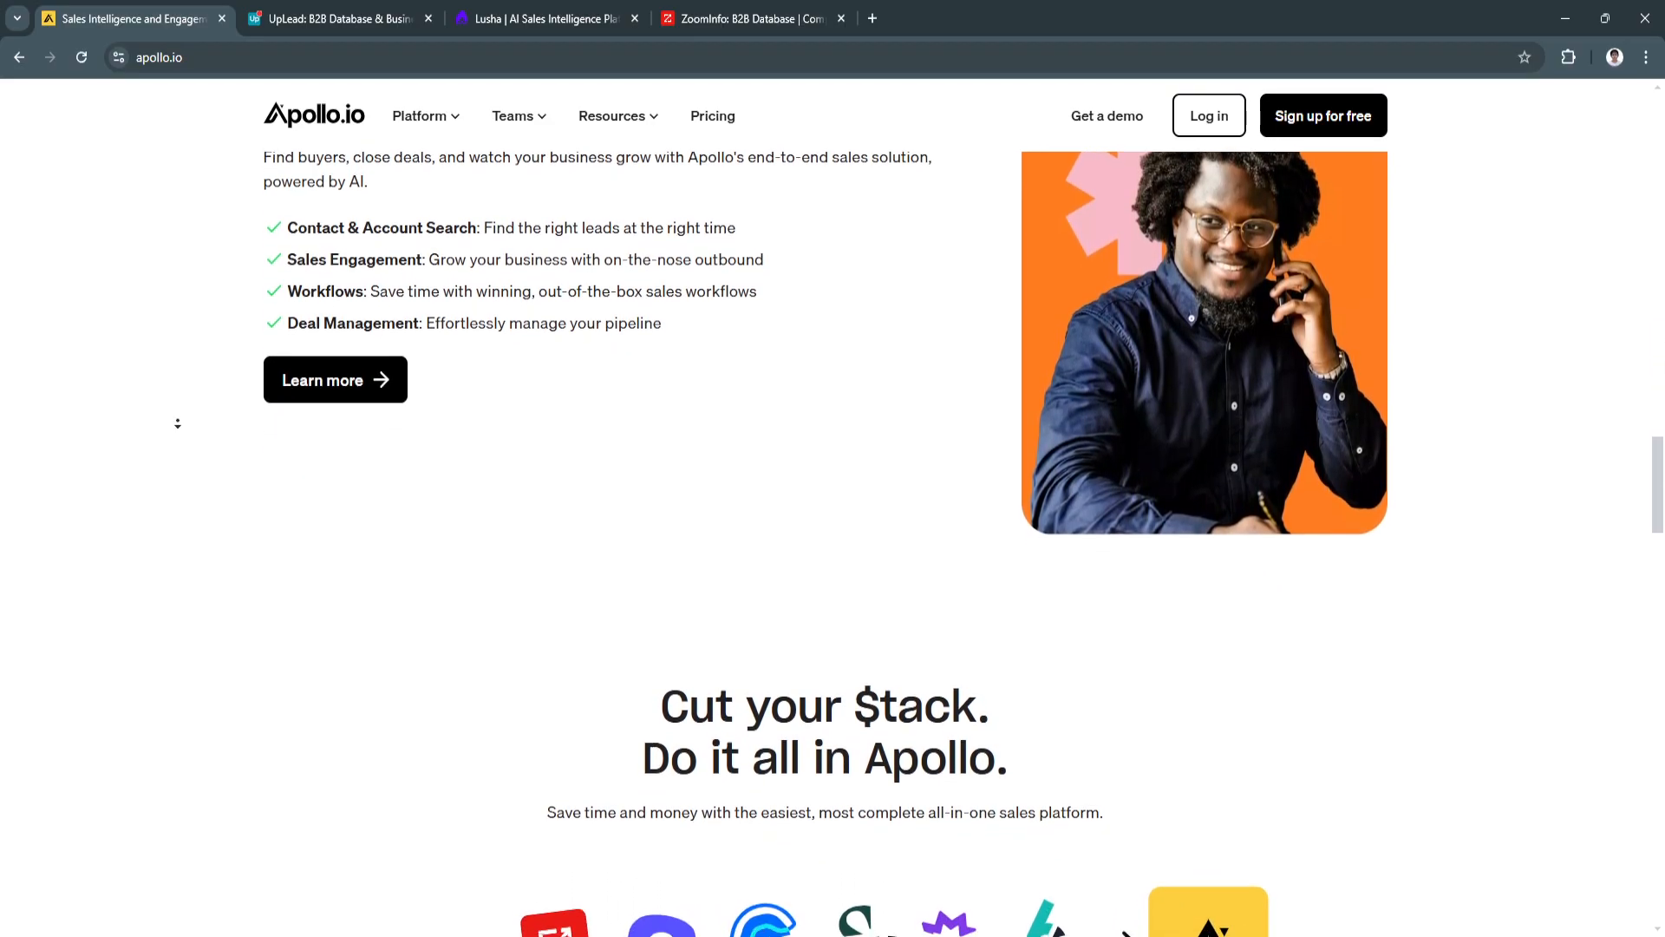
scroll(down, 3)
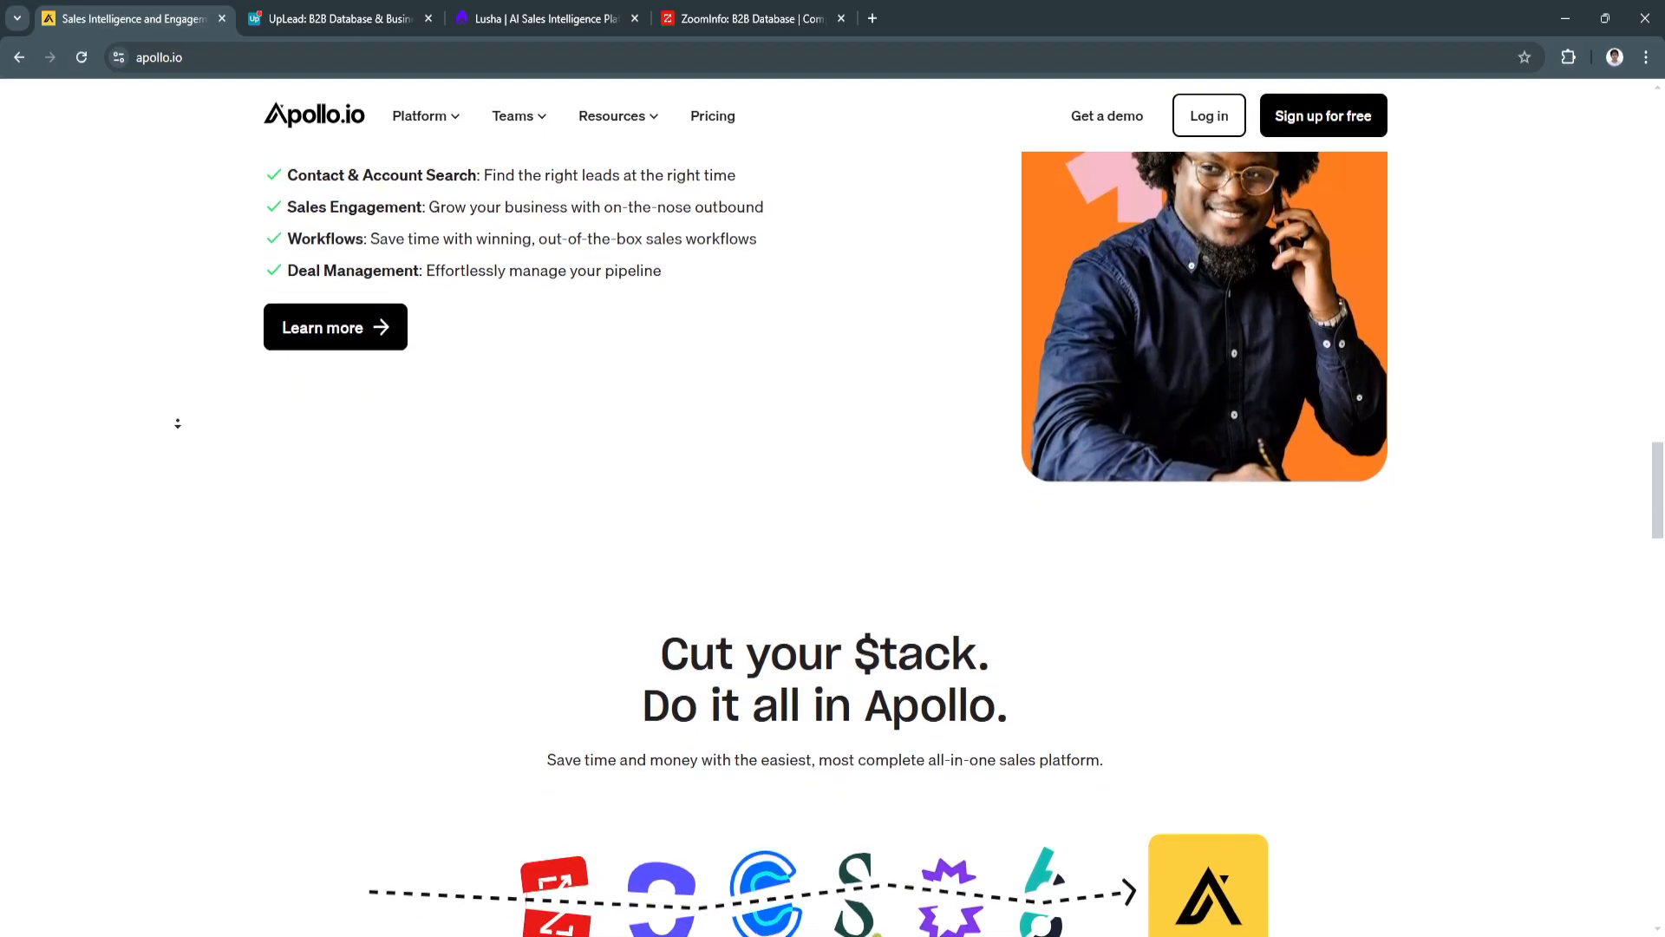
scroll(down, 3)
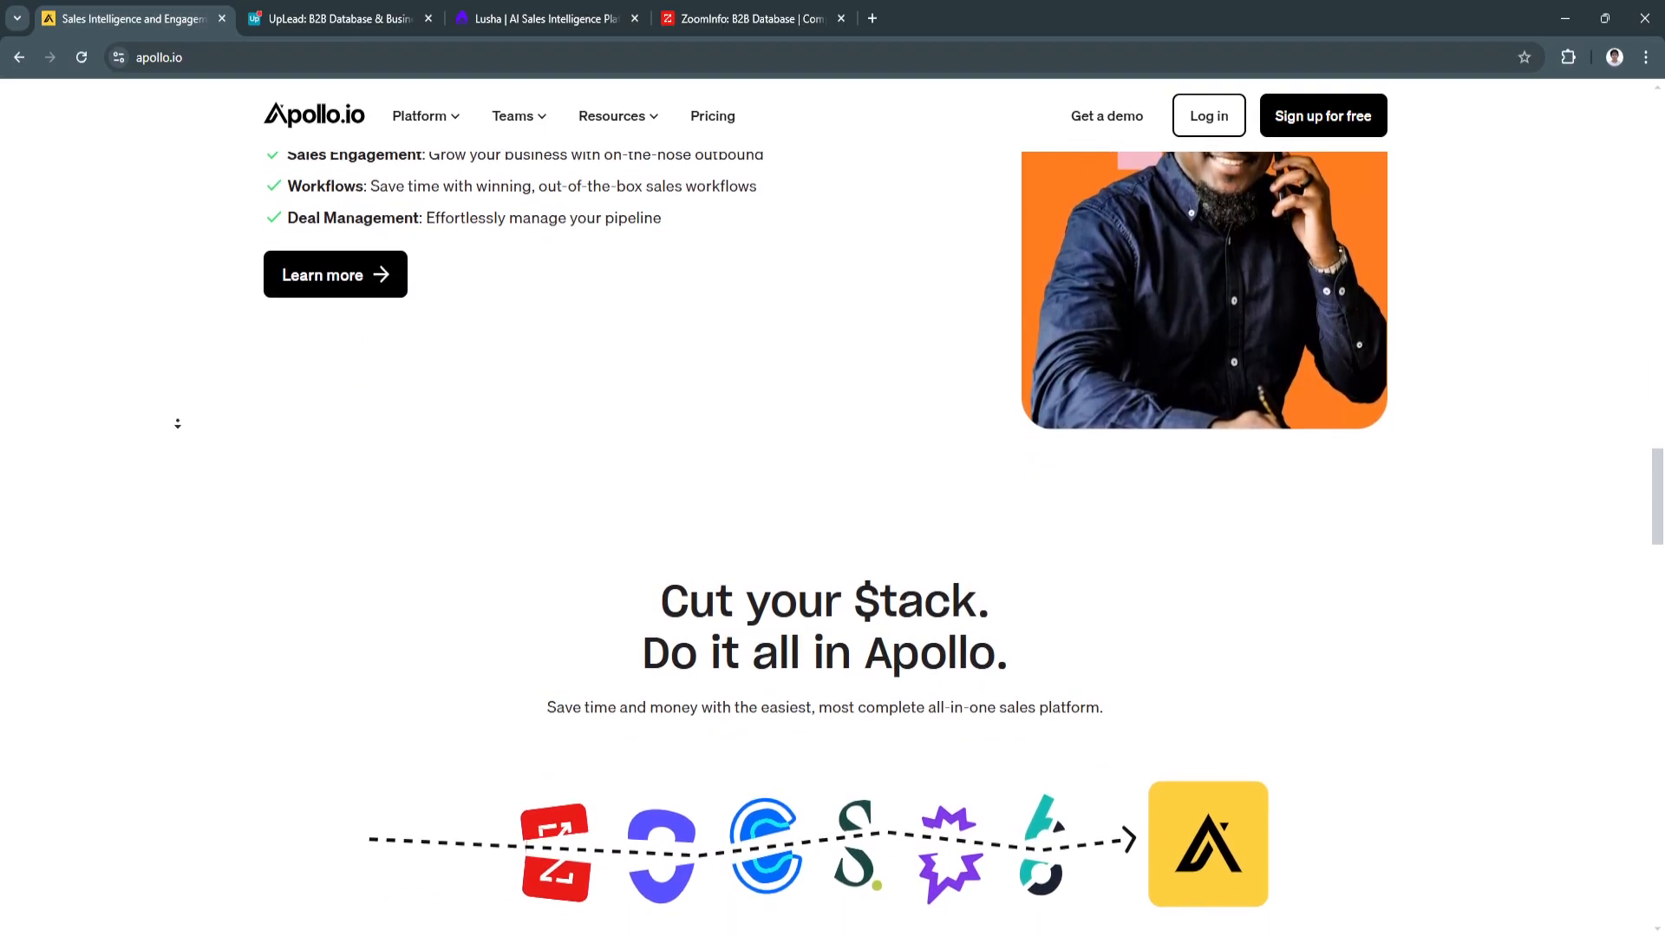
scroll(down, 3)
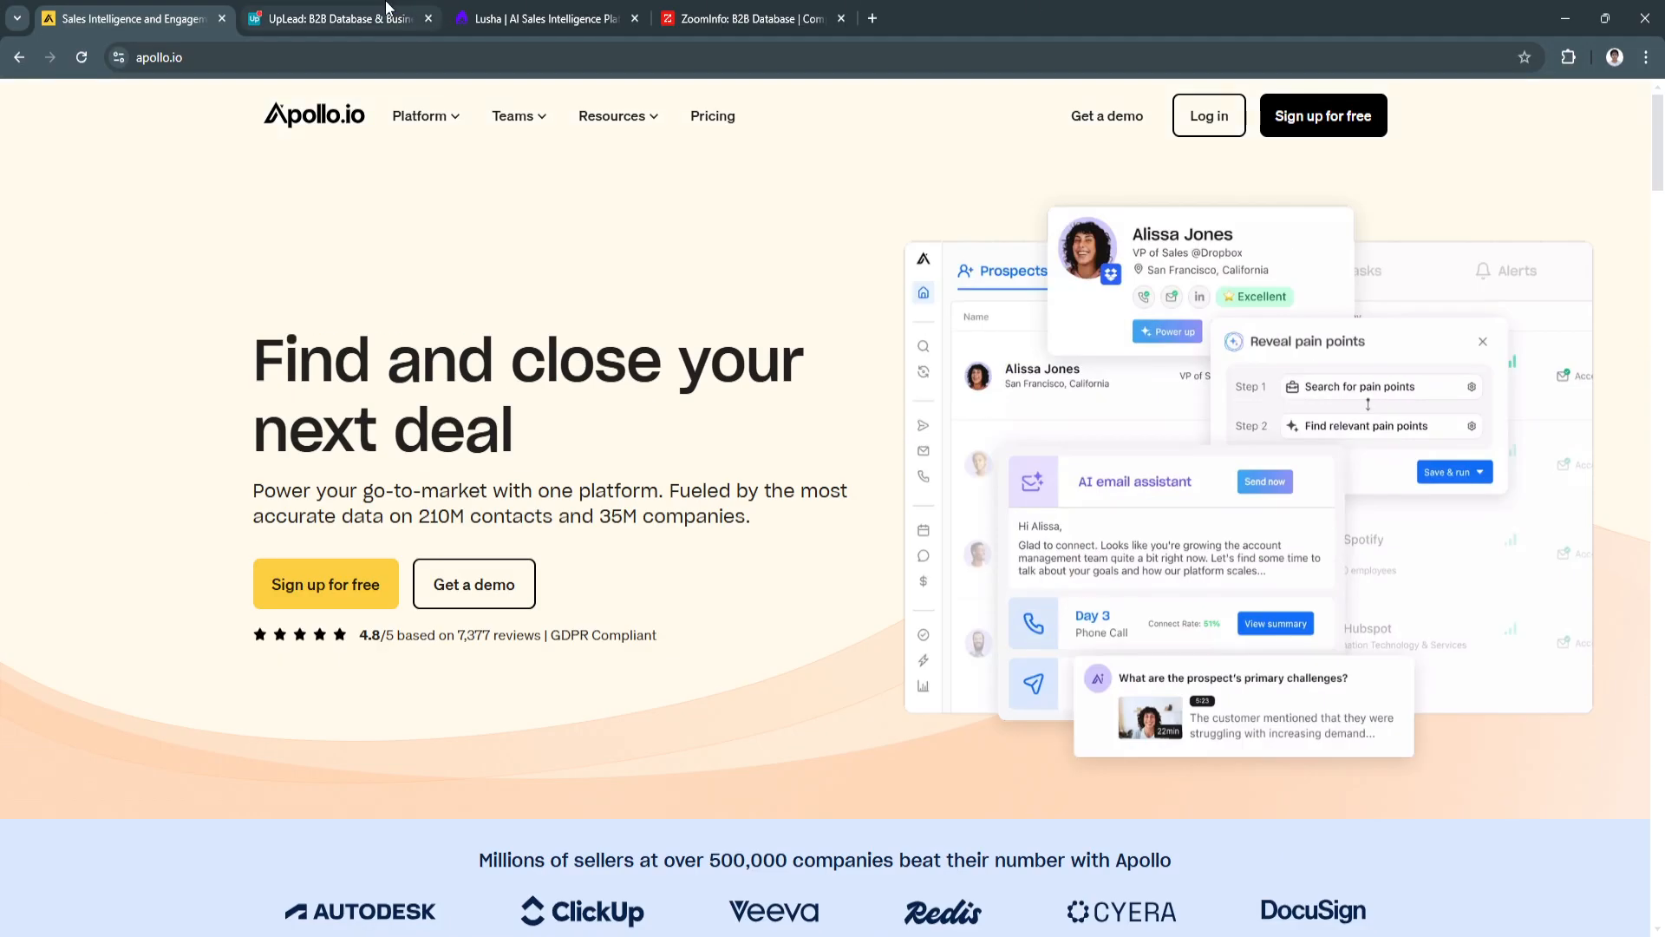
Step: Switch to UpLead and scroll past the Kyber Security case study and About Us to 'Find Your Top Prospects' Accurate Contact Data'
click(338, 17)
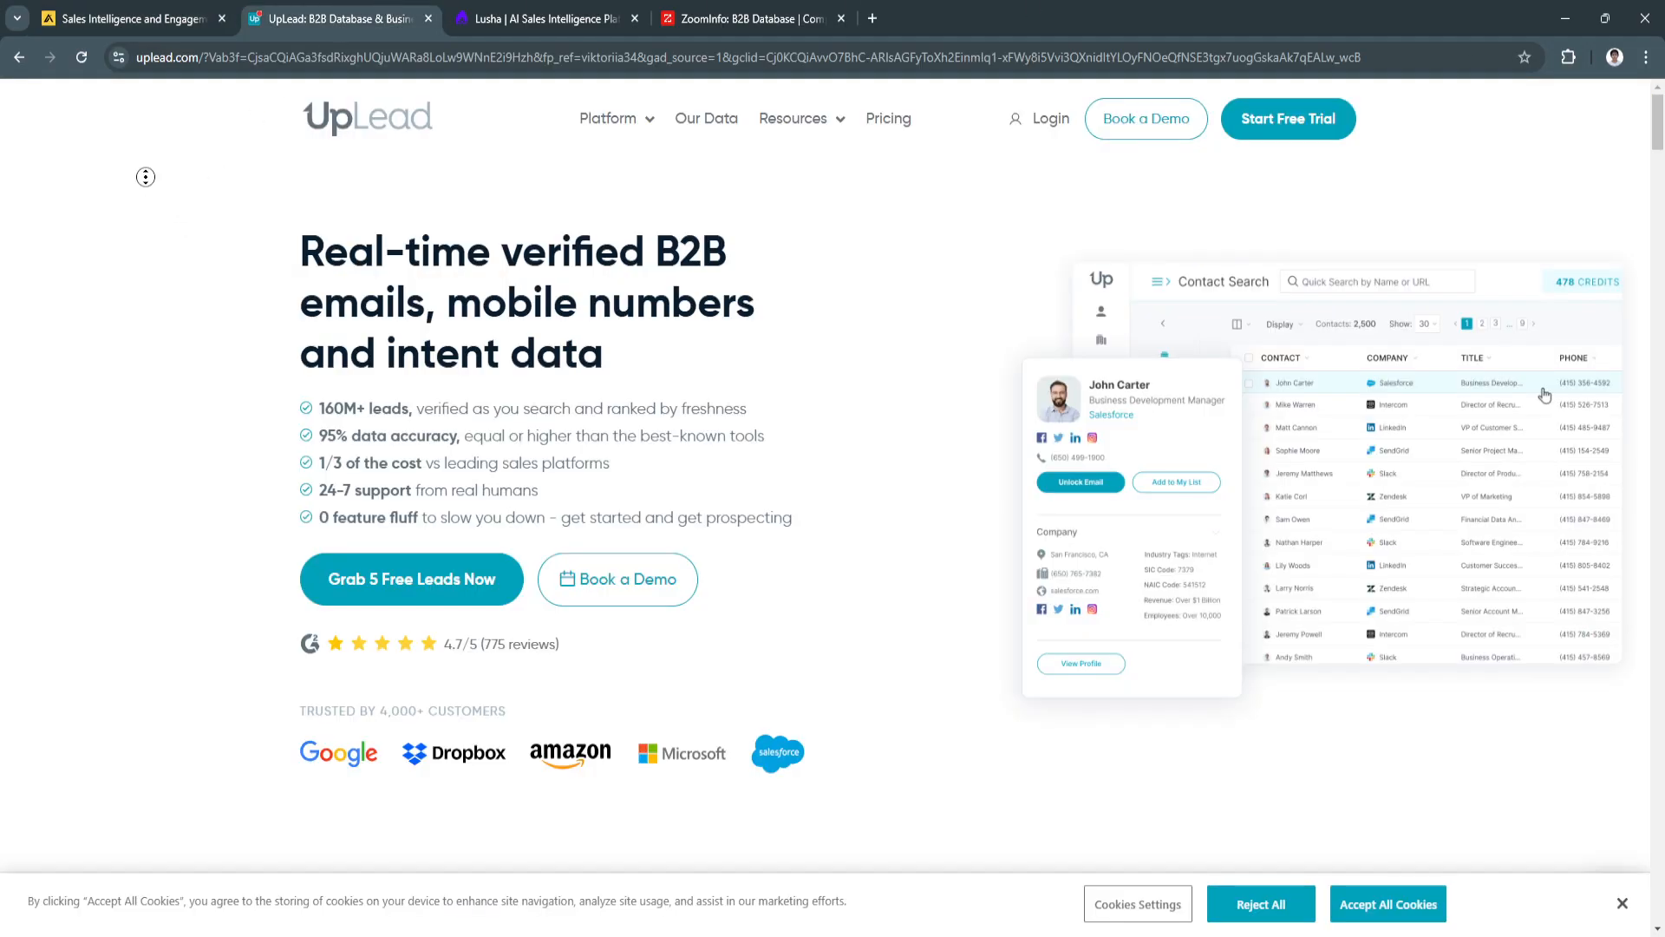
scroll(down, 3)
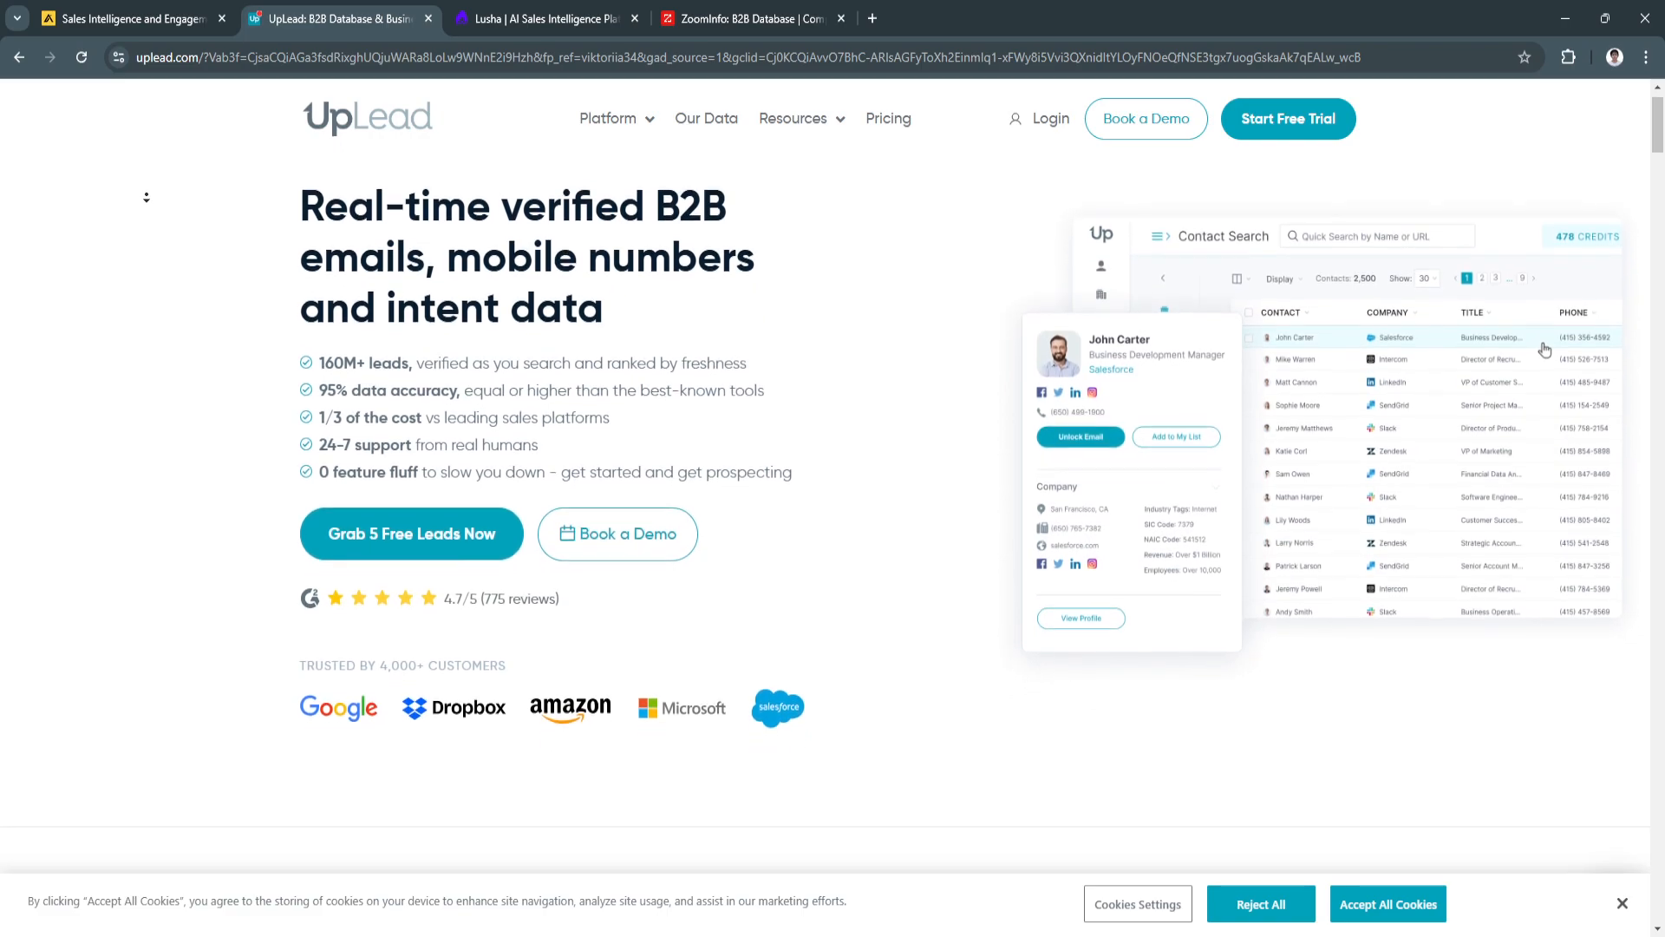
scroll(down, 3)
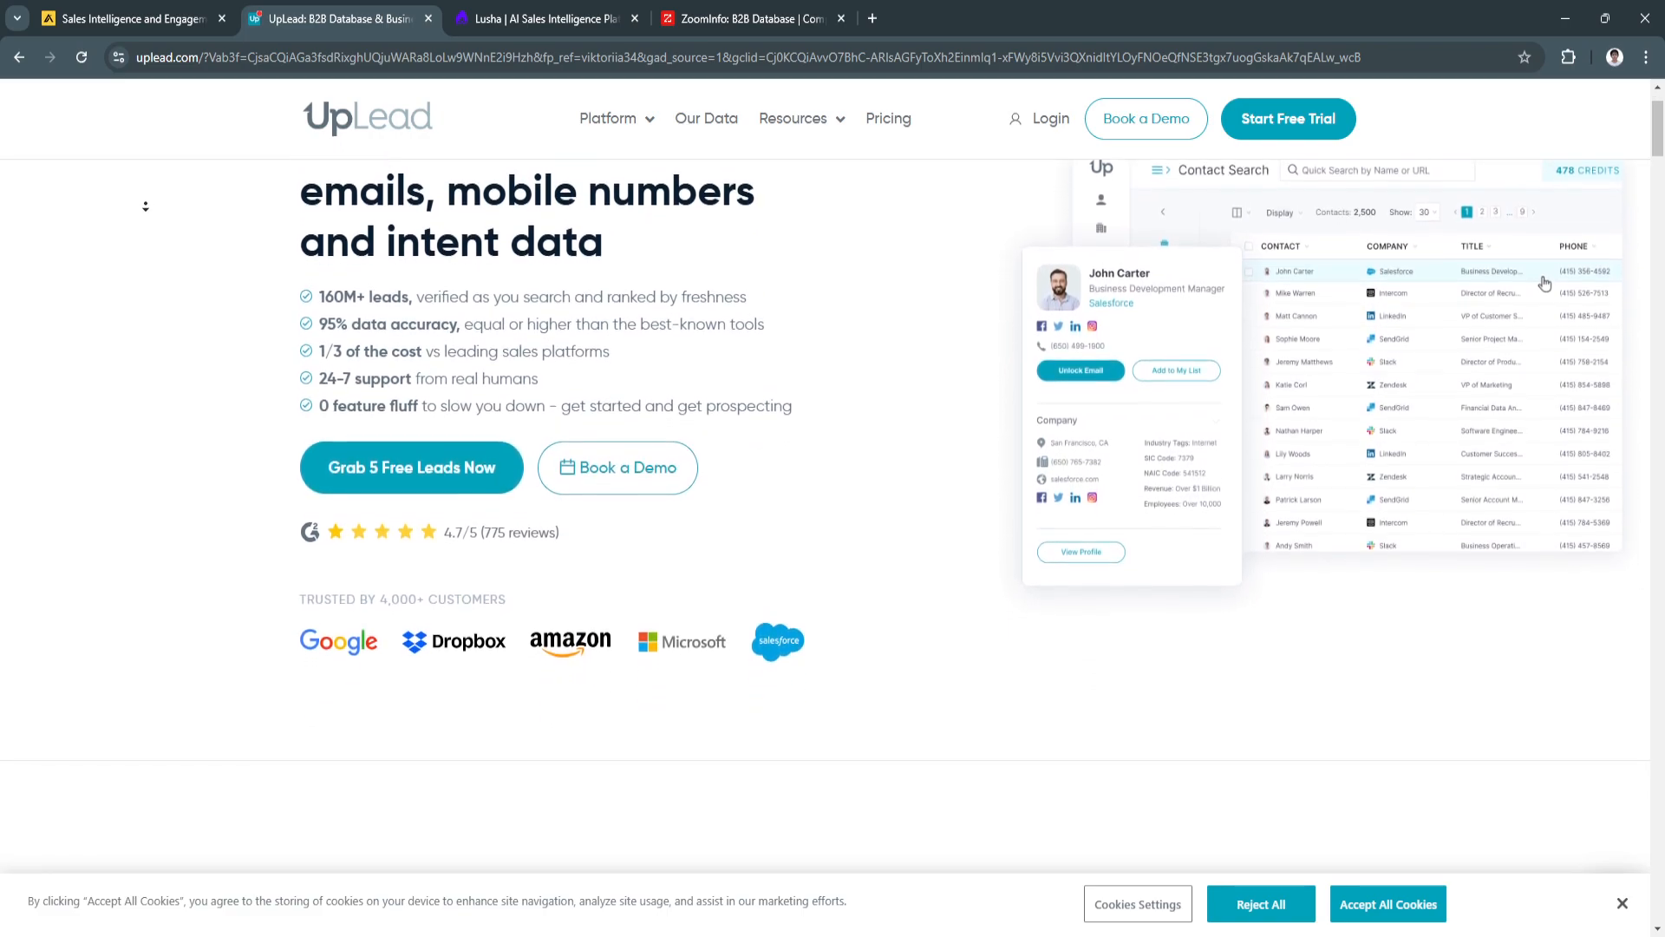
scroll(down, 3)
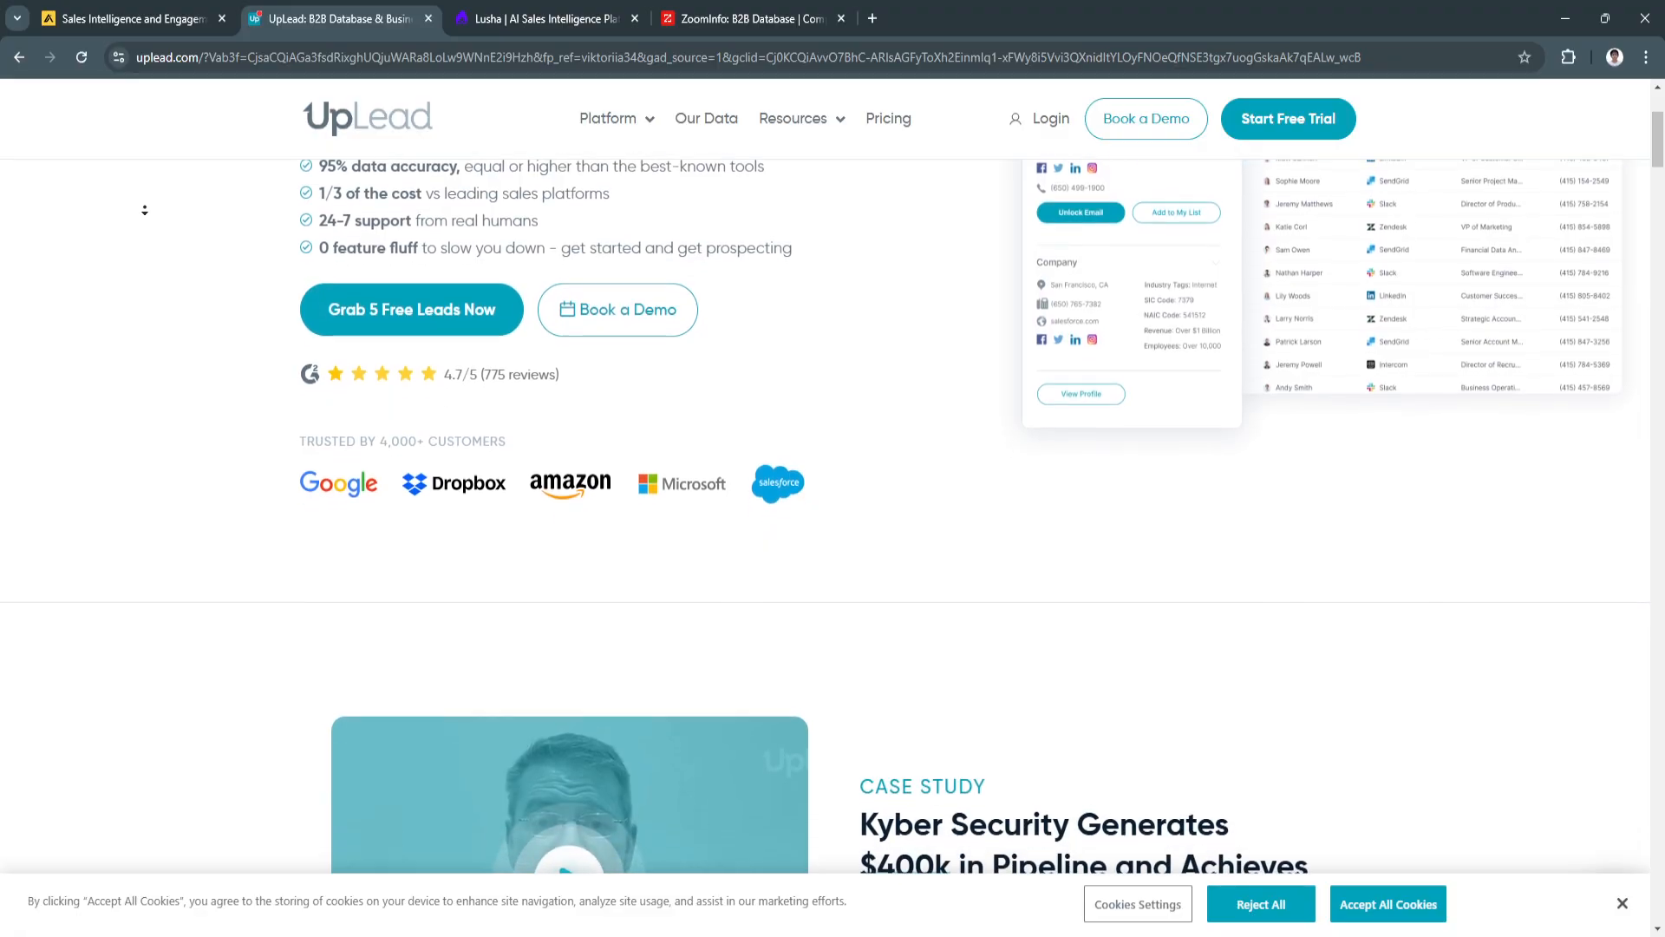
scroll(down, 3)
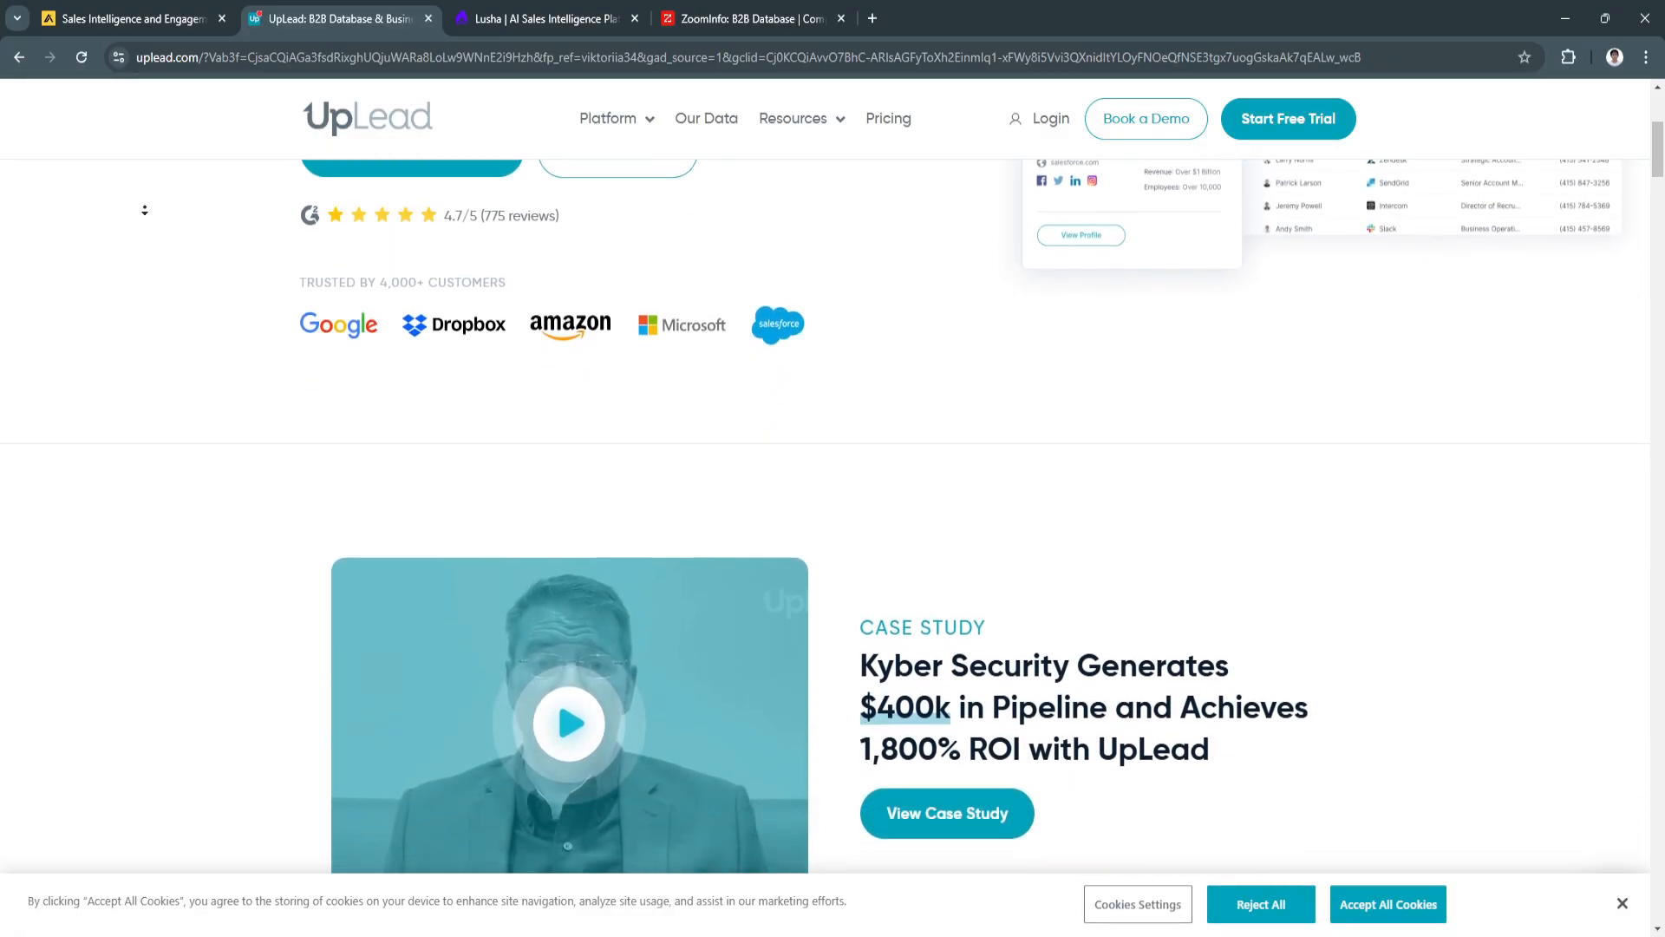
scroll(down, 3)
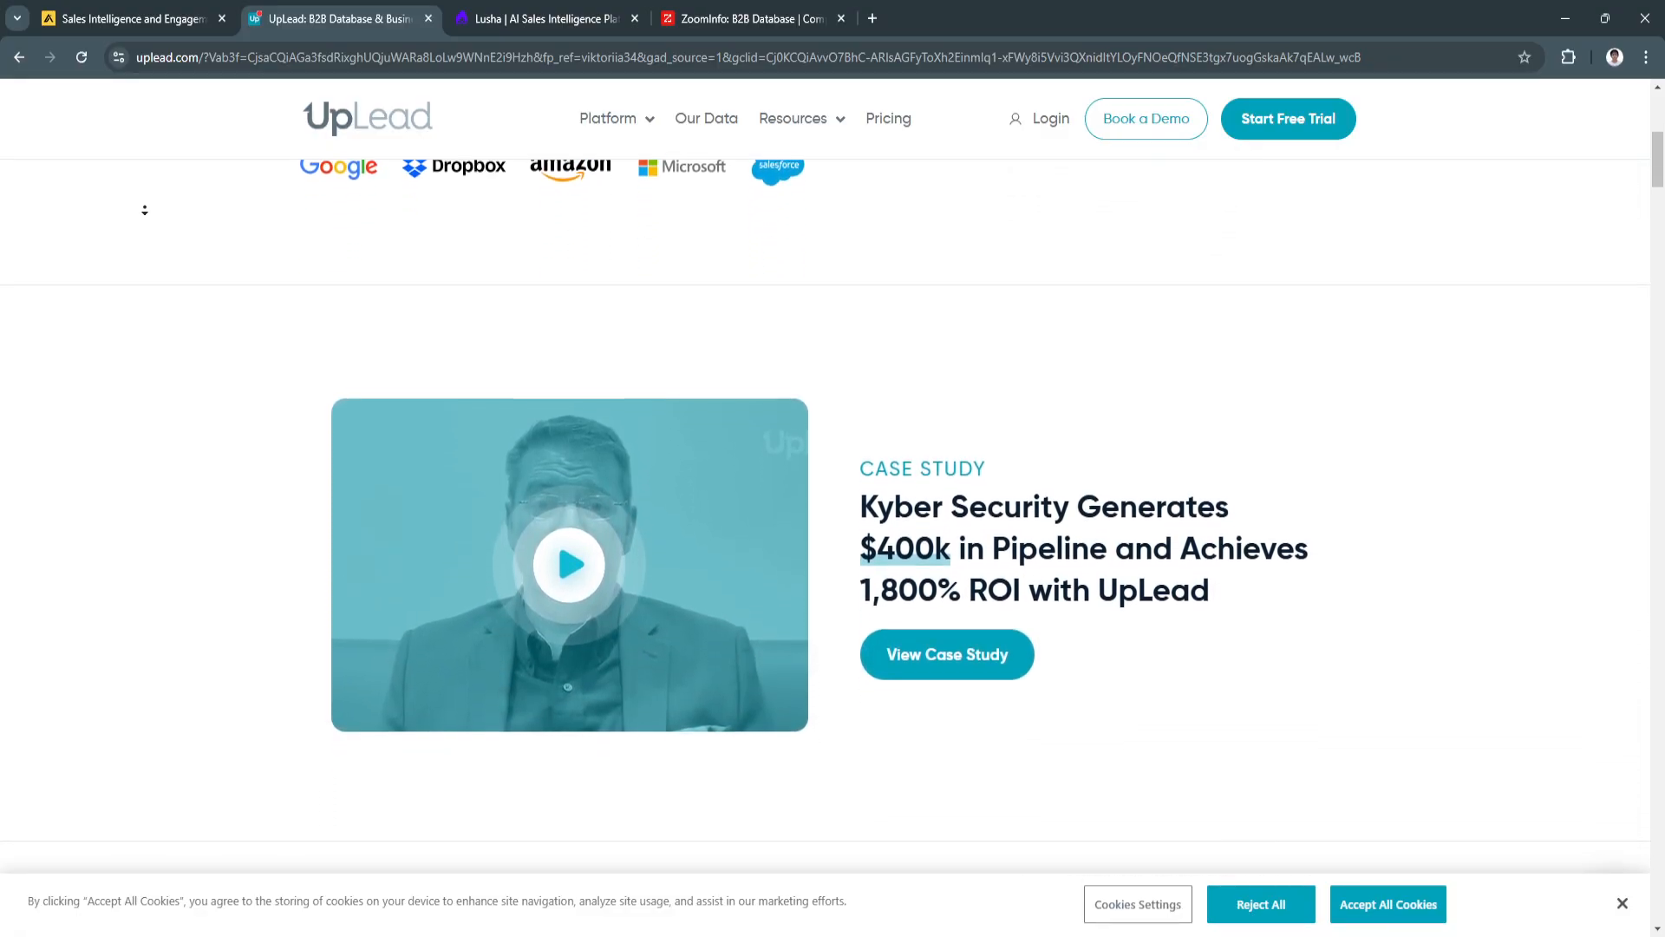
scroll(down, 3)
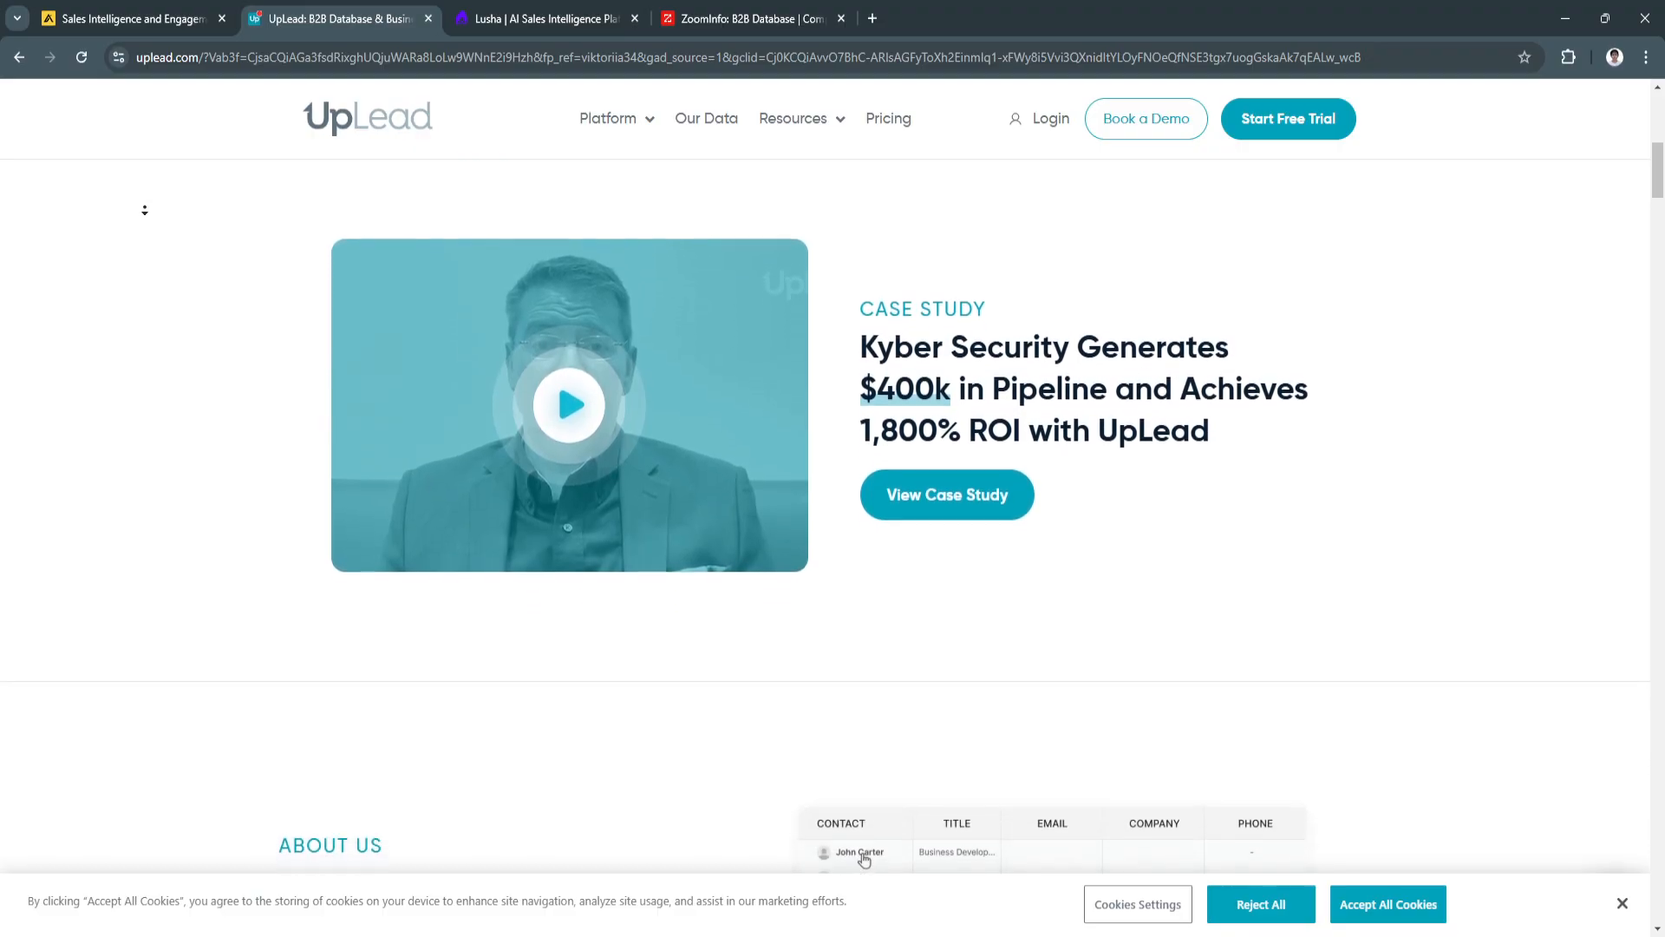
scroll(down, 3)
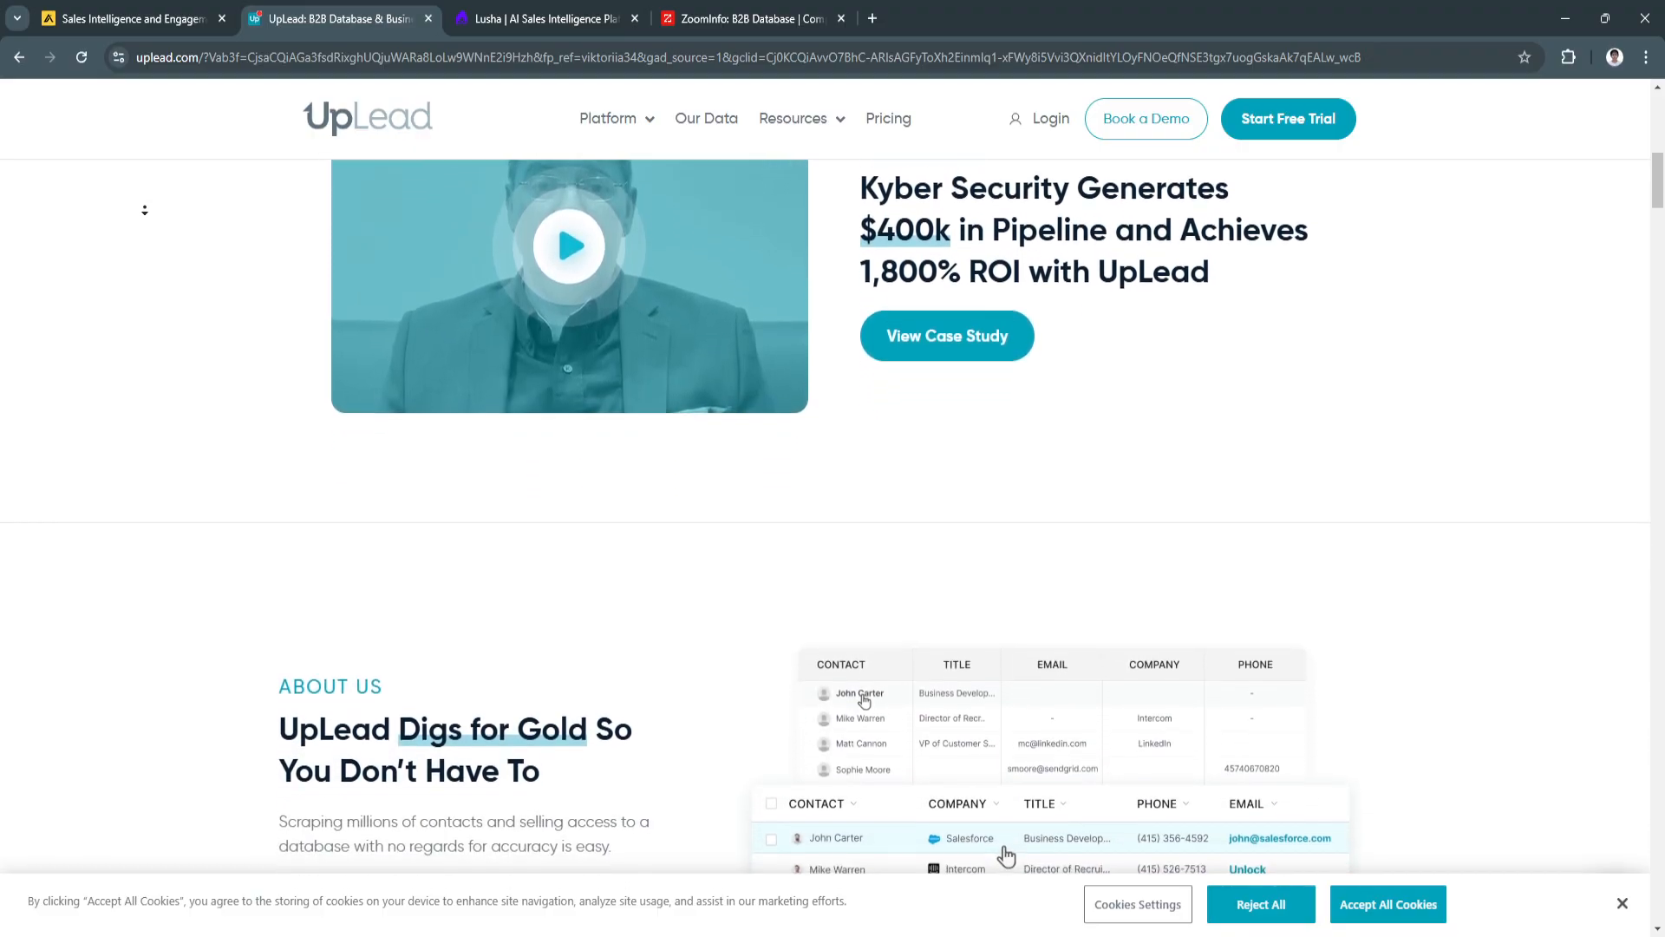
scroll(down, 3)
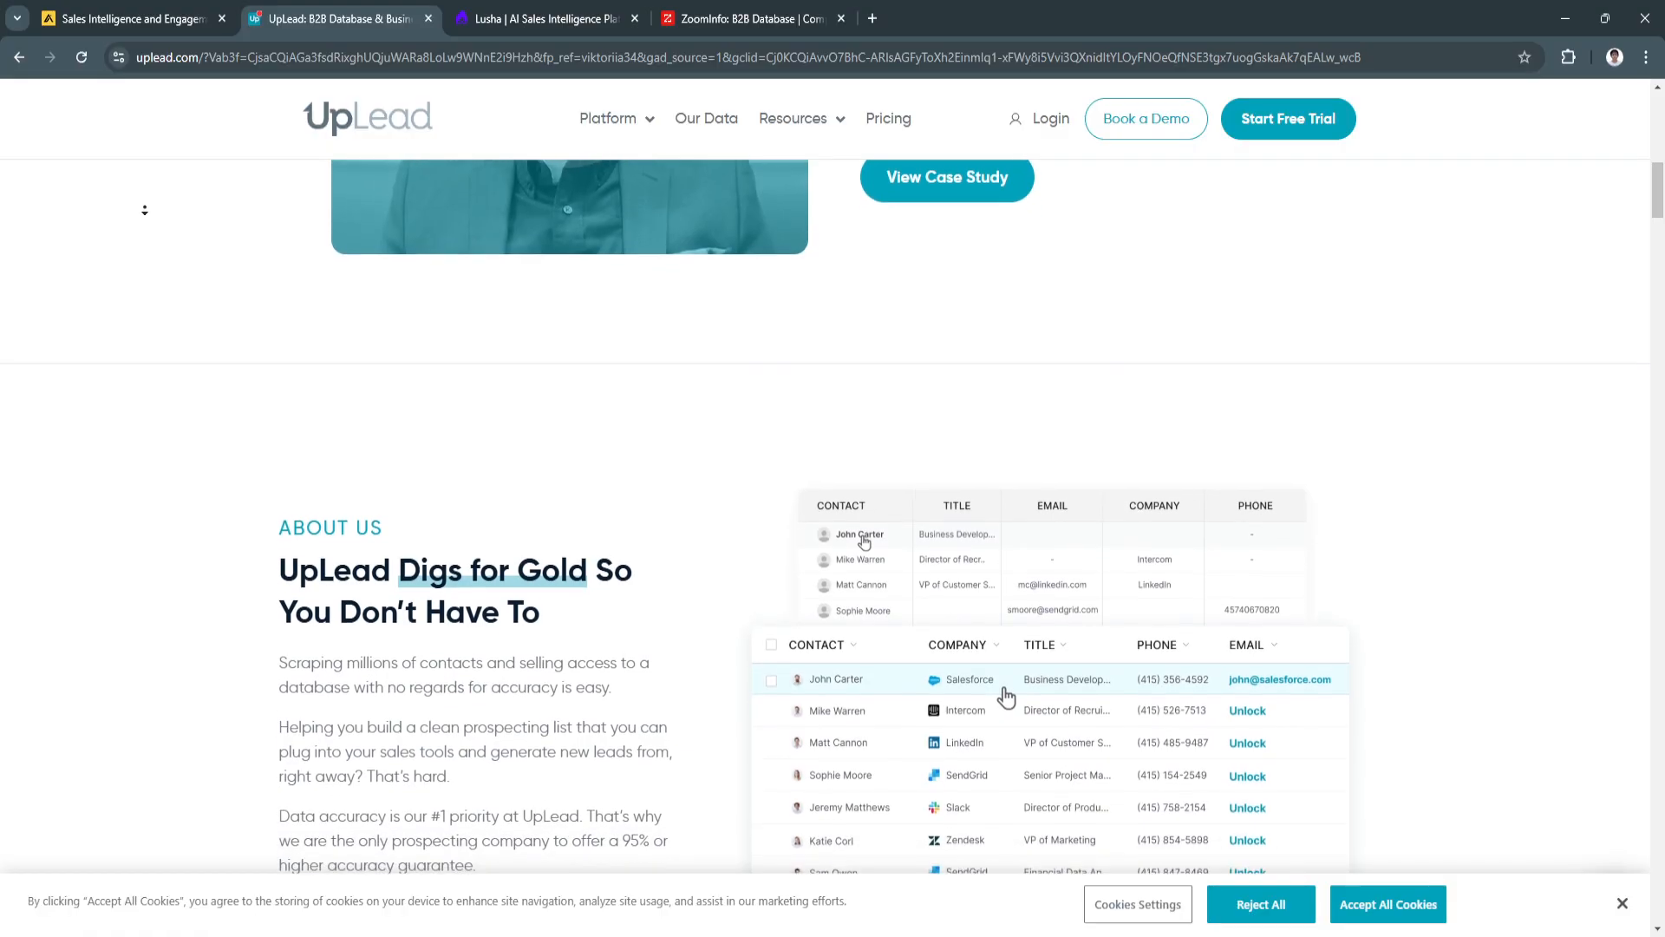
scroll(down, 3)
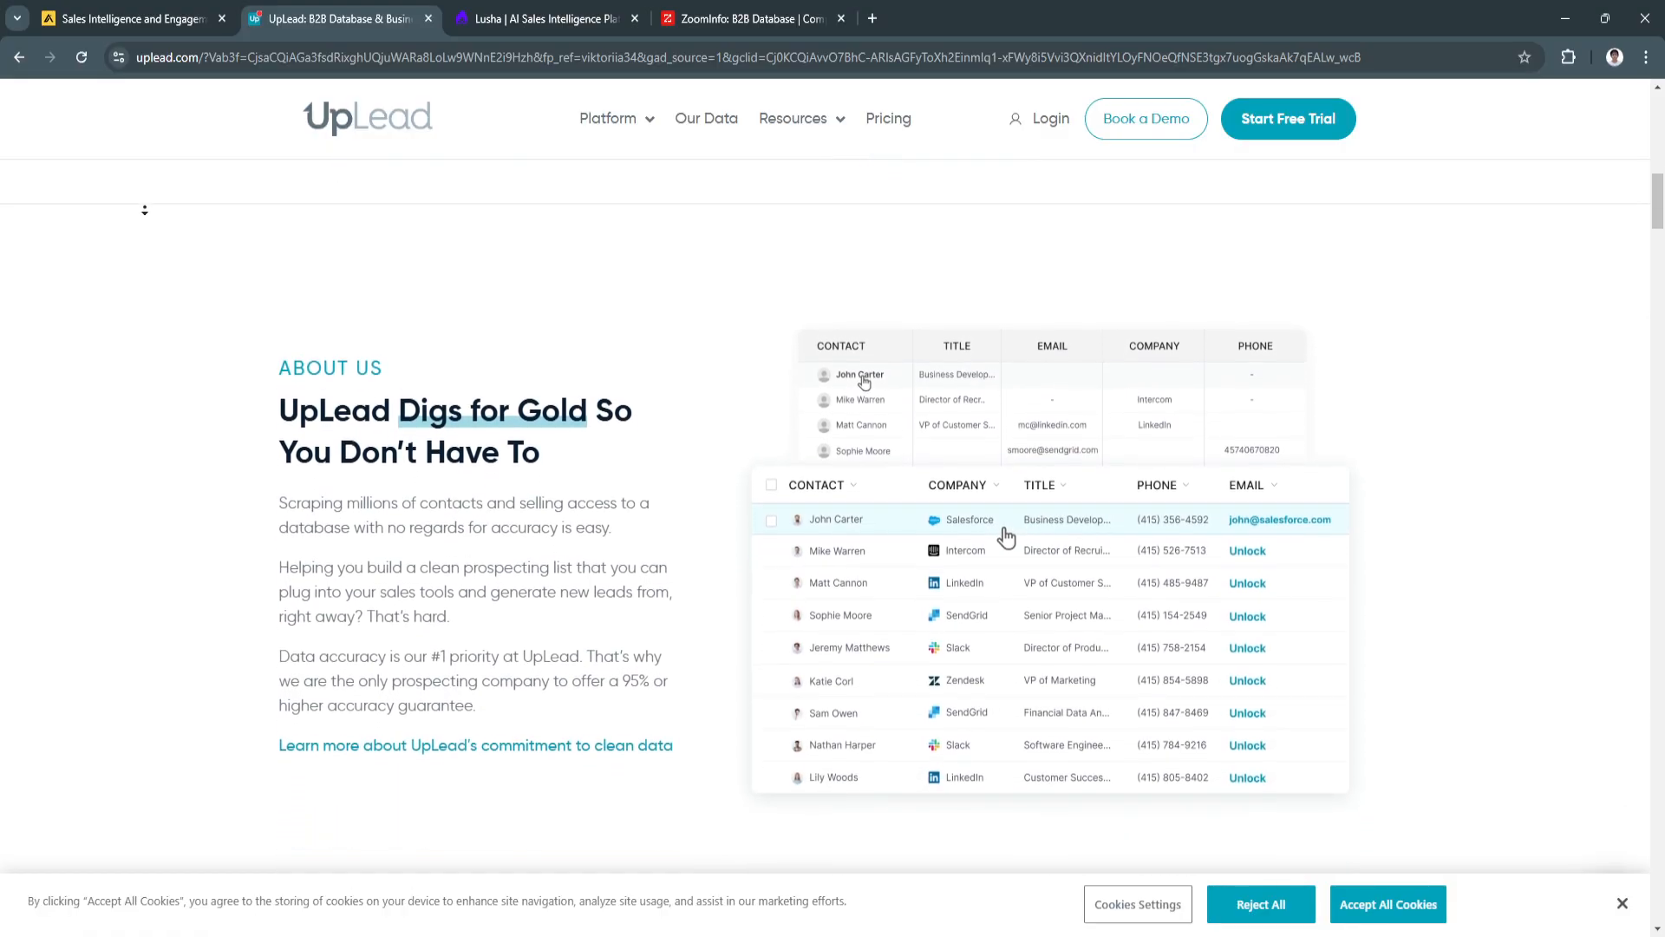
scroll(down, 3)
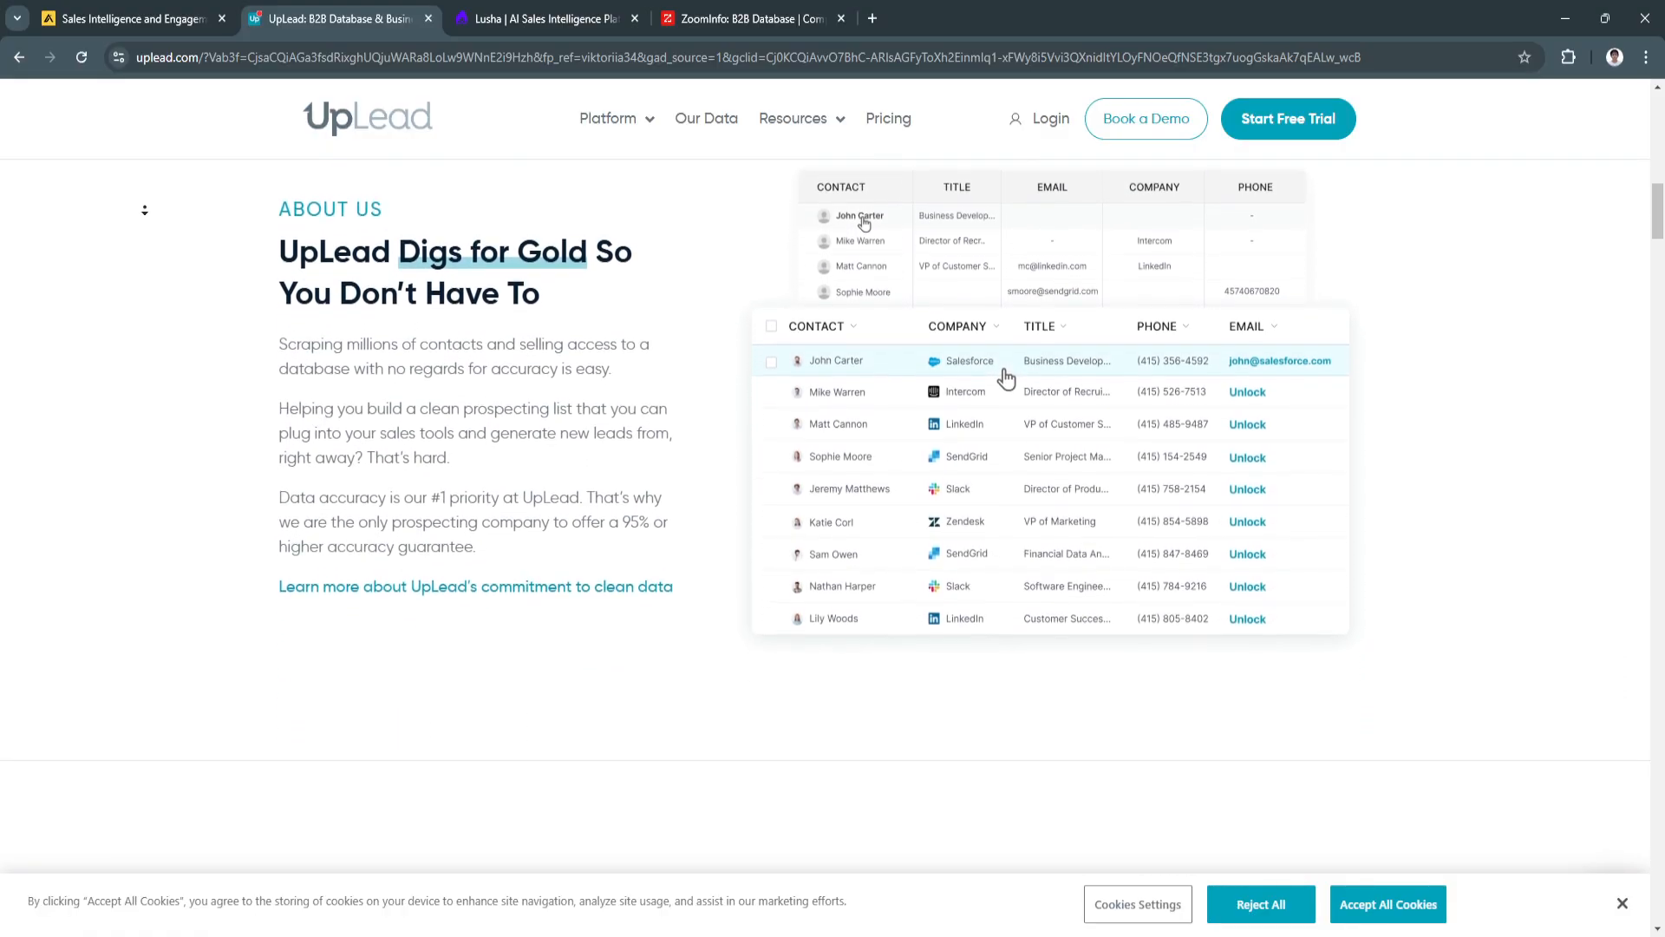
scroll(down, 3)
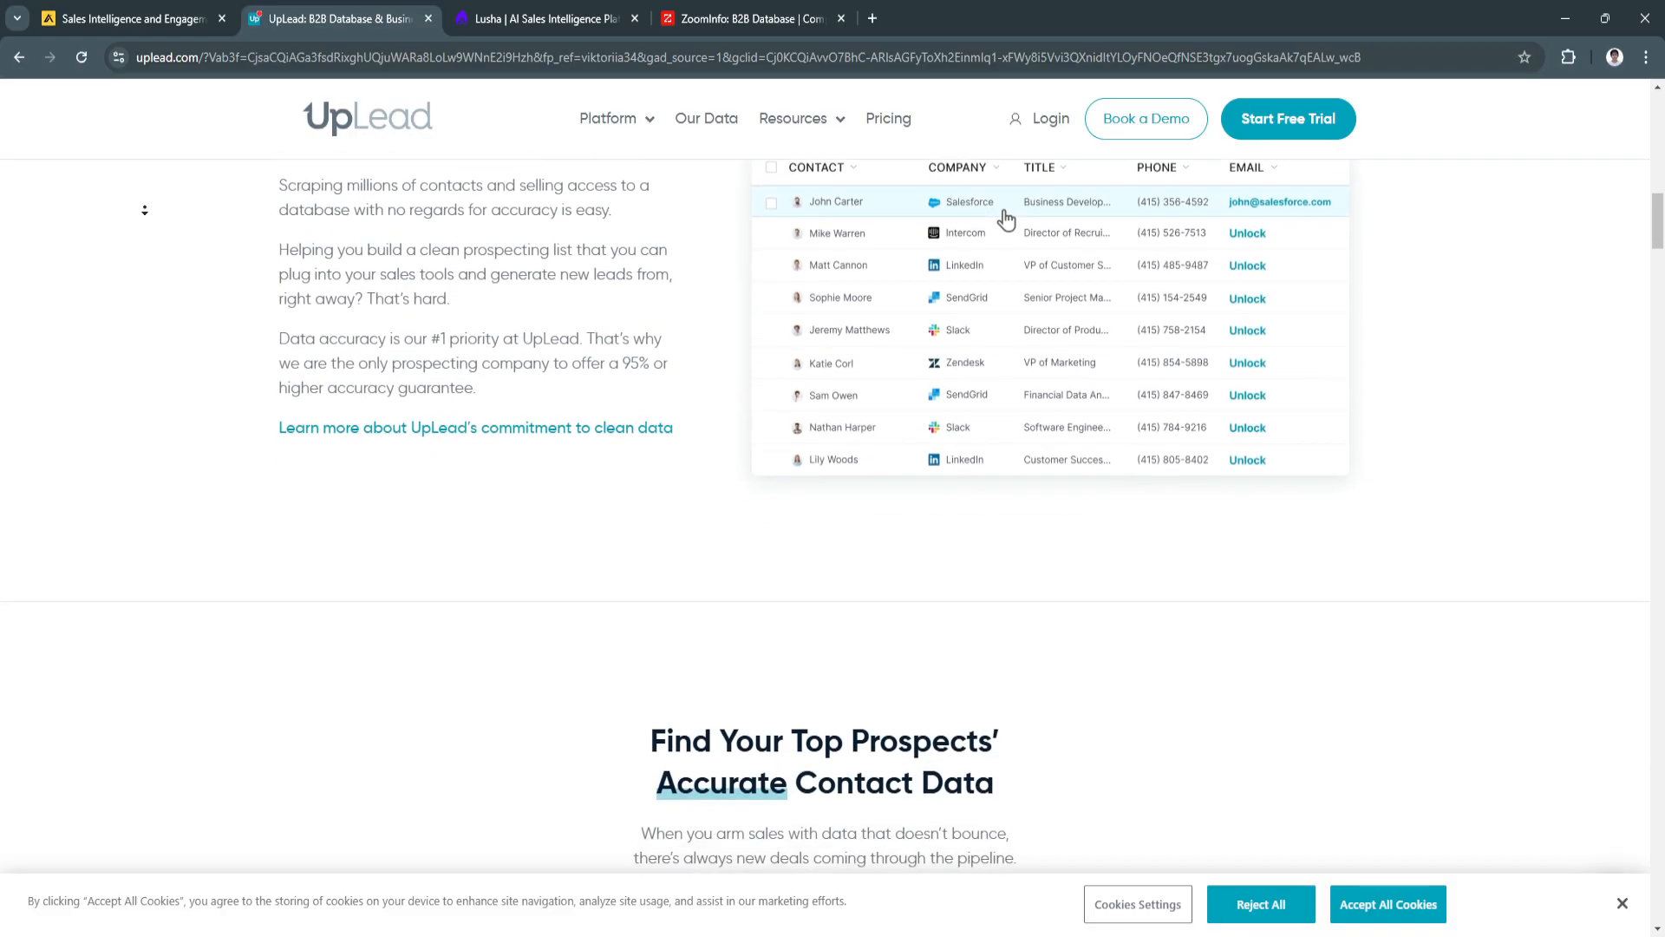
scroll(down, 3)
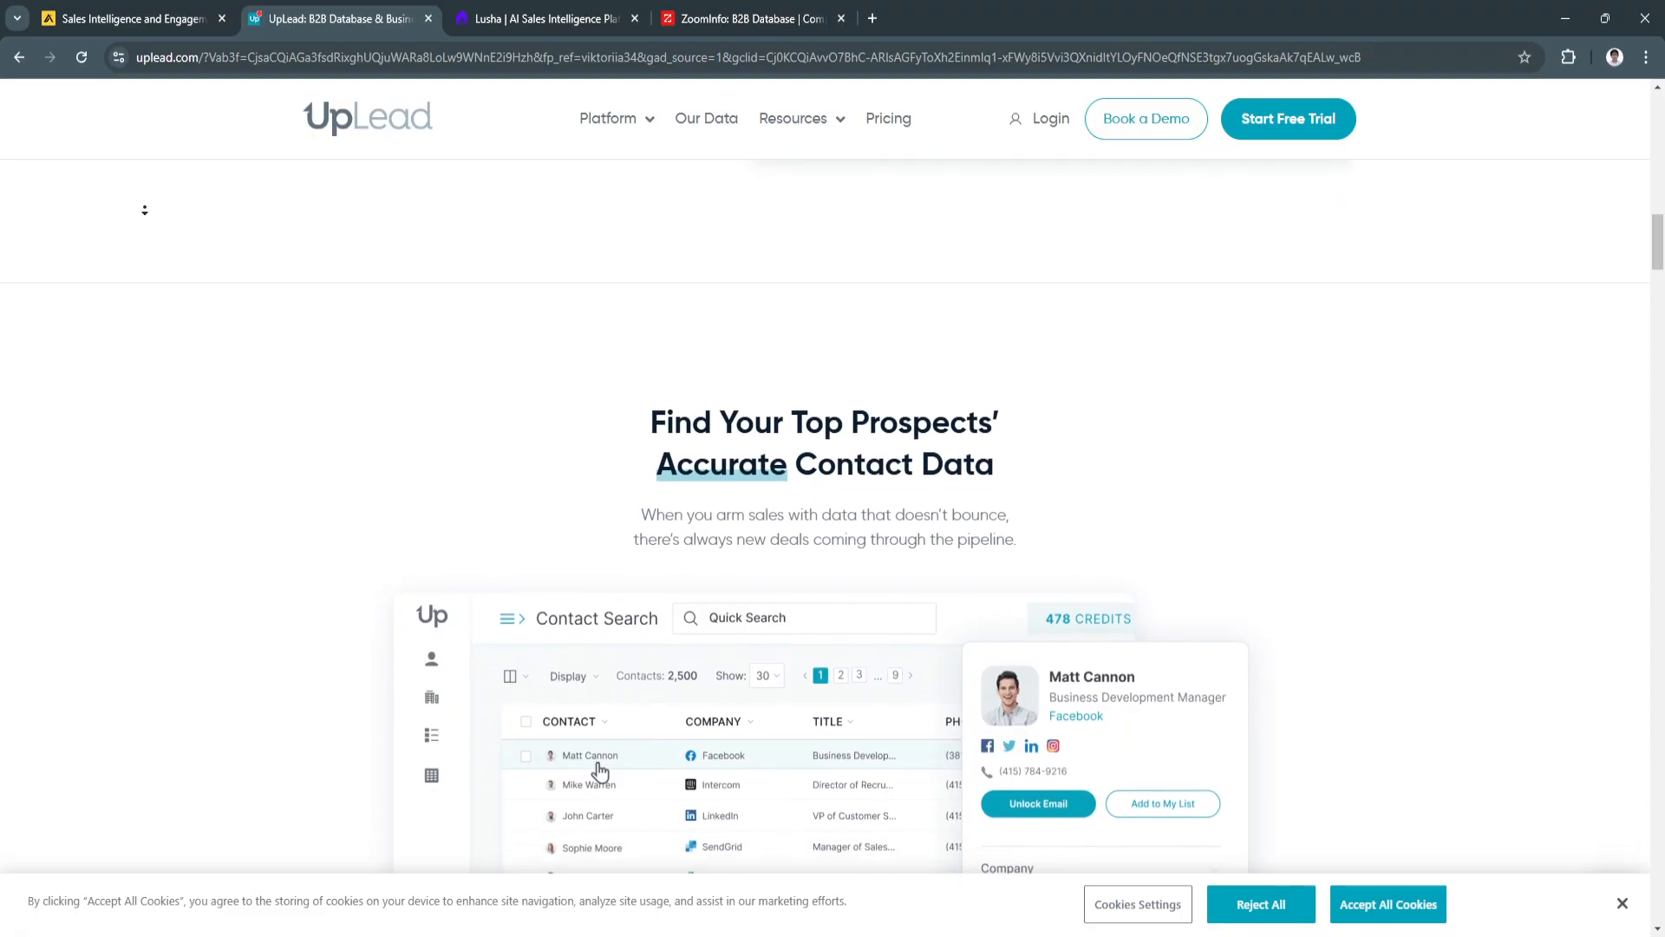
Step: Scroll through the contact search preview, feature highlights and Before/With UpLead comparison to 'Tools to Get You in Front of Your Ideal Buyers'
scroll(down, 3)
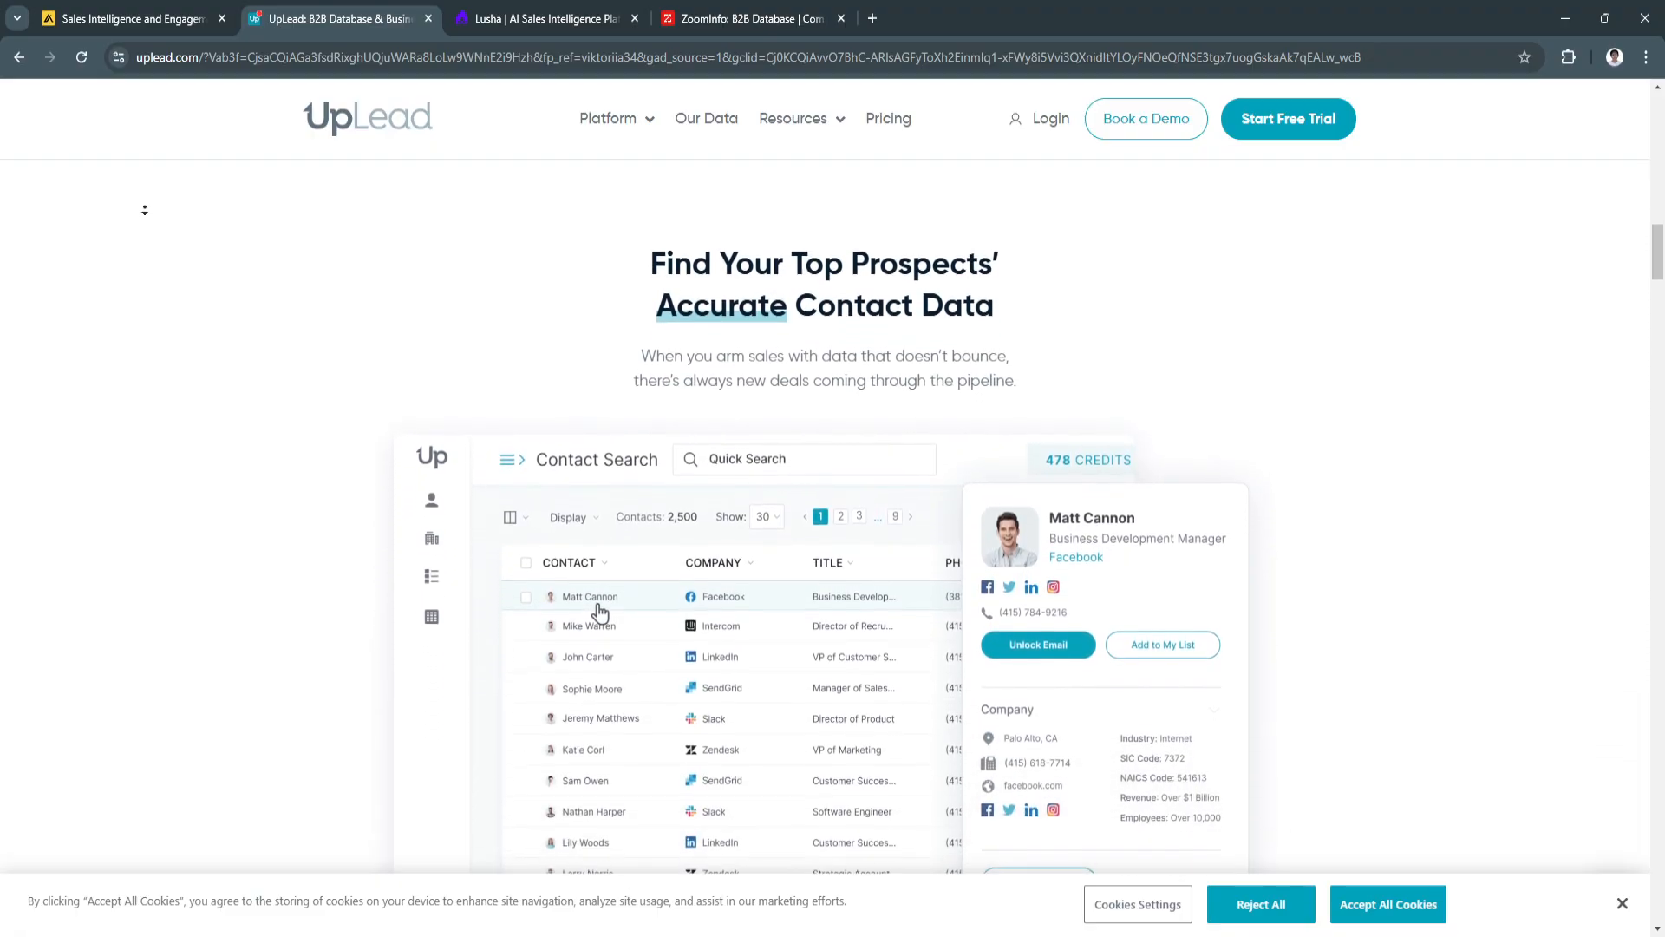
scroll(down, 3)
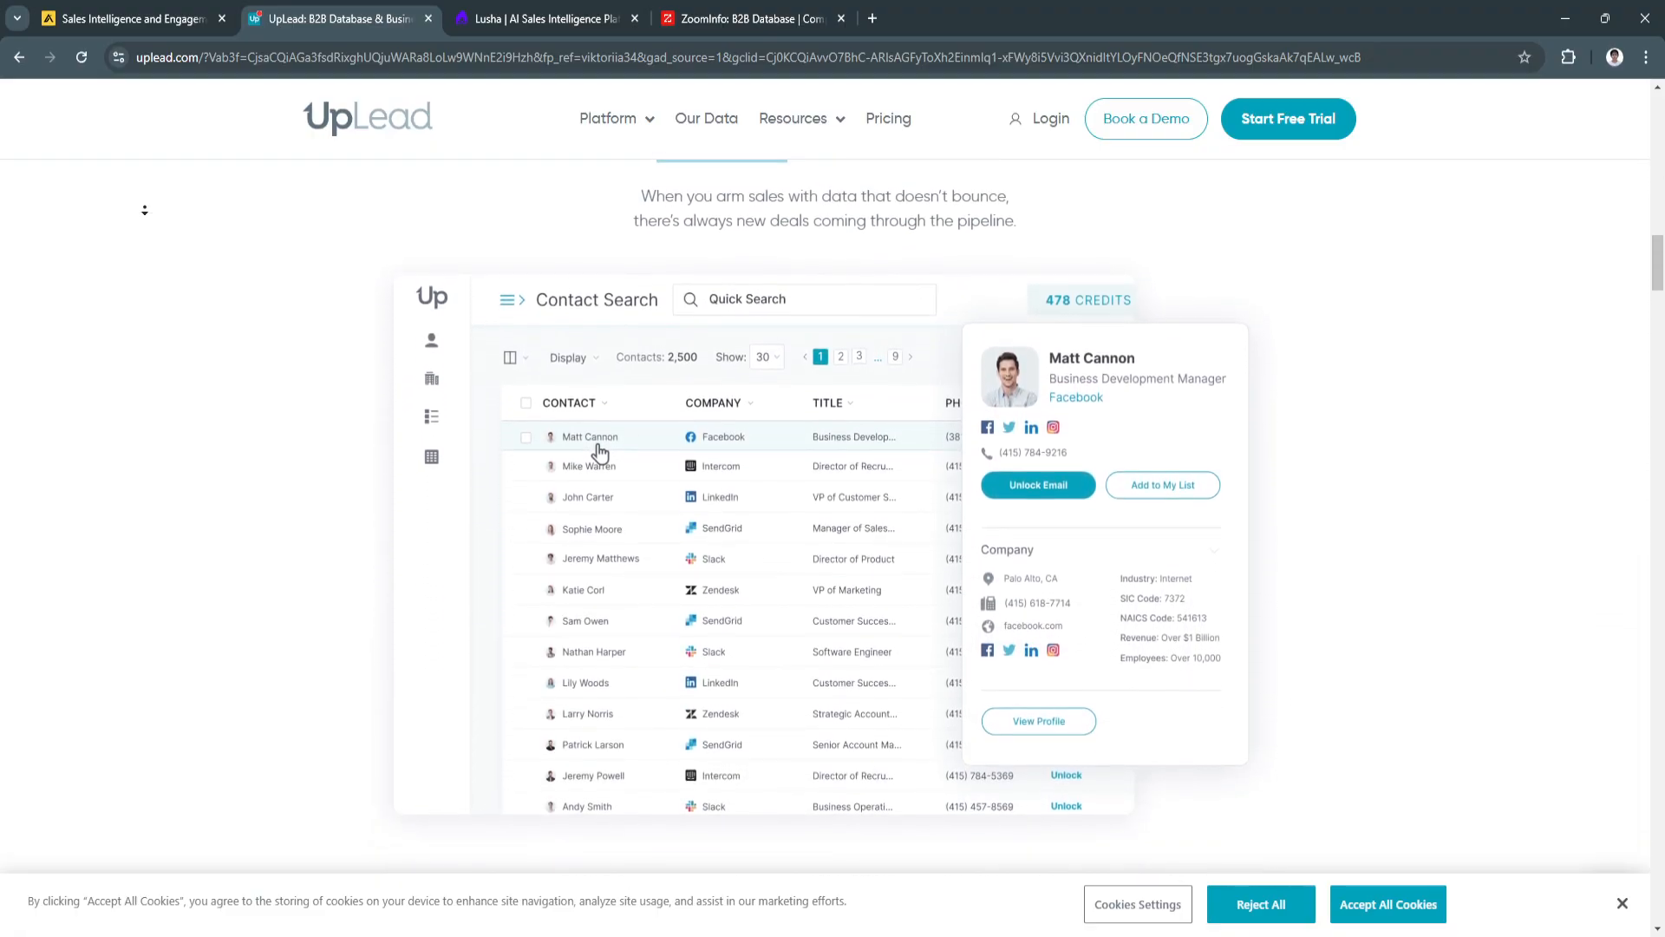
scroll(down, 3)
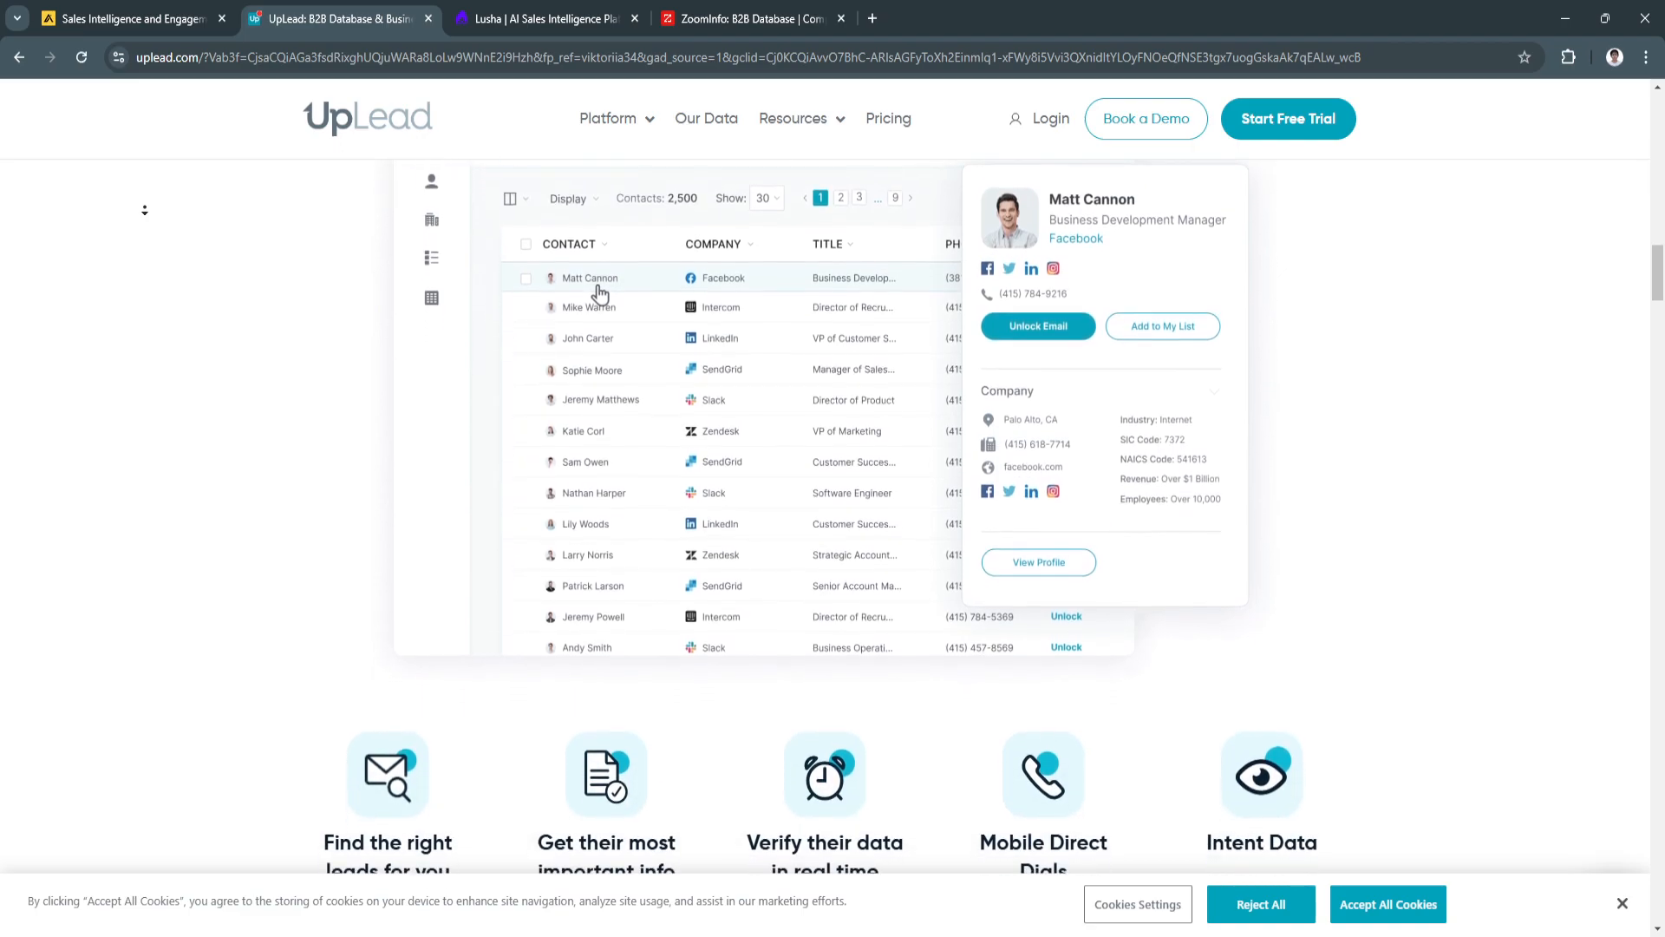
scroll(down, 3)
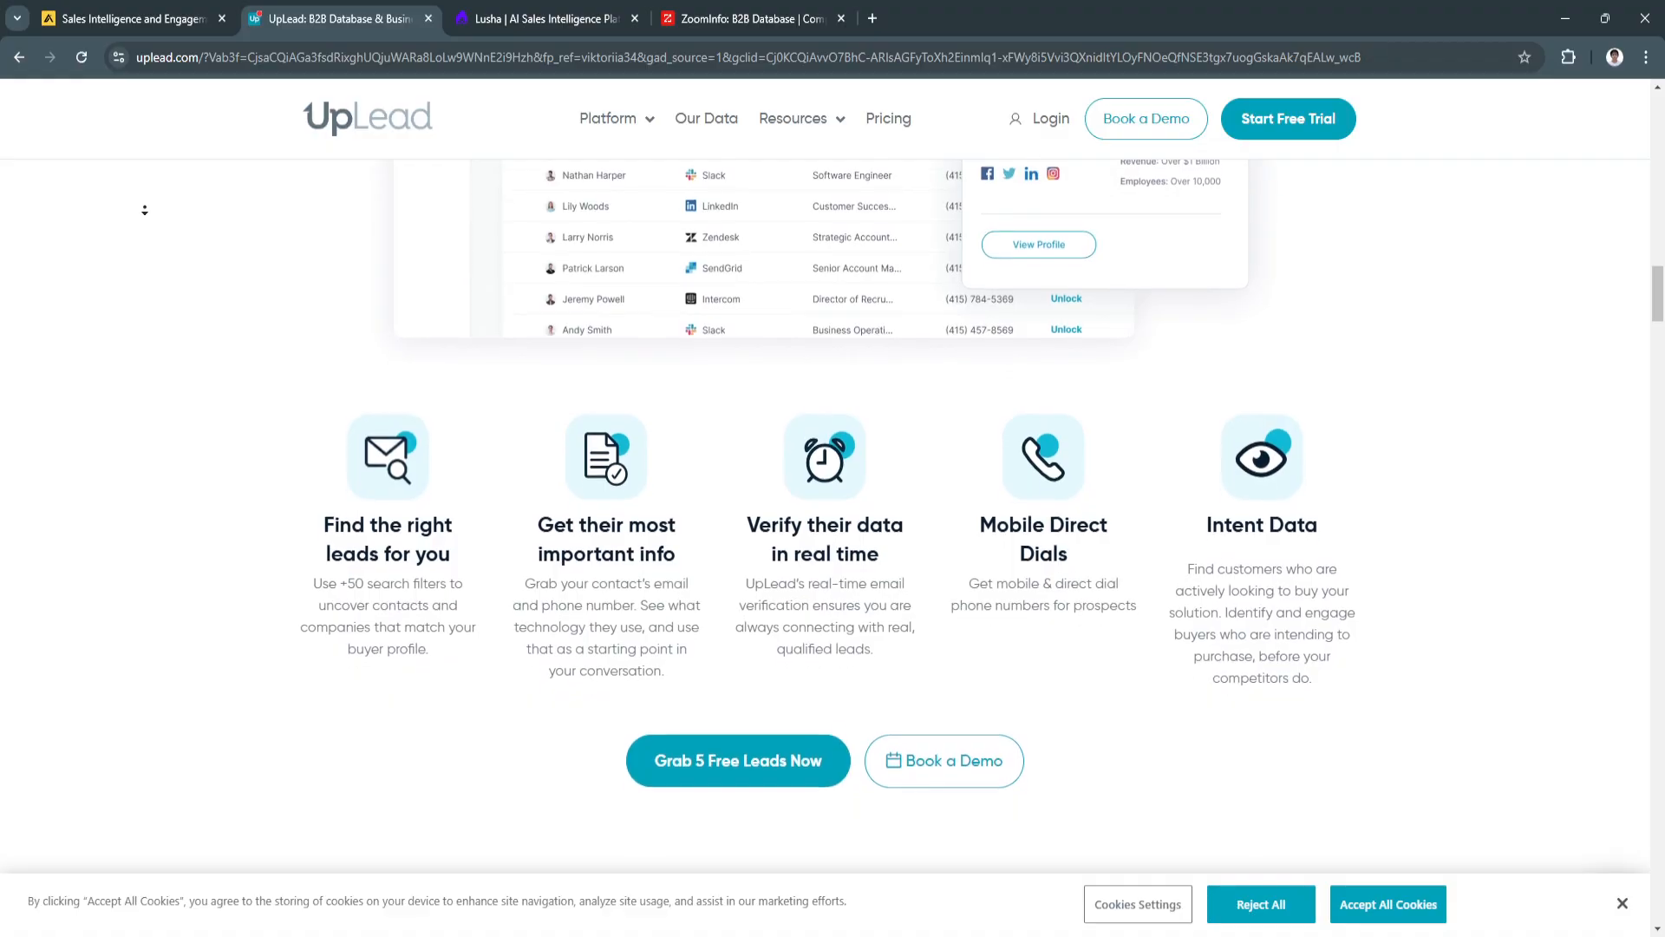
scroll(down, 3)
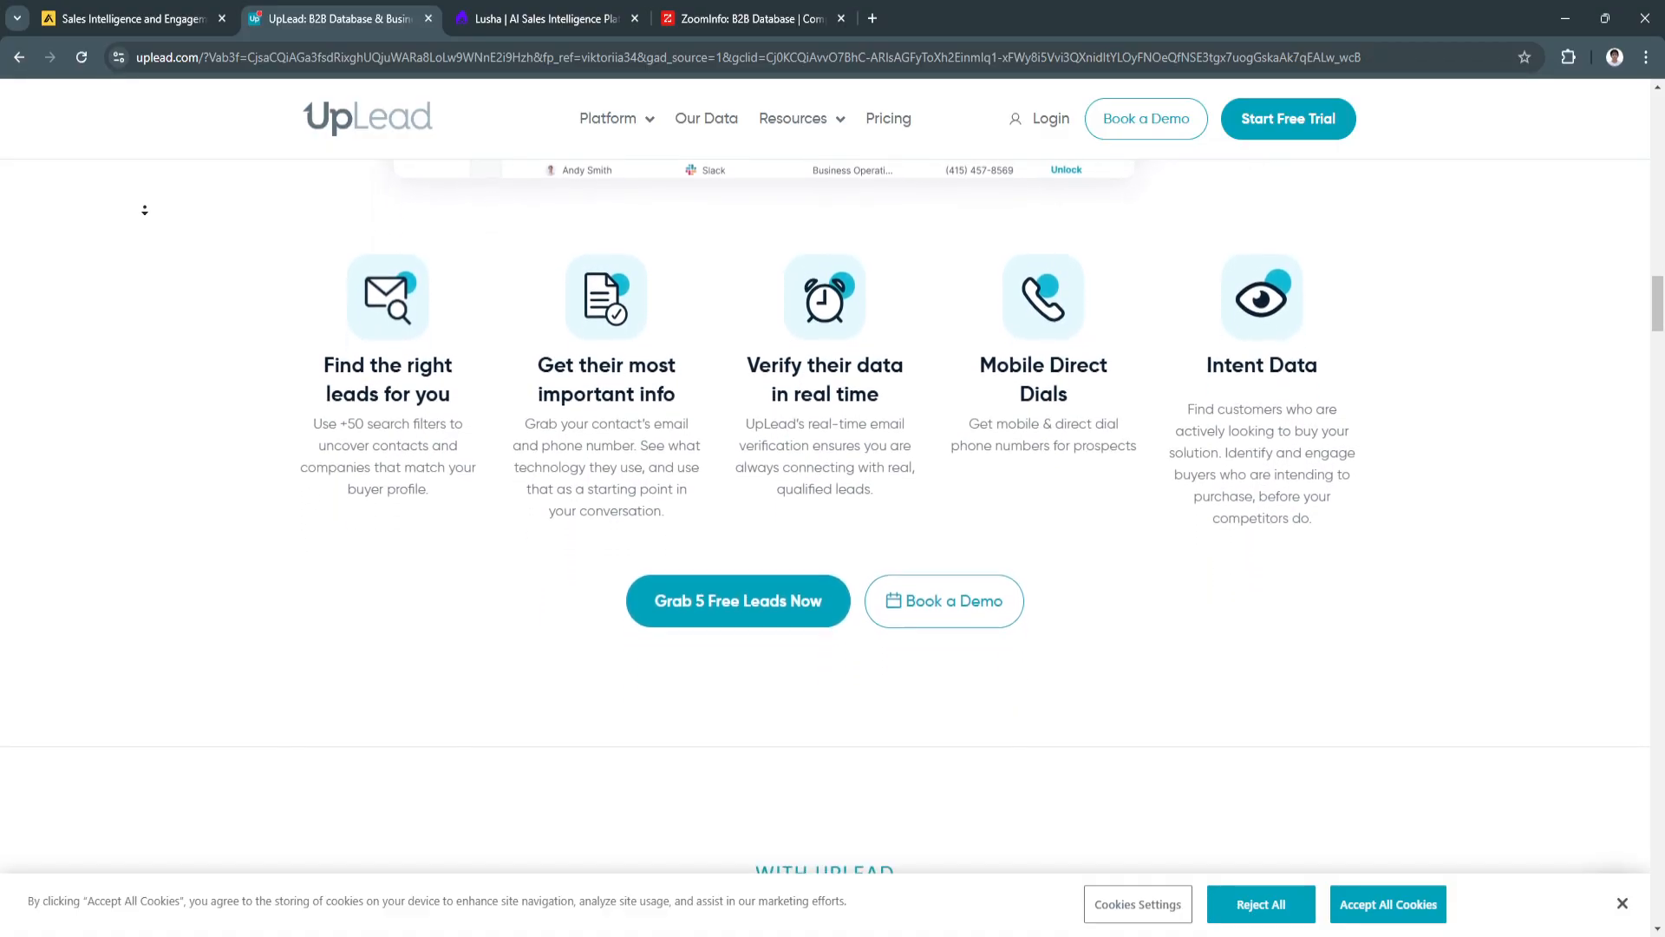
scroll(down, 3)
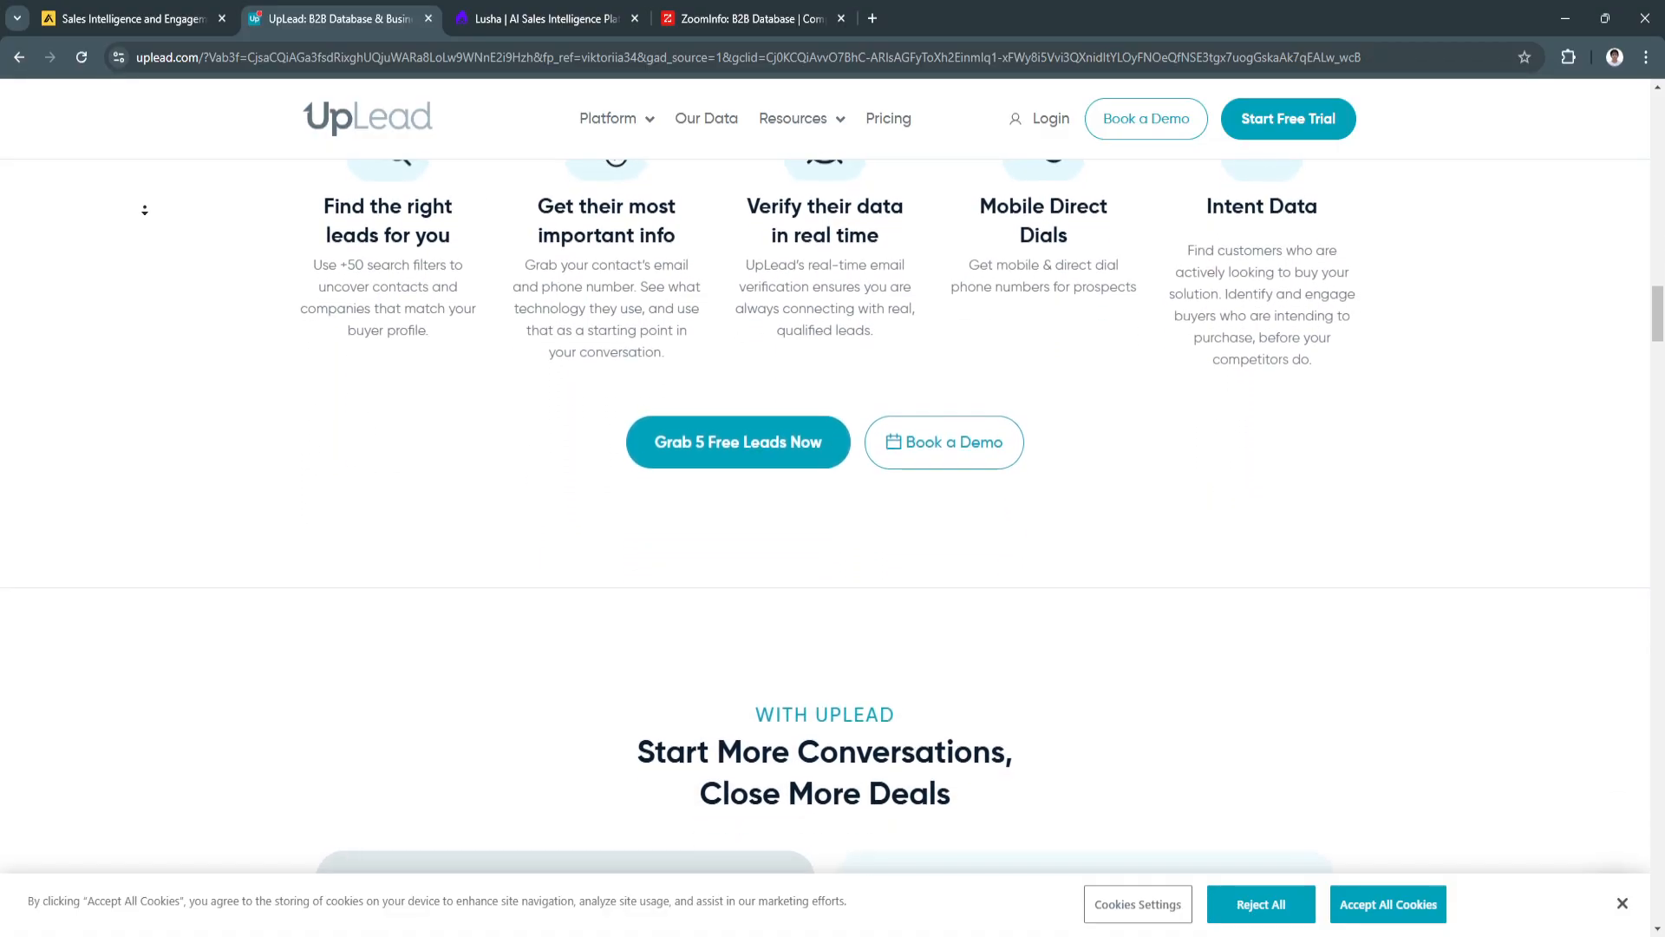
scroll(down, 3)
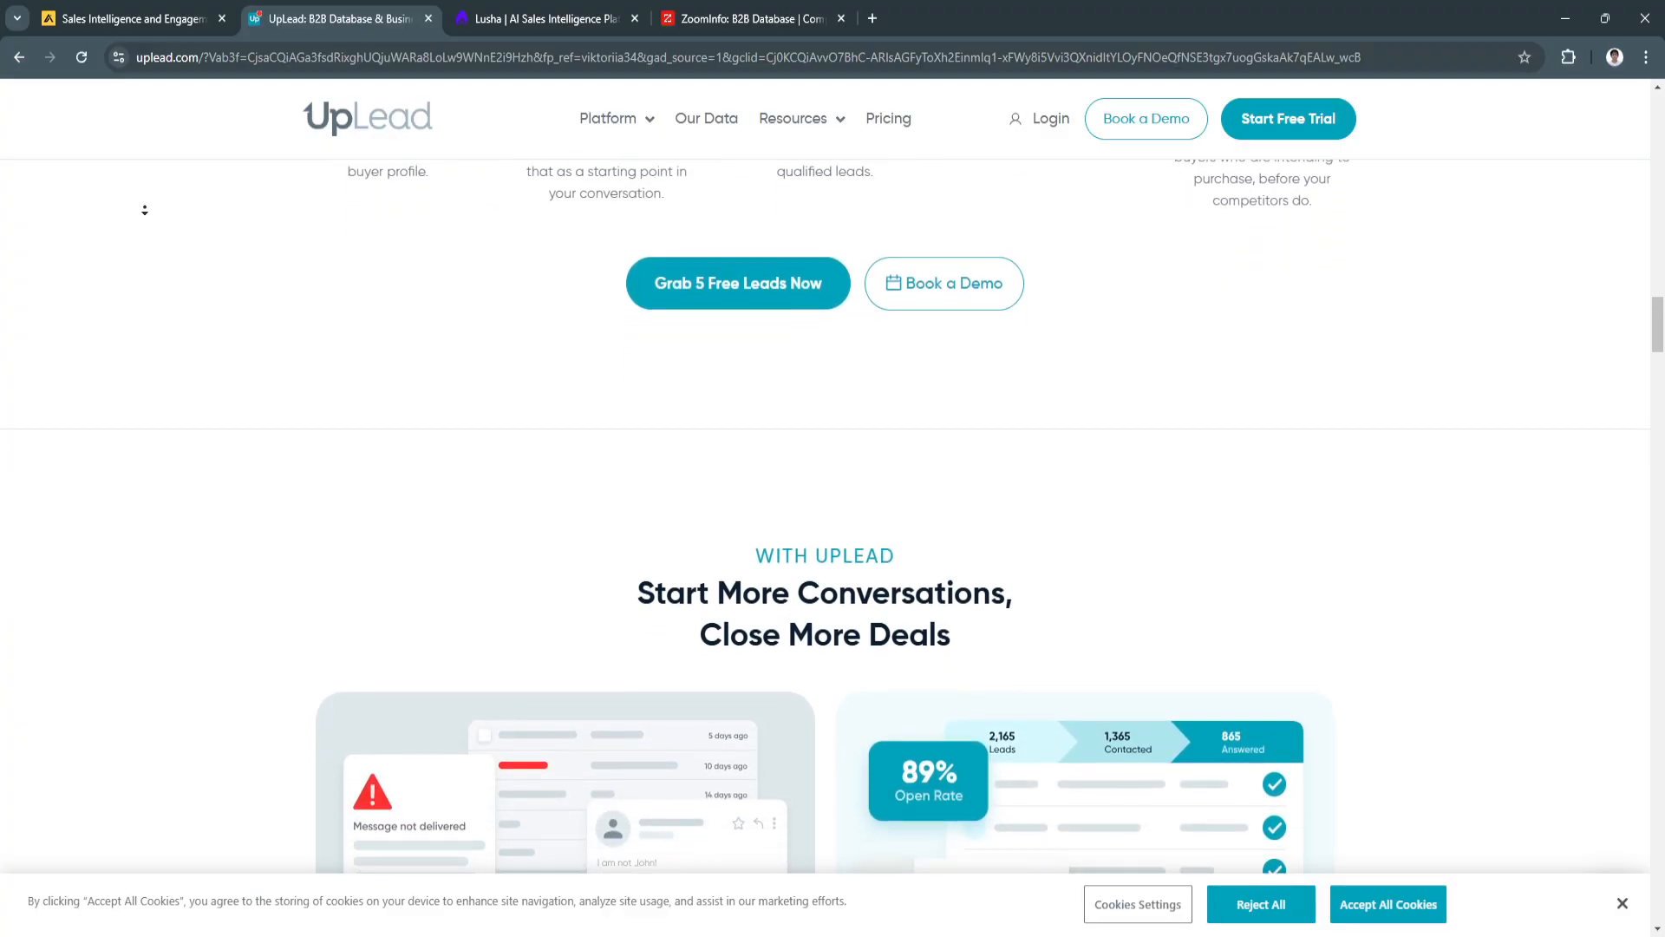
scroll(down, 3)
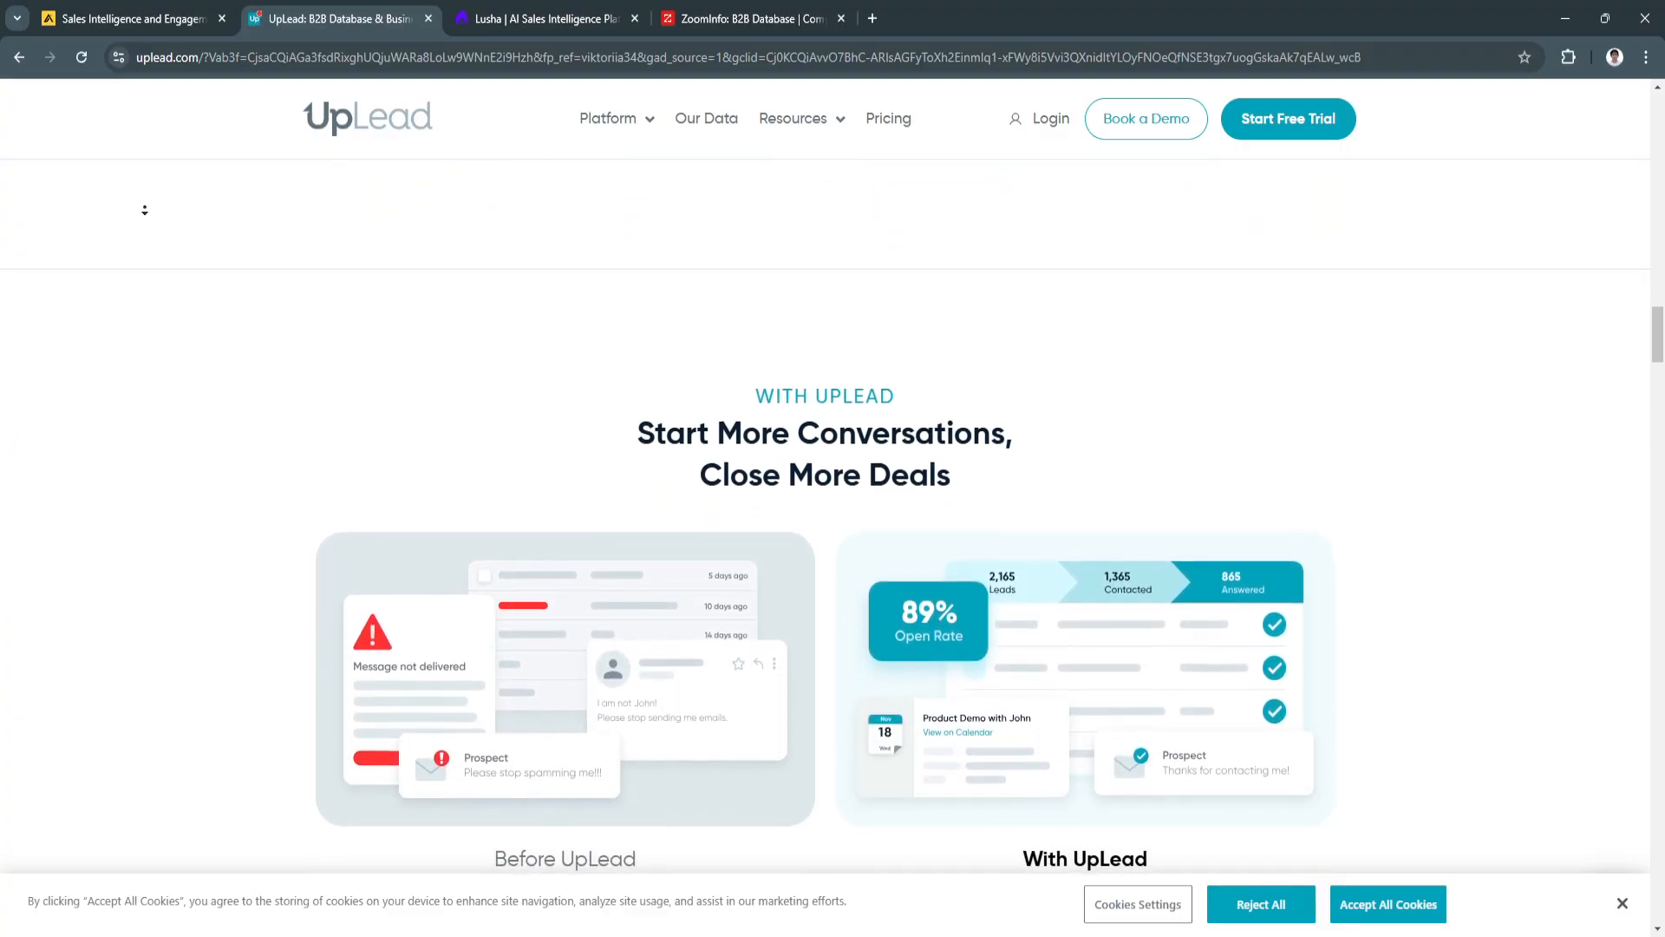
scroll(down, 3)
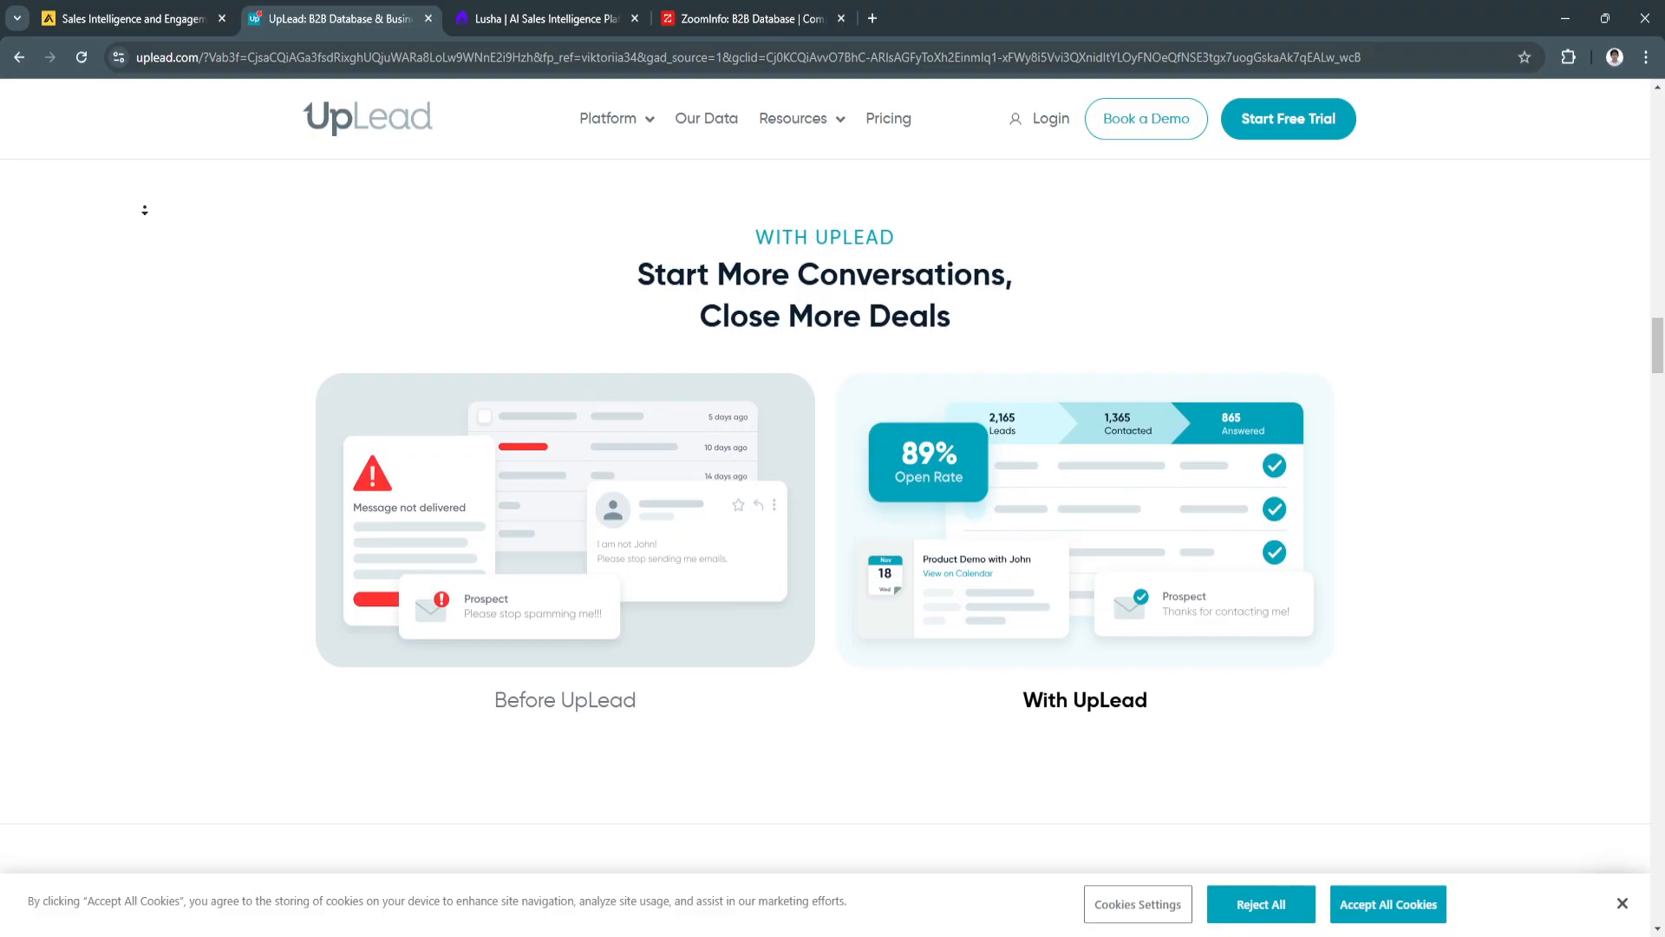
scroll(down, 3)
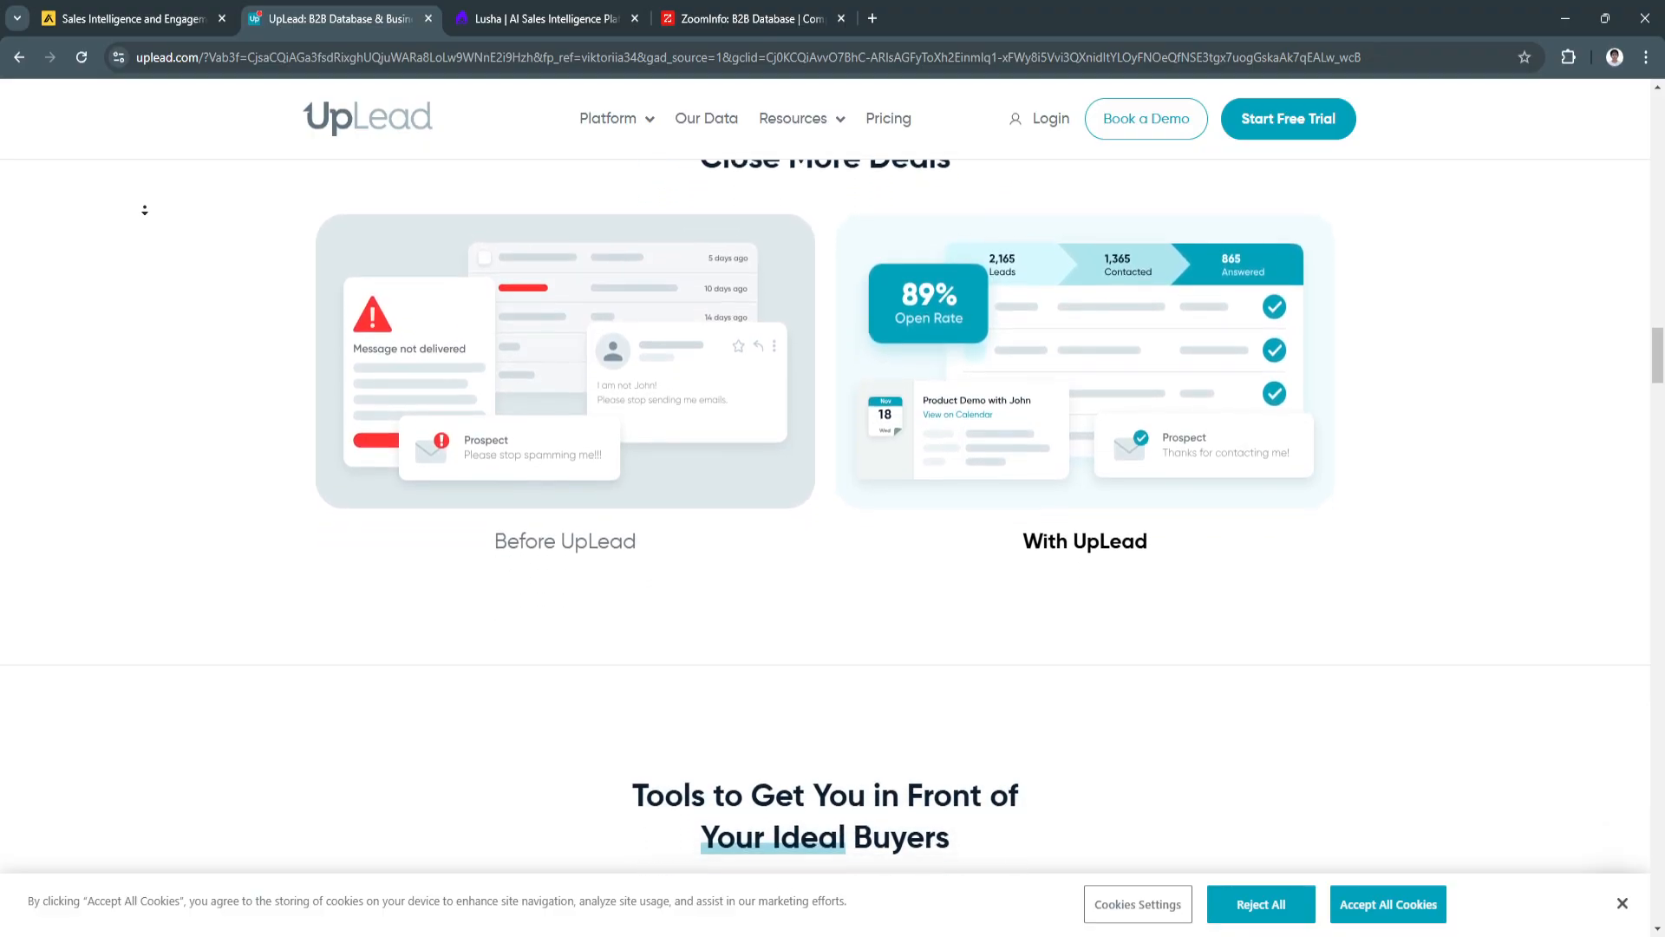
scroll(down, 3)
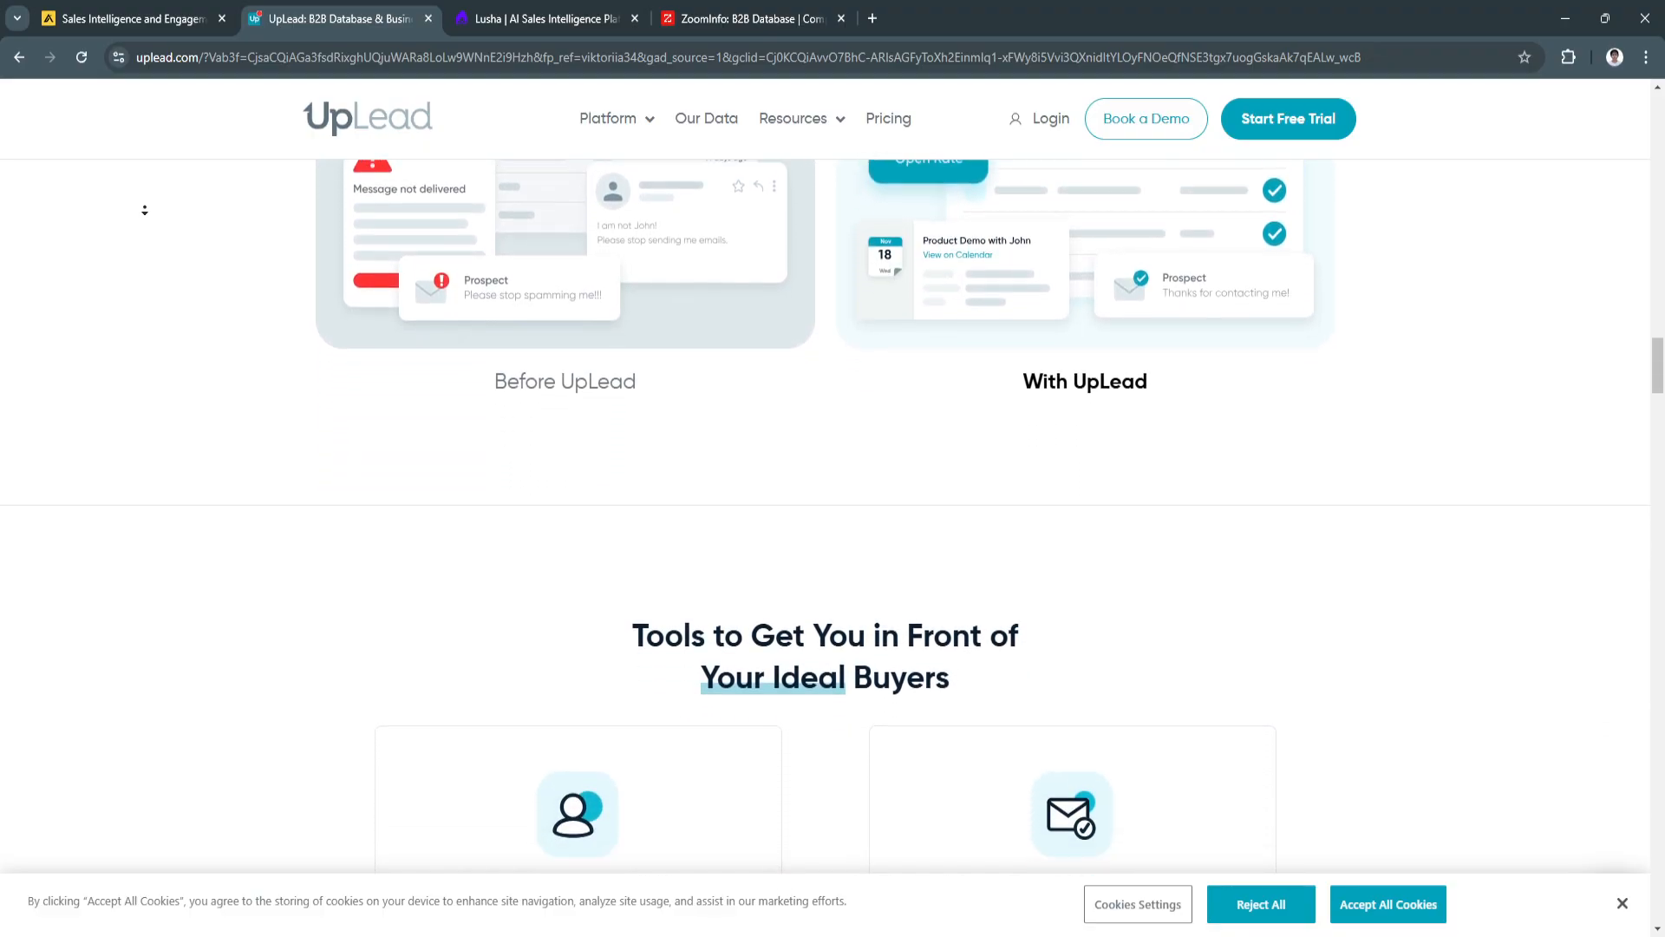
scroll(down, 3)
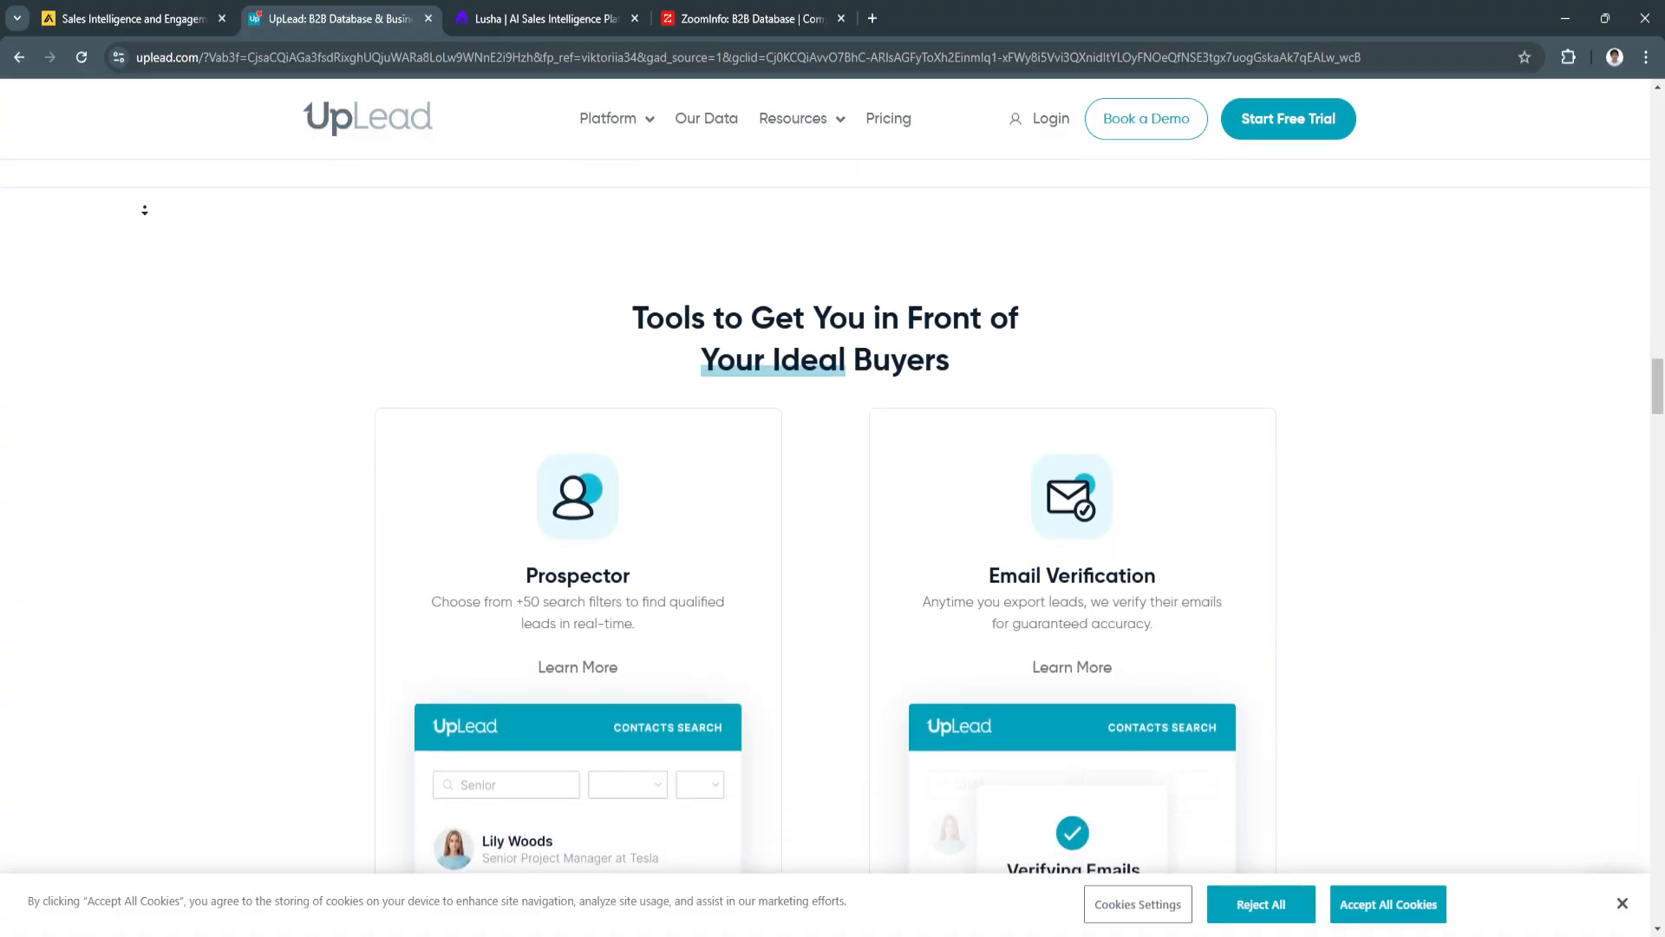
Step: Scroll through the Prospector, Email Verification, Bulk Lookup and Data Enrichment tool cards to the Intent Data tool
scroll(down, 3)
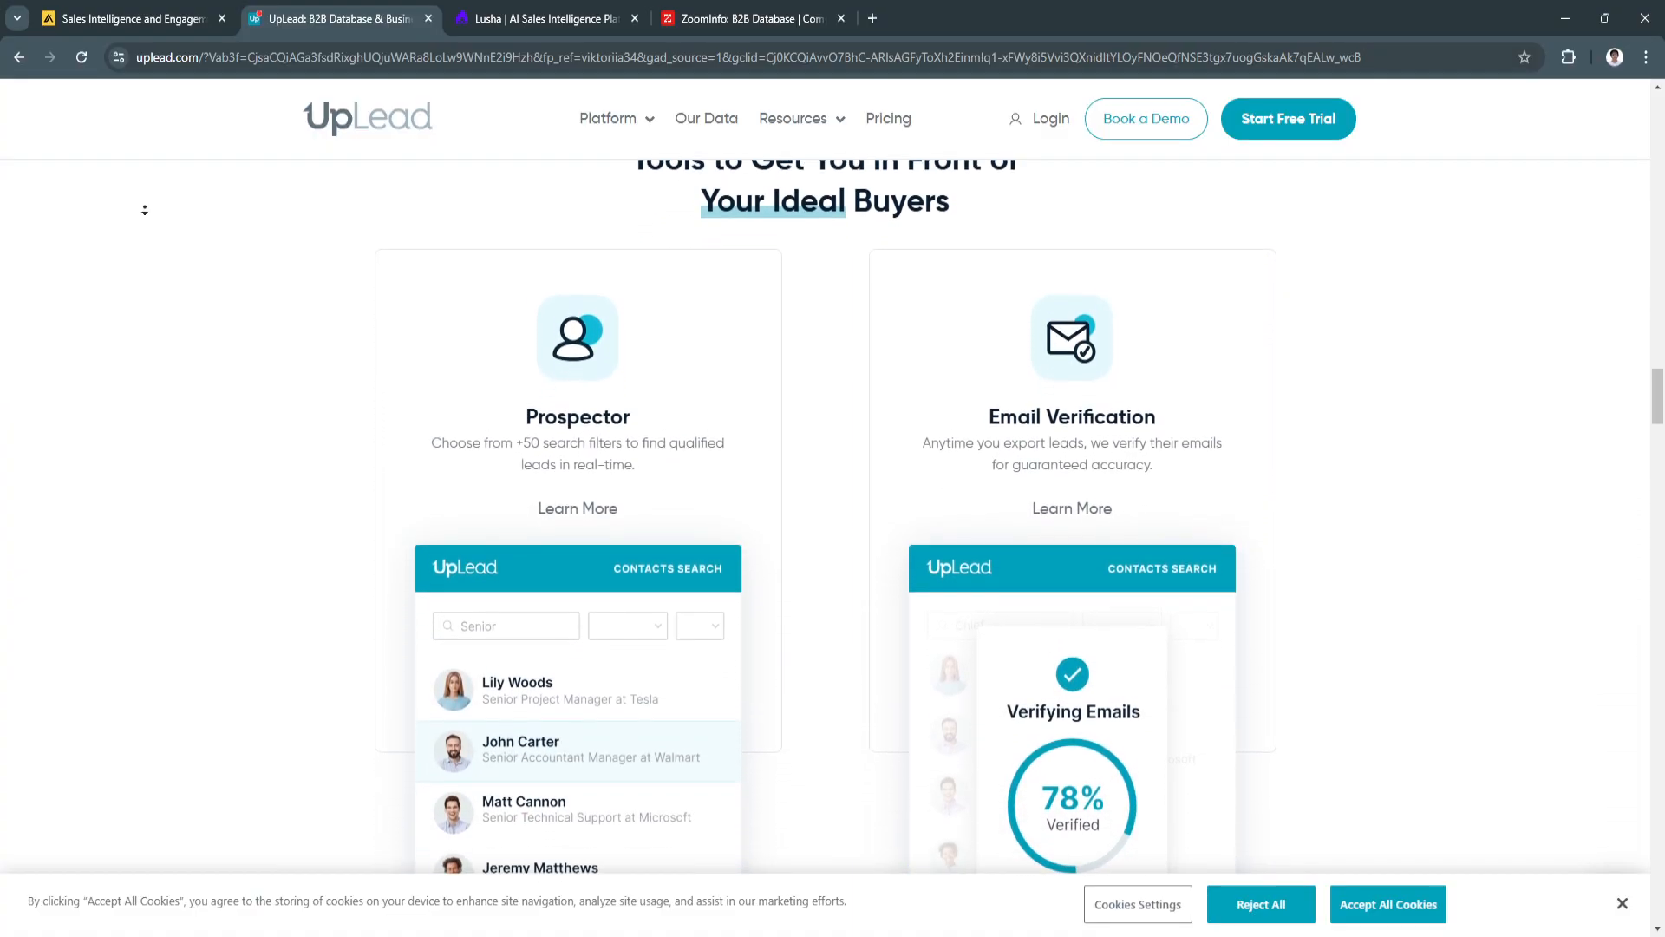
scroll(down, 3)
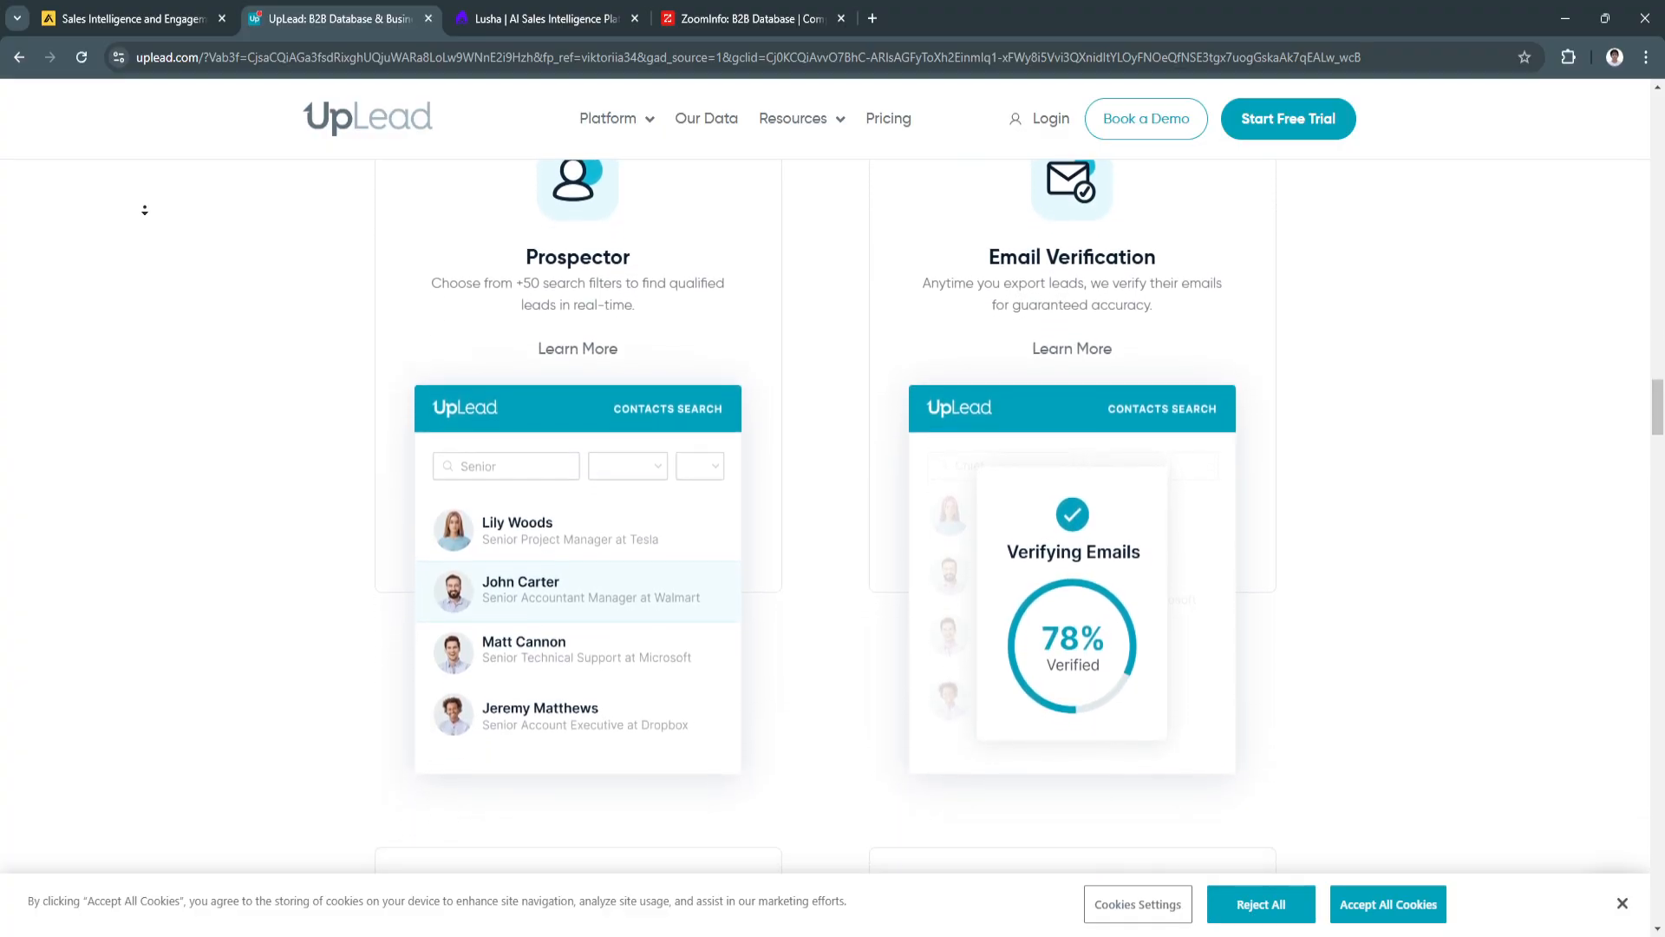
scroll(down, 3)
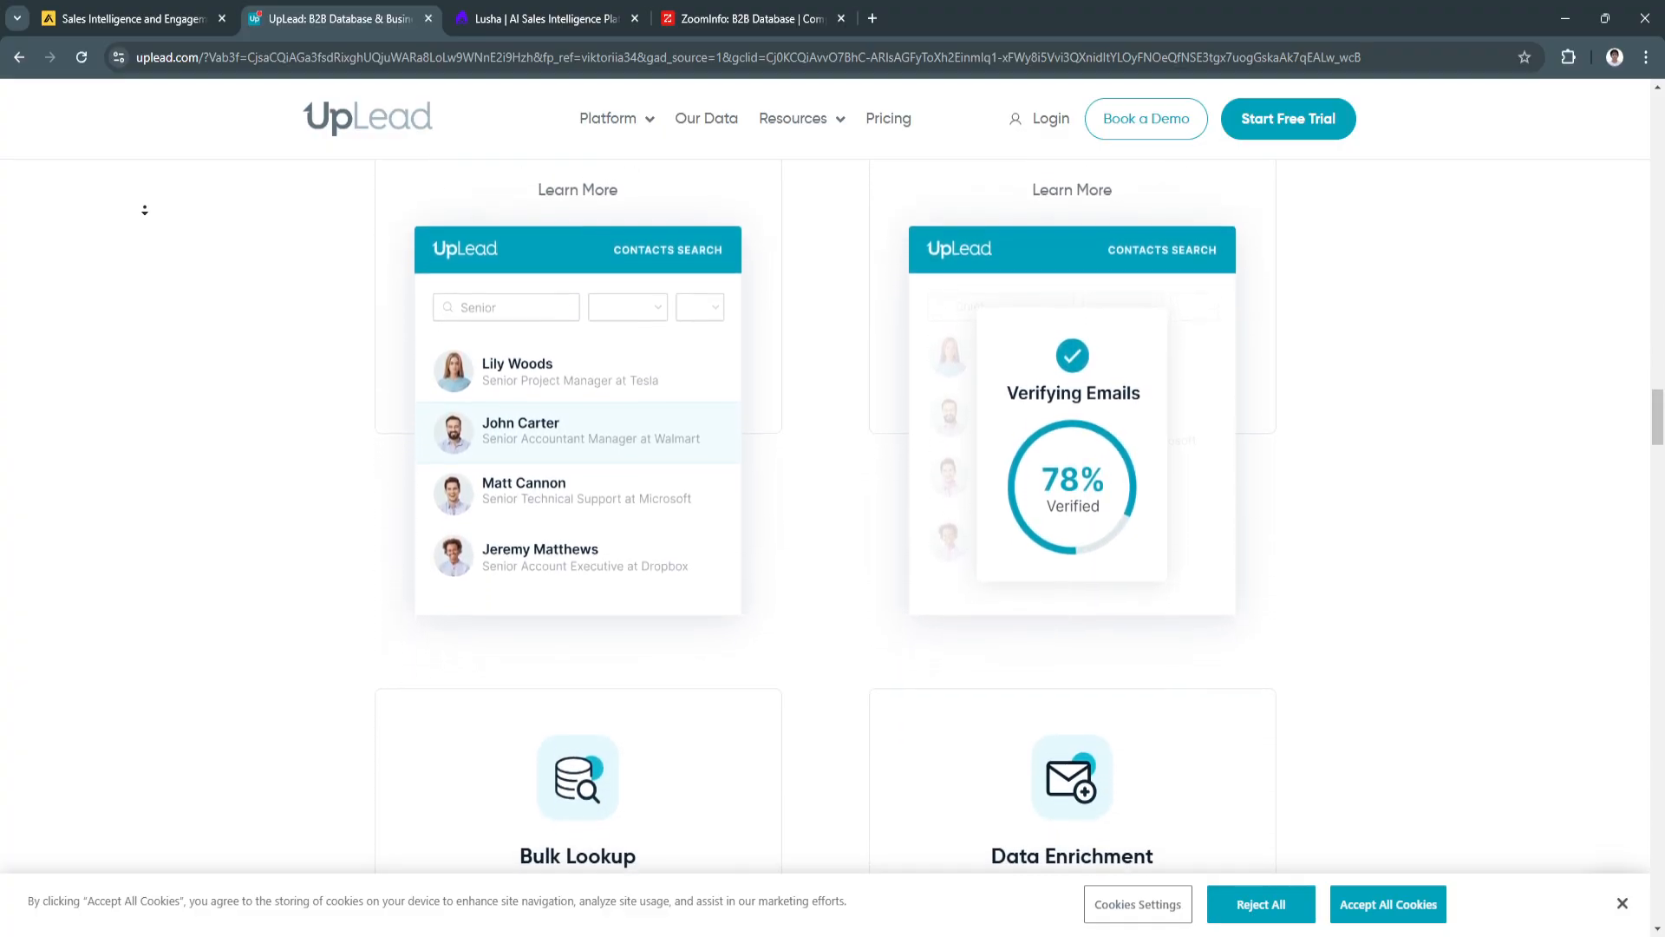
scroll(down, 3)
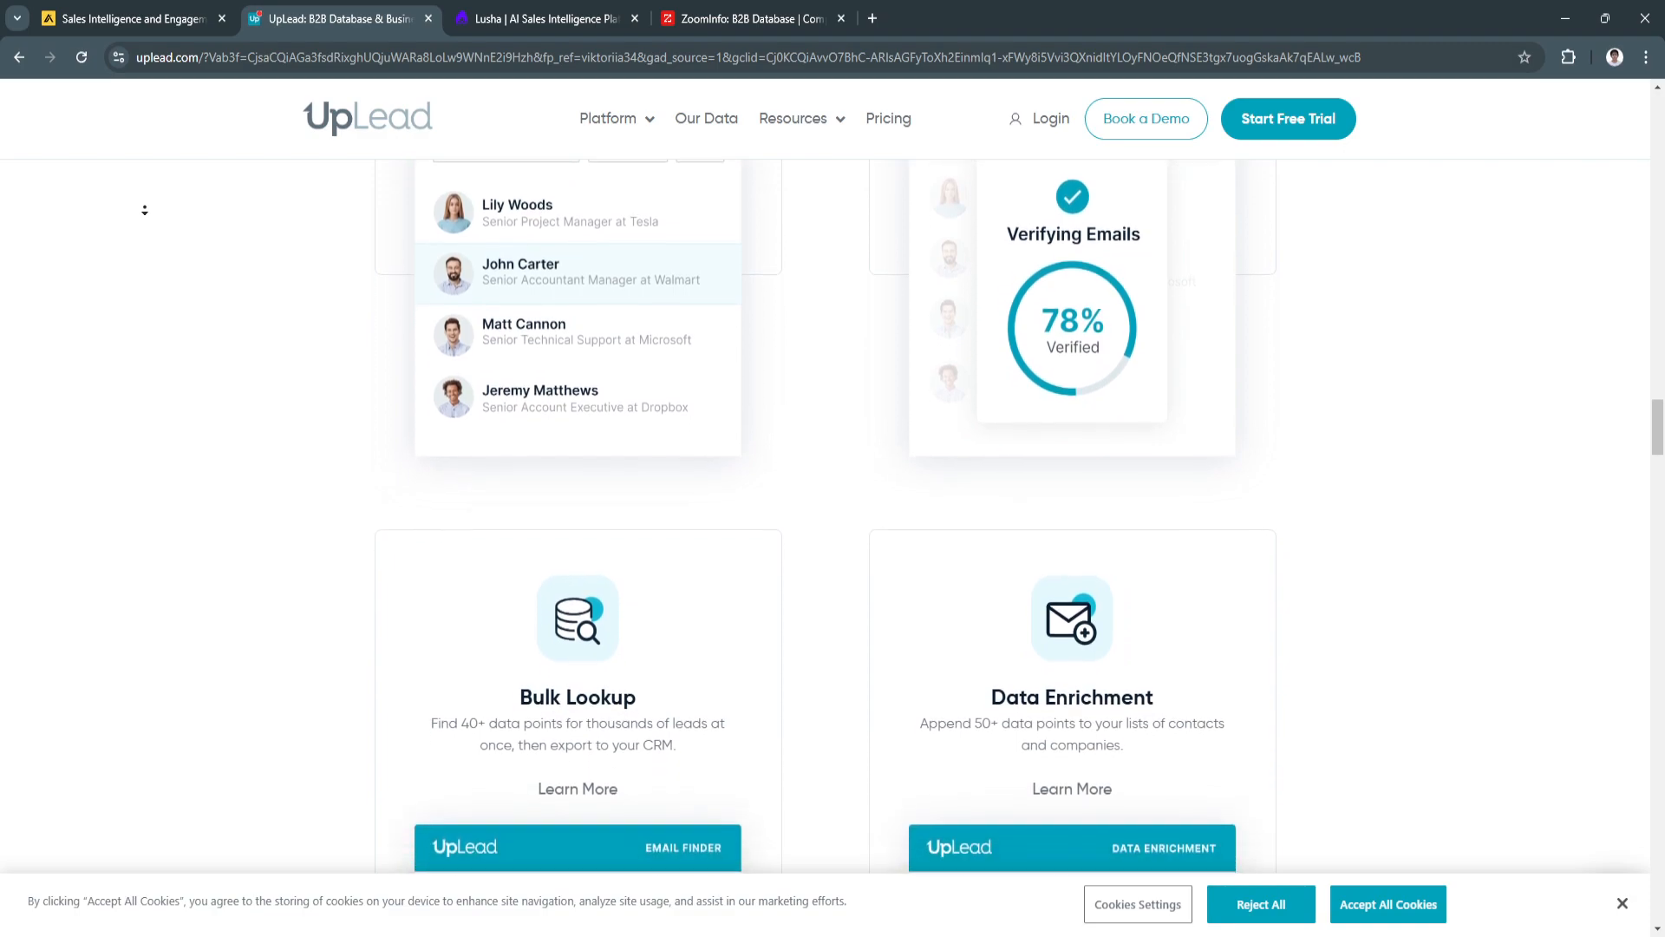
scroll(down, 3)
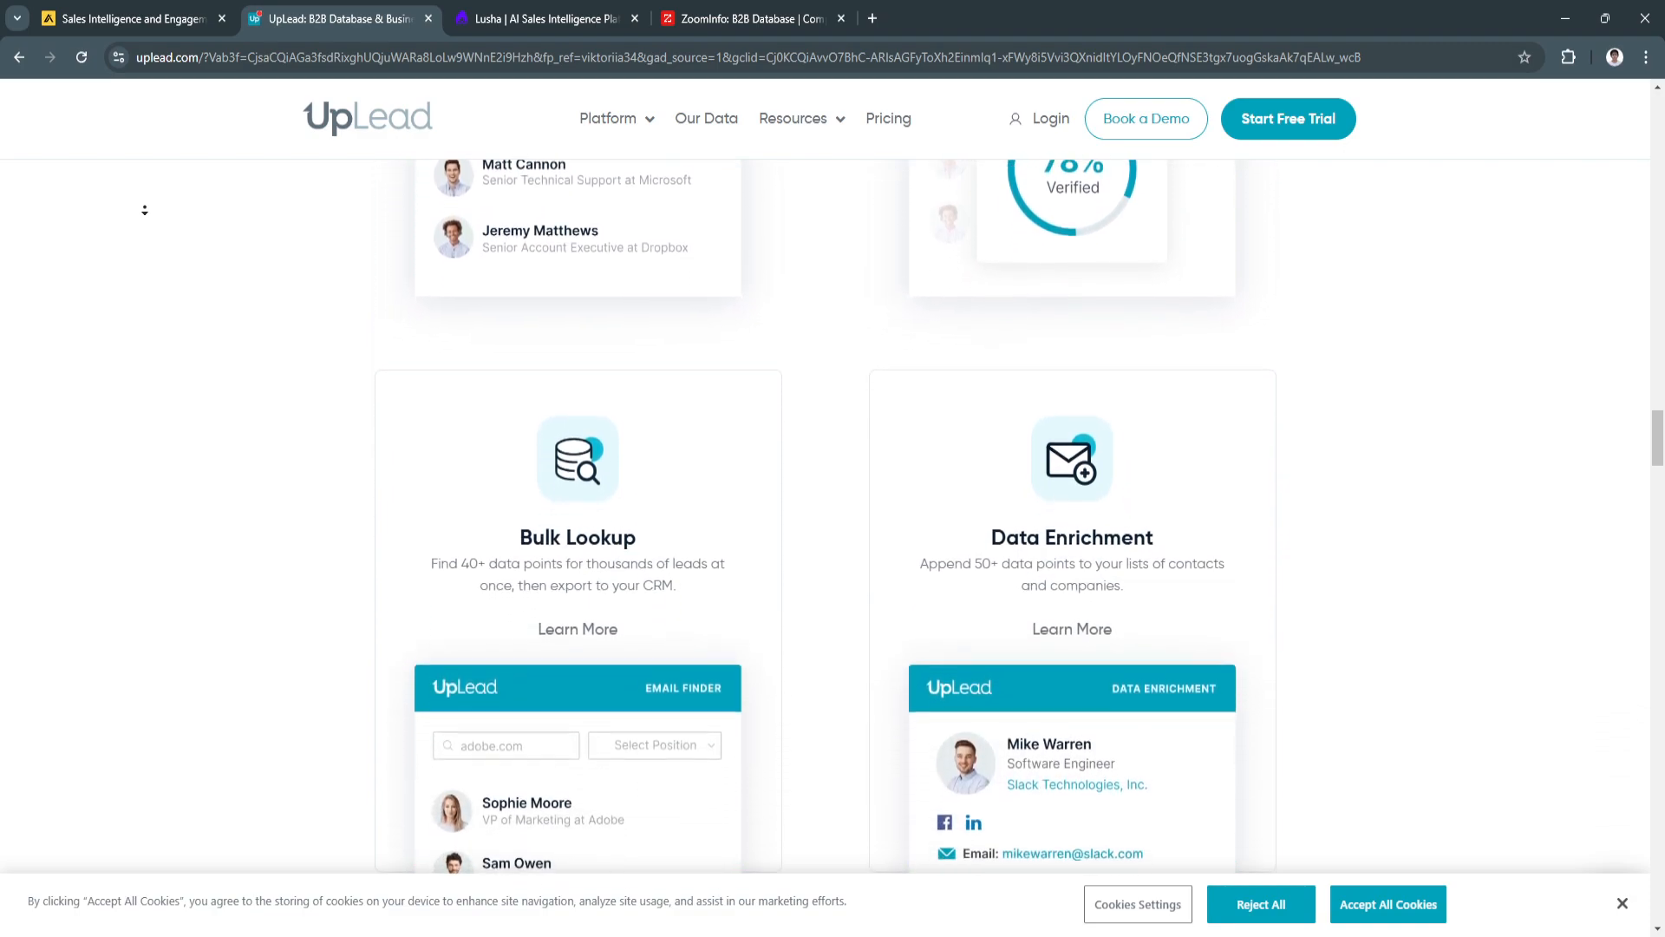
scroll(down, 3)
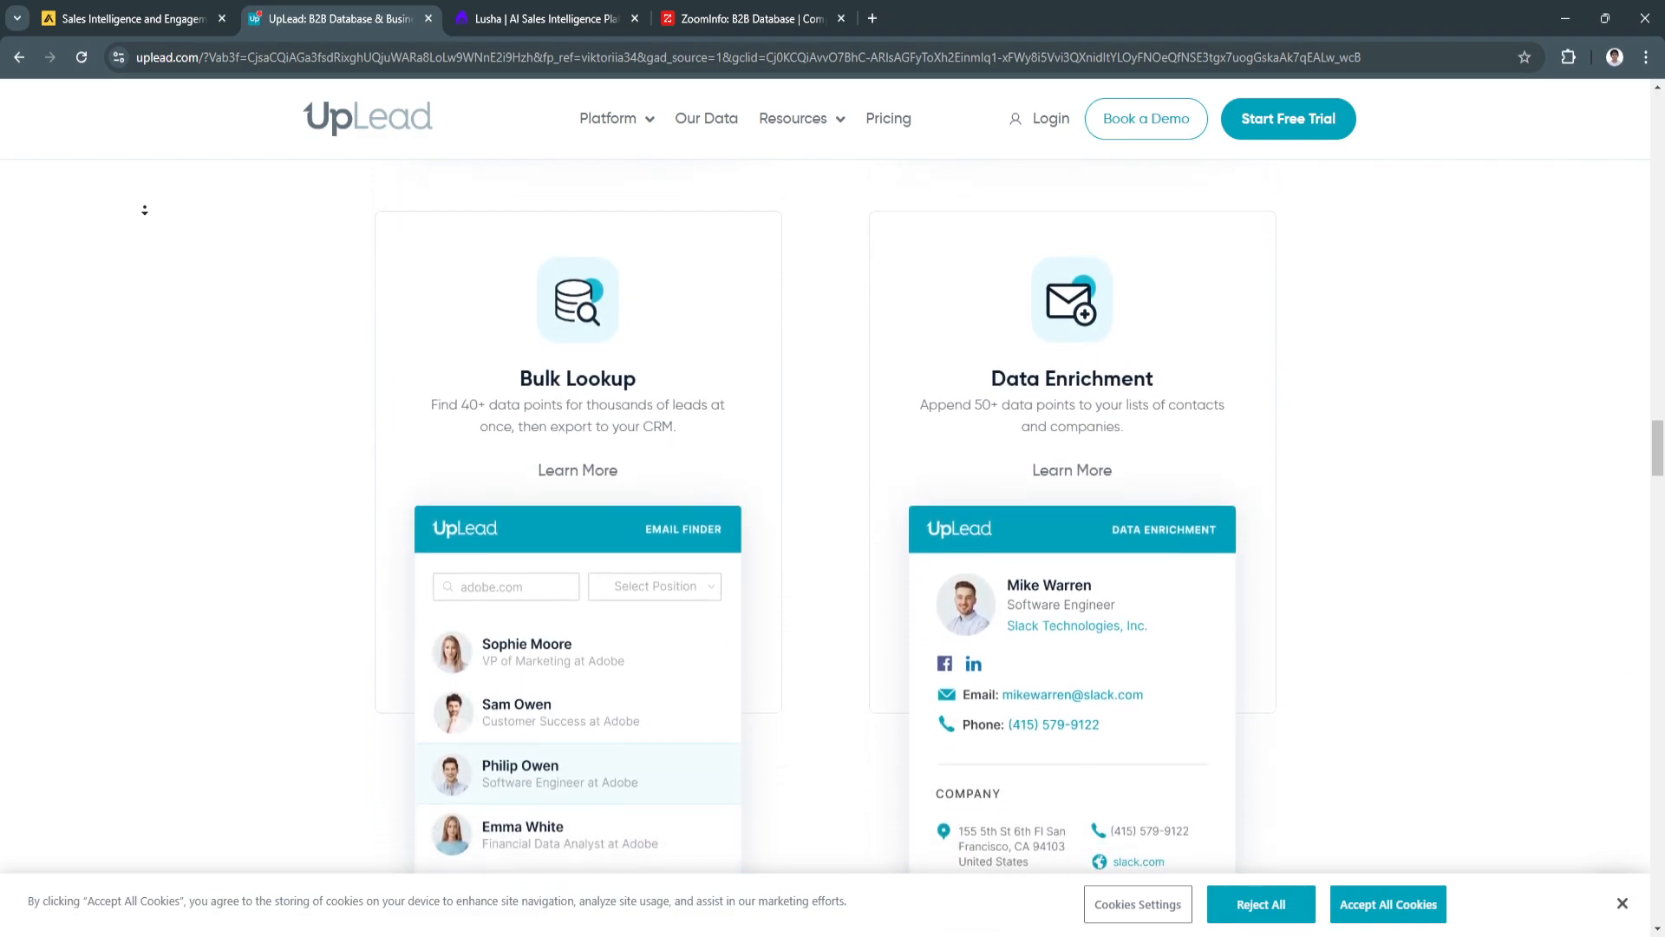
scroll(down, 3)
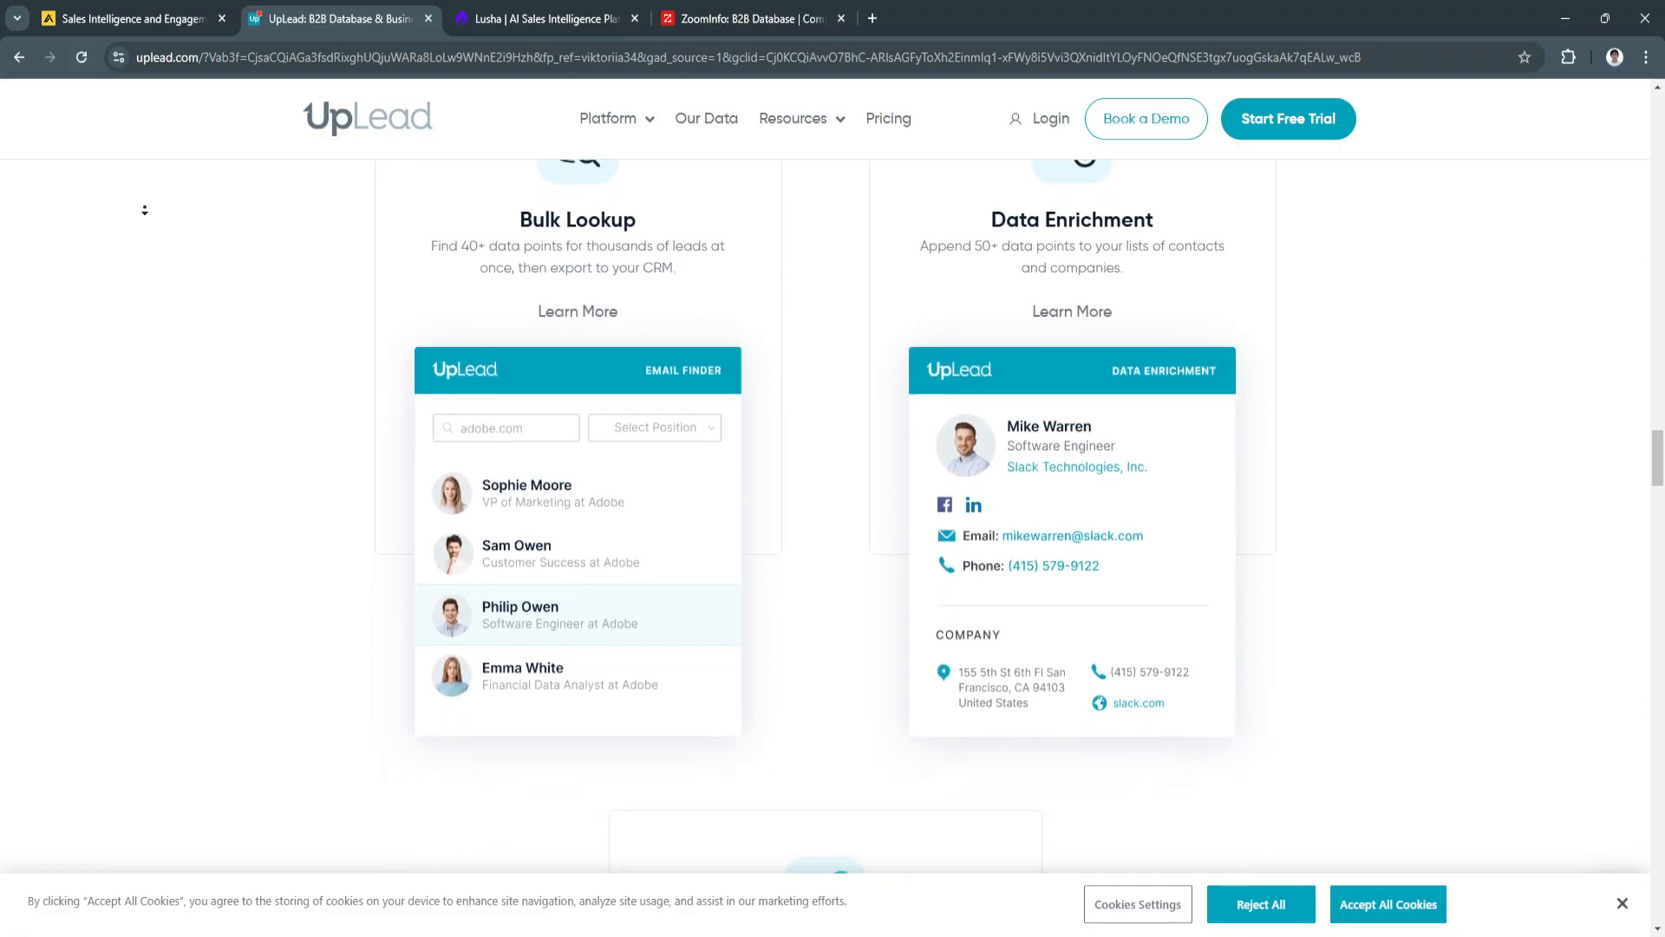
scroll(down, 3)
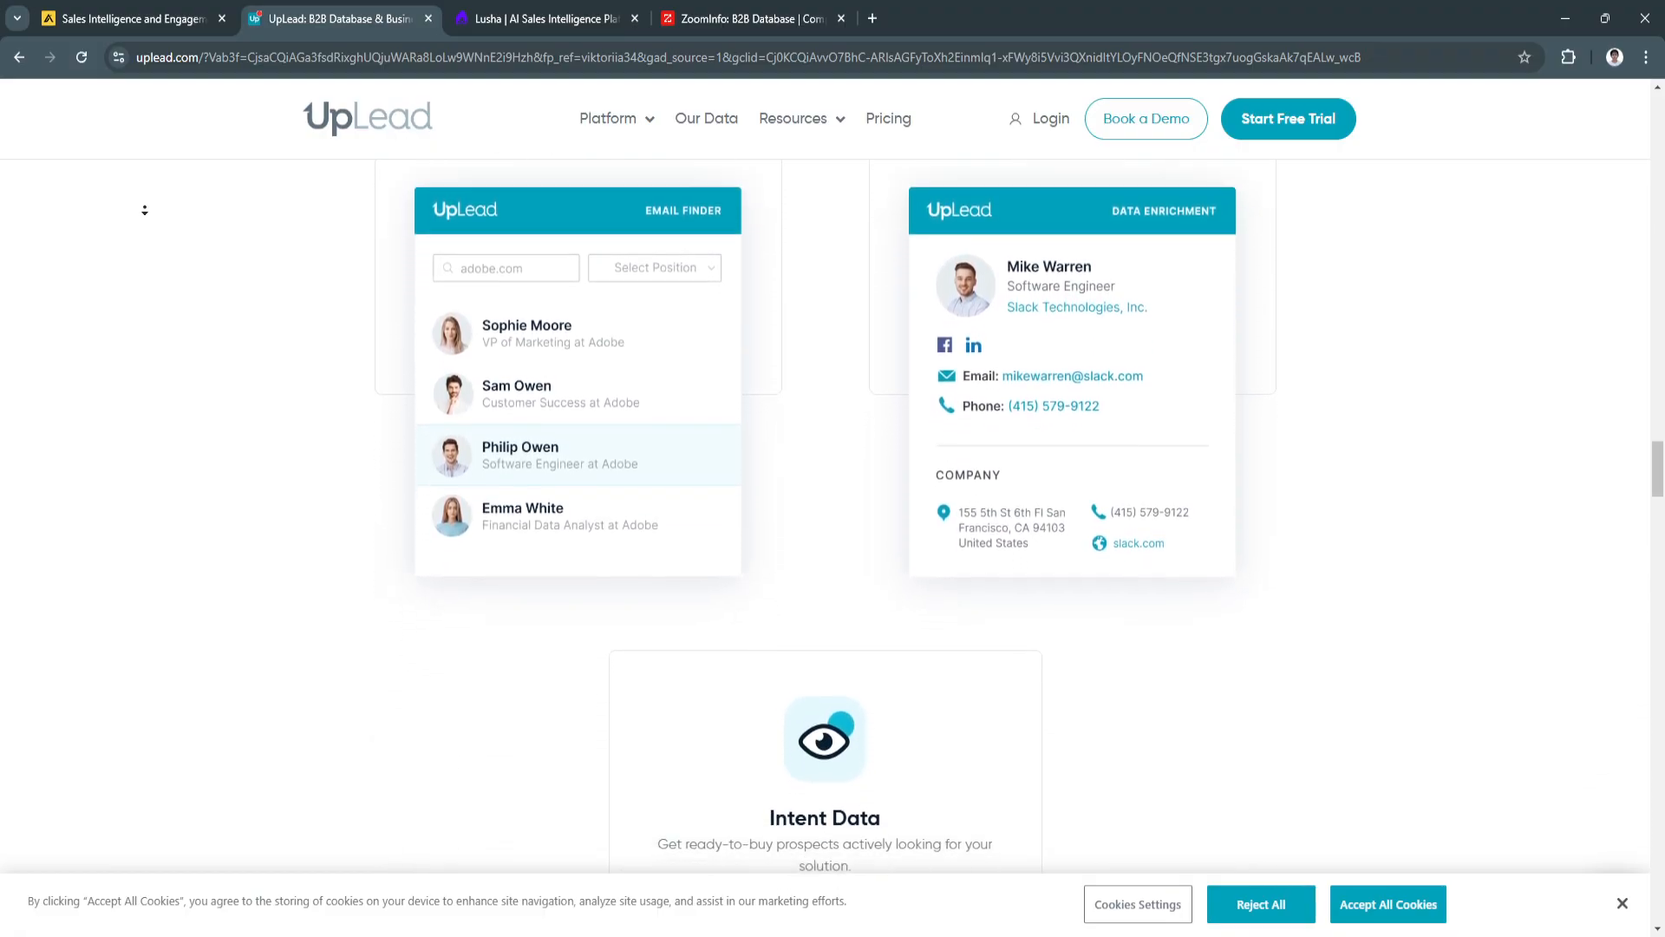
scroll(down, 3)
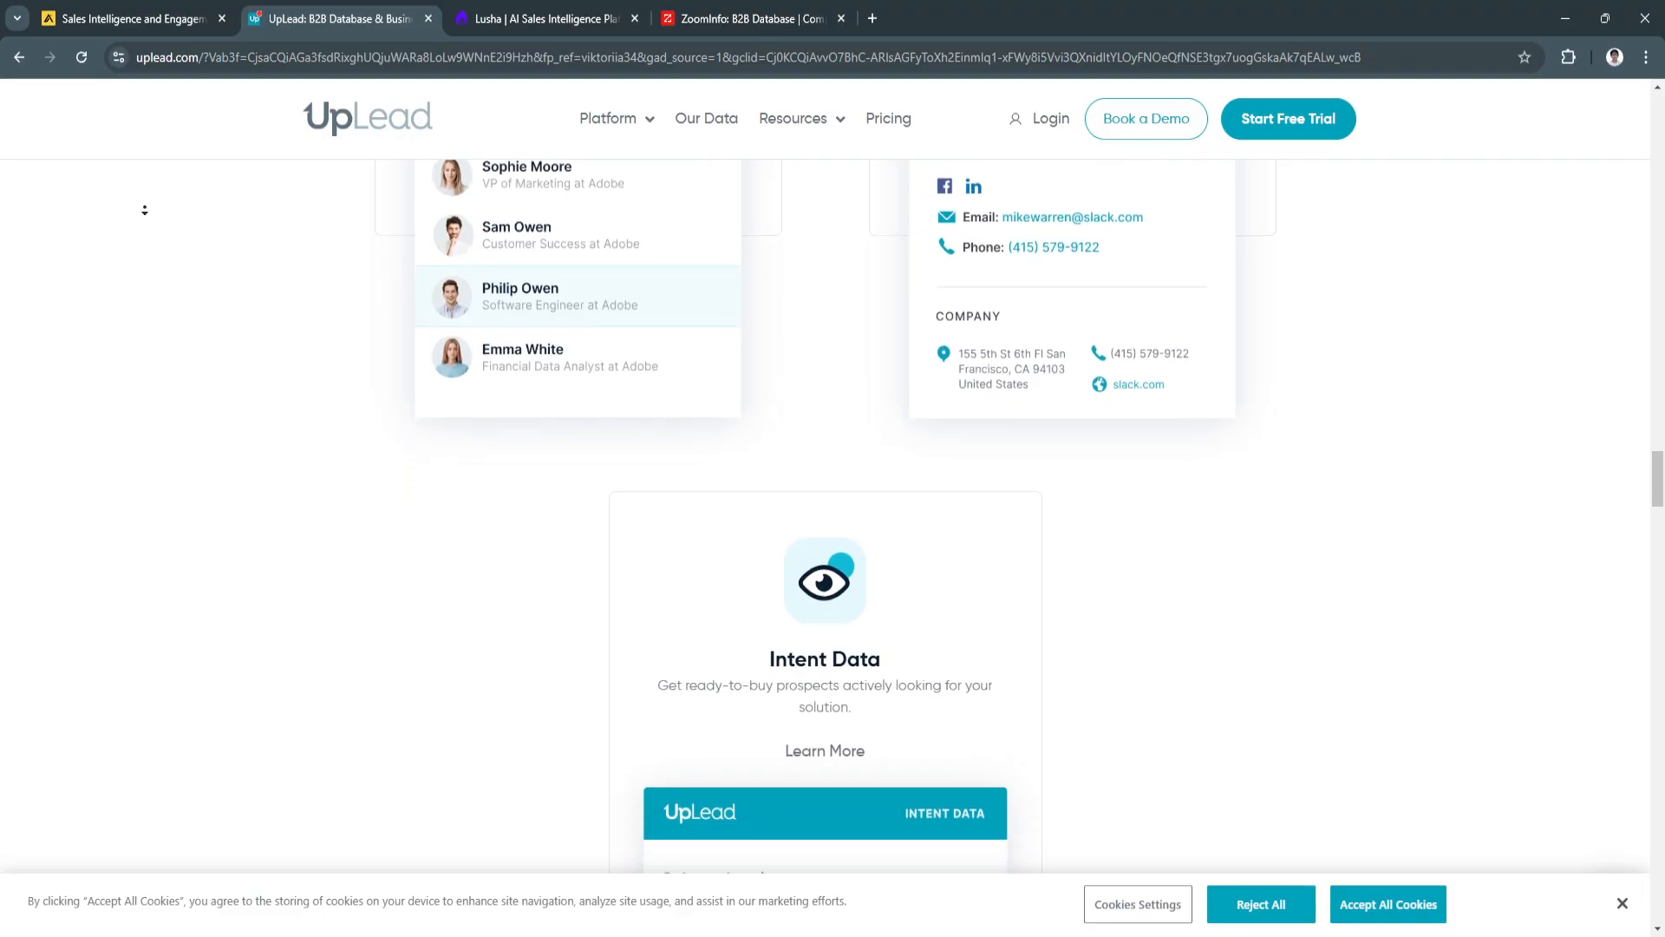
scroll(down, 3)
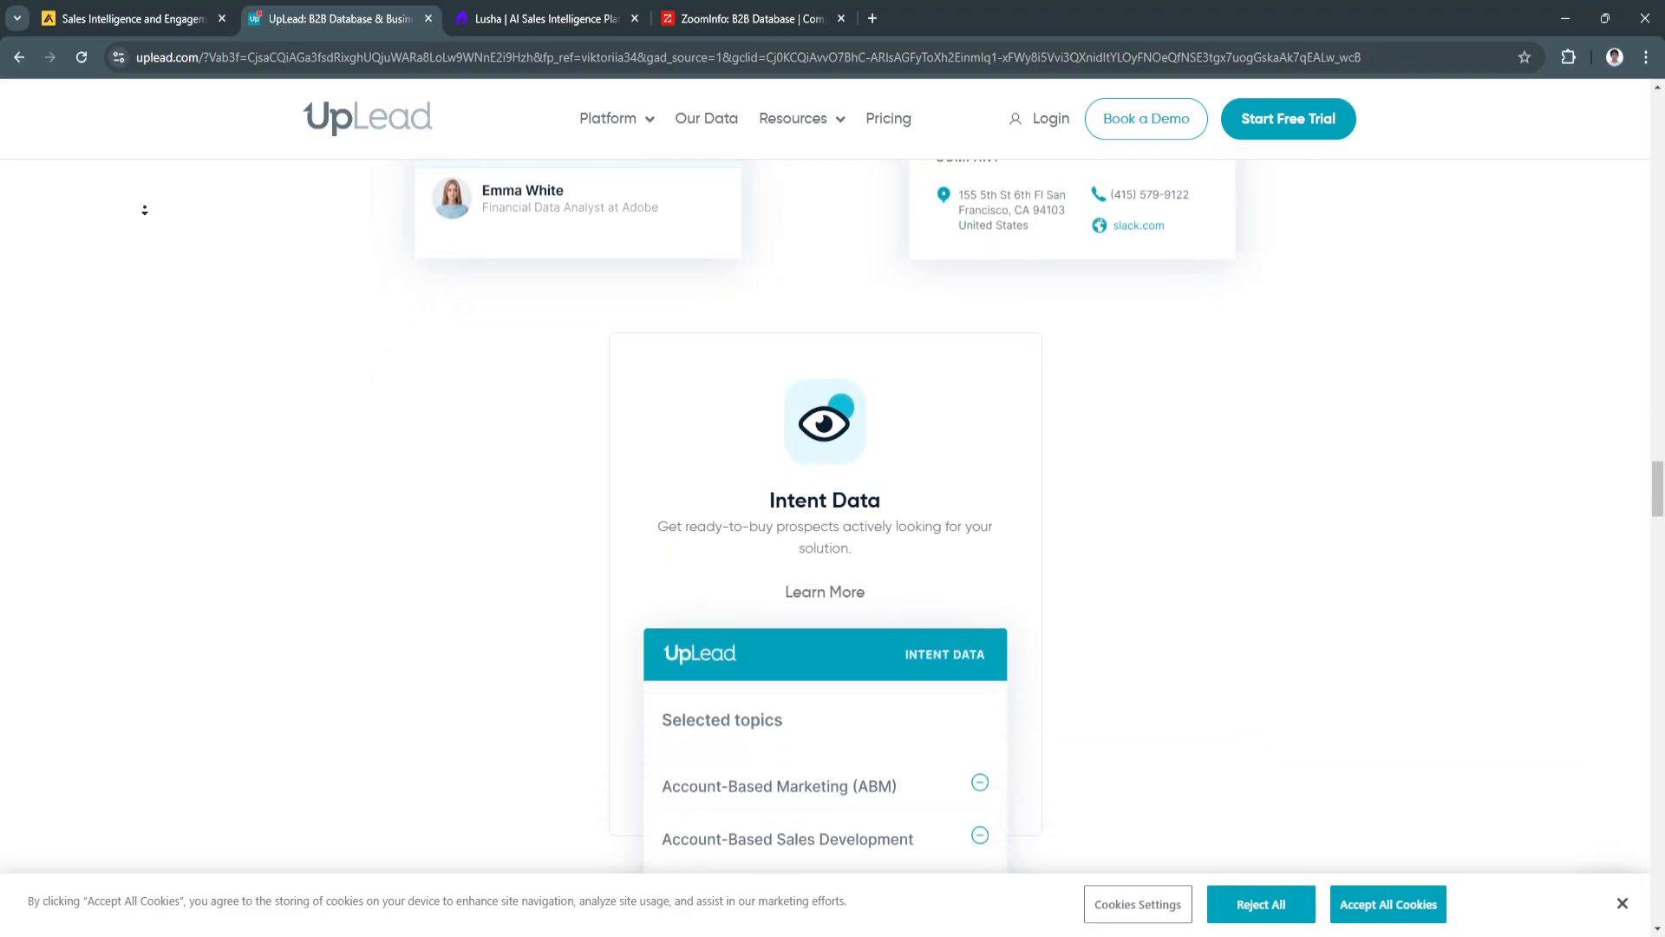
Step: Scroll past Intent Data, Friendly Credits and the G2 testimonials, then switch to the Lusha homepage
scroll(down, 3)
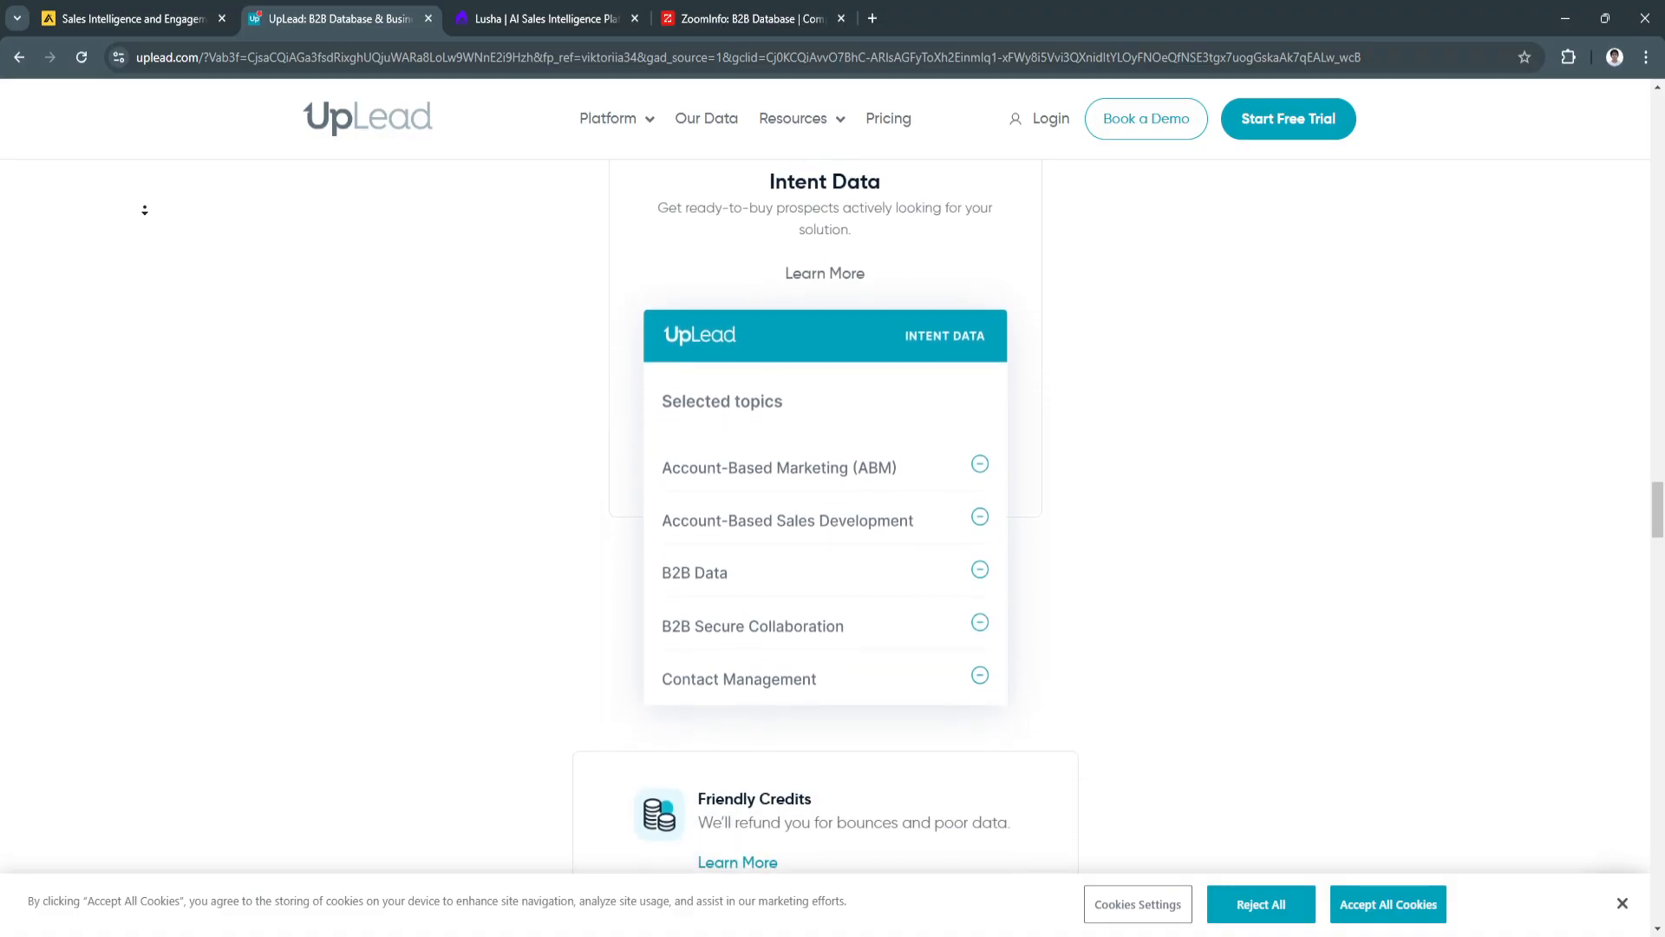
scroll(down, 3)
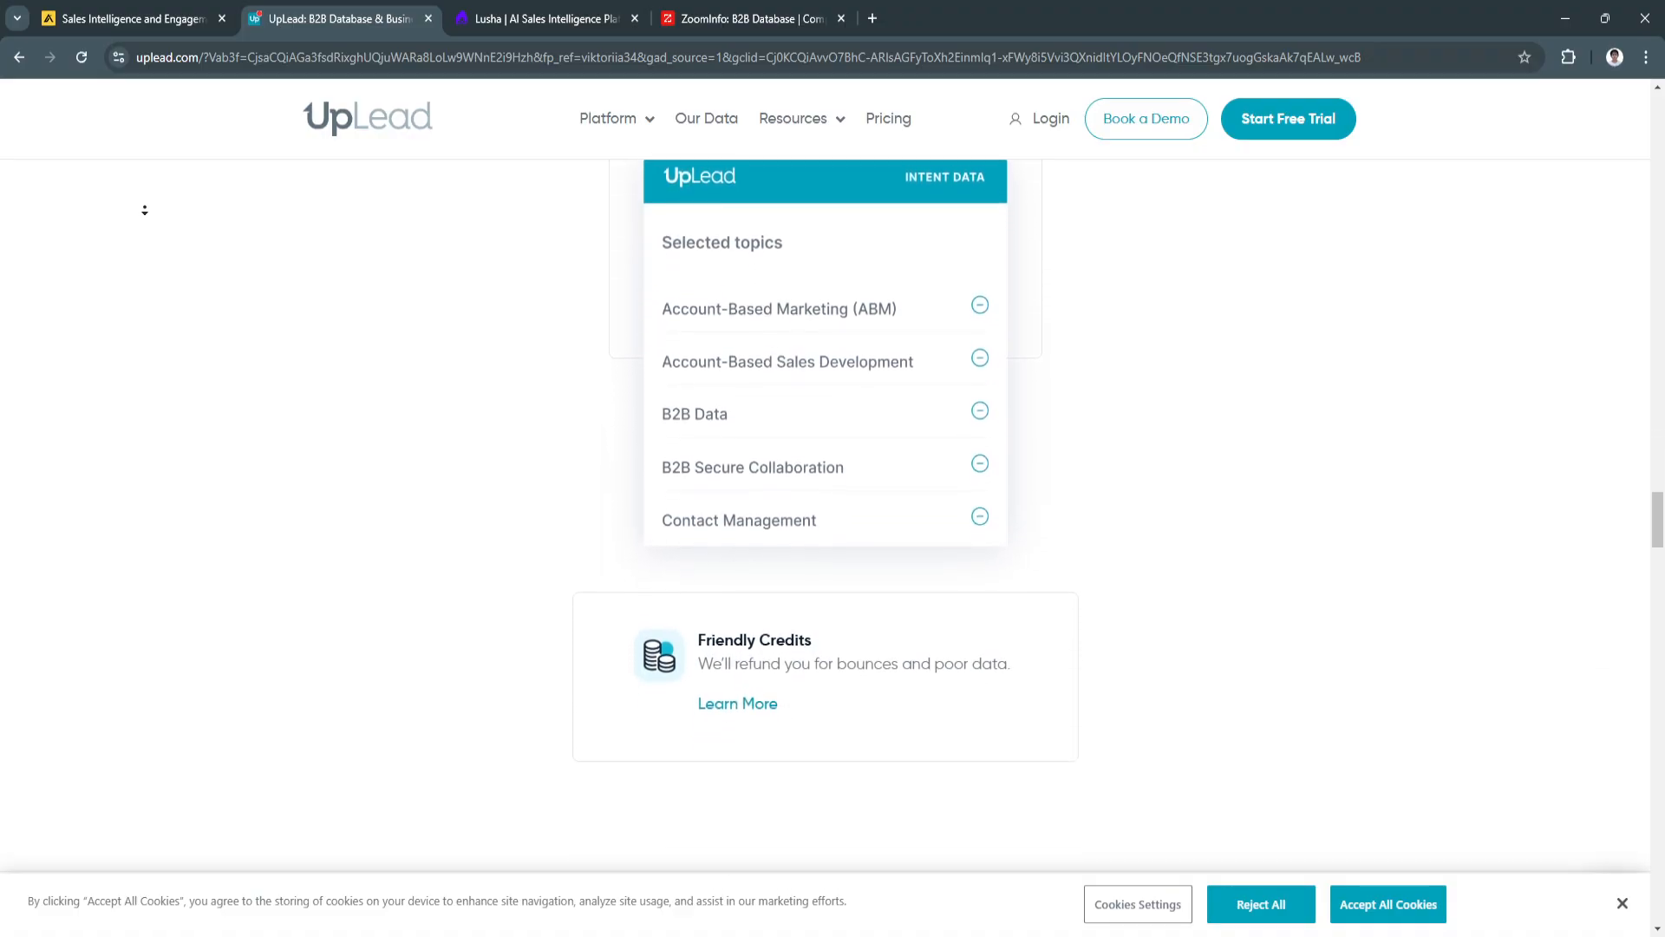
scroll(down, 3)
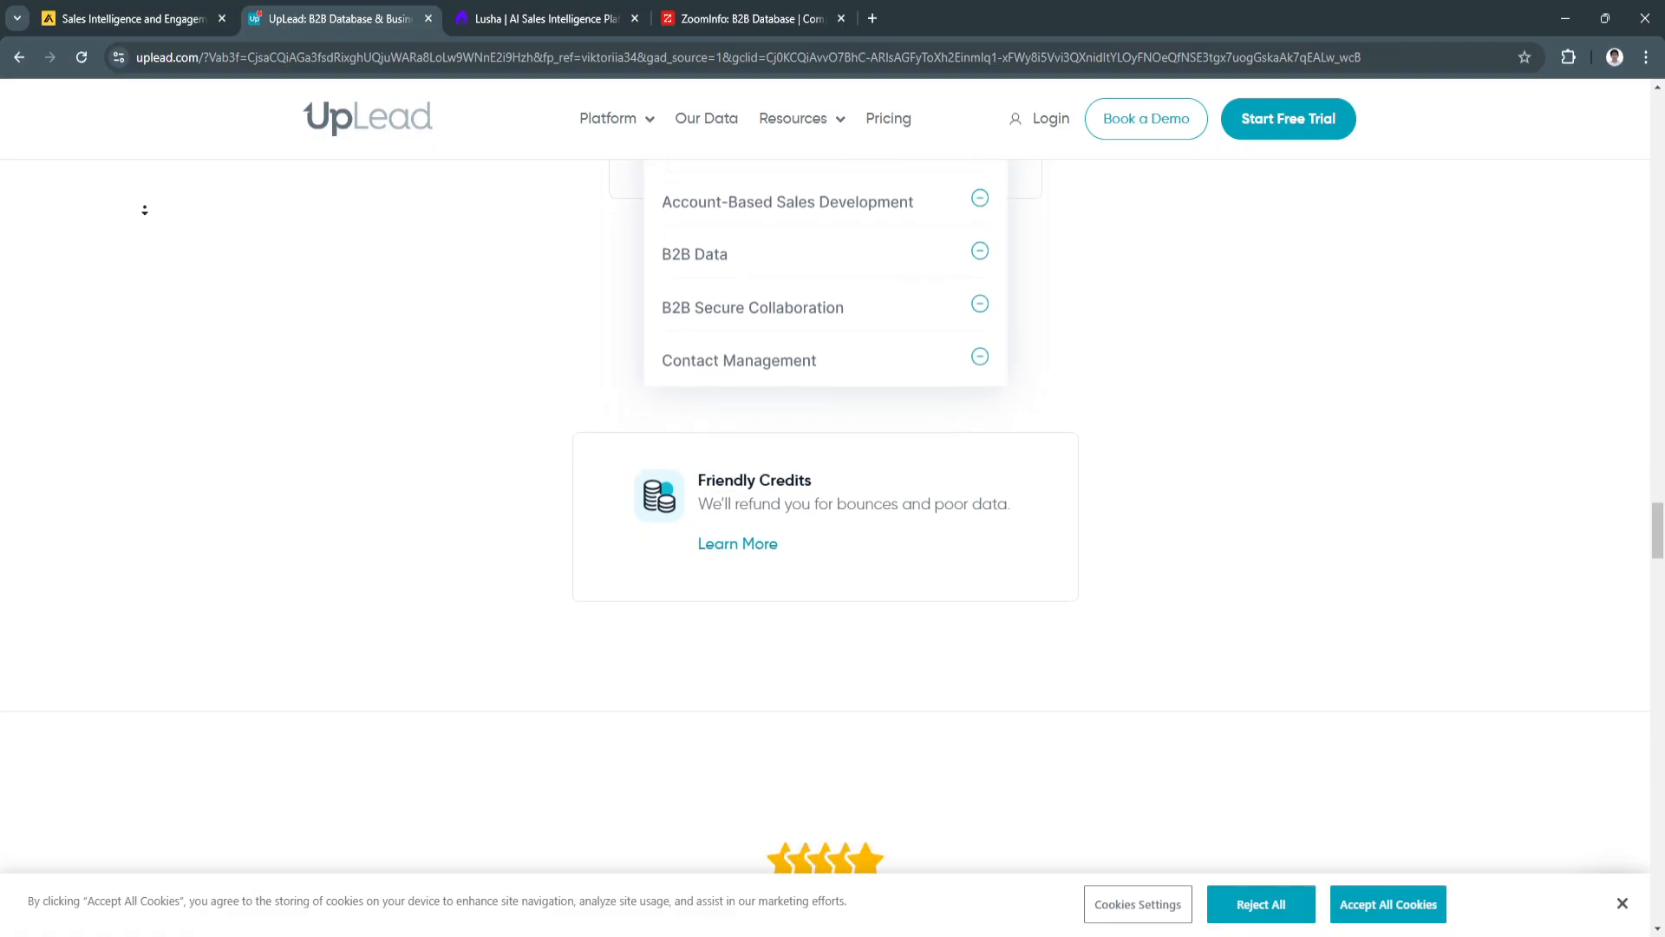
scroll(down, 3)
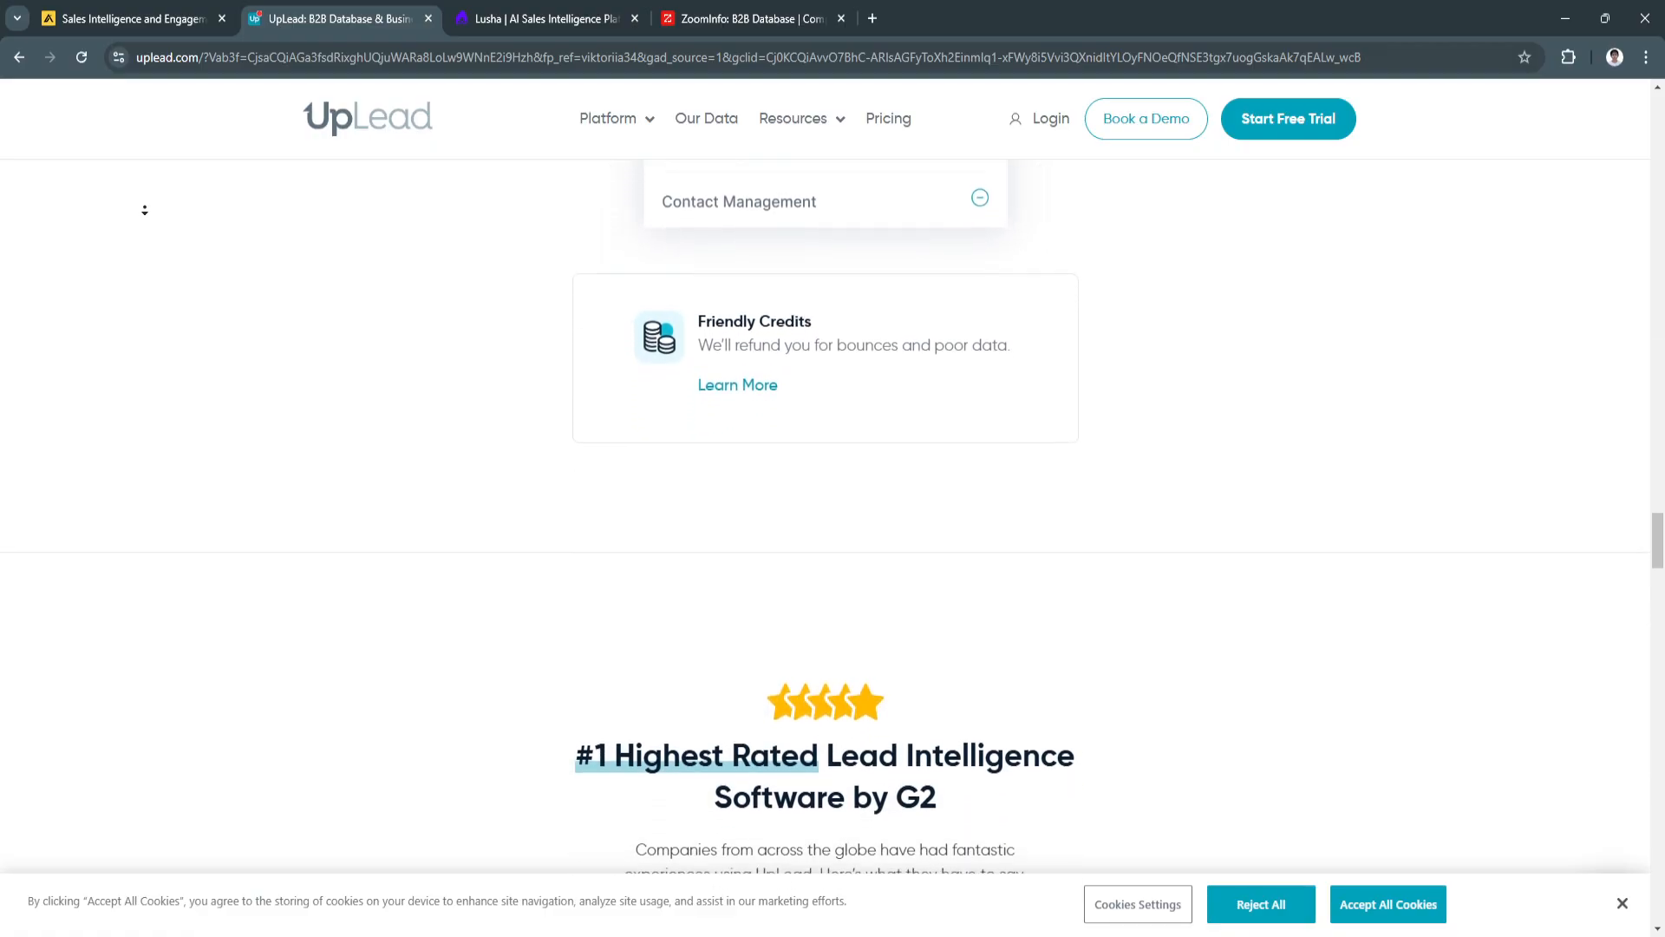
scroll(down, 3)
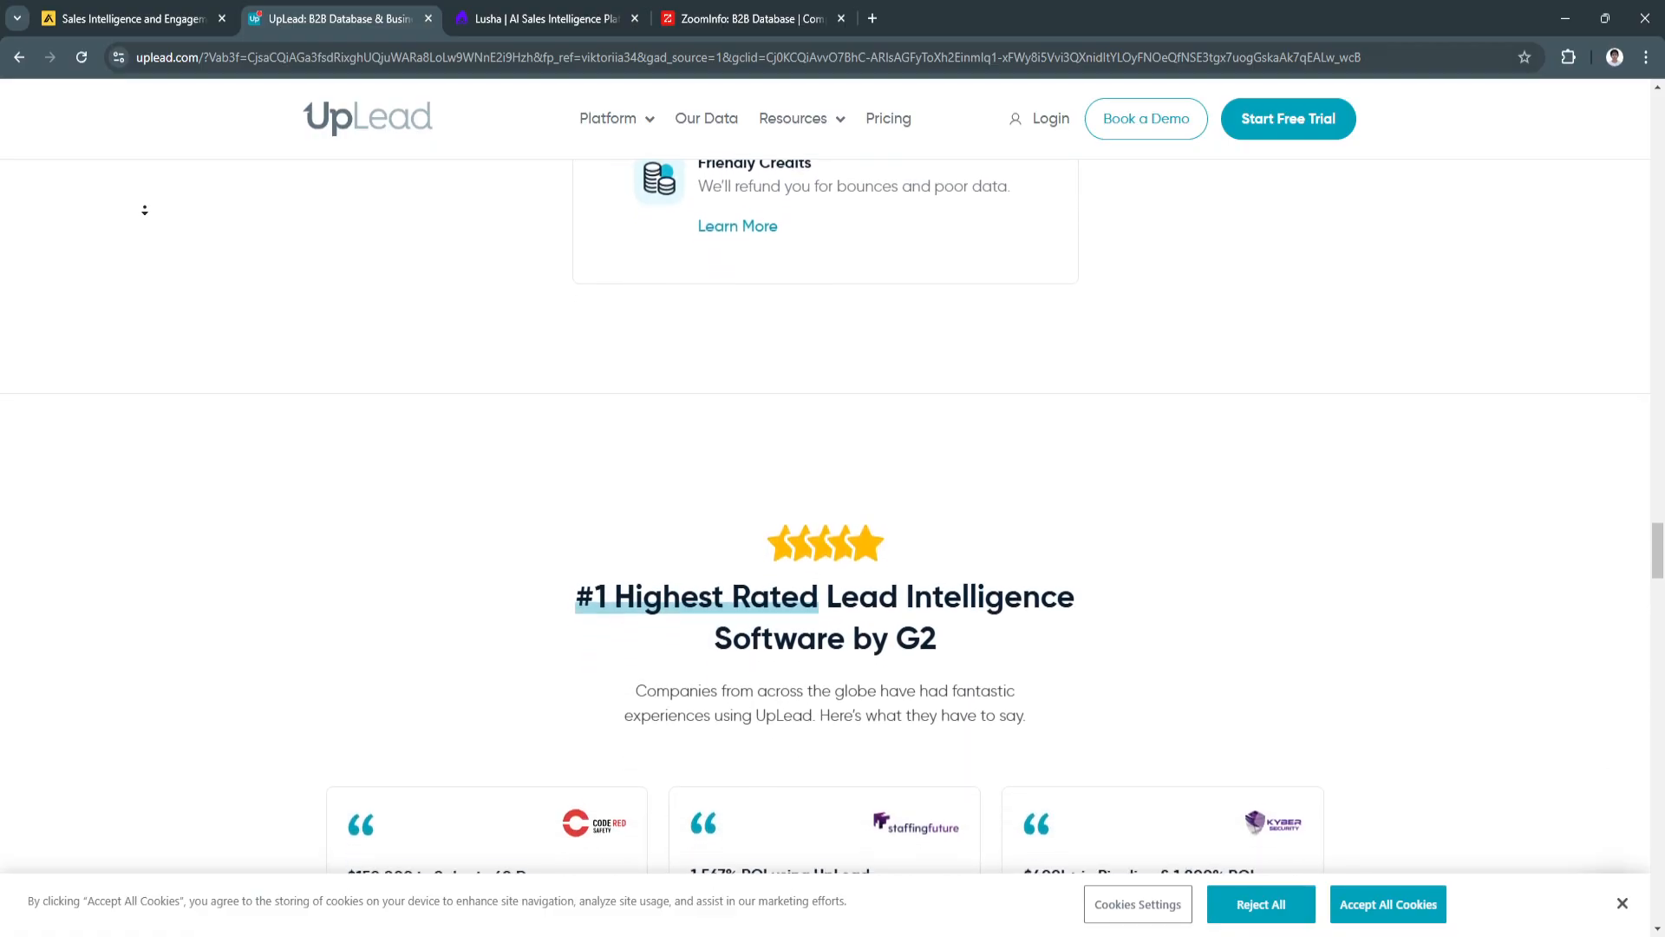
scroll(down, 3)
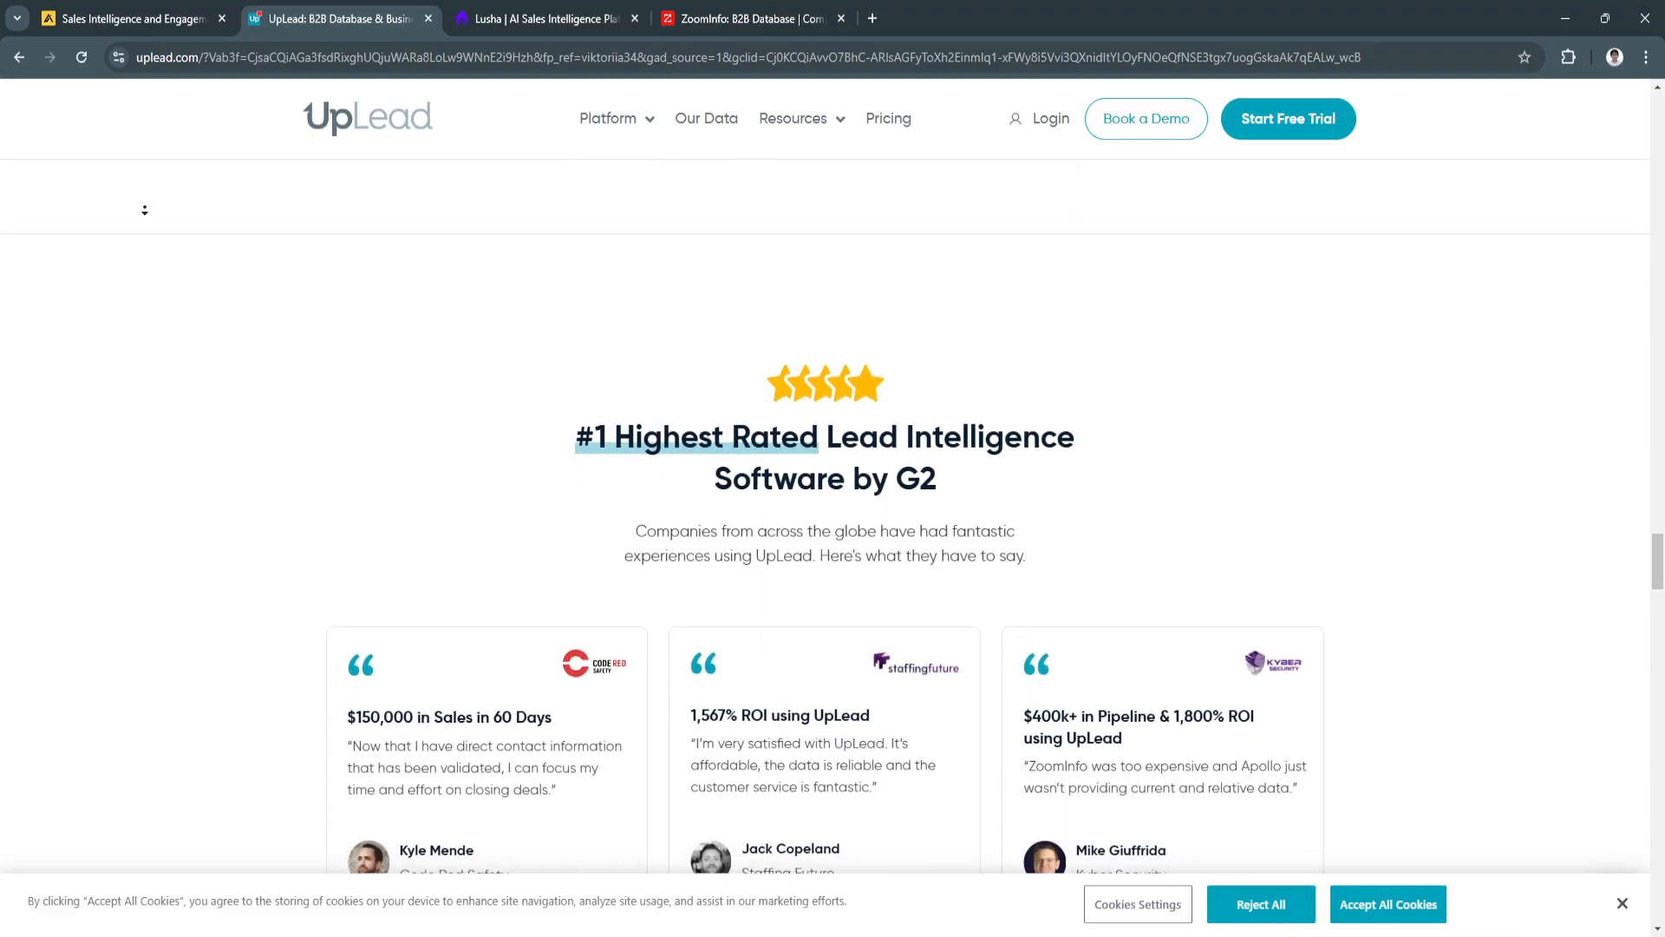
scroll(down, 3)
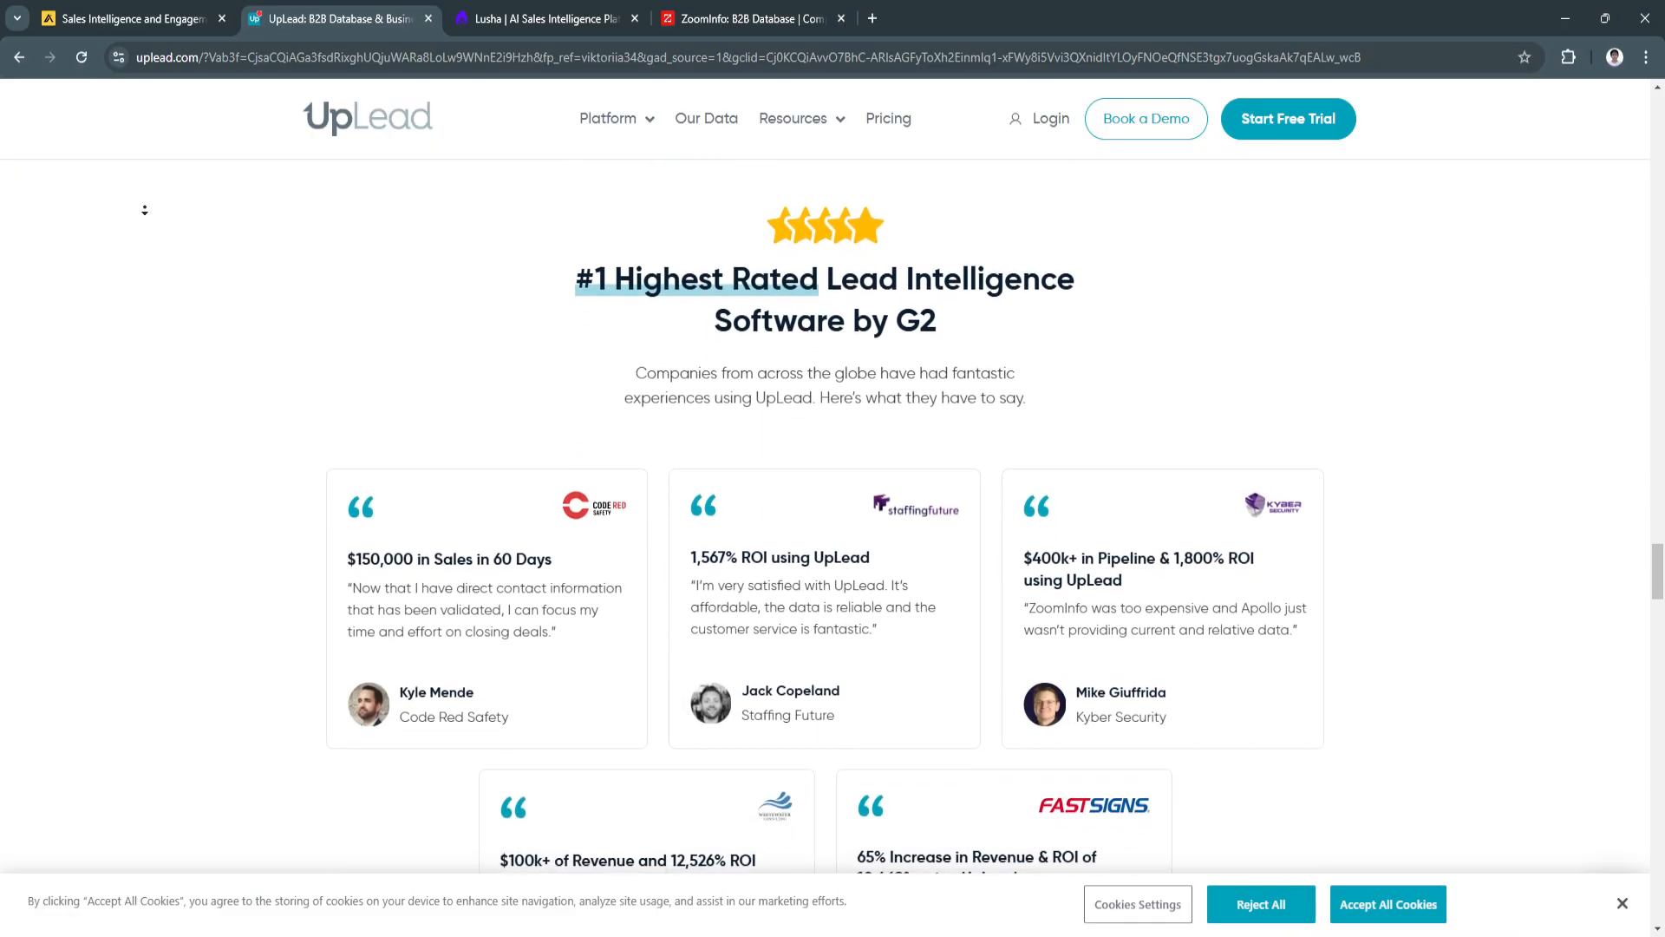
scroll(down, 3)
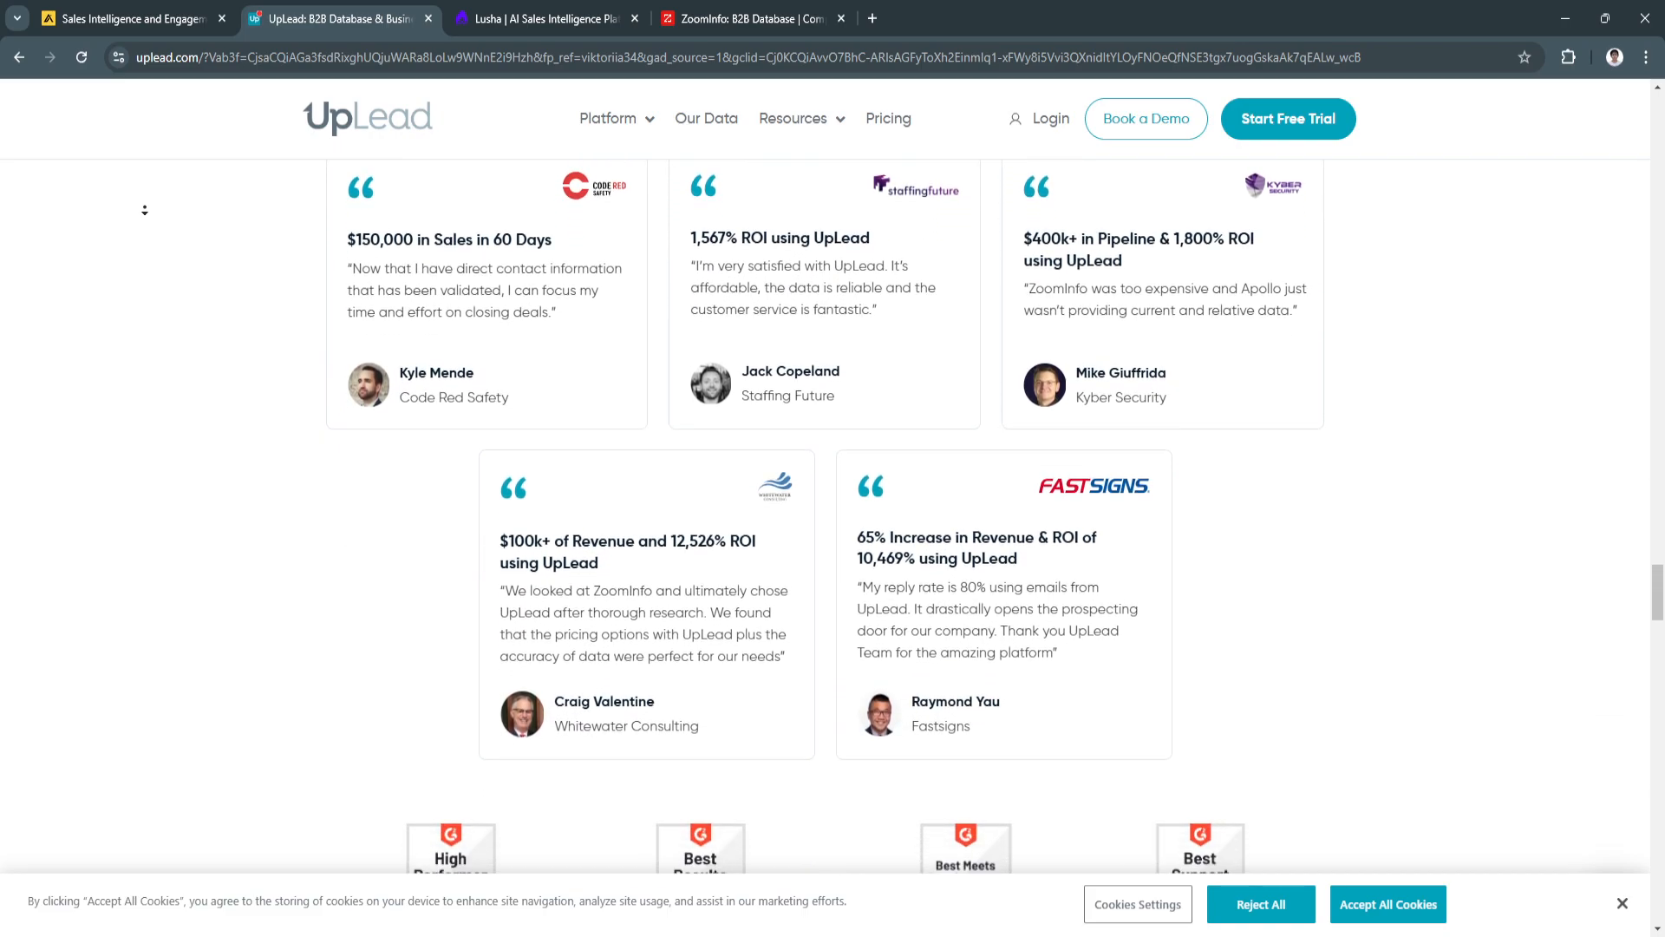
scroll(down, 3)
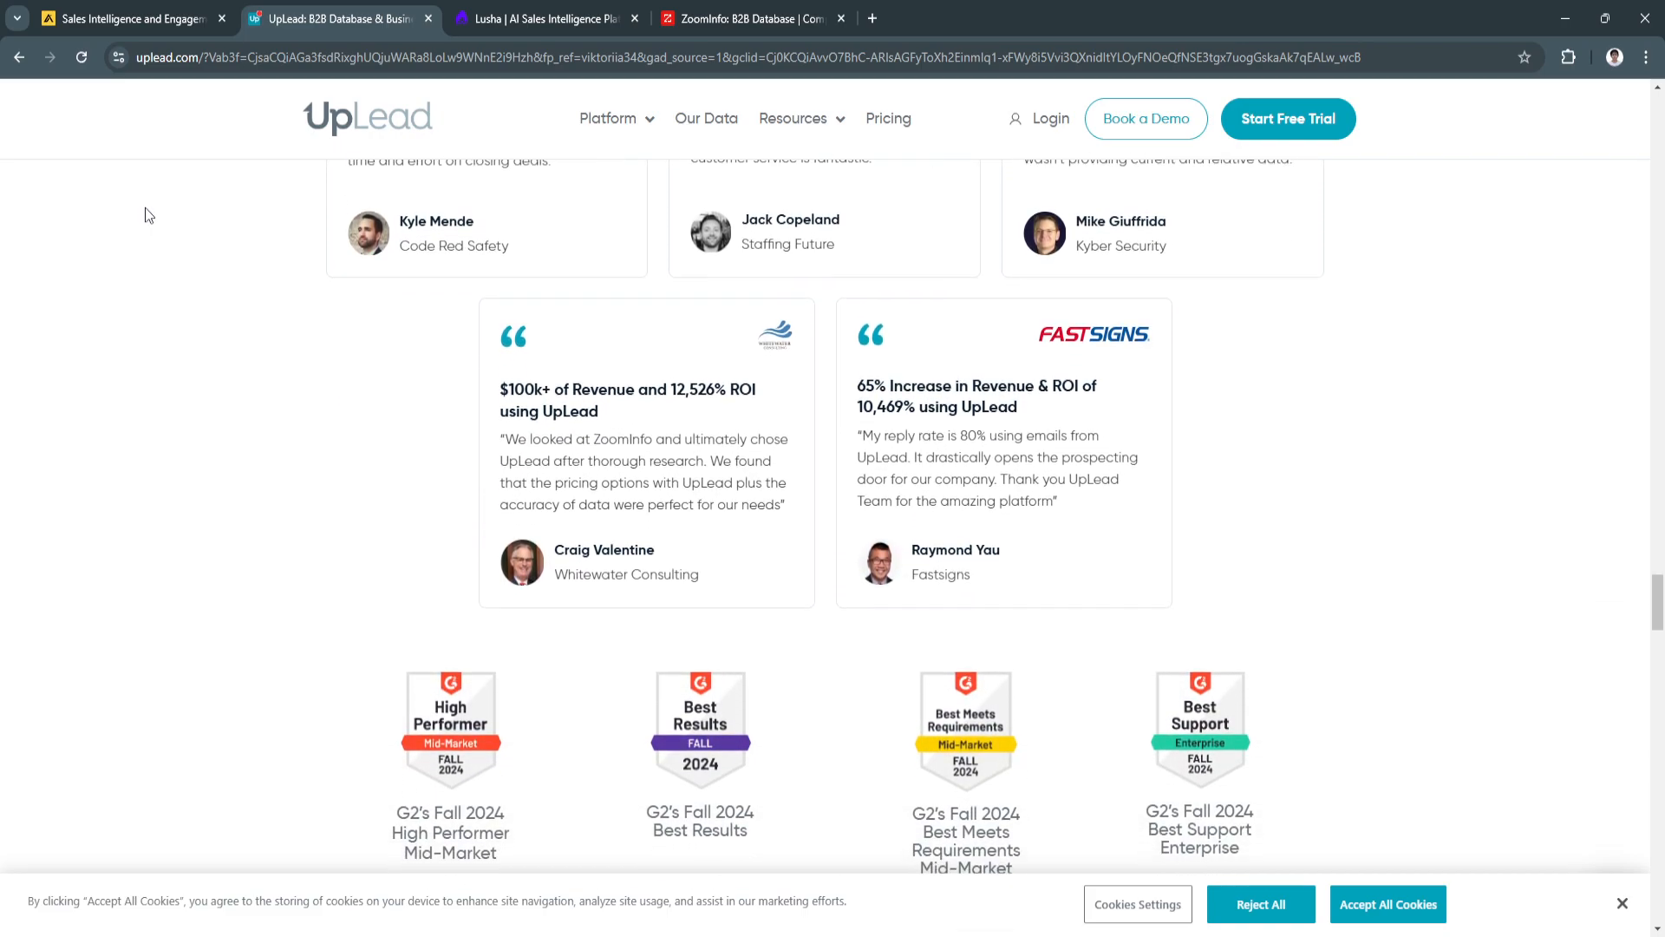
scroll(up, 3)
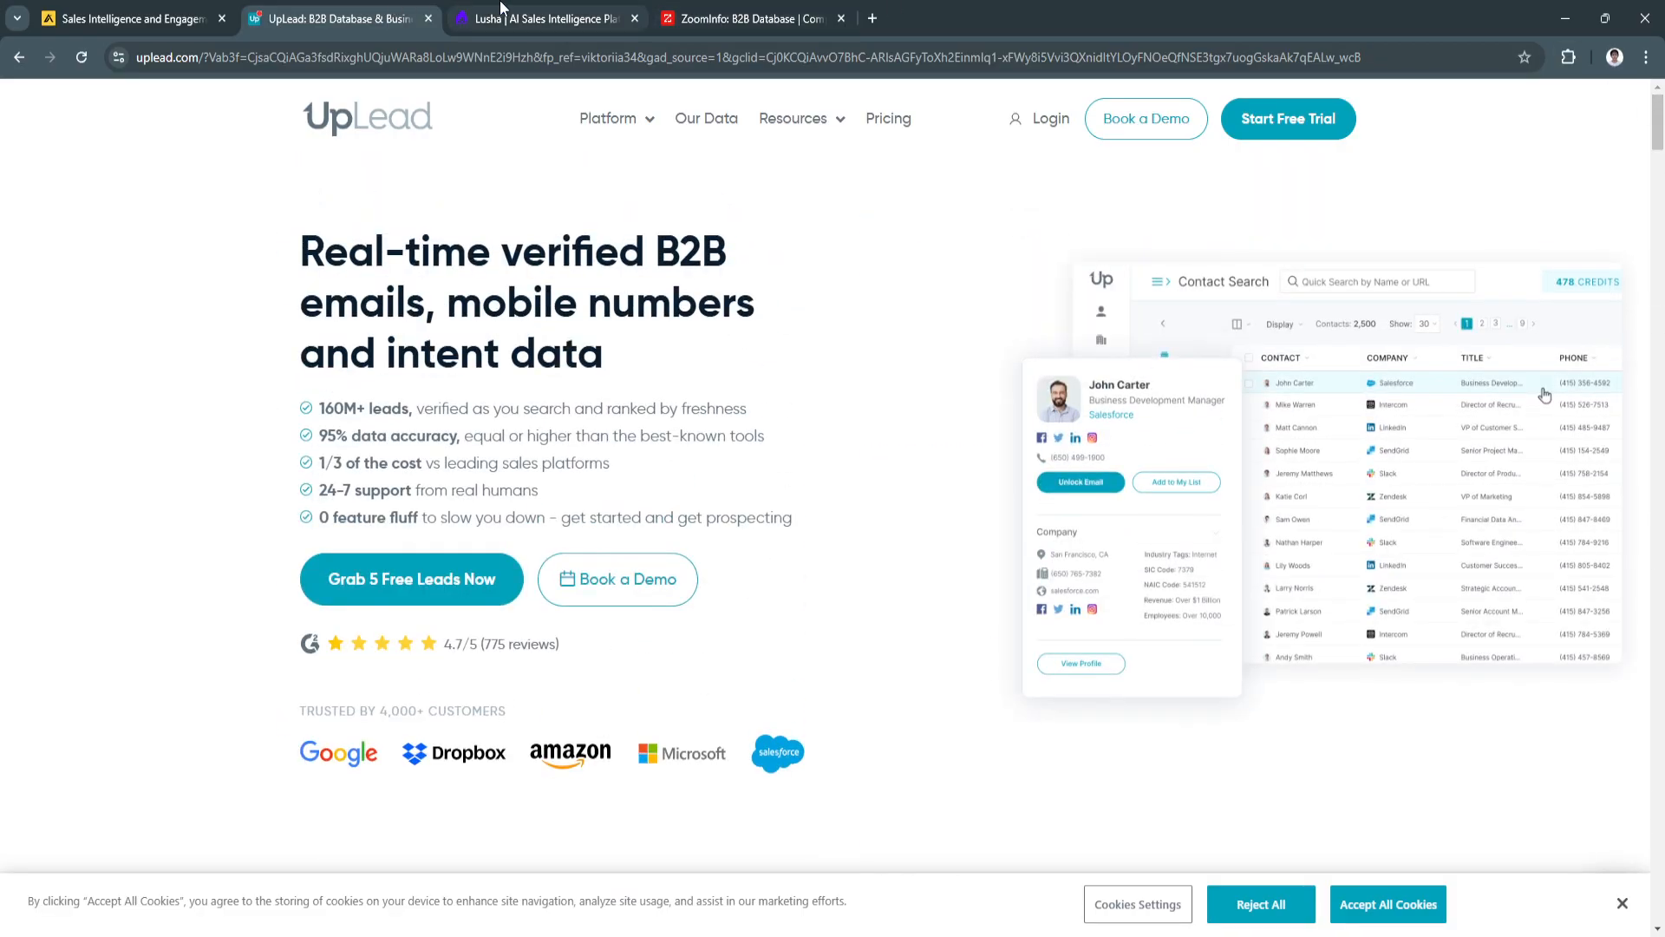
click(546, 18)
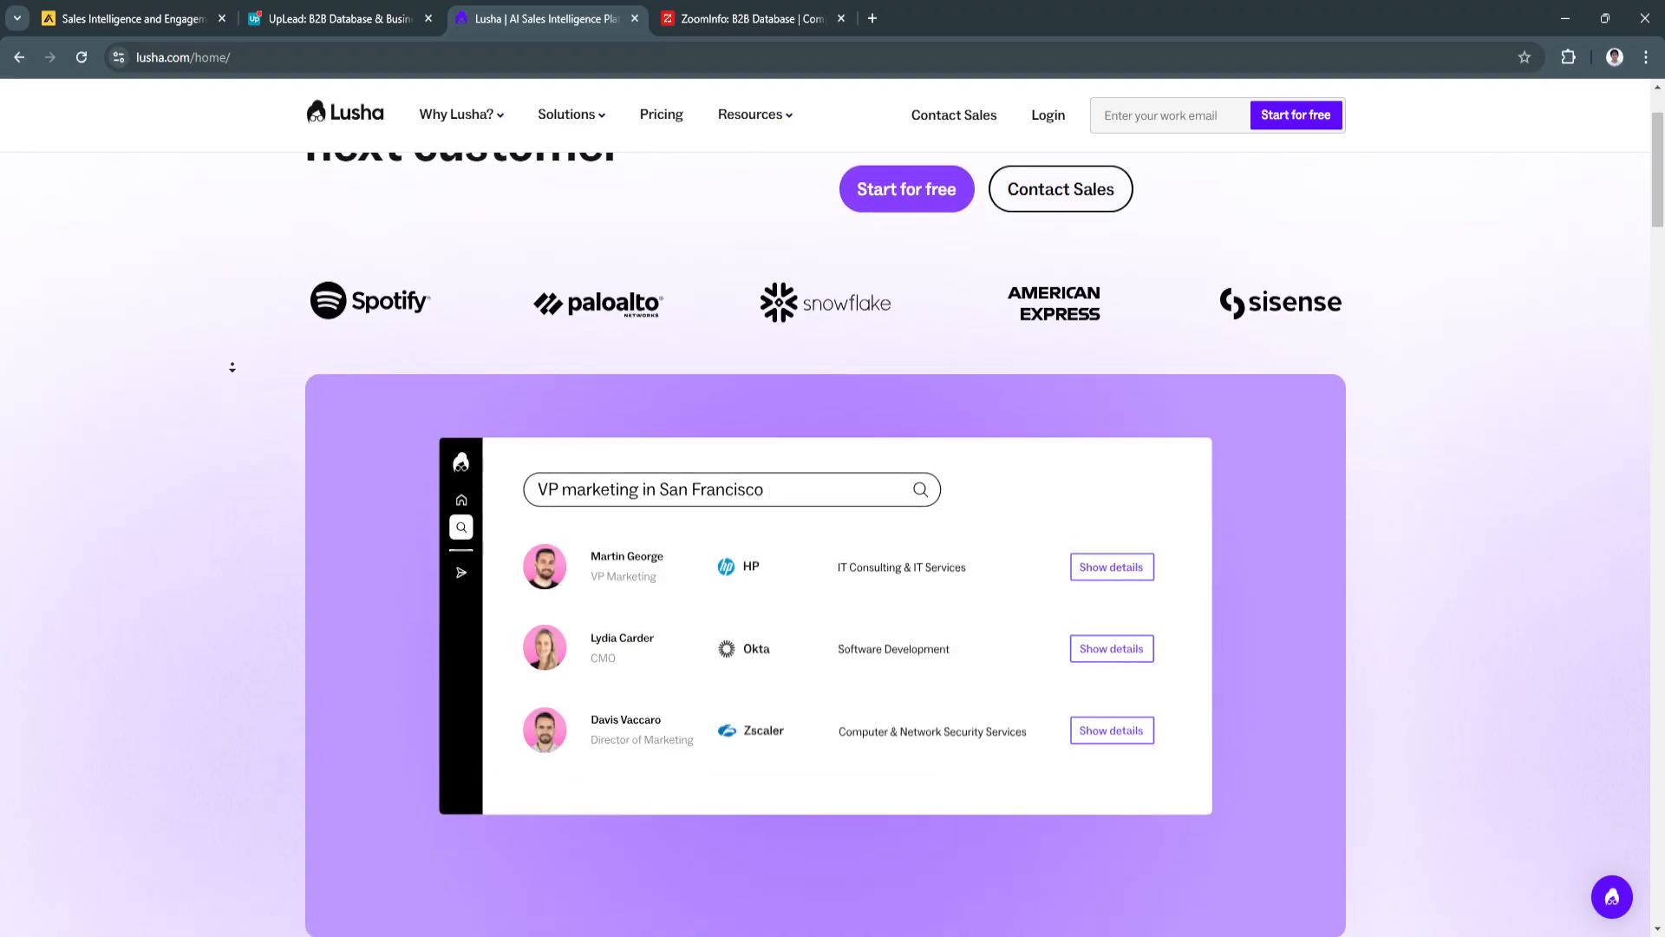
Step: Scroll through Lusha's 'Closed won starts here' feature walkthrough to the 'Top revenue teams use Lusha' statistics
scroll(down, 3)
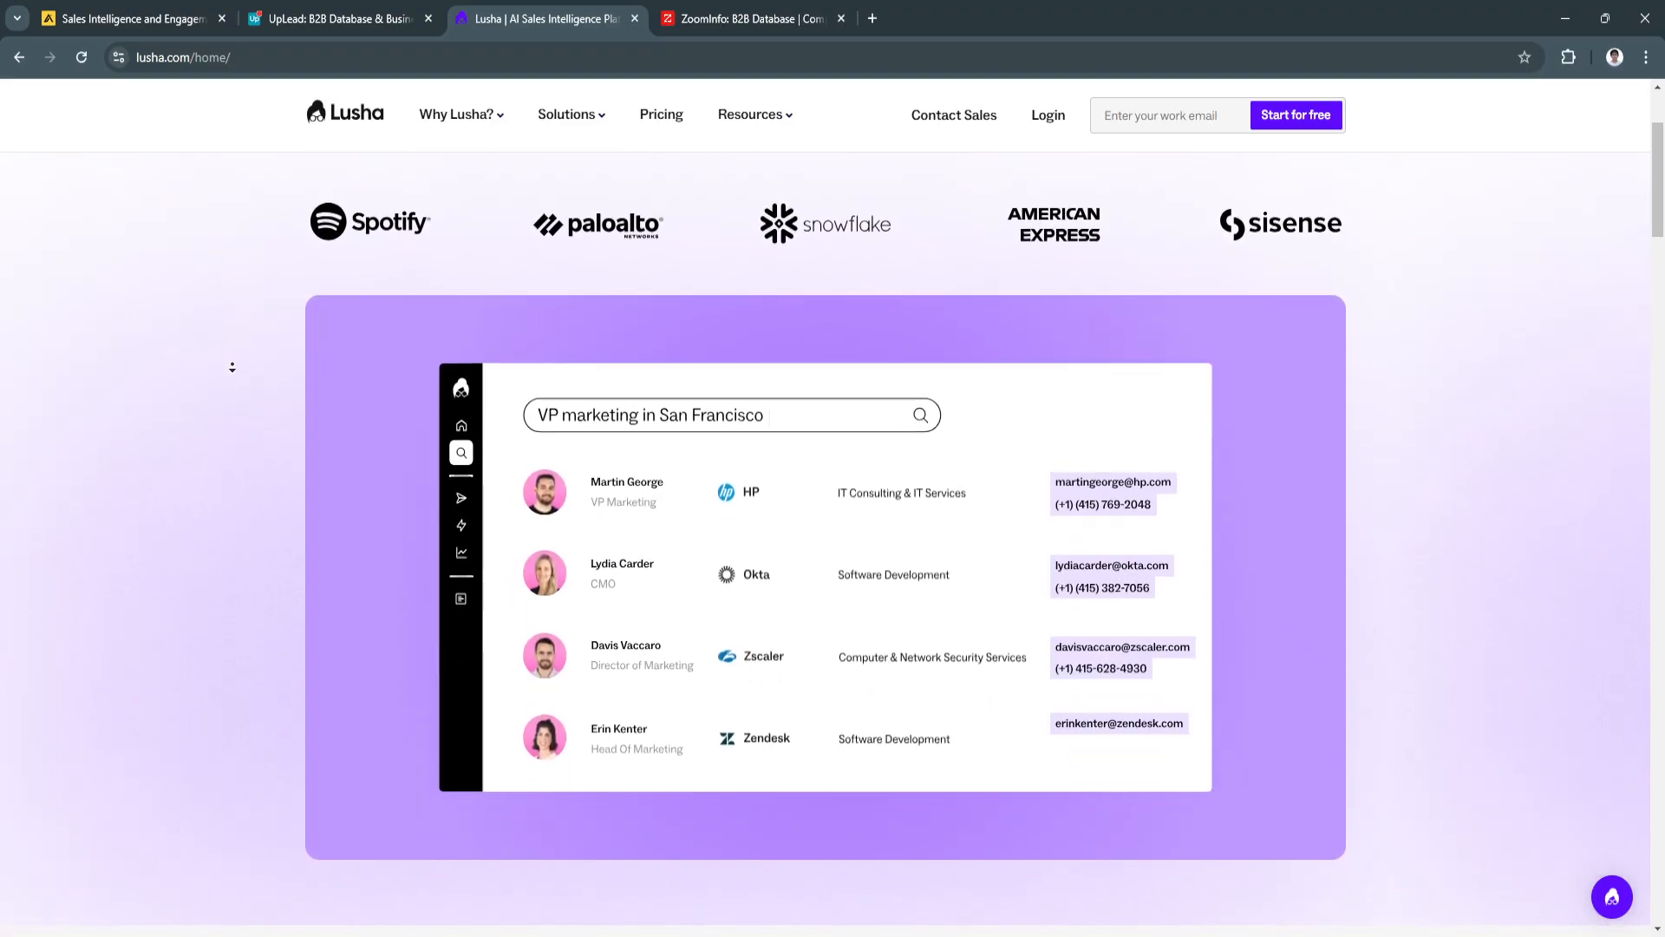
scroll(down, 3)
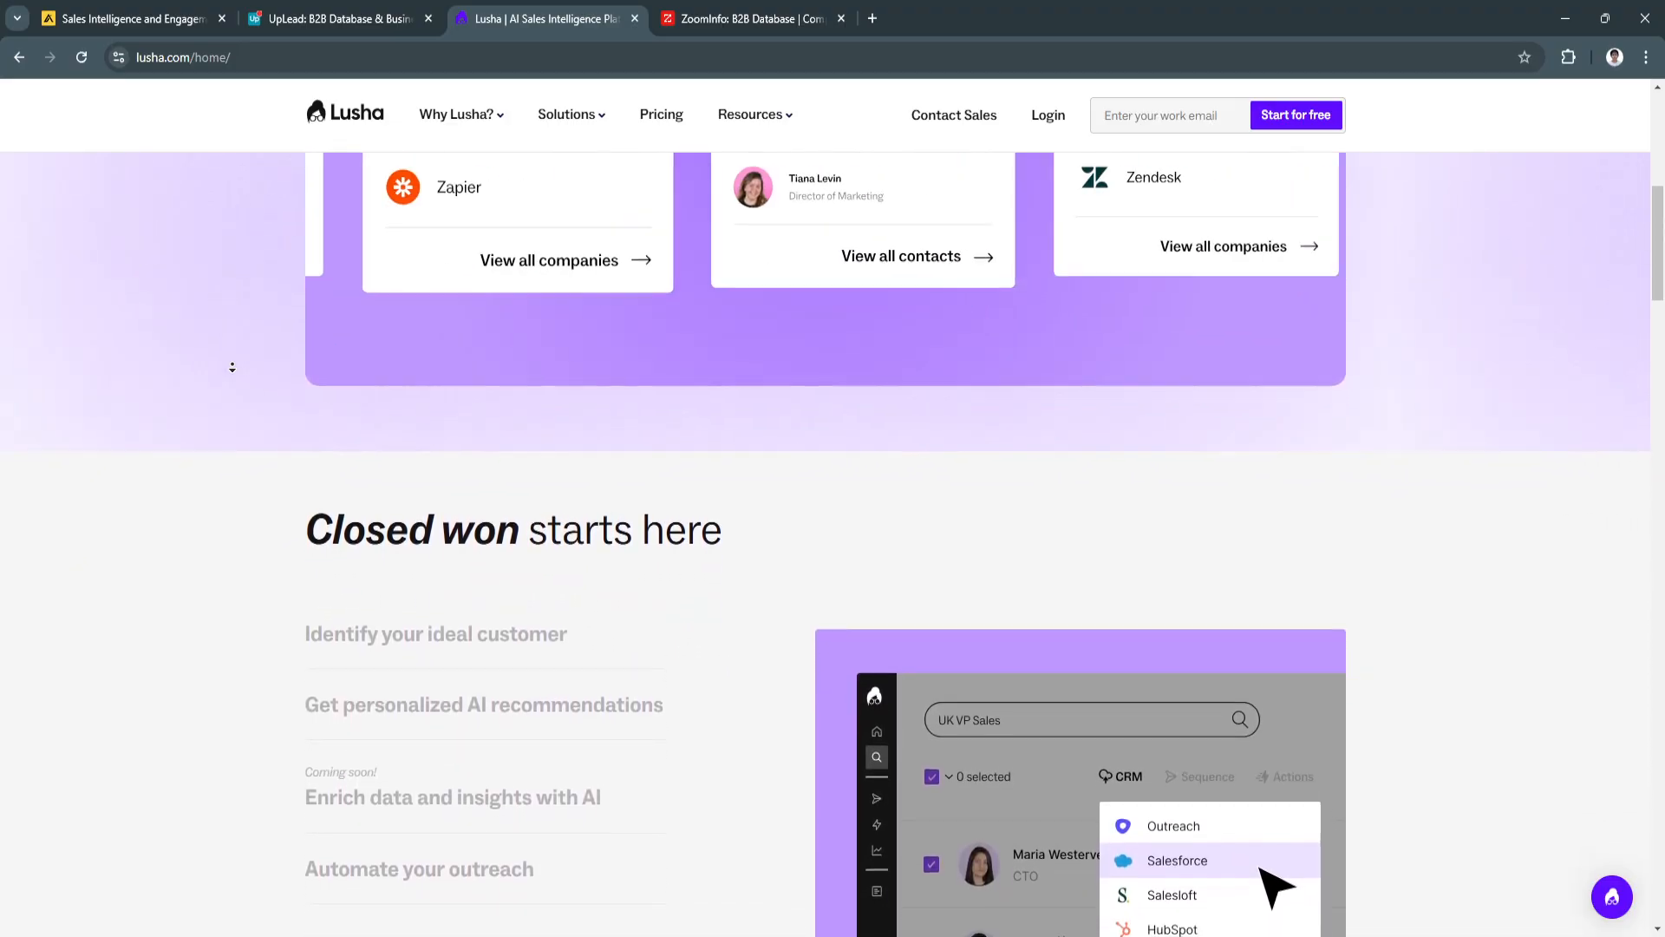
scroll(down, 3)
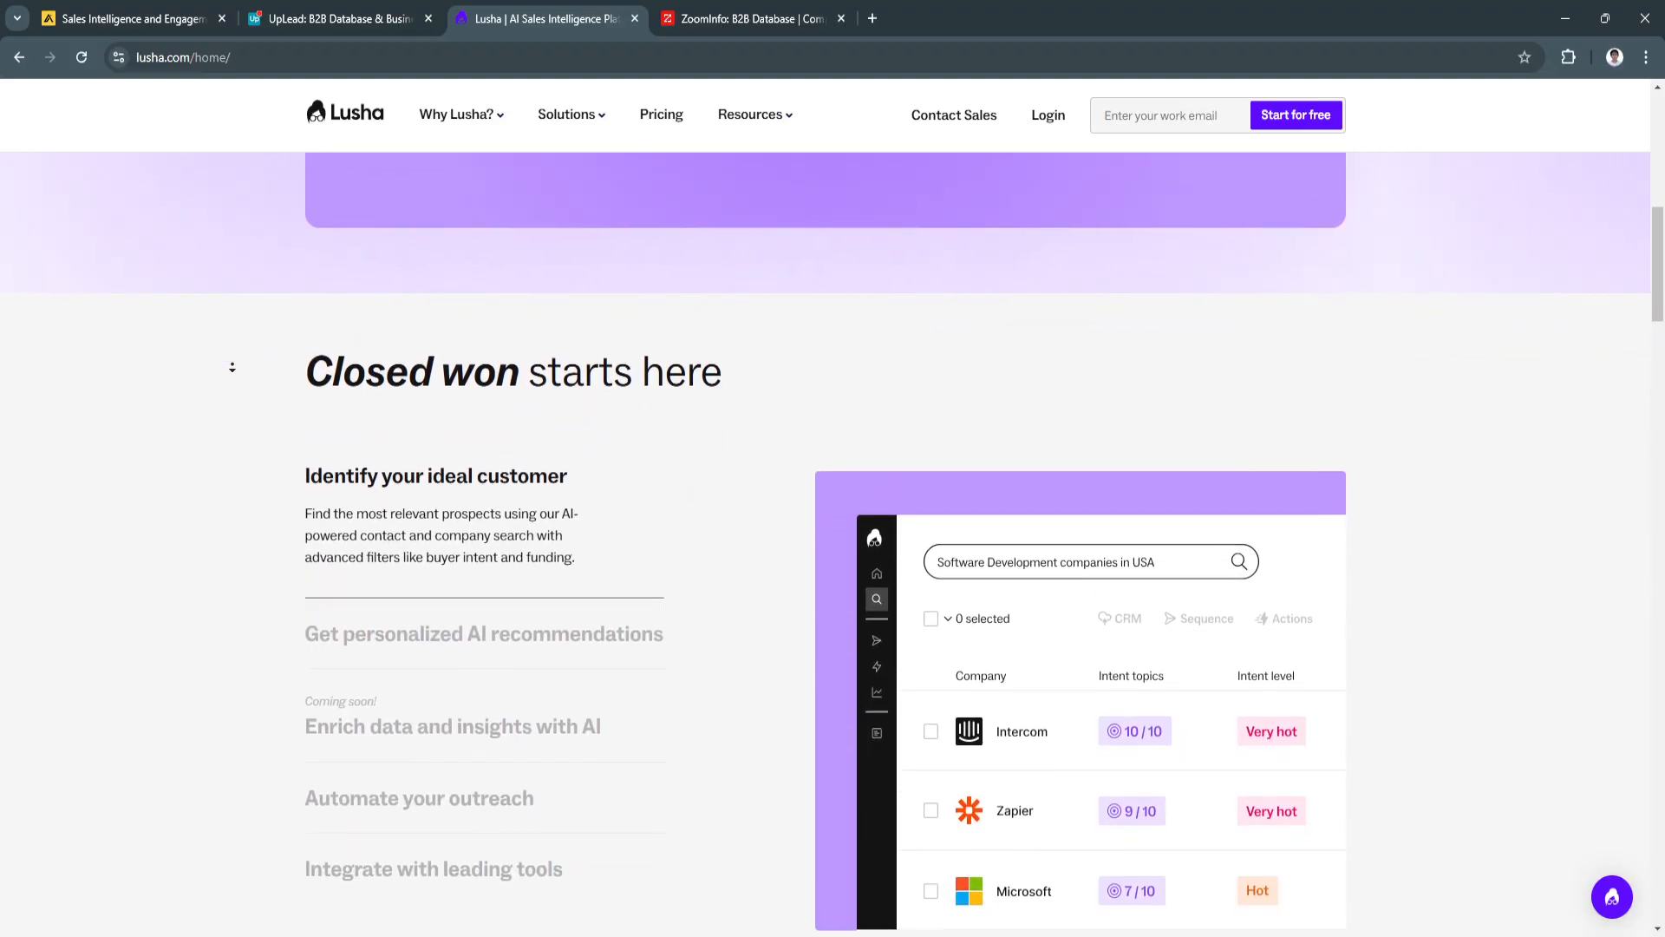
scroll(down, 3)
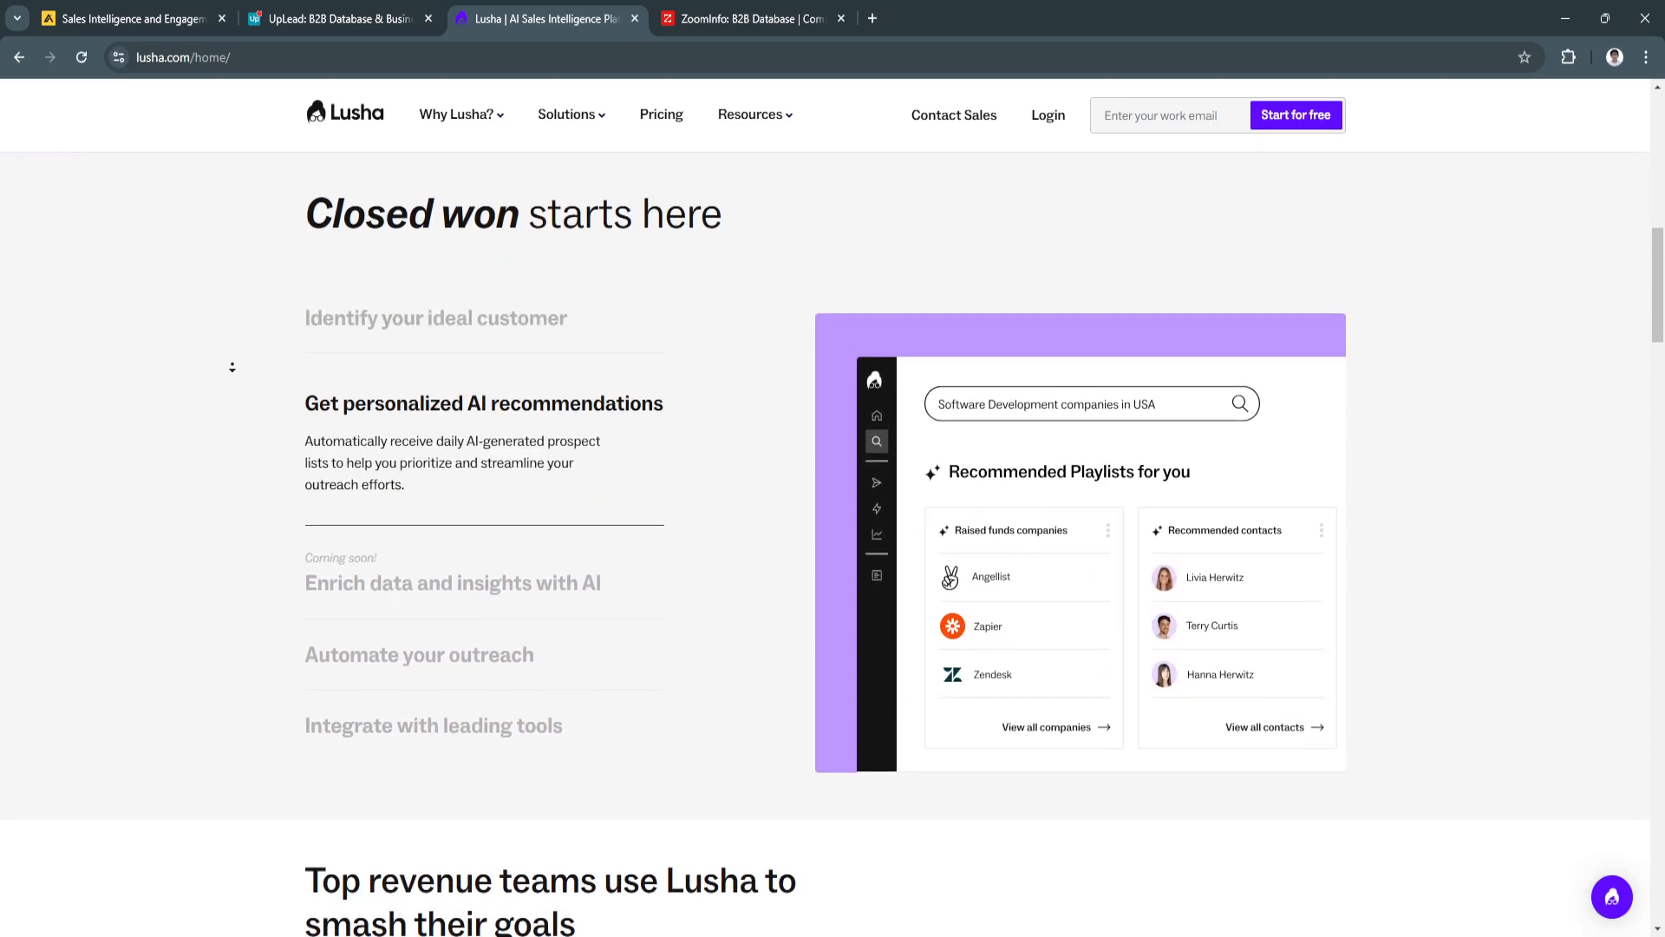
scroll(down, 3)
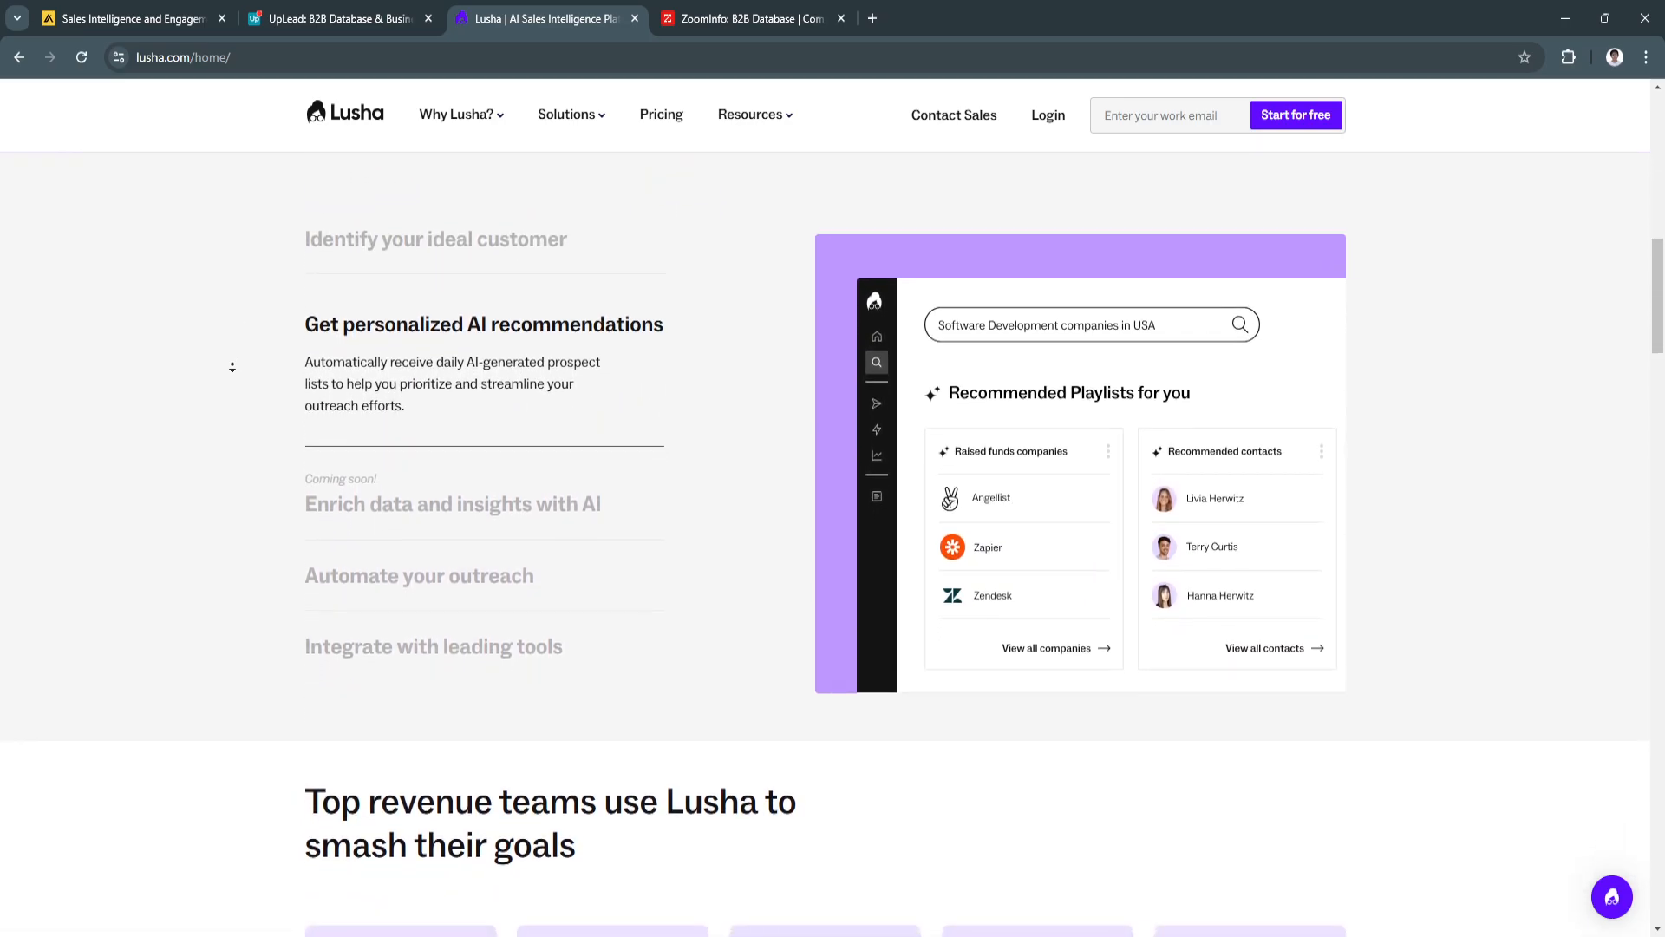
scroll(down, 3)
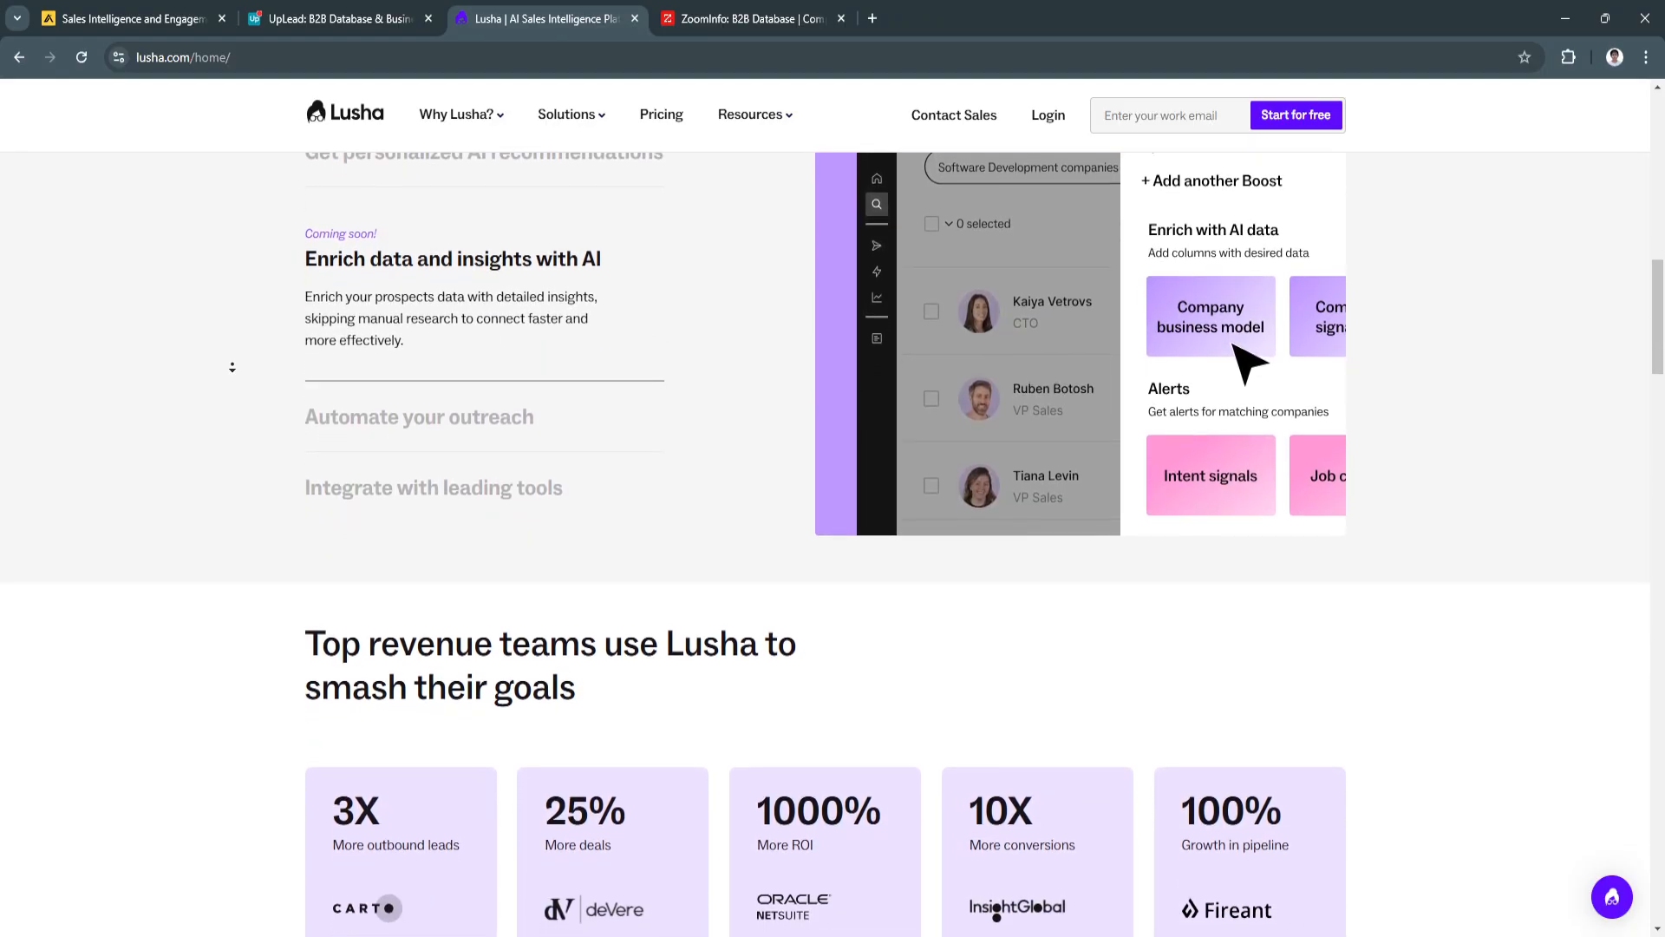
scroll(down, 3)
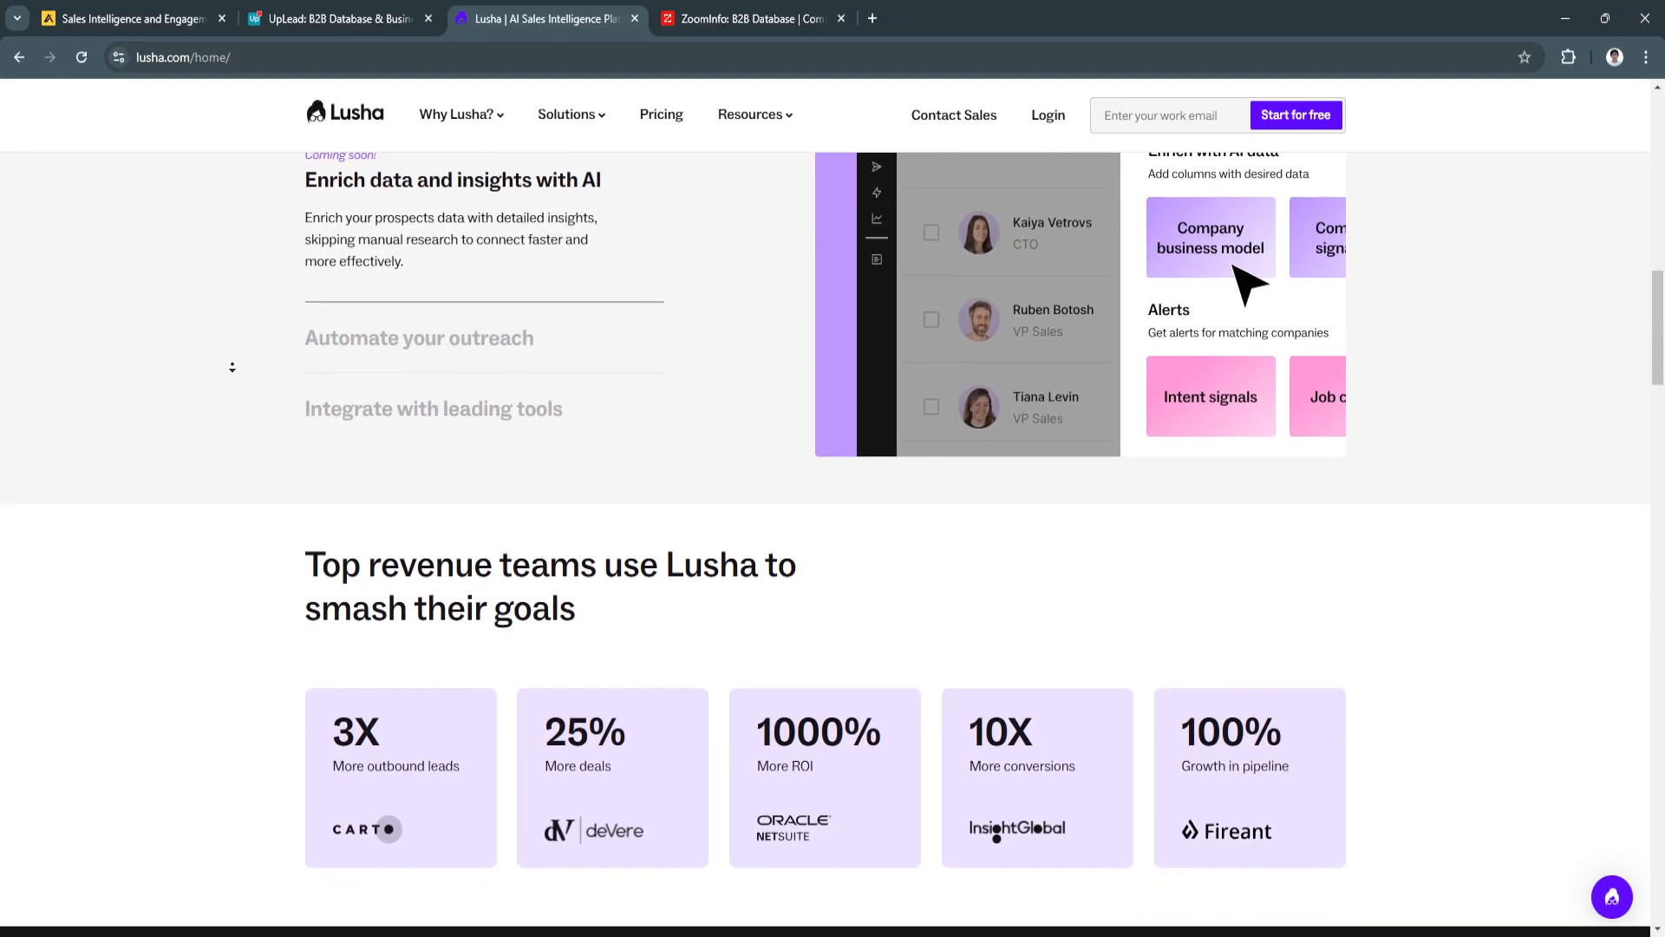
scroll(down, 3)
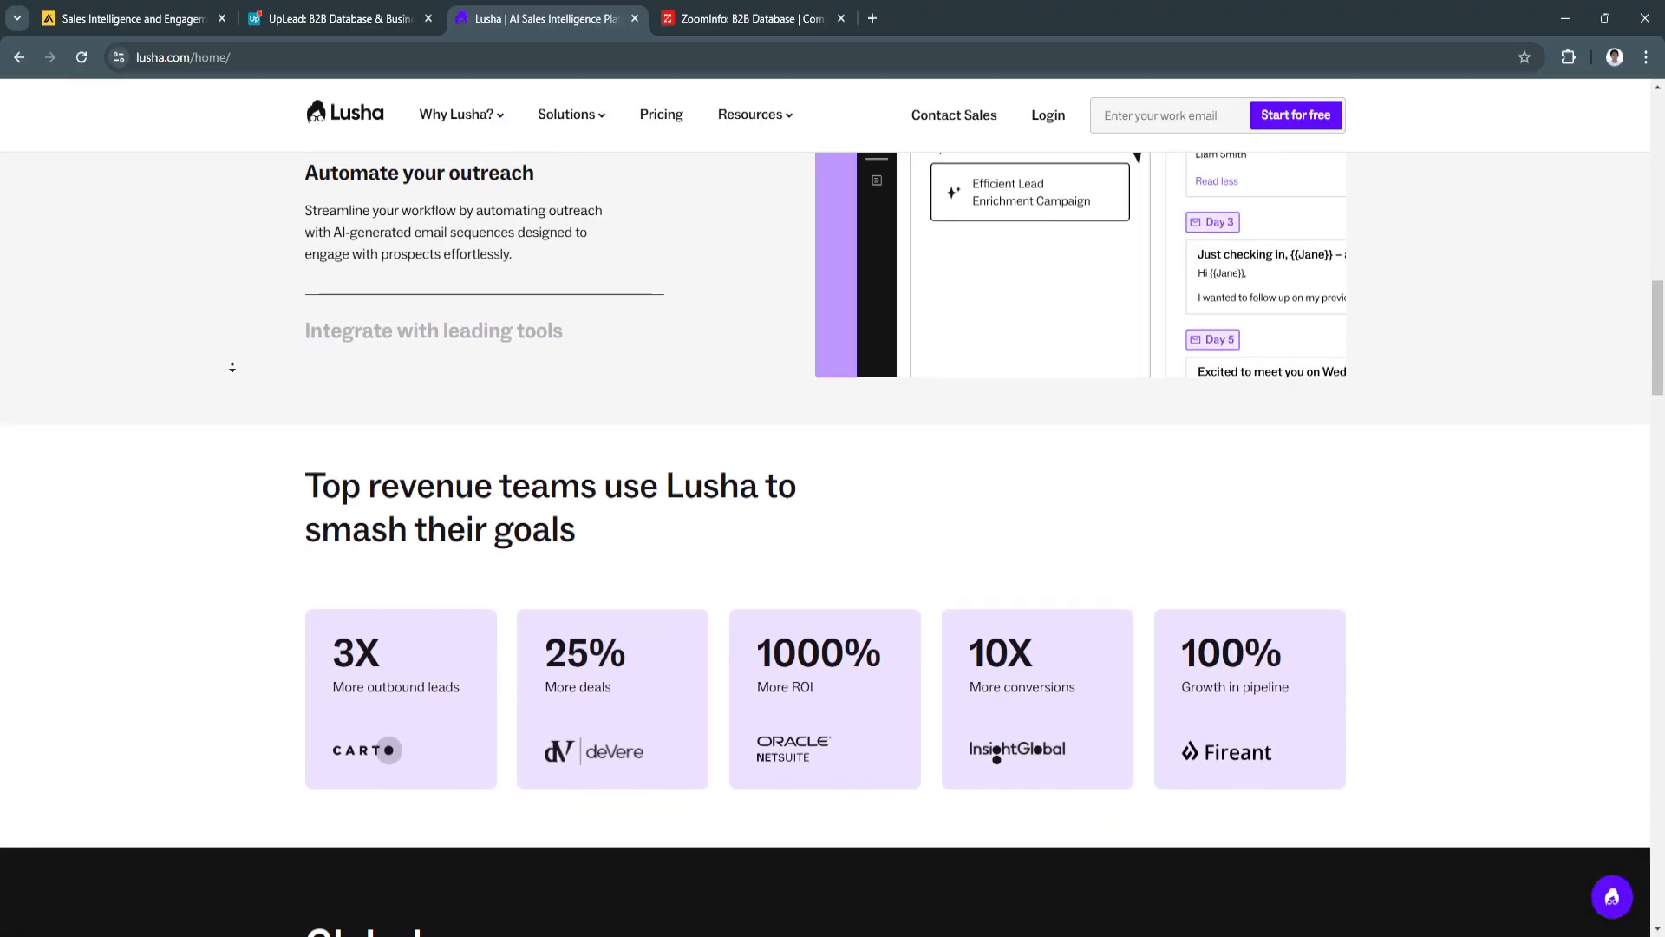
scroll(down, 3)
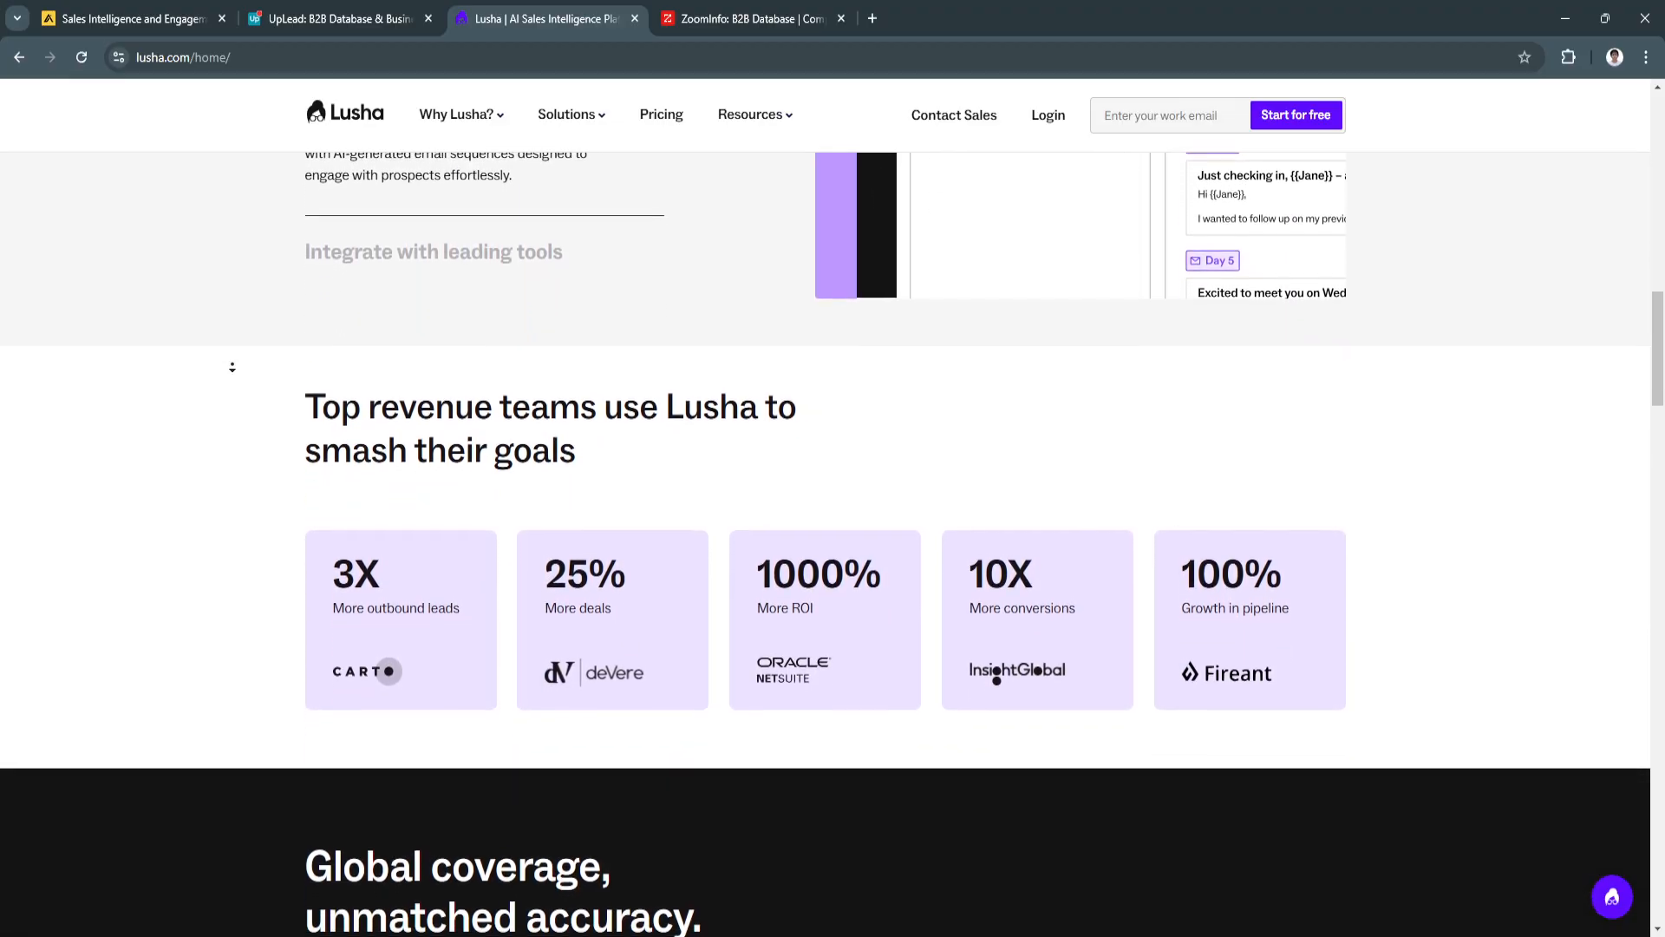
Step: Scroll past the 'Global coverage, unmatched accuracy' data cards to the 'industry leader in compliance & security' section
scroll(down, 3)
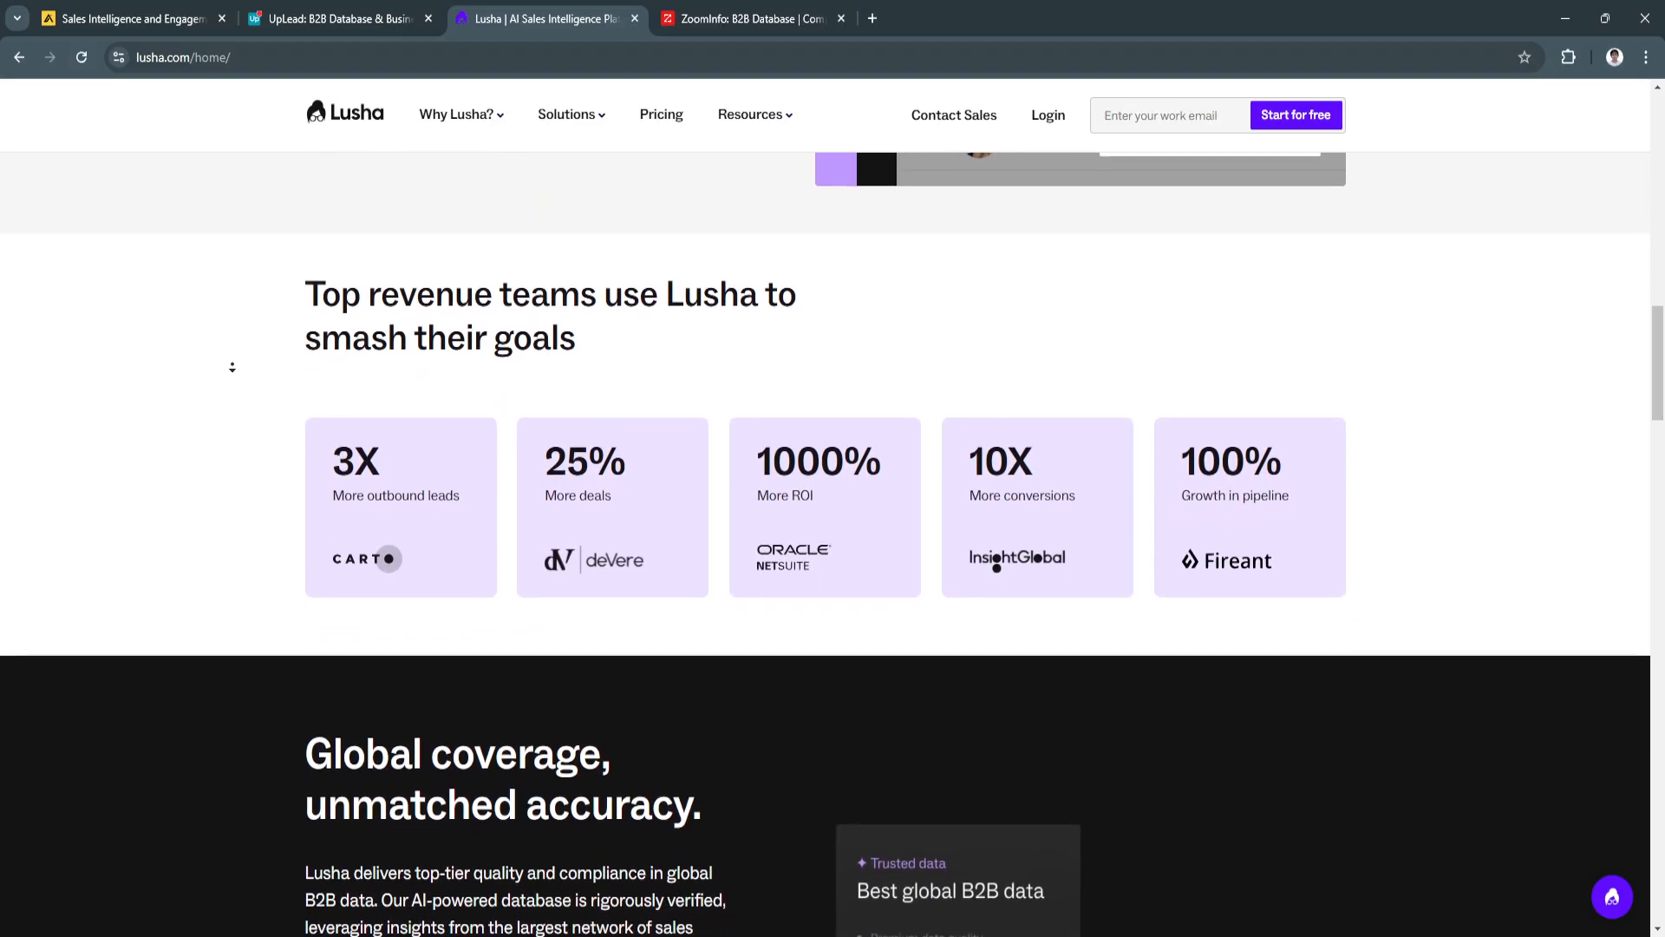
scroll(down, 3)
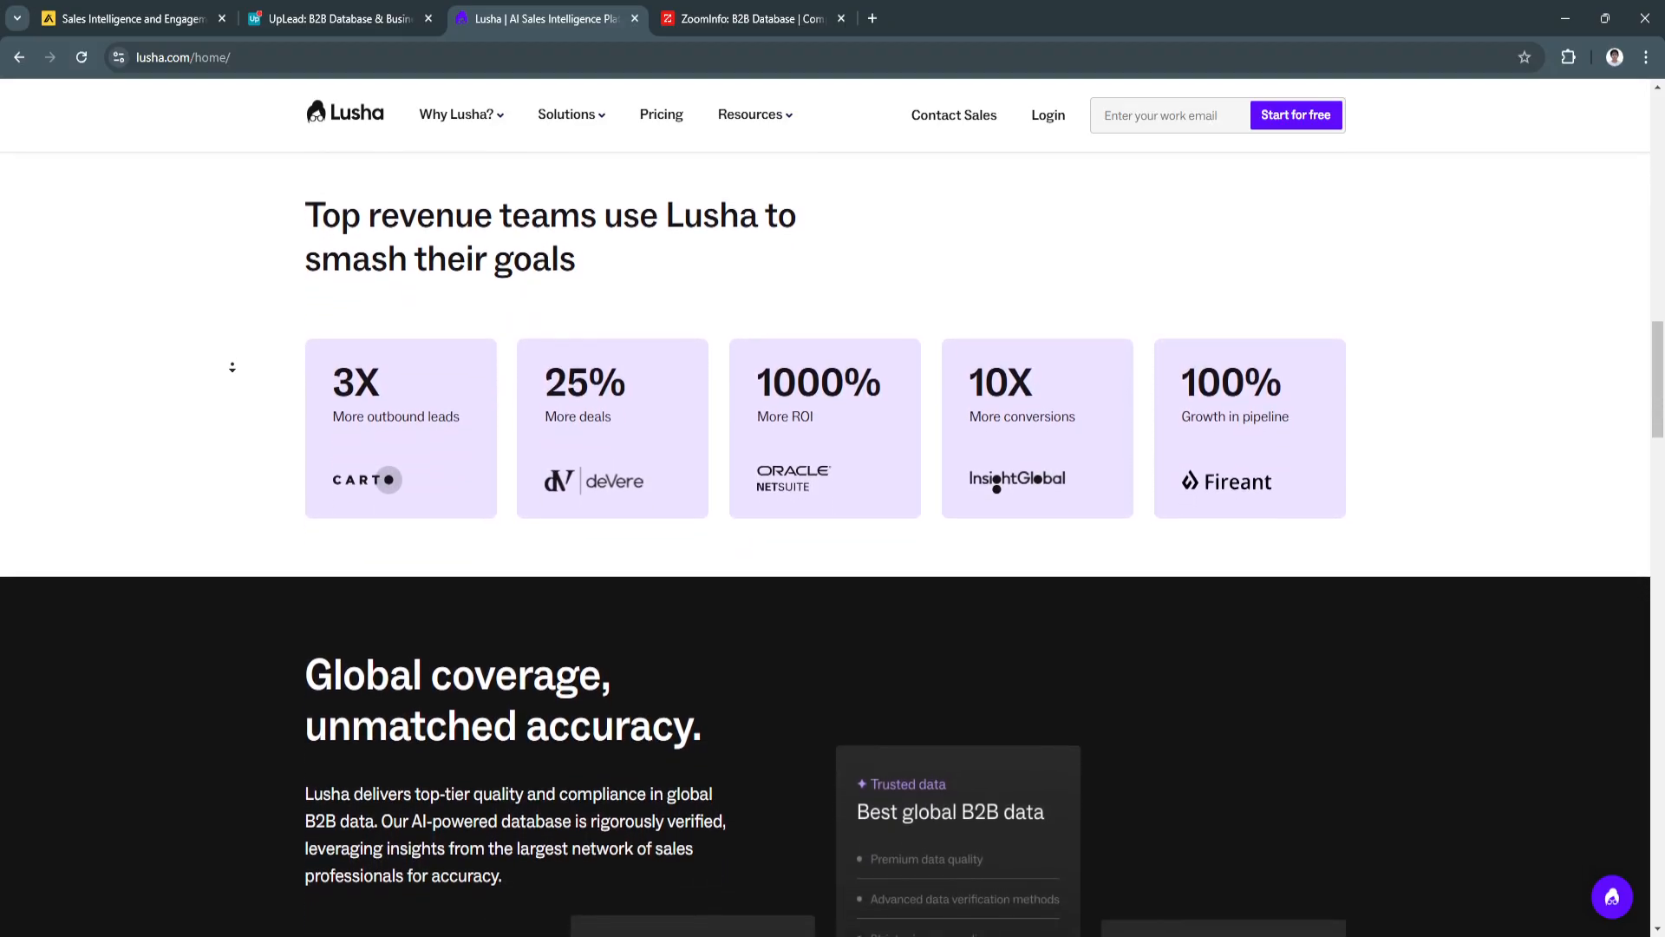
scroll(down, 3)
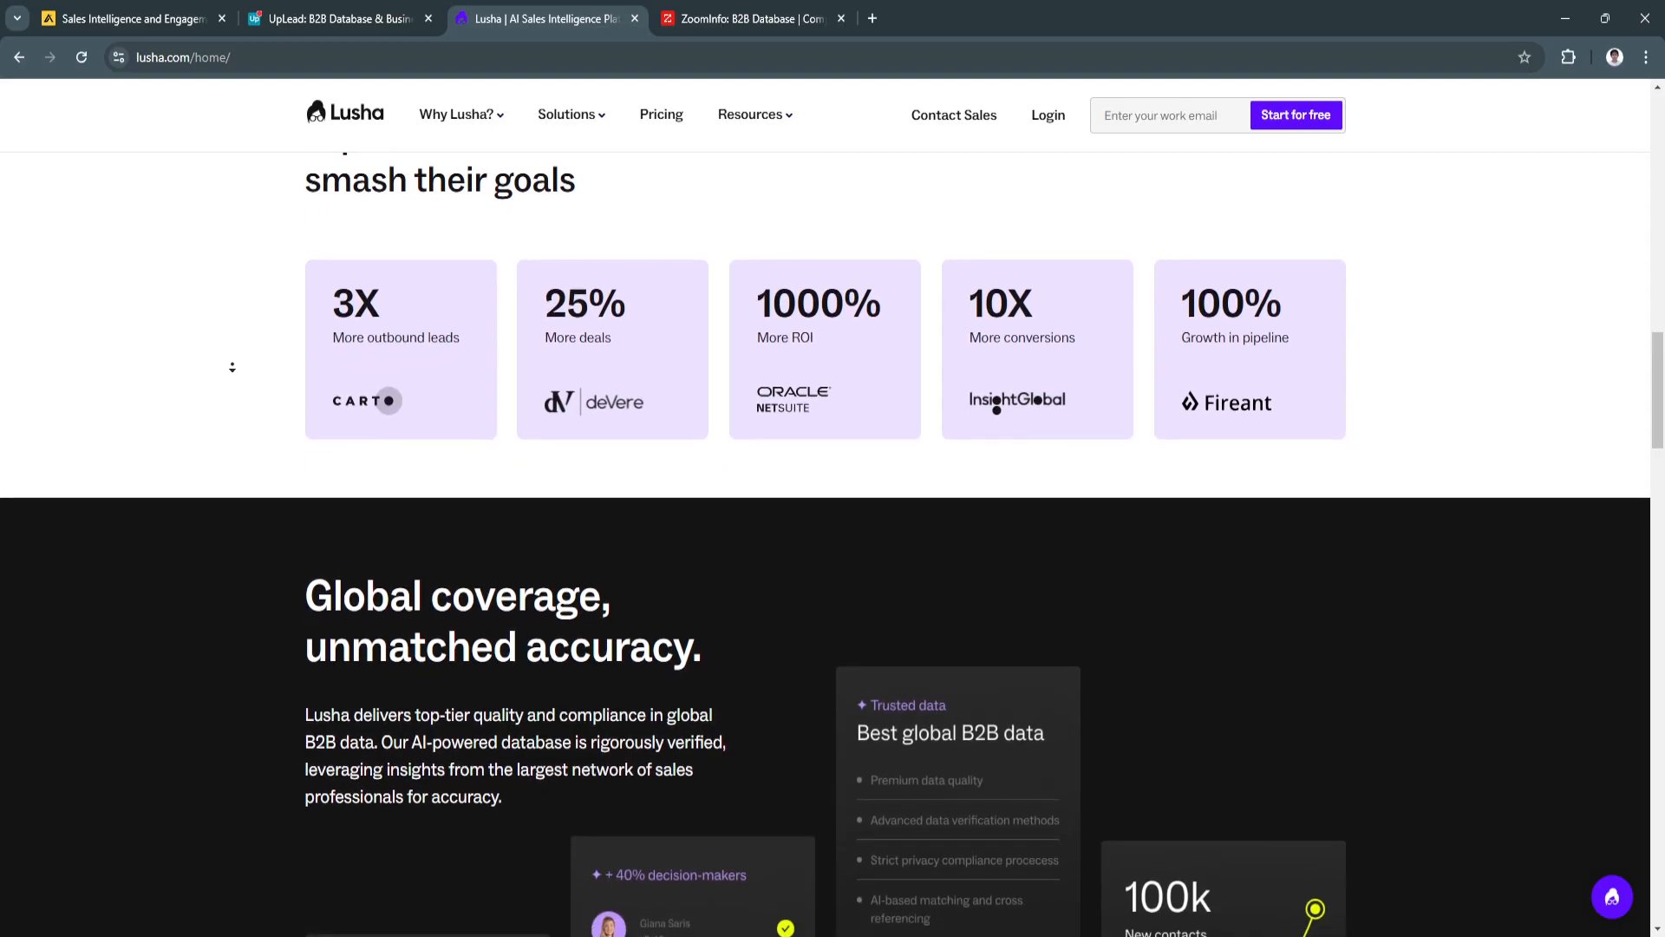
scroll(down, 3)
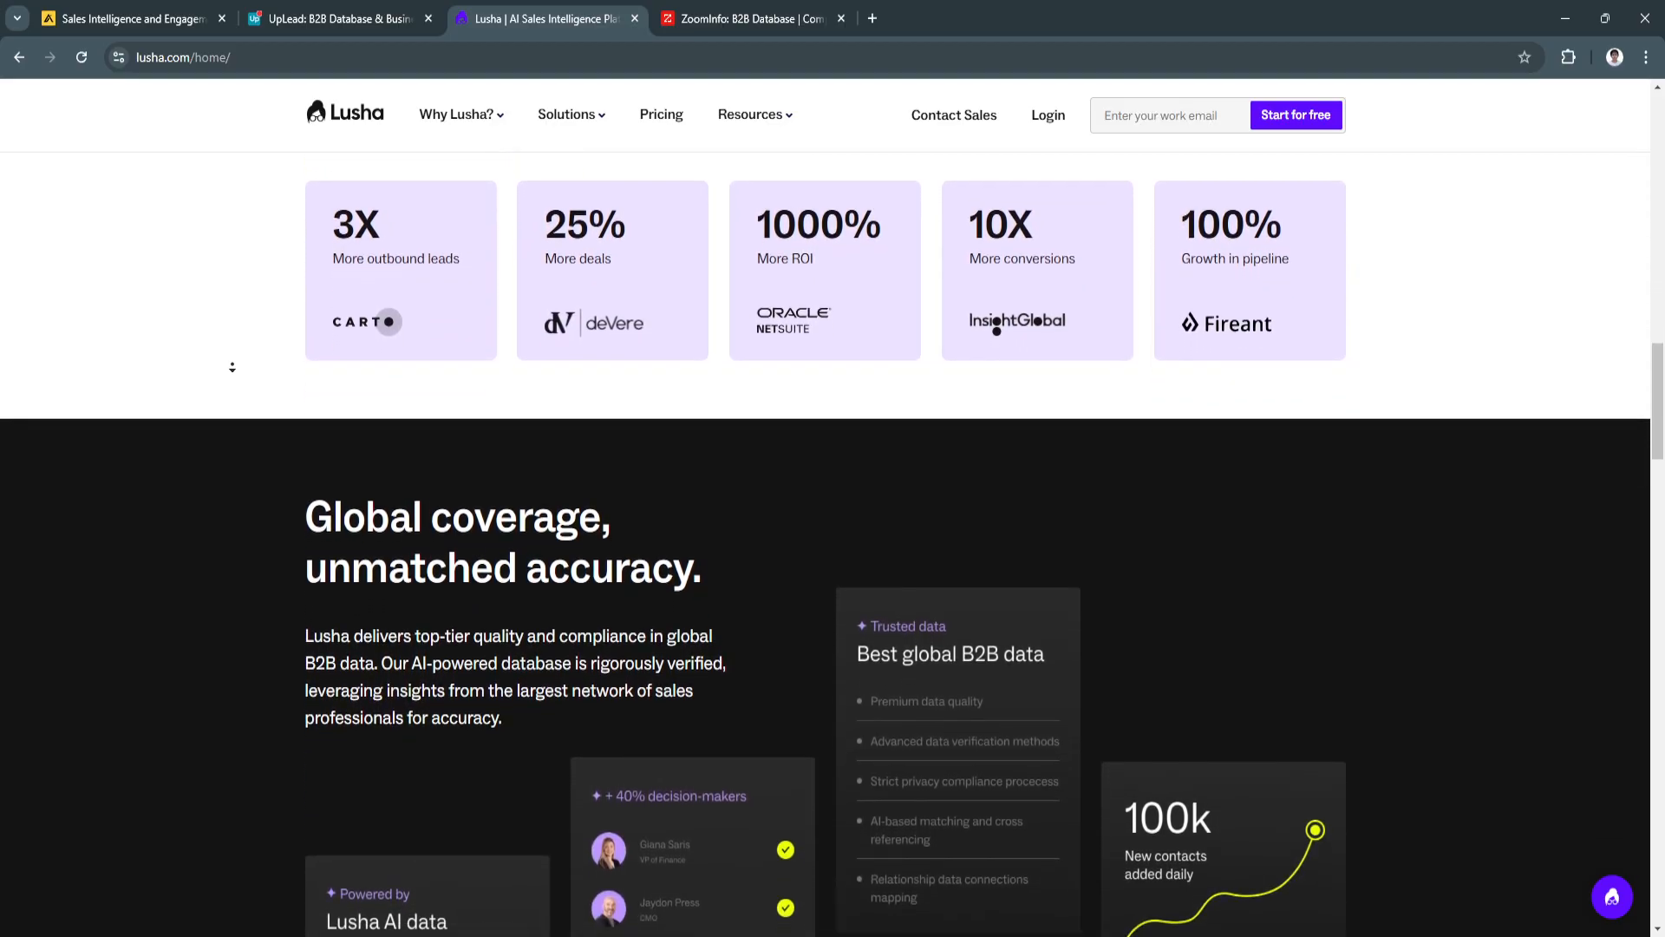
scroll(down, 3)
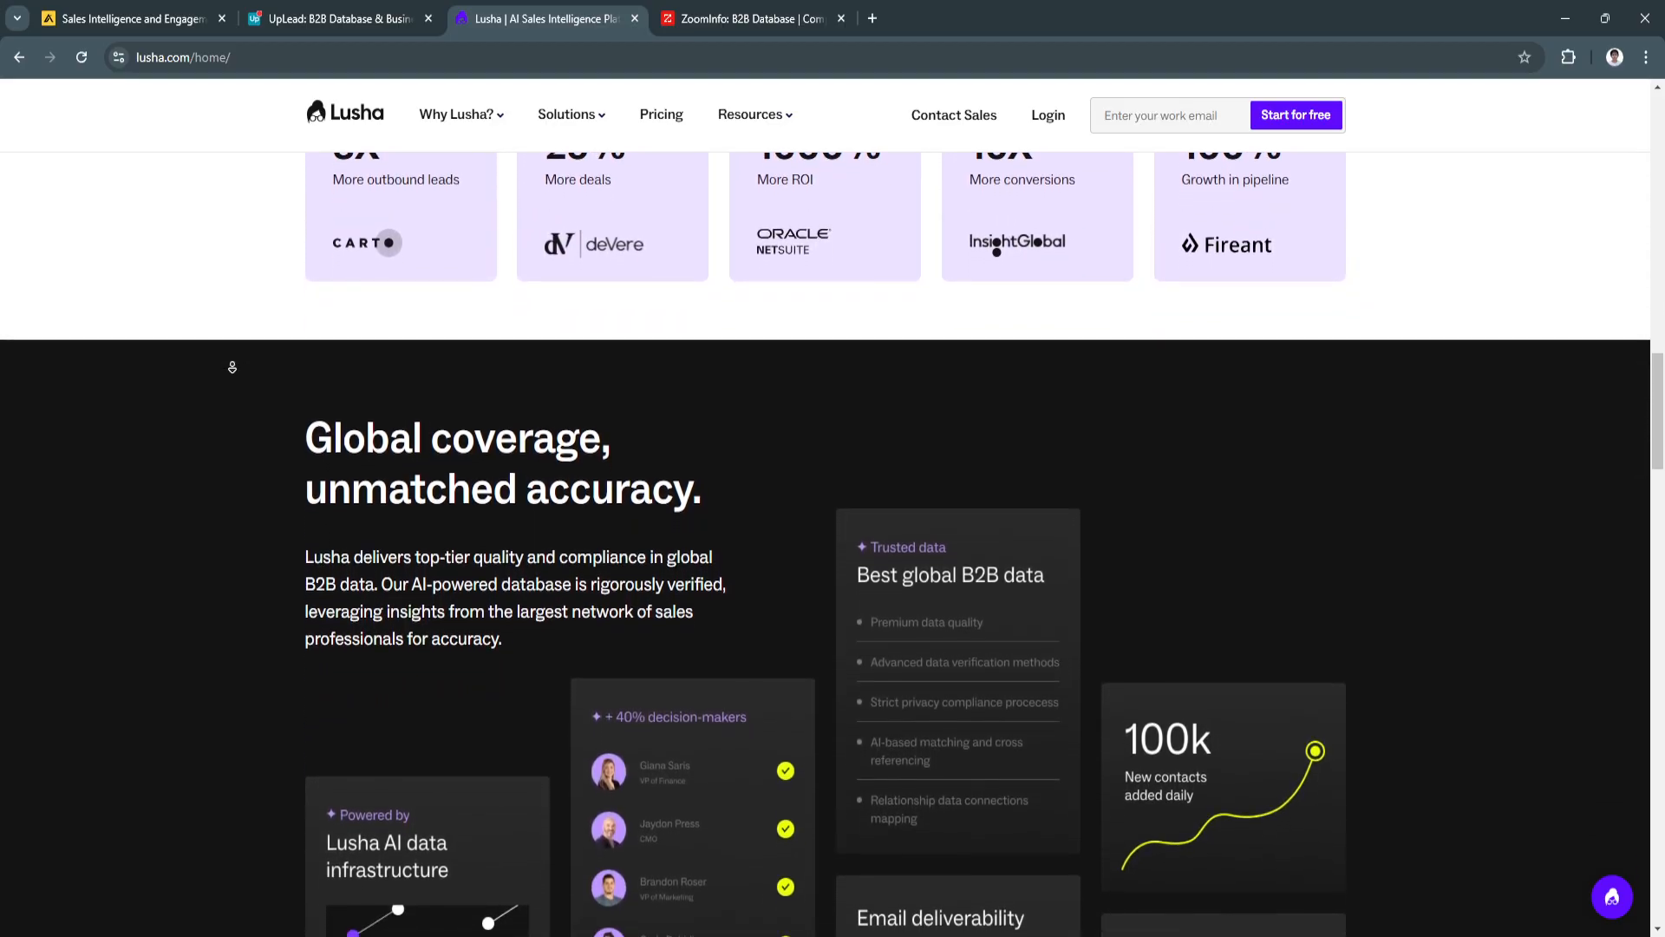
scroll(down, 3)
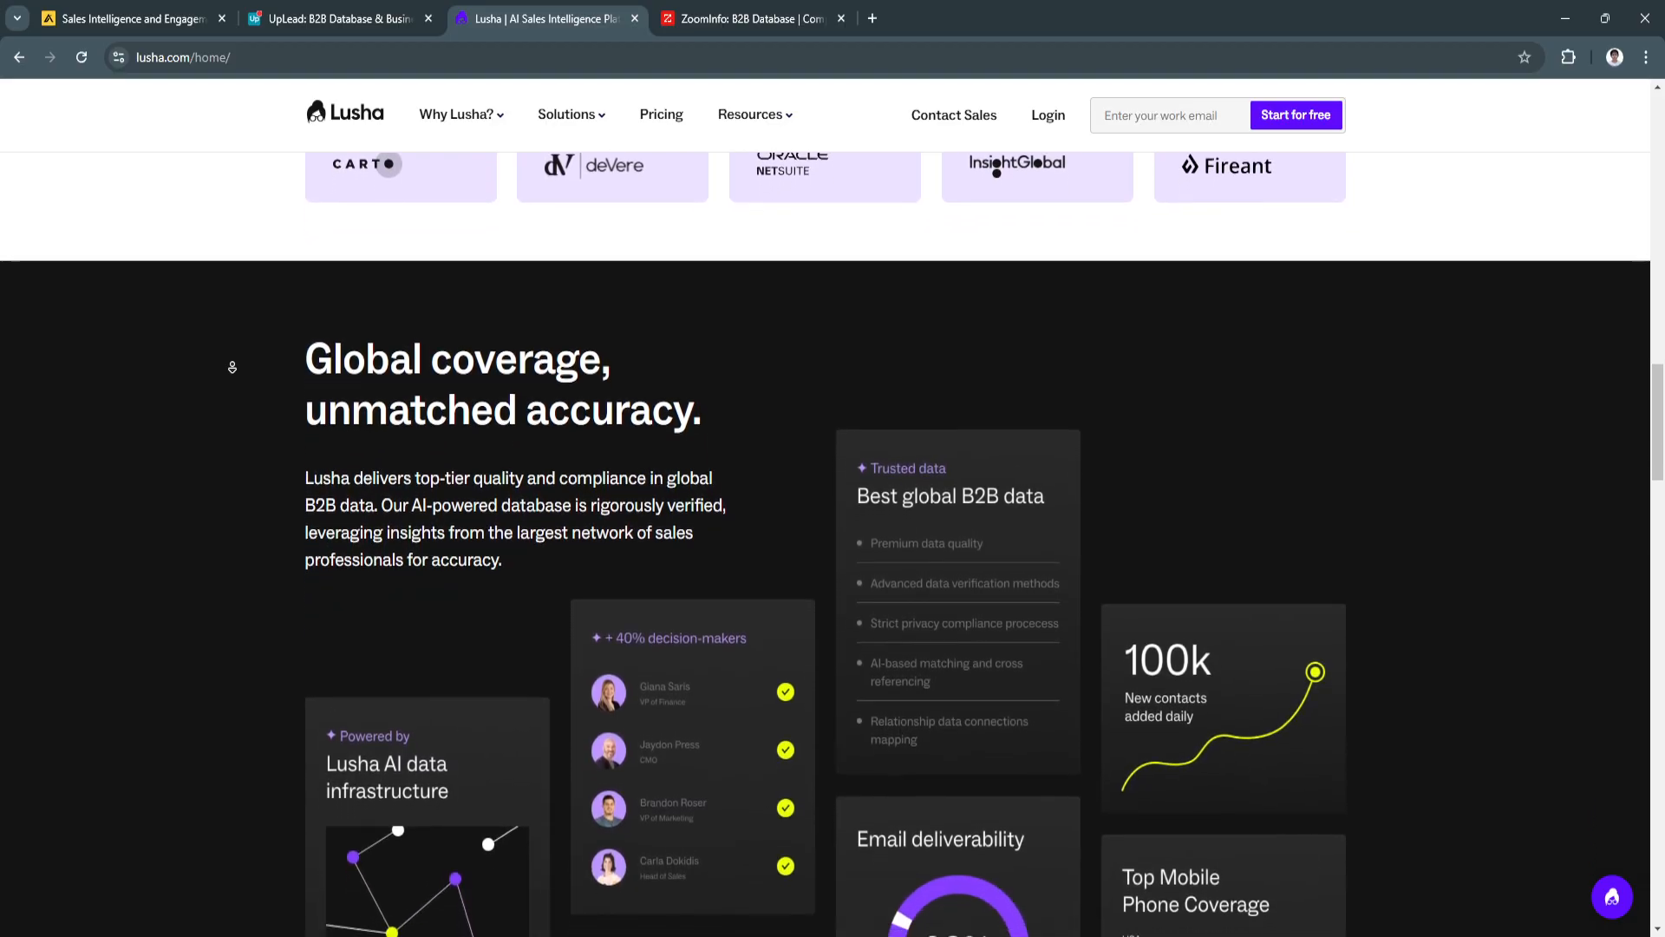
scroll(down, 3)
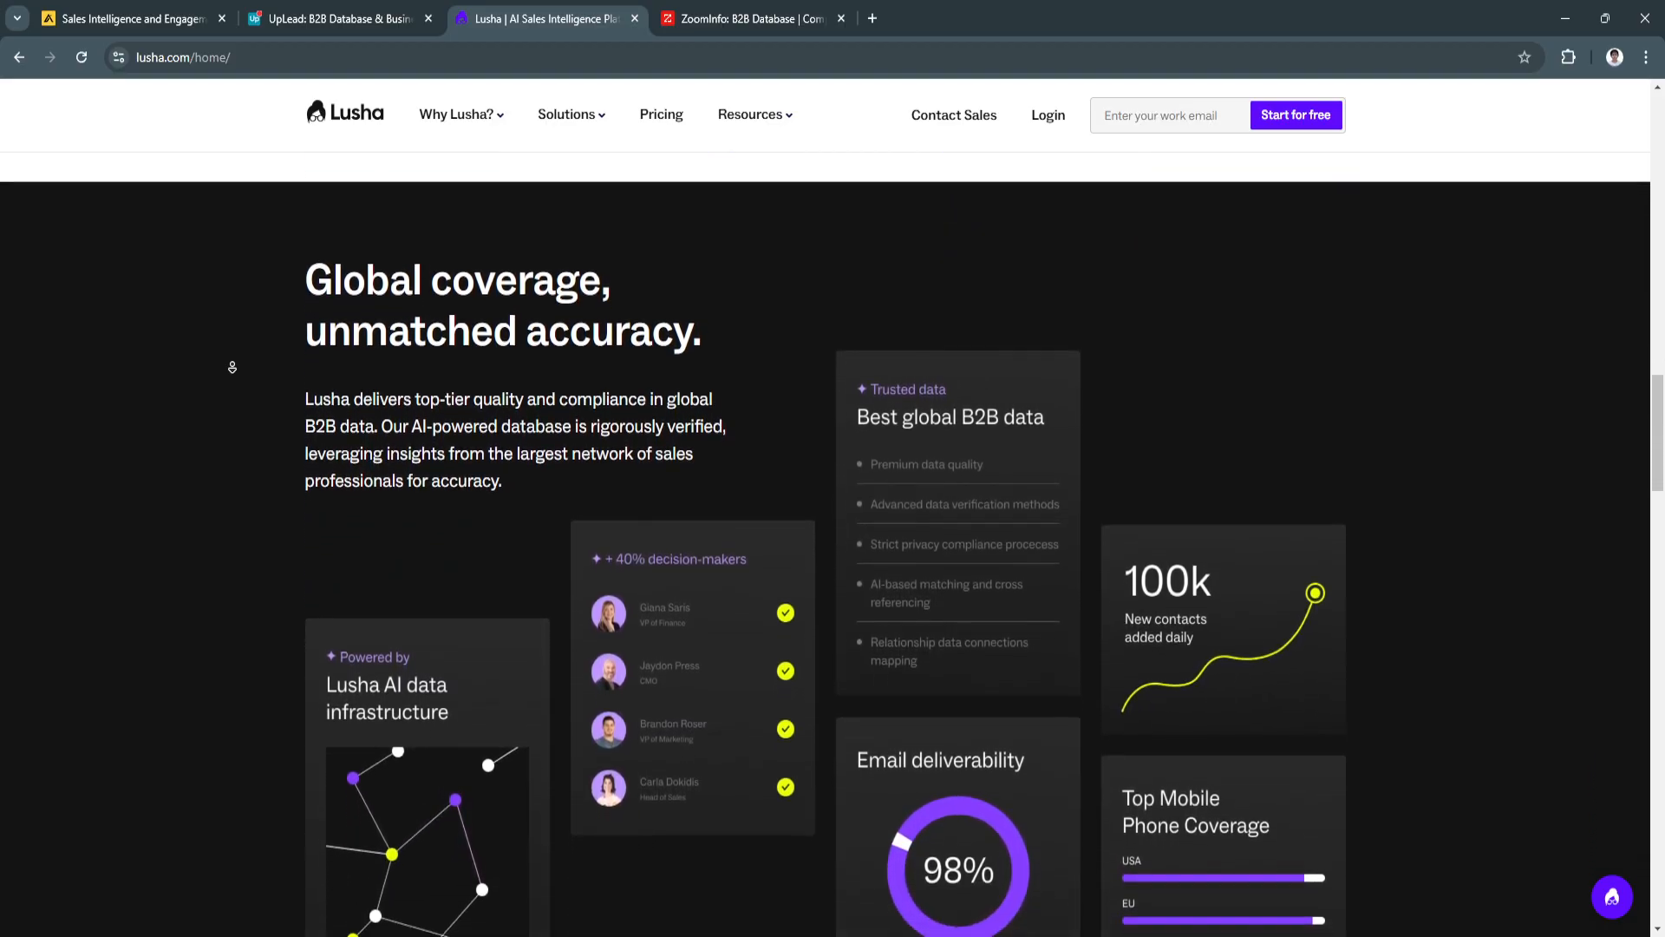
scroll(down, 3)
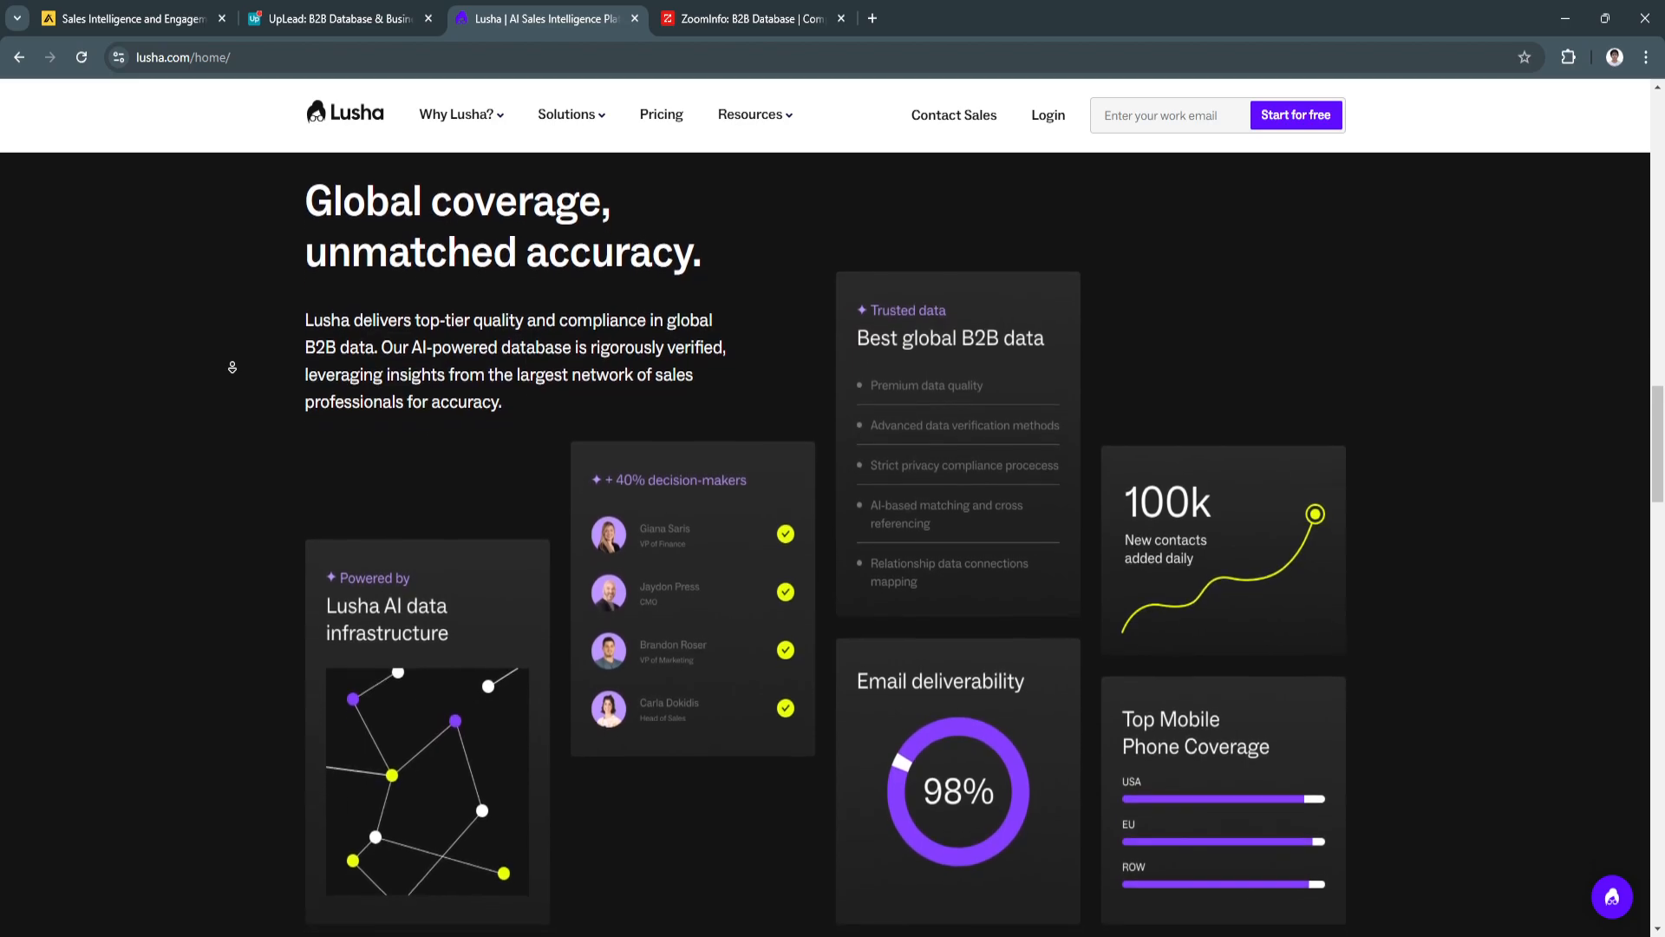
scroll(down, 3)
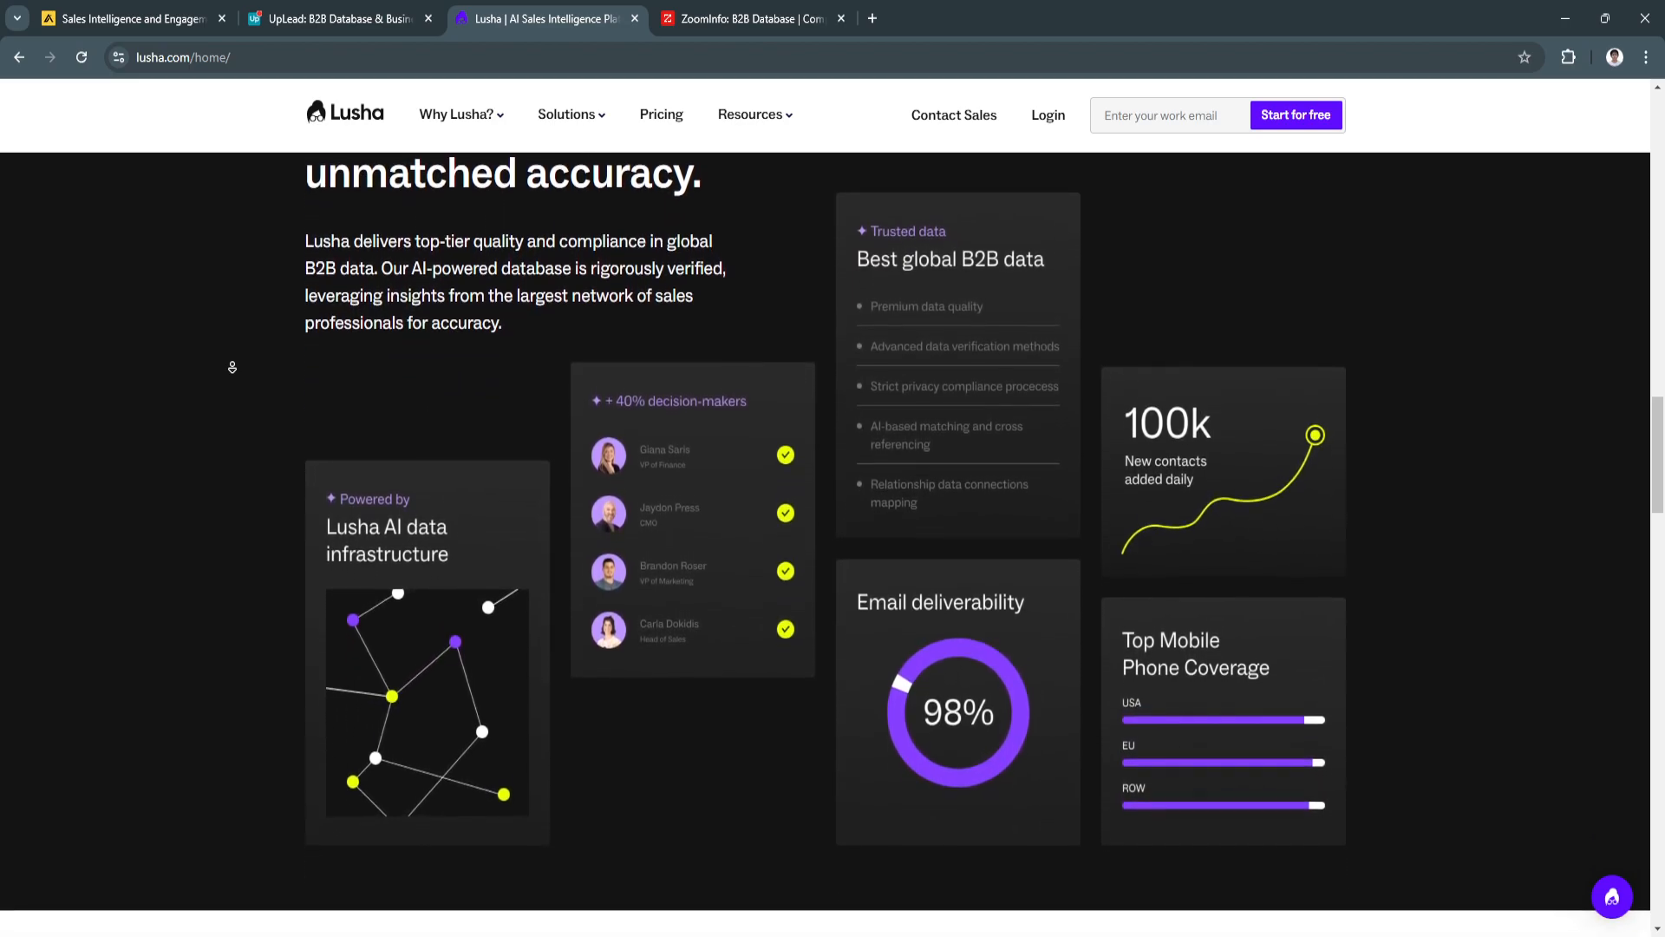
scroll(down, 3)
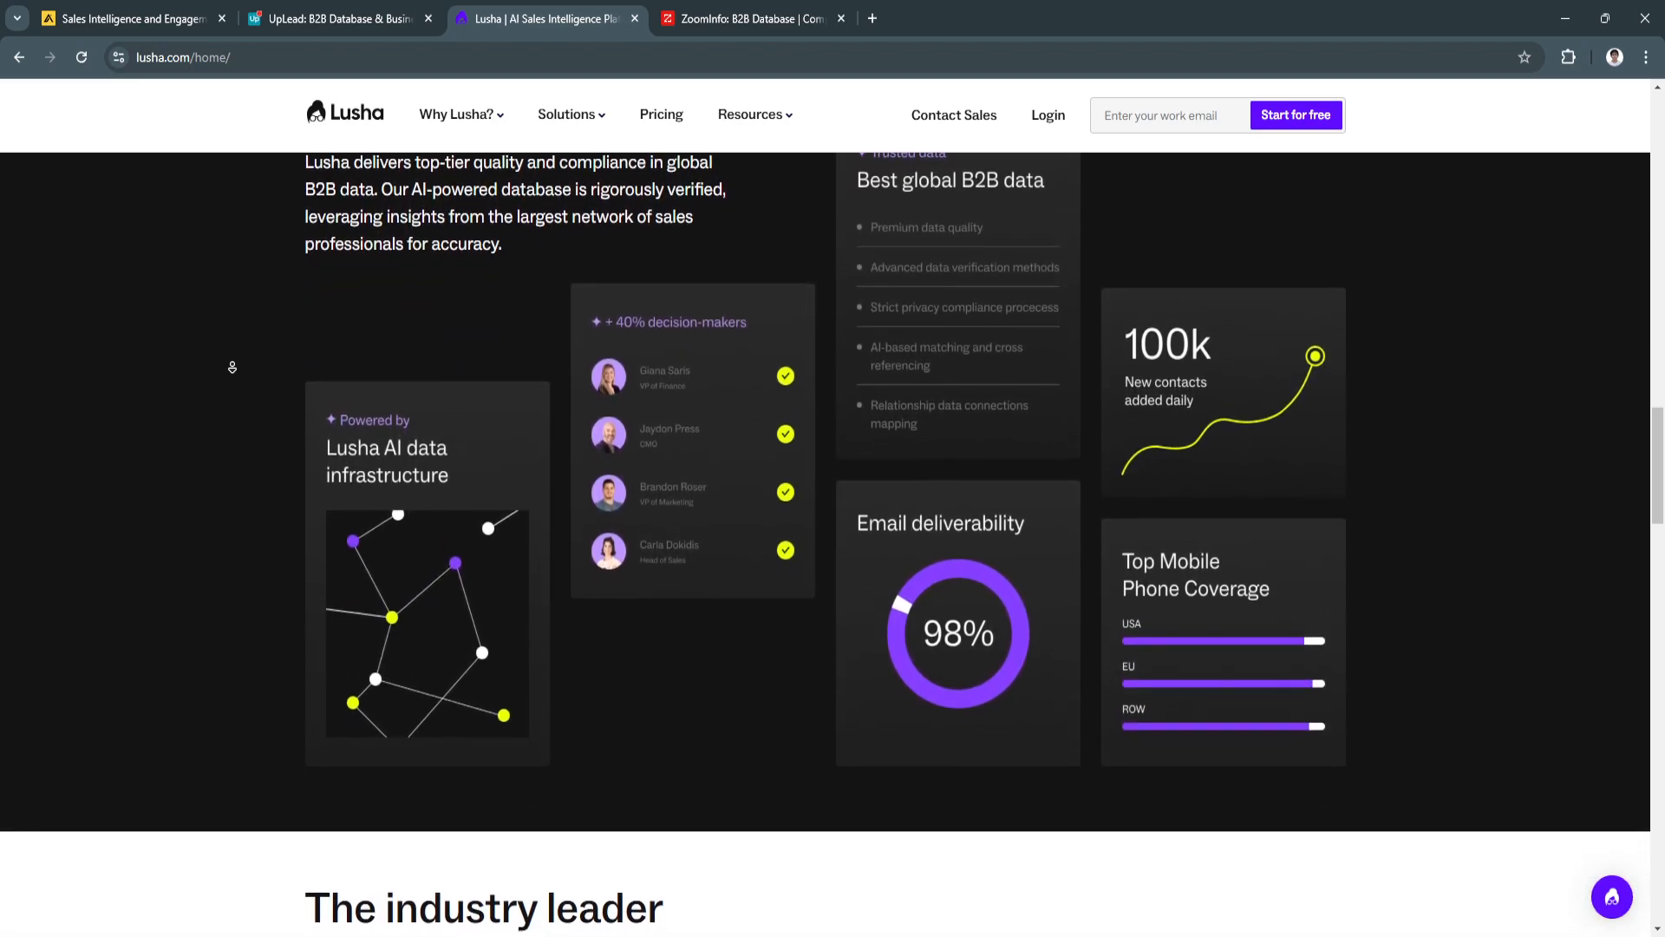
scroll(down, 3)
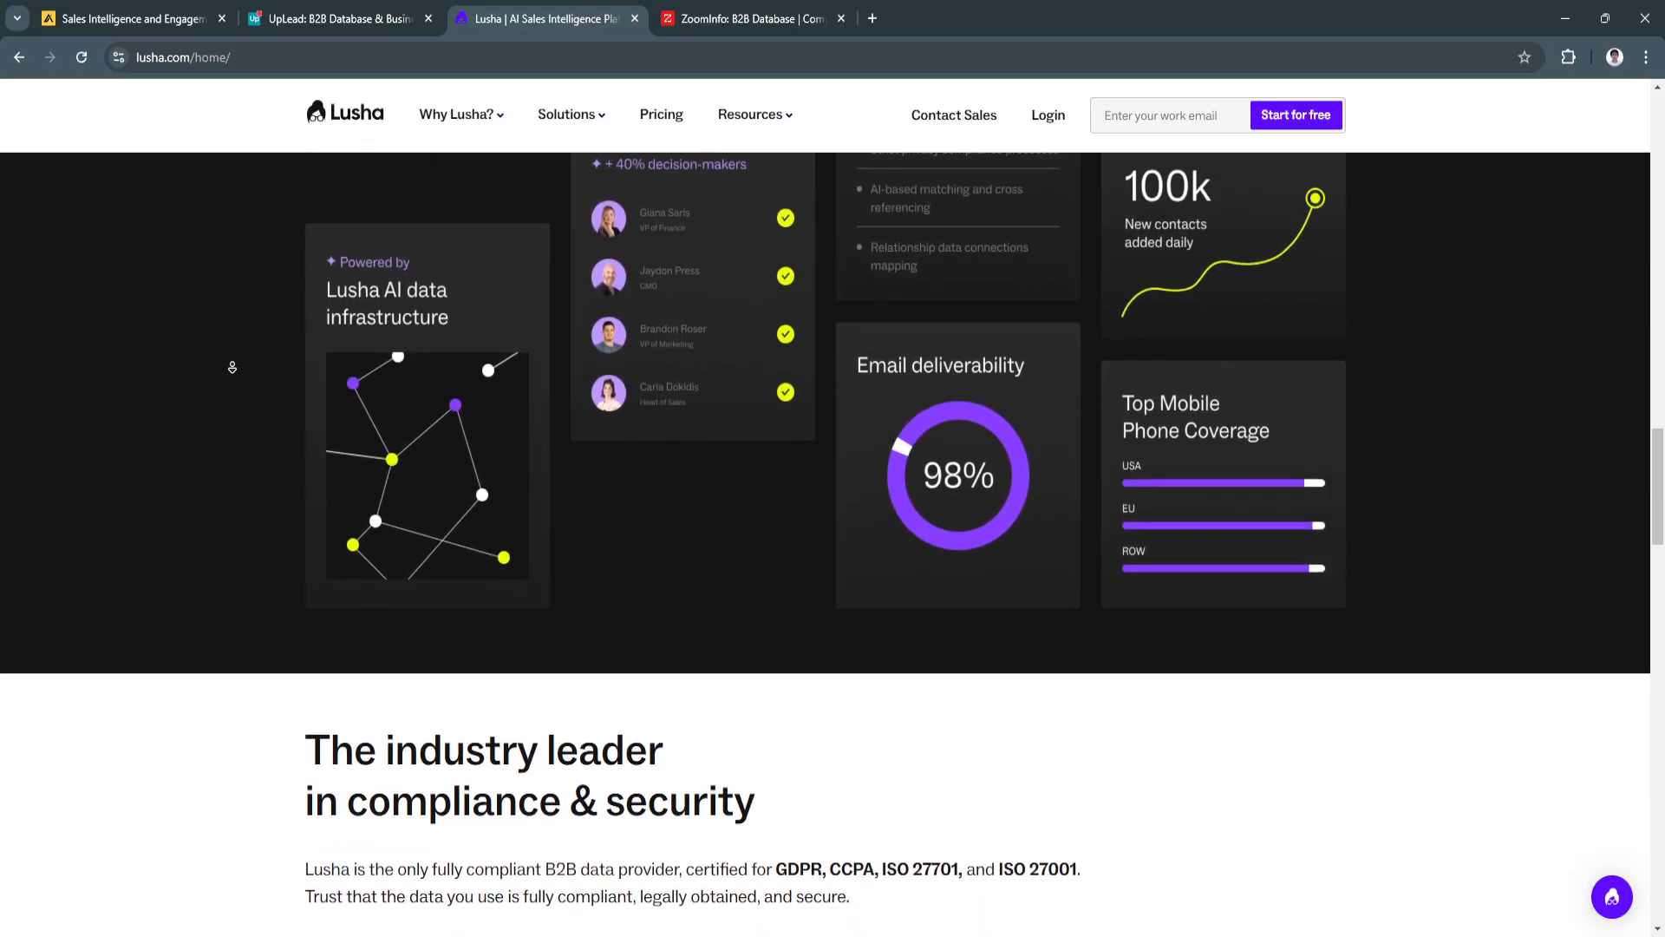
scroll(down, 3)
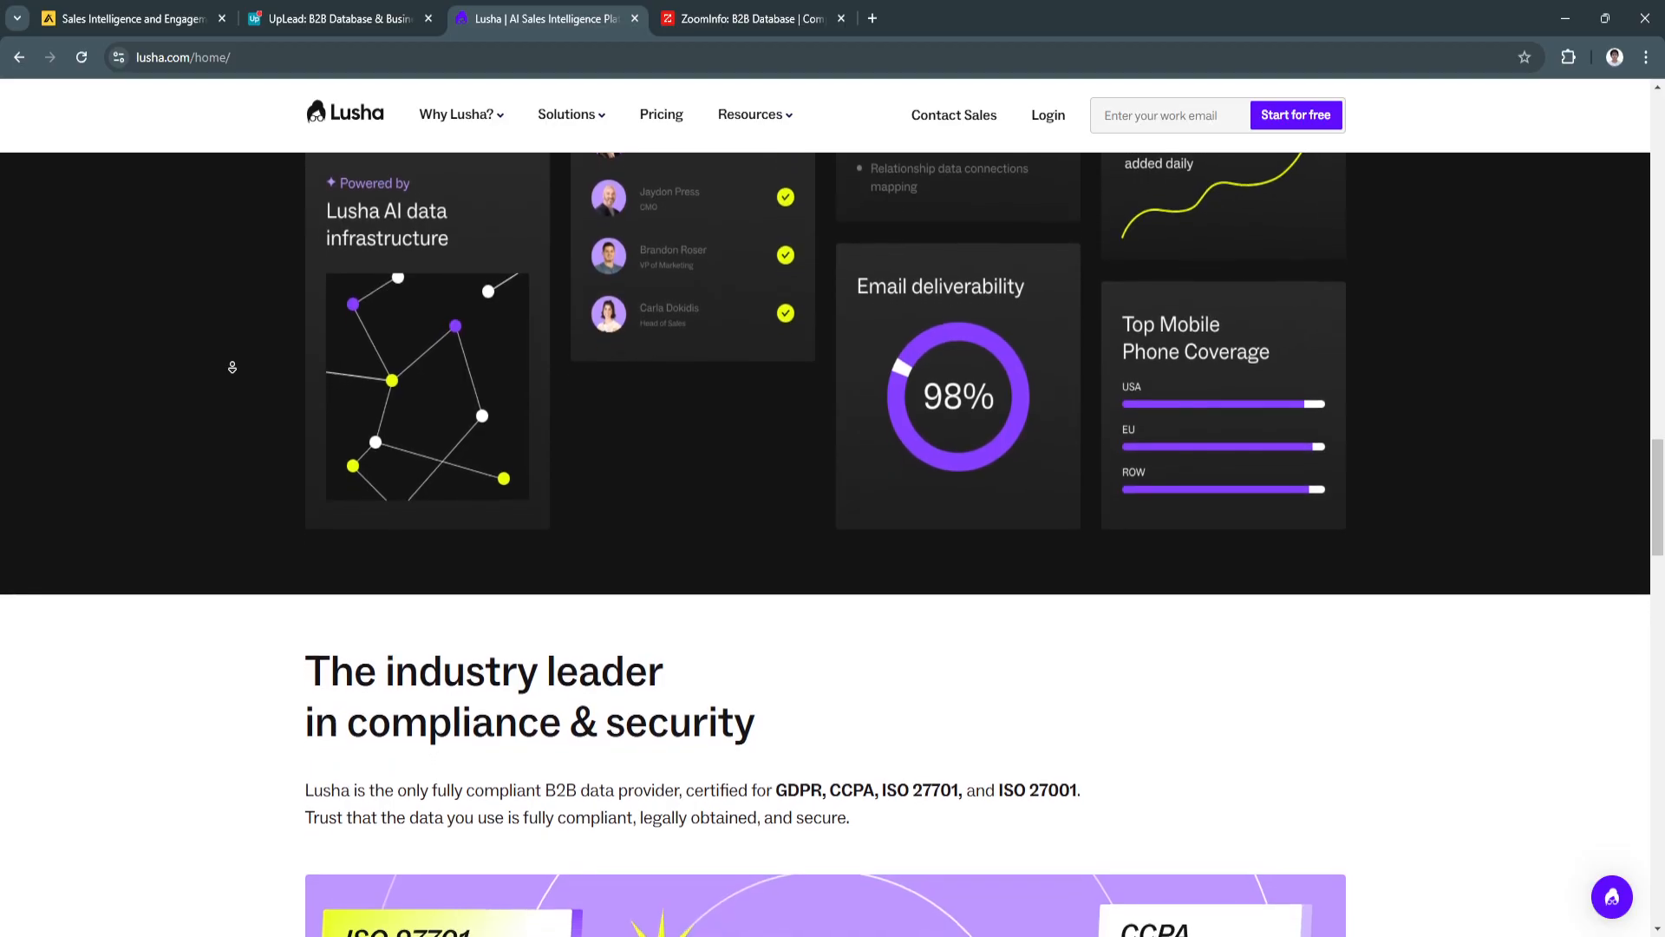
scroll(down, 3)
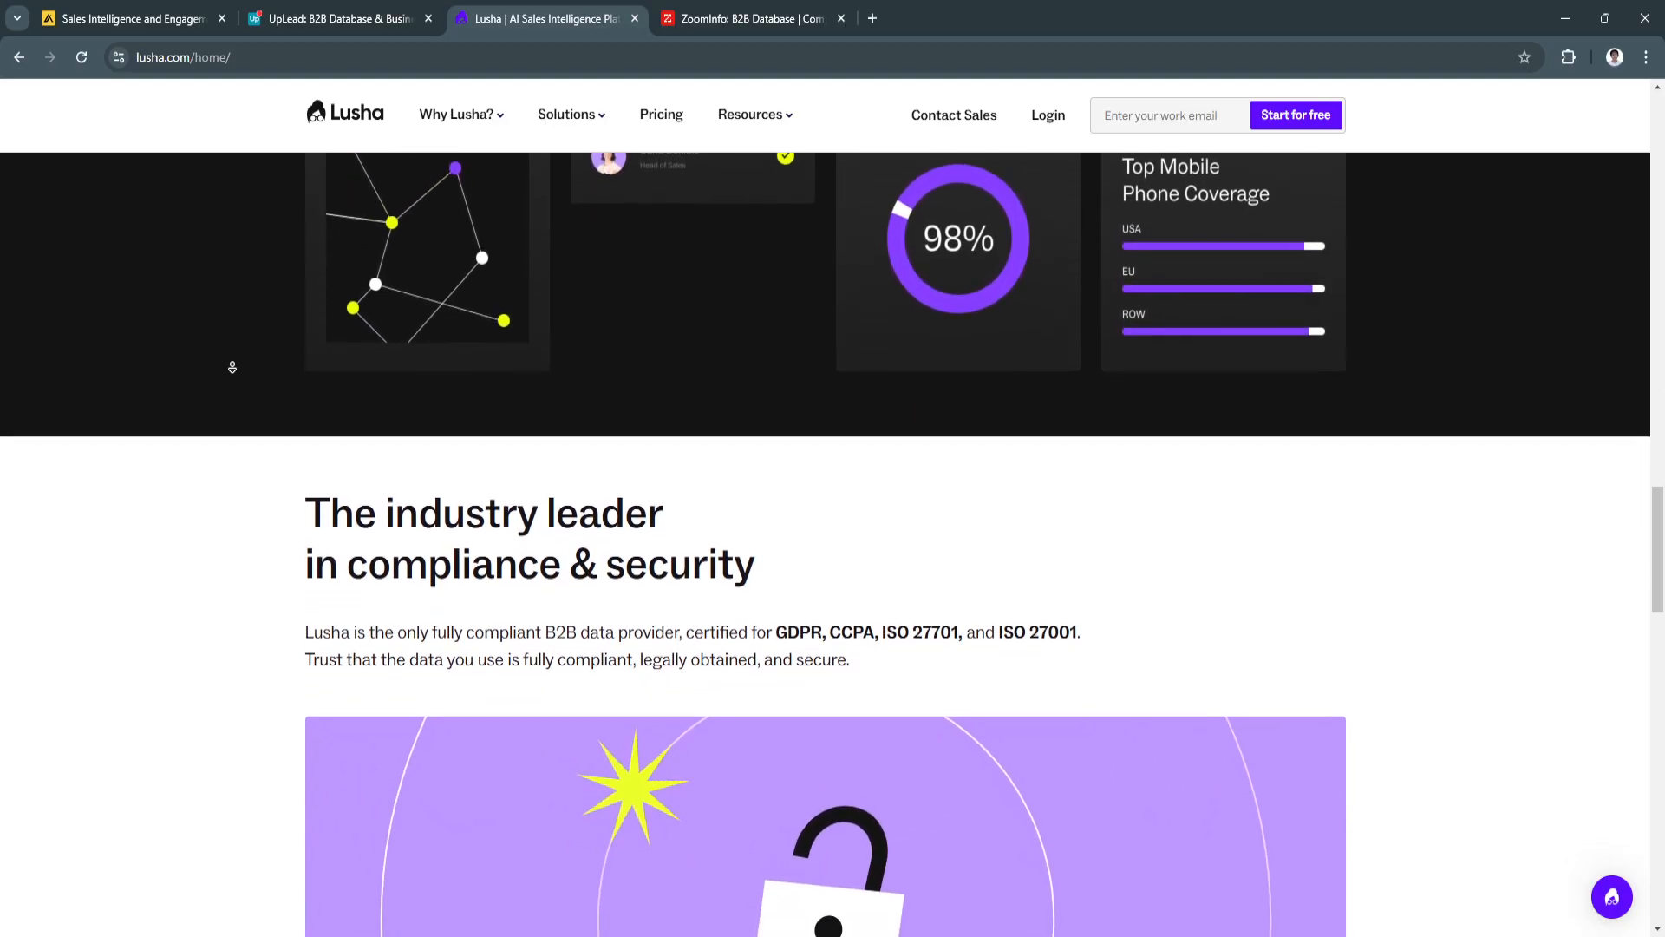
Step: Scroll past the certification badges and customer testimonials to the 'Top revenue teams use Lusha to smash their goals' figures
scroll(down, 3)
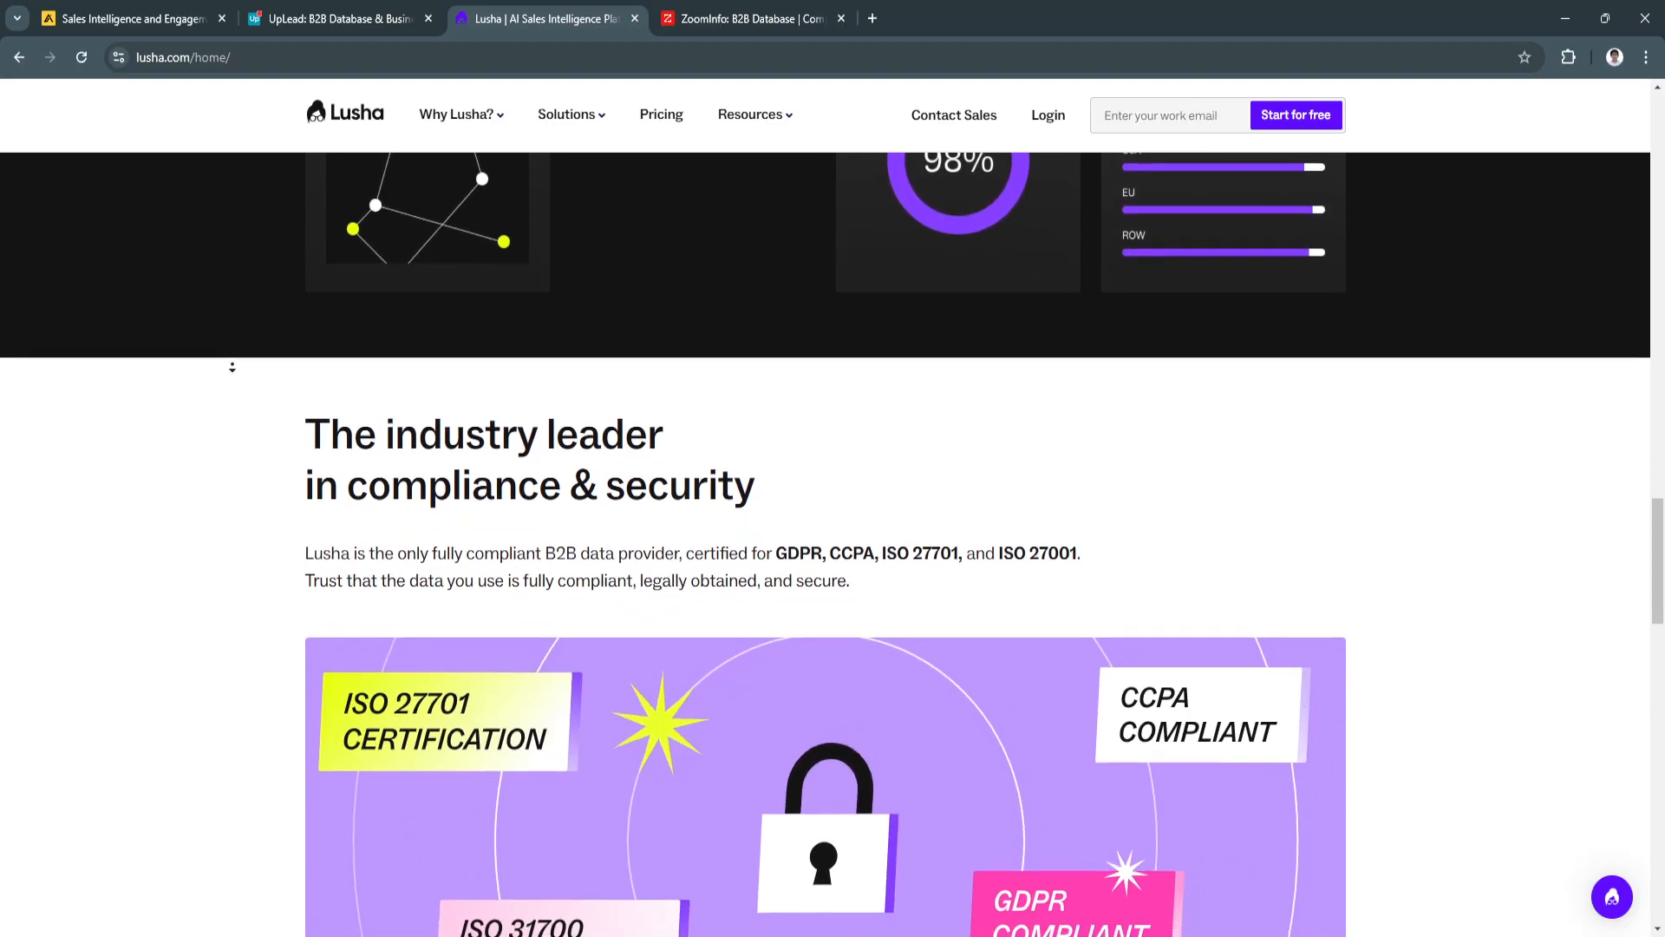
scroll(down, 3)
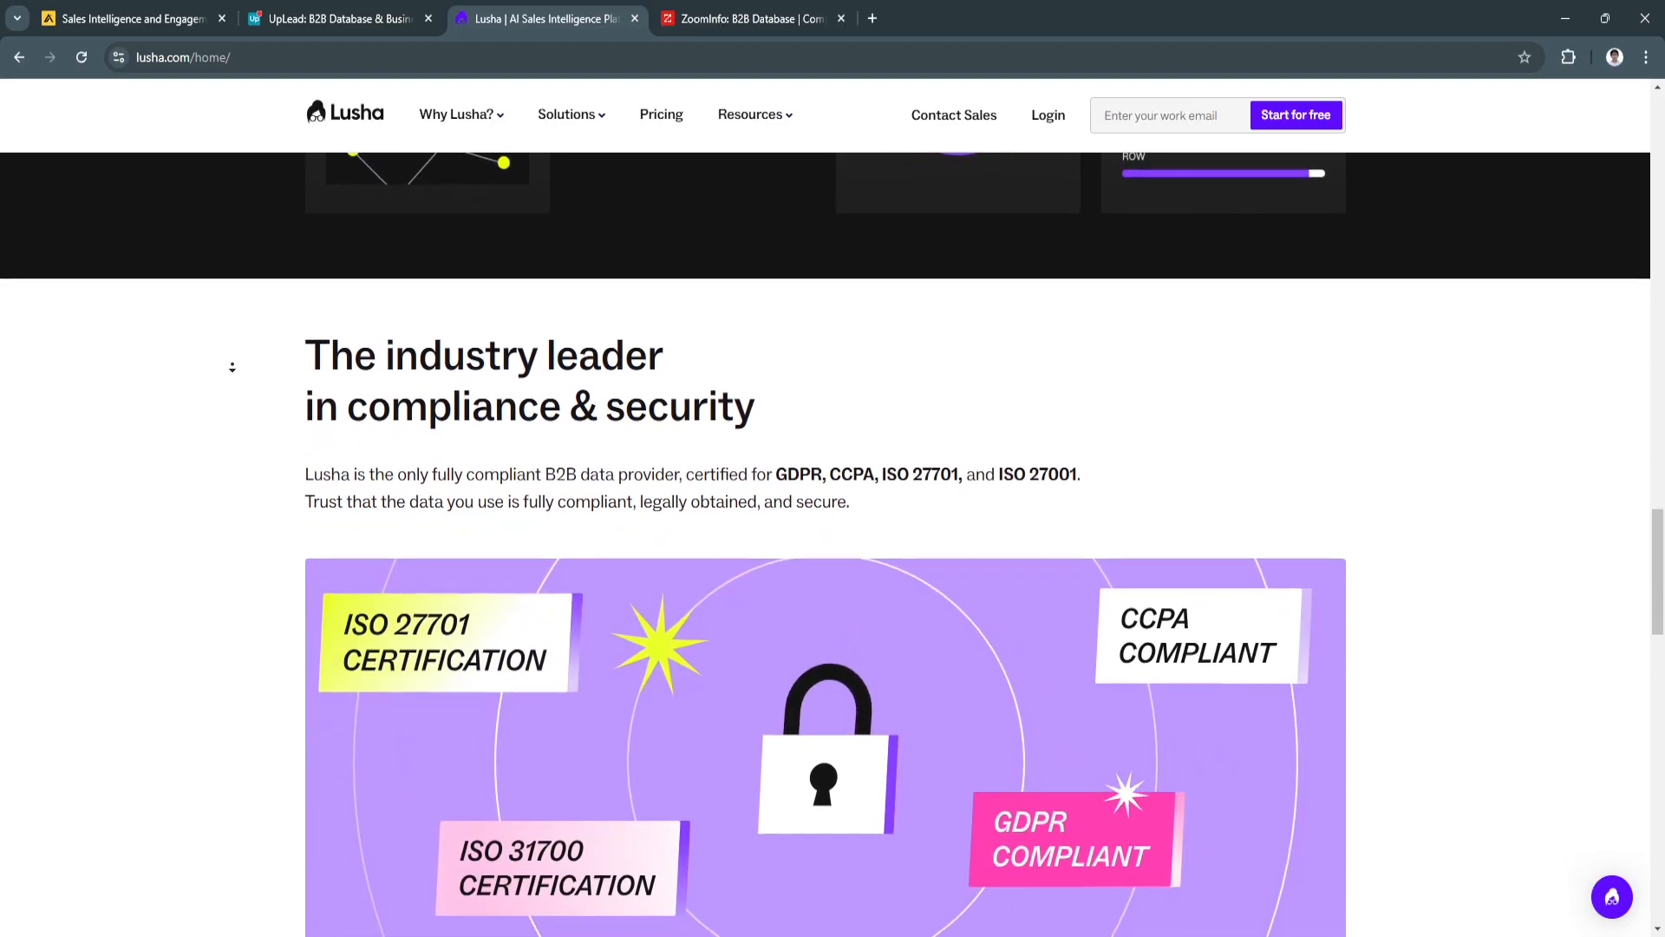
scroll(down, 3)
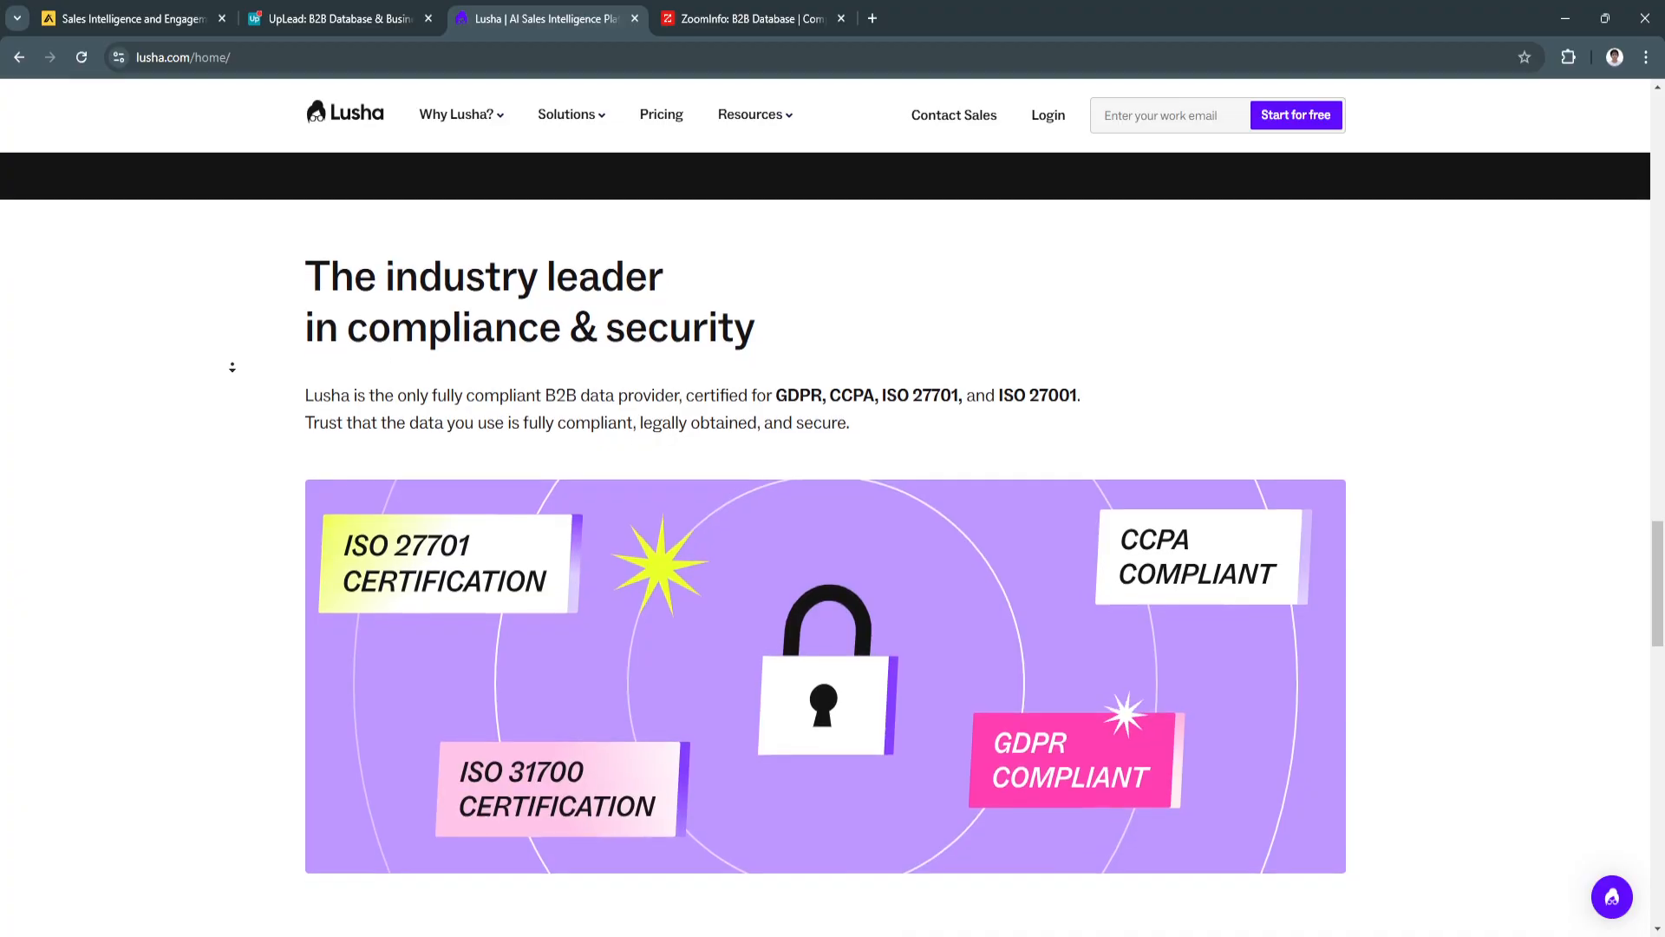
scroll(down, 3)
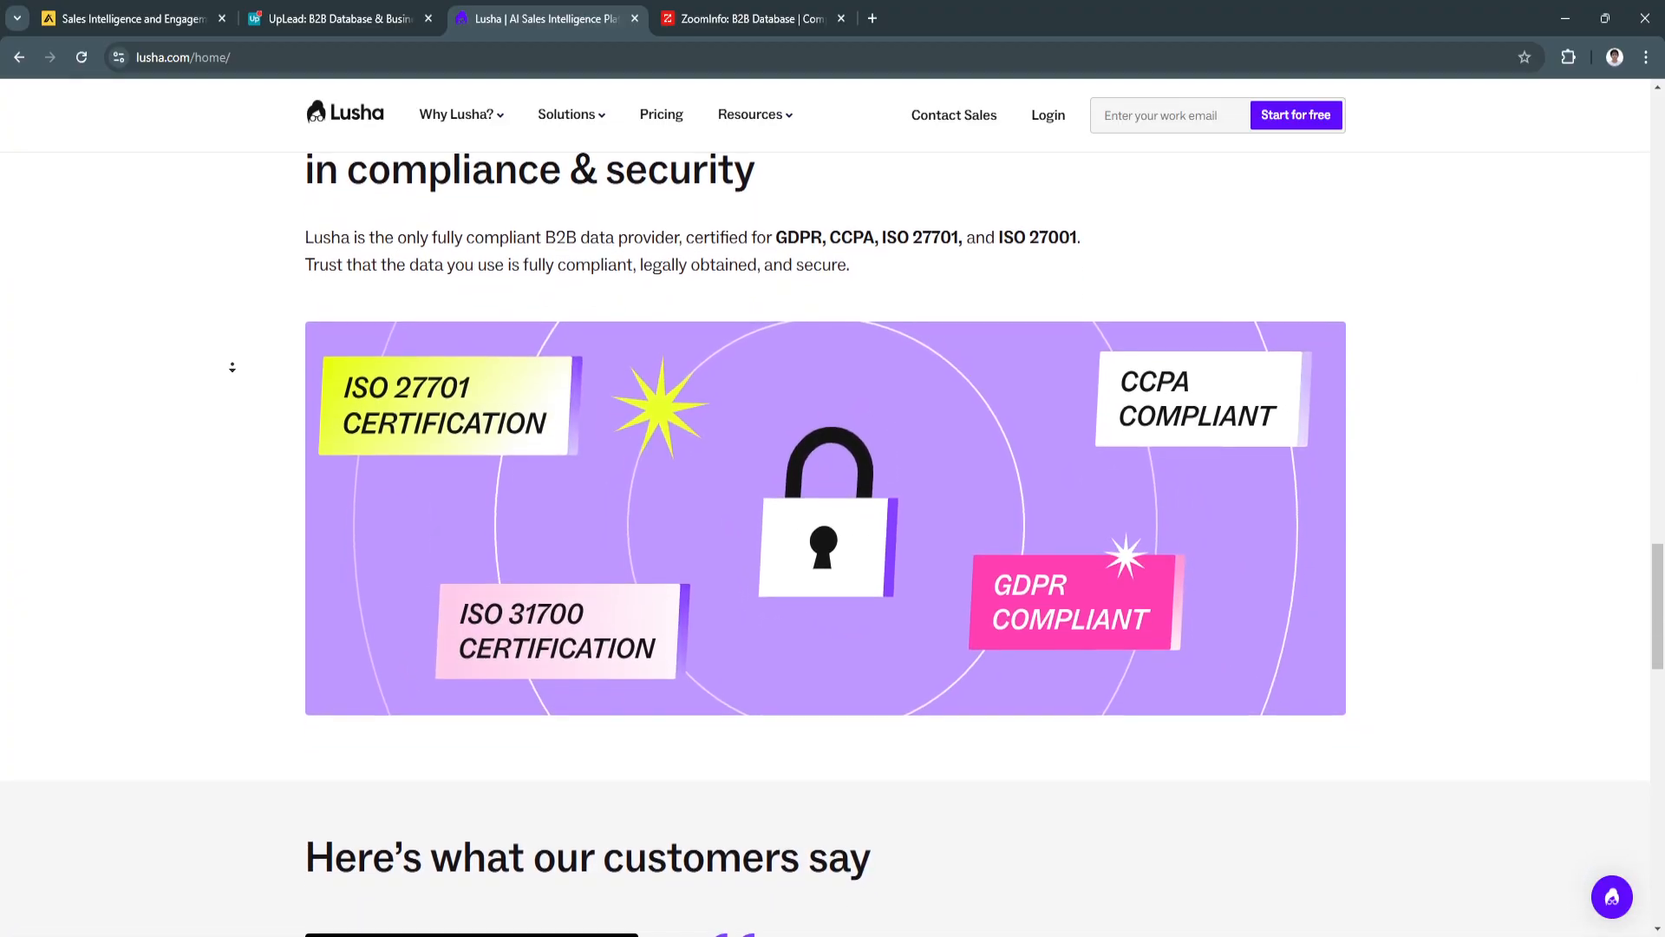
scroll(down, 3)
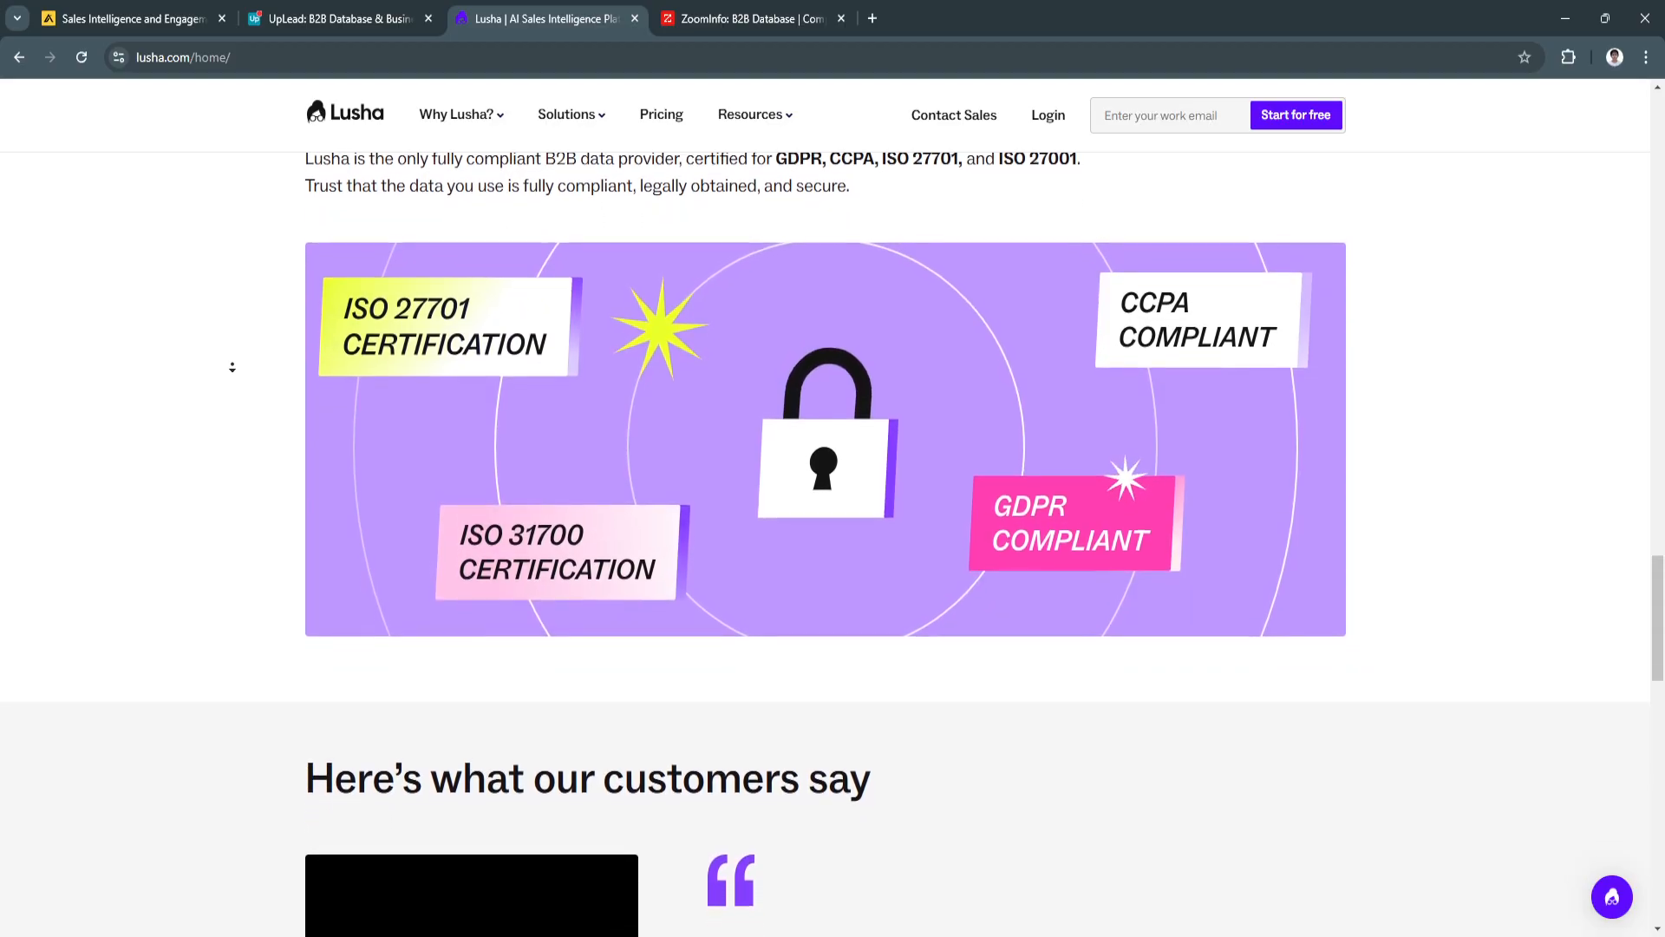
scroll(down, 3)
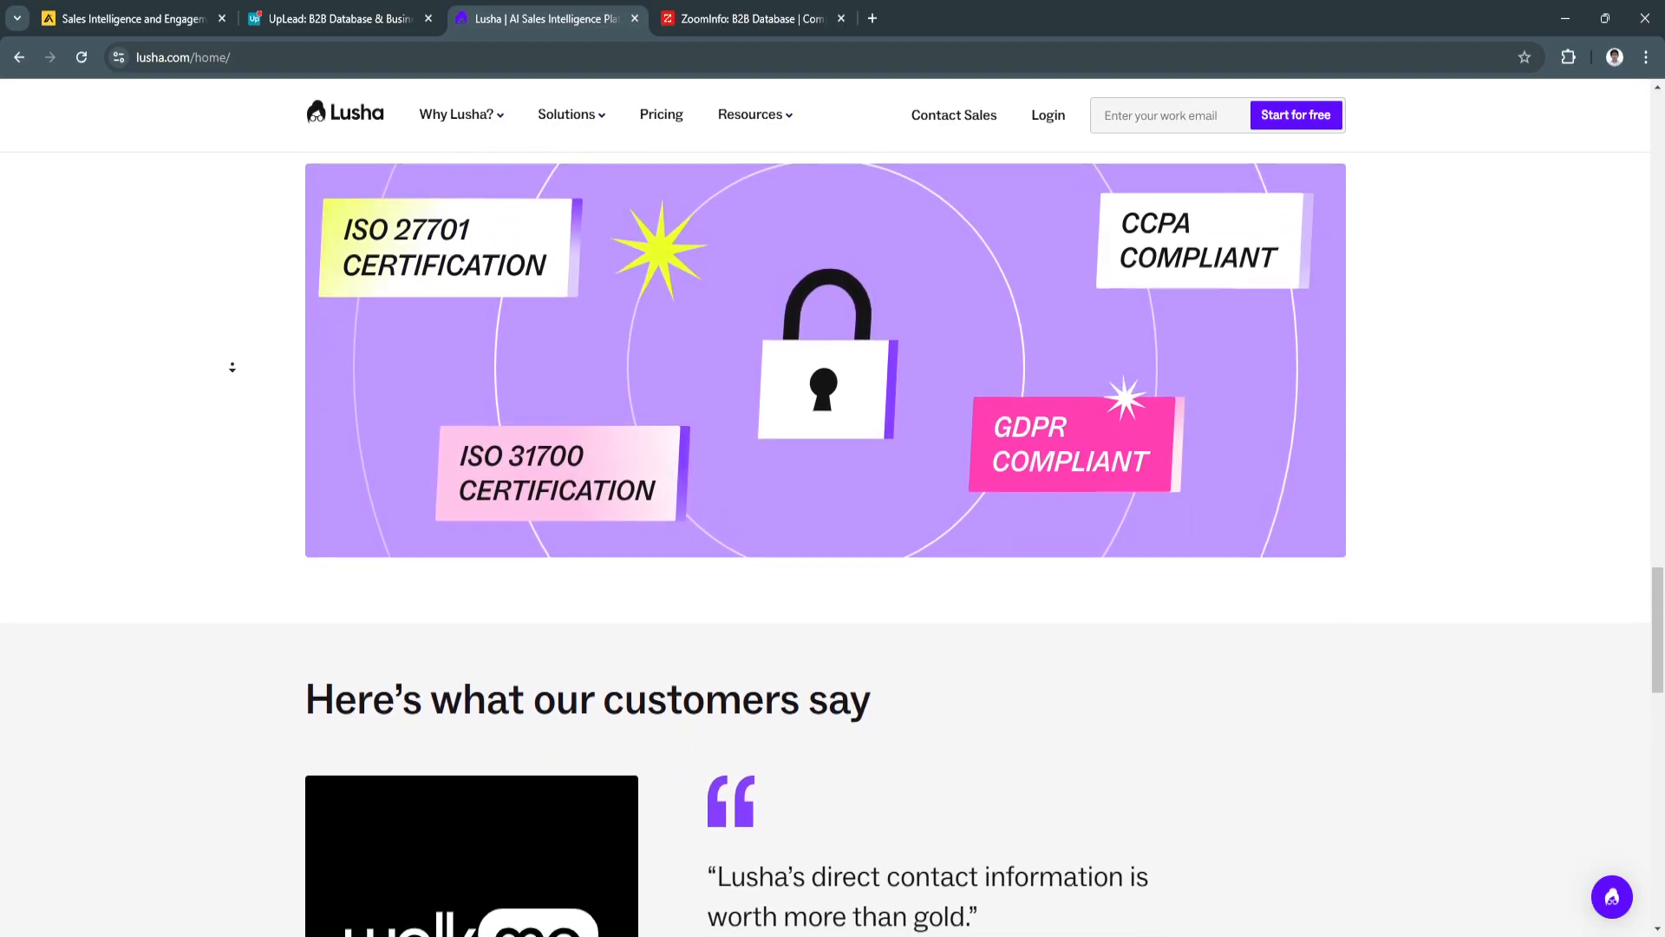
scroll(down, 3)
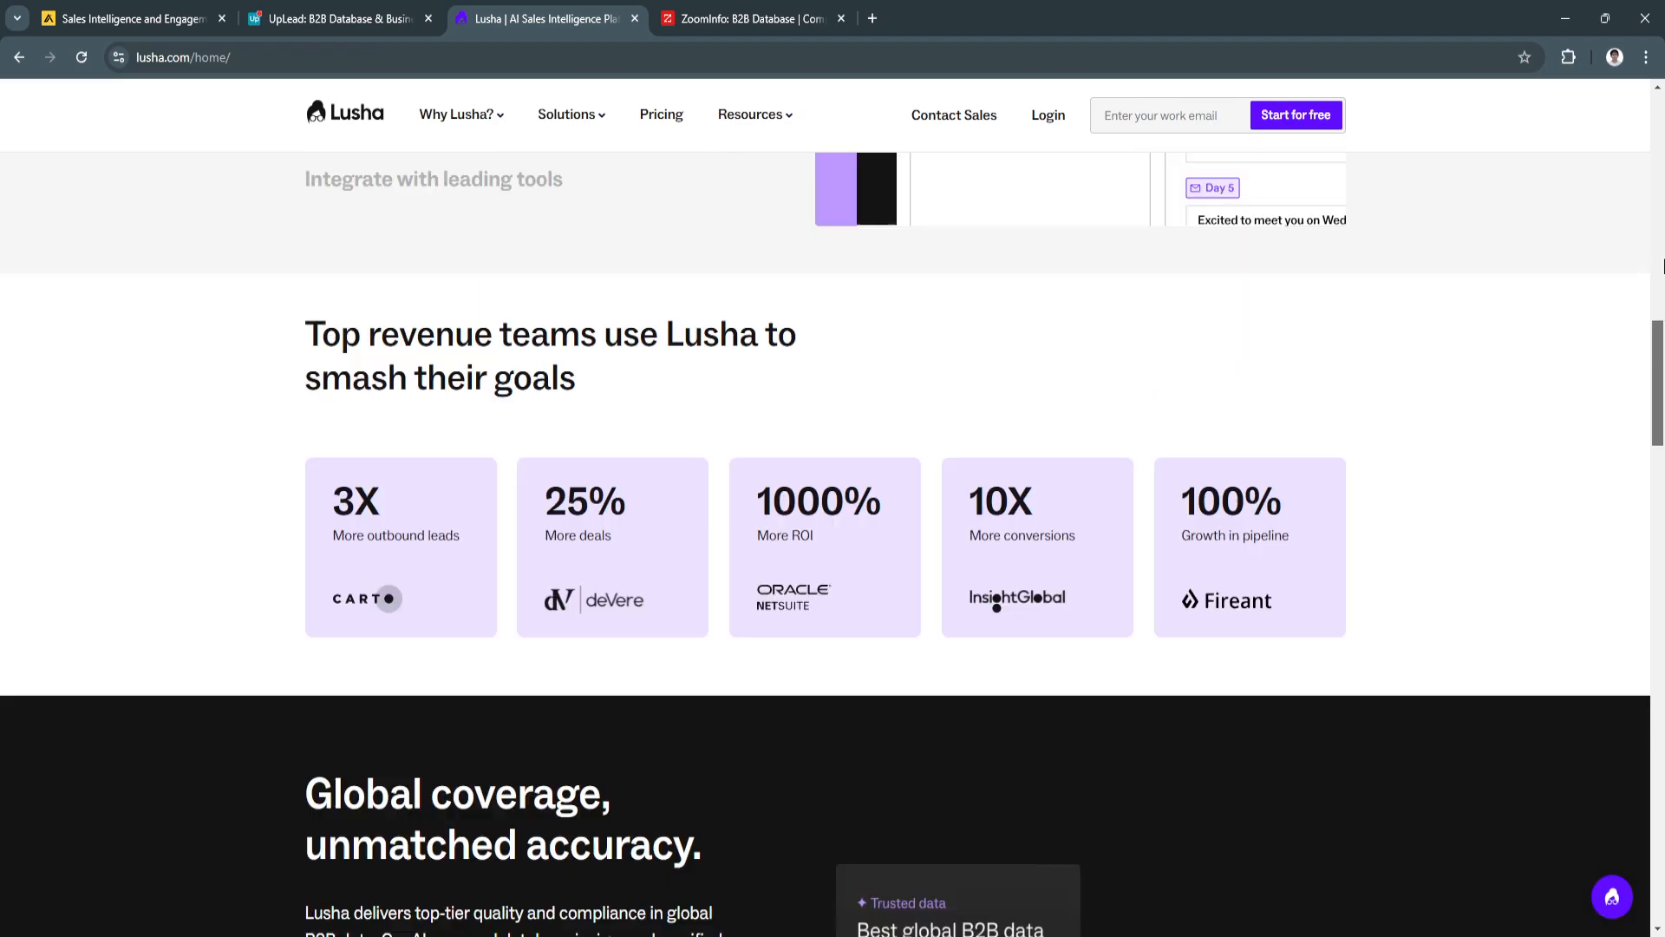
Step: Switch to ZoomInfo and scroll down past the 'Proven results from 35,000+ customers' stats
click(749, 18)
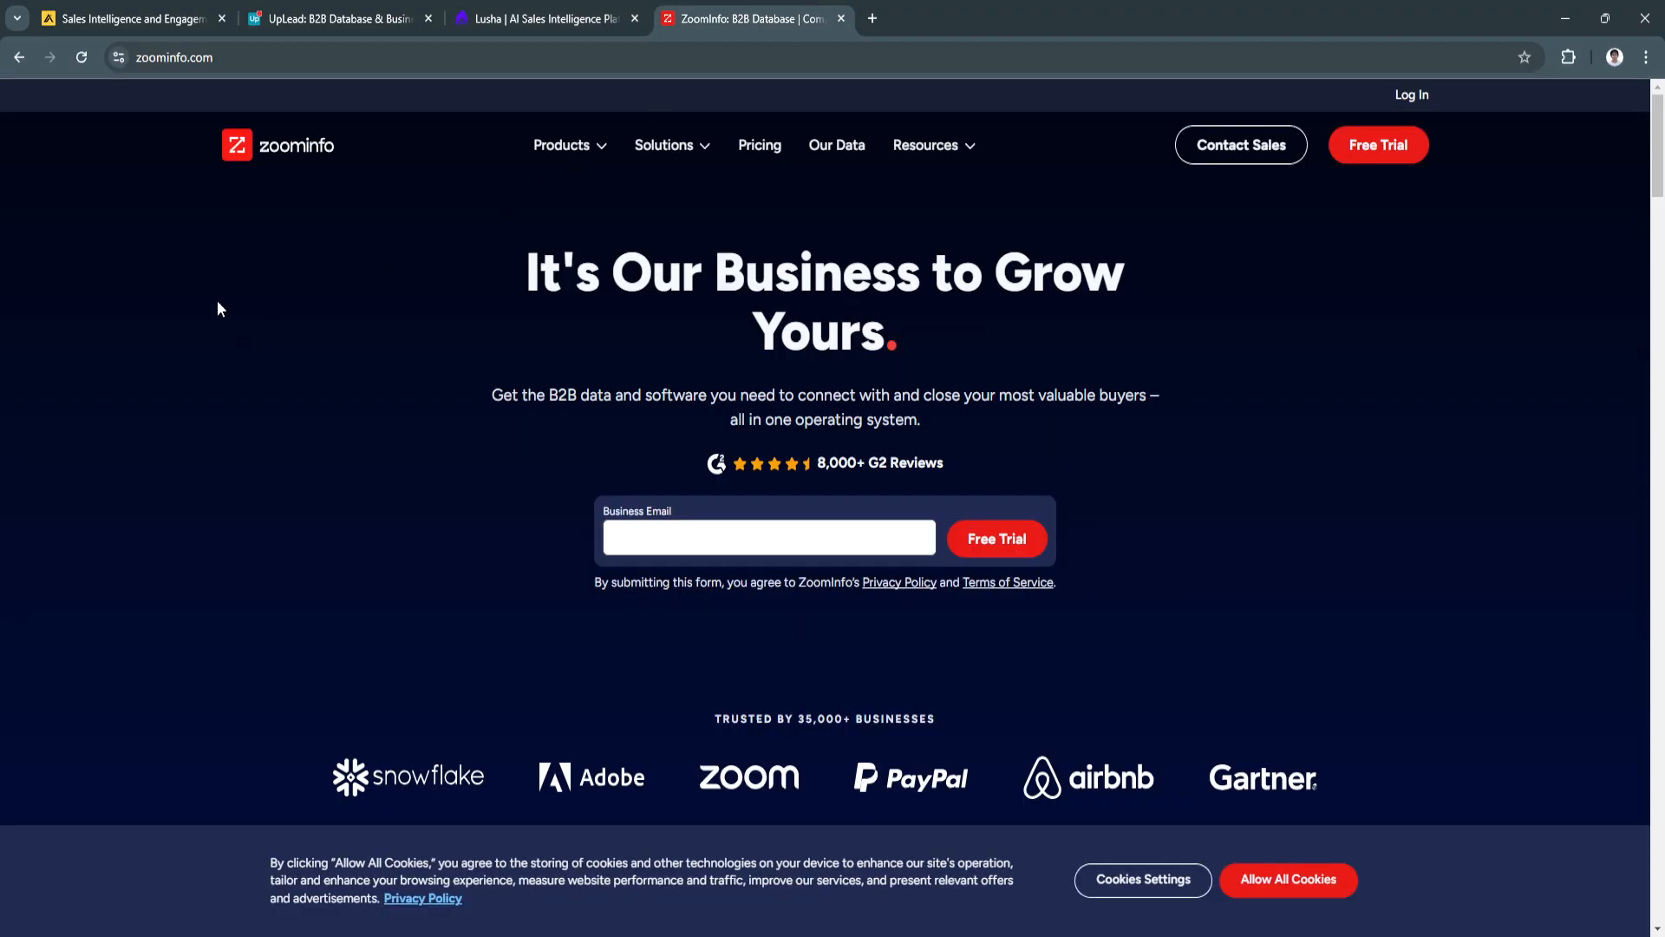
scroll(down, 3)
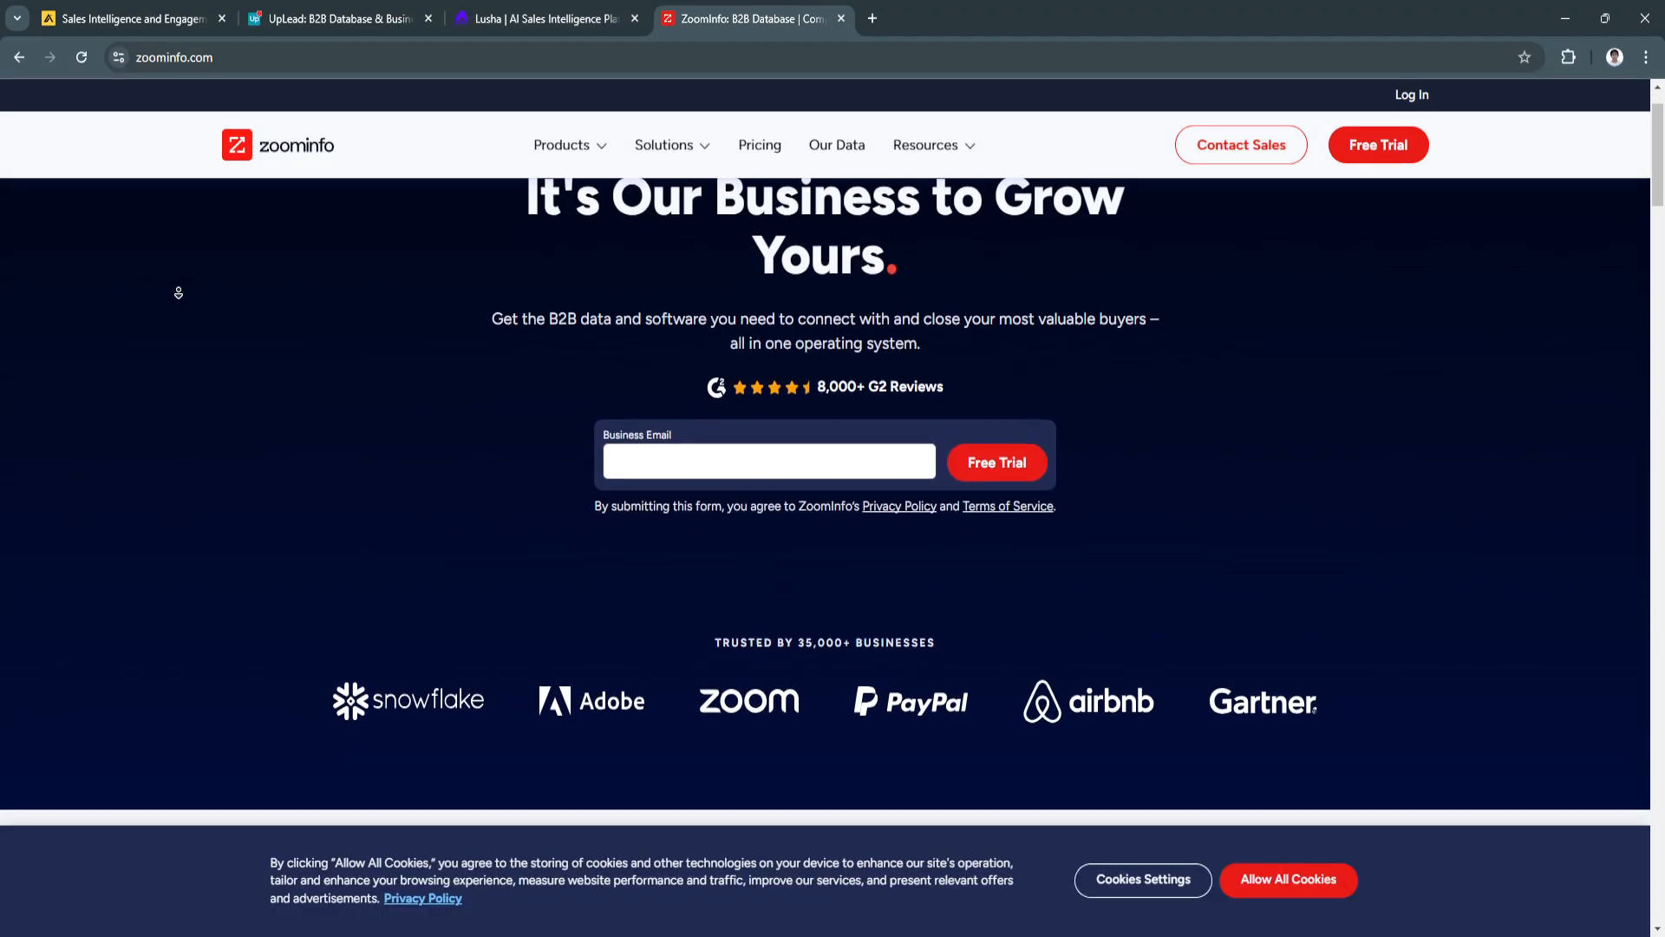
scroll(down, 3)
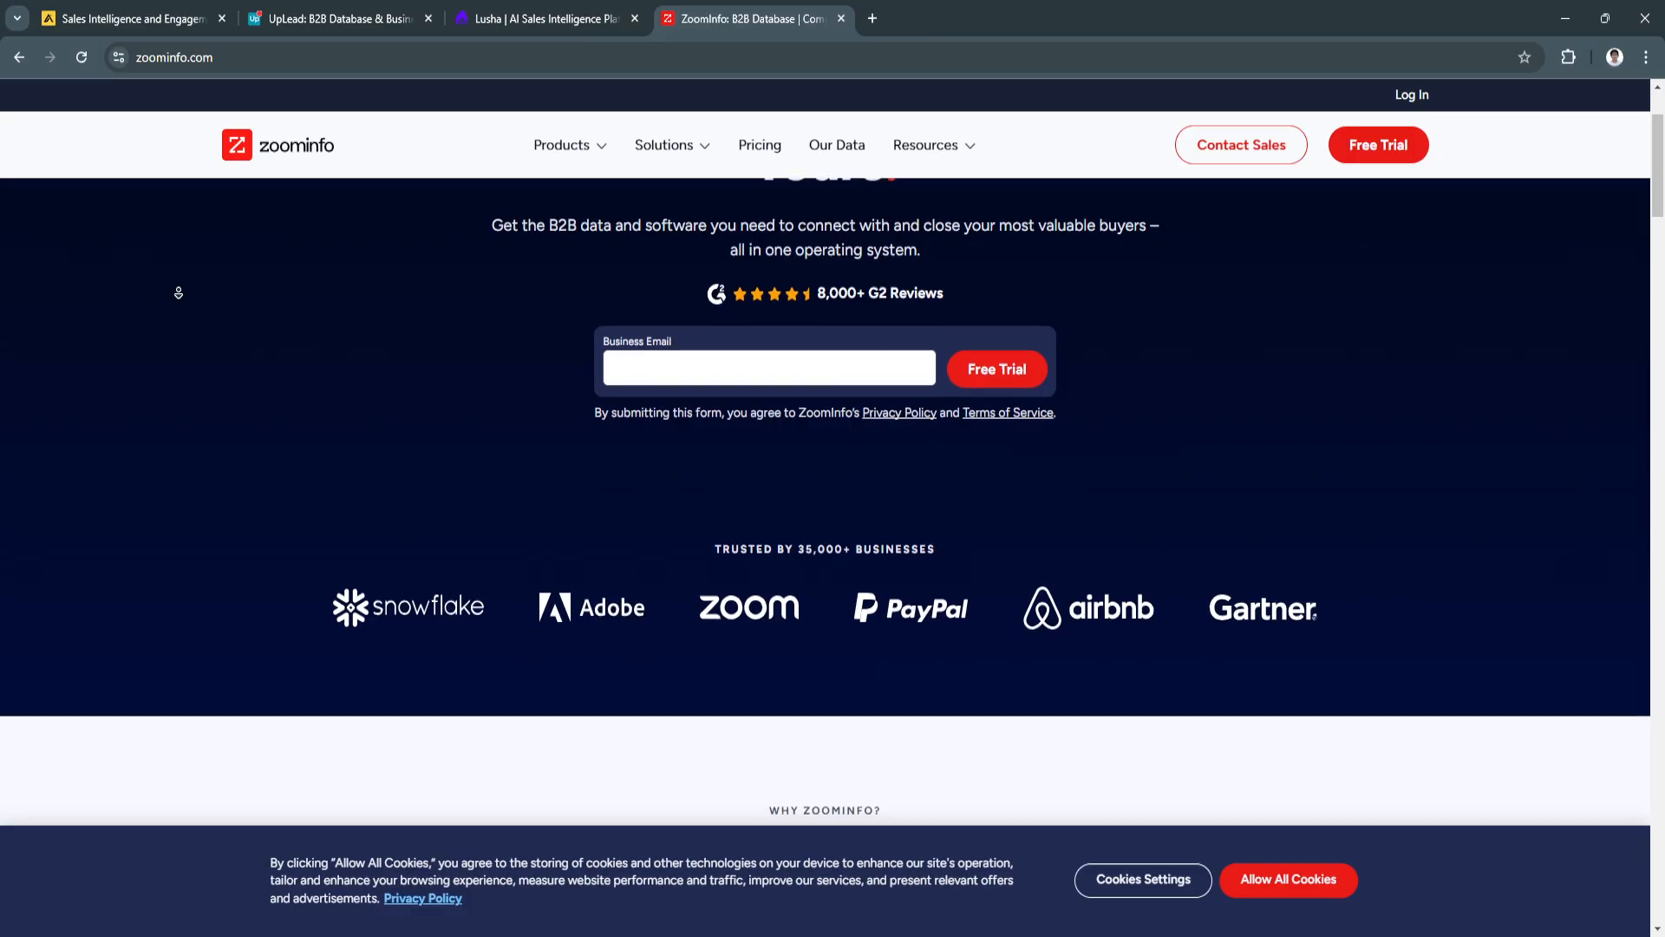
scroll(down, 3)
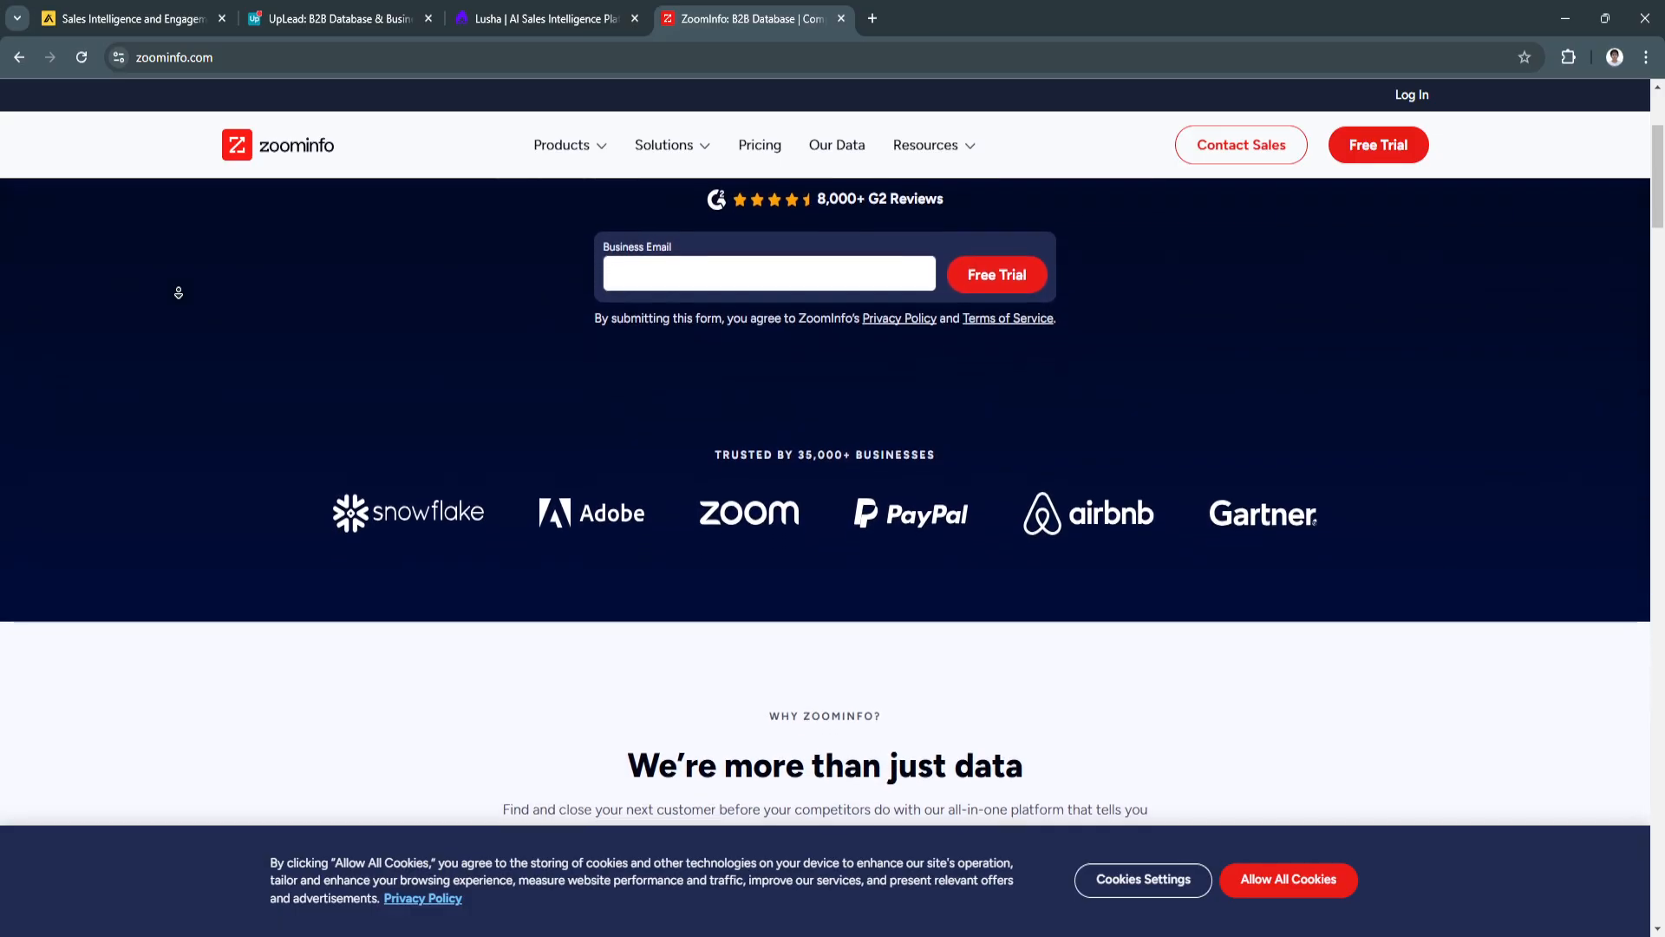
scroll(down, 3)
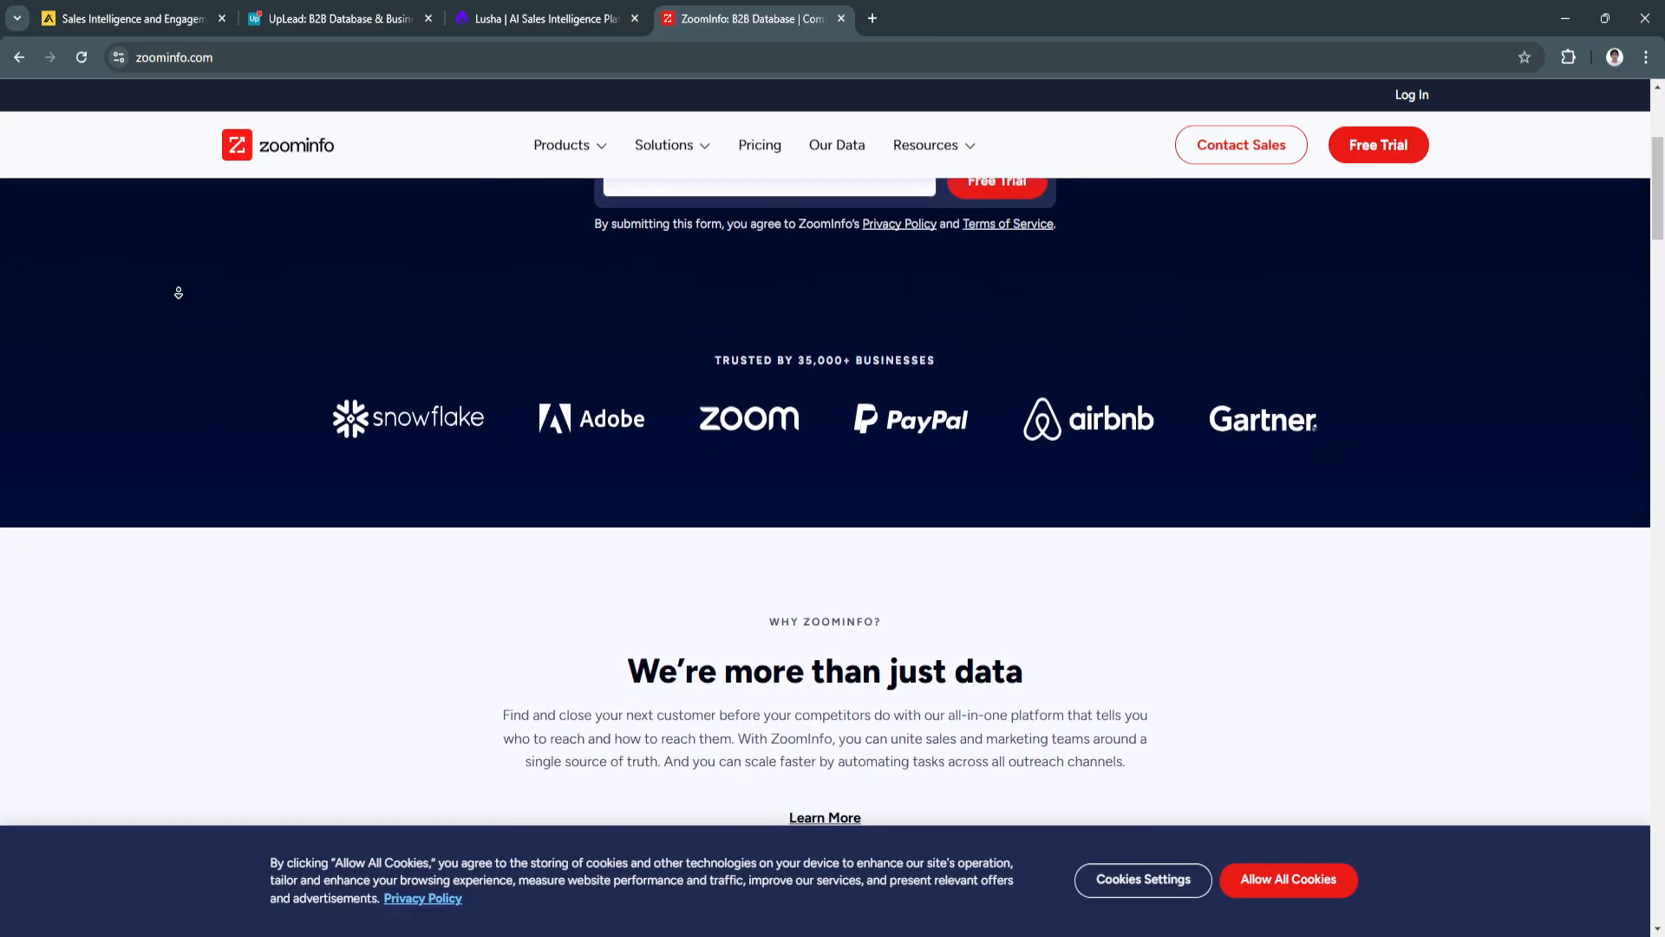
scroll(down, 3)
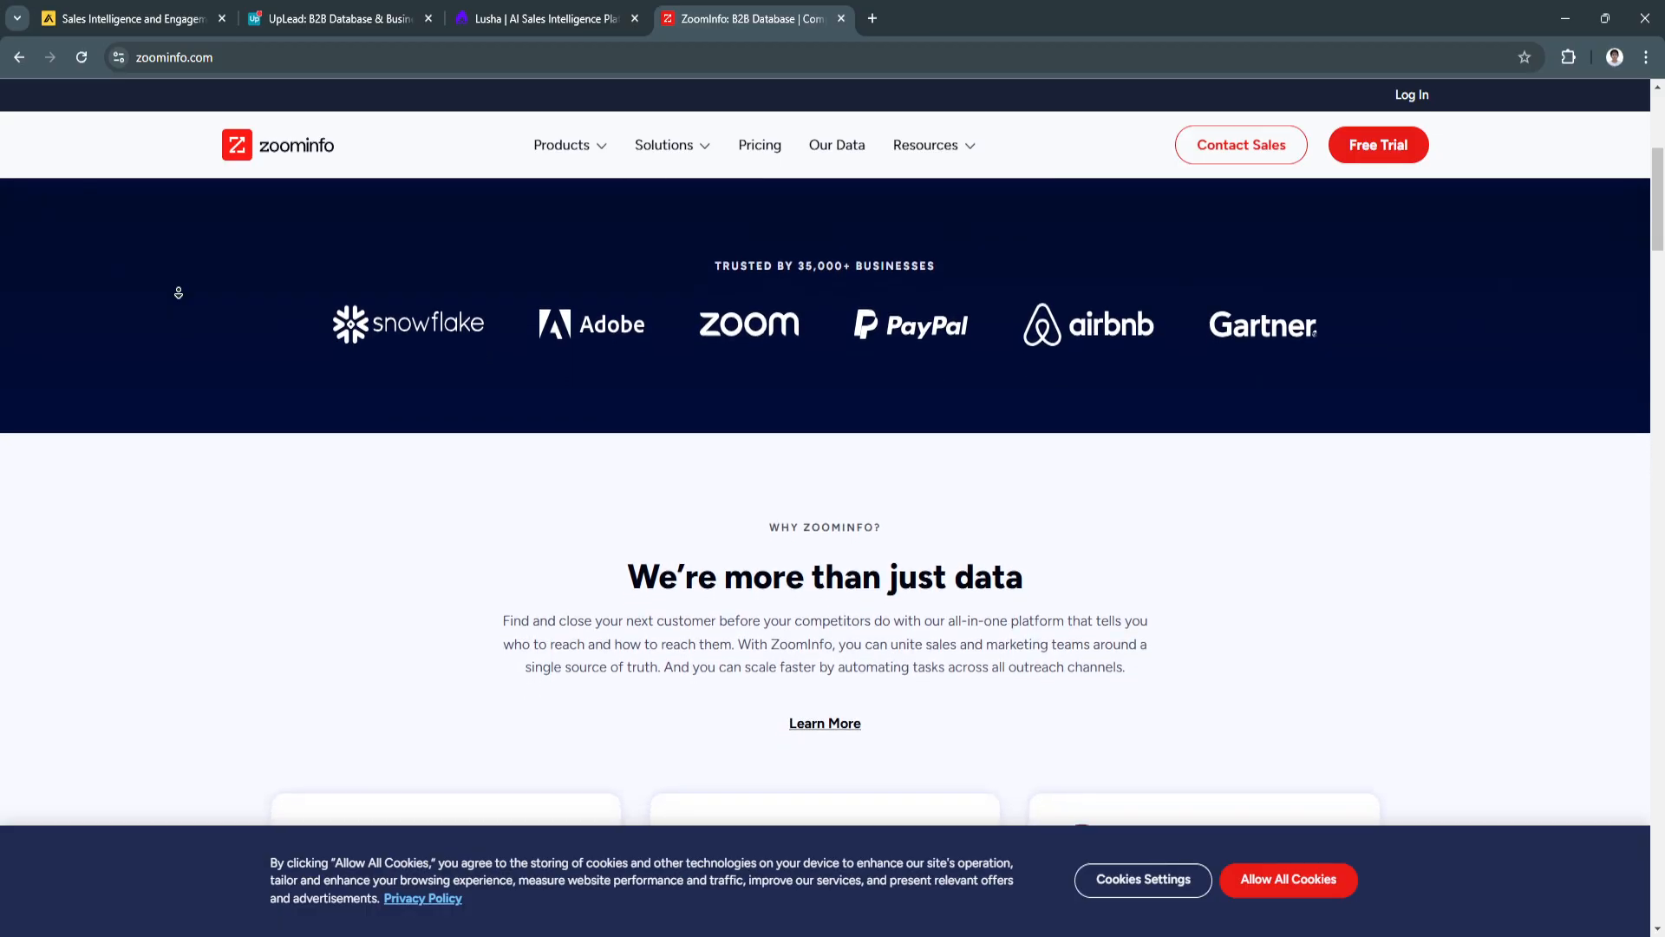
scroll(down, 3)
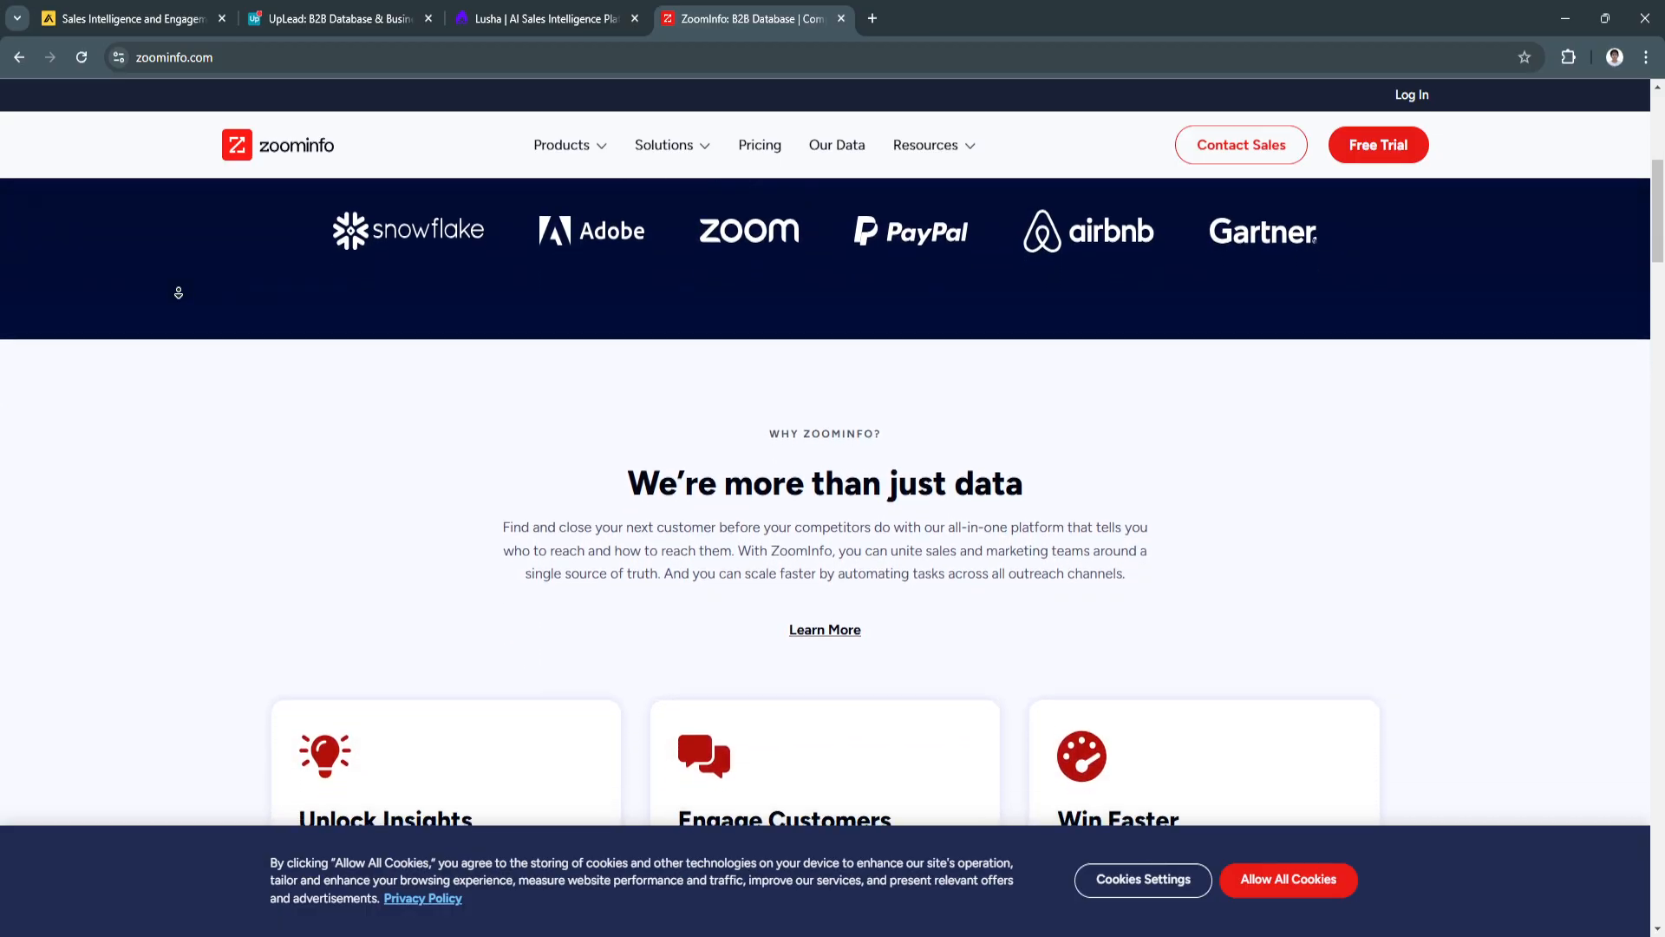
scroll(down, 3)
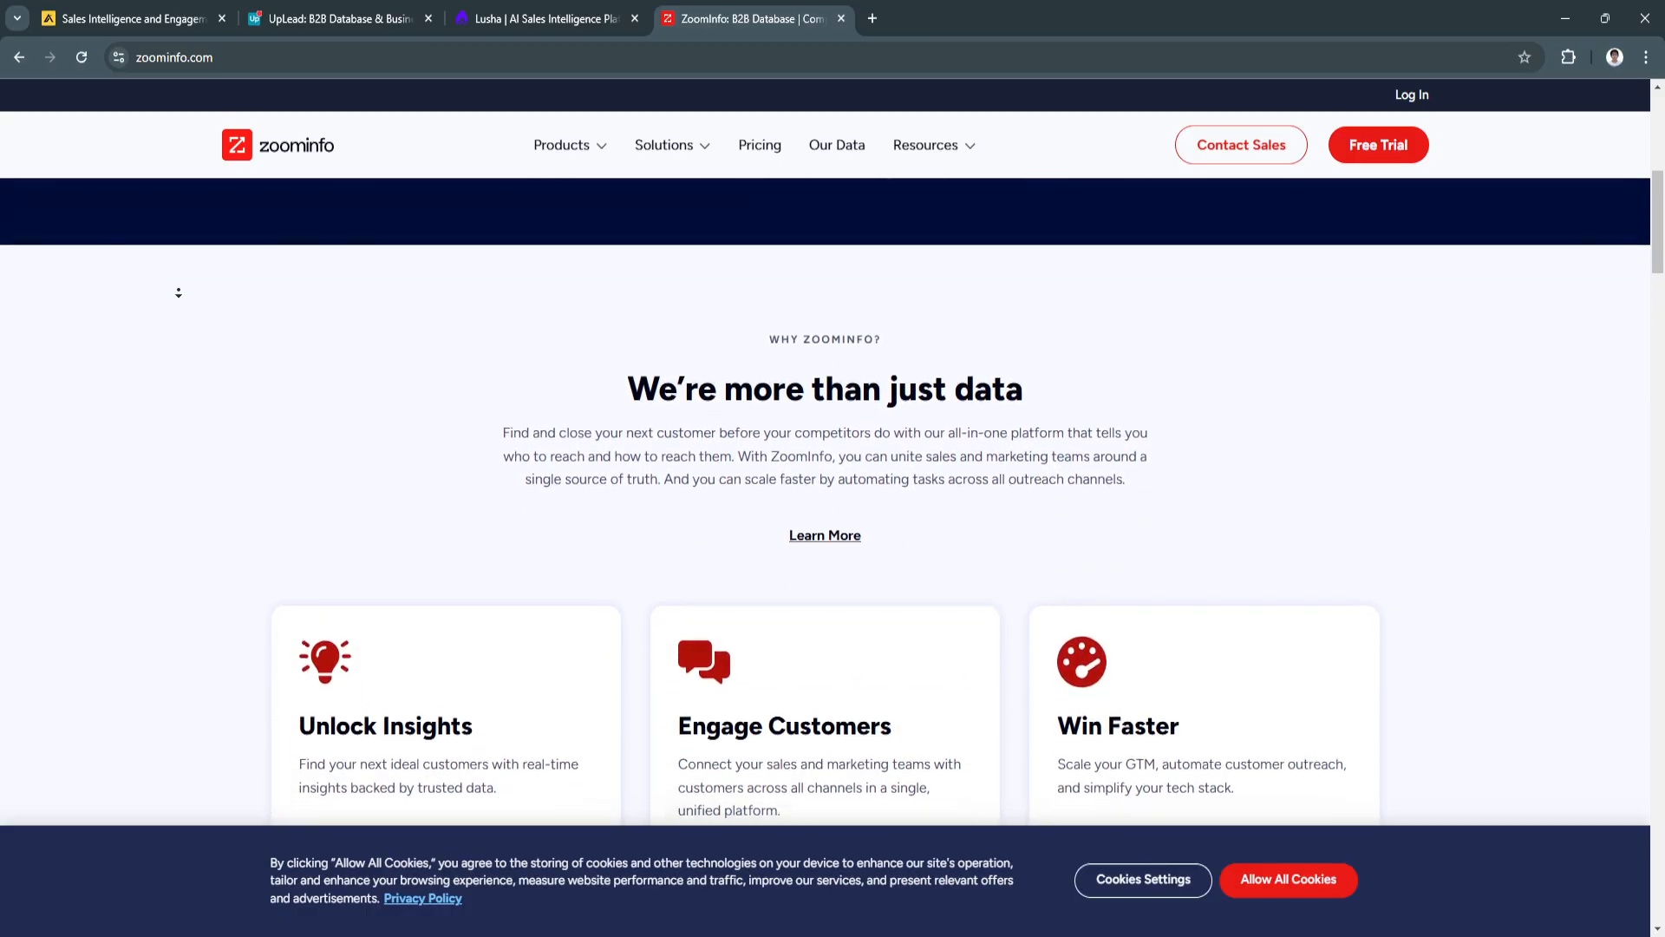
scroll(down, 3)
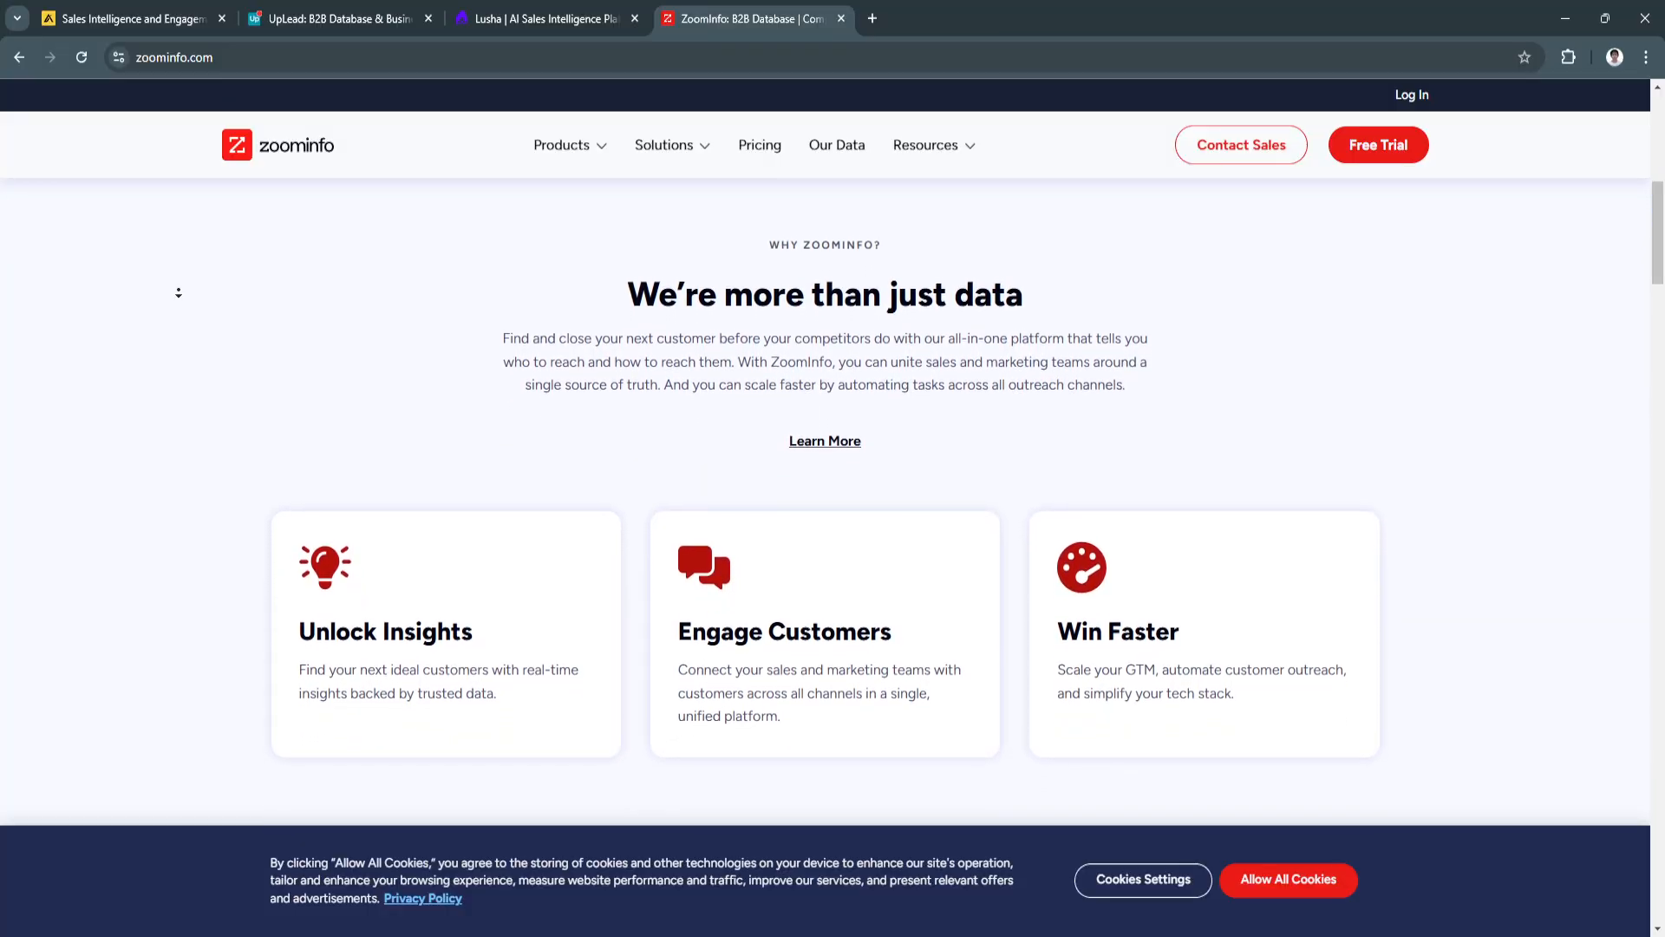
scroll(down, 3)
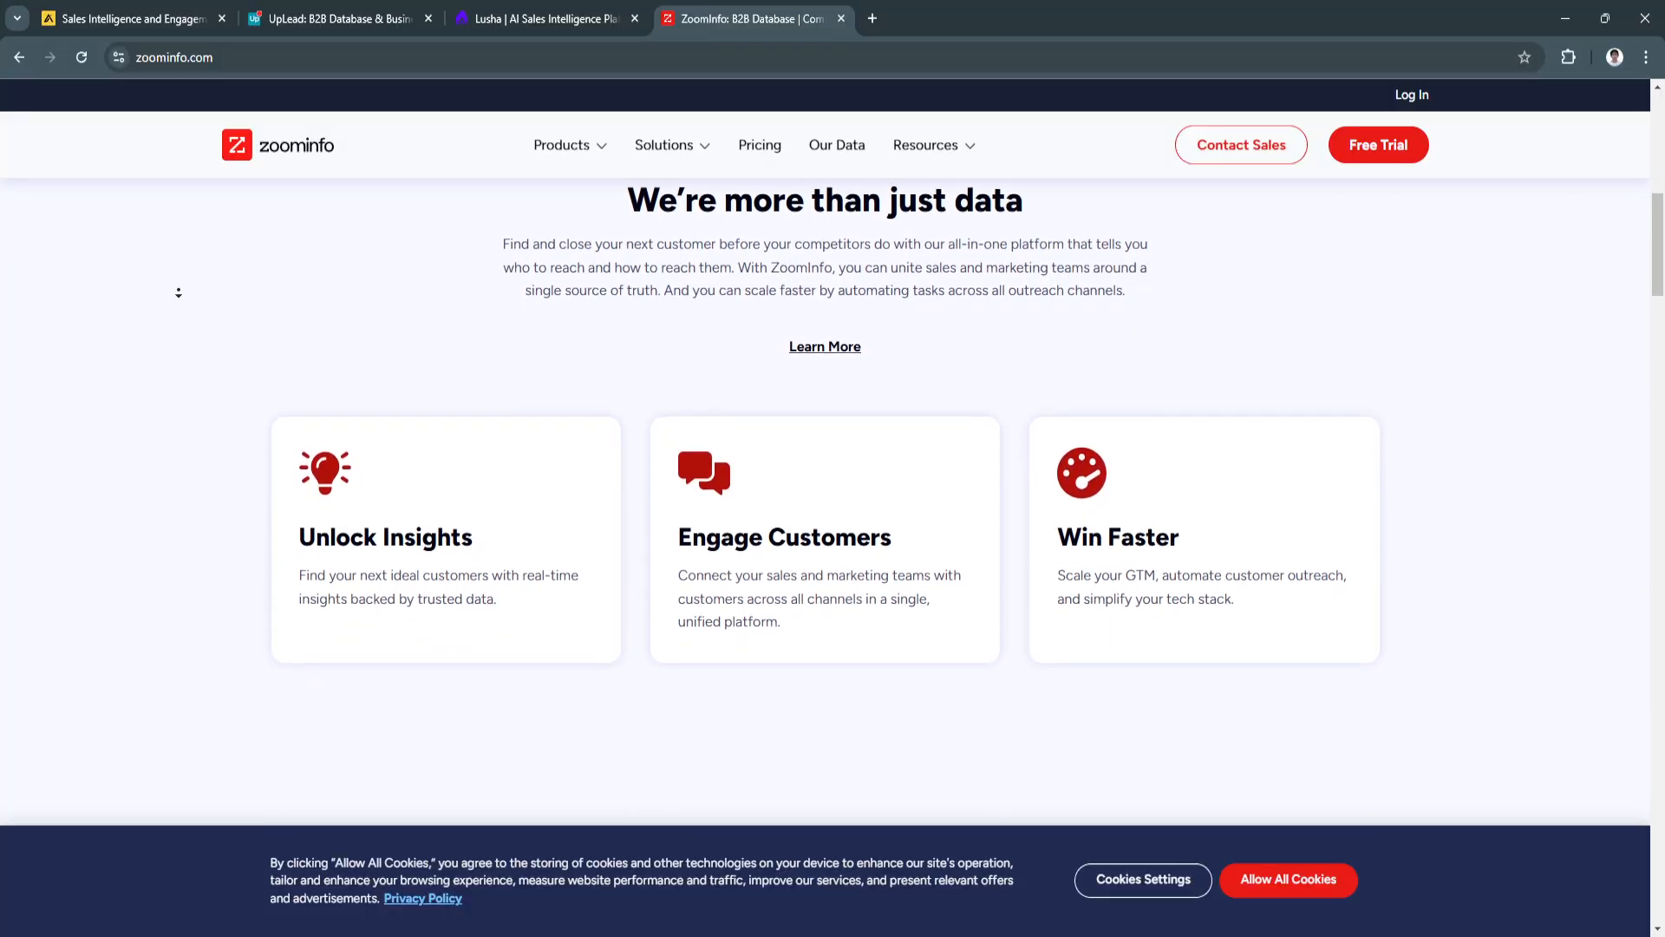
scroll(down, 3)
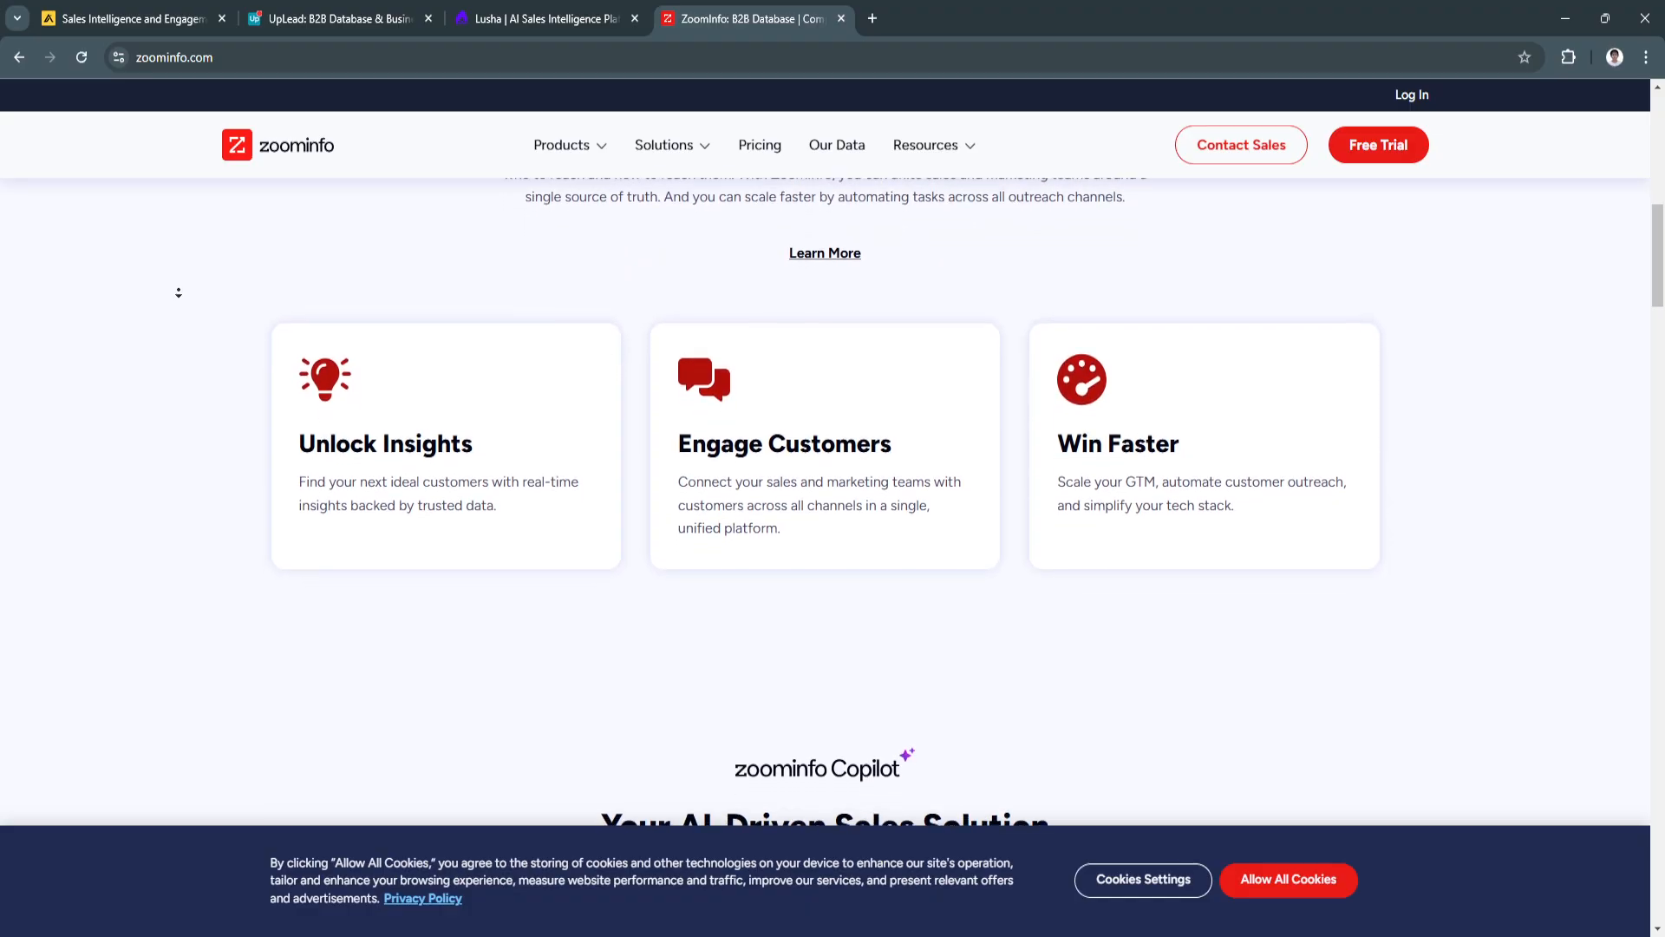
scroll(down, 3)
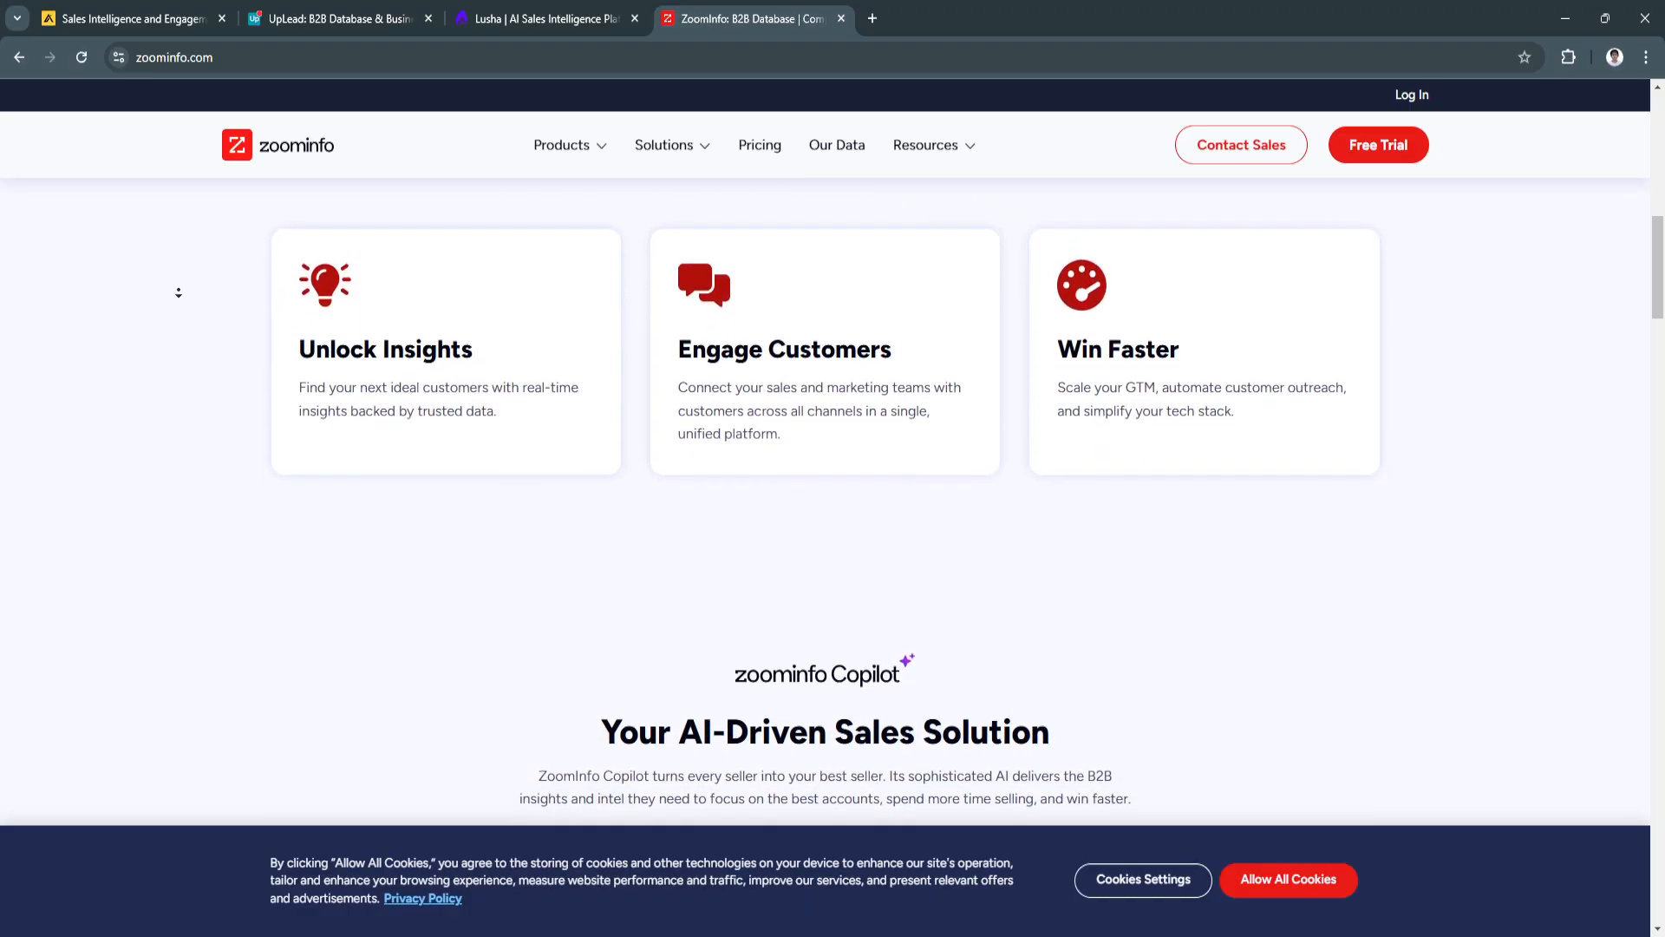
scroll(down, 3)
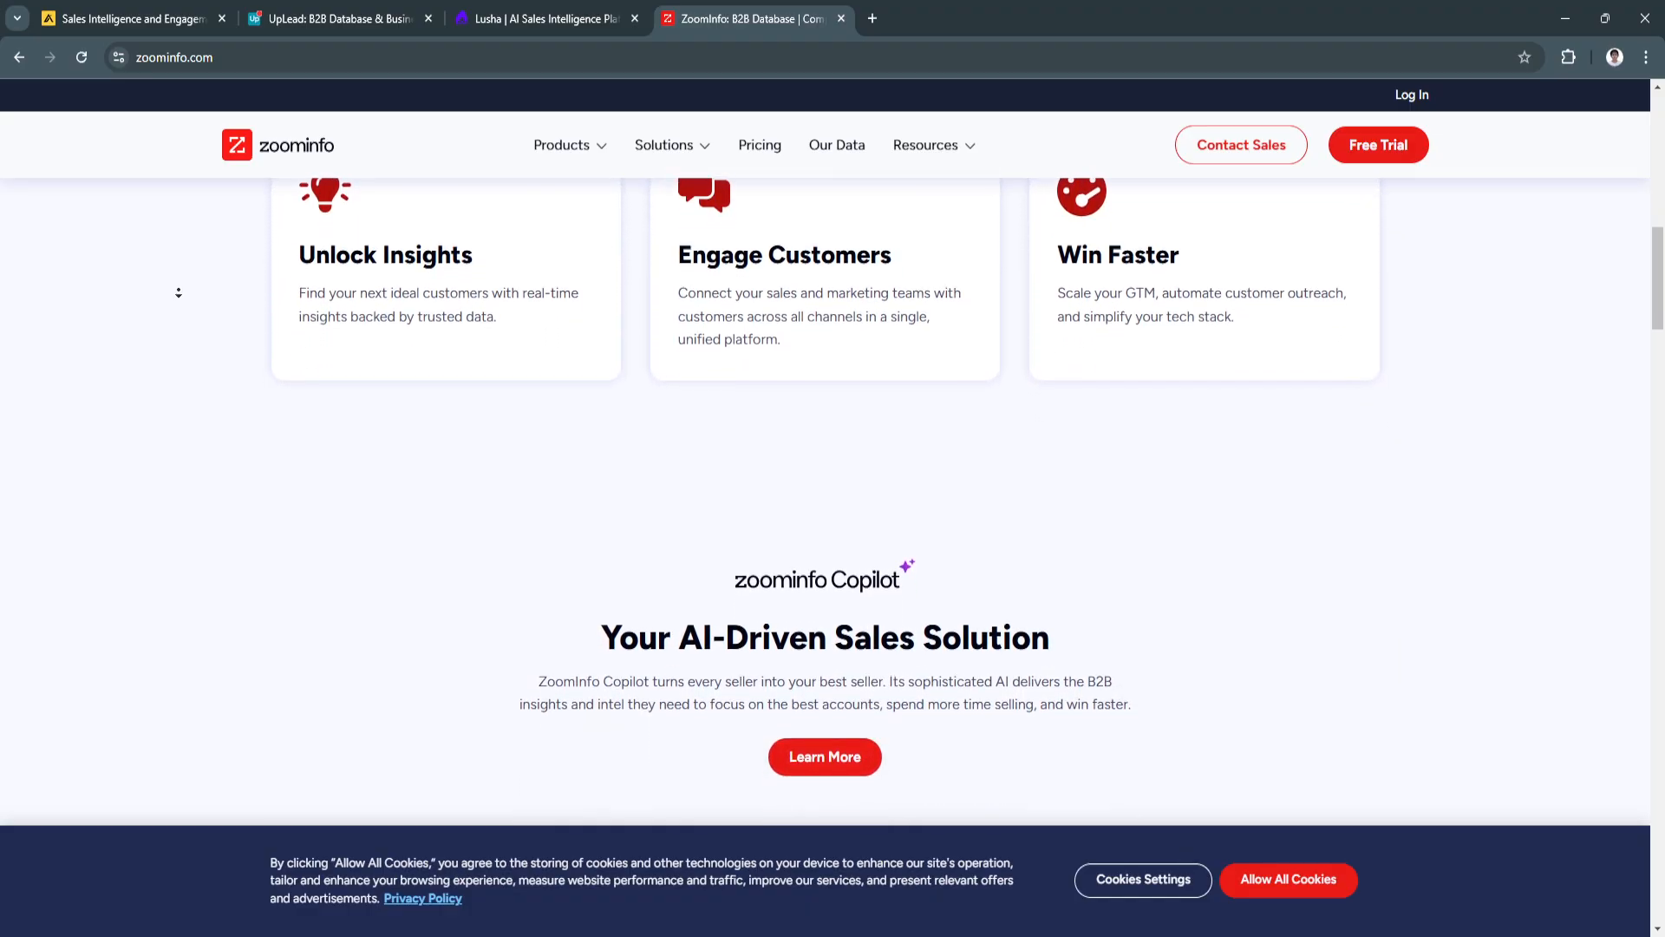
scroll(down, 3)
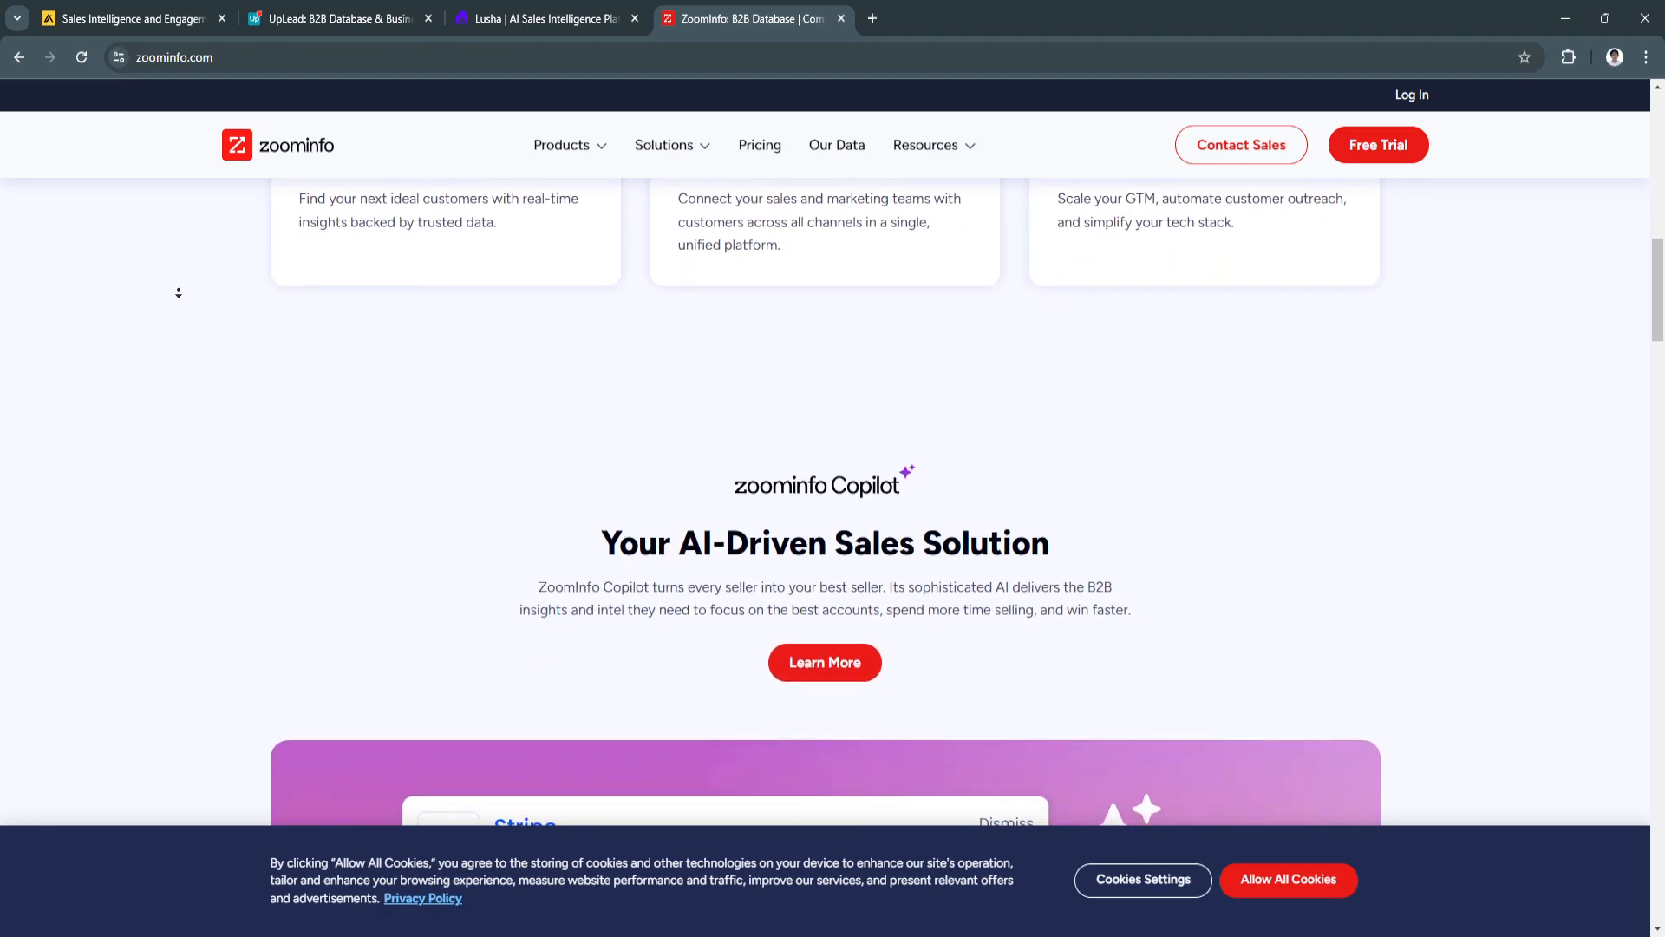
scroll(down, 3)
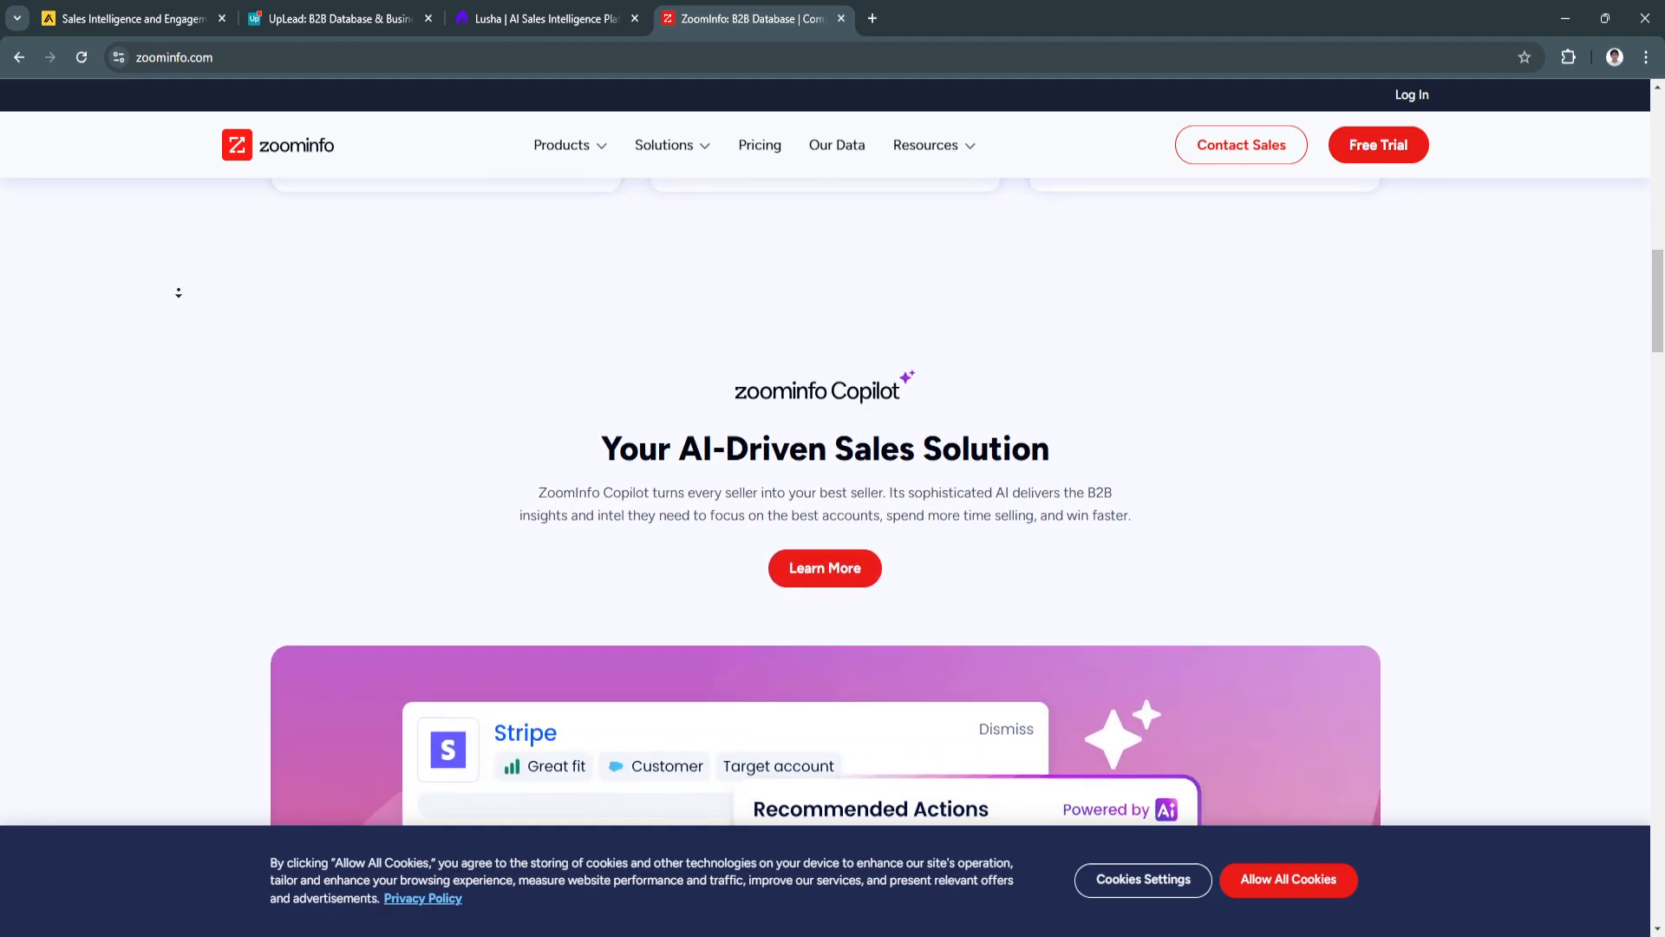
scroll(down, 3)
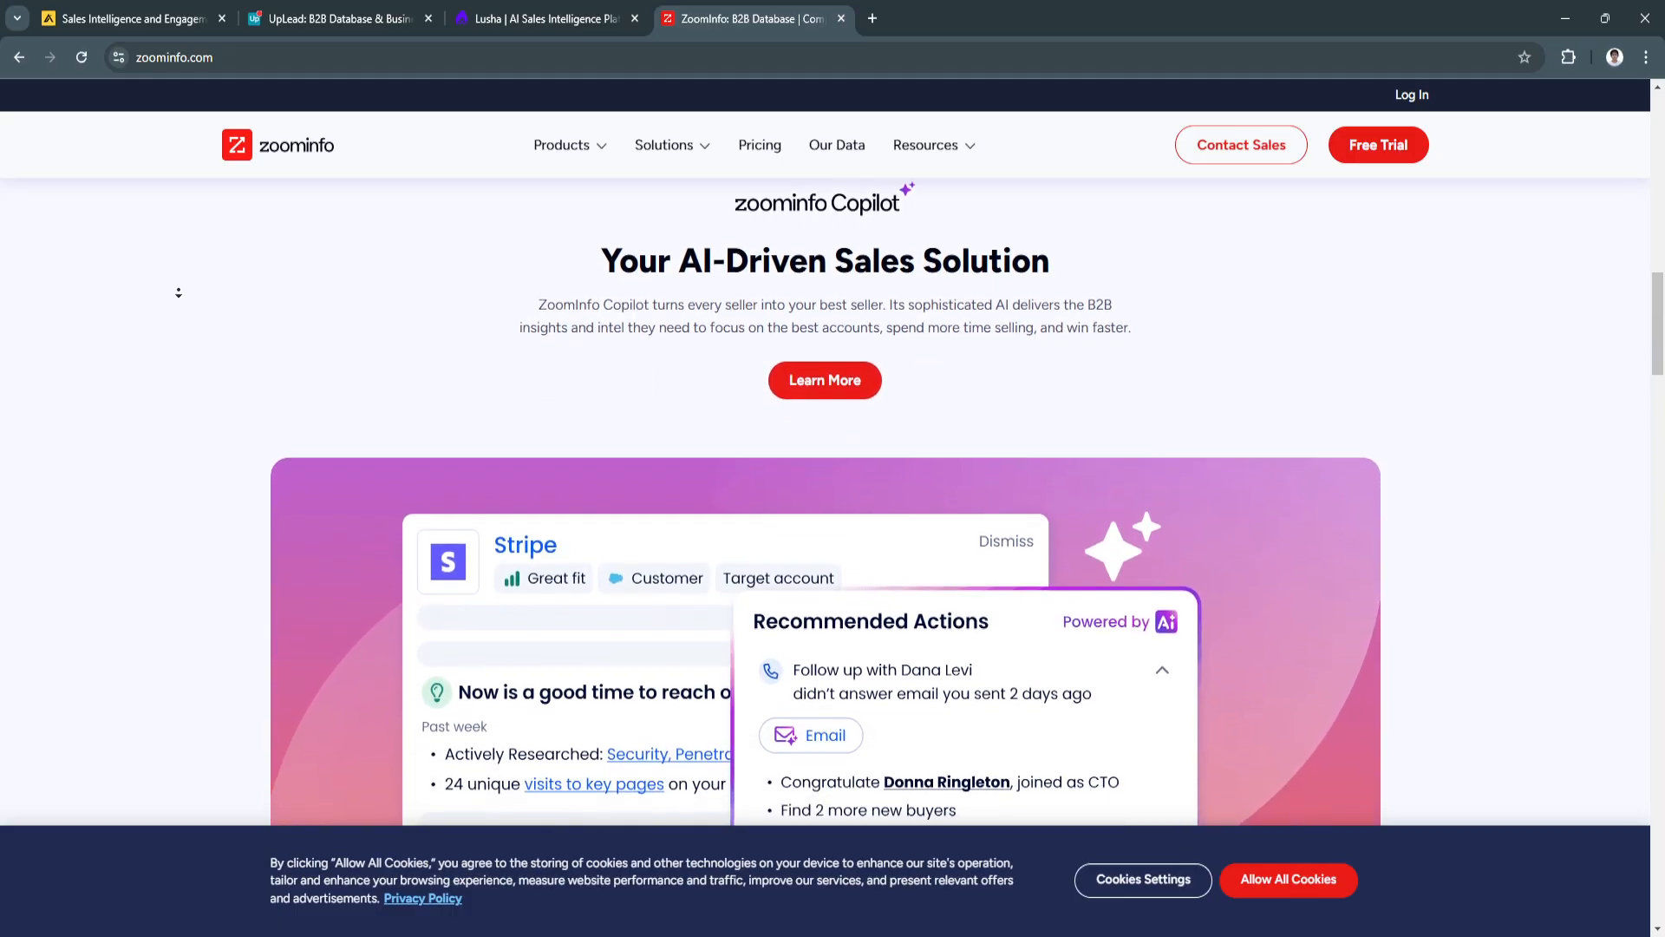
Step: Continue down to the Choose Your Platform Sales, Marketing and Operations cards
scroll(down, 3)
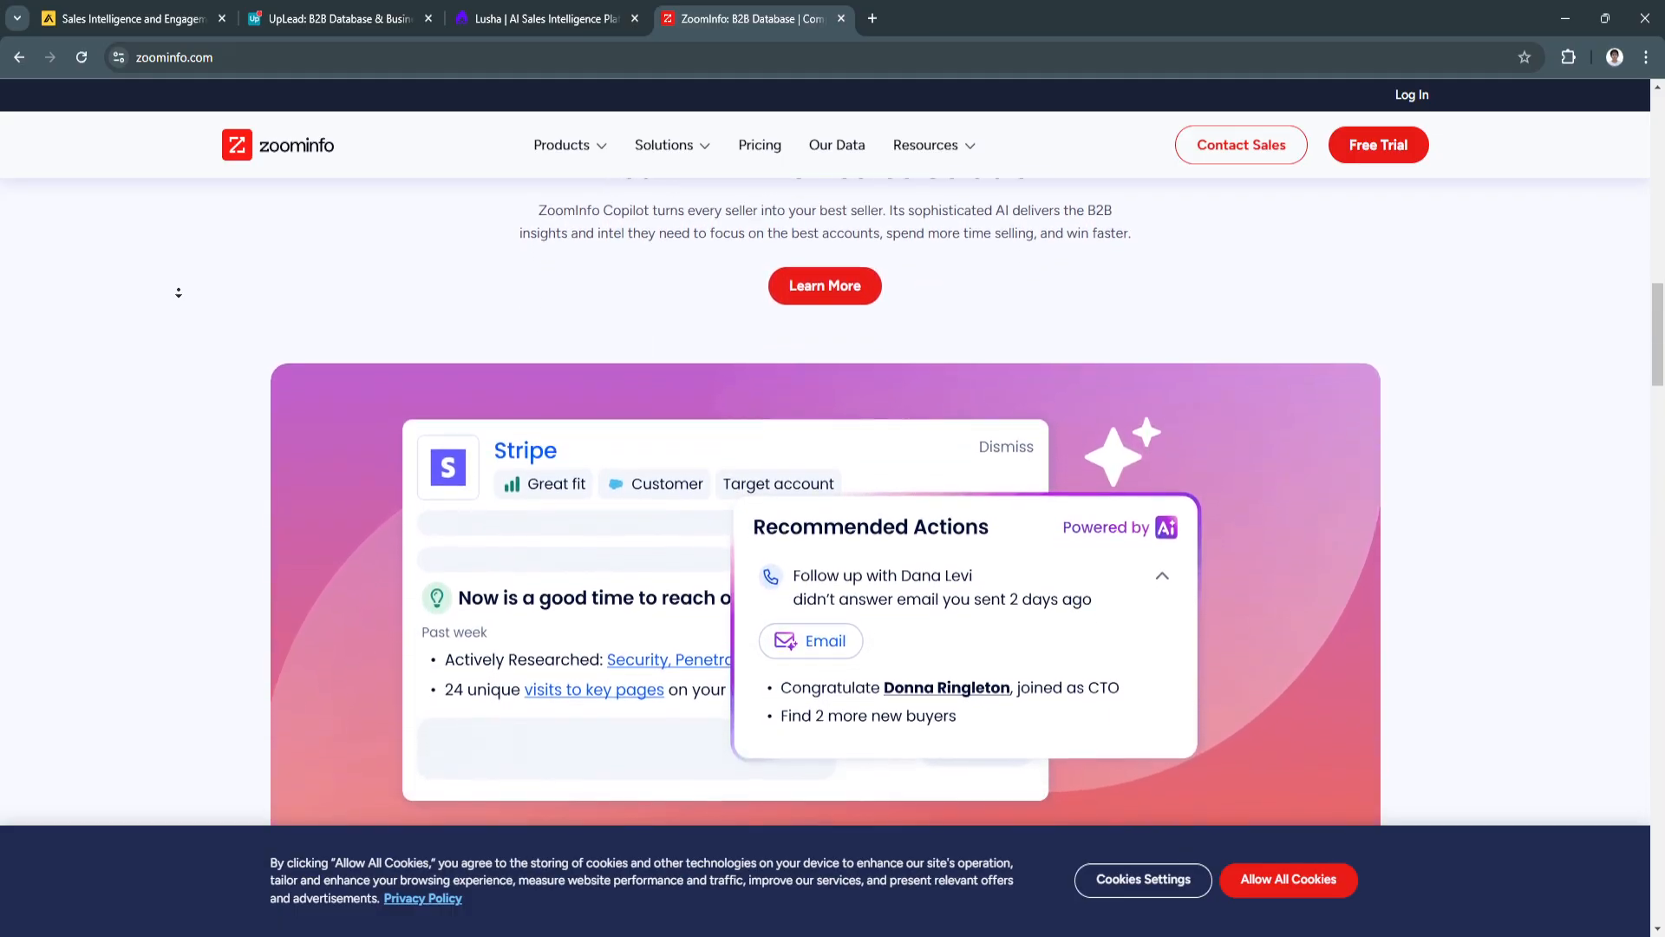
scroll(down, 3)
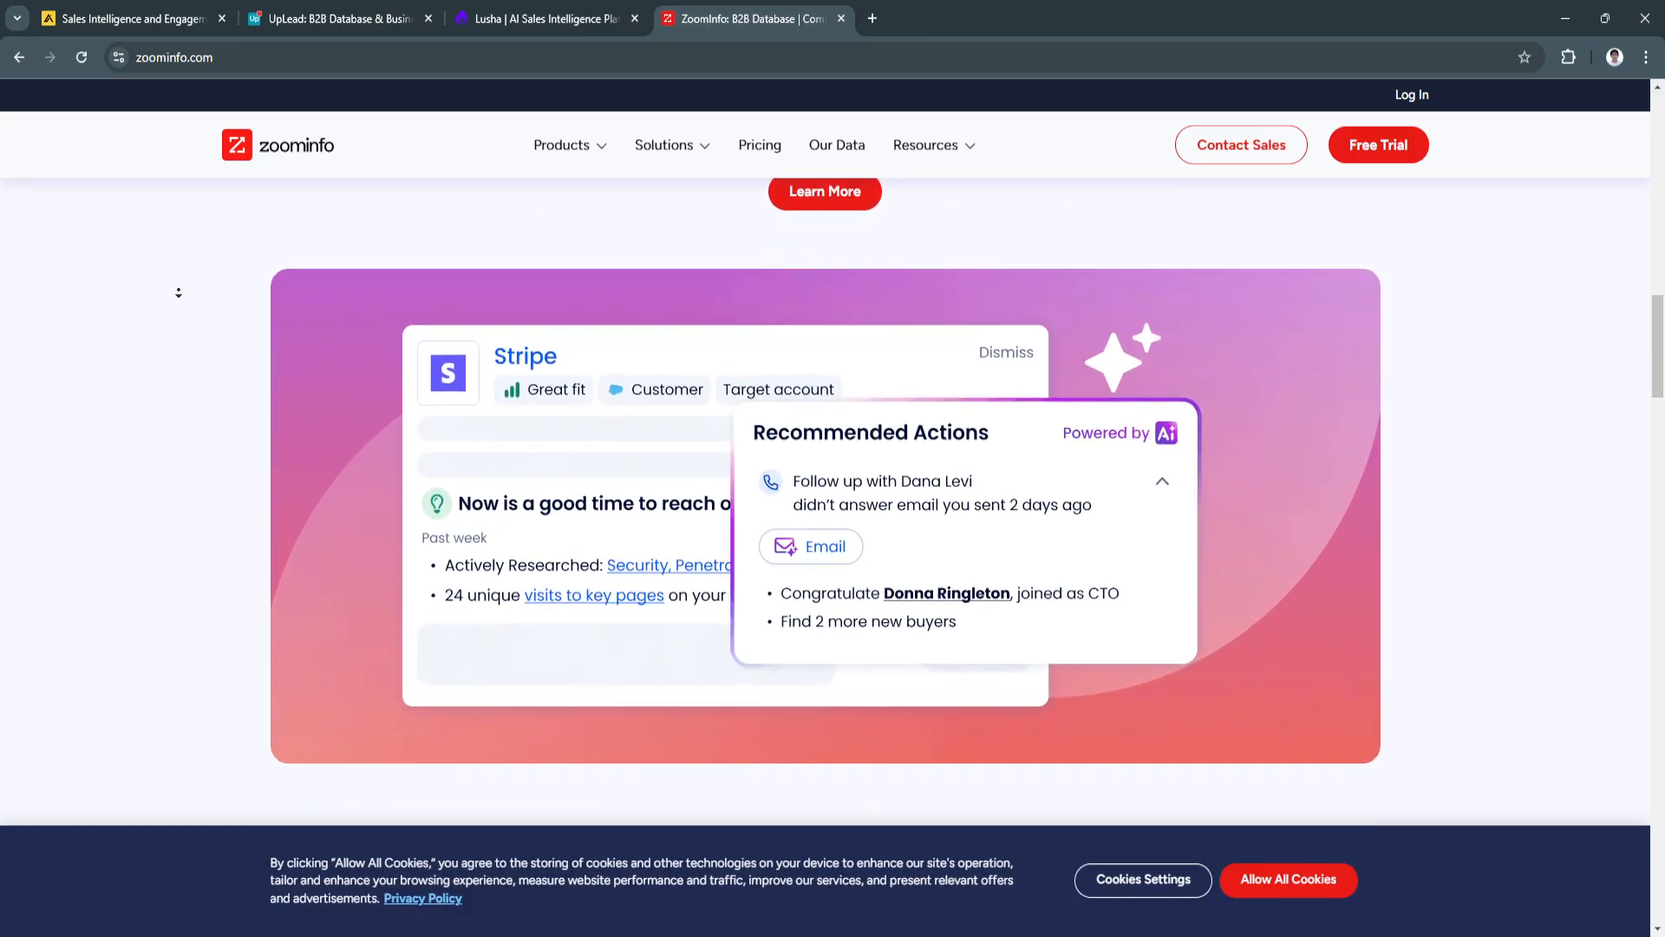
scroll(down, 3)
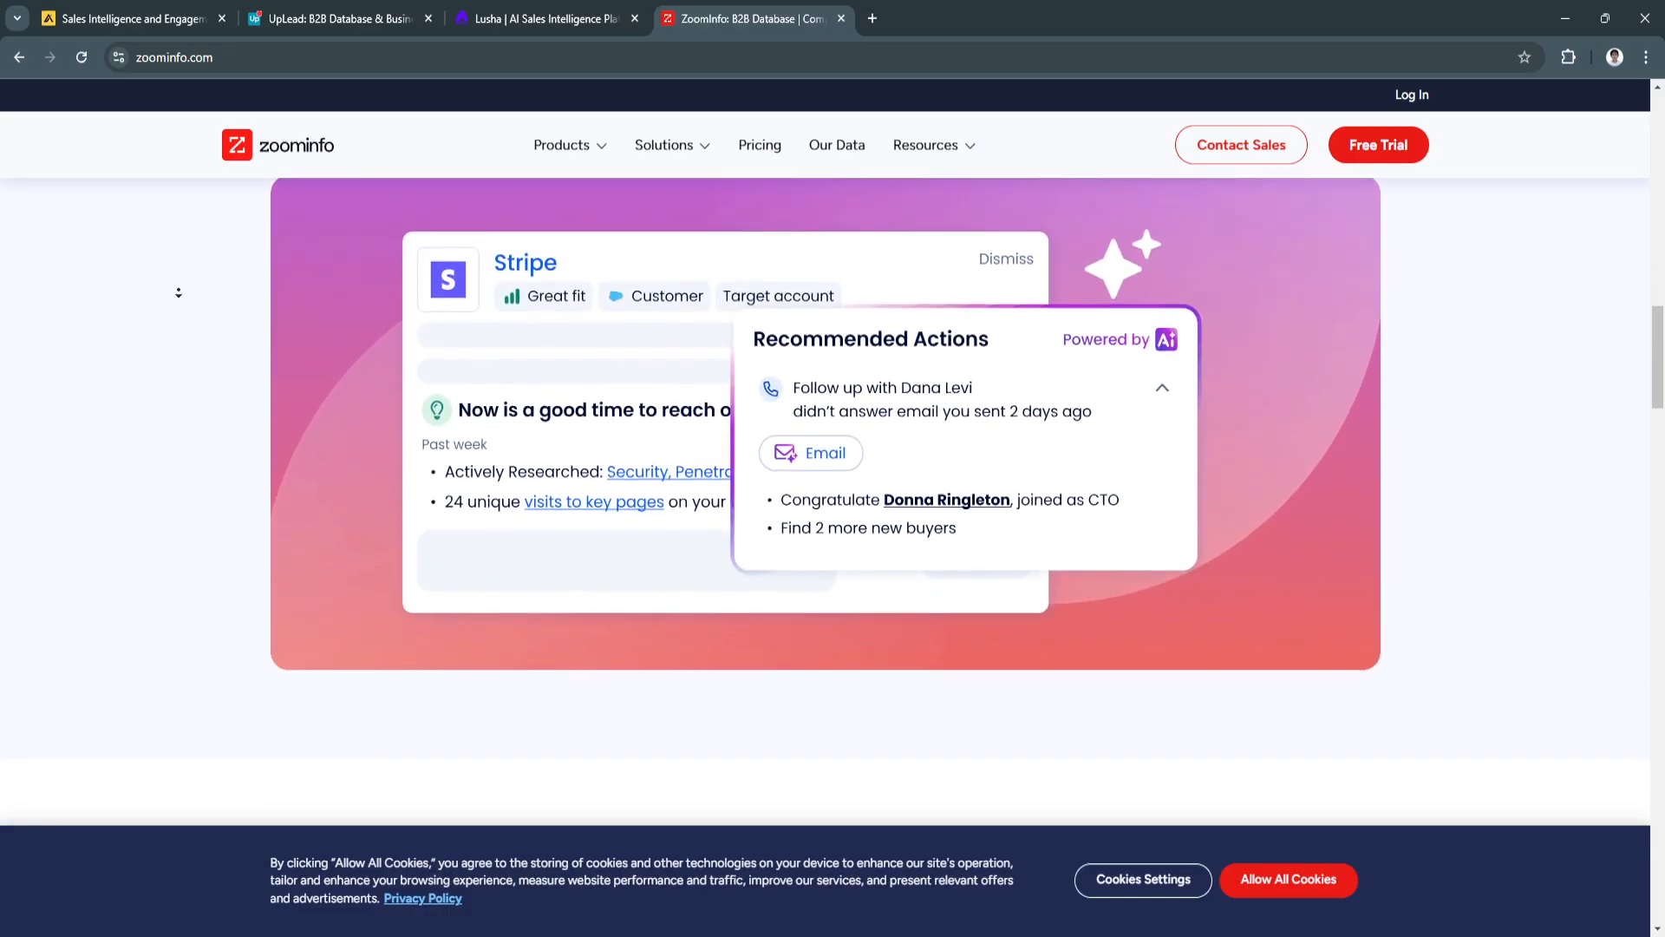
scroll(down, 3)
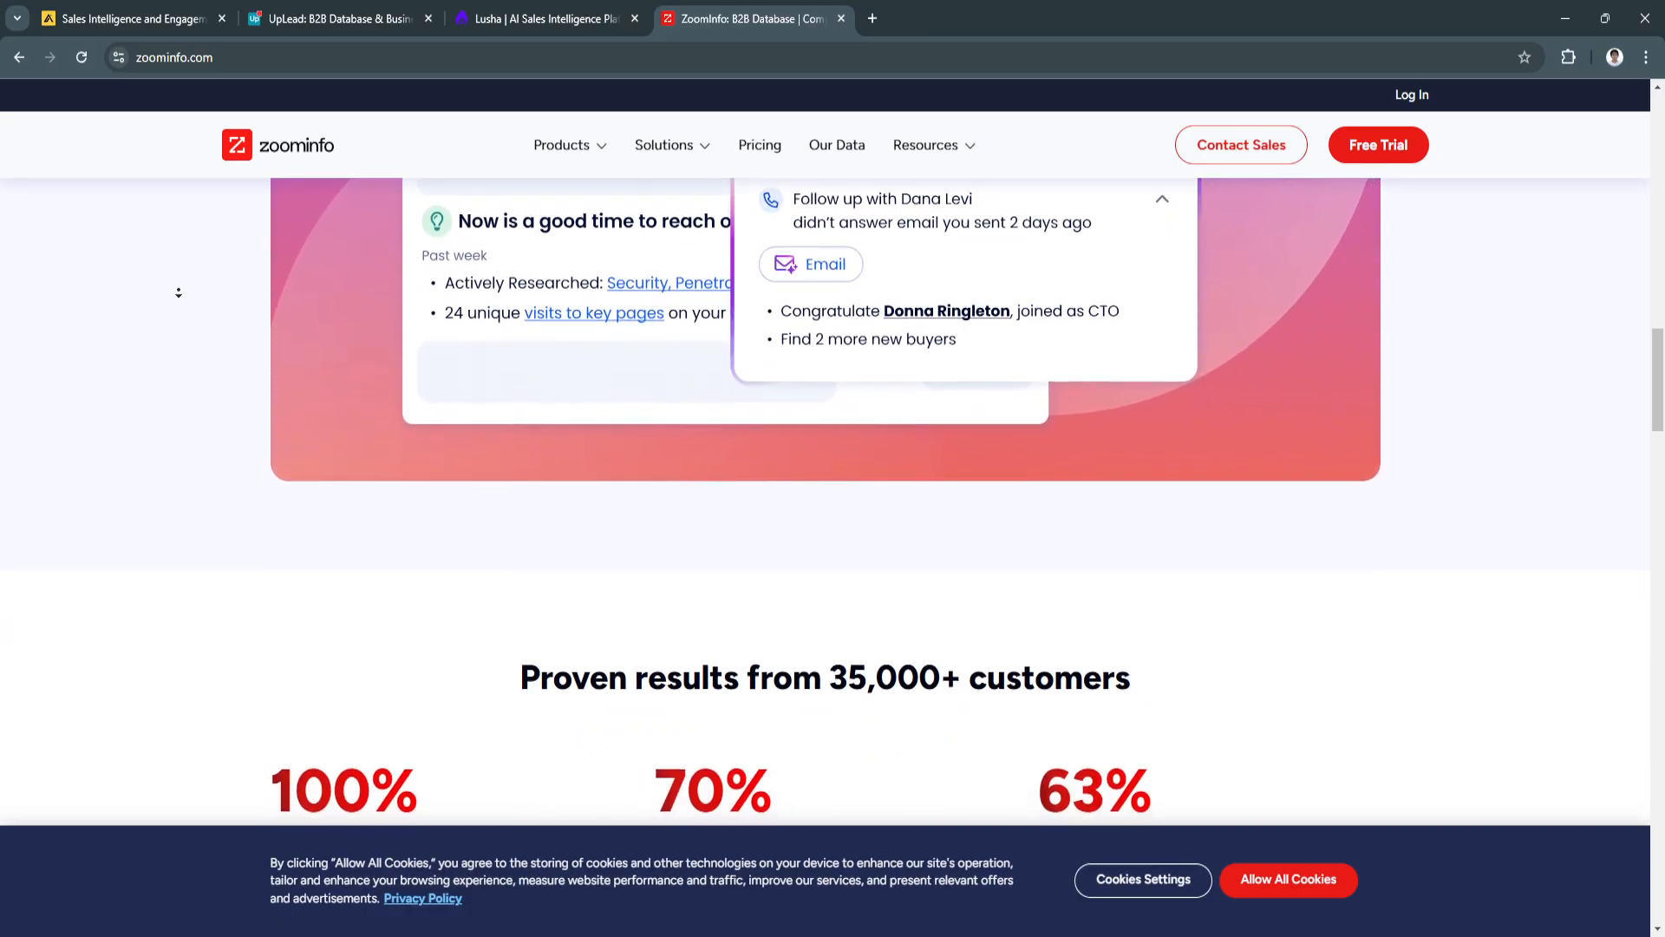
scroll(down, 3)
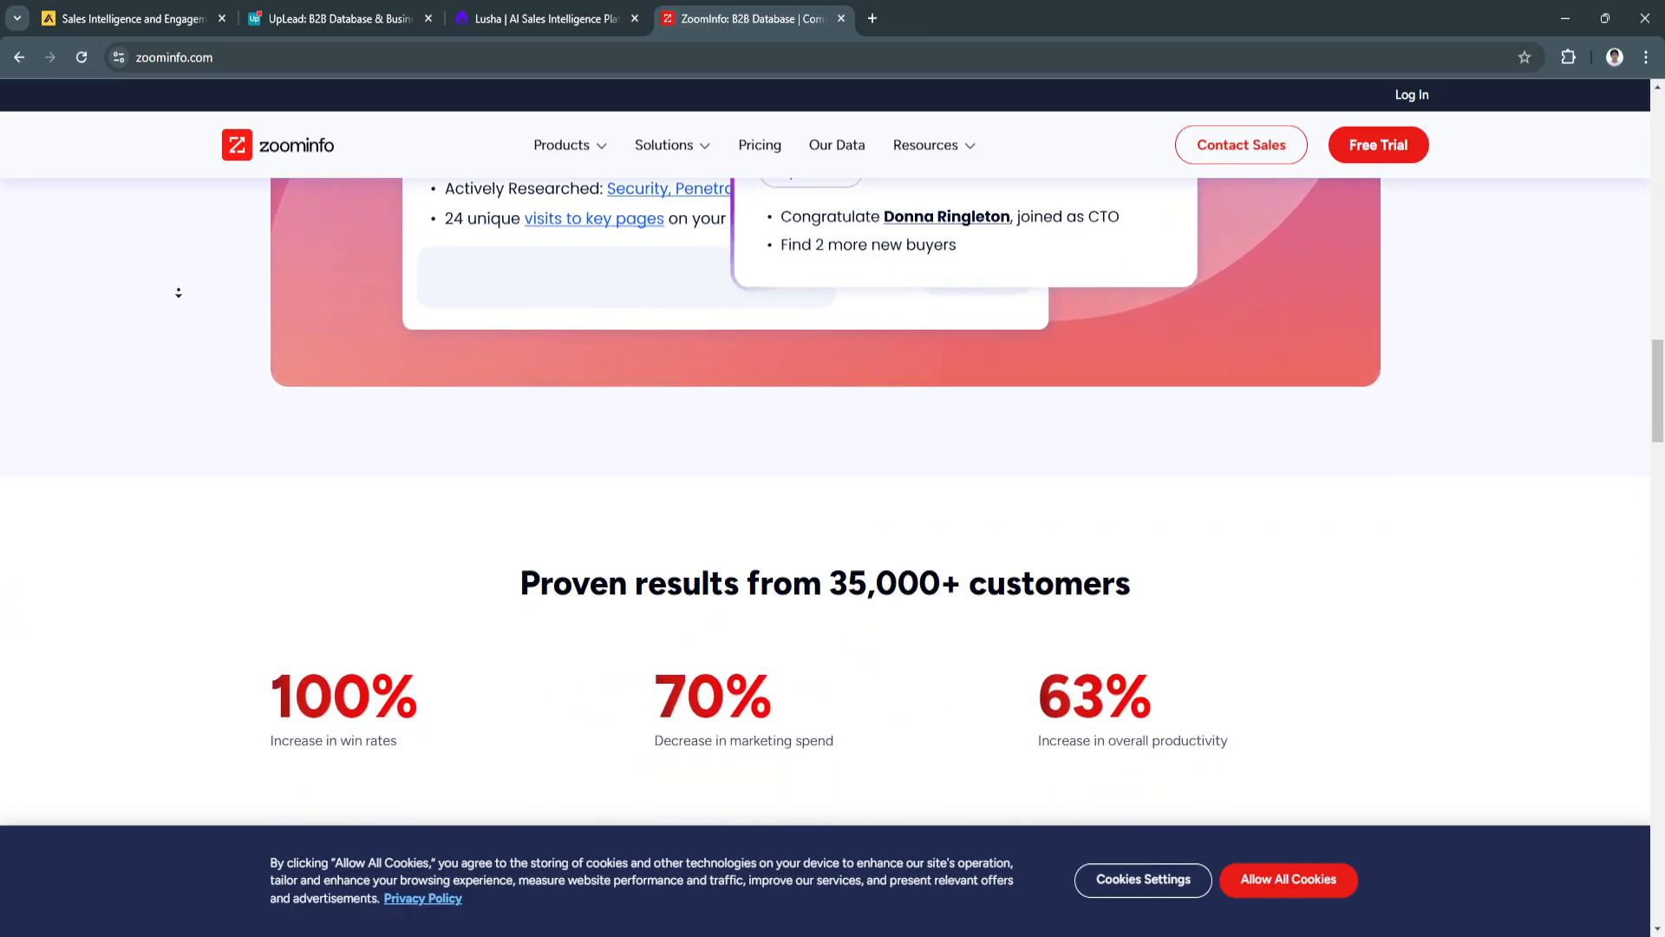
scroll(down, 3)
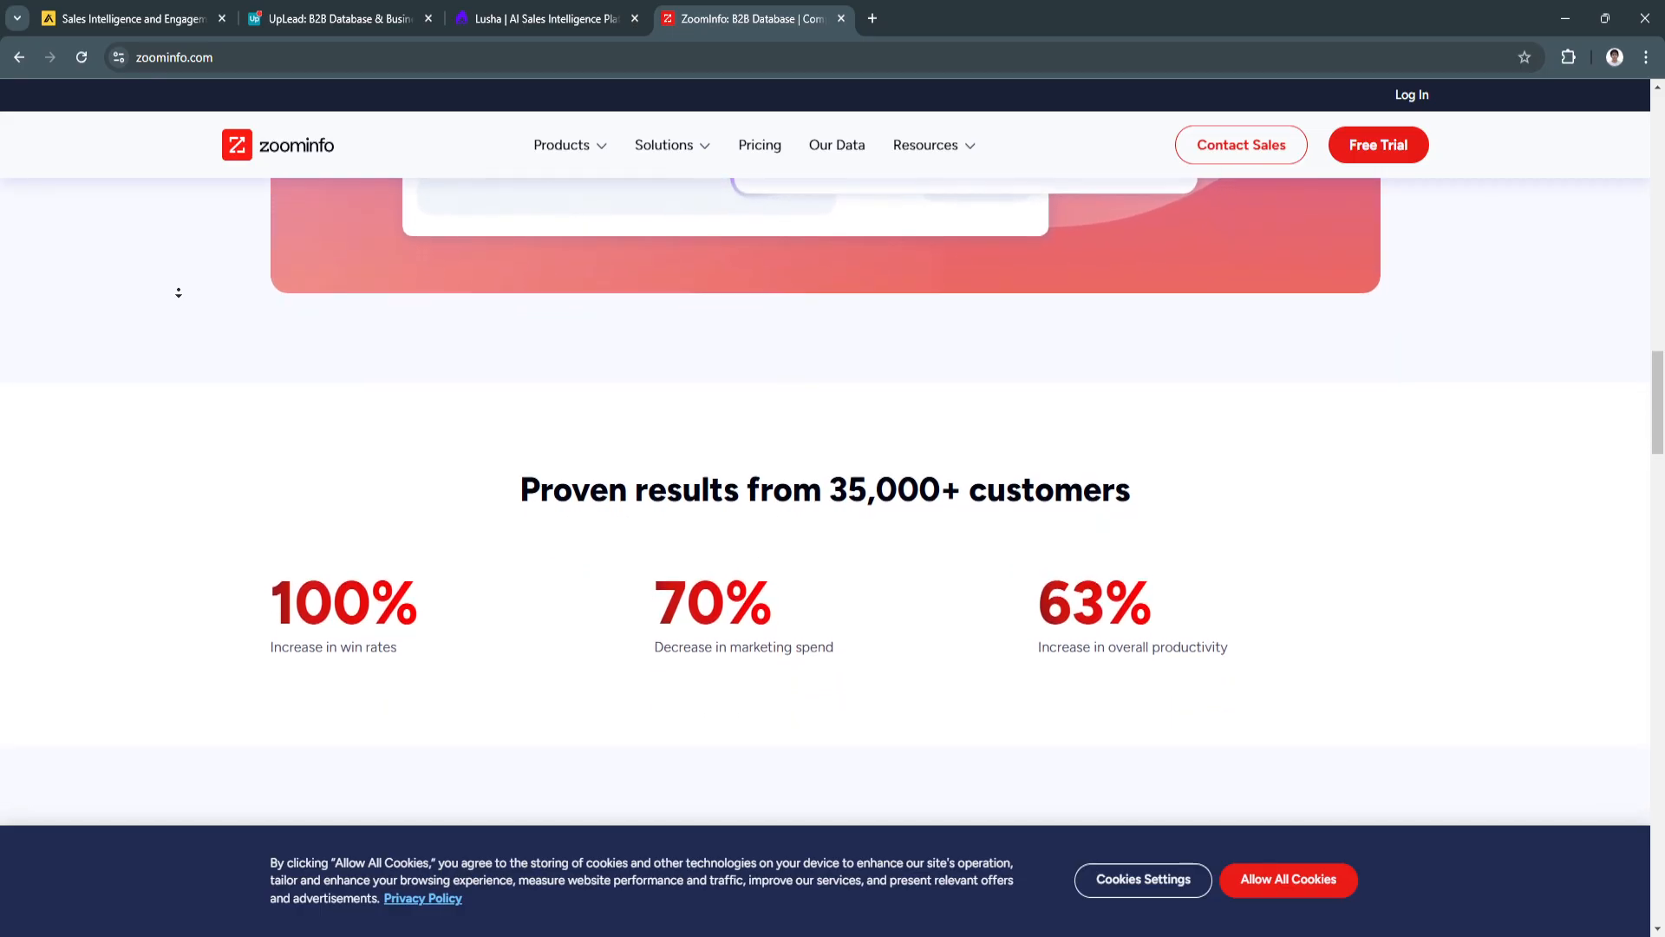
scroll(down, 3)
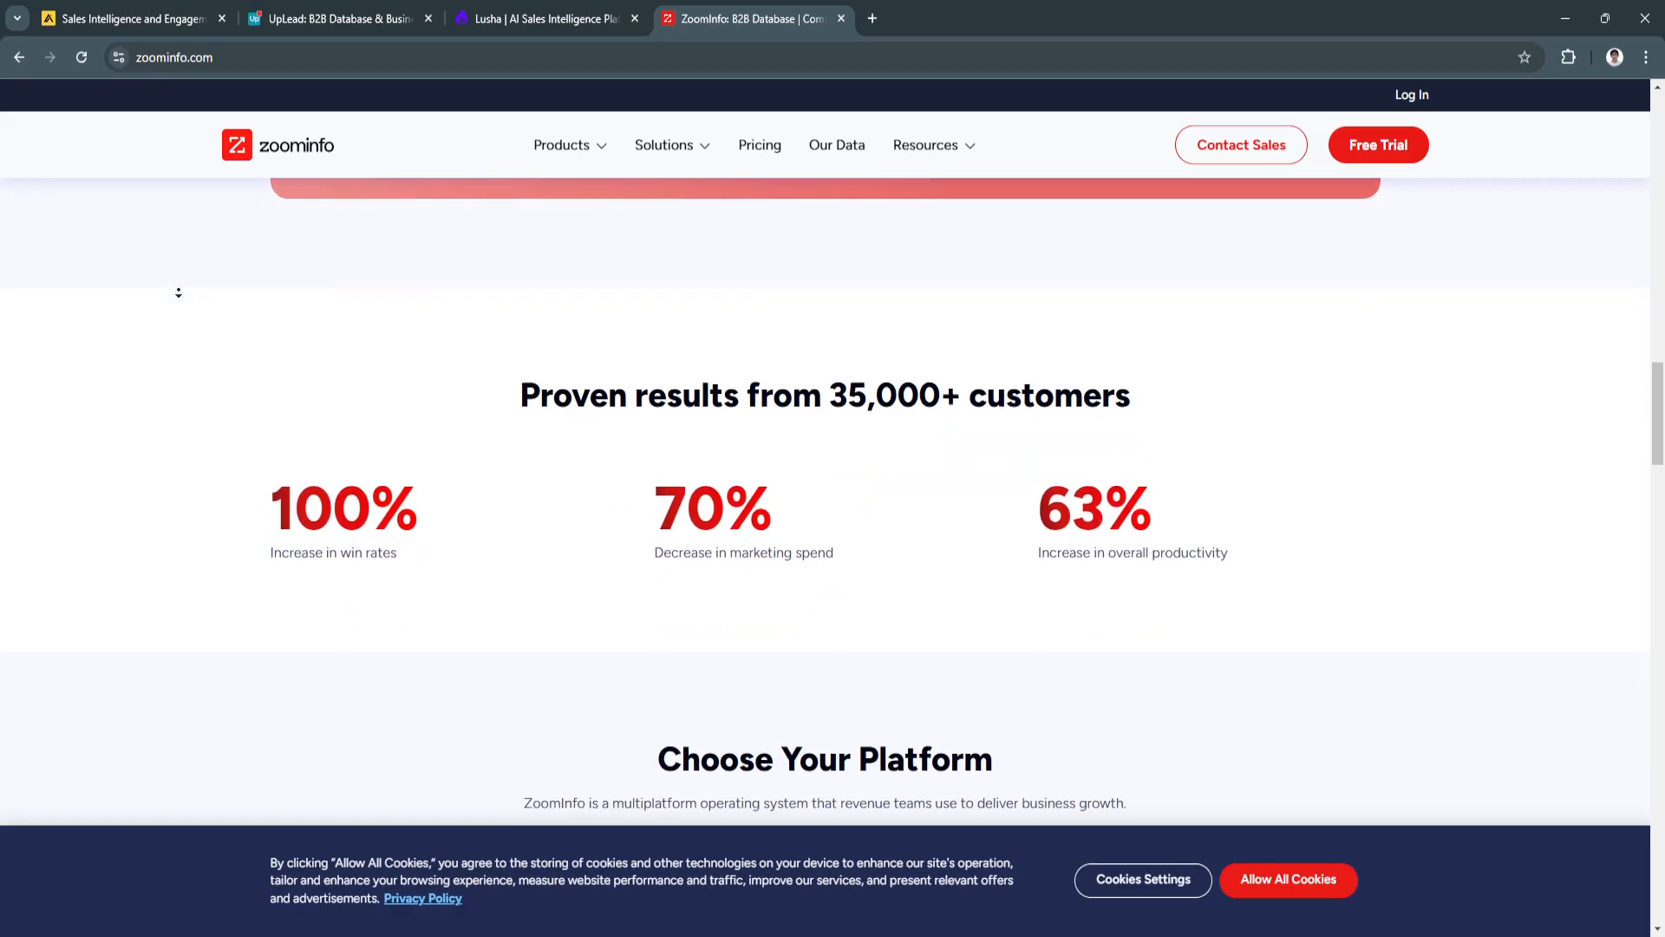
scroll(down, 3)
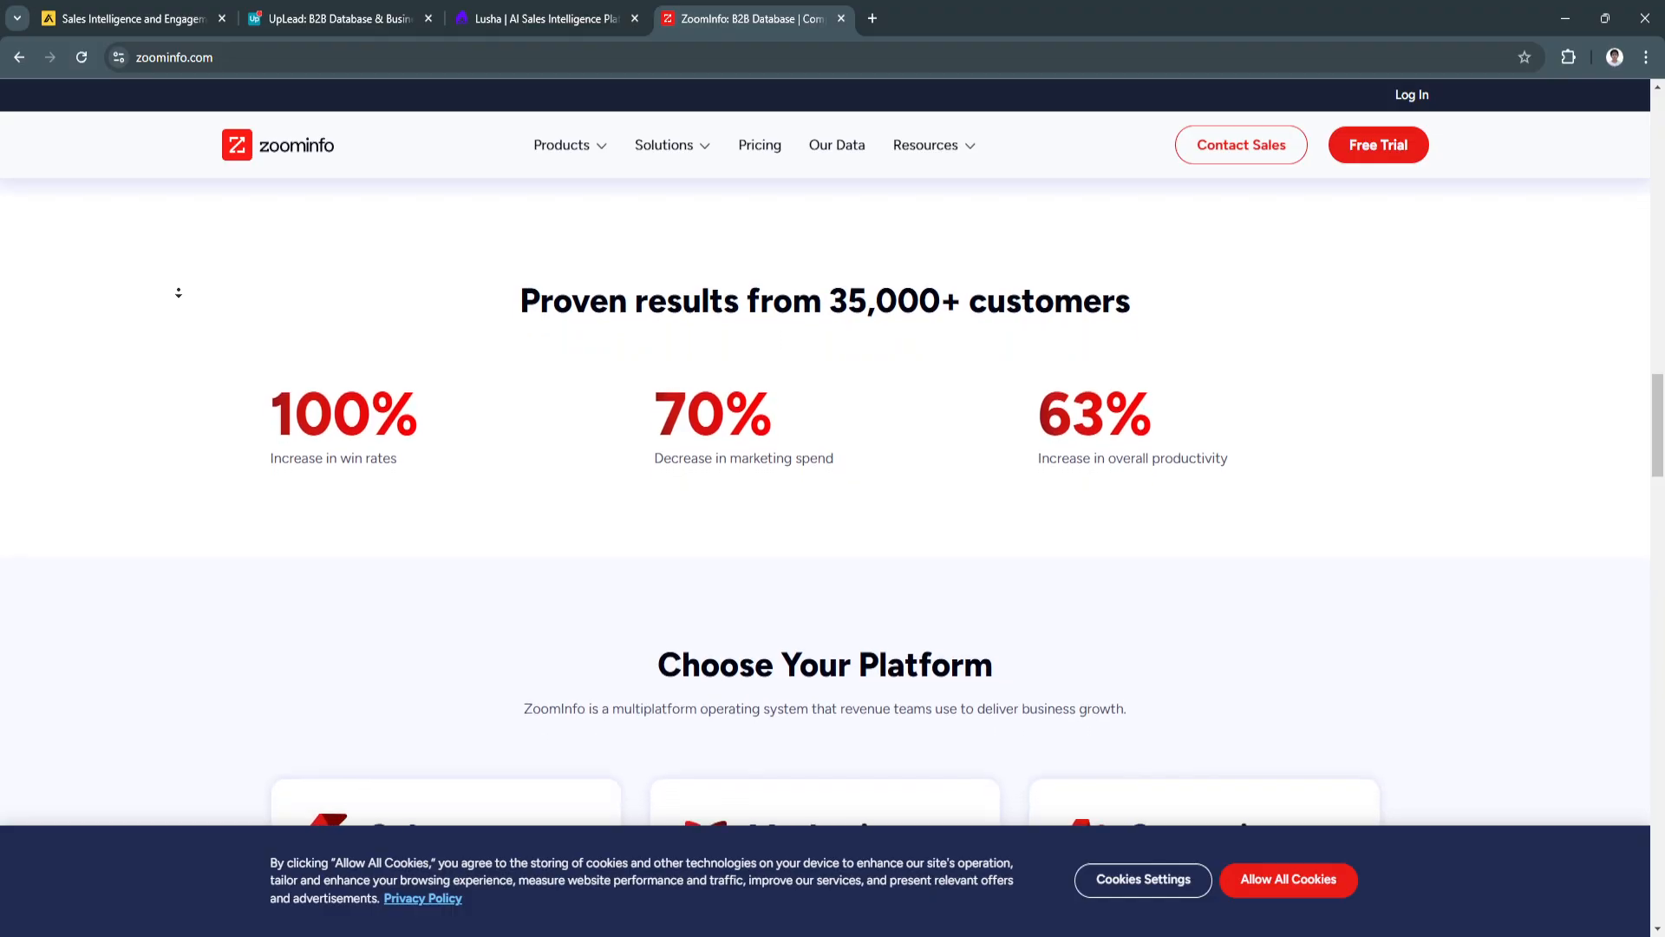
scroll(down, 3)
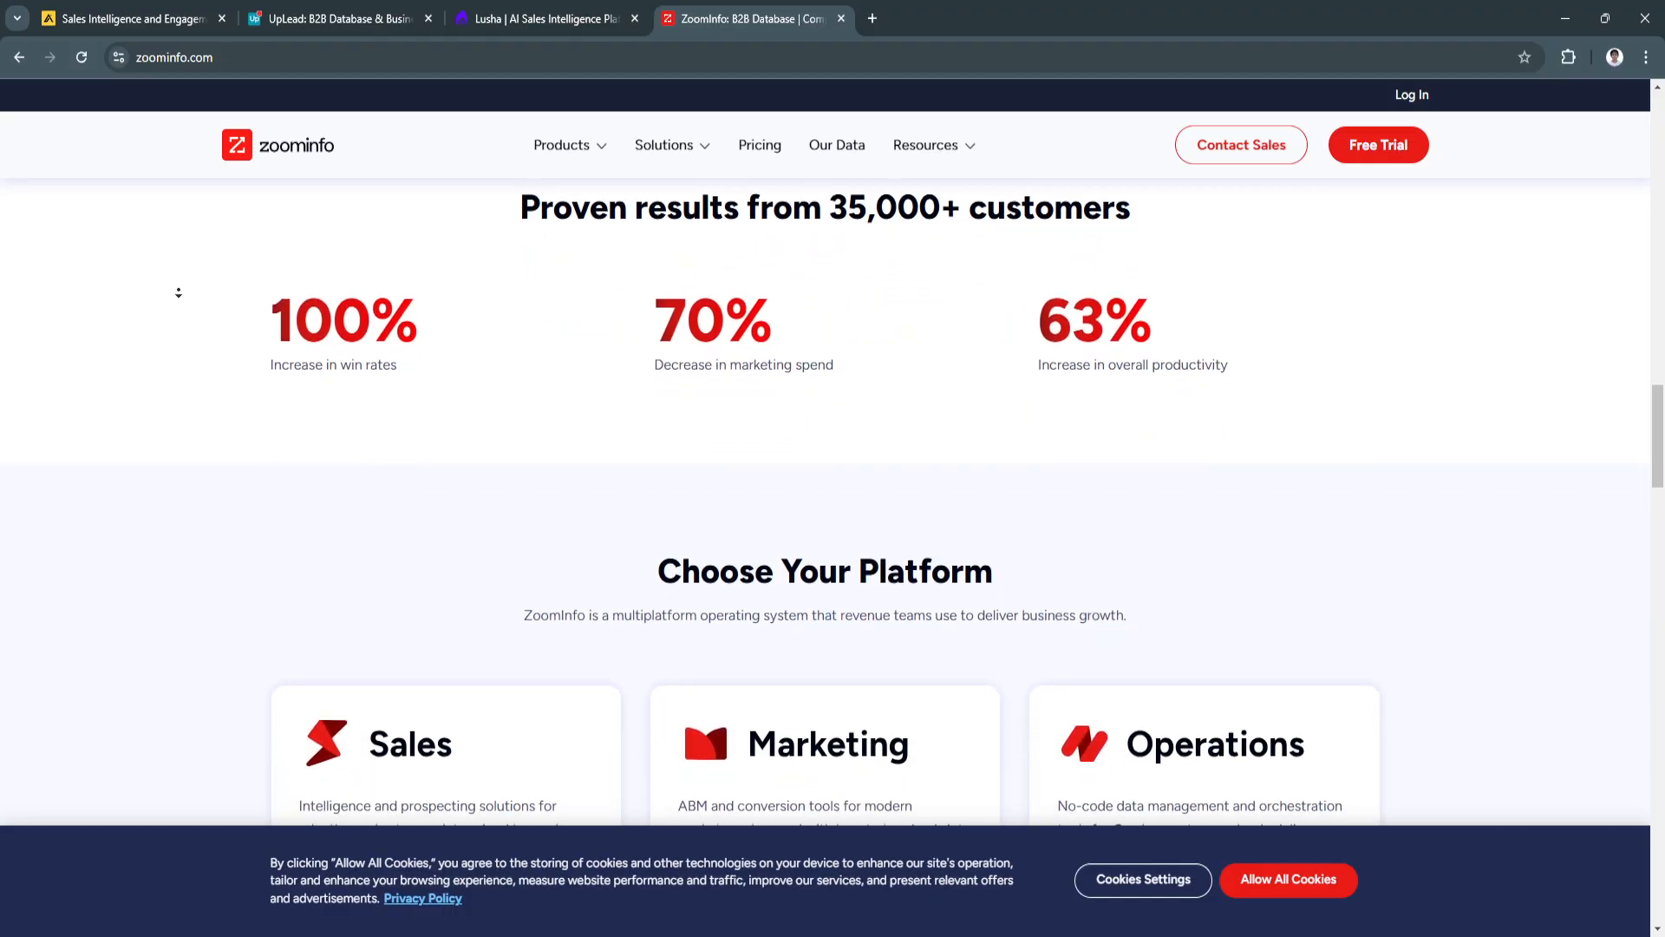
scroll(down, 3)
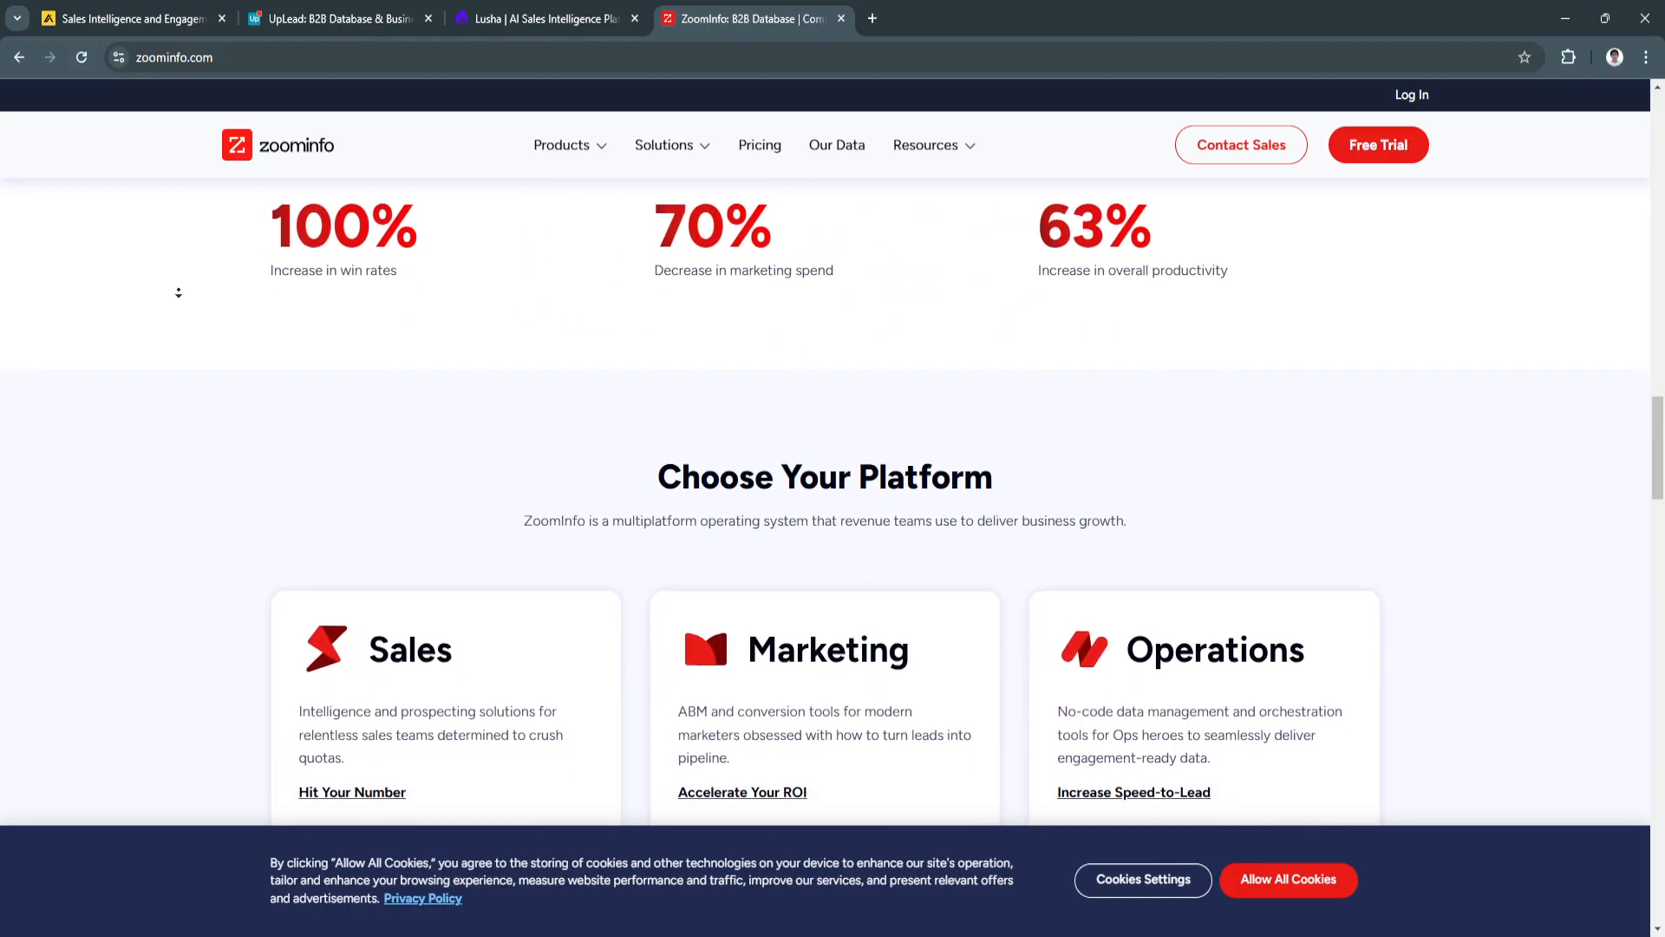
Step: Scroll down through the DaaS, Talent and premium products sections
scroll(down, 3)
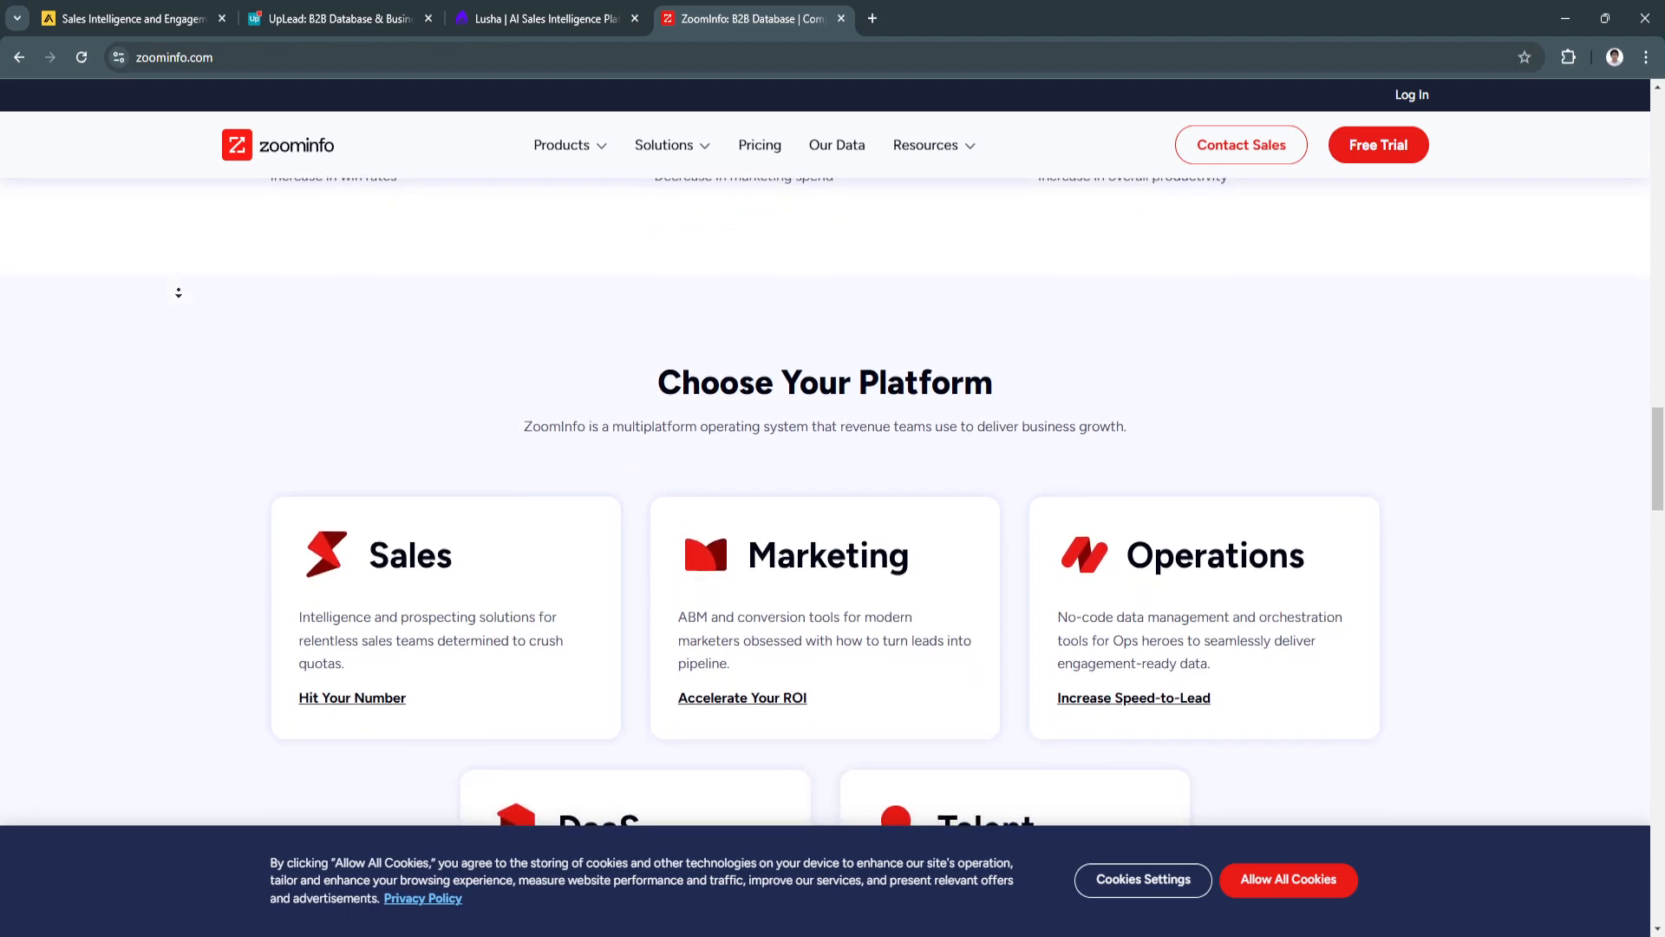
scroll(down, 3)
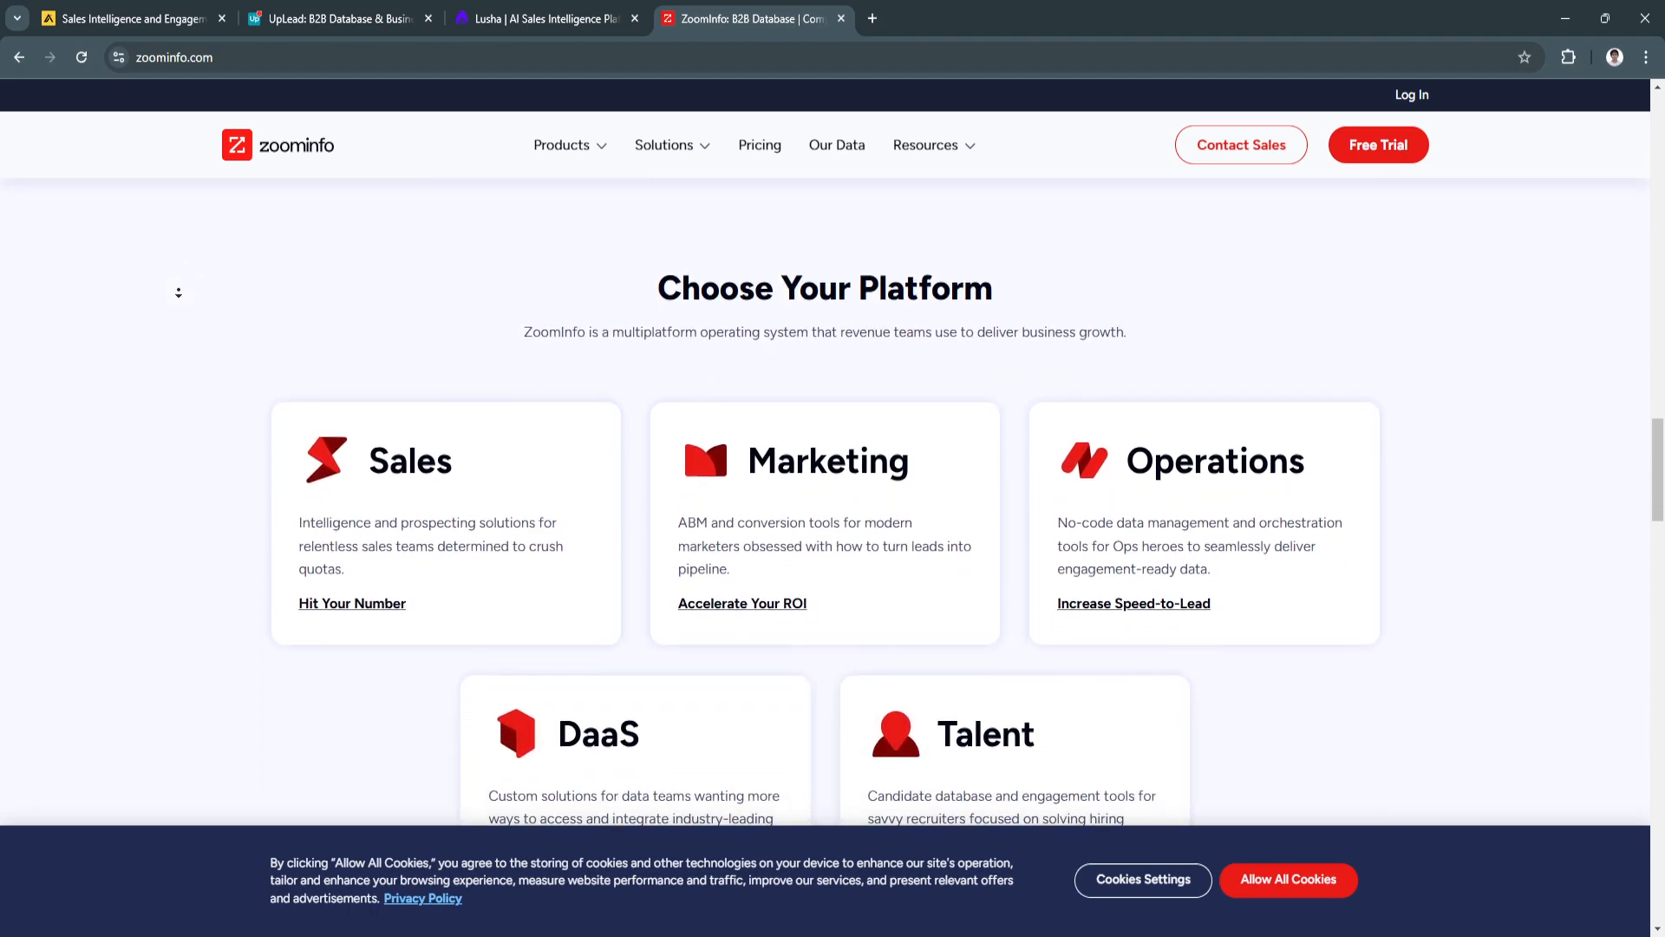
scroll(down, 3)
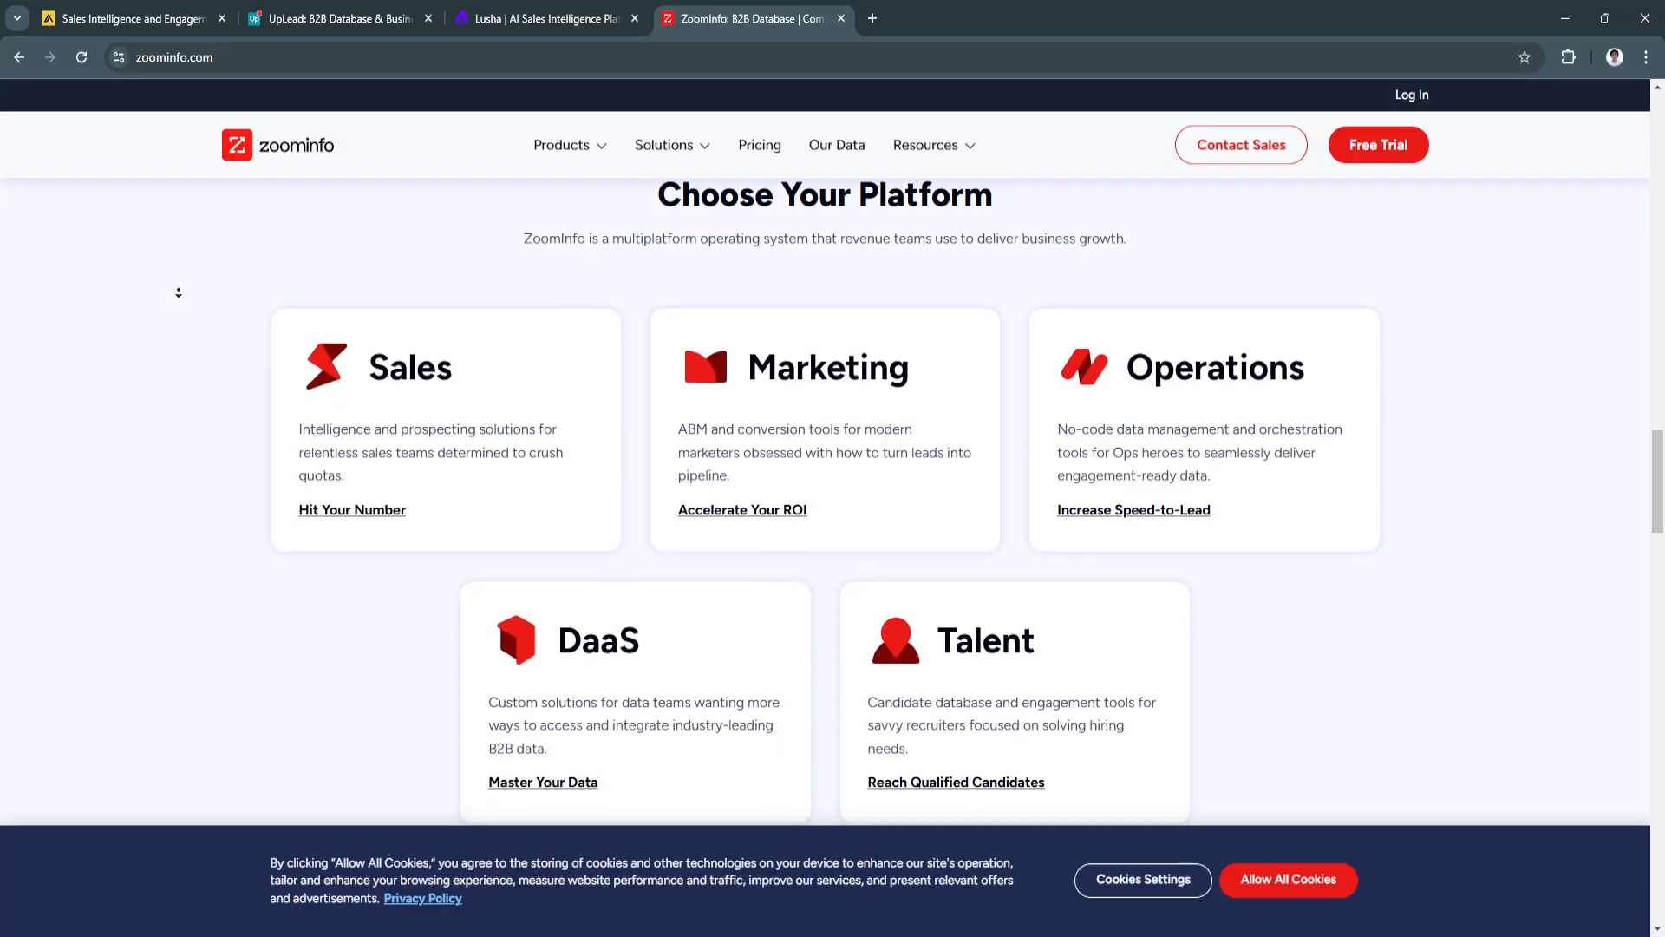
scroll(down, 3)
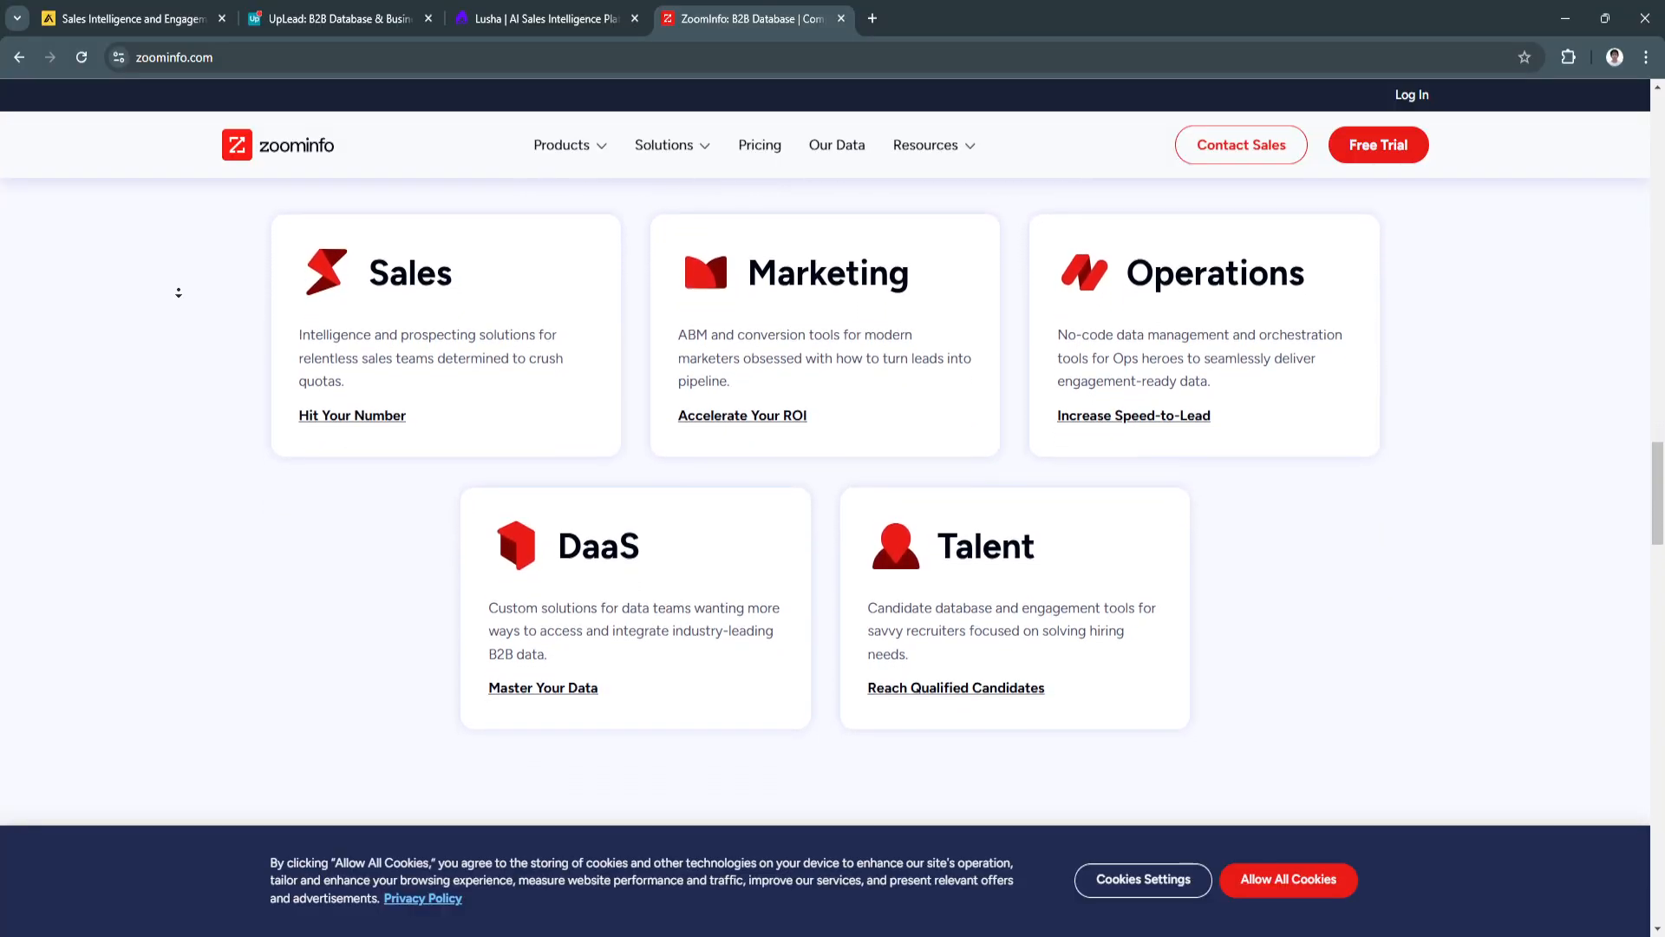
scroll(down, 3)
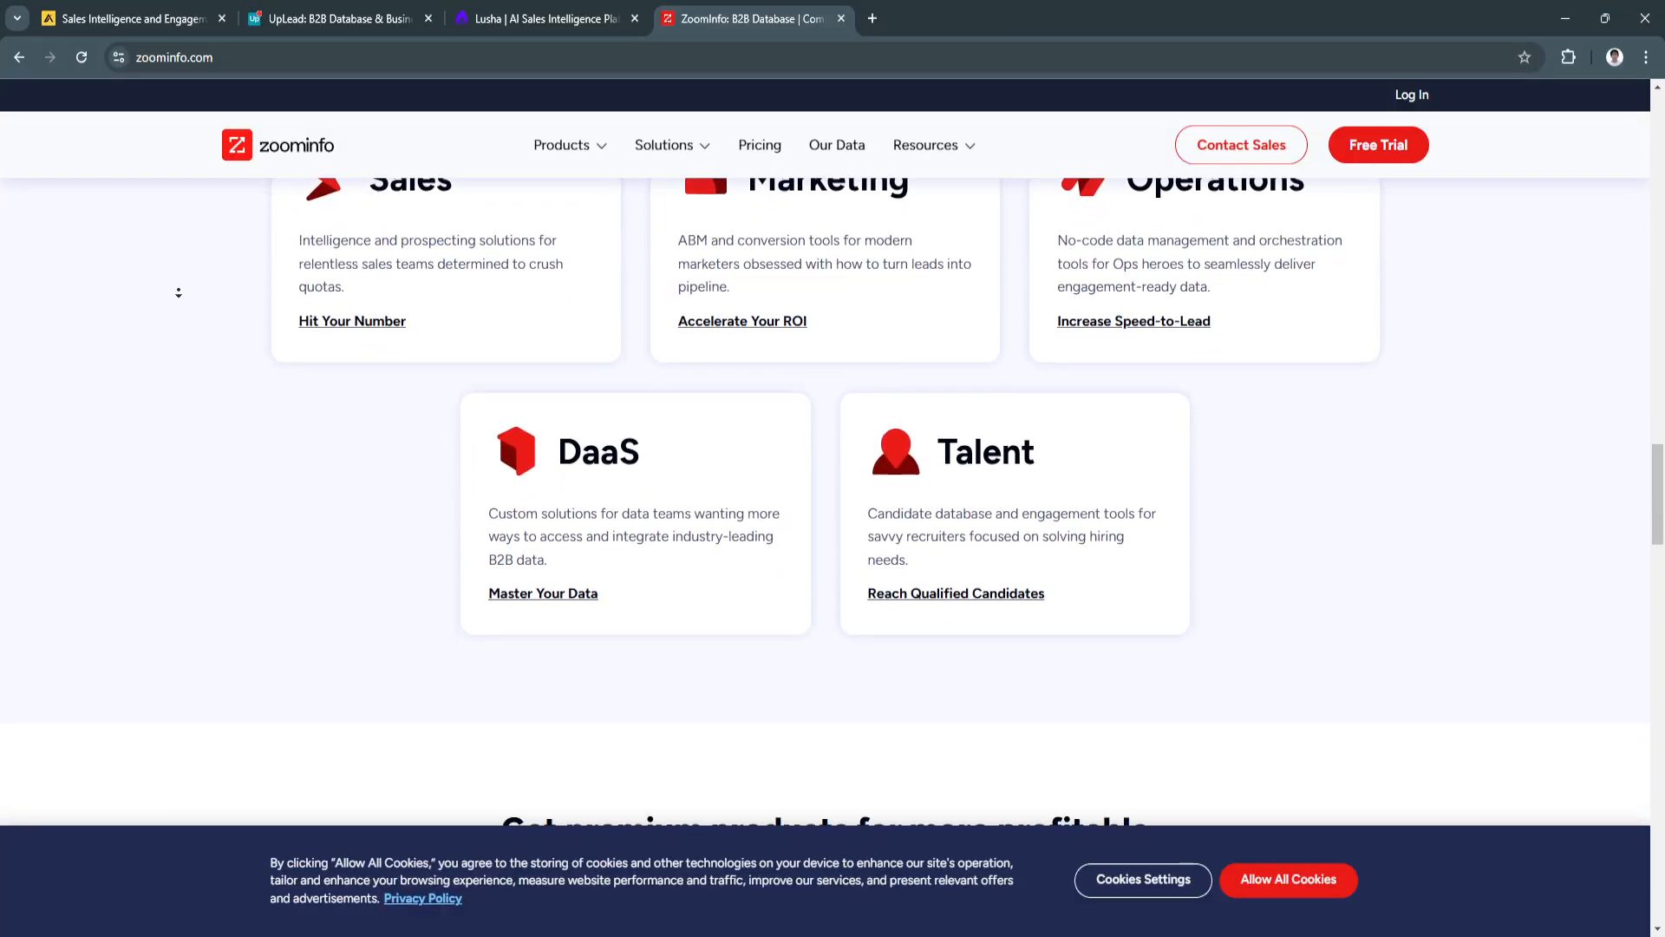
scroll(down, 3)
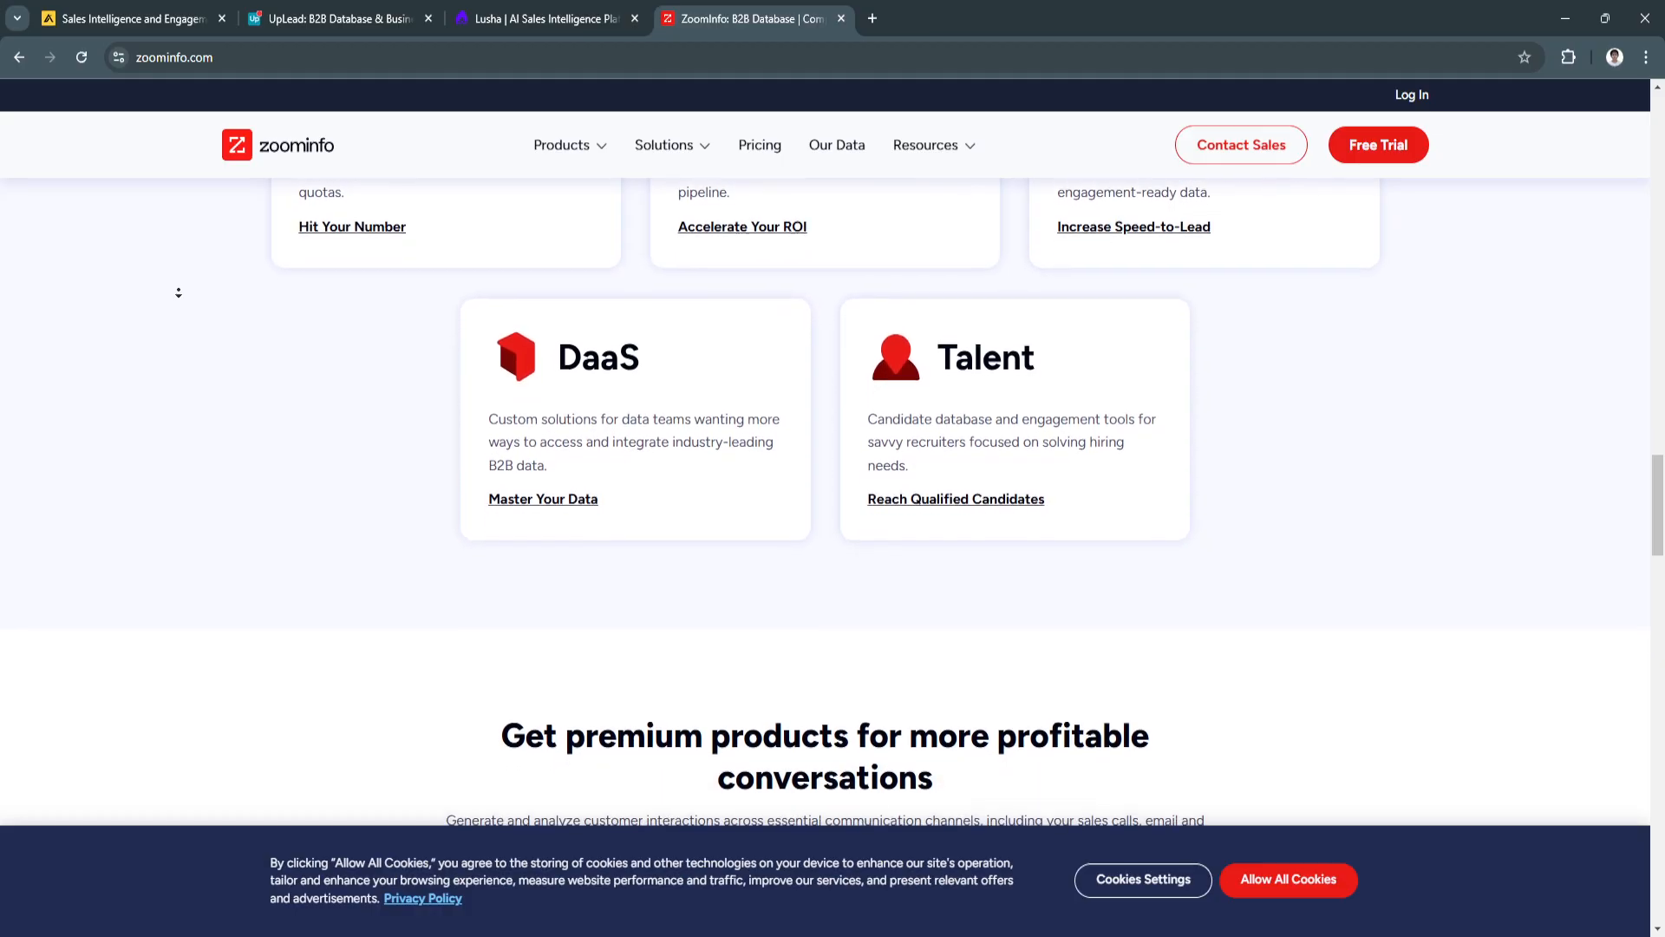
scroll(down, 3)
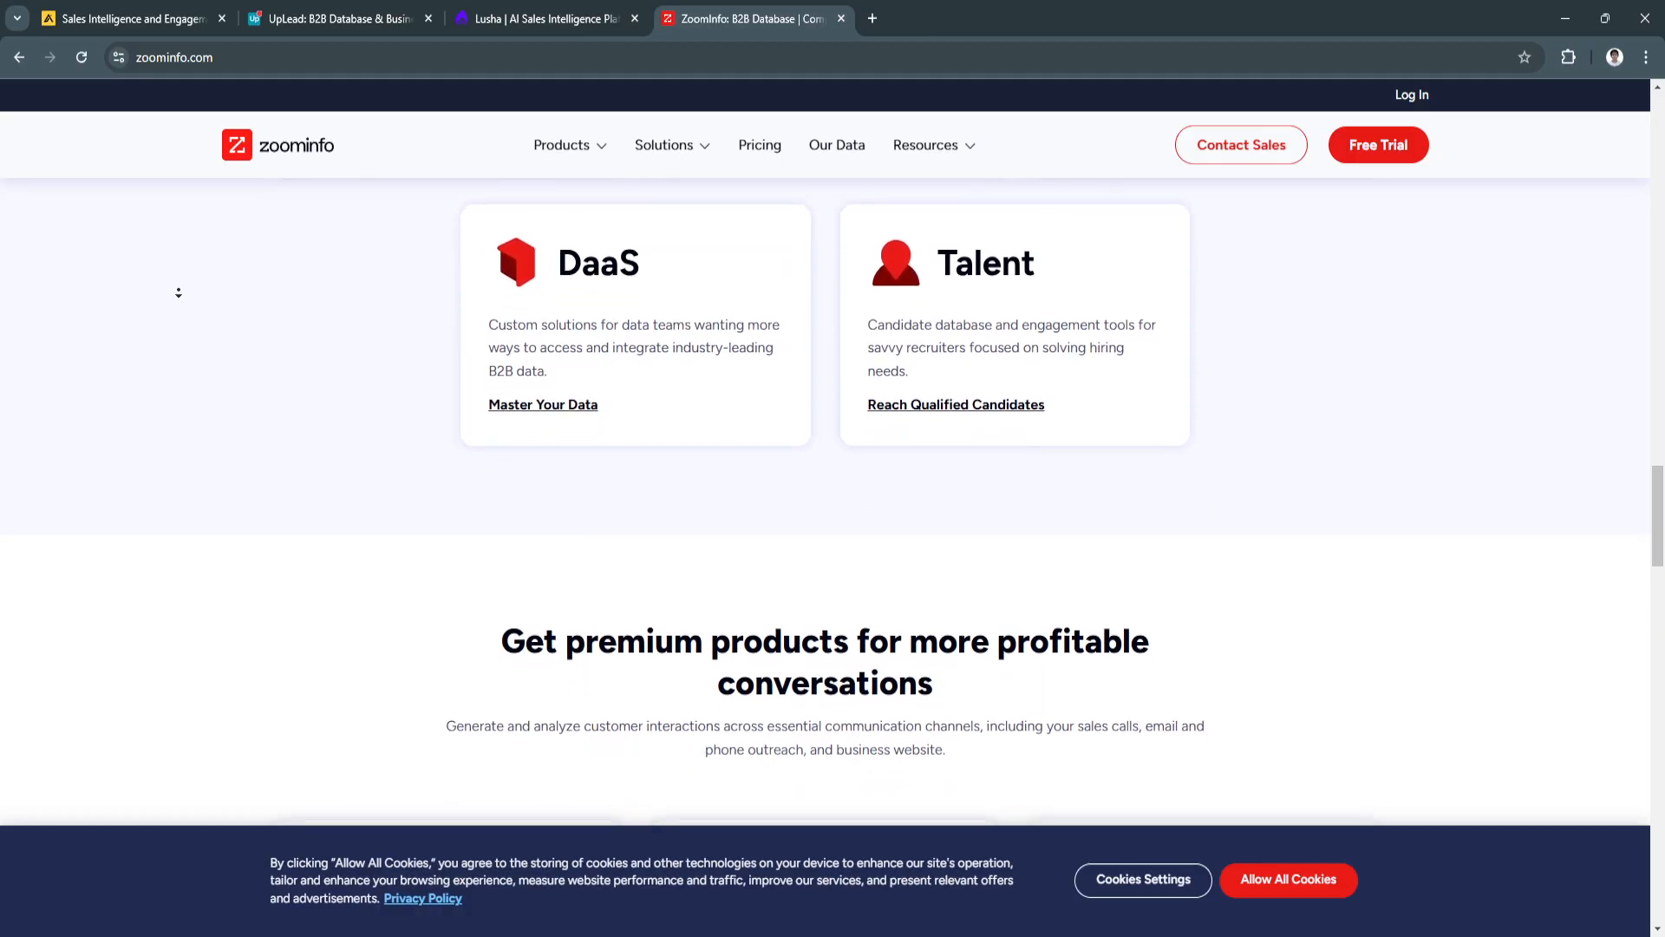
scroll(down, 3)
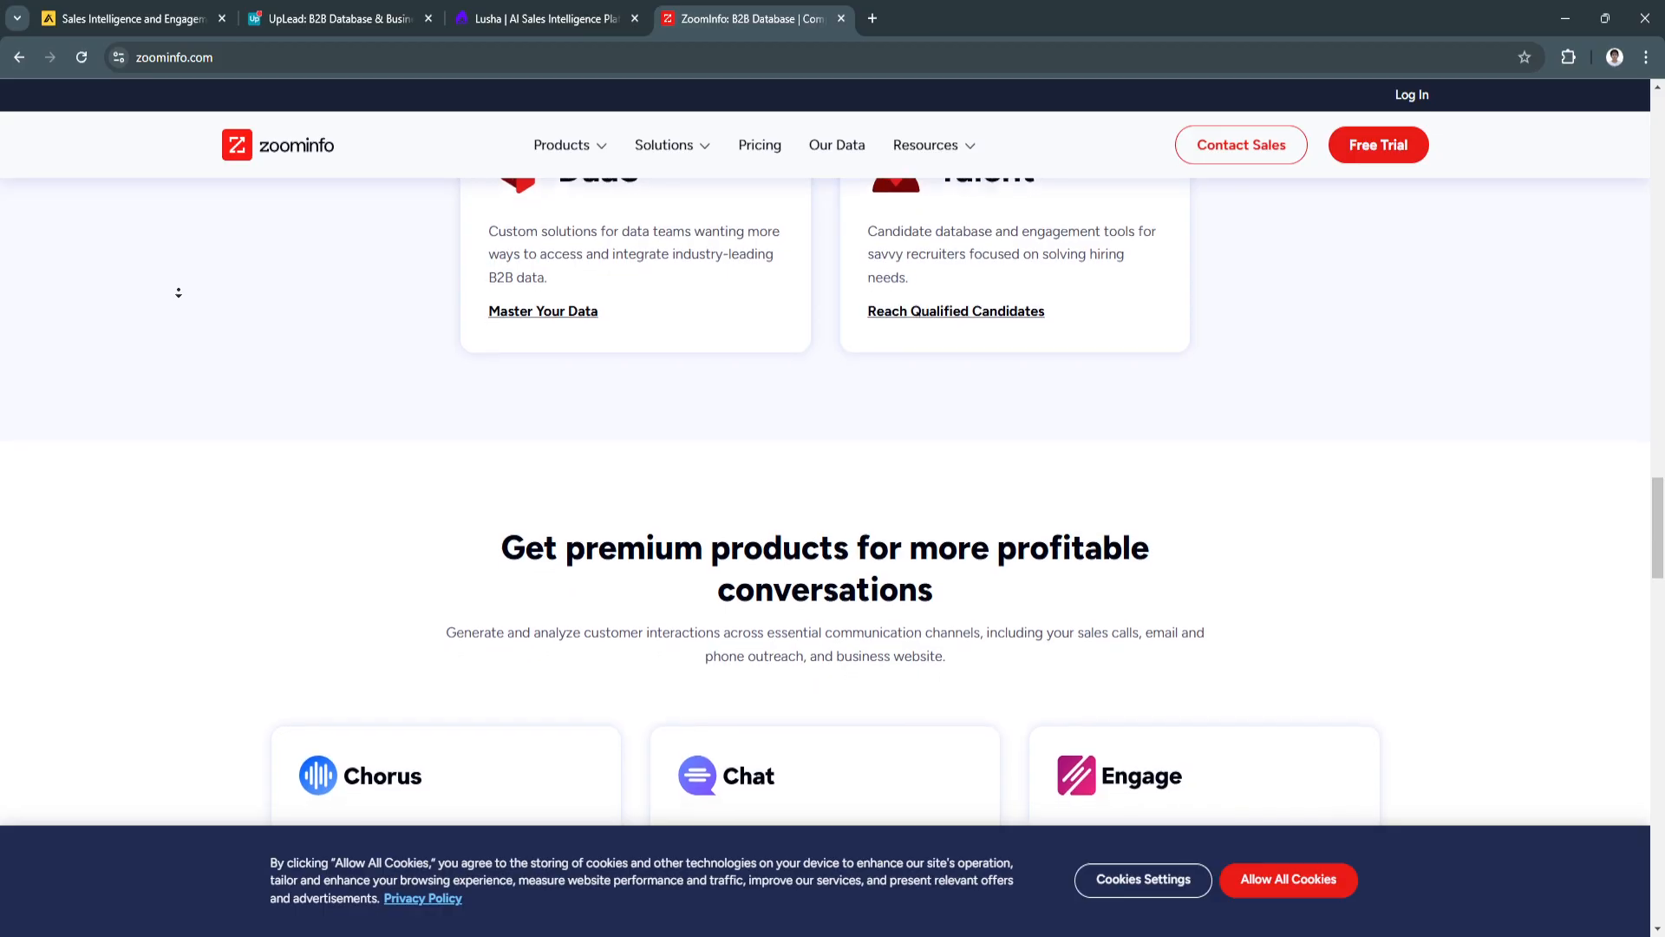
scroll(down, 3)
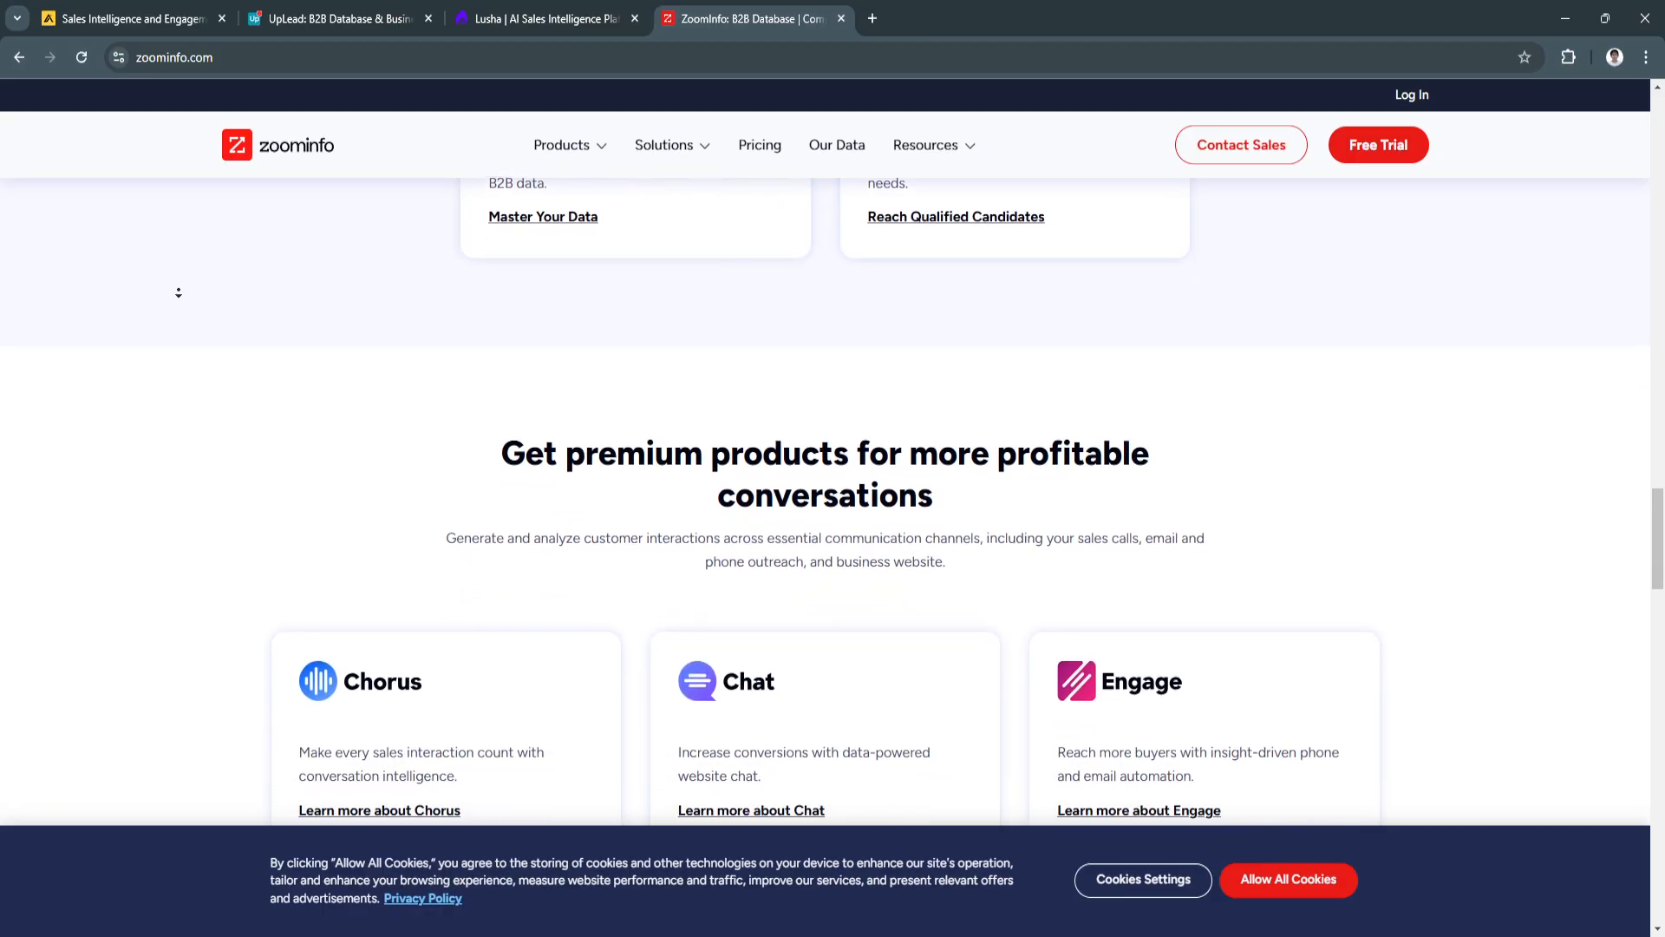
scroll(down, 3)
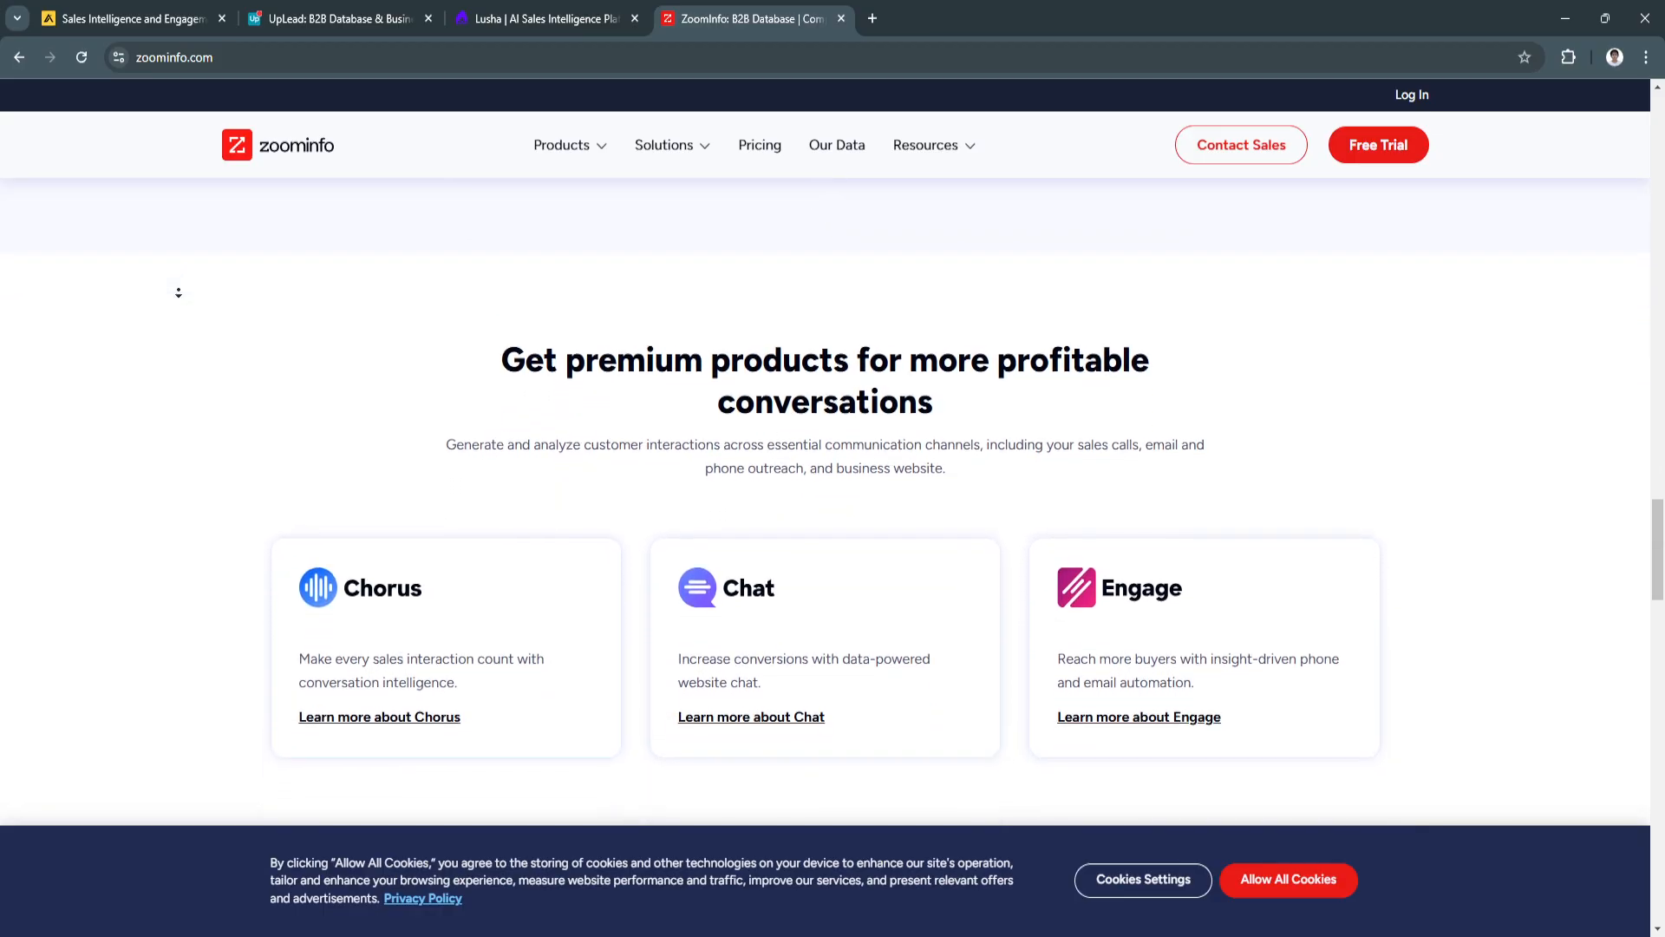
scroll(down, 3)
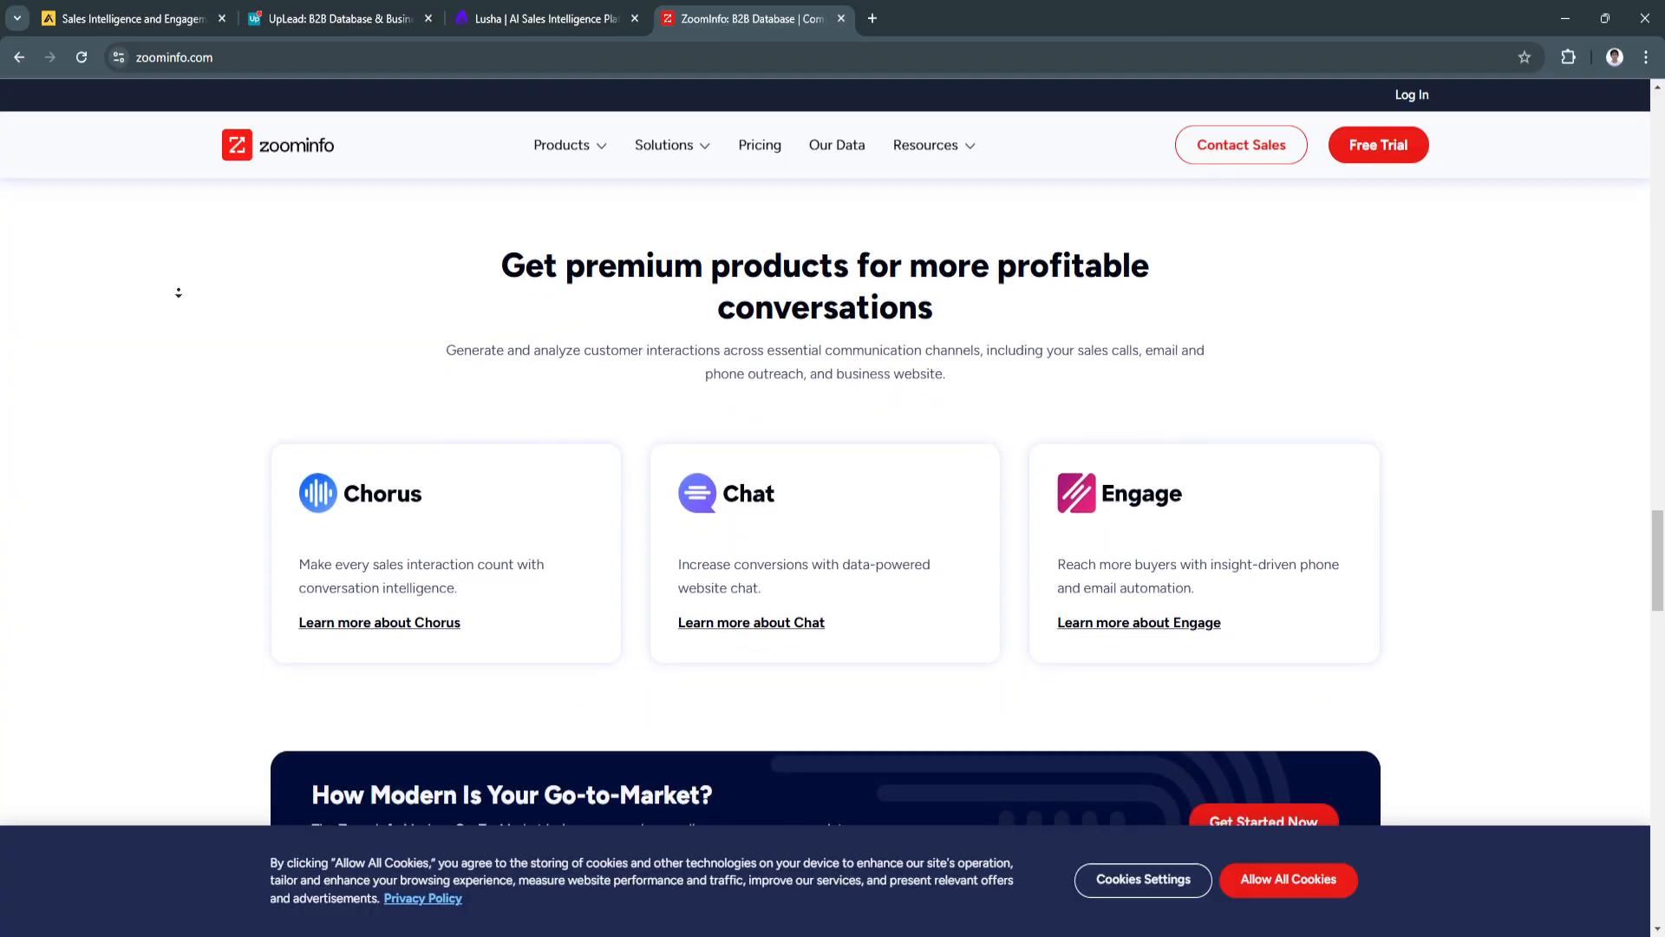
Step: Continue to the customer testimonial, Fall 2024 G2 Leader badges and Free Trial button
scroll(down, 3)
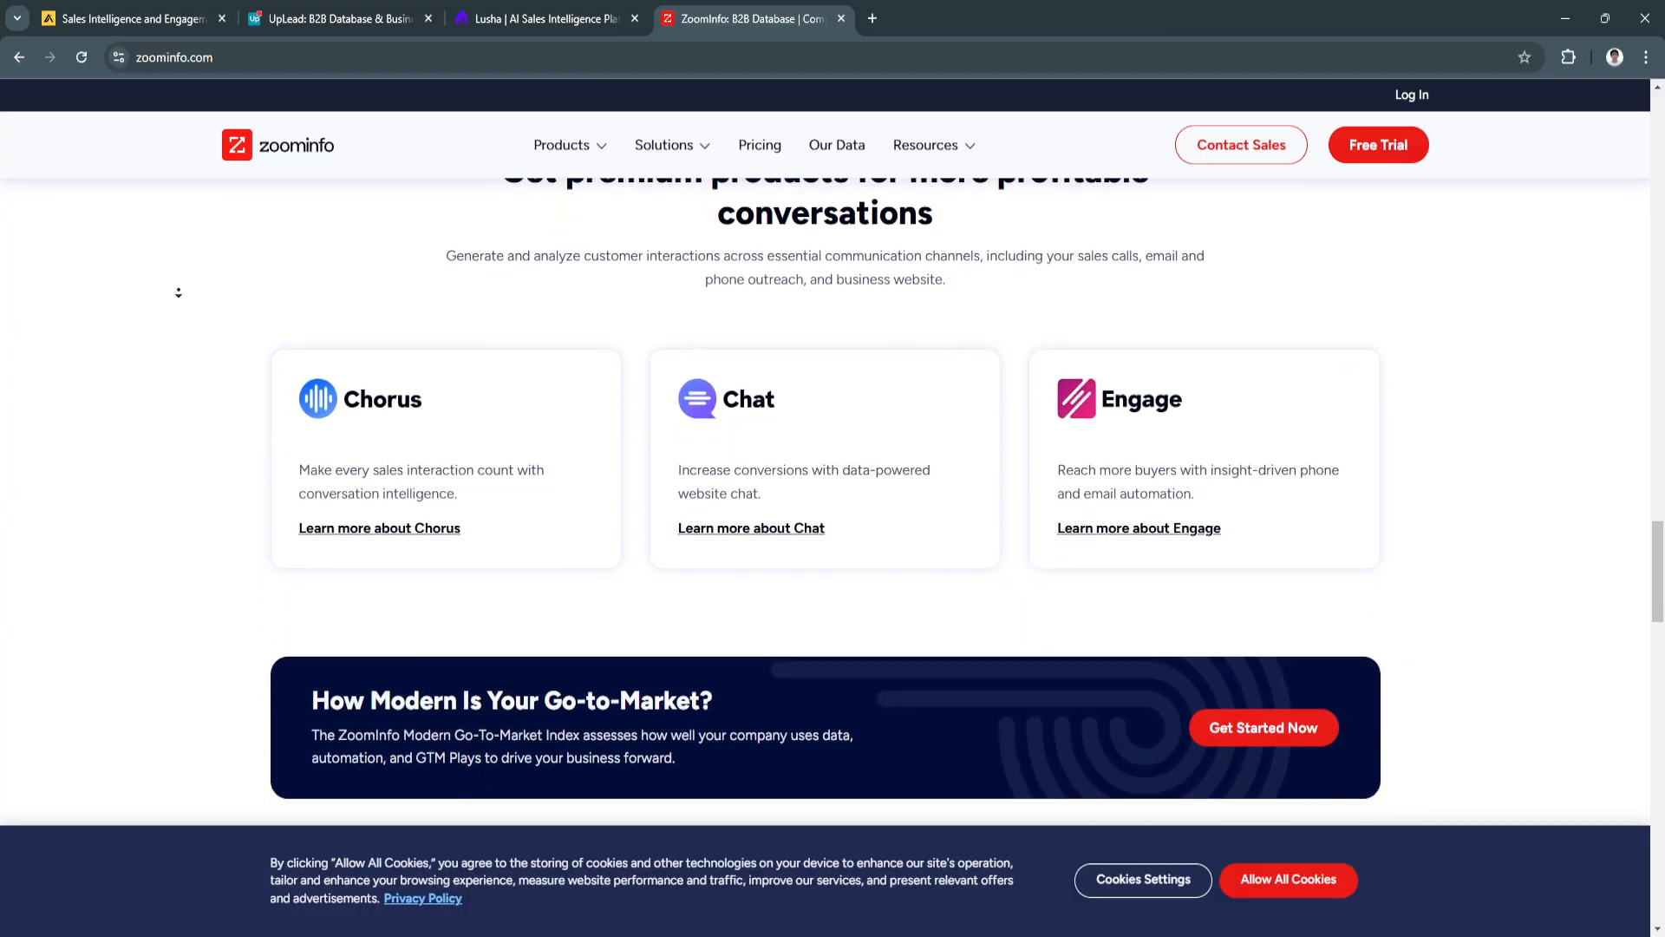
scroll(down, 3)
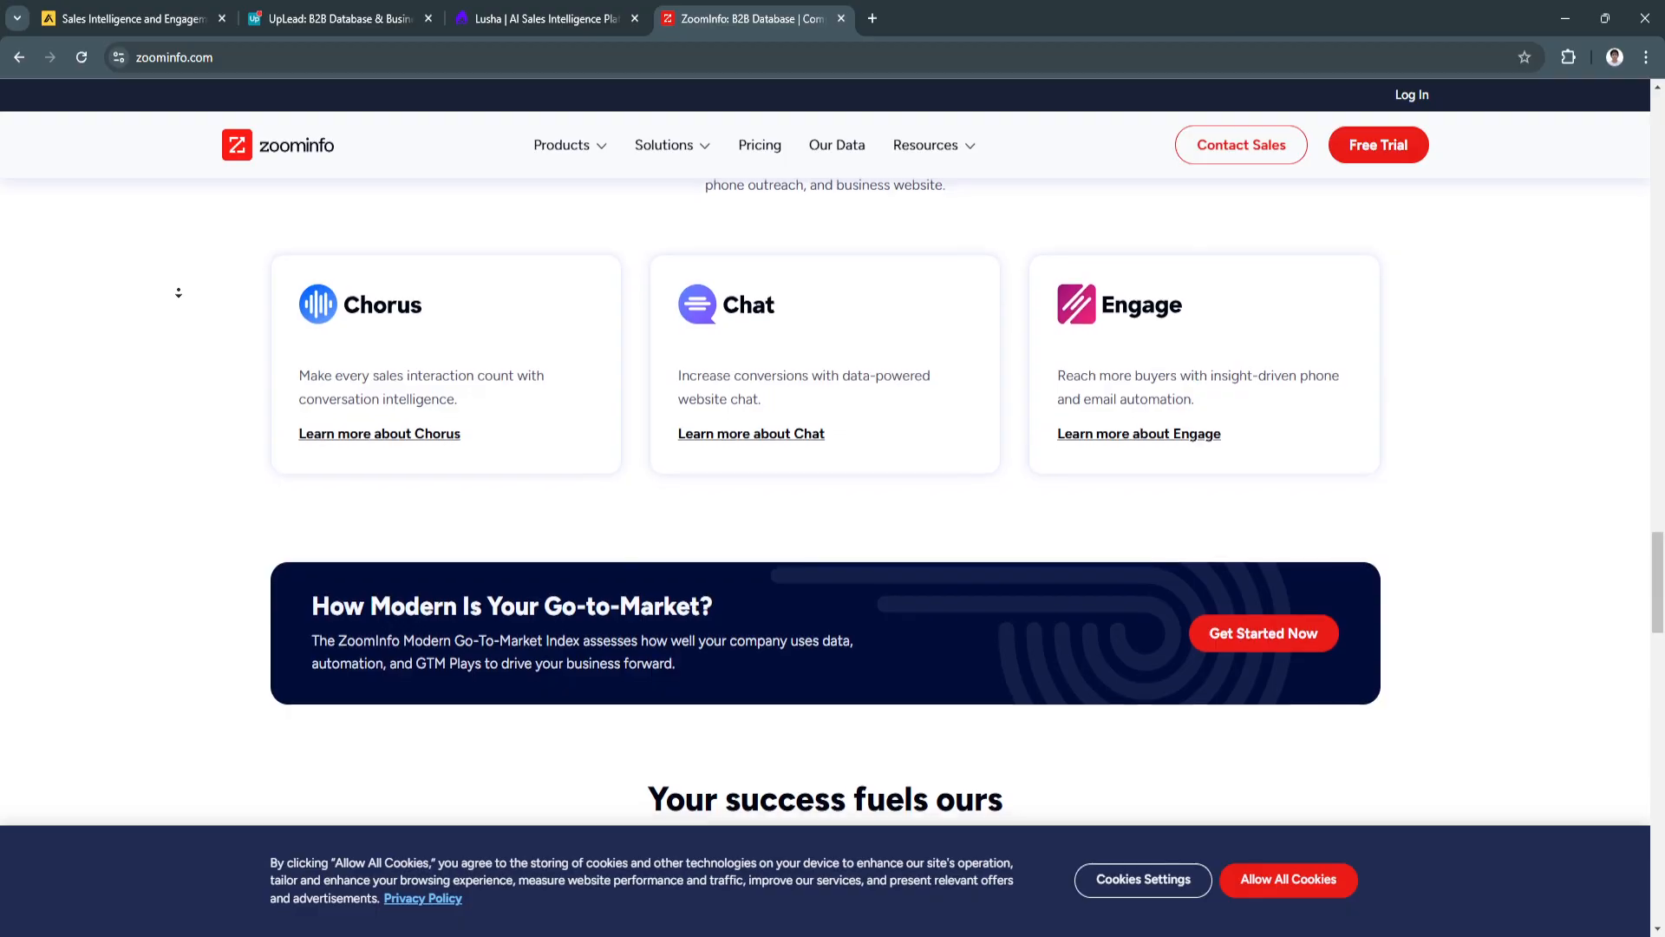
scroll(down, 3)
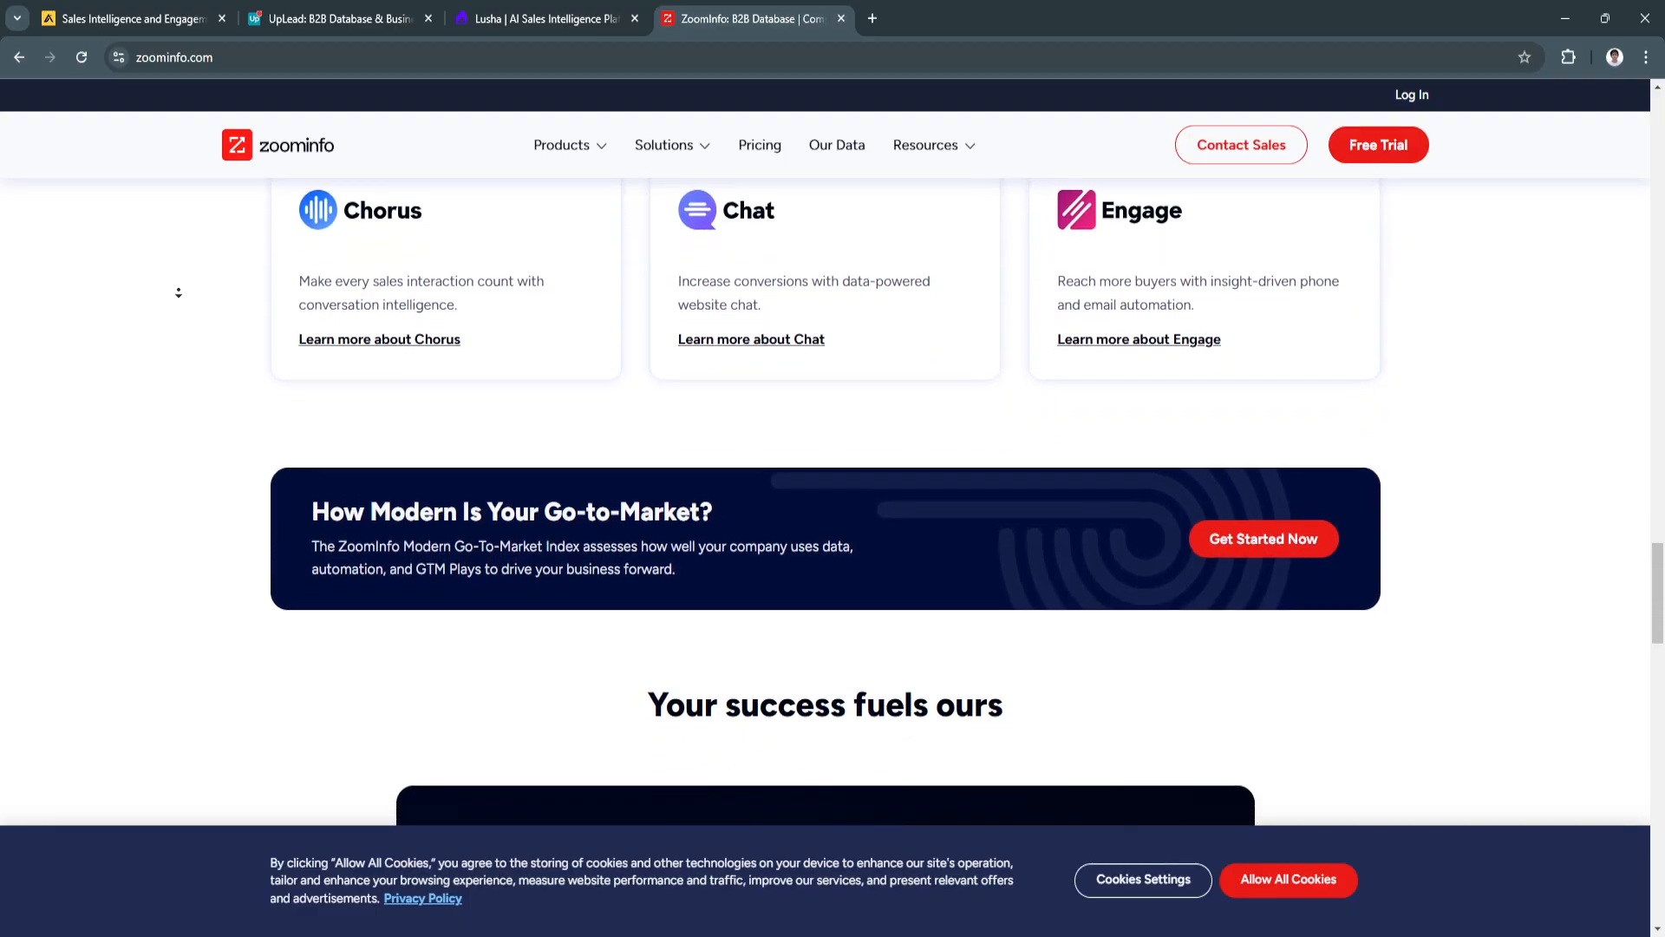
scroll(down, 3)
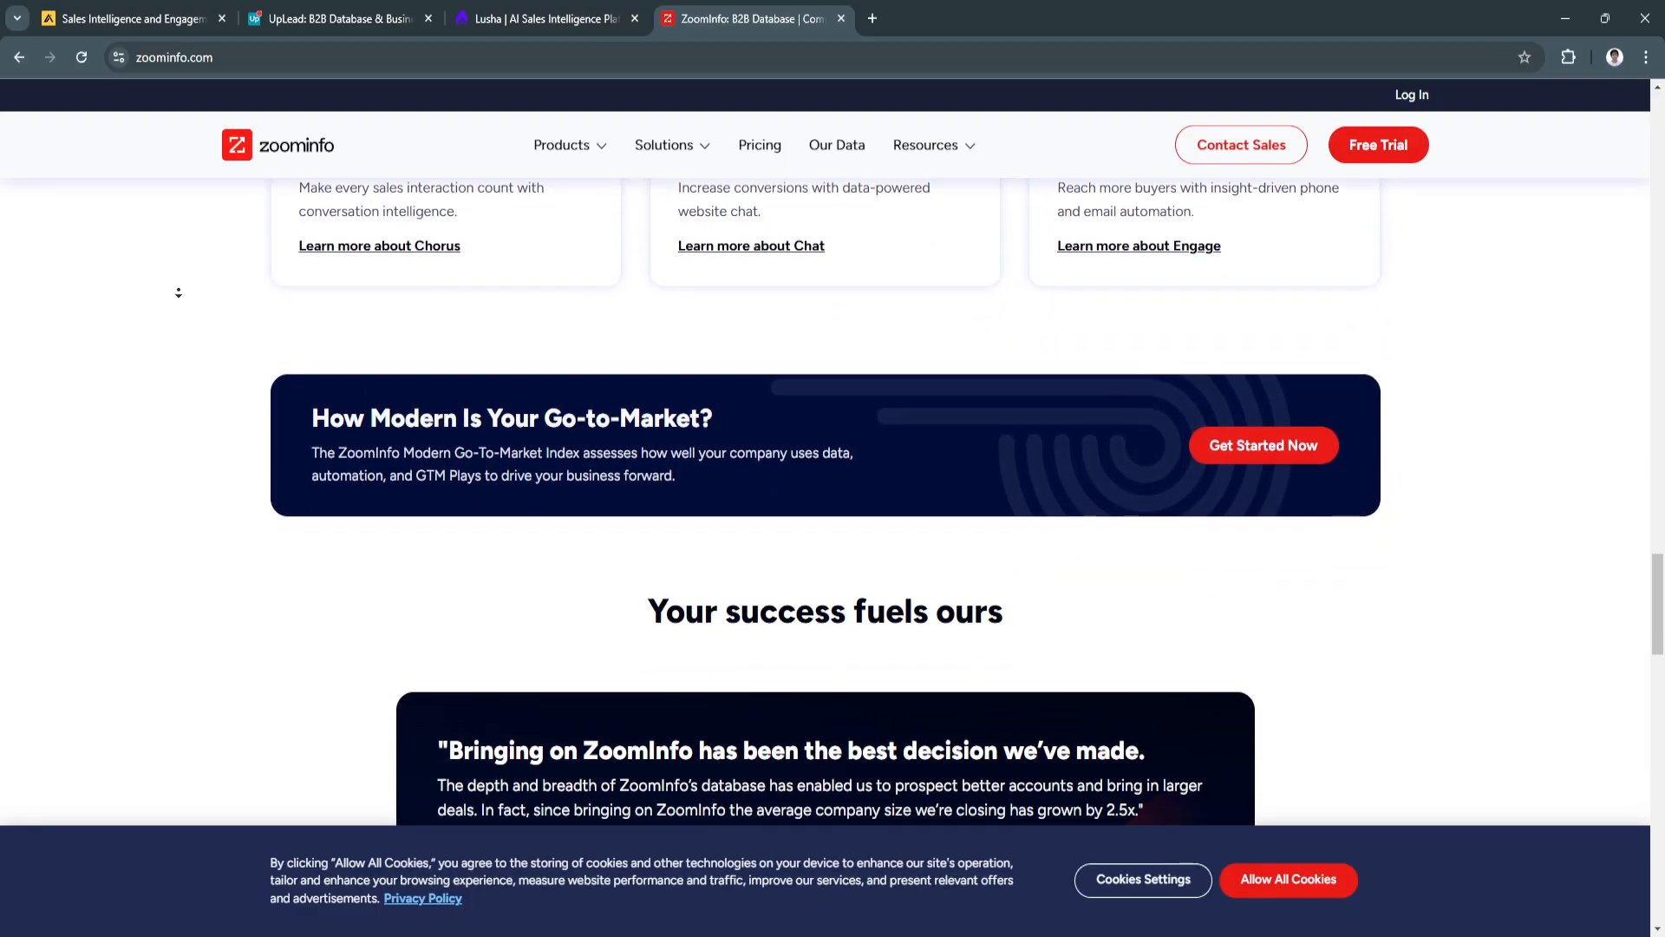
scroll(down, 3)
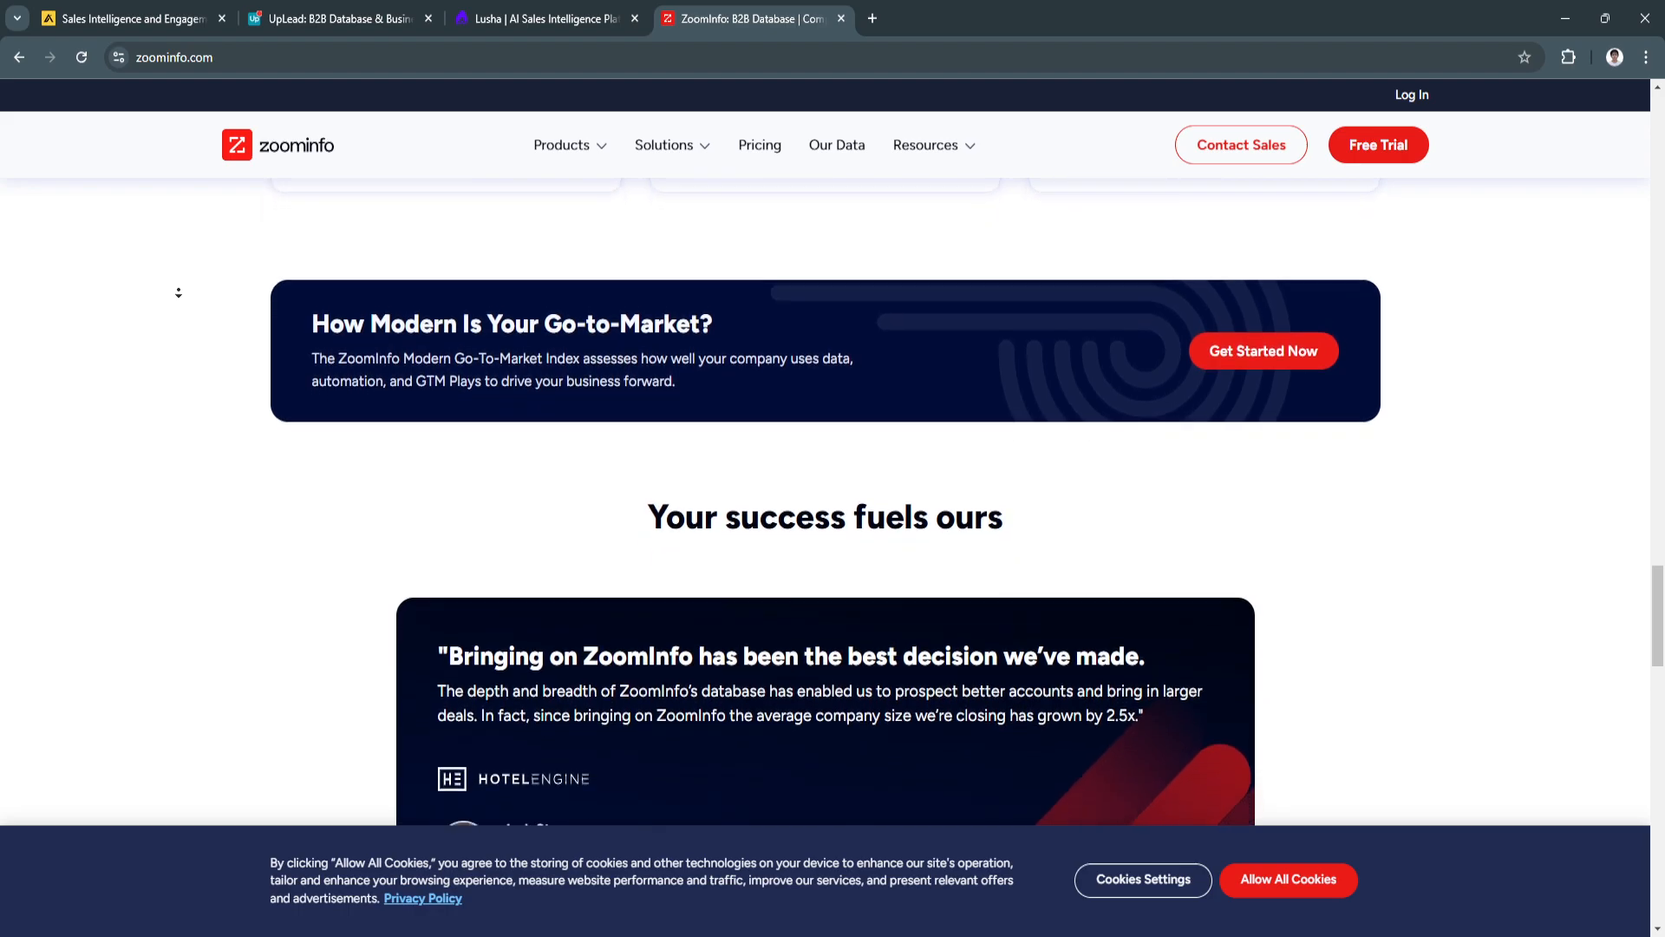
scroll(down, 3)
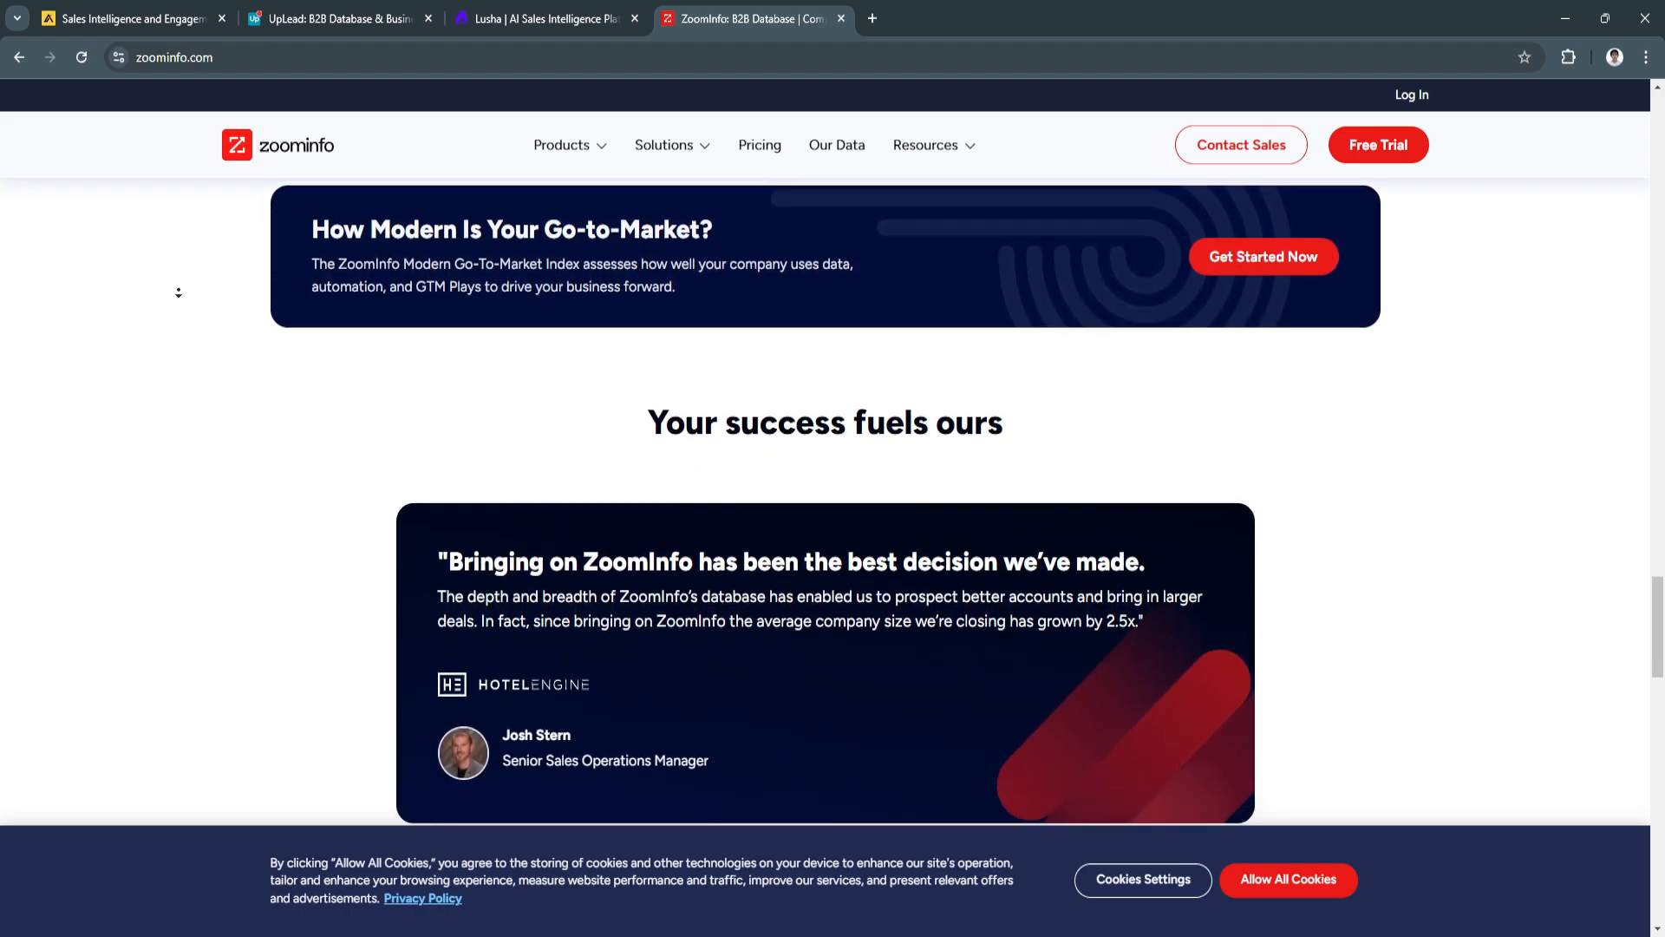
scroll(down, 3)
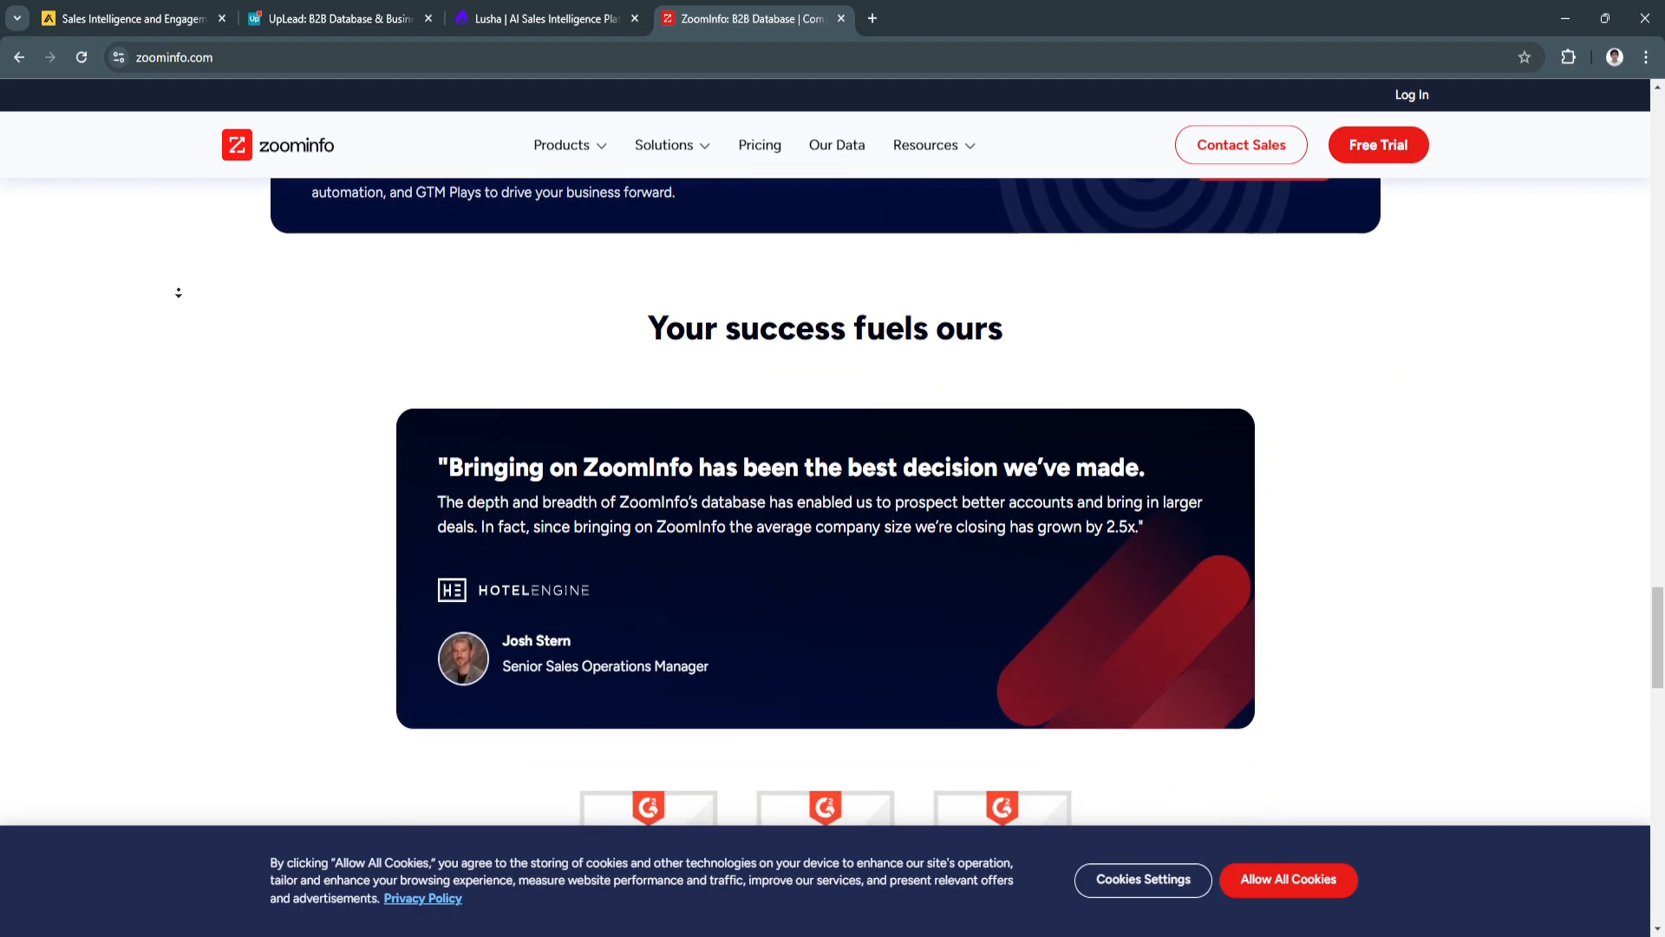
scroll(down, 3)
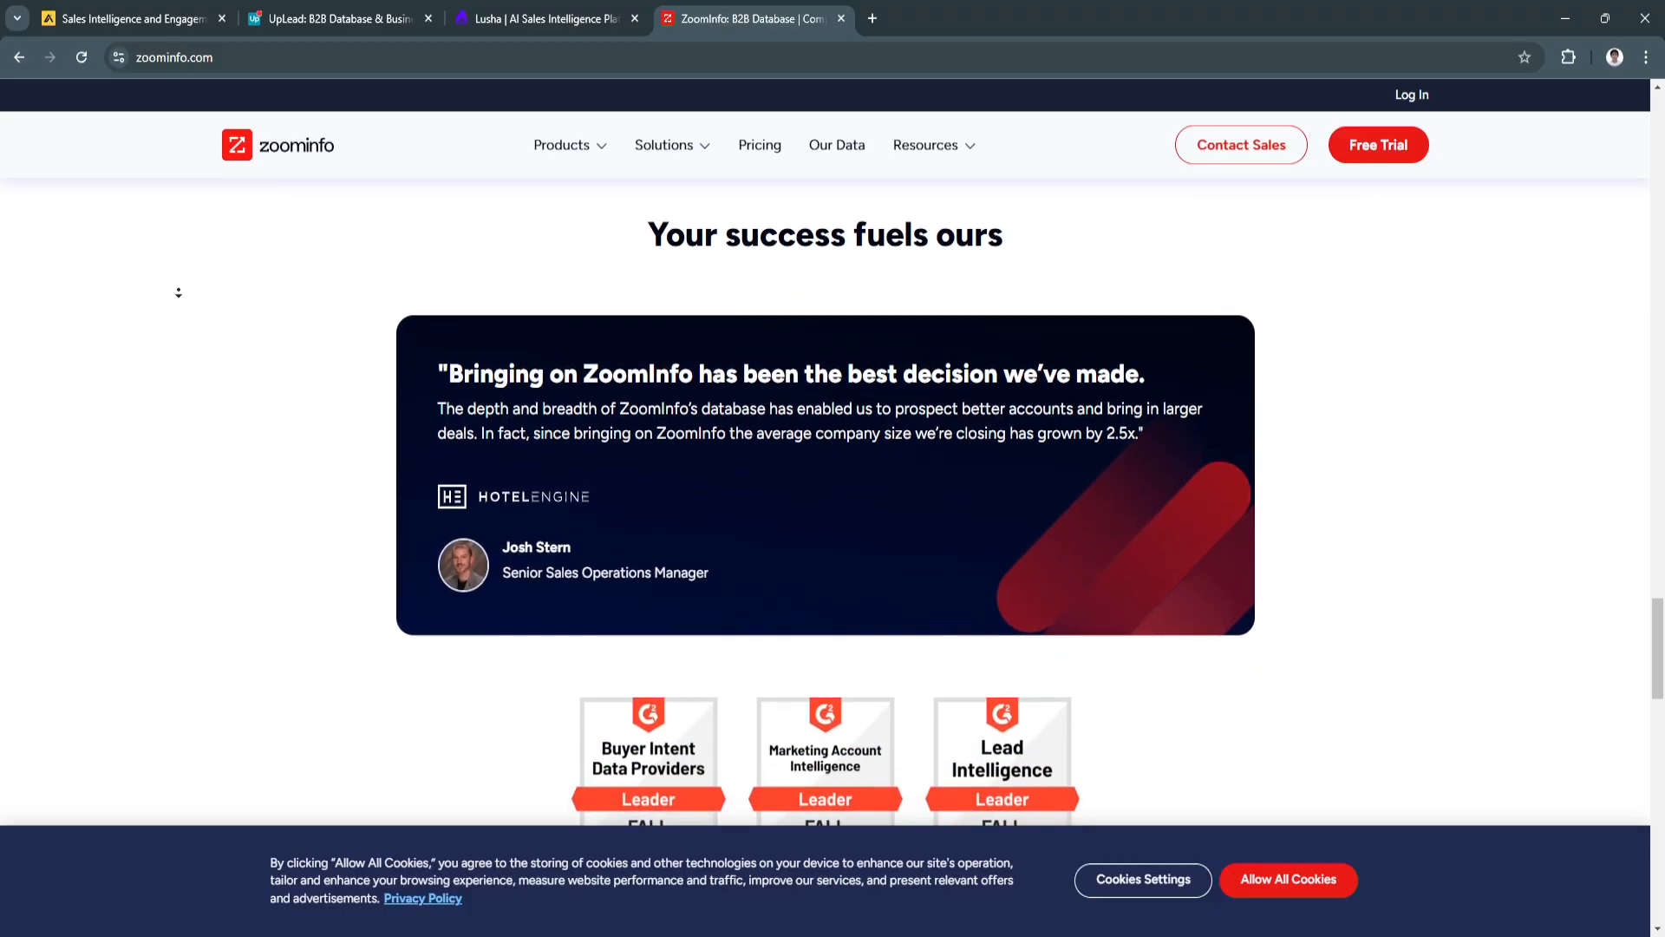
scroll(down, 3)
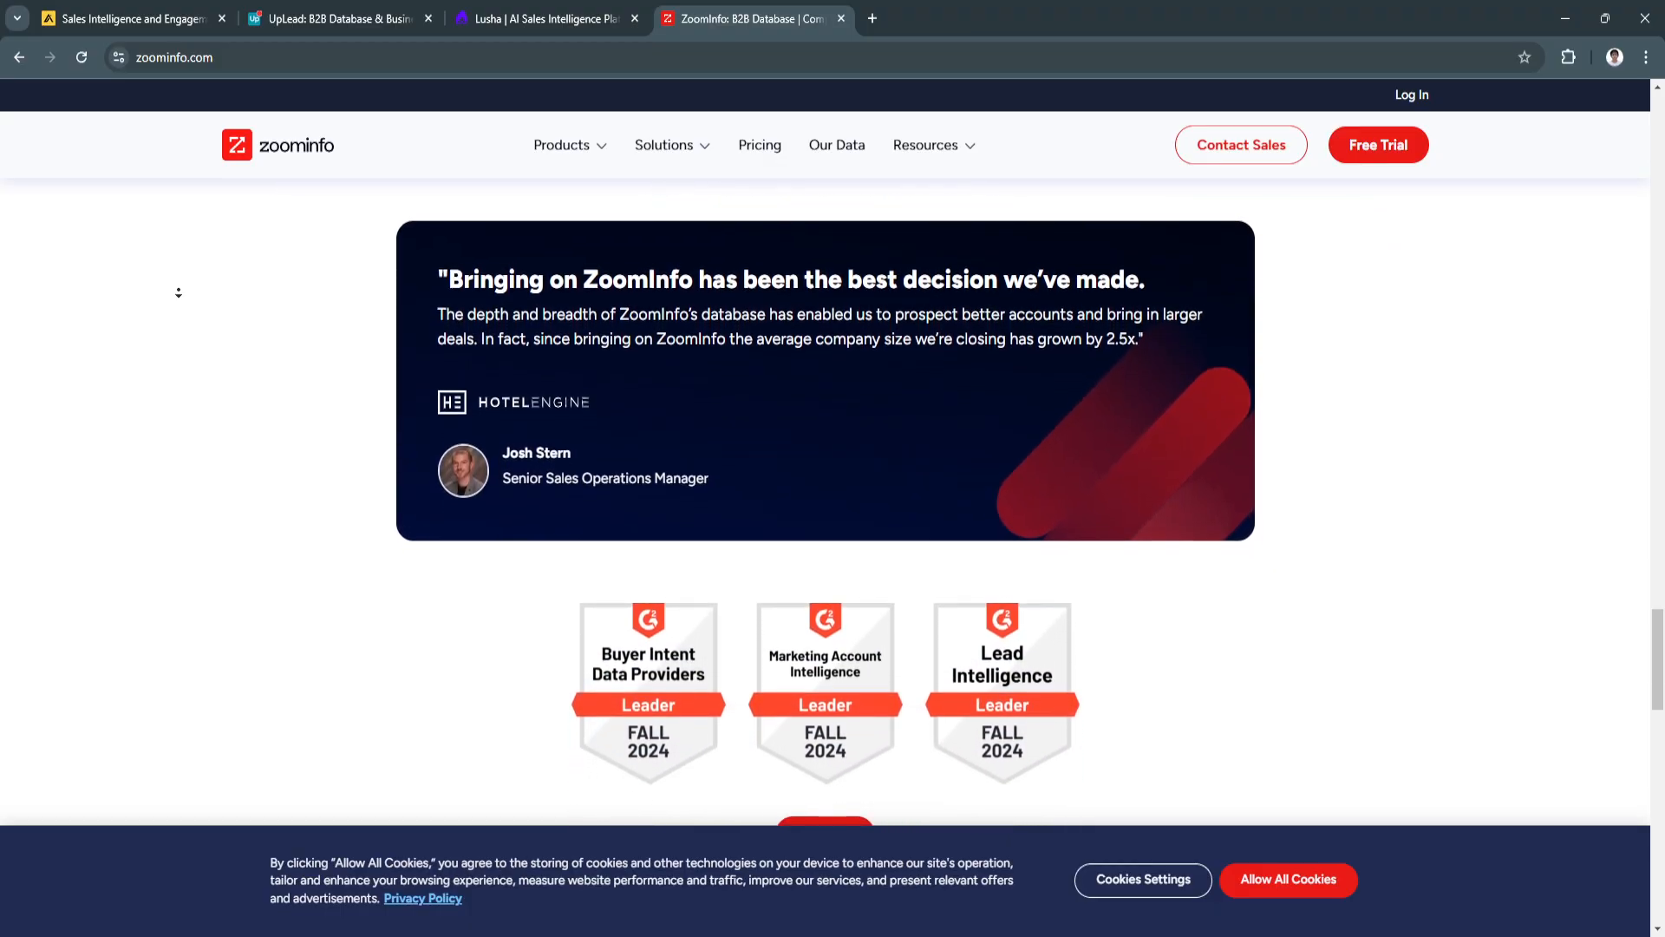
scroll(down, 3)
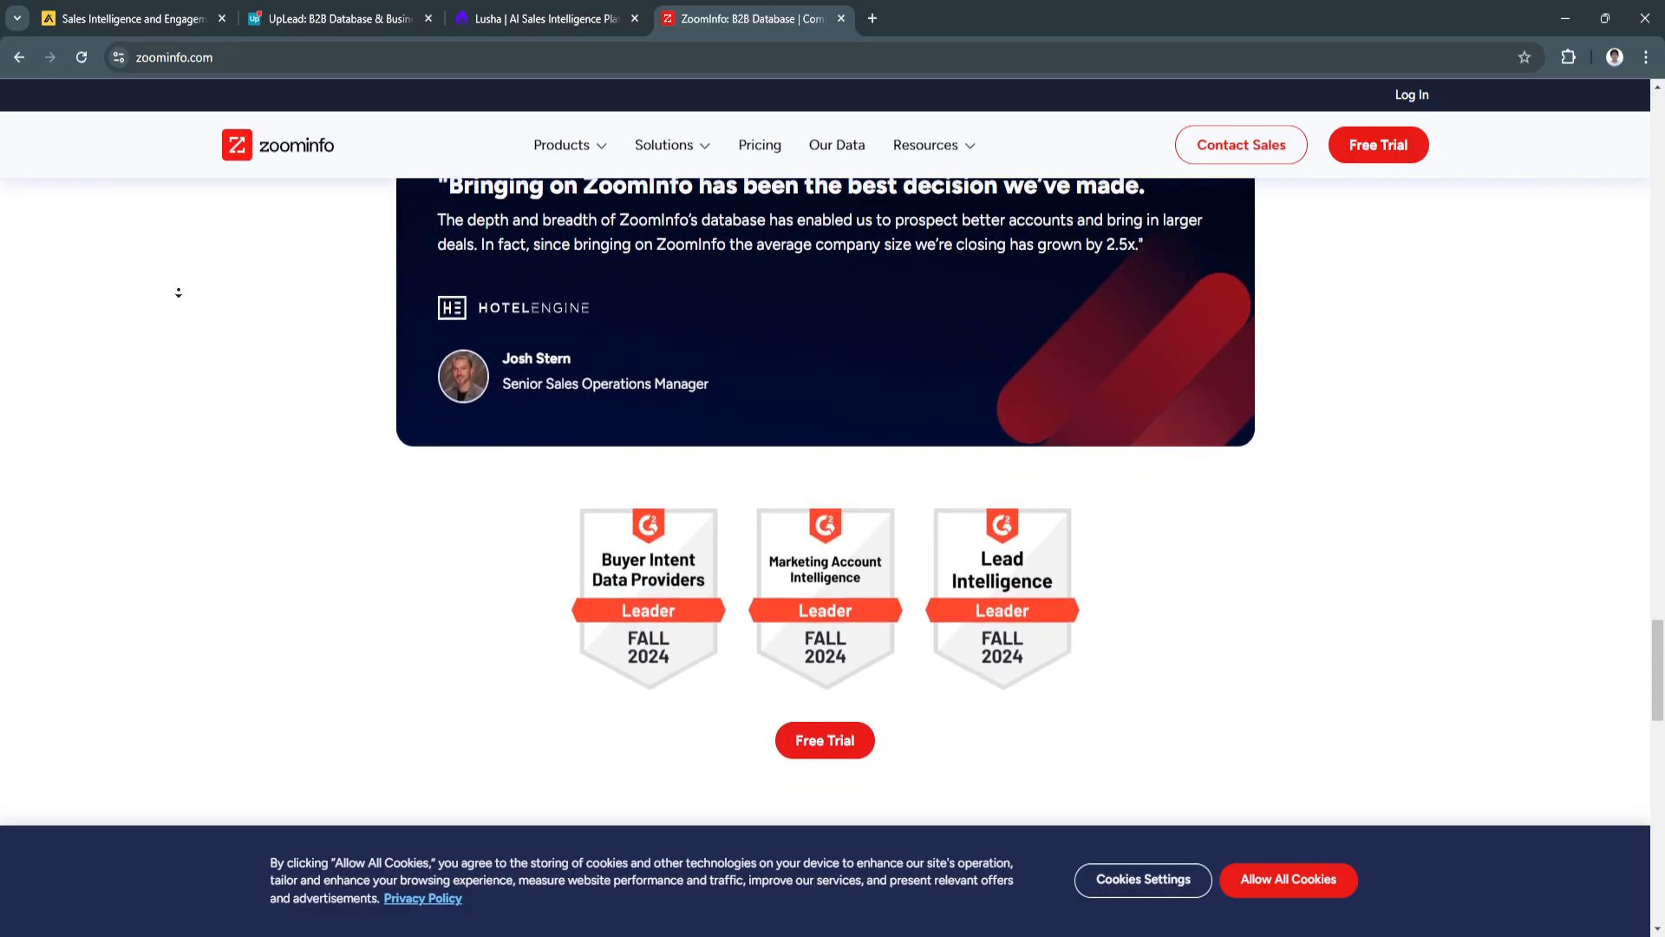
scroll(down, 3)
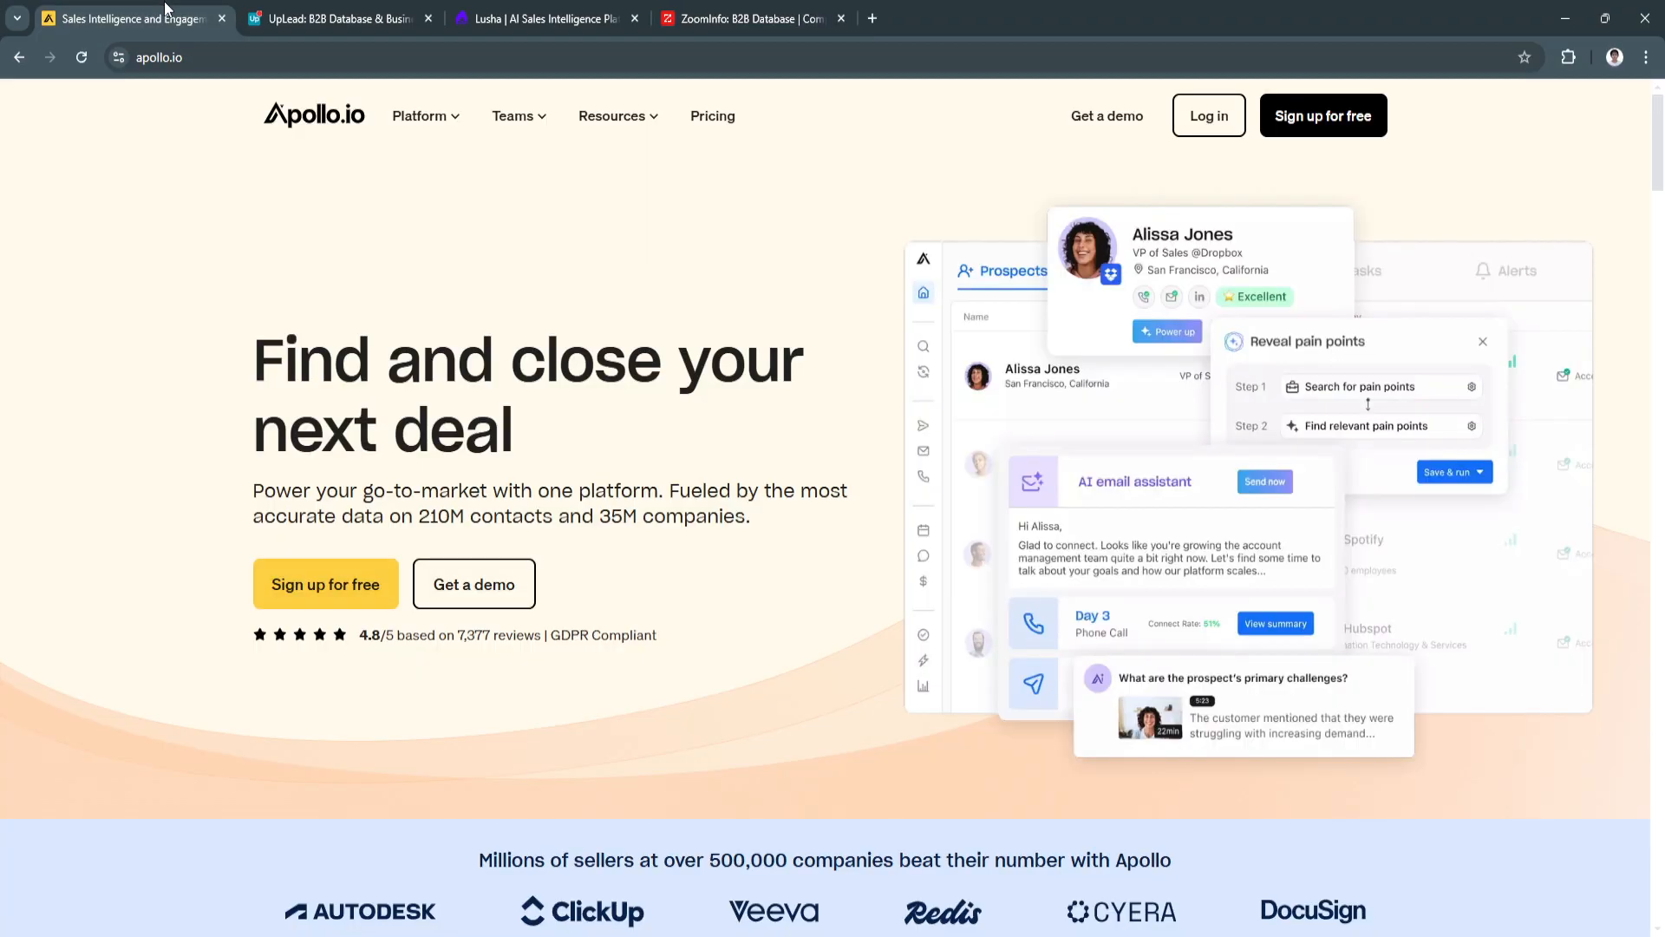
mouse_move(233, 118)
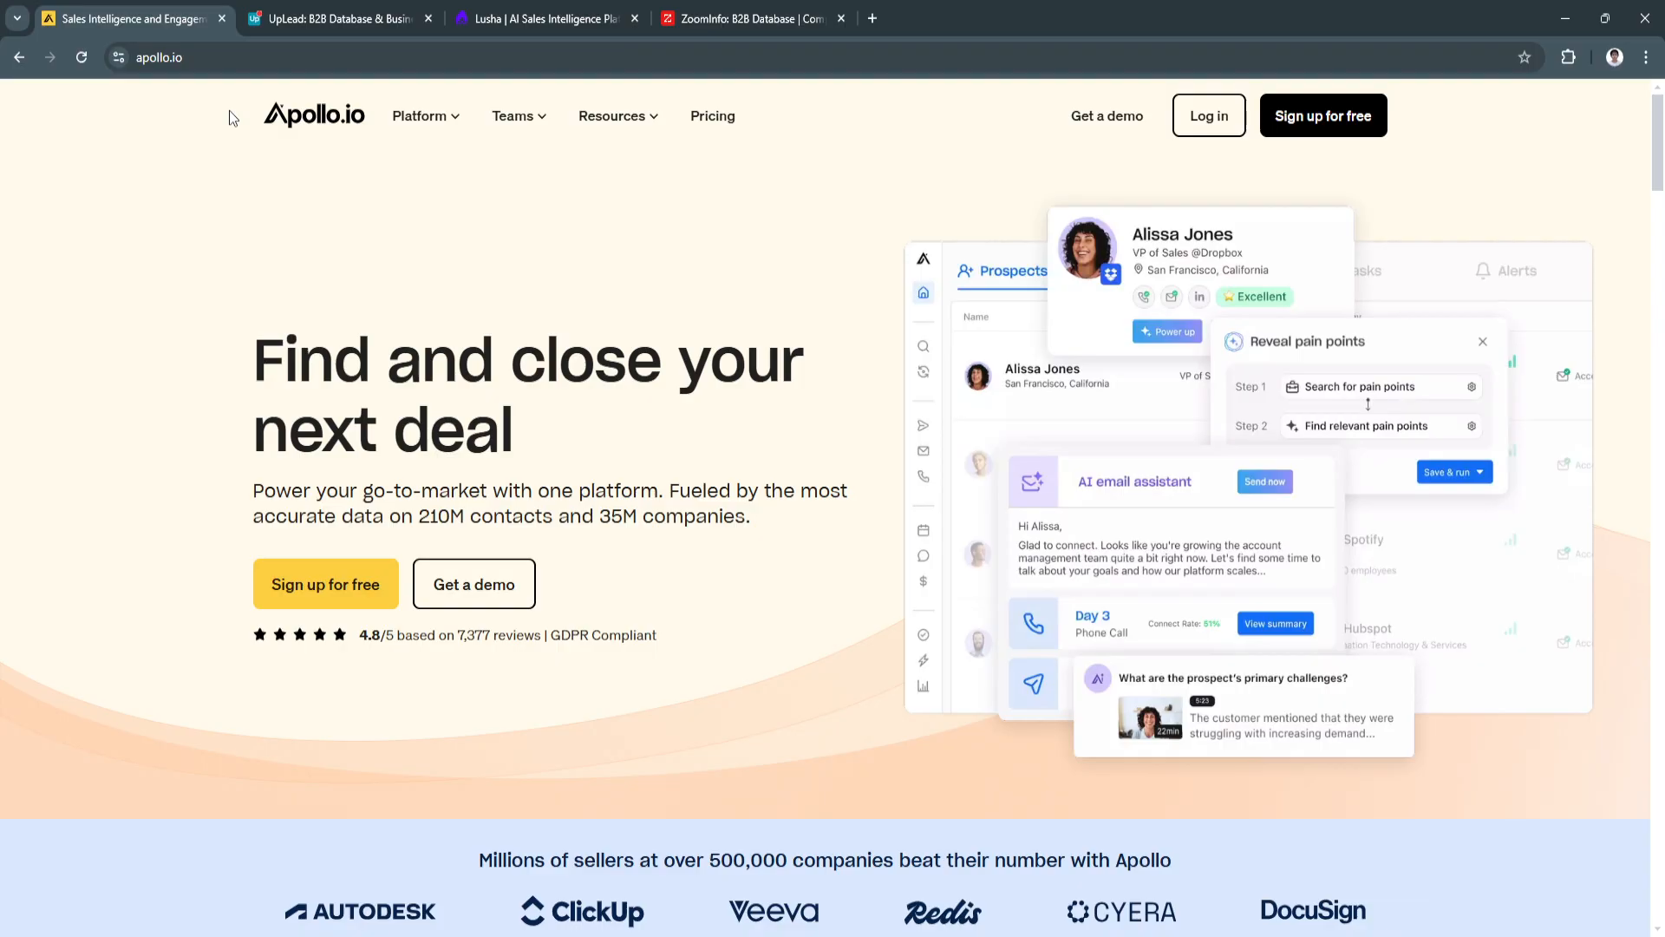
Step: Revisit the UpLead, Lusha and ZoomInfo homepages in turn, ending back on Apollo.io
click(338, 19)
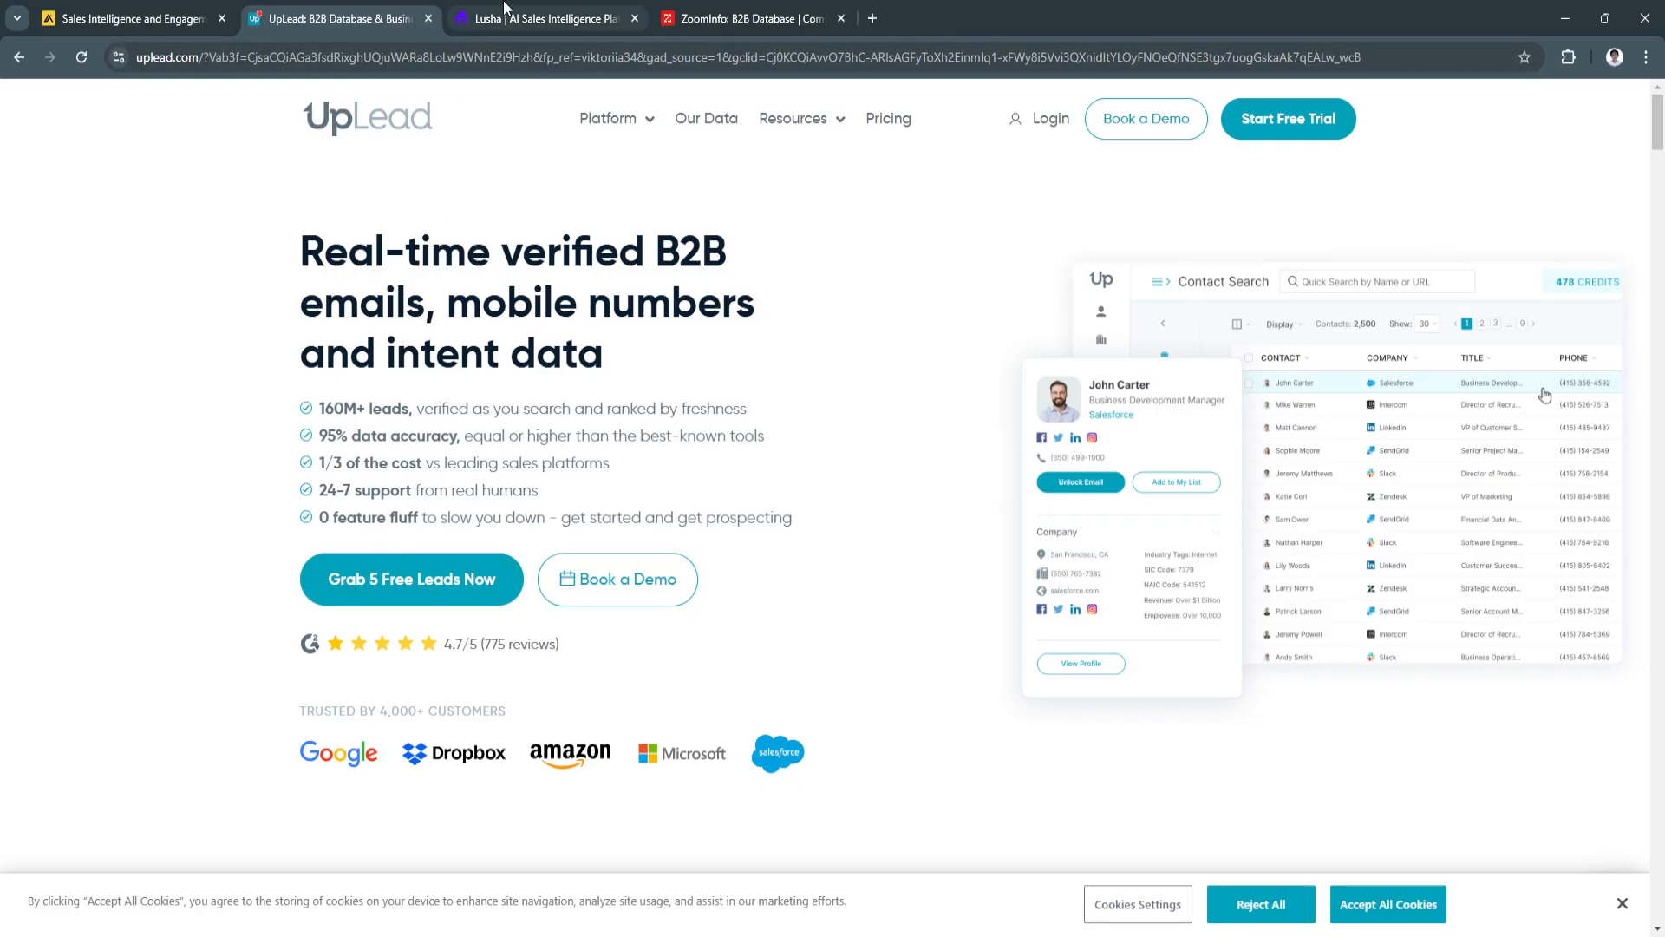
click(545, 17)
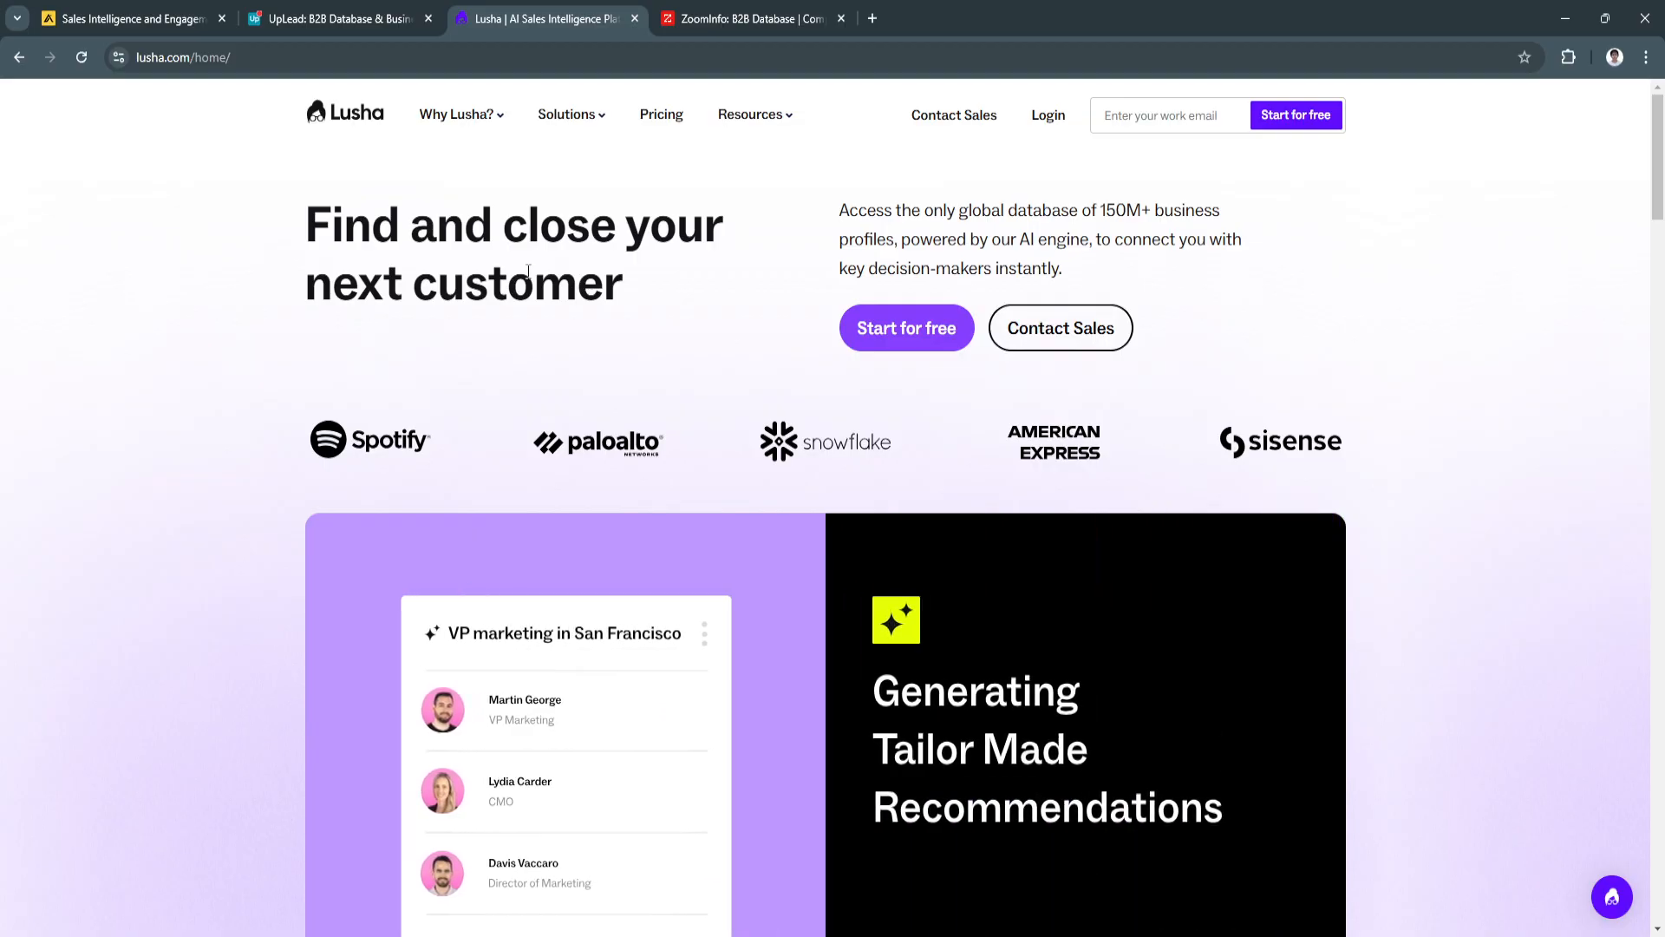
click(751, 18)
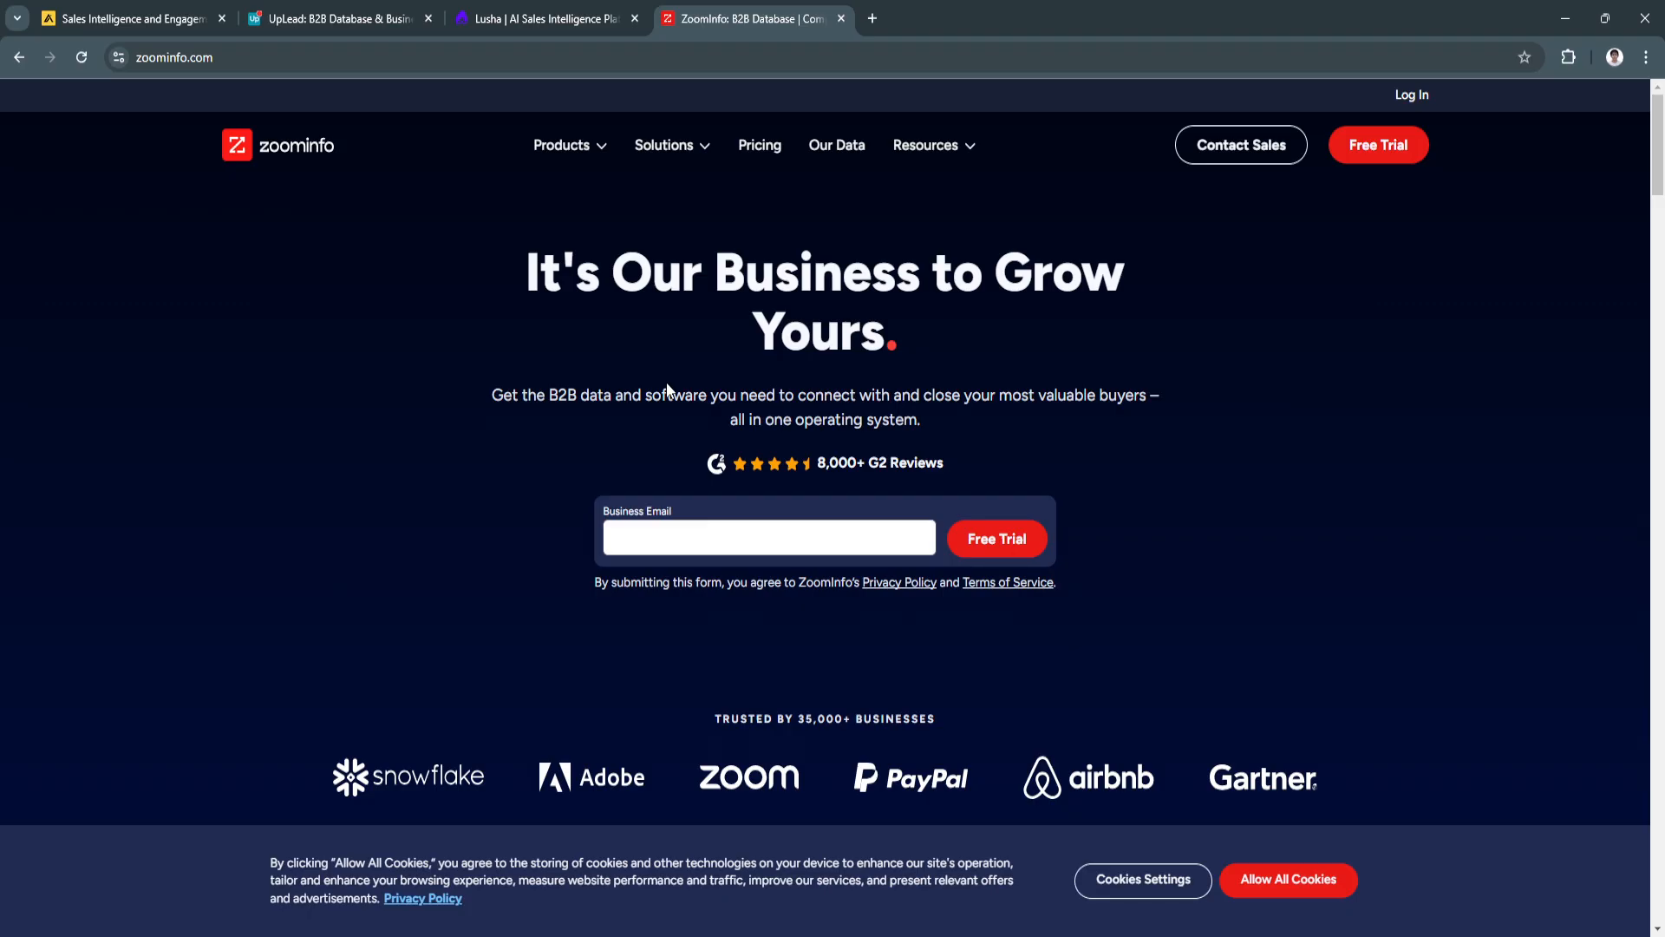
mouse_move(649, 389)
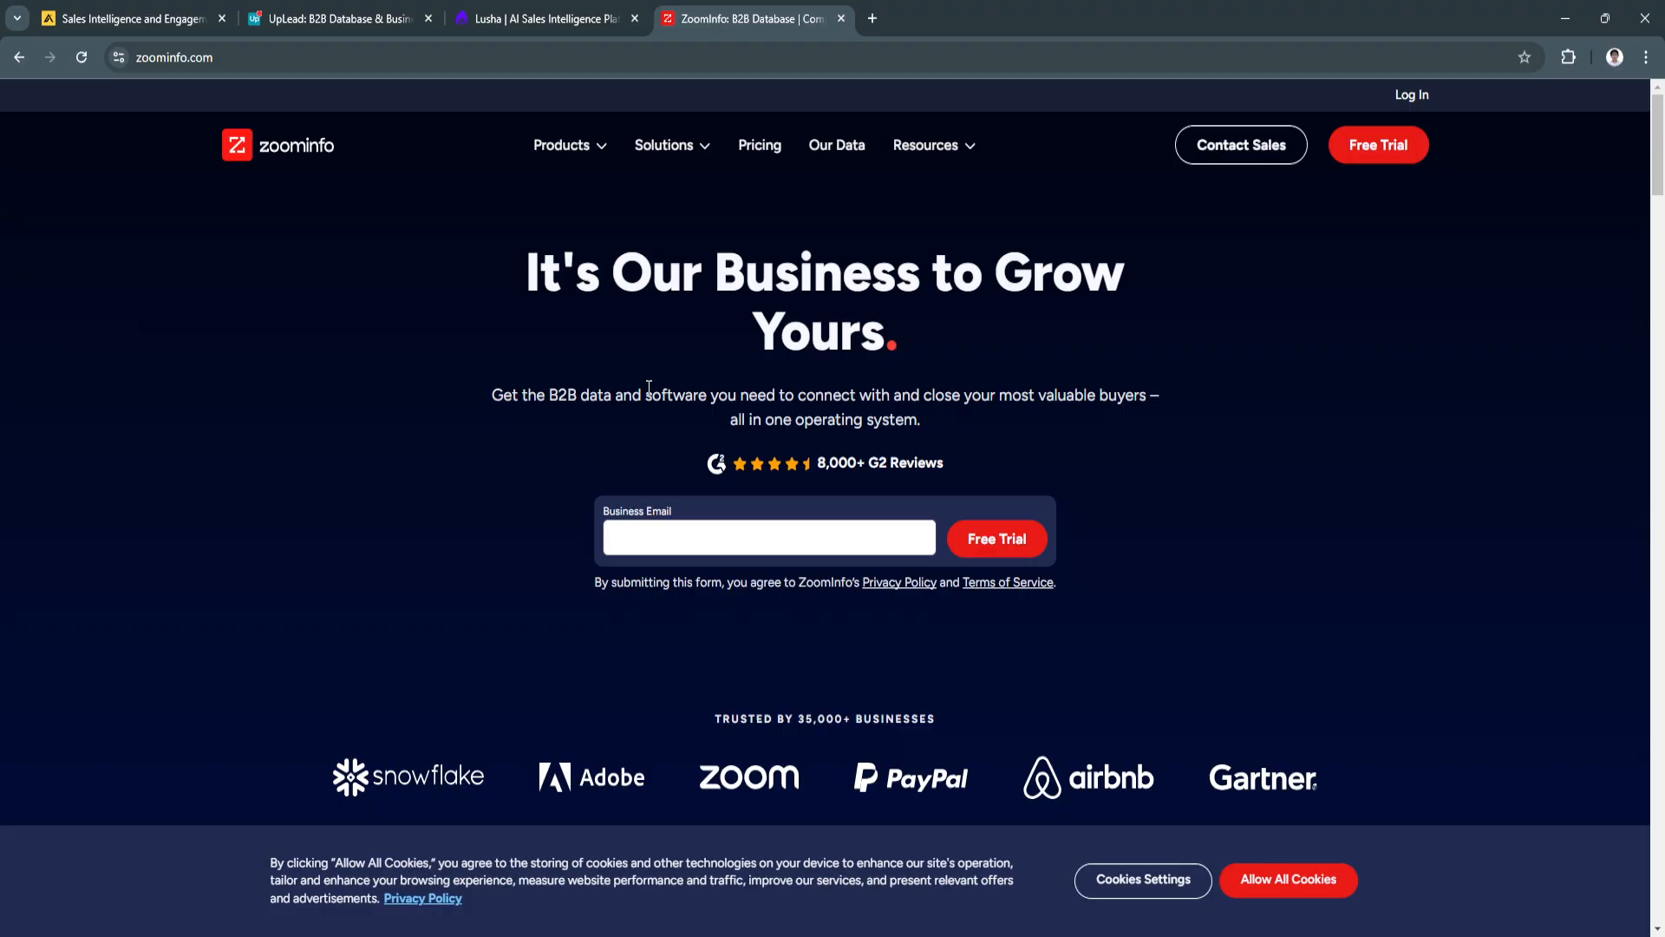
click(126, 17)
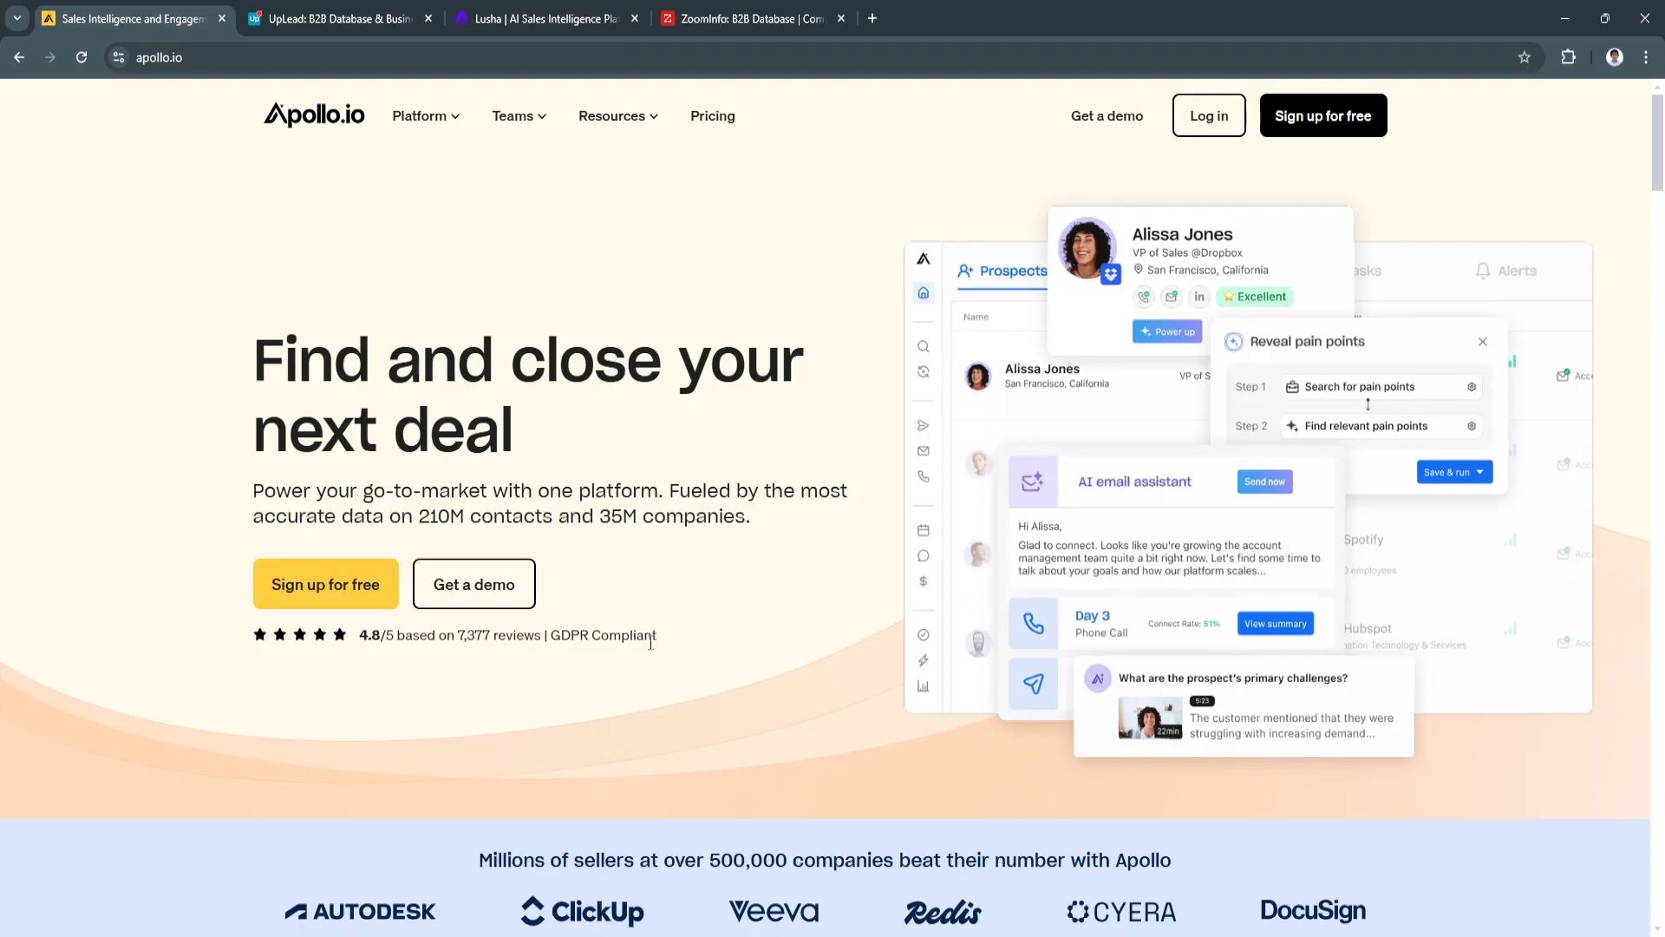
mouse_move(1025, 904)
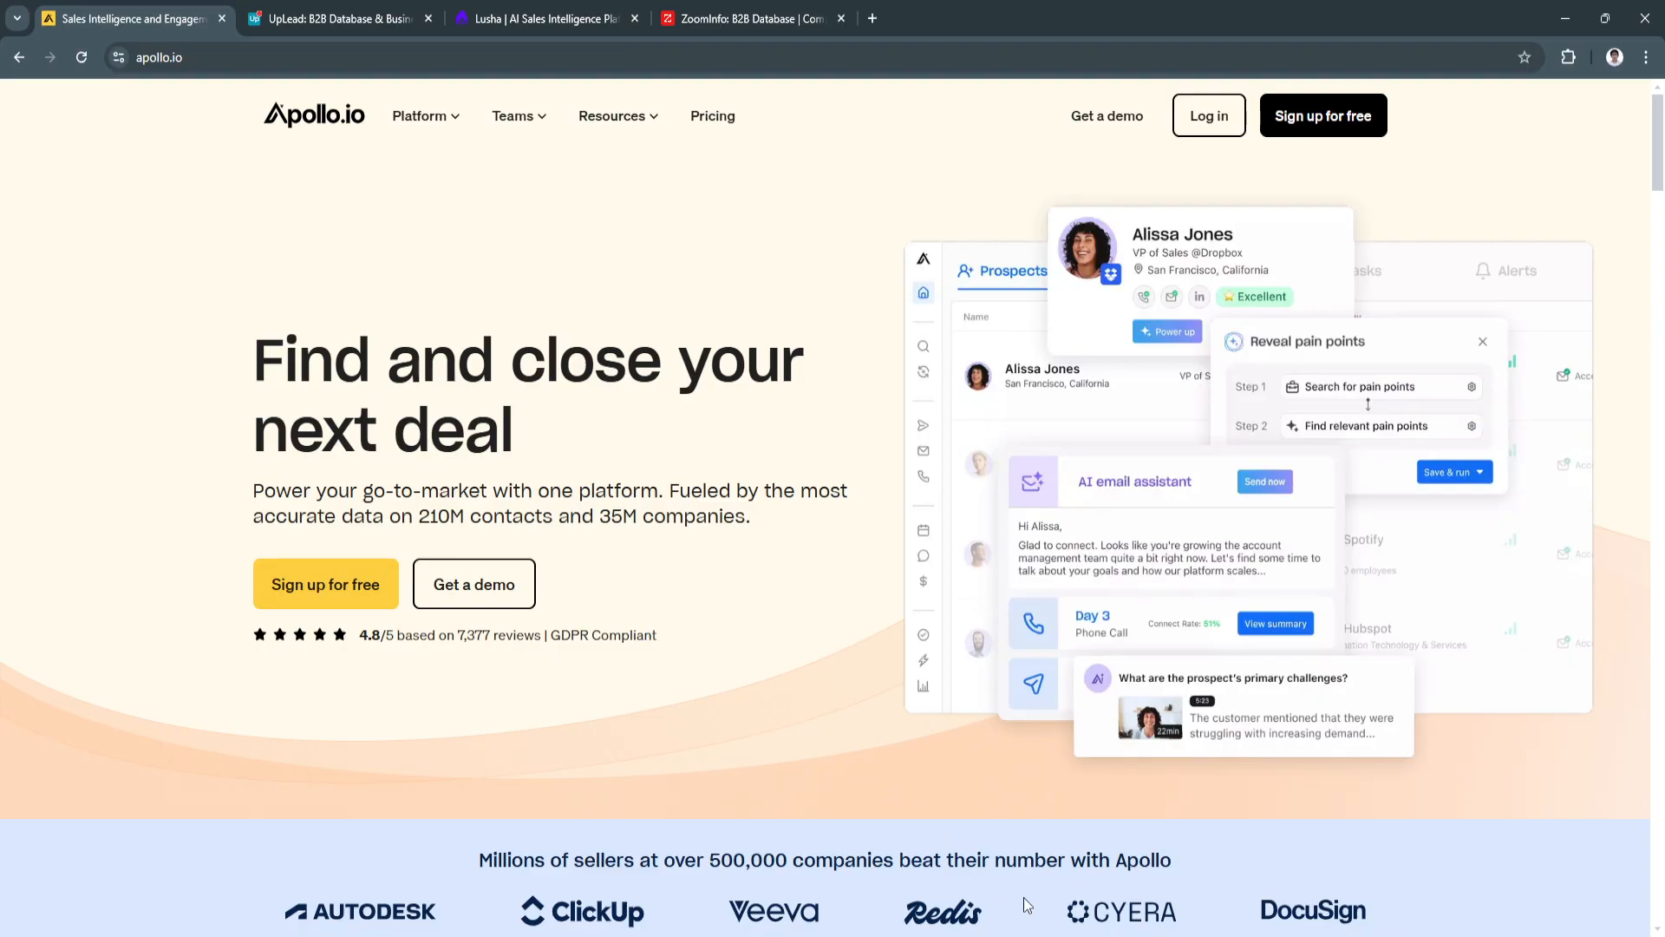